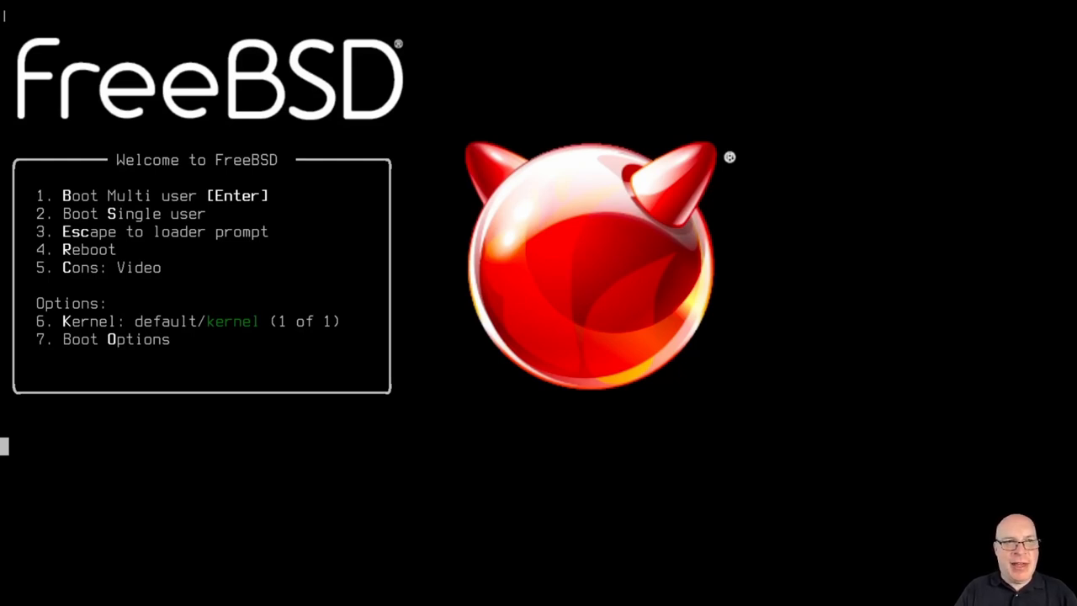
Boot FreeBSD multi-user, log in as root and start the ee editor on an empty buffer.
key("Return")
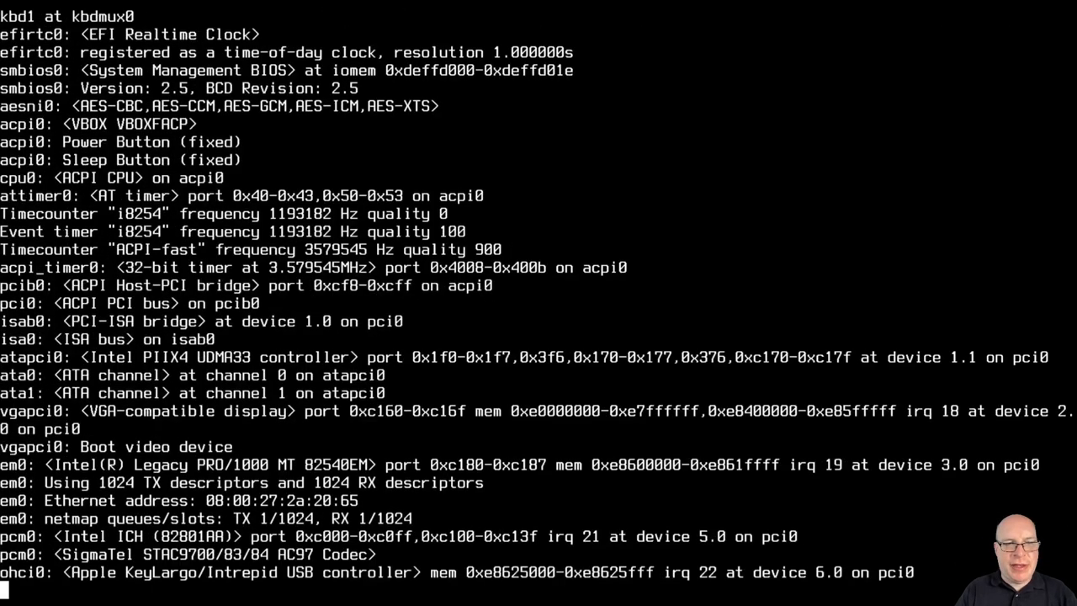
scroll("down", 3)
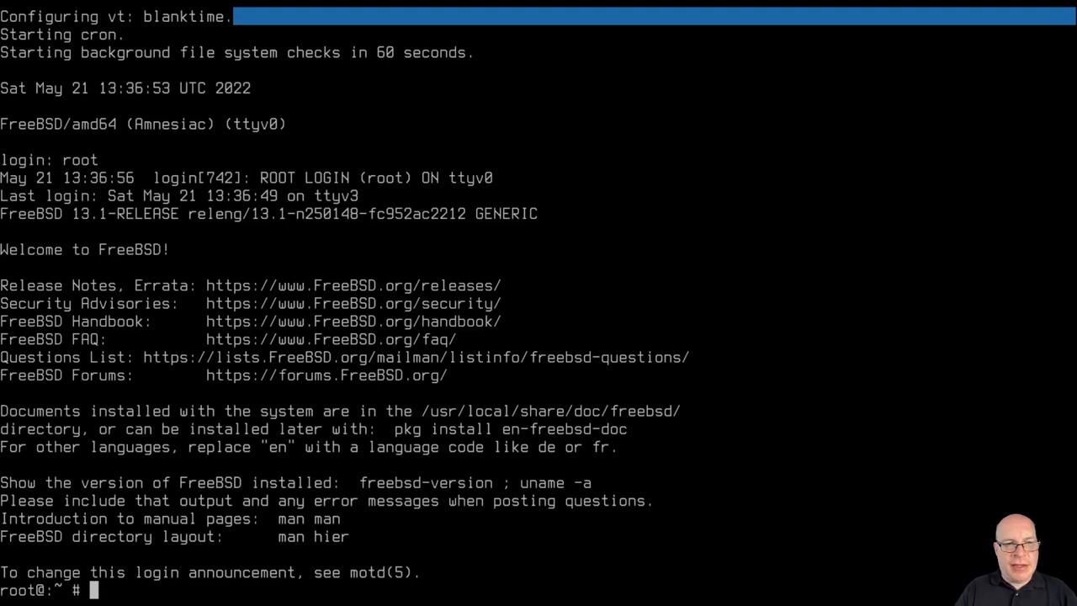
type("ee")
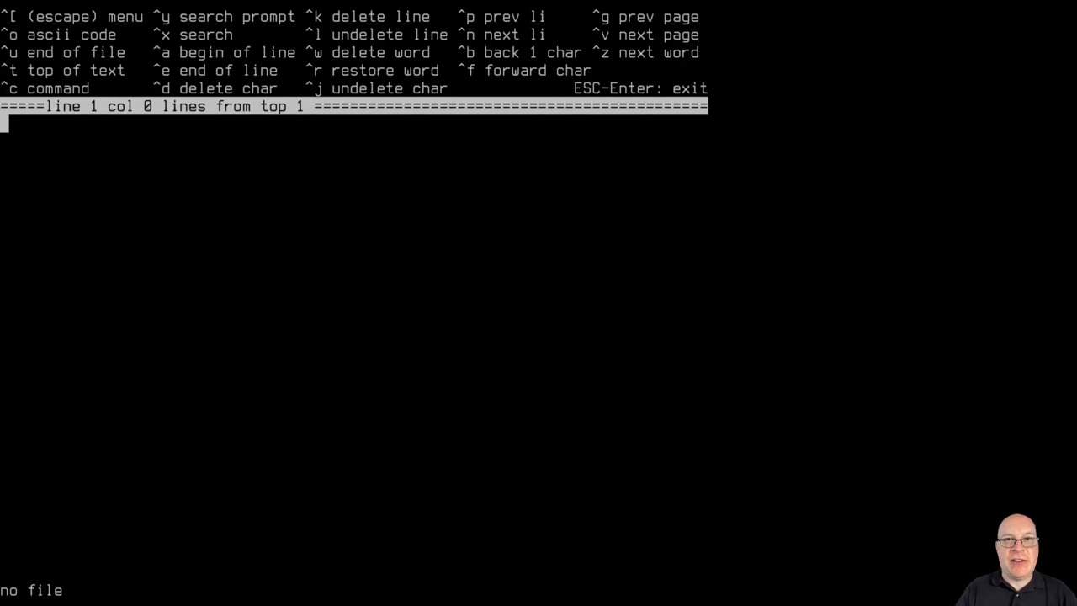
Note the 'FreeBSD boot only' ISO and add a 'Virtualbox Config:' heading.
key("Return")
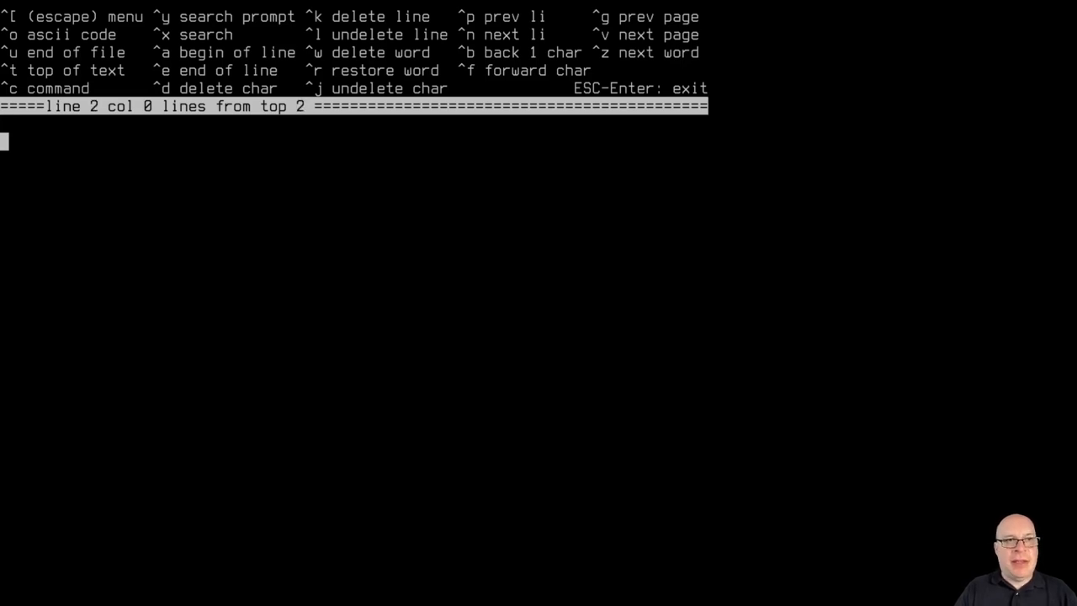
type("Free")
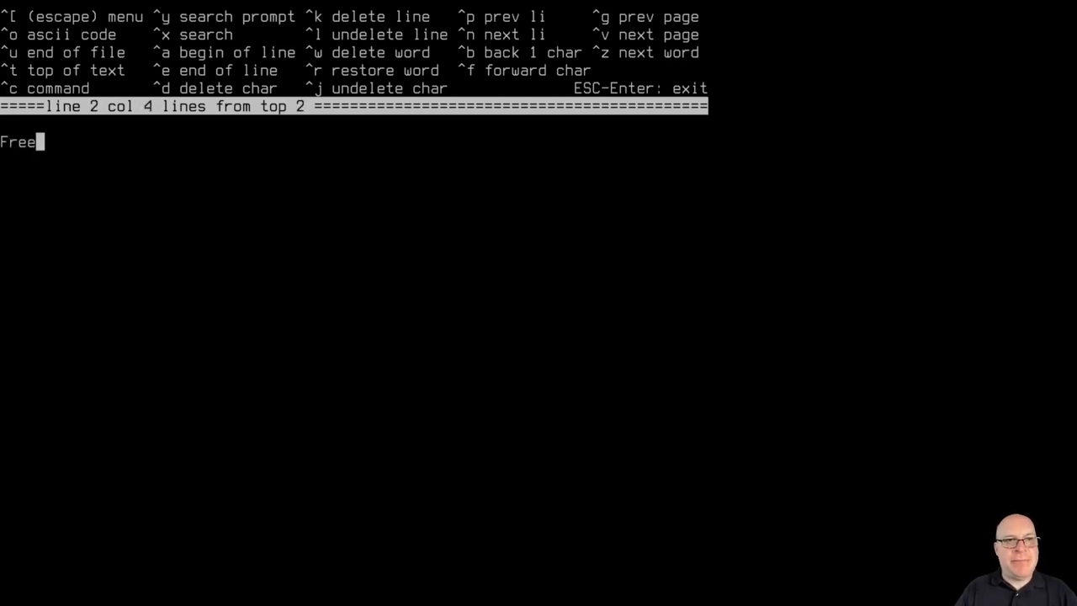
type("BSD b")
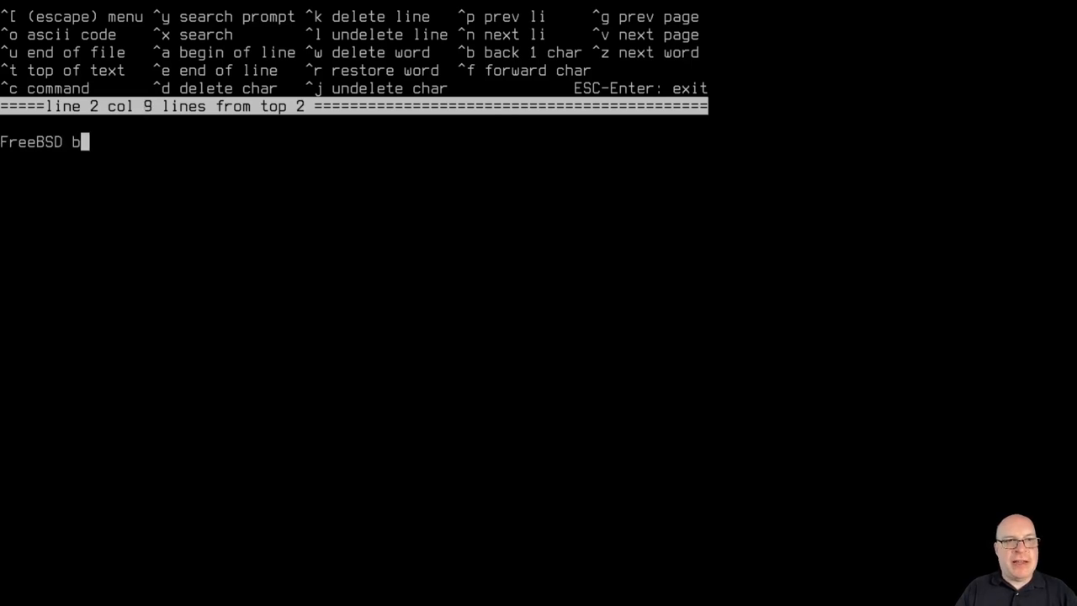
type("oot only ISO")
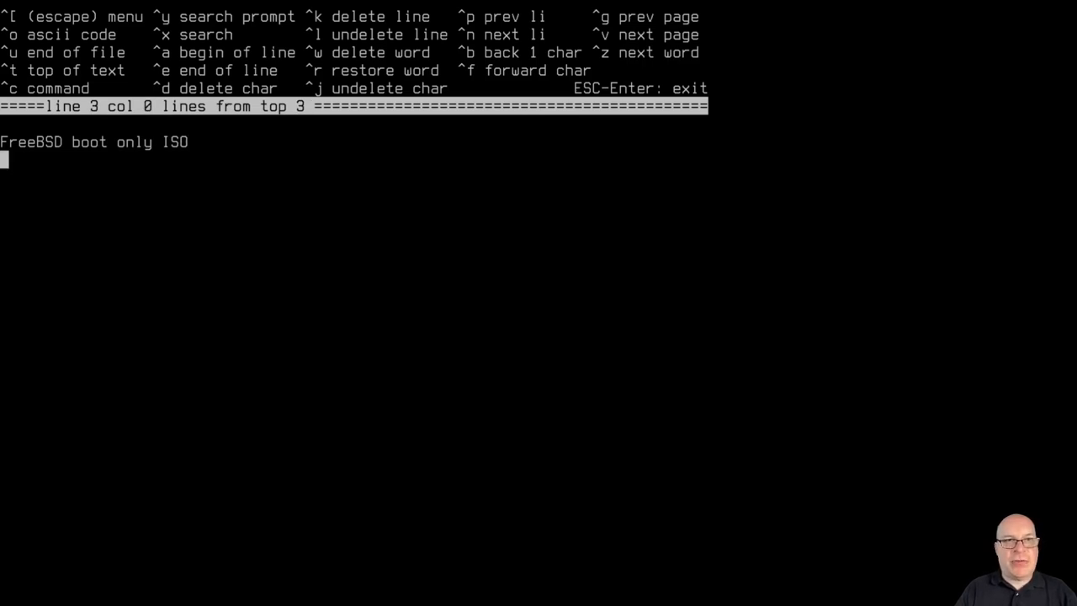
type("Virtual")
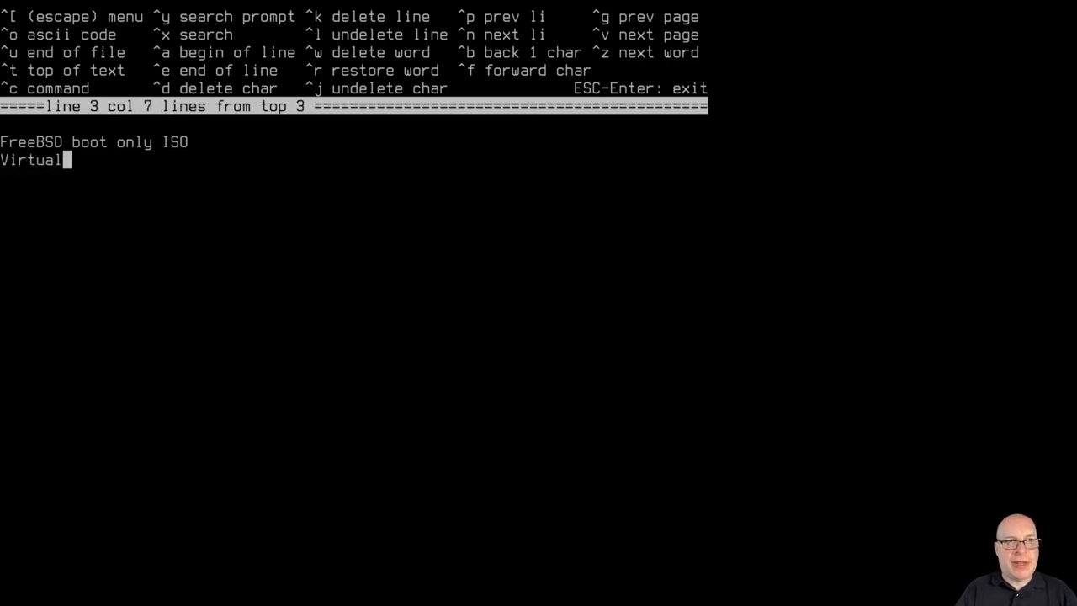
type("box")
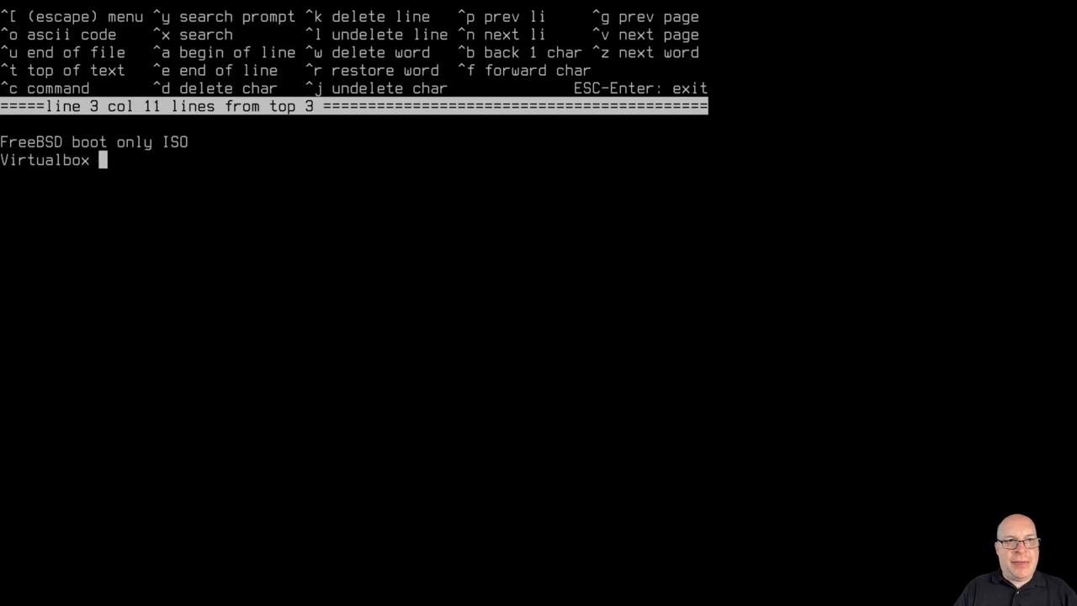
type("Config:")
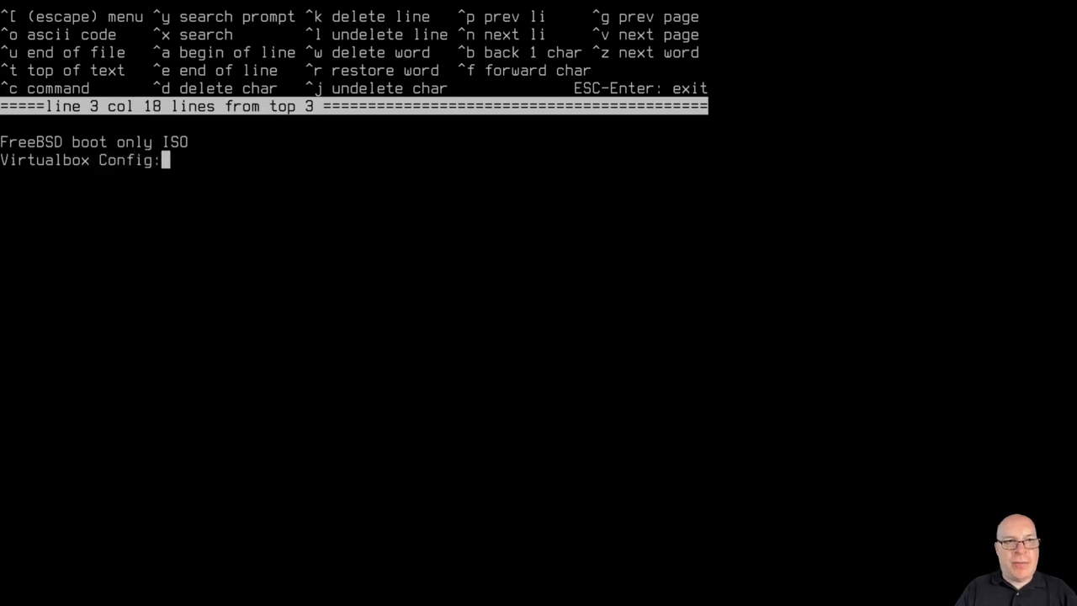
Add the indented config line: set VBoxSVGA, max video mem, no 3D.
key("Return")
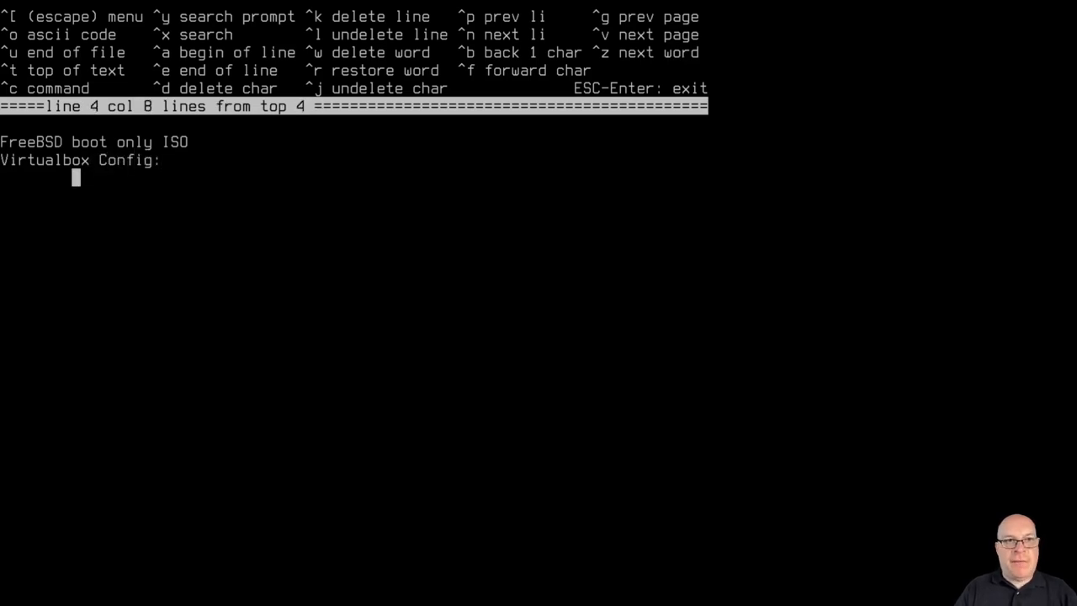
type("Set")
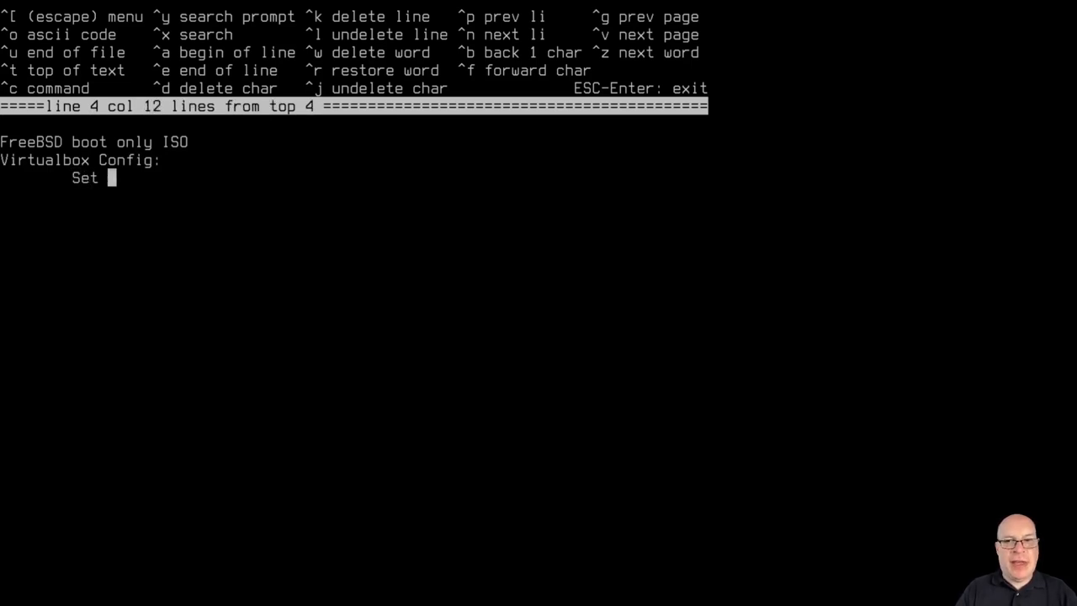
type("VBox")
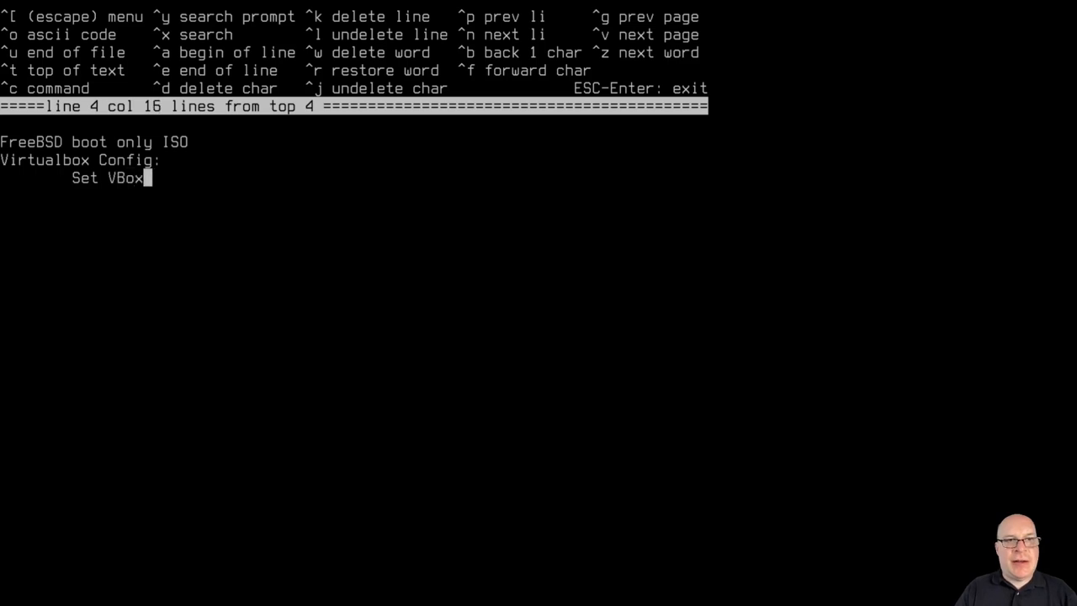
type("SVGA and max")
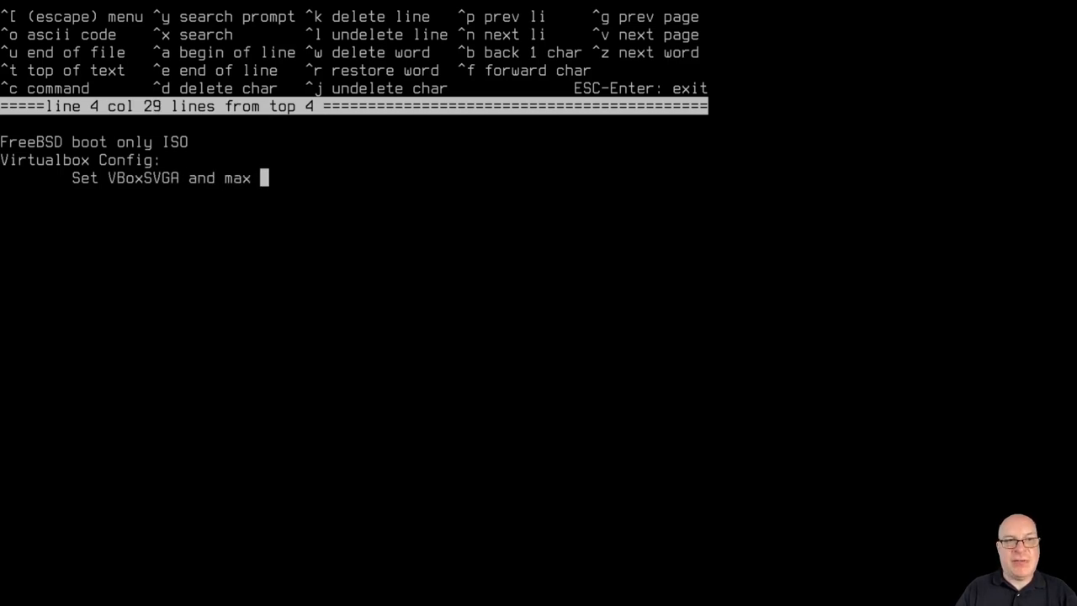
type("video mem")
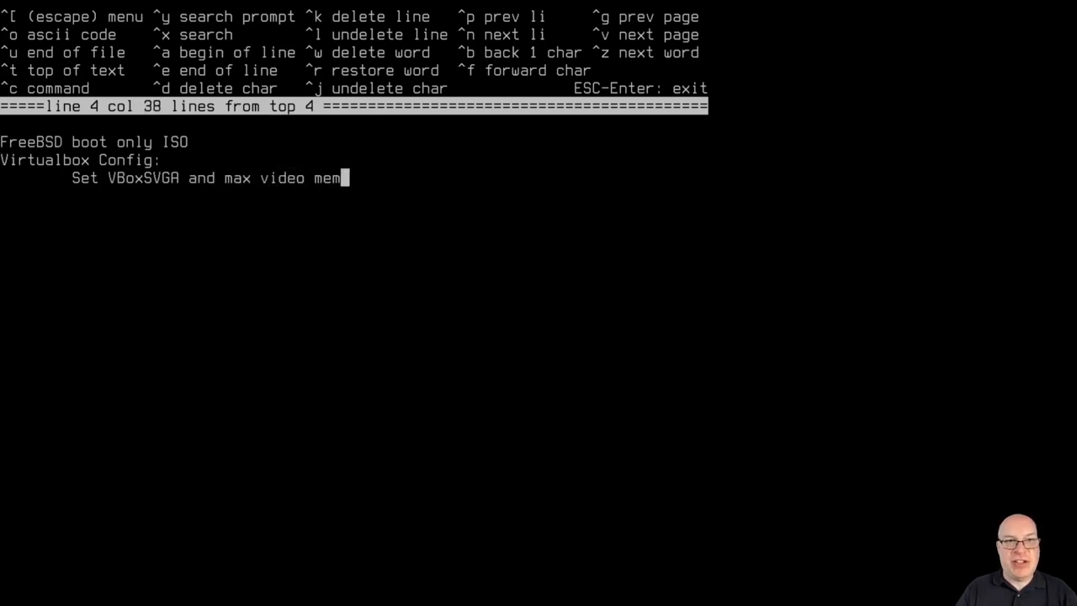
type(", no 3")
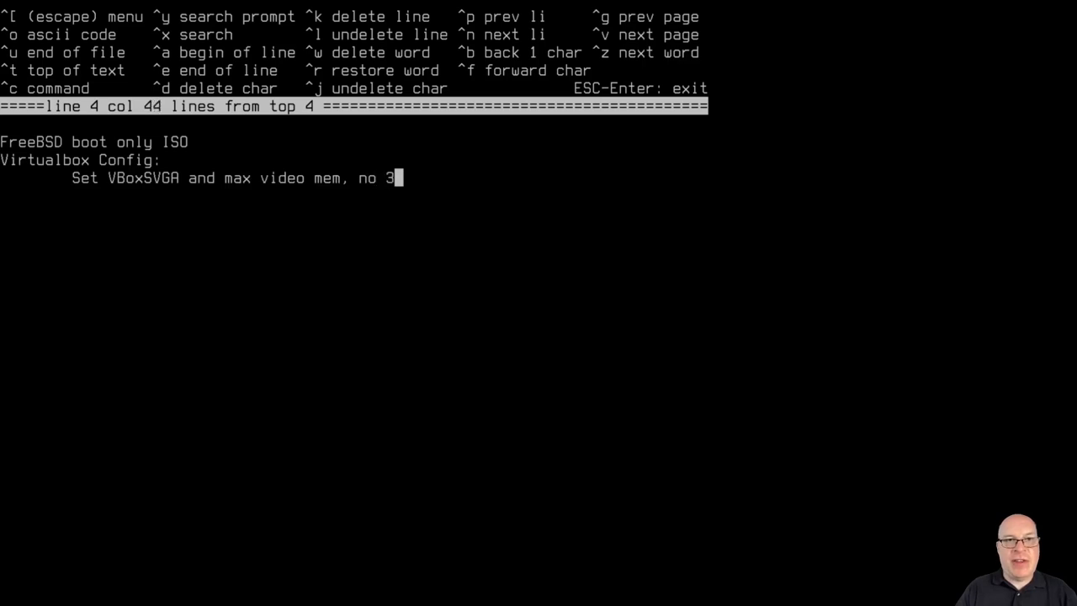
type("D!")
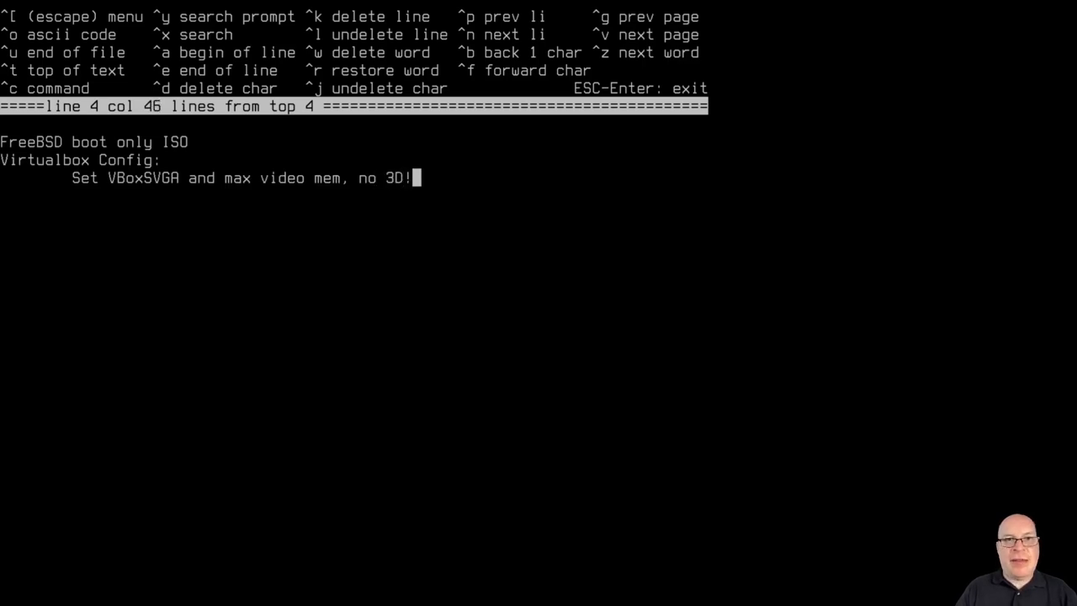
Add the 'RAM: 4GB' and 'Disk: 20GB' lines and begin the 'Before start:' heading.
key("Return")
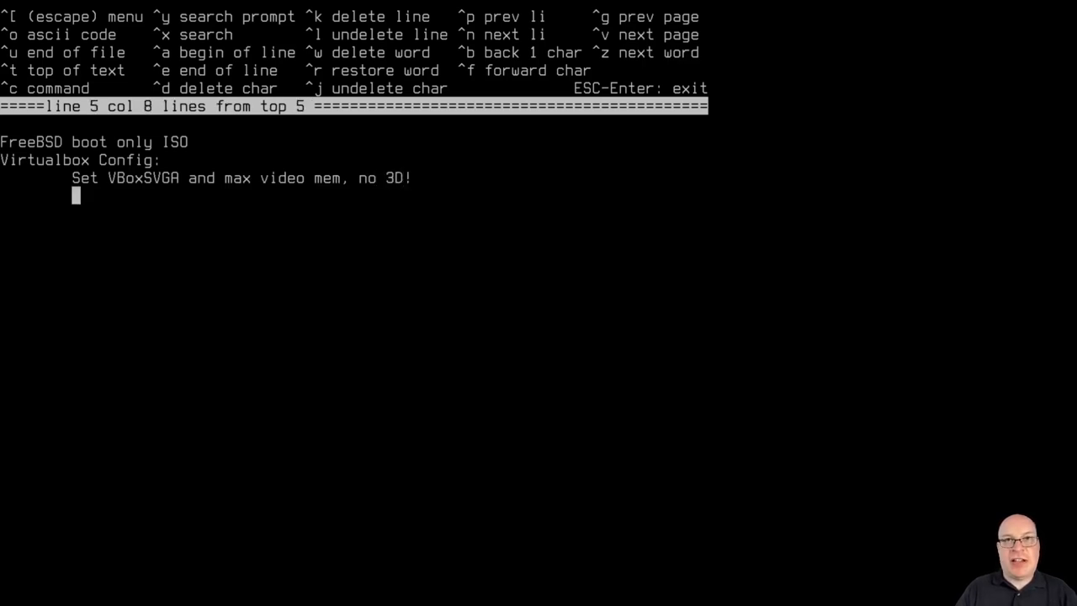
type("RAM")
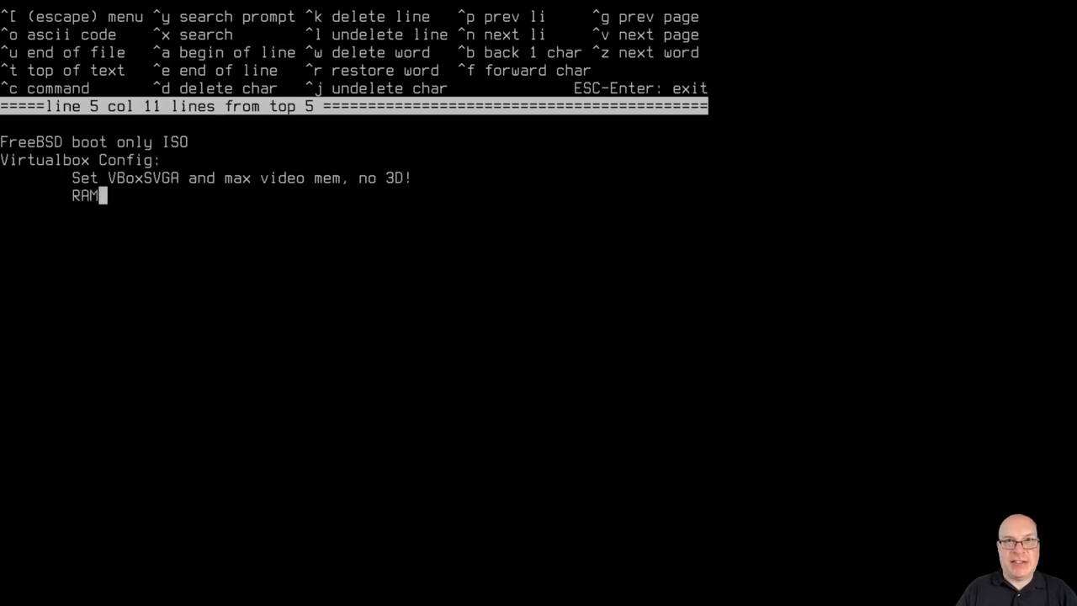
type(": 4")
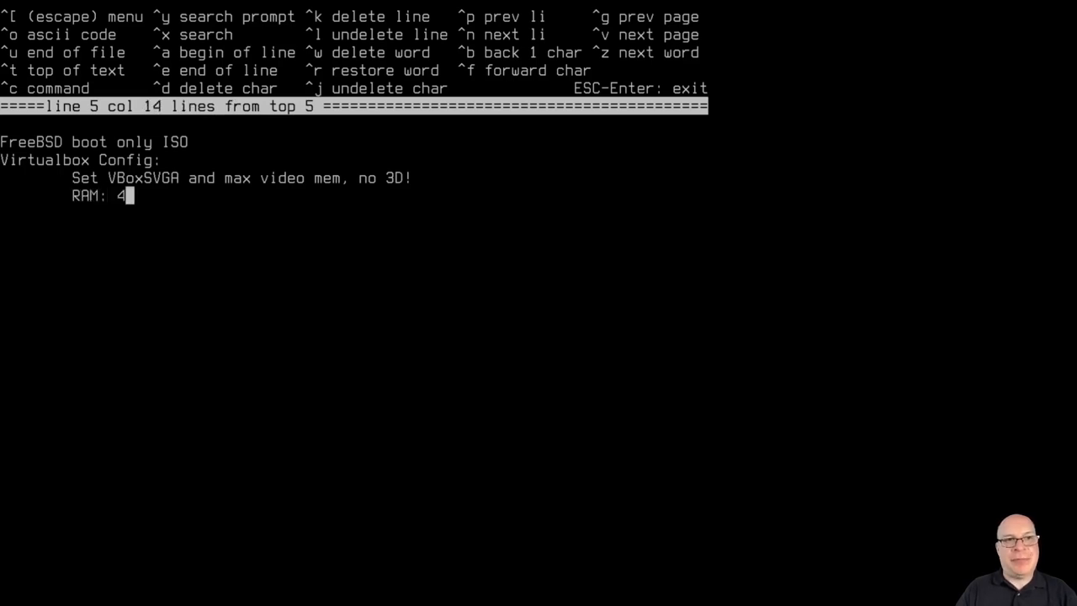
type("GB")
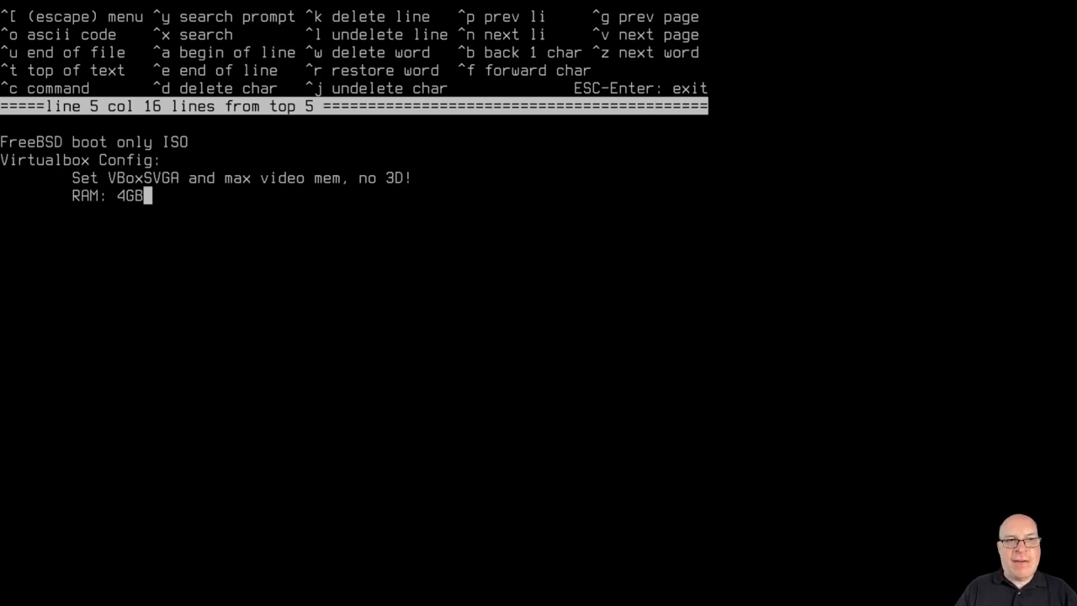
type("Dis")
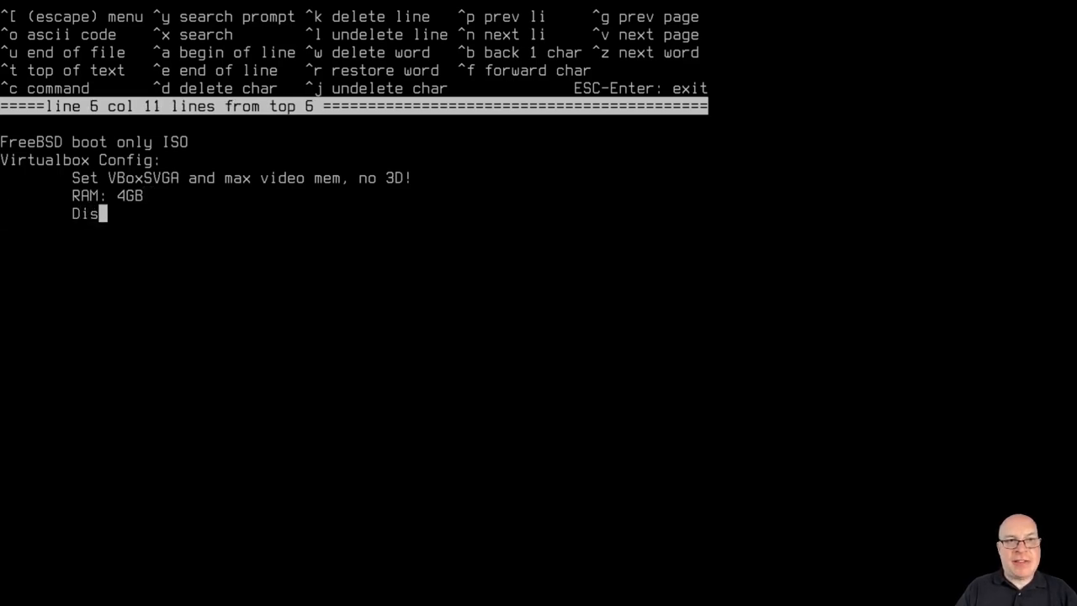
type("k: 20")
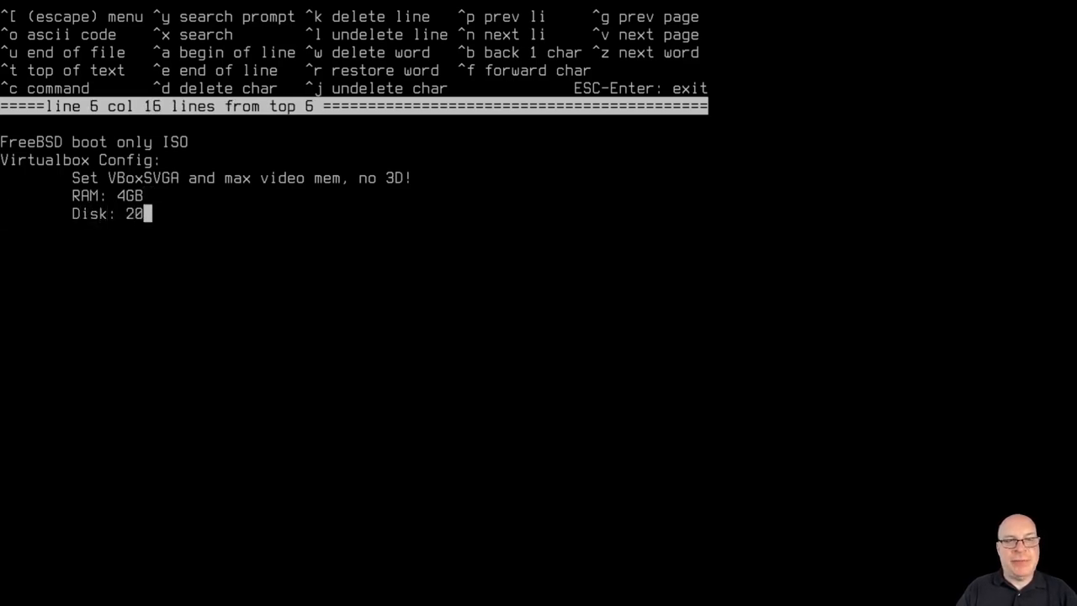
type("GB")
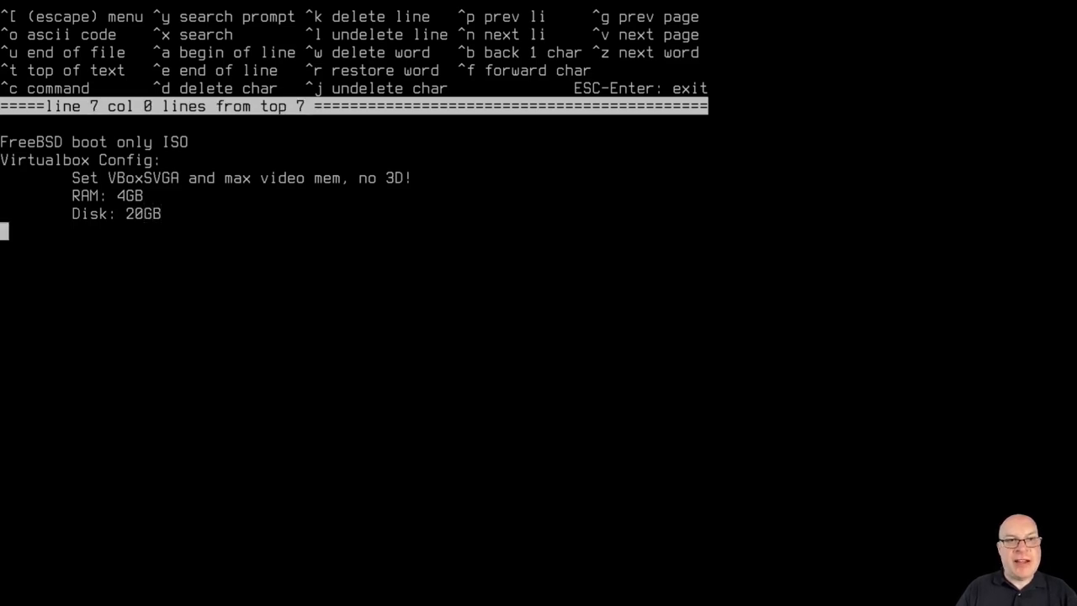
type("Before start:")
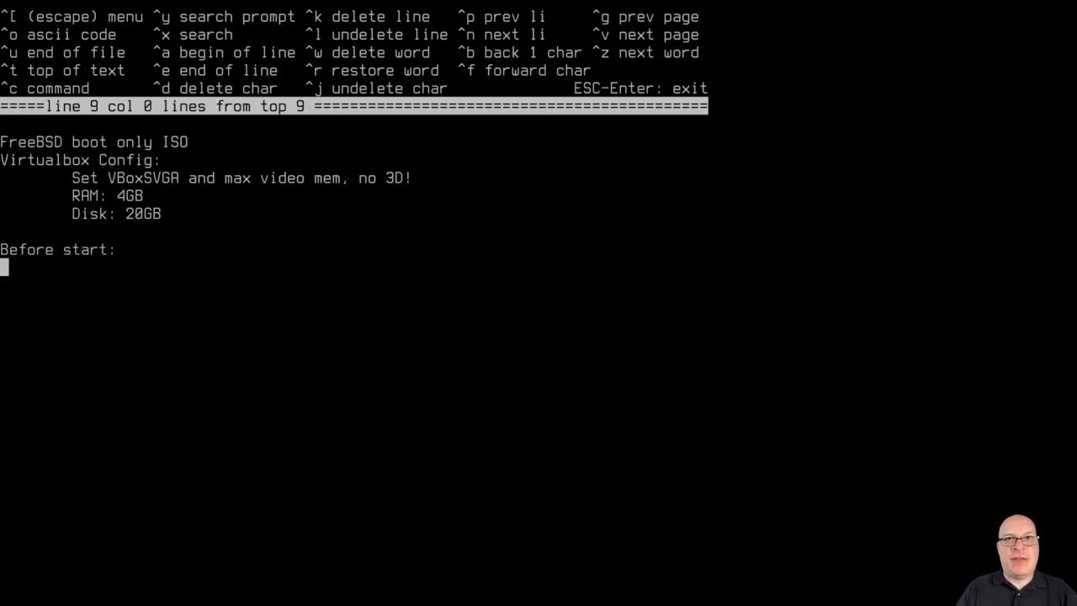
Note 'Open terminal' and the VBoxManage modifyvm "name" --firmware efi command.
type("Open")
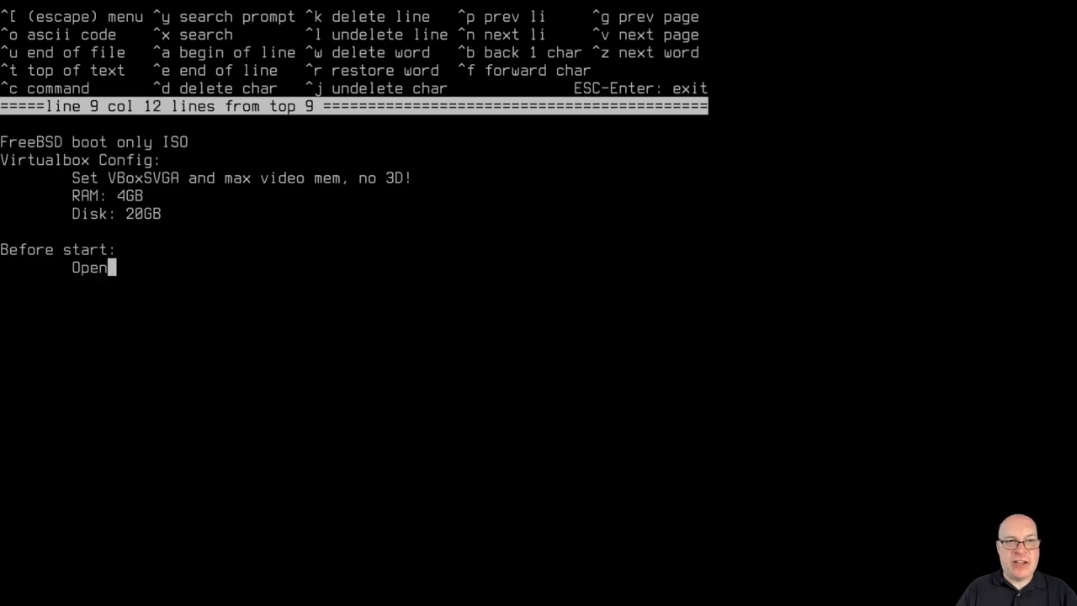
type("terminal")
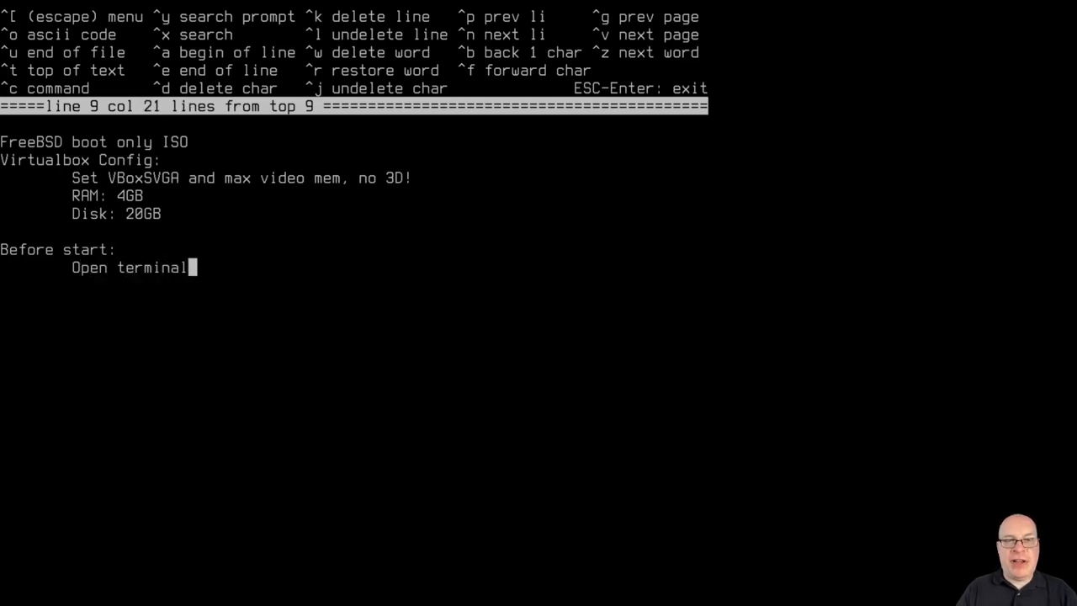
key("Return")
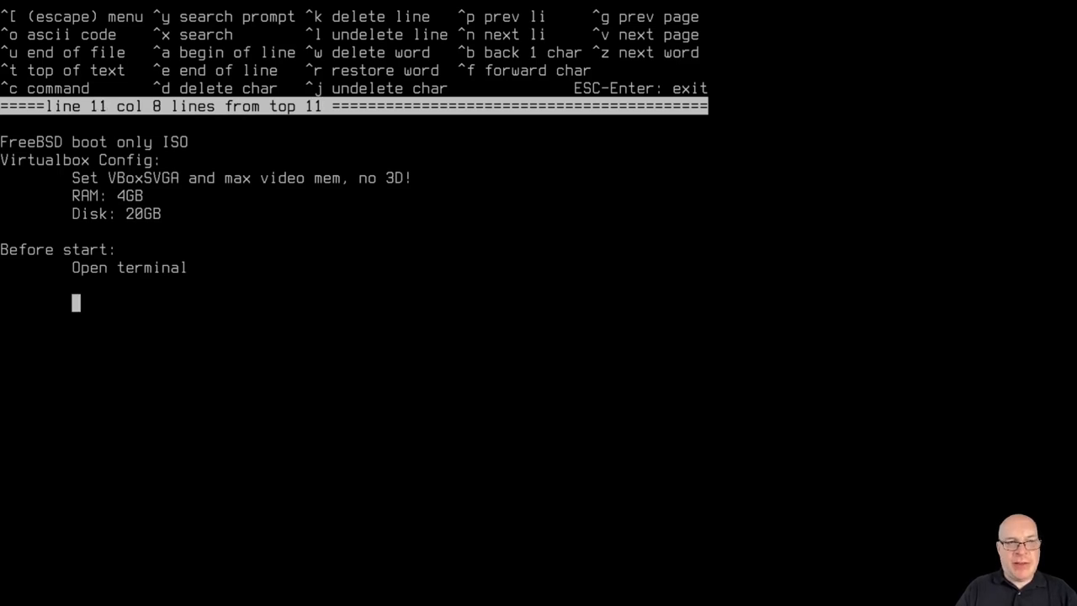
type("V")
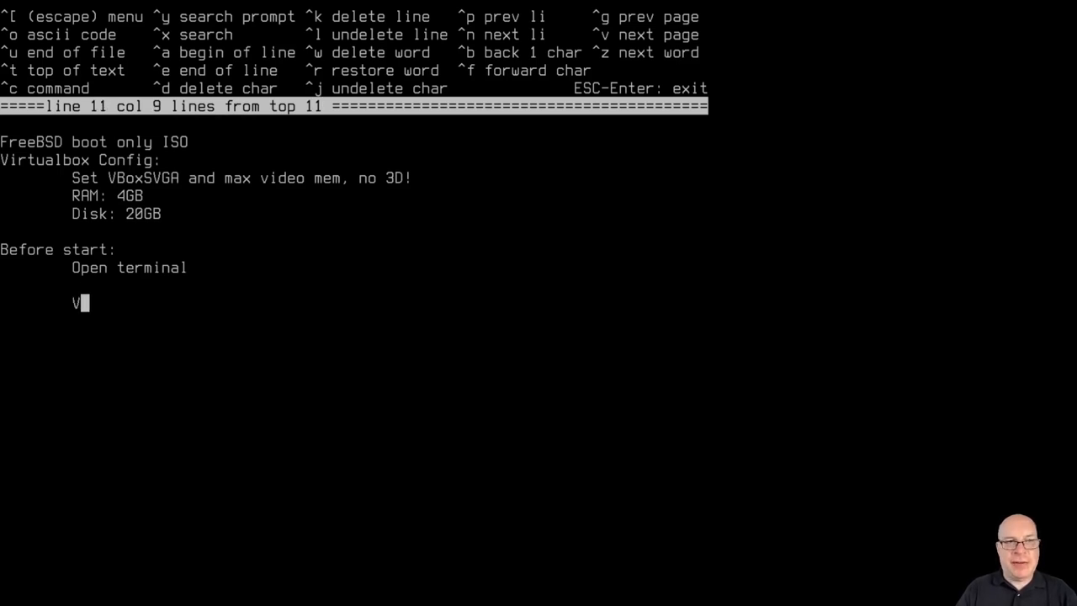
type("BoxMa")
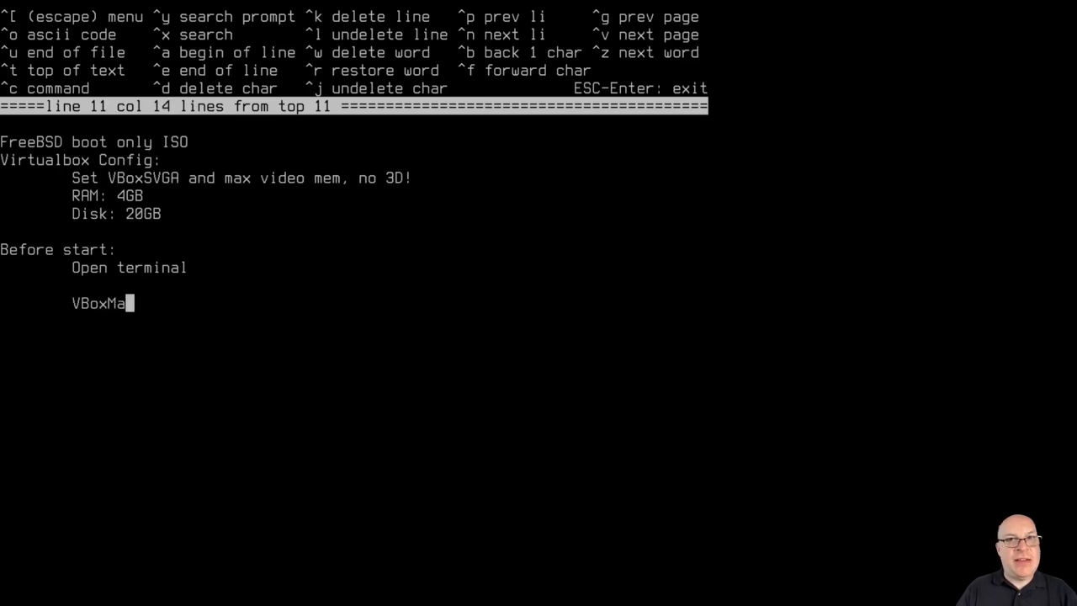
type("nage")
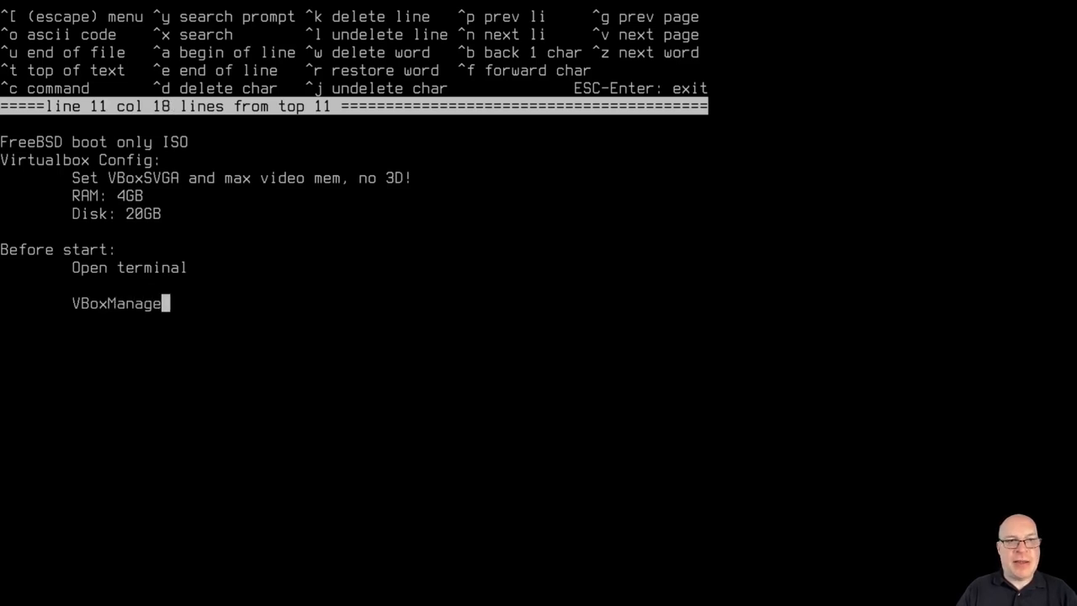
type("modify")
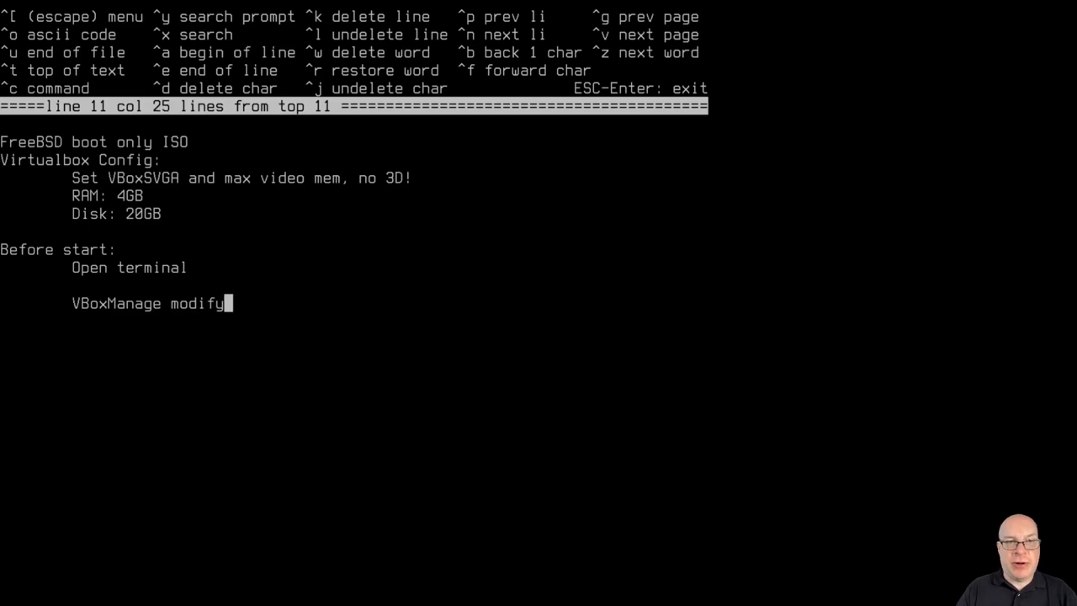
type("vm")
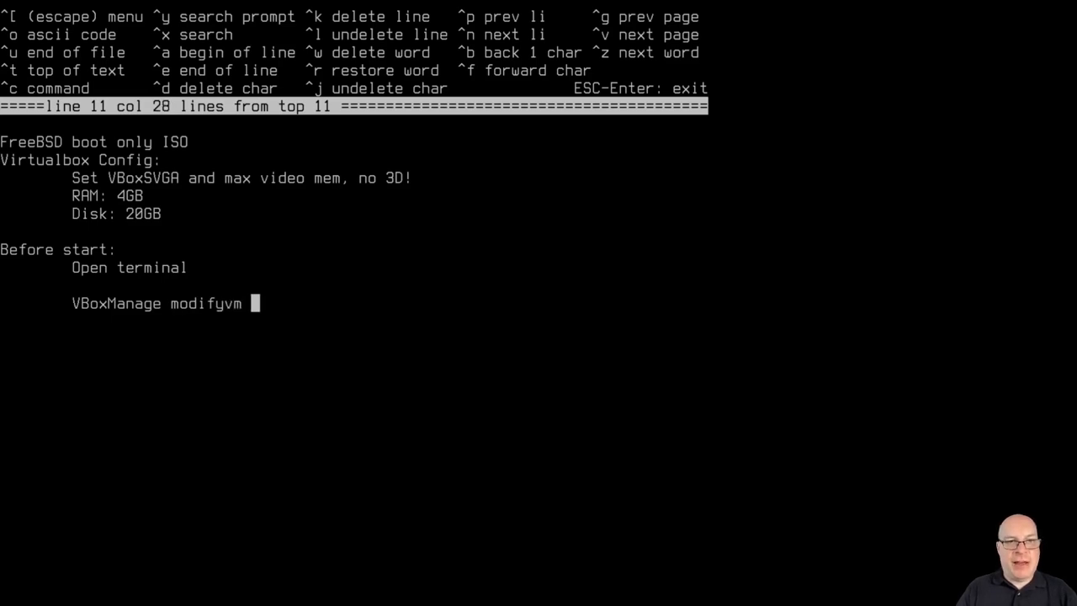
type("\"name")
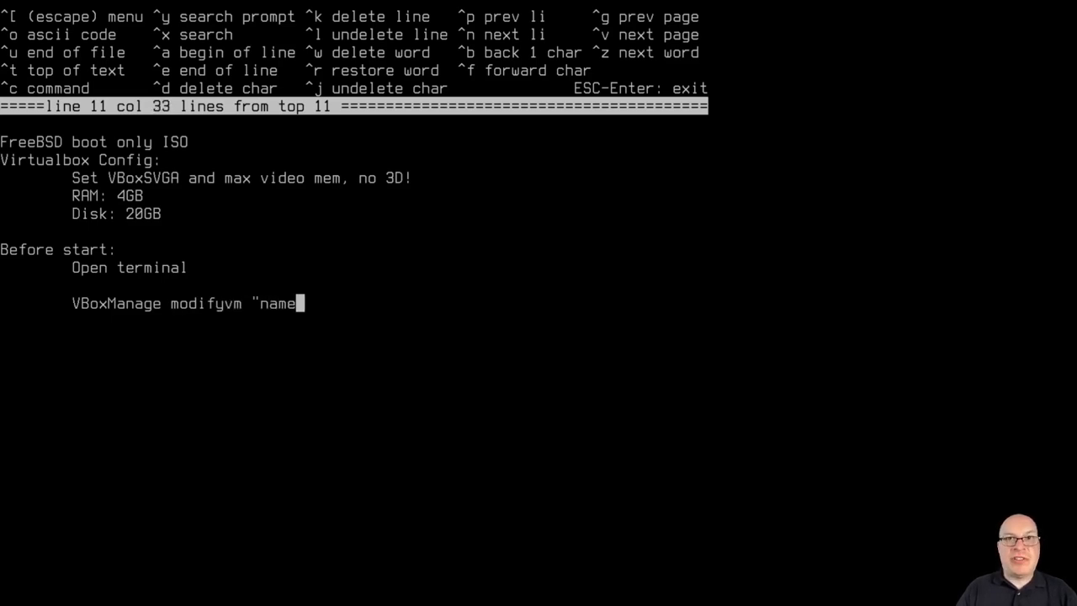
type("--fir")
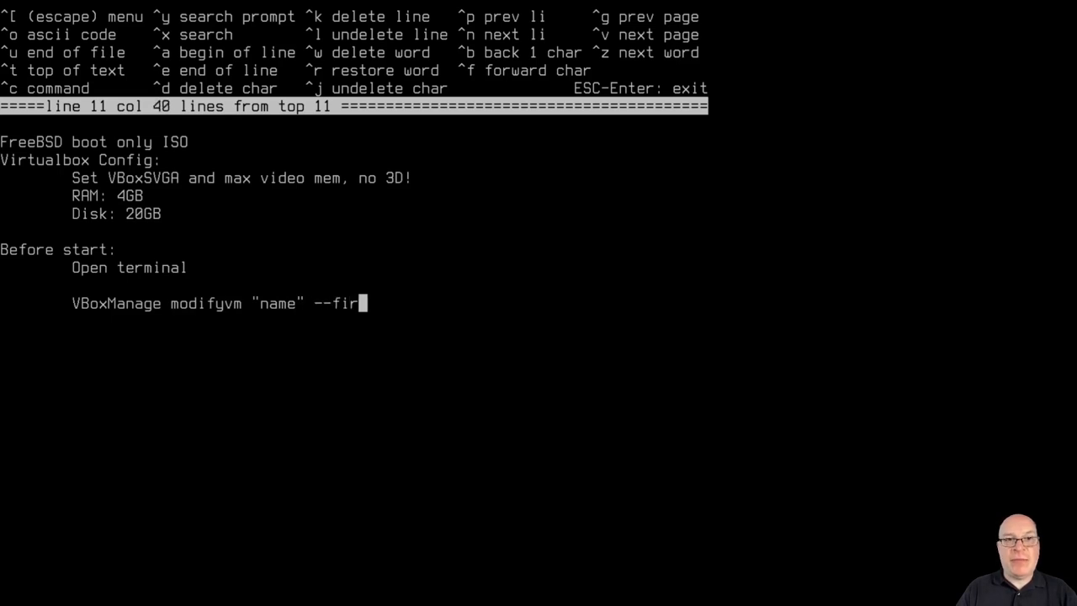
type("mware")
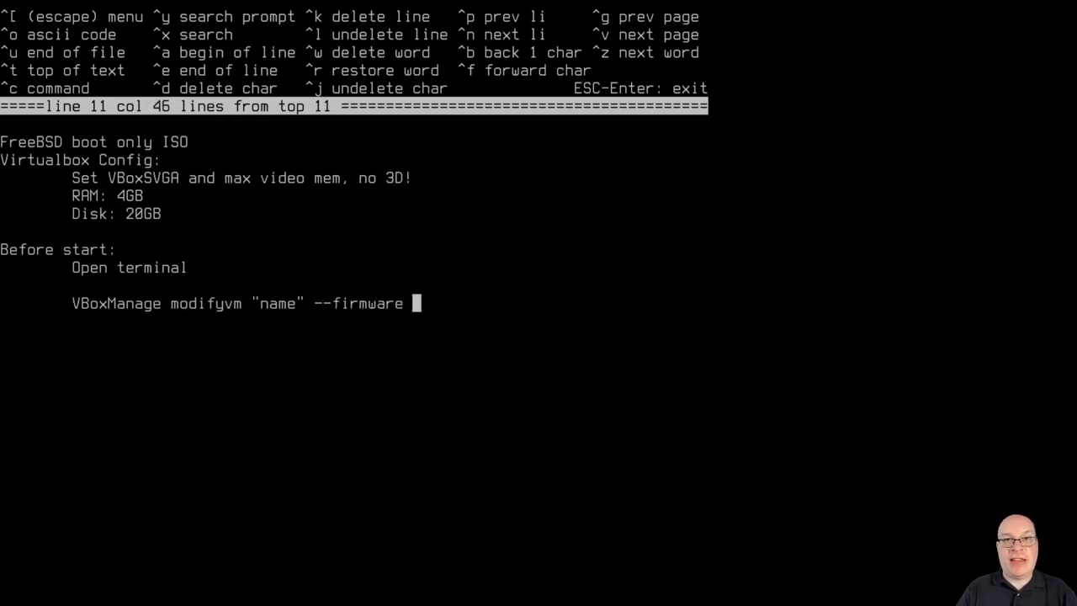
type("efi")
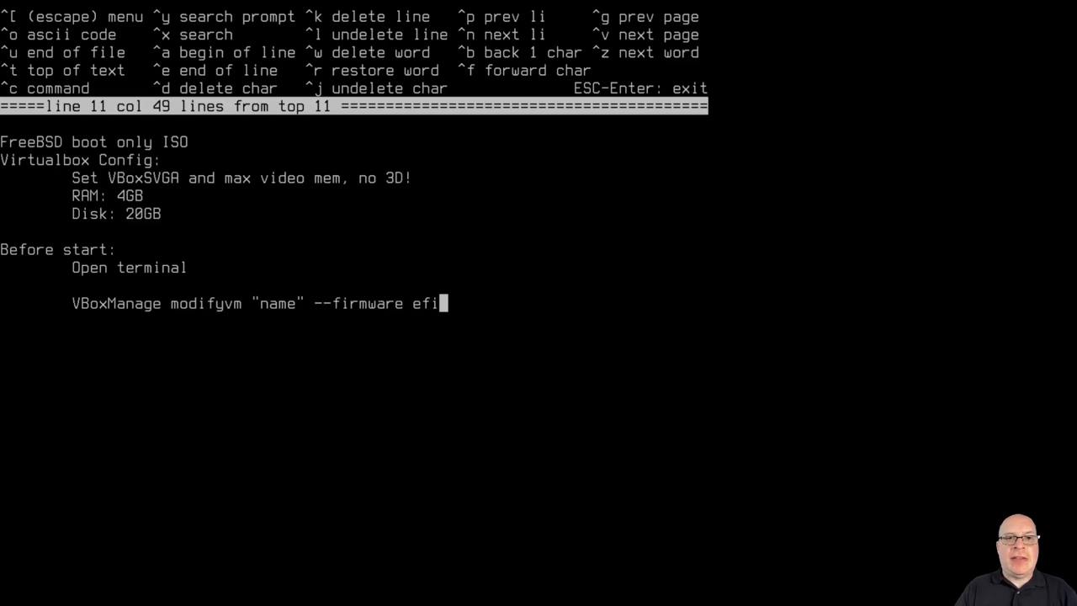
Note the VBoxManage setextradata "name" VBoxInternal2/EfiGraphicsResolution 1920x1080 command.
key("Return")
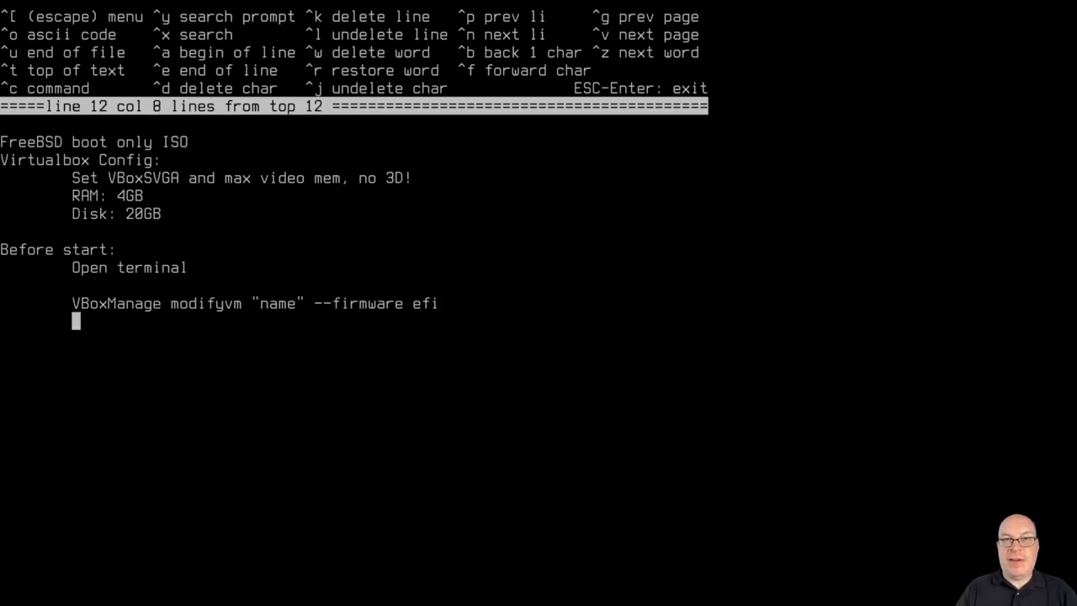
type("V")
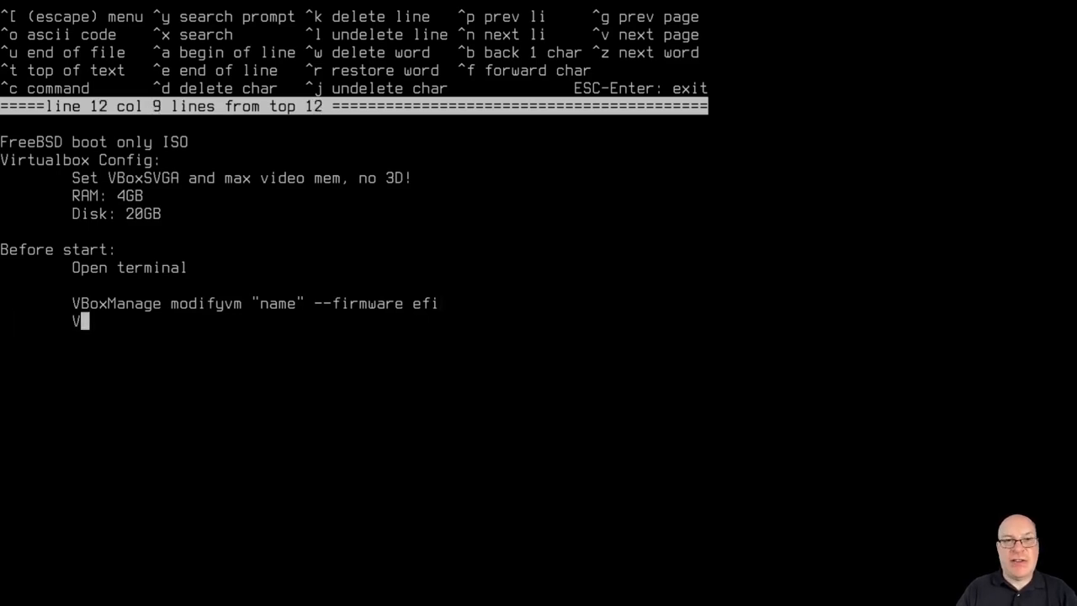
type("BoxM")
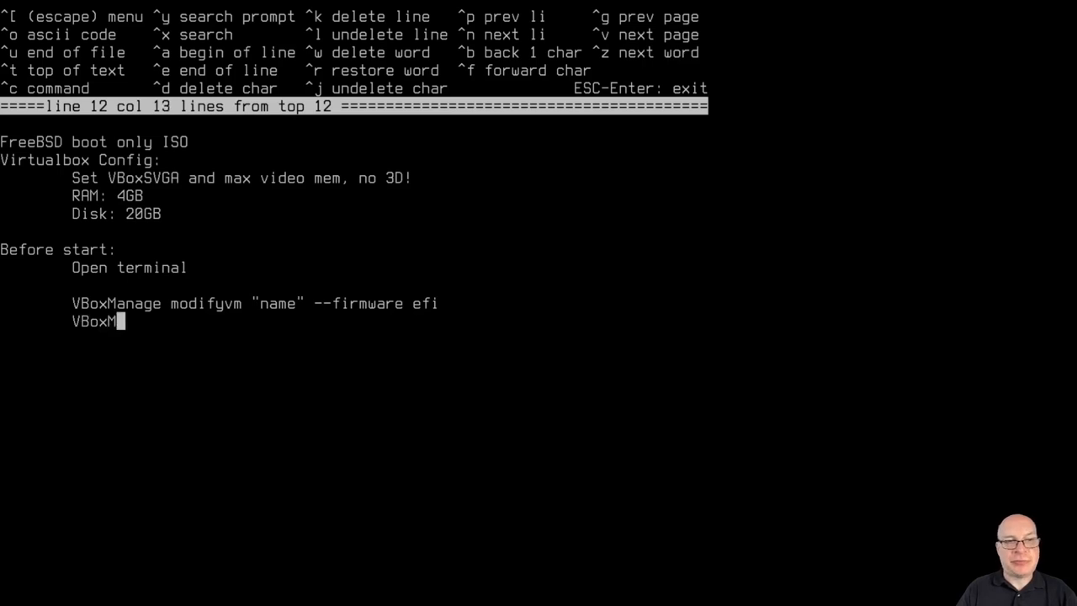
type("anage")
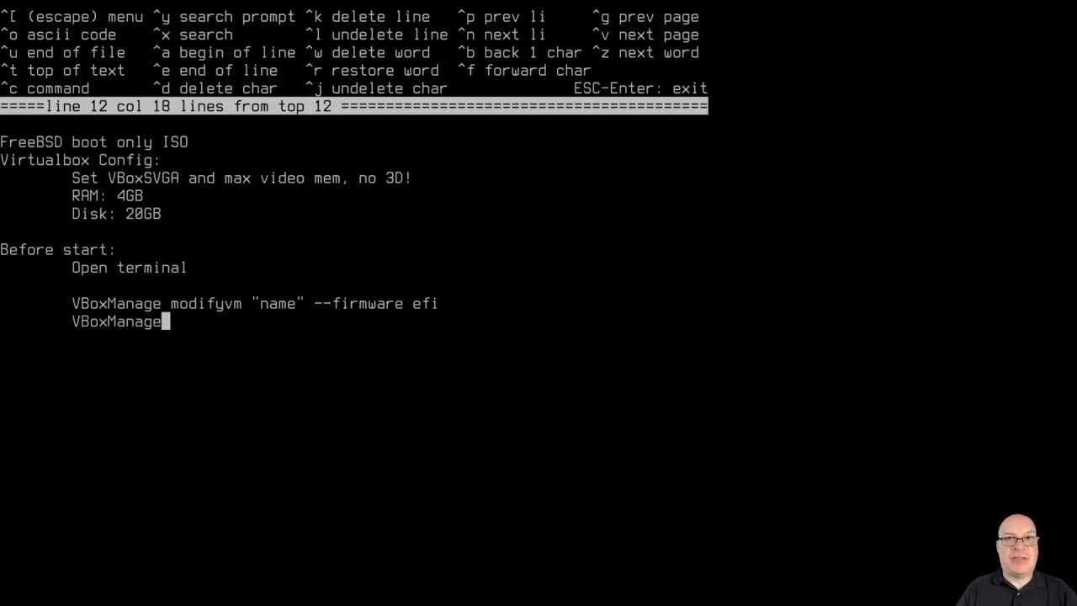
type("se")
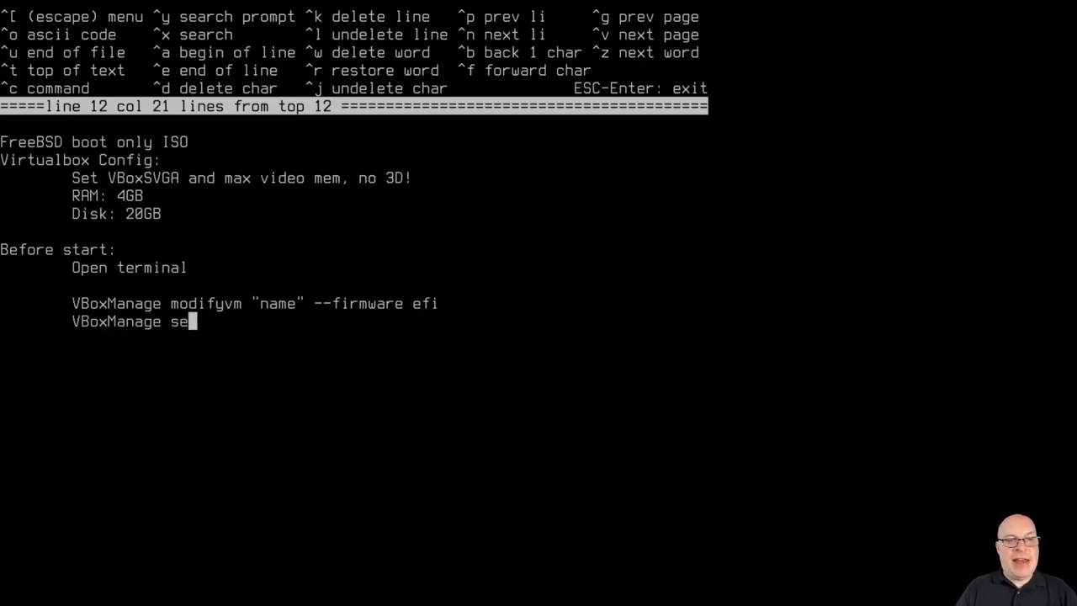
type("te")
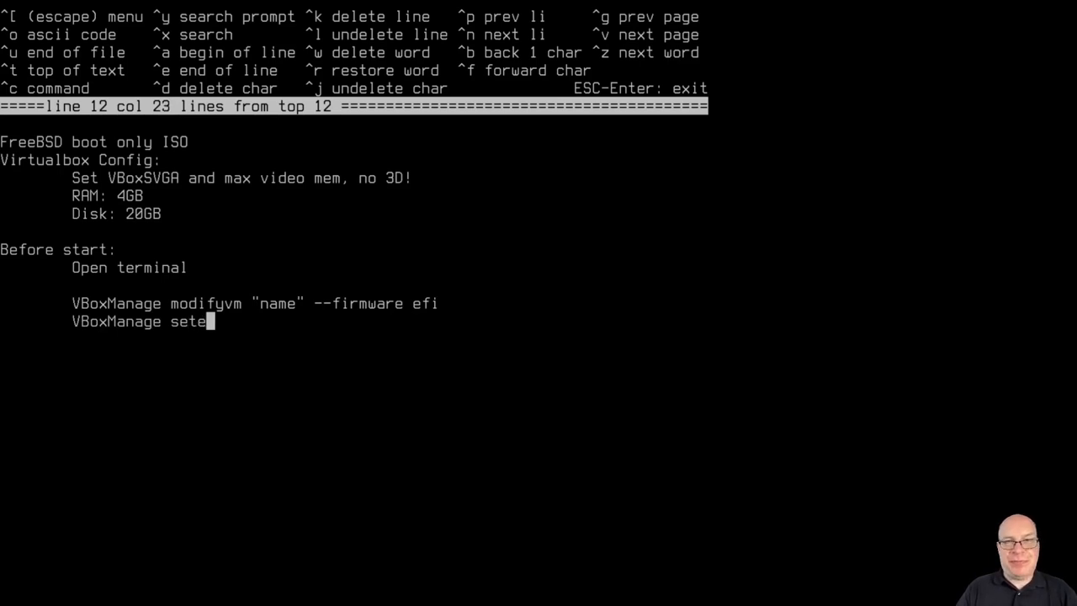
type("xtradata \"")
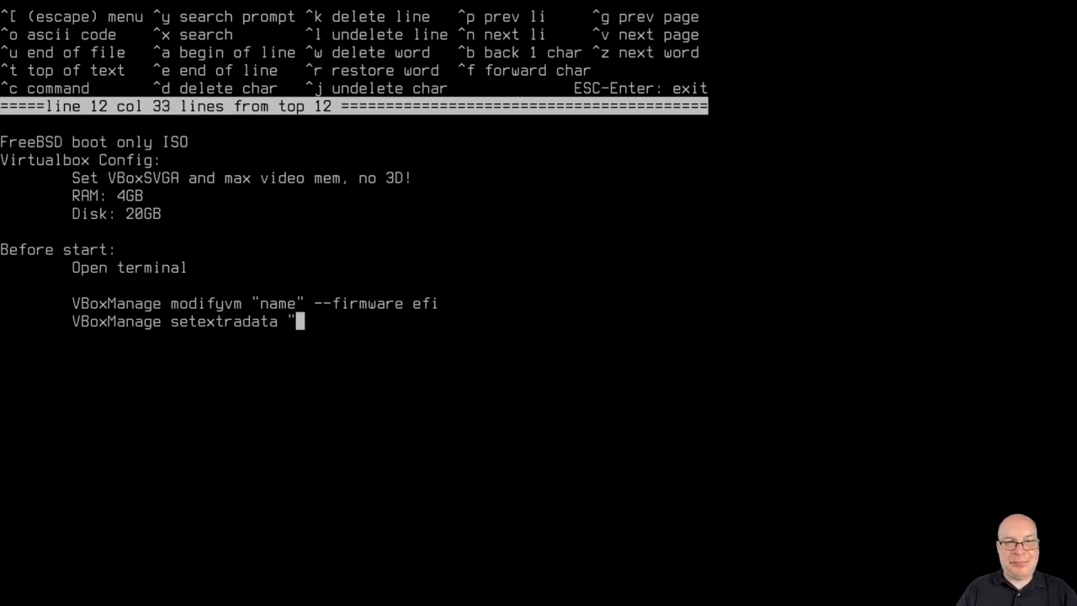
type("name")
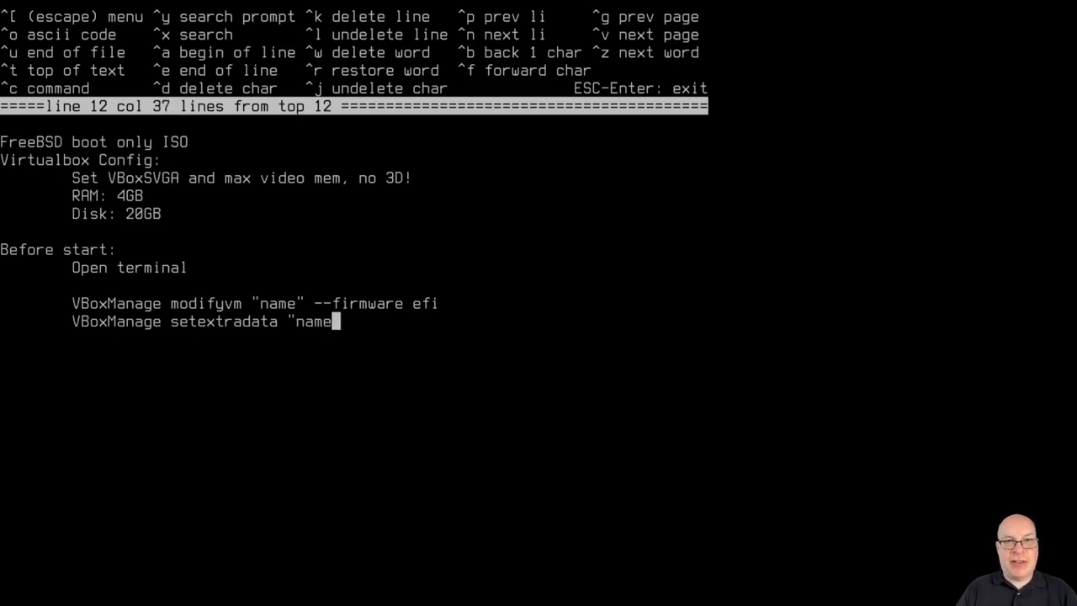
type("\"")
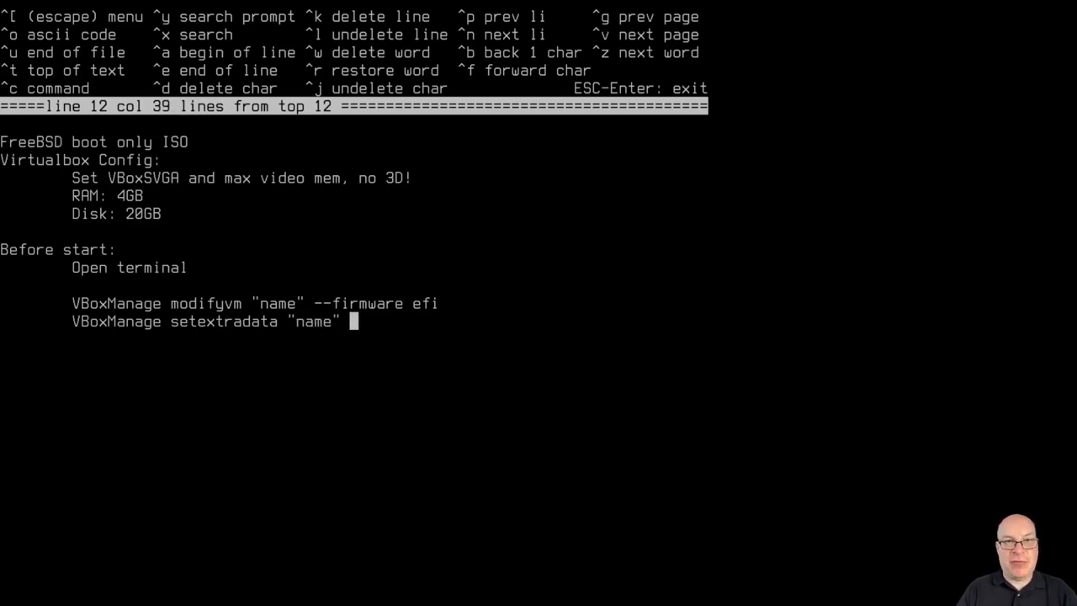
type("VBox")
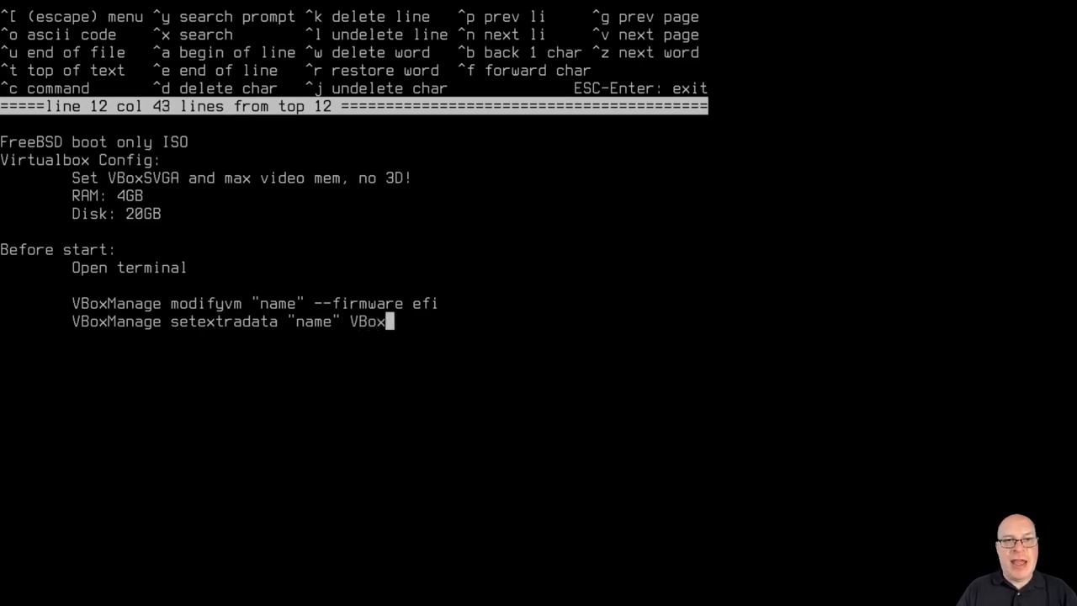
type("Interna")
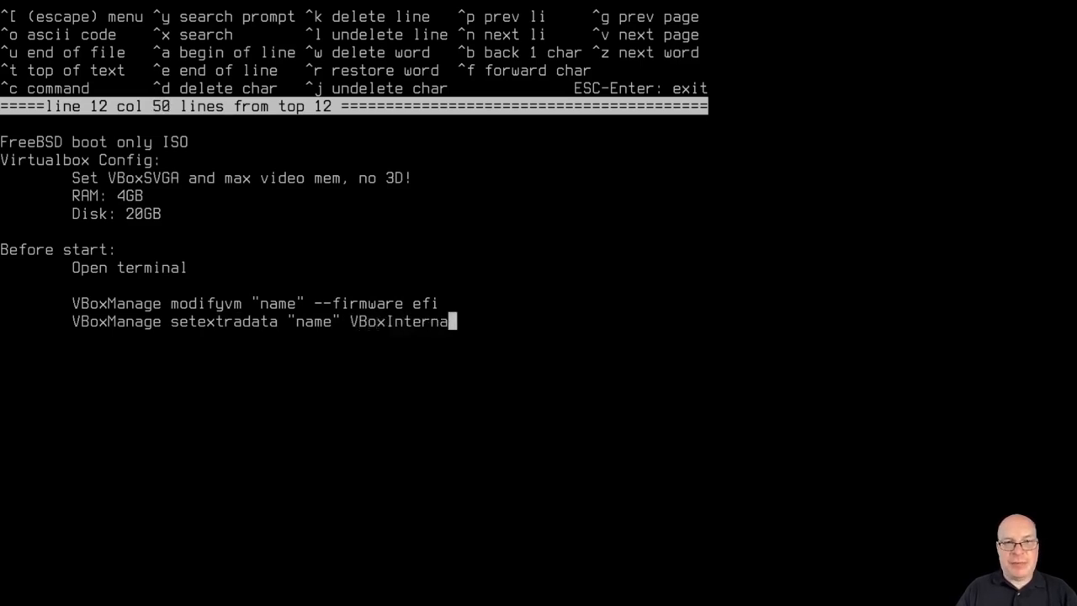
type("2")
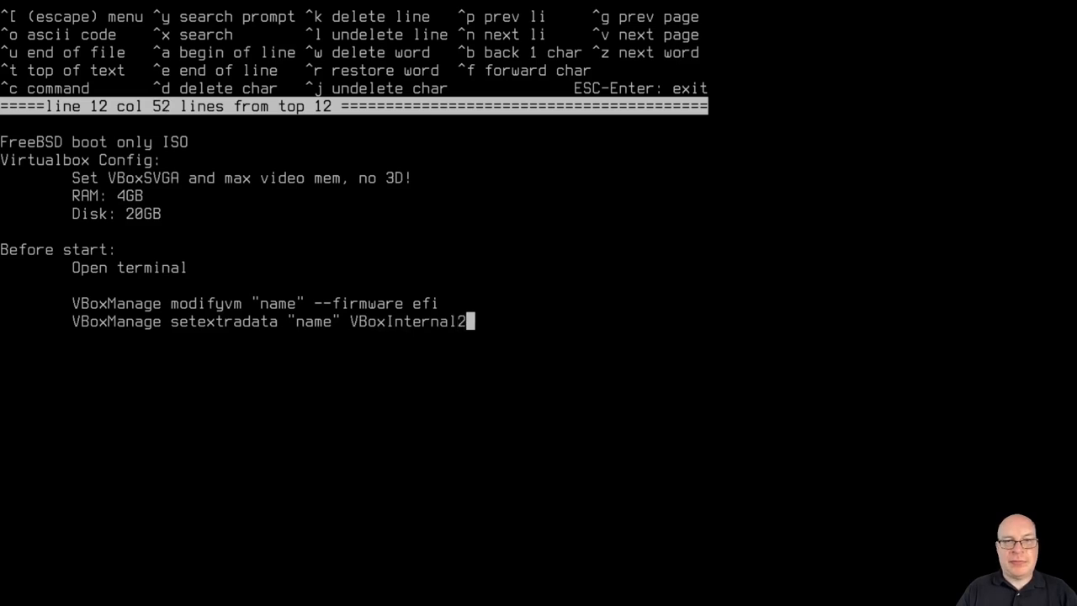
type("/Efi")
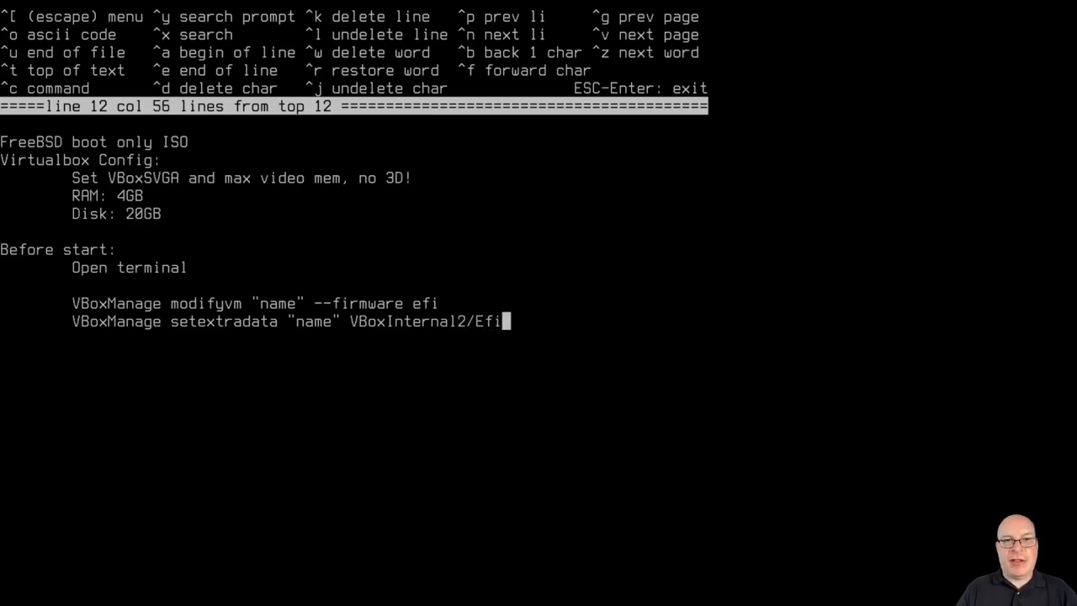
type("Gr")
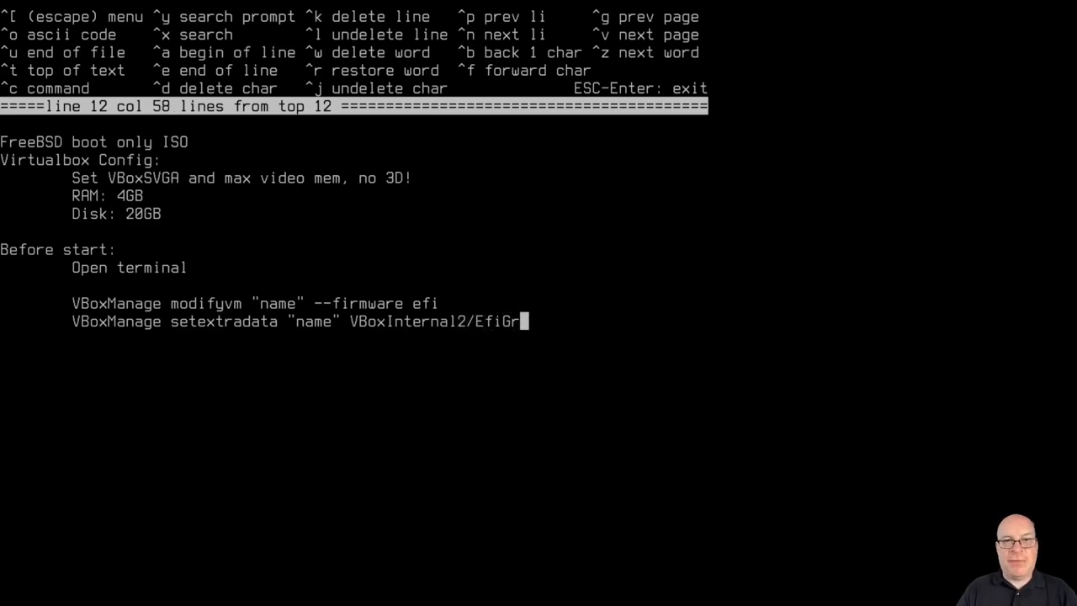
type("aphics")
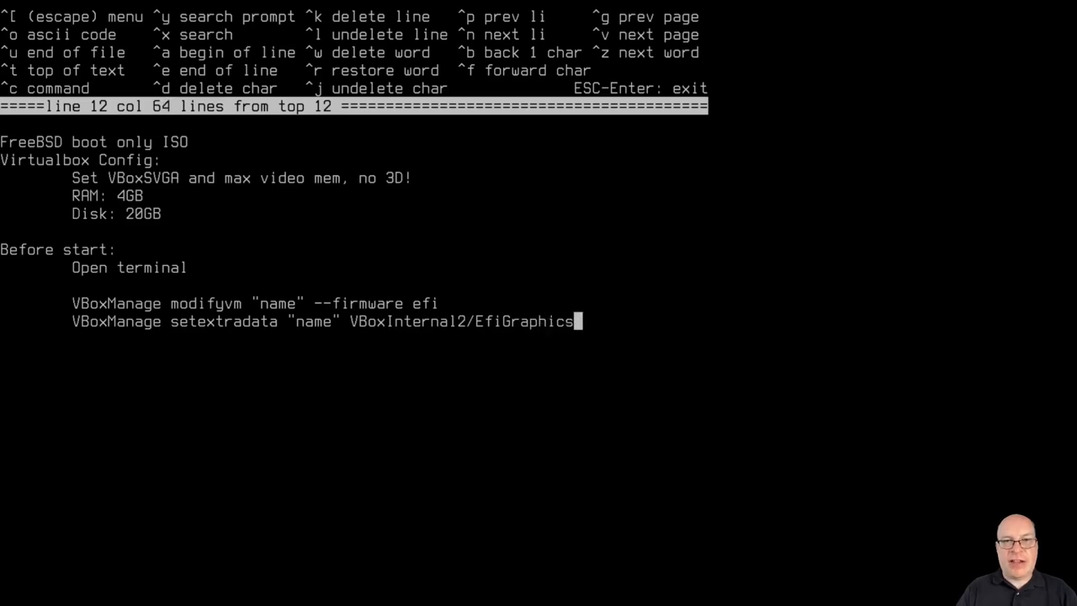
type("Res")
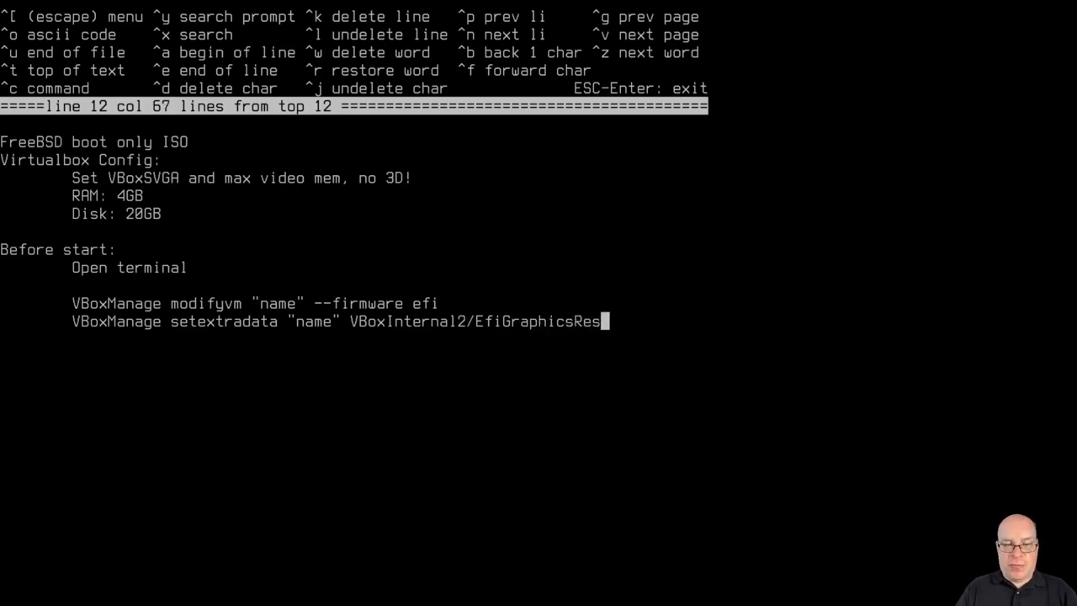
type("olution")
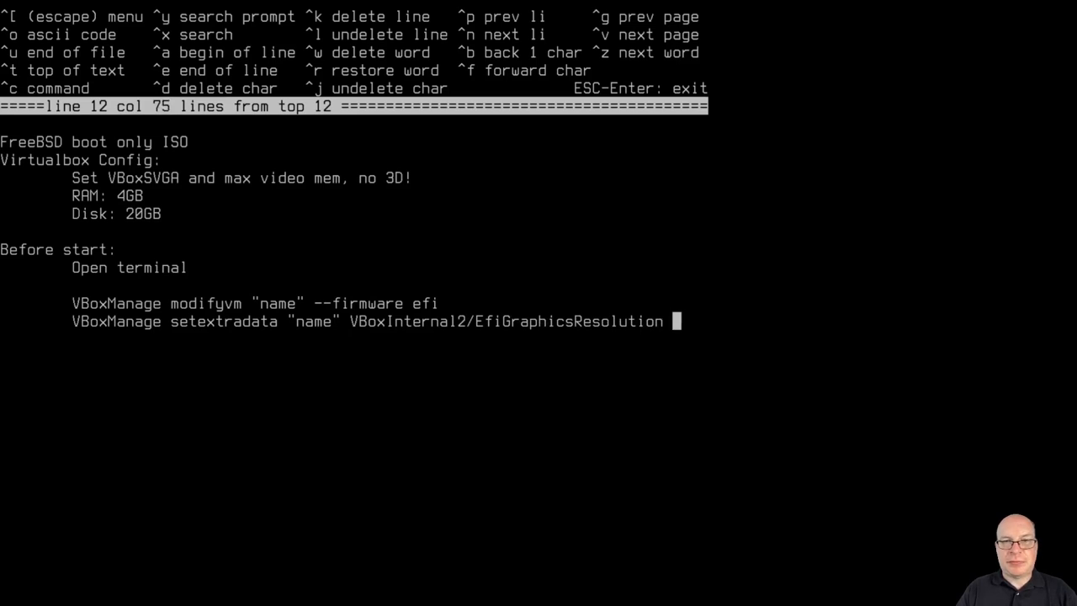
type("1920x")
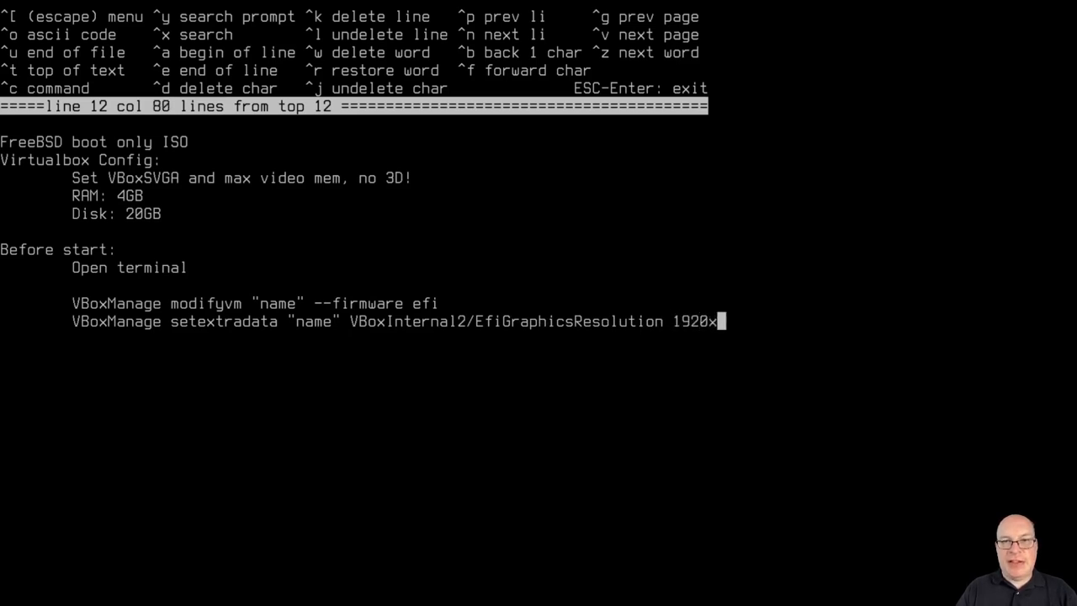
type("1080")
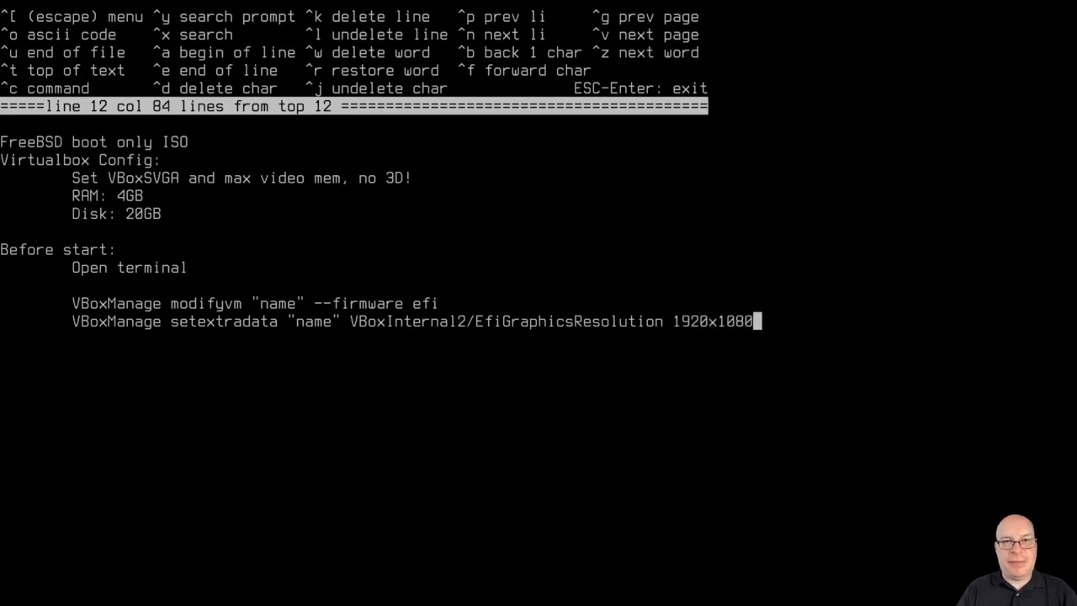
key("Return")
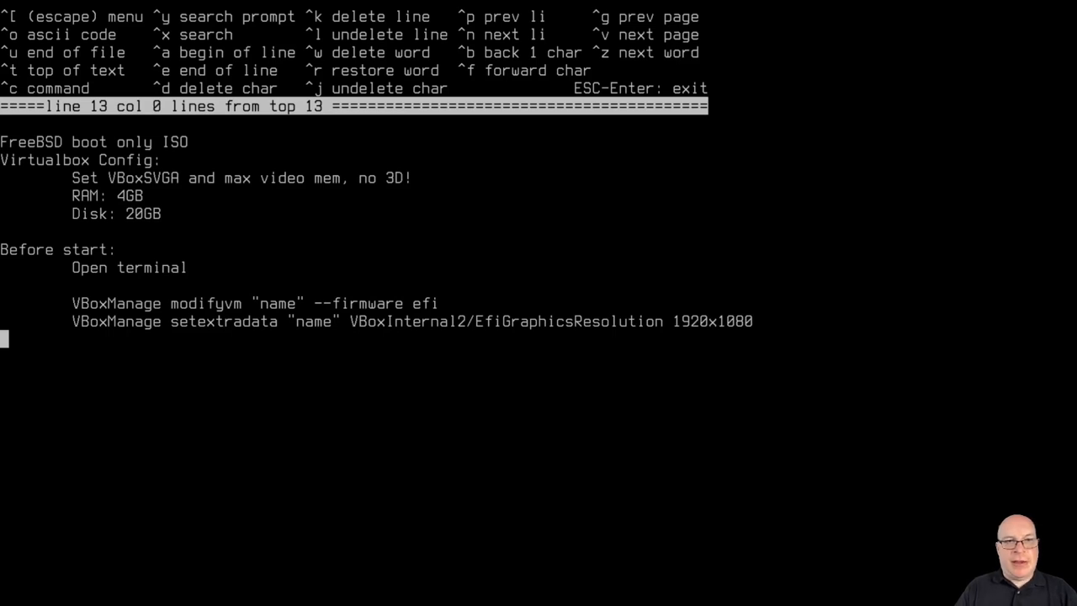
Leave the ee editor and reboot the machine from the root shell.
key("Down")
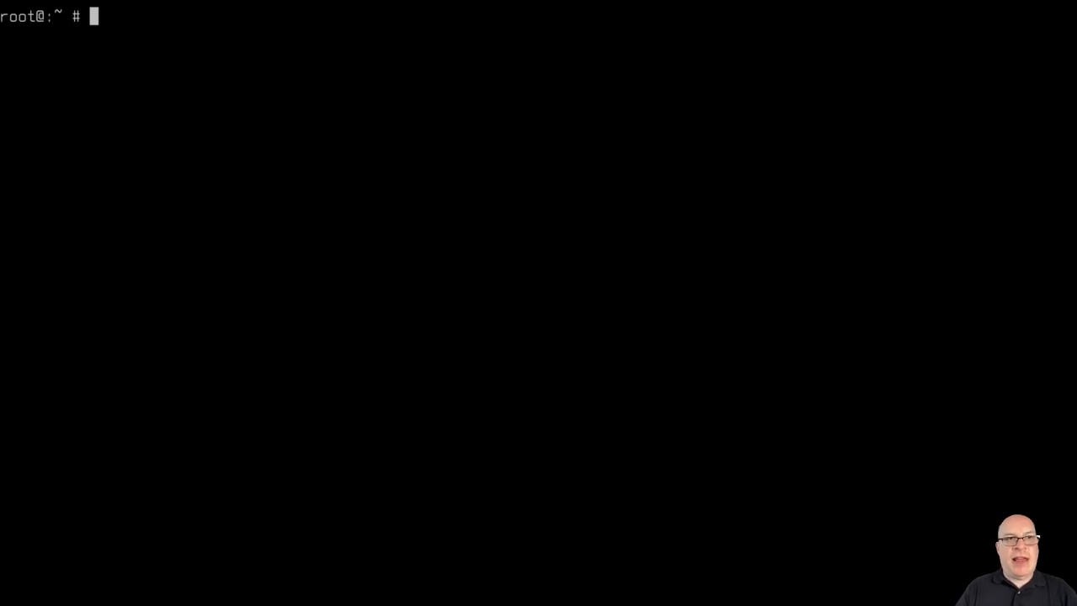
type("reboot")
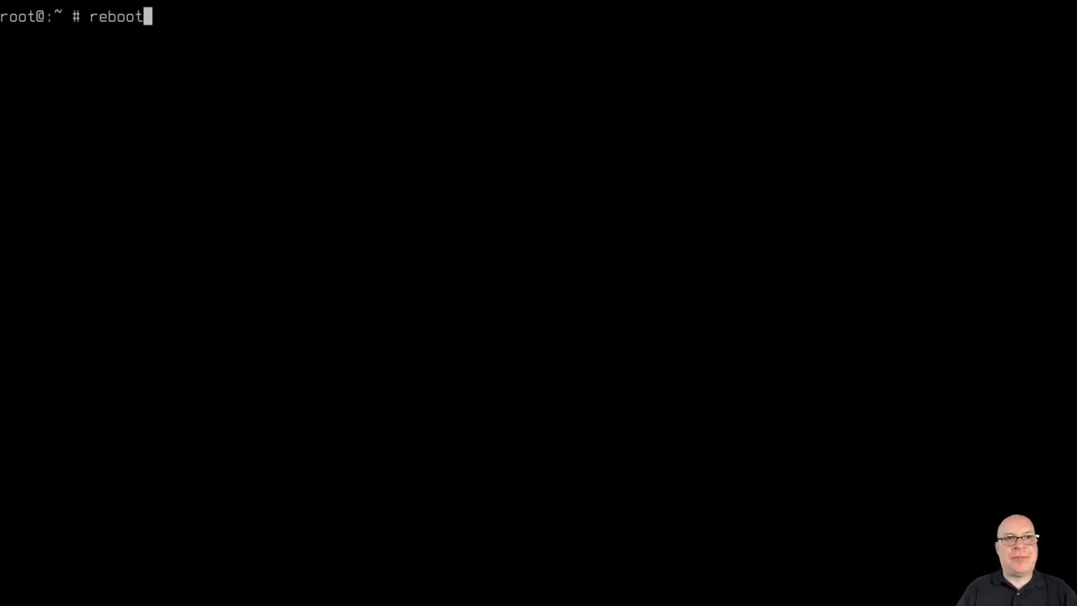
key("Return")
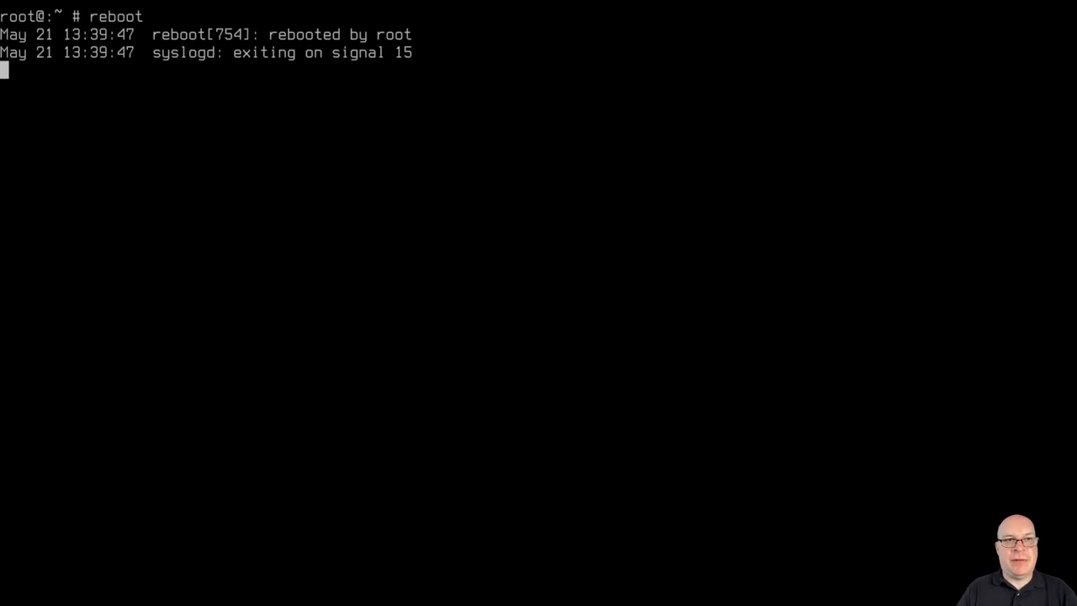
mouse_move(576, 301)
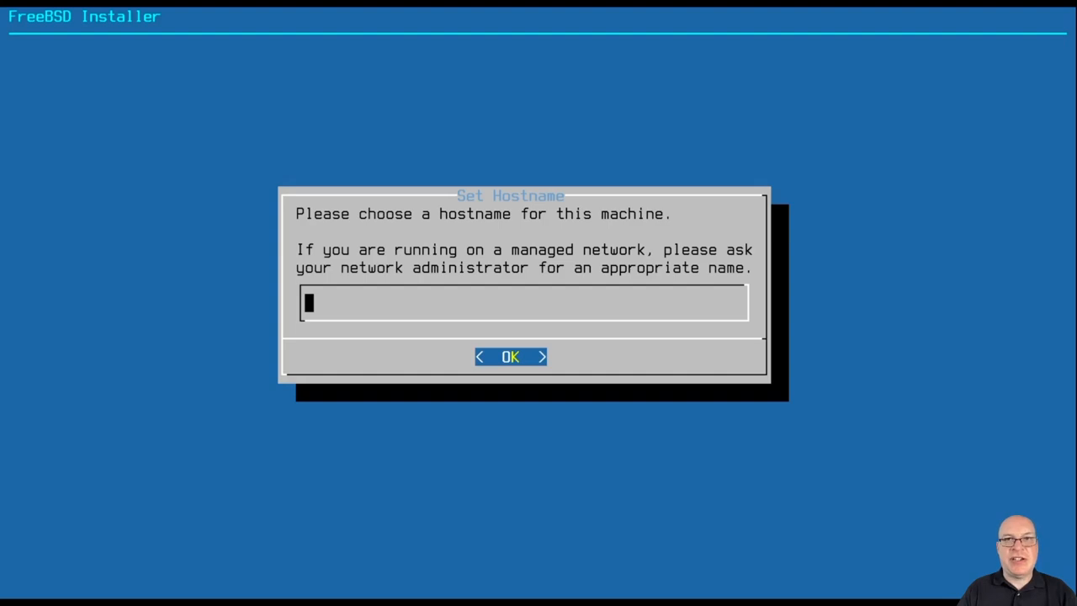
Set the installer hostname to freebie-1.
type("freeb")
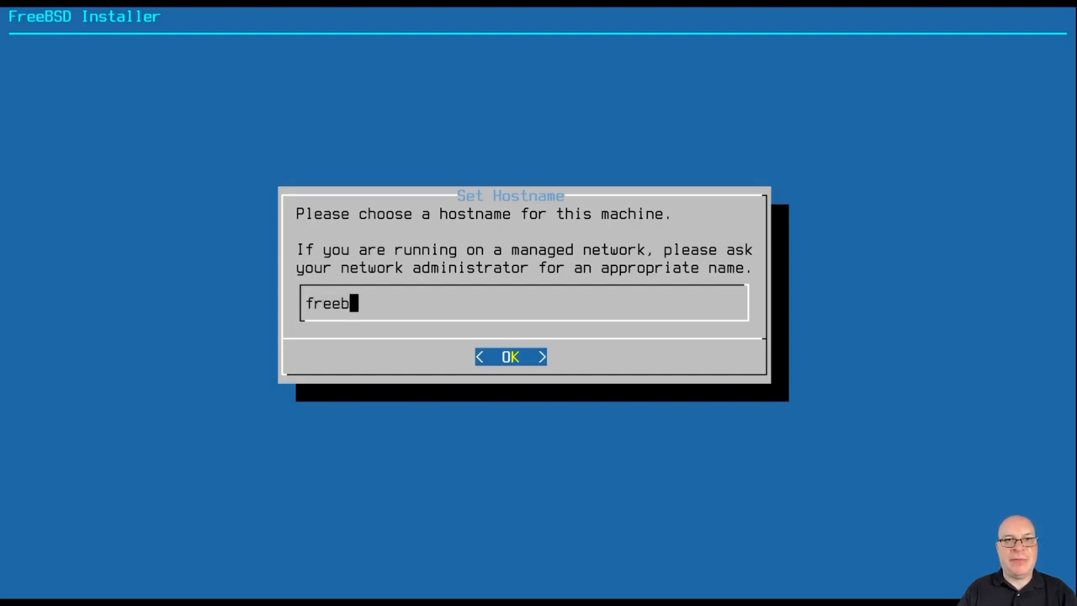
type("ie-")
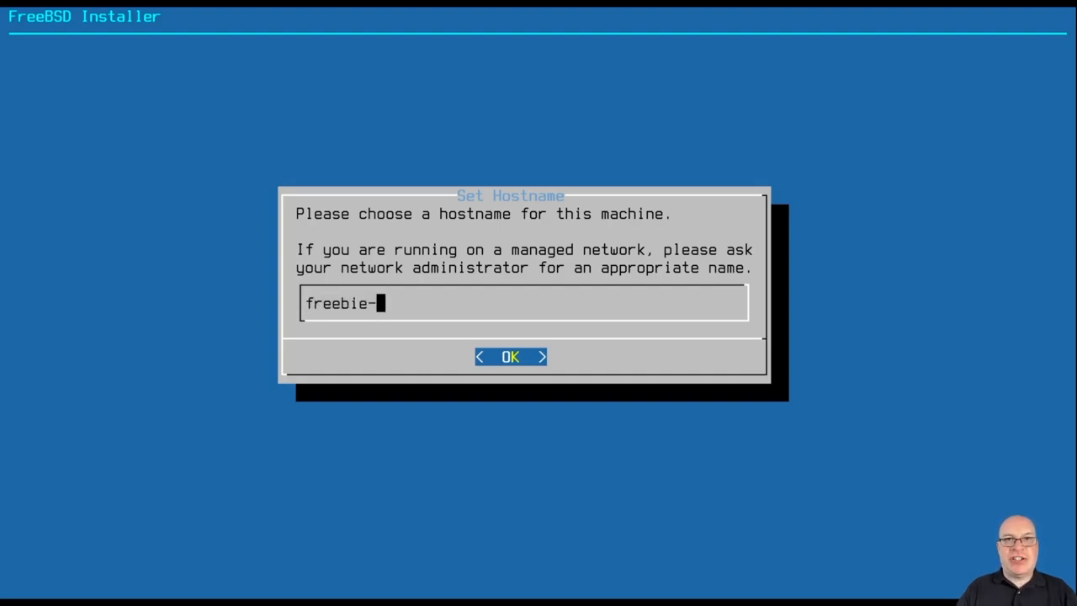
type("1")
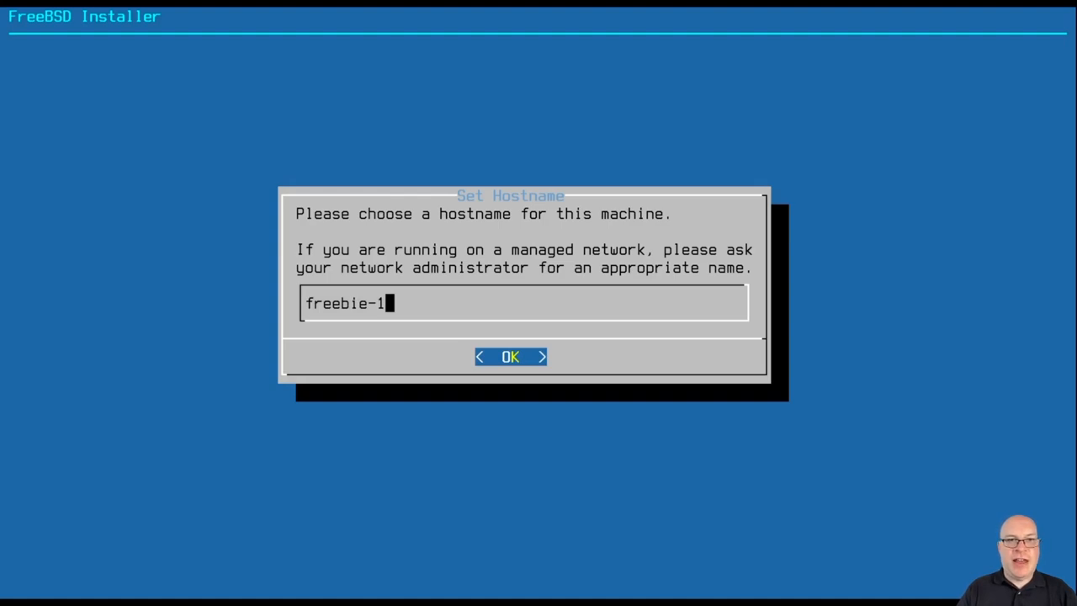
left_click(509, 357)
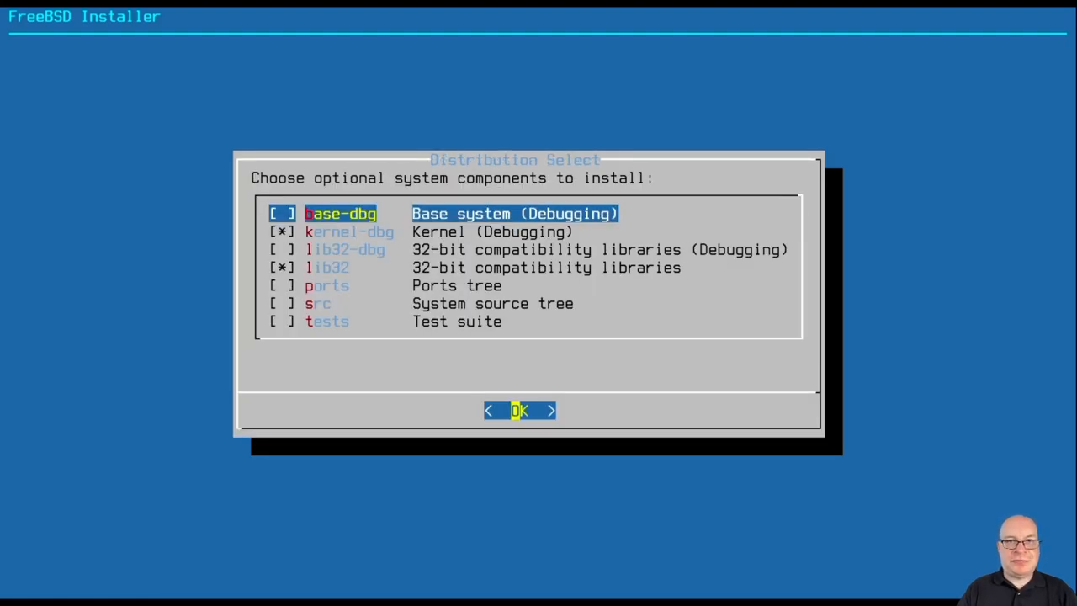
Deselect the debugging kernel component, keeping lib32, and confirm the distribution set.
key("Down")
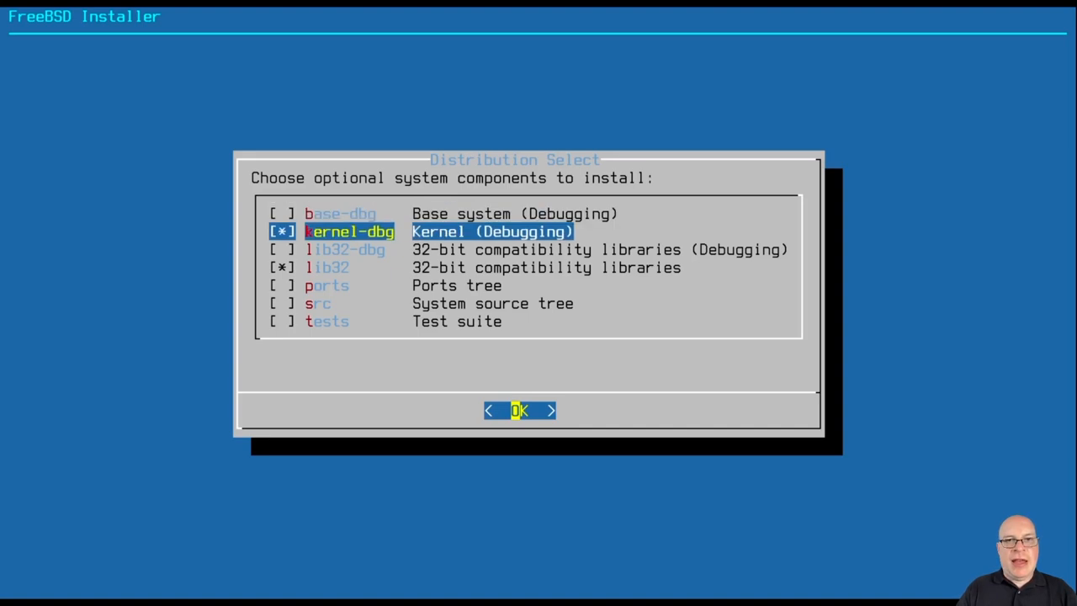
key("space")
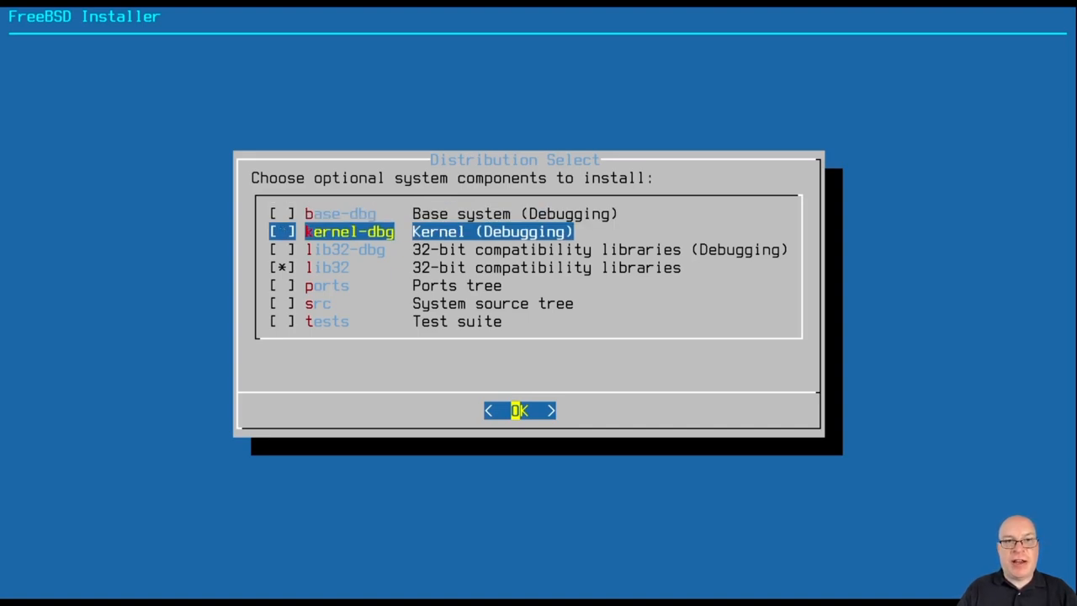
left_click(518, 410)
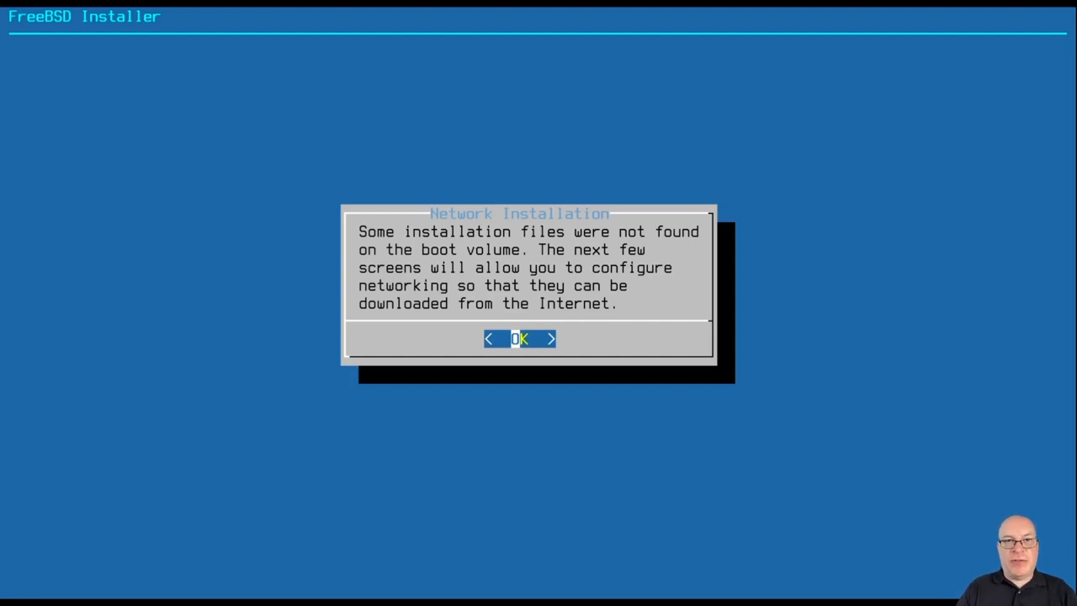
Configure em0 for IPv4 via DHCP and accept DNS resolvers 1.1.1.1 and 1.0.0.1.
left_click(518, 338)
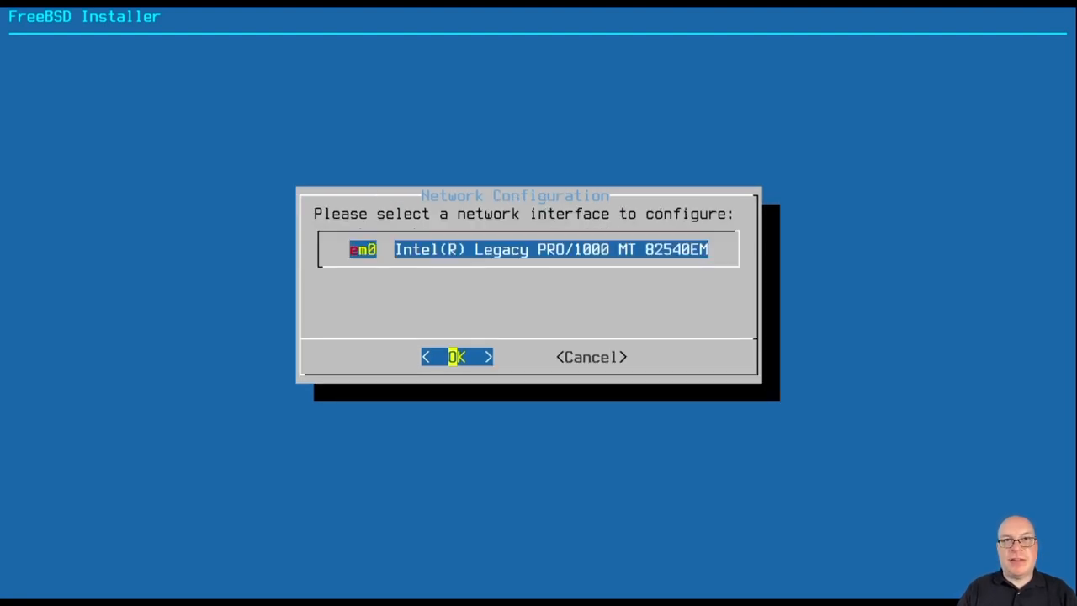
left_click(458, 356)
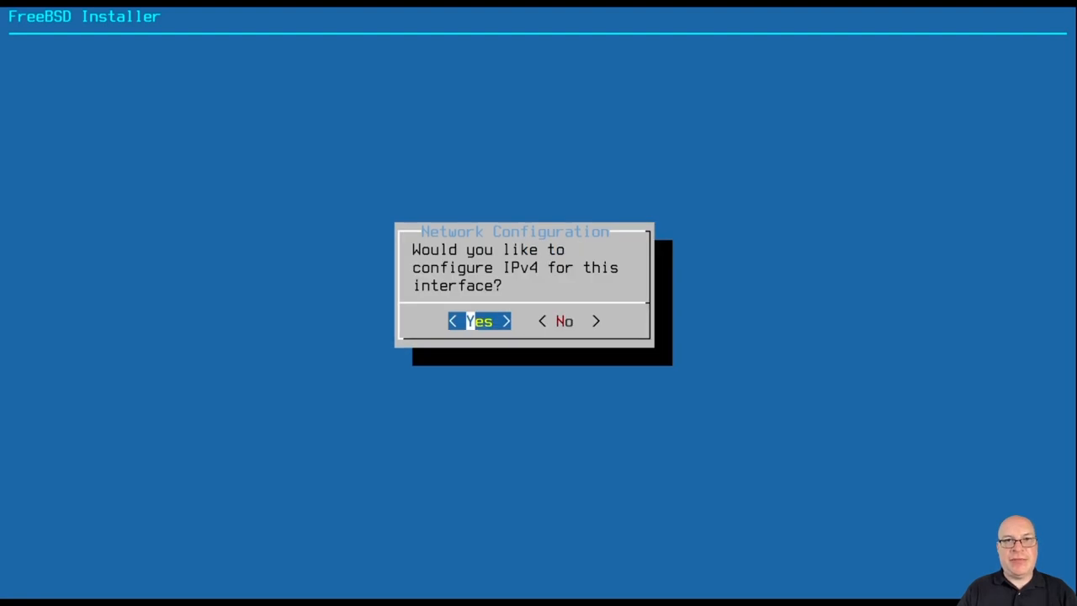
left_click(481, 320)
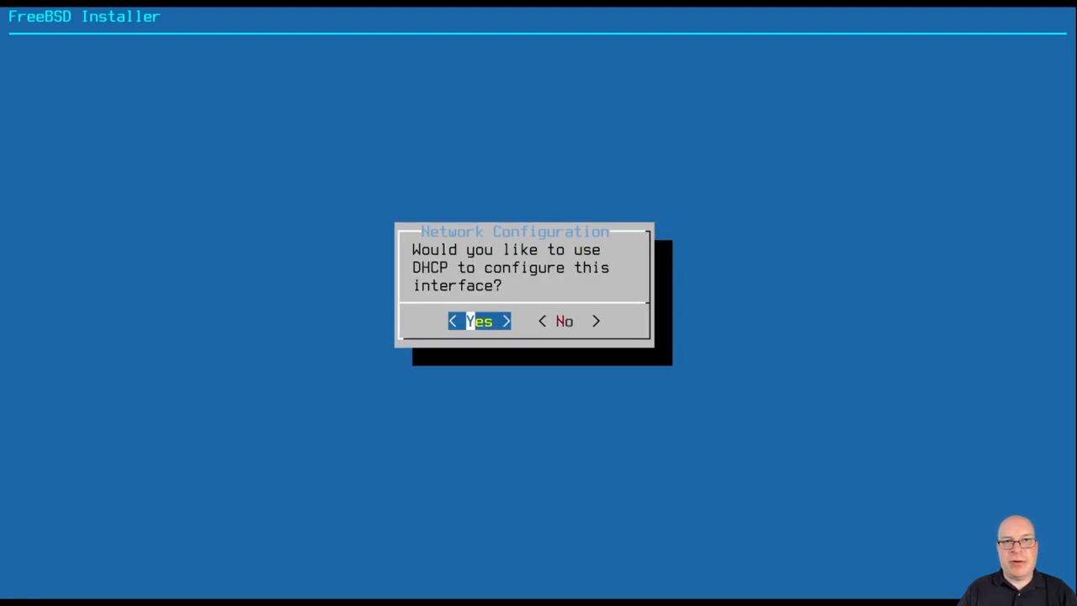
left_click(481, 319)
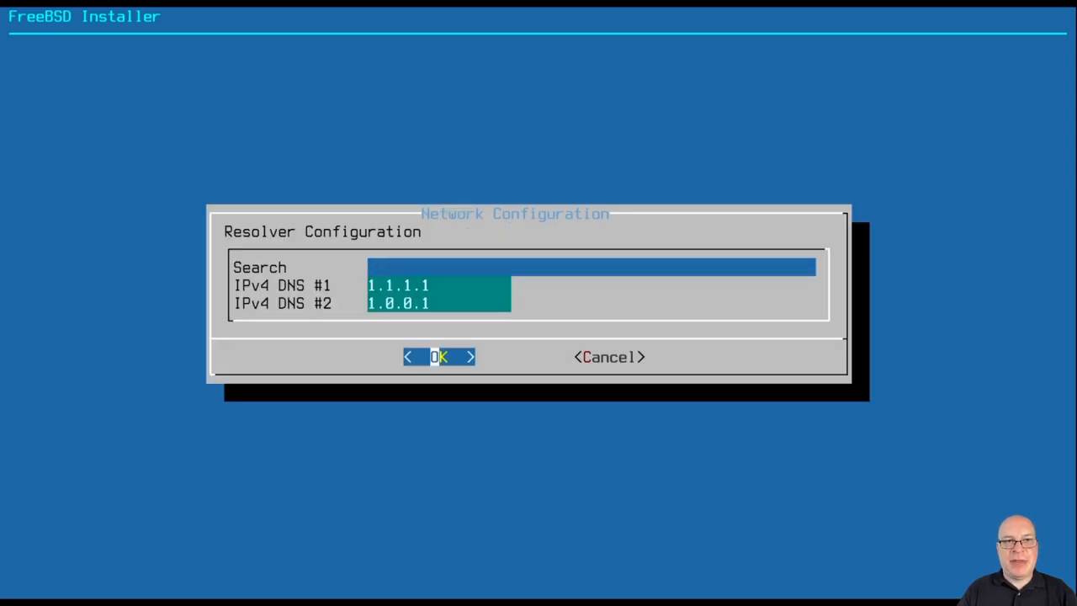
left_click(437, 356)
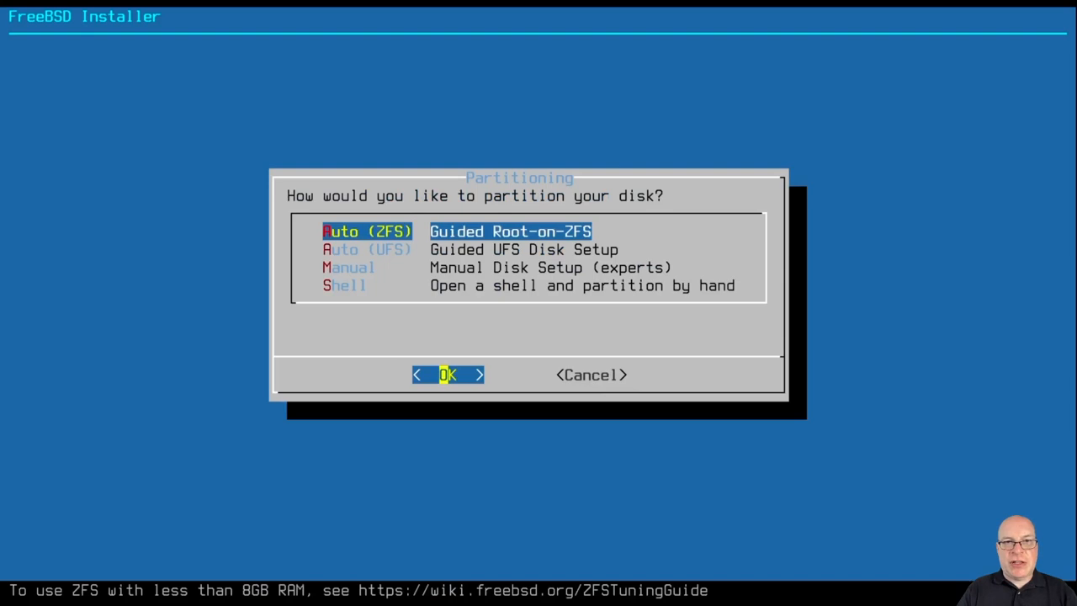
Choose guided UFS setup using the entire disk with a GPT scheme.
key("Down")
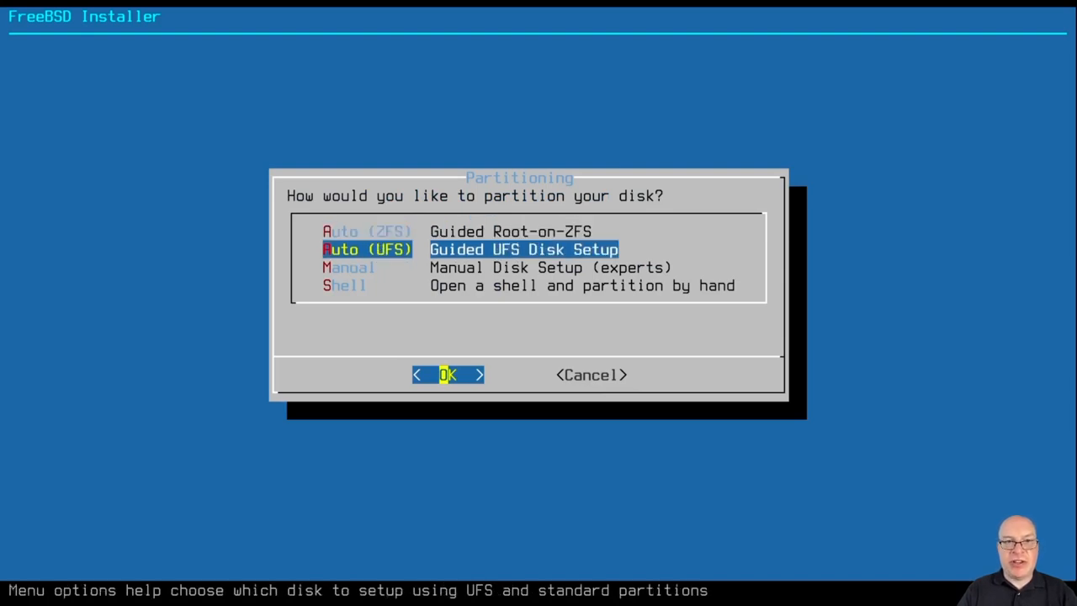
left_click(447, 373)
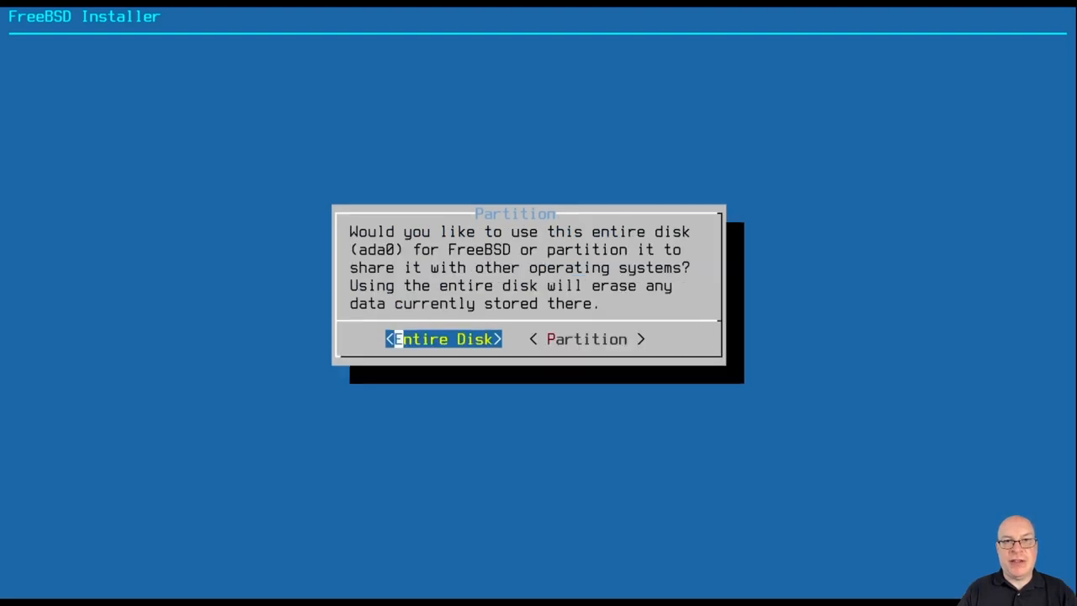
left_click(444, 338)
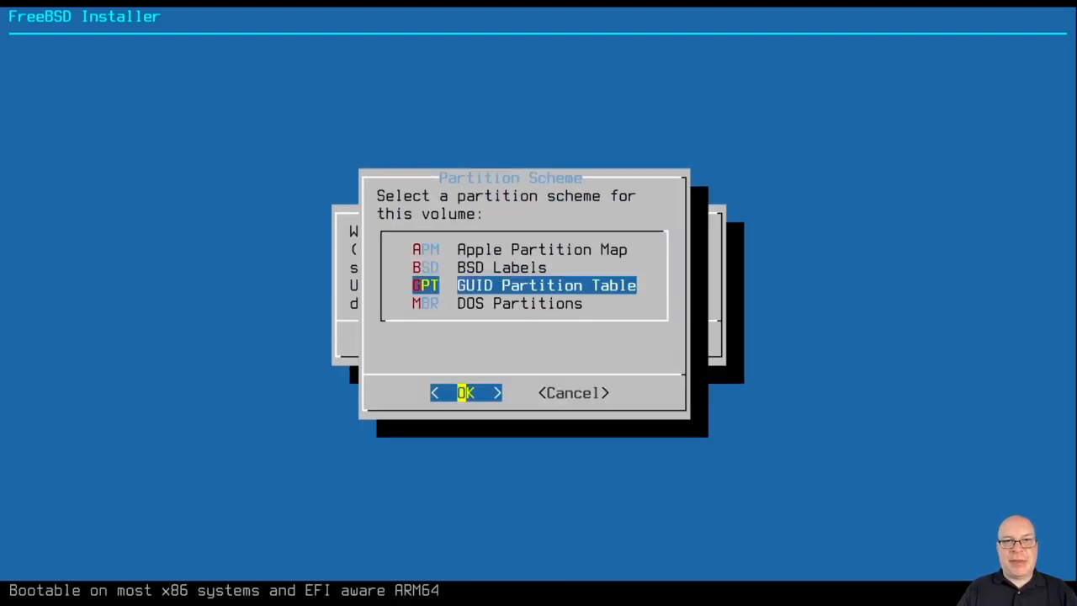
left_click(464, 393)
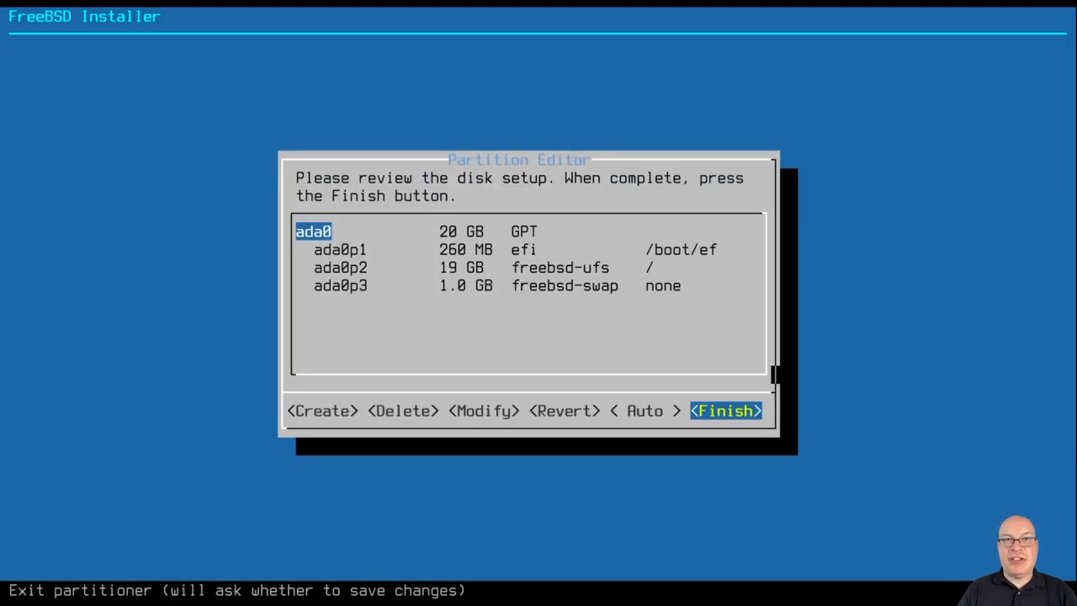
Review the ada0 EFI, UFS root and swap partitions, finish and commit the layout.
key("Down")
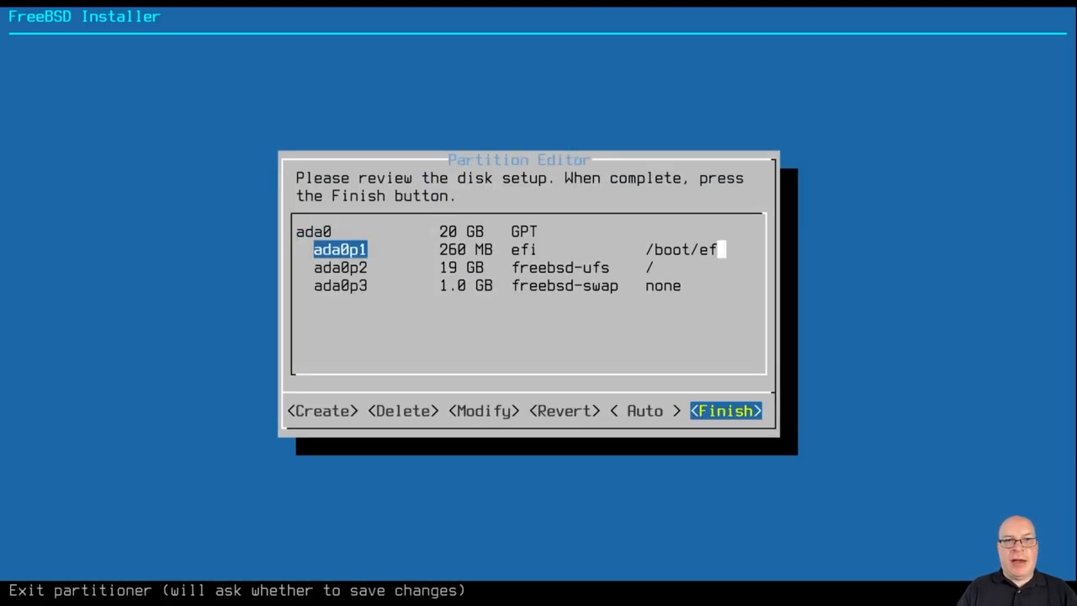
key("Down")
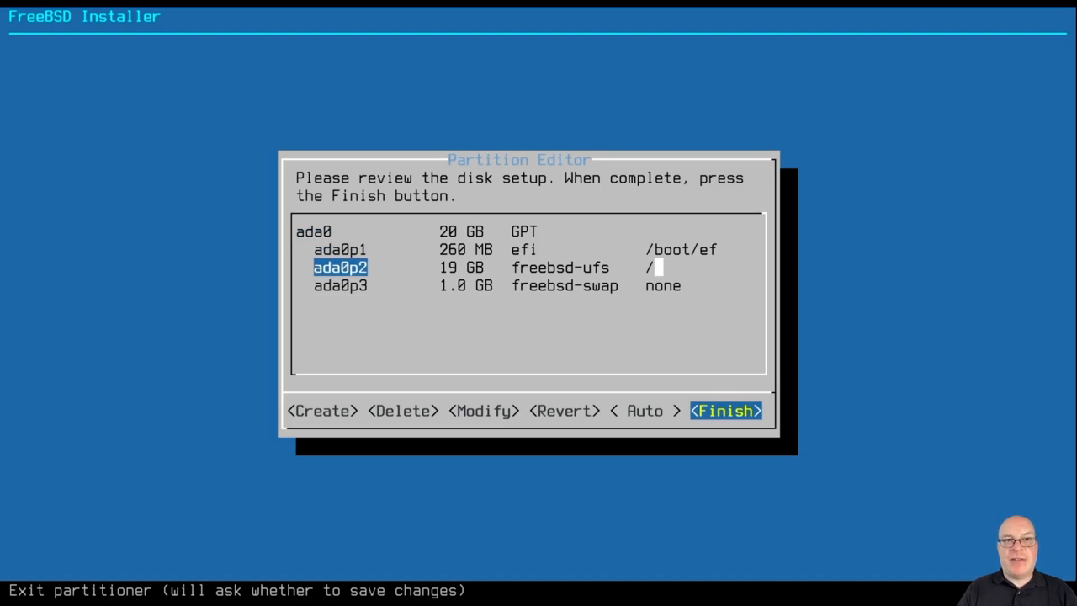
key("Down")
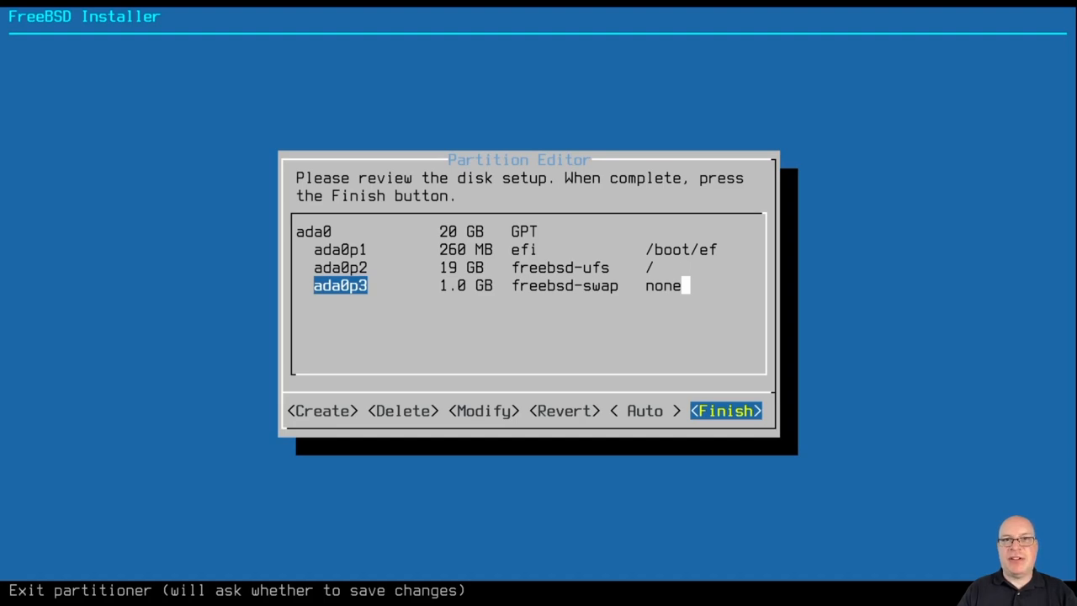
left_click(725, 411)
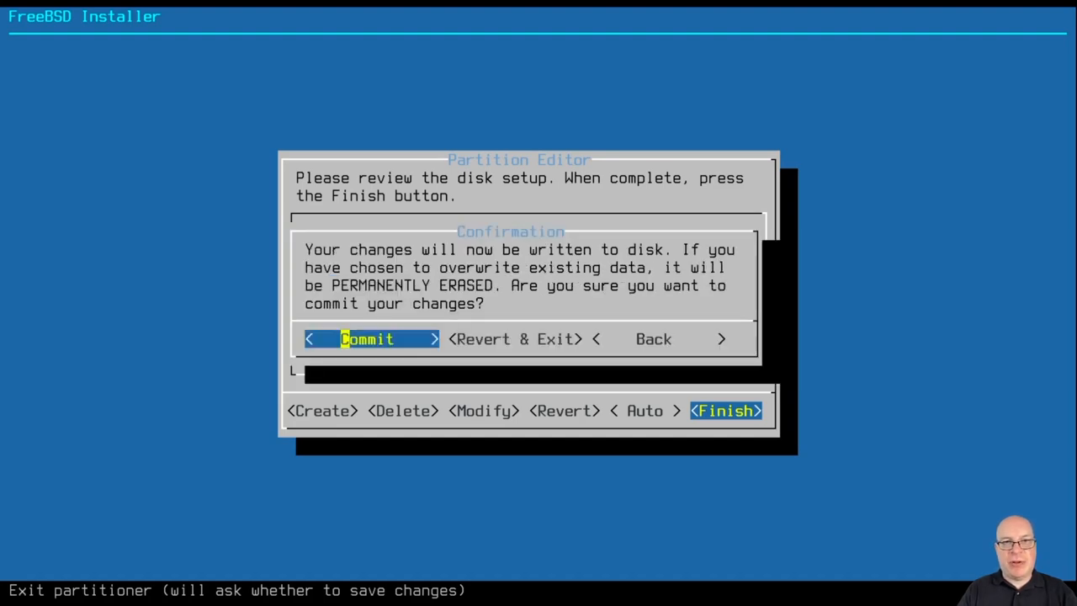
left_click(366, 338)
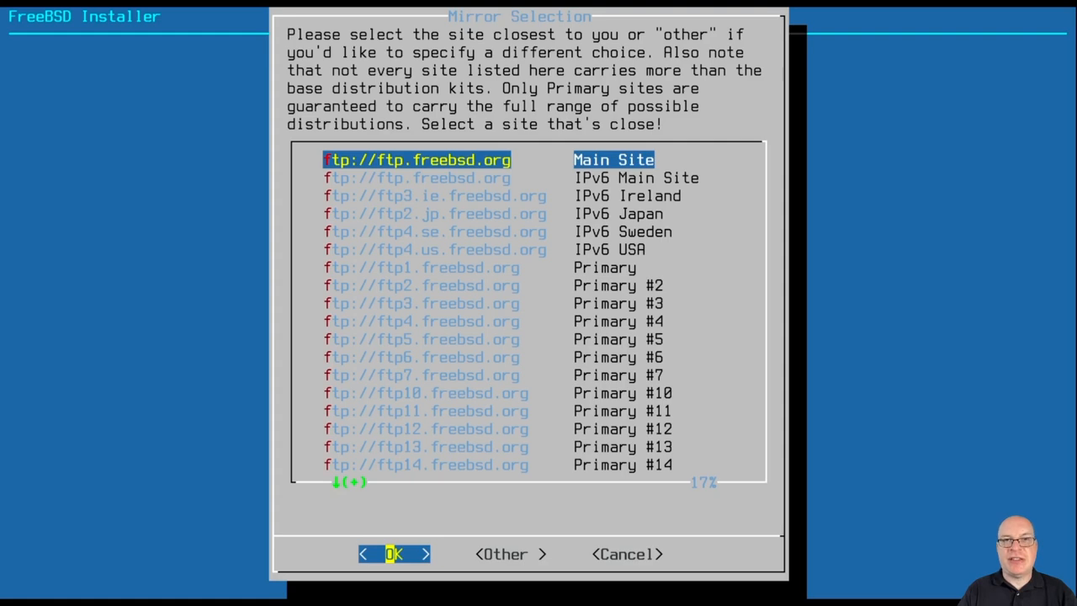
Keep the ftp://ftp.freebsd.org Main Site mirror and start fetching files.
left_click(393, 554)
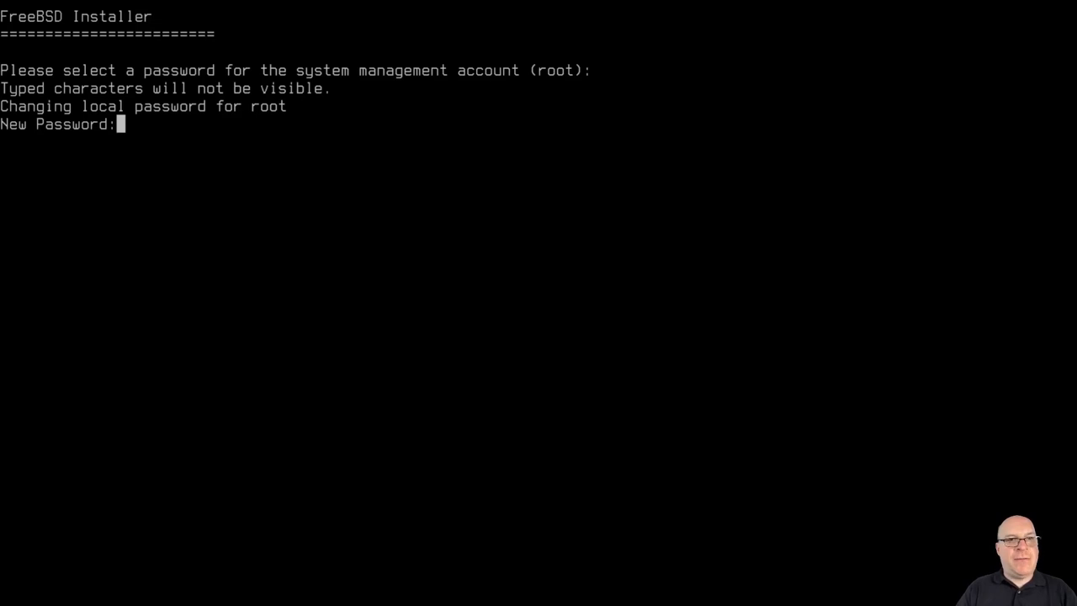
Submit and confirm the new root password.
key("Return")
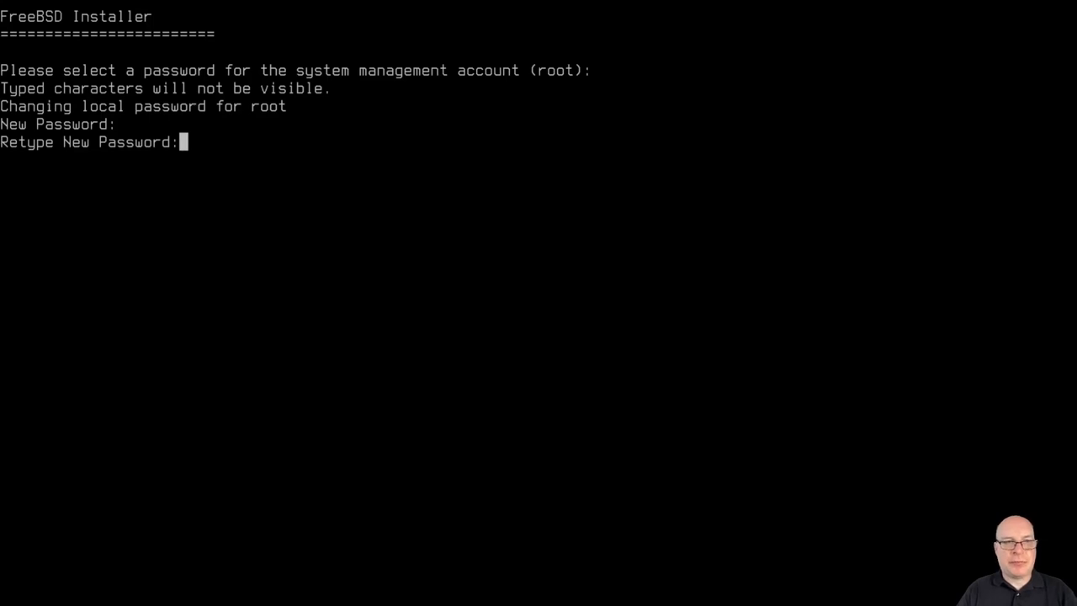
key("Return")
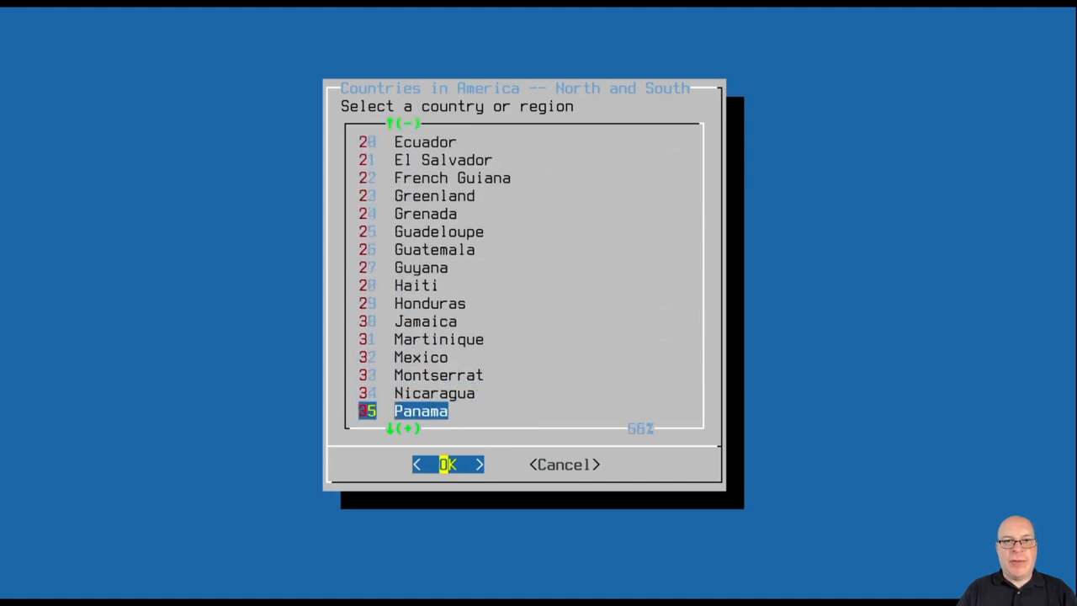
Select United States of America from the country list.
scroll("down", 3)
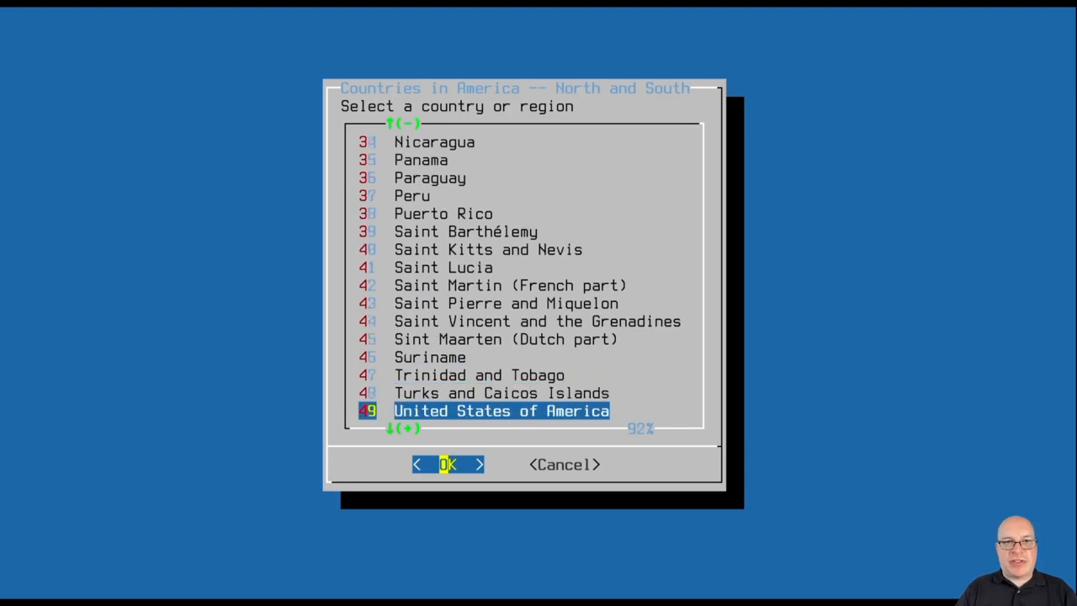
left_click(448, 465)
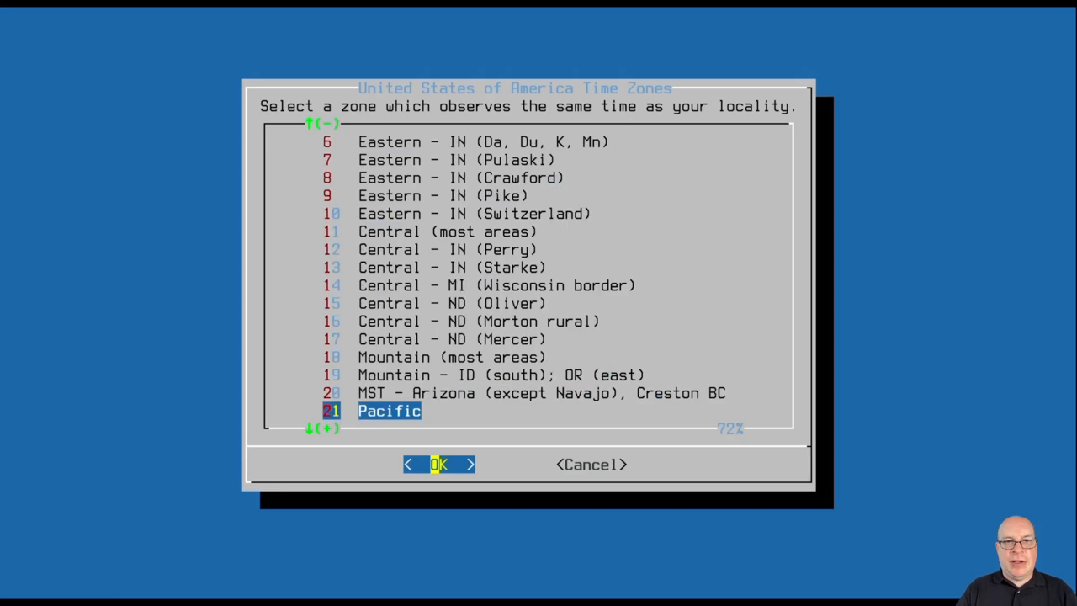
Choose the Pacific time zone and accept PDT as its abbreviation.
left_click(437, 465)
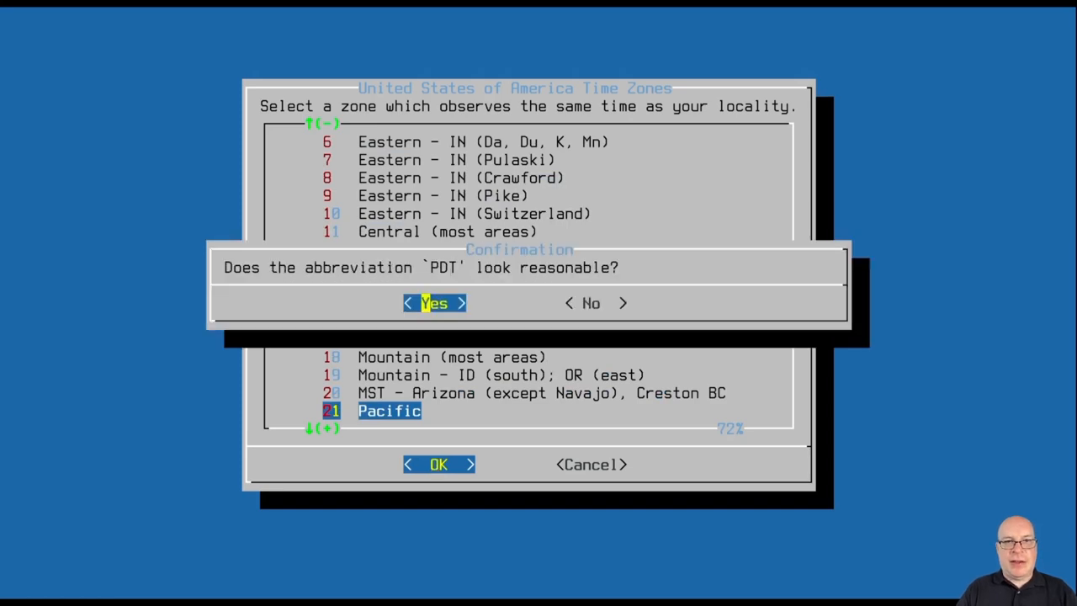
left_click(434, 303)
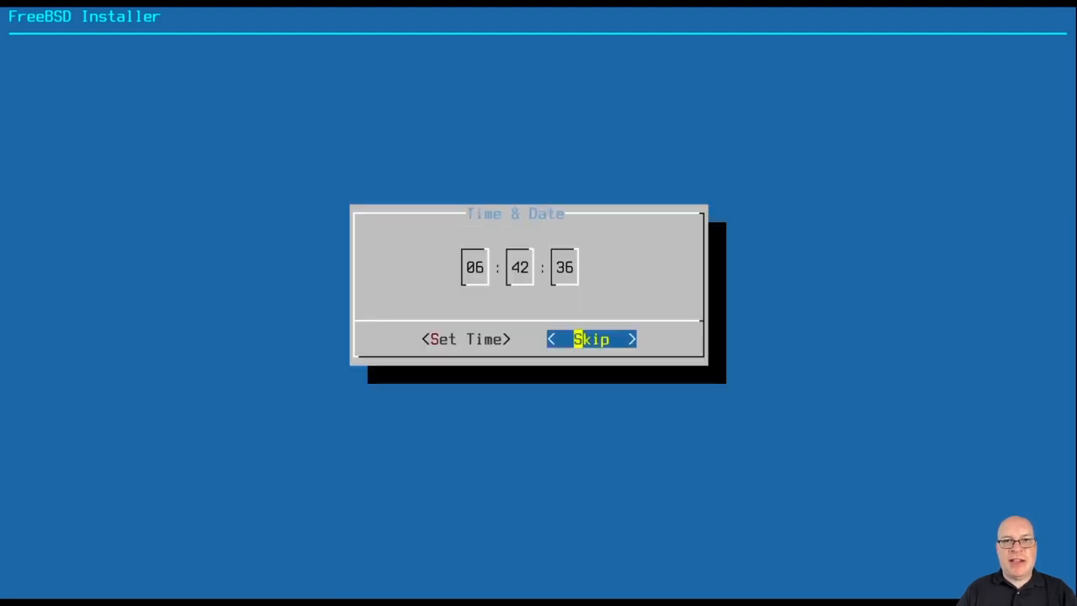
Skip the clock setting and enable moused and ntpd alongside sshd and dumpdev at boot.
left_click(591, 338)
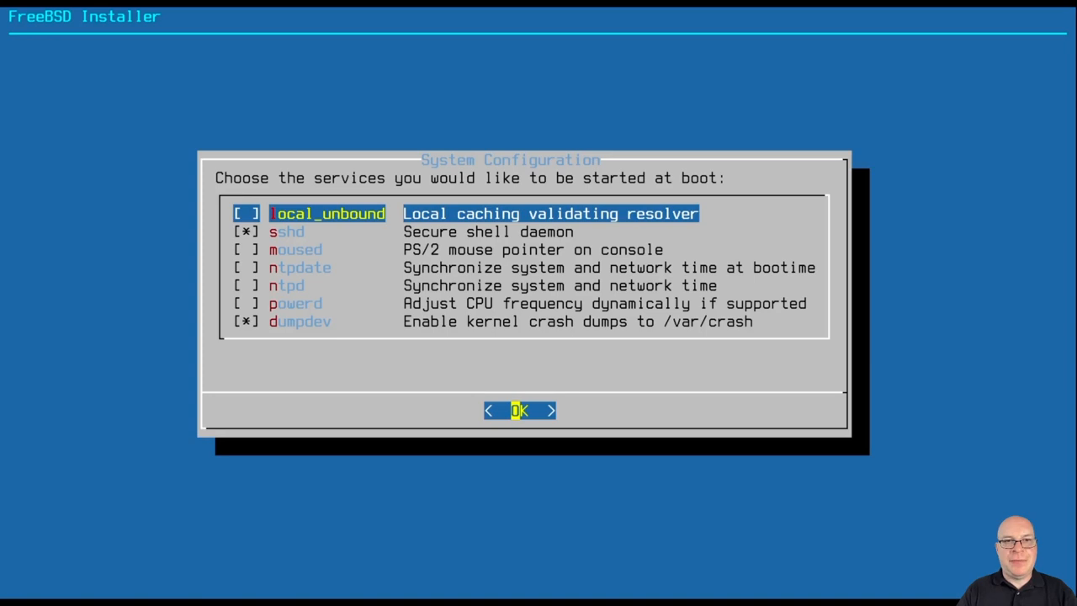
key("Down")
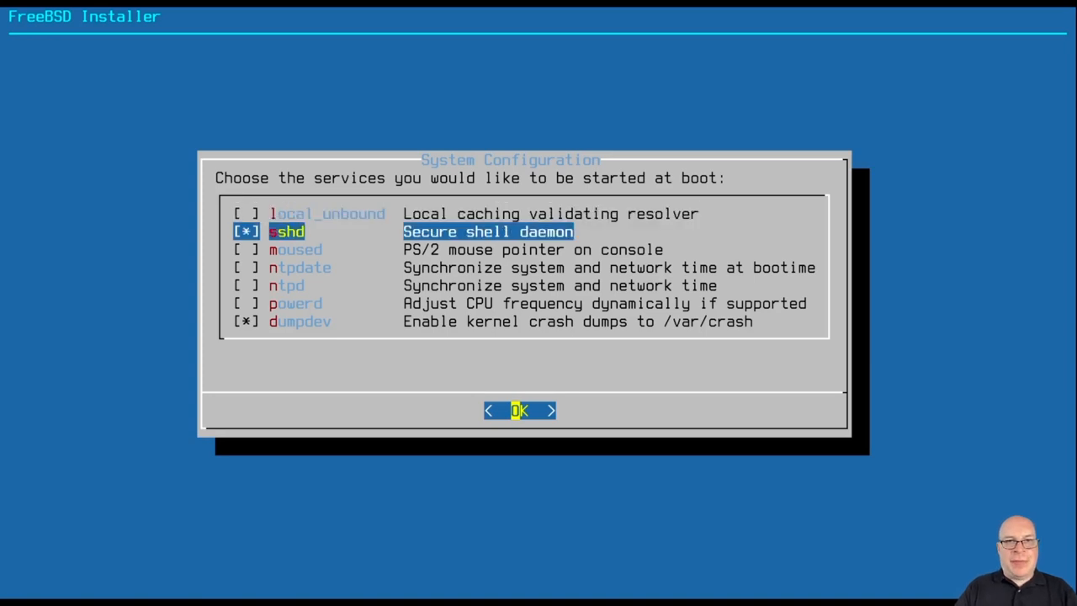
key("Down")
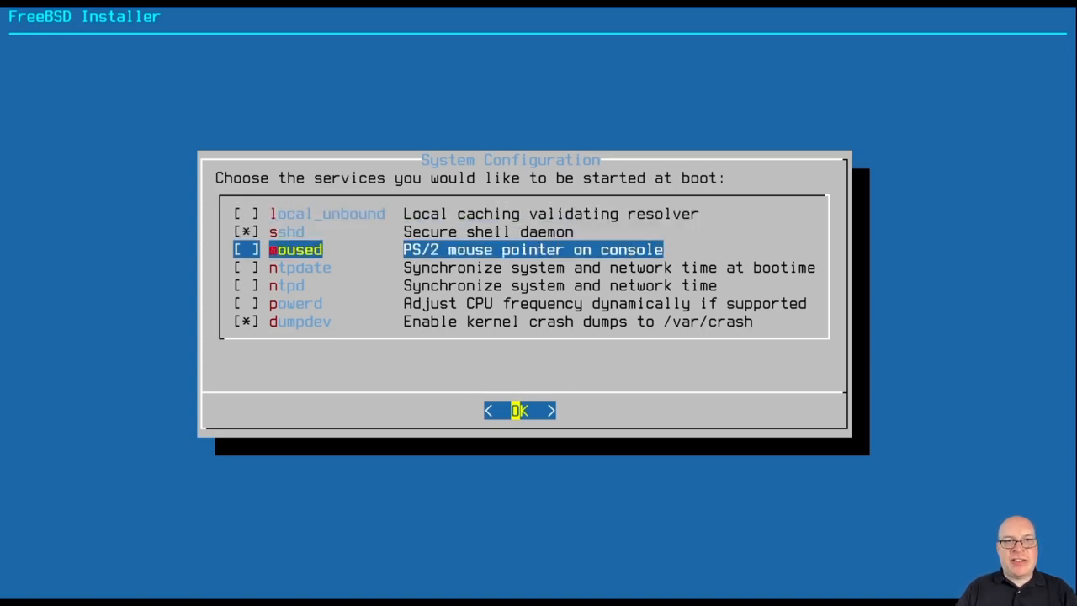
key("space")
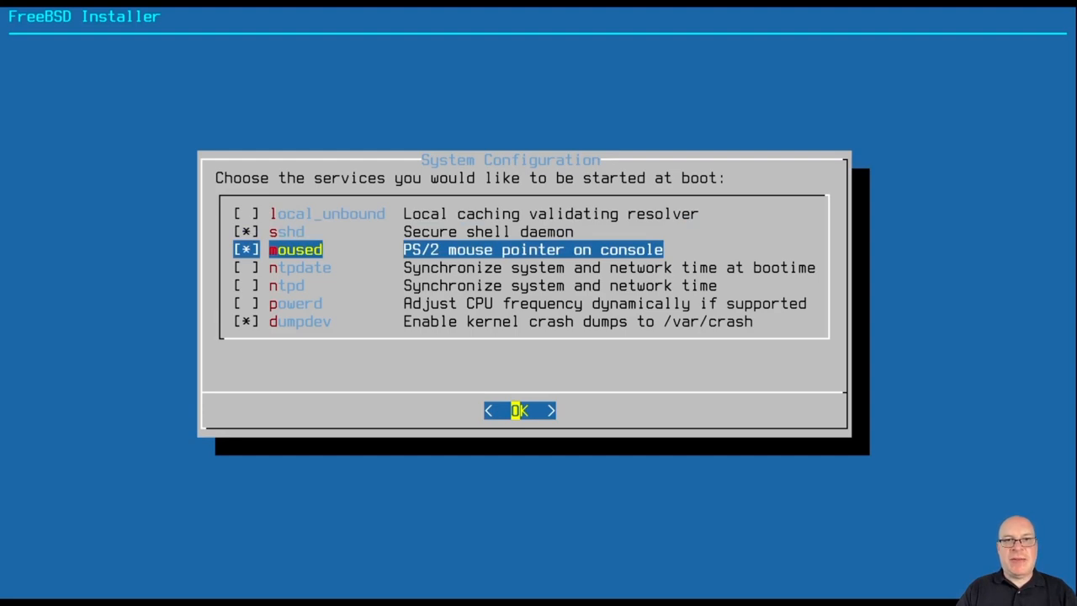
key("Down")
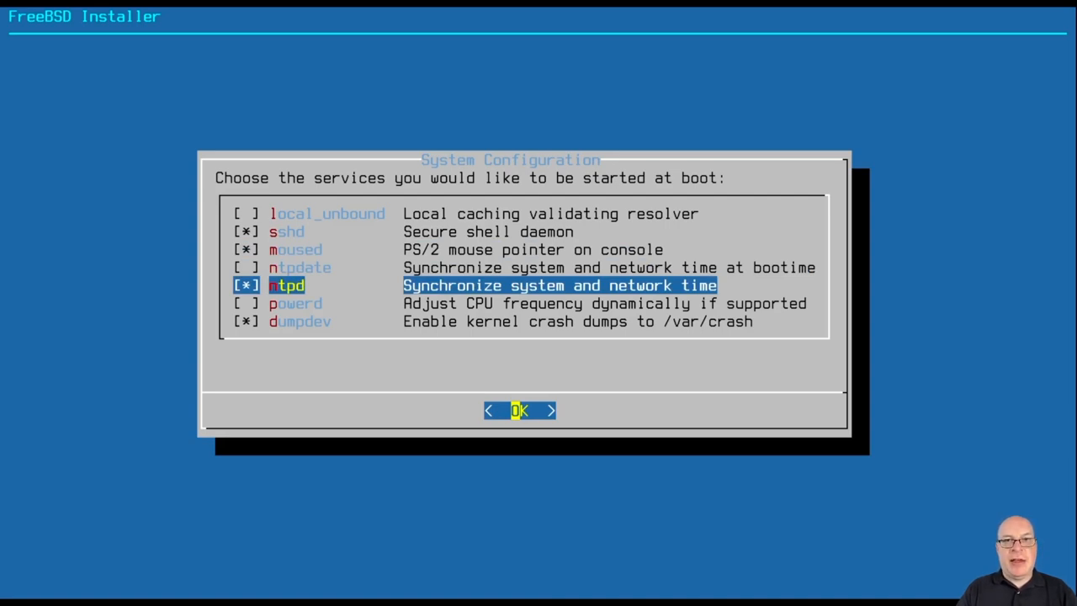
left_click(518, 411)
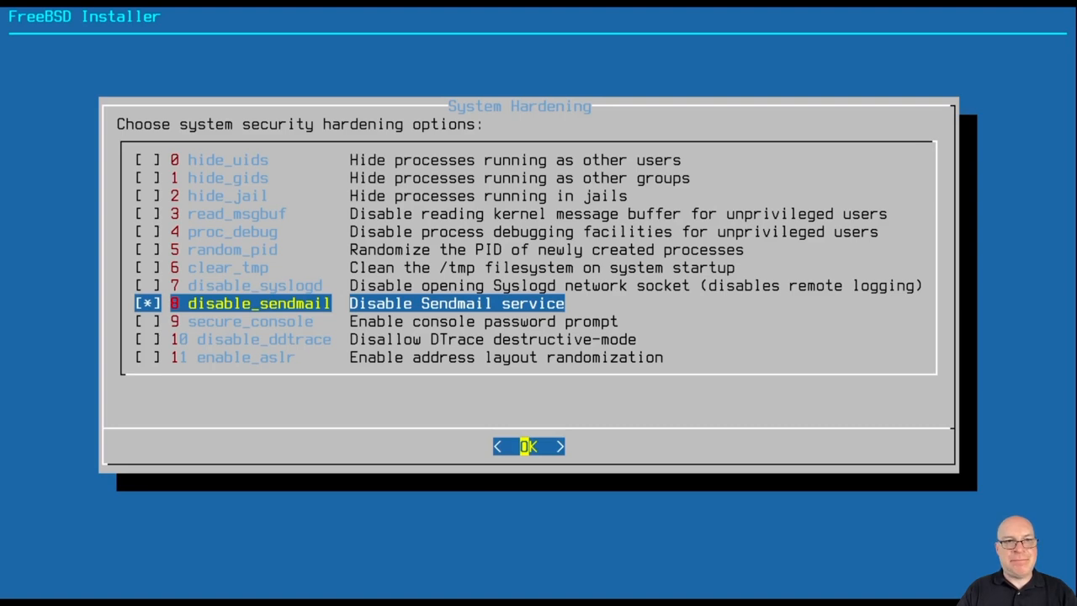
Apply the hardening options with Sendmail disabled.
left_click(528, 446)
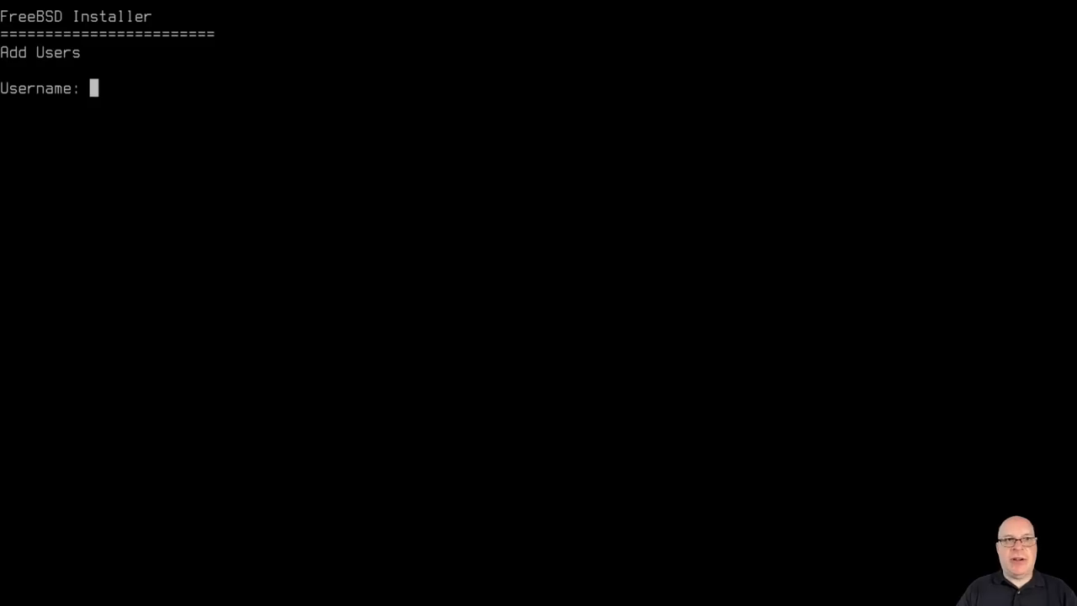
Enter the new user's name, keep the default uid and login group, and add it to wheel.
type("stephen")
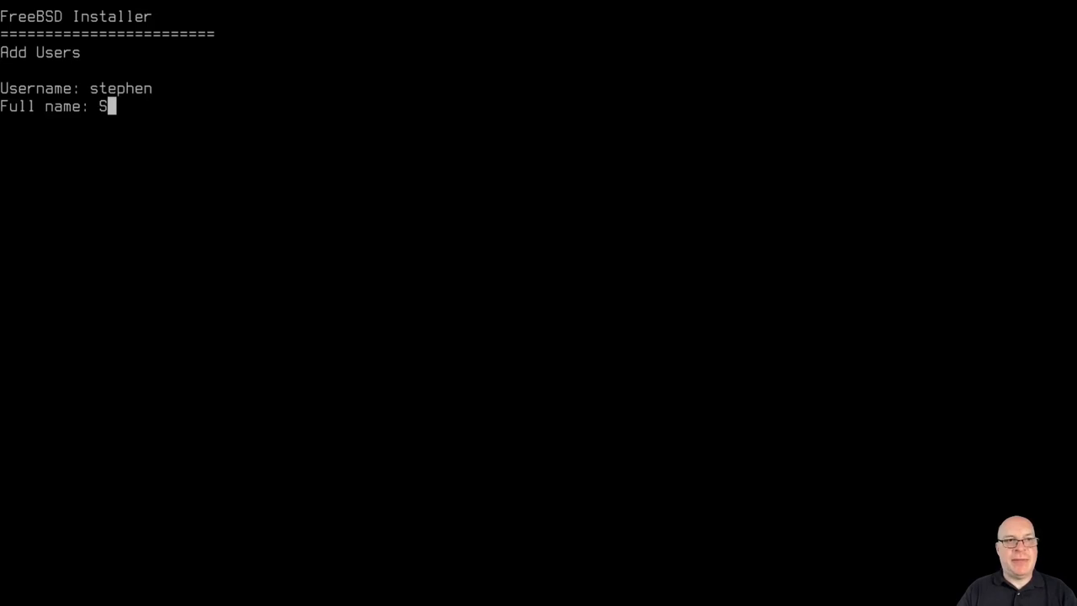
key("Return")
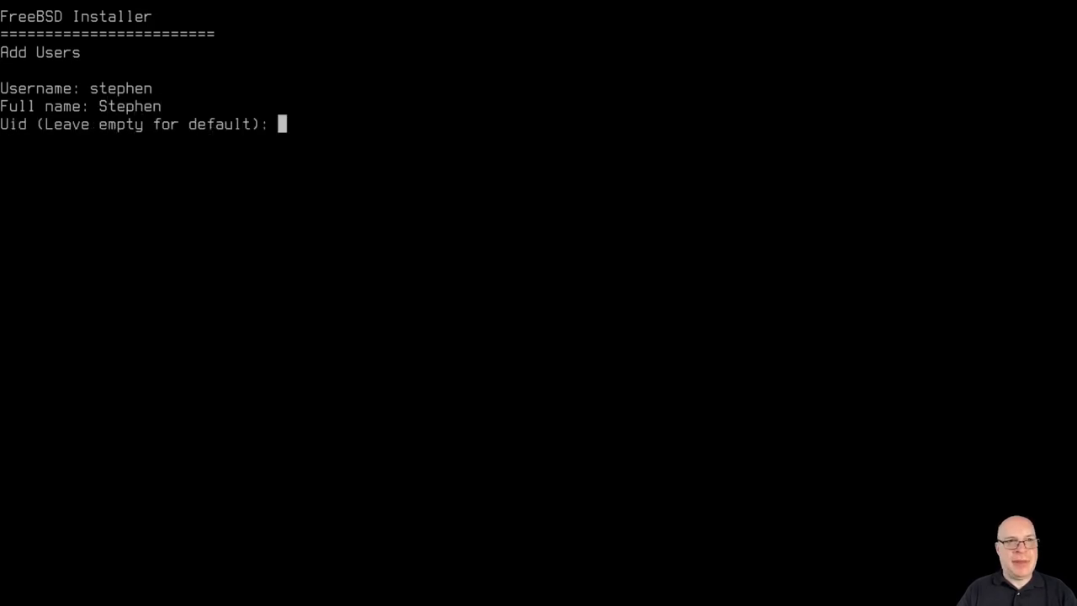
key("Return")
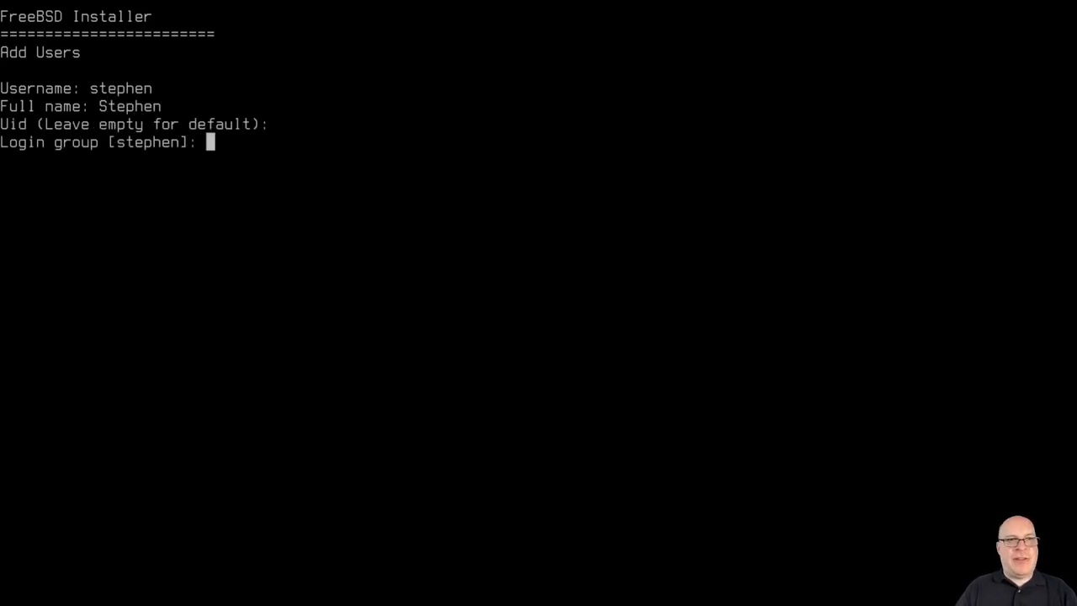
key("Return")
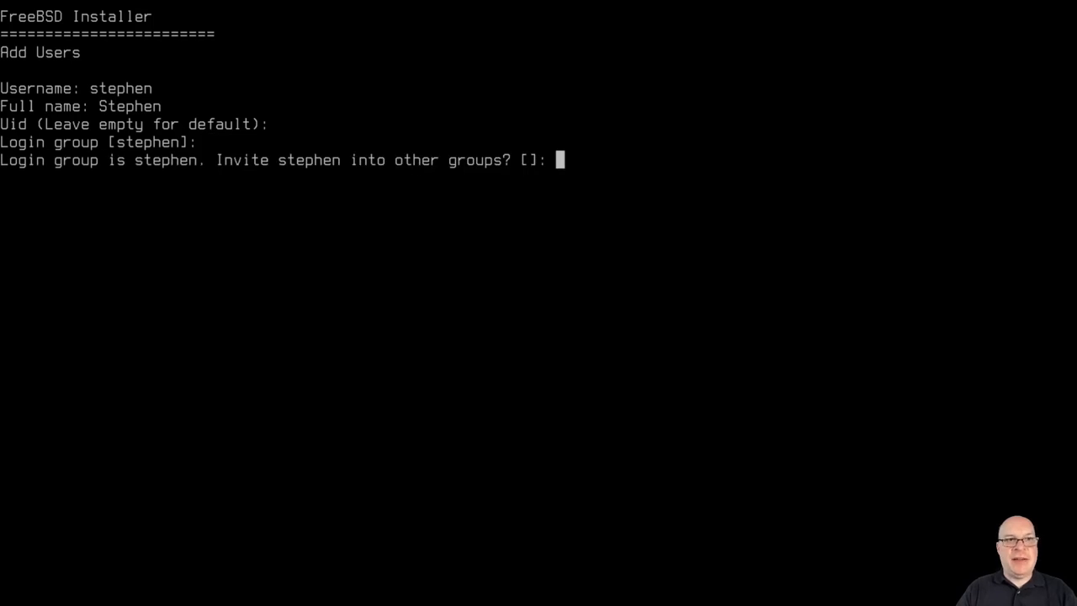
type("wheel")
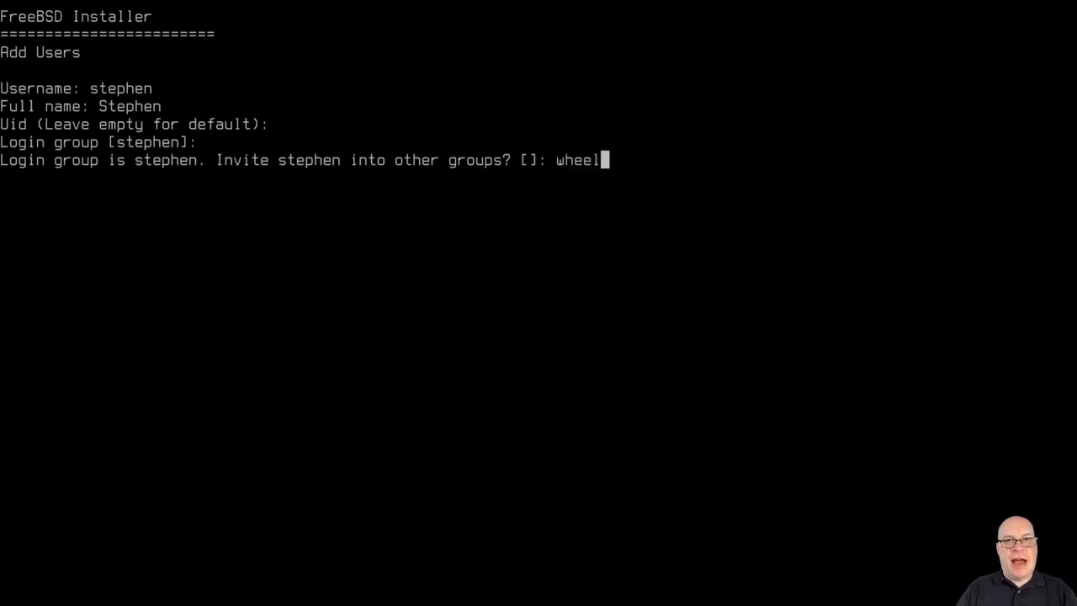
key("Return")
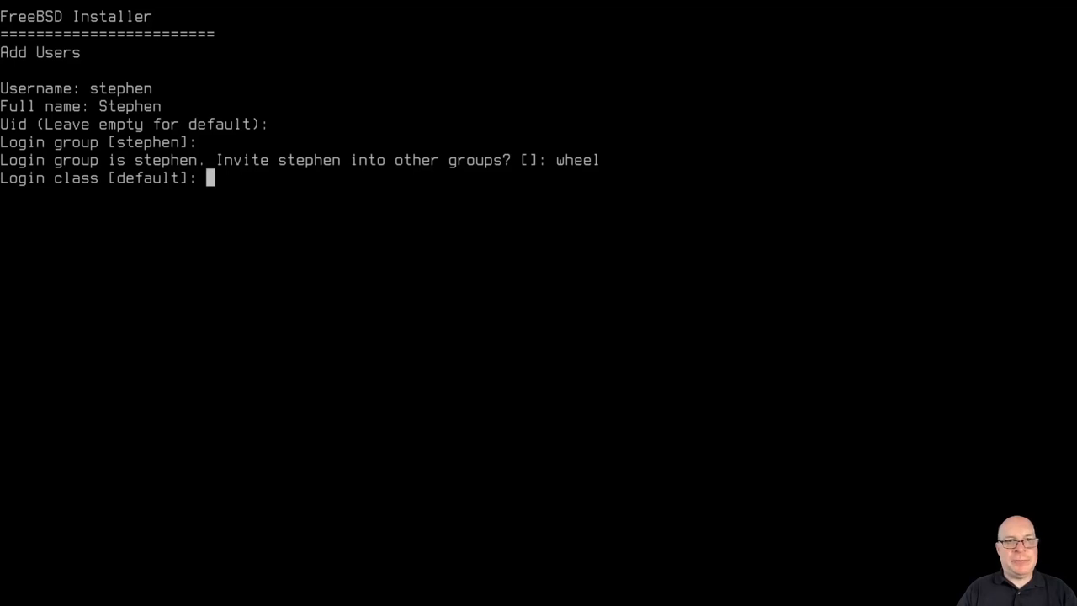
Accept the default login class, sh shell and home permissions, set a password, keep the account unlocked and create it.
key("Return")
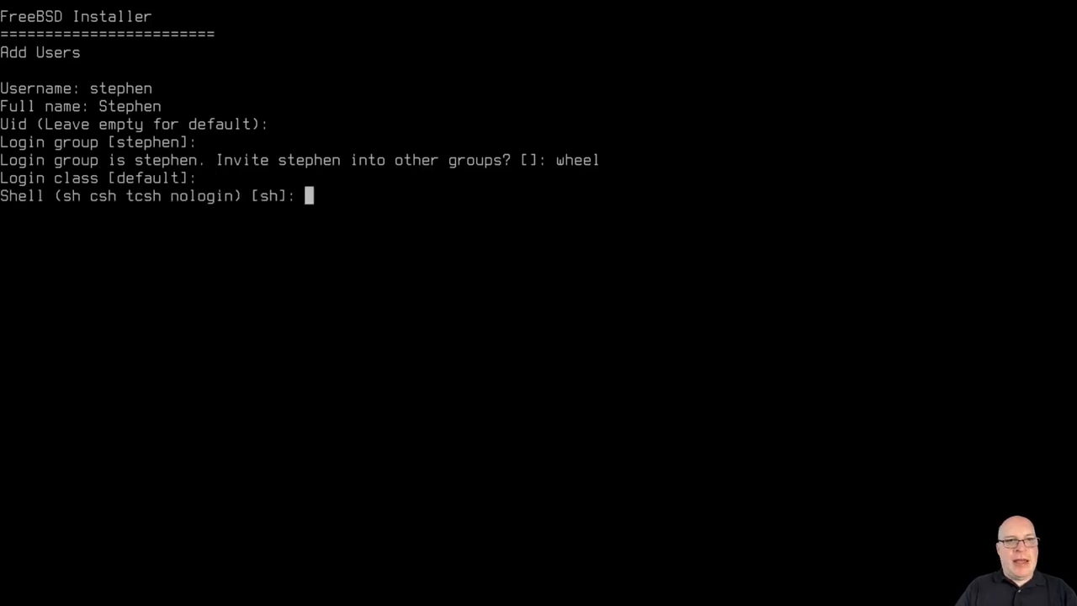
key("Return")
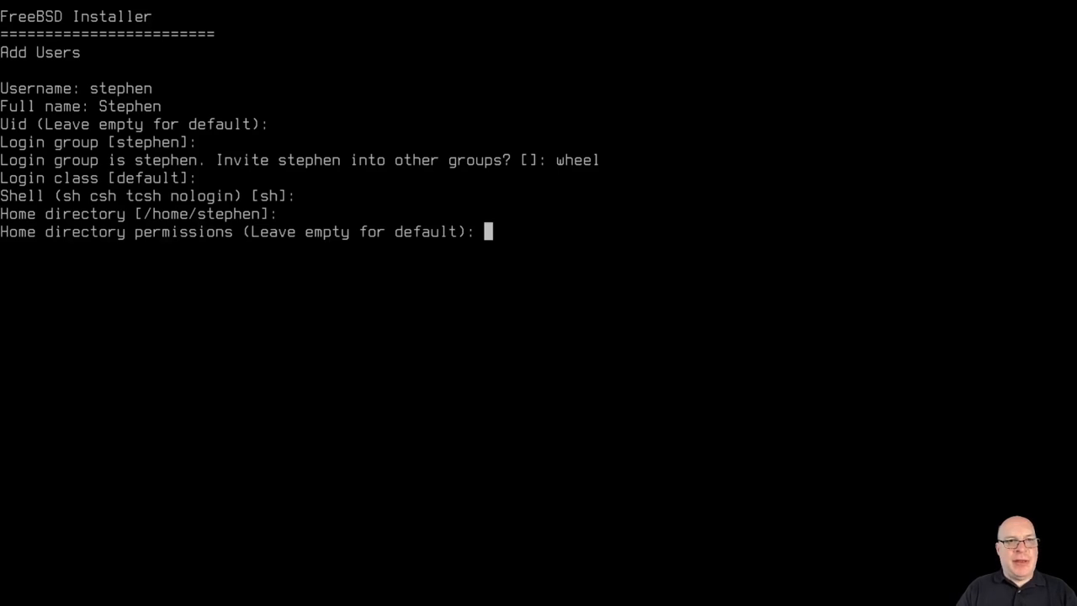
key("Return")
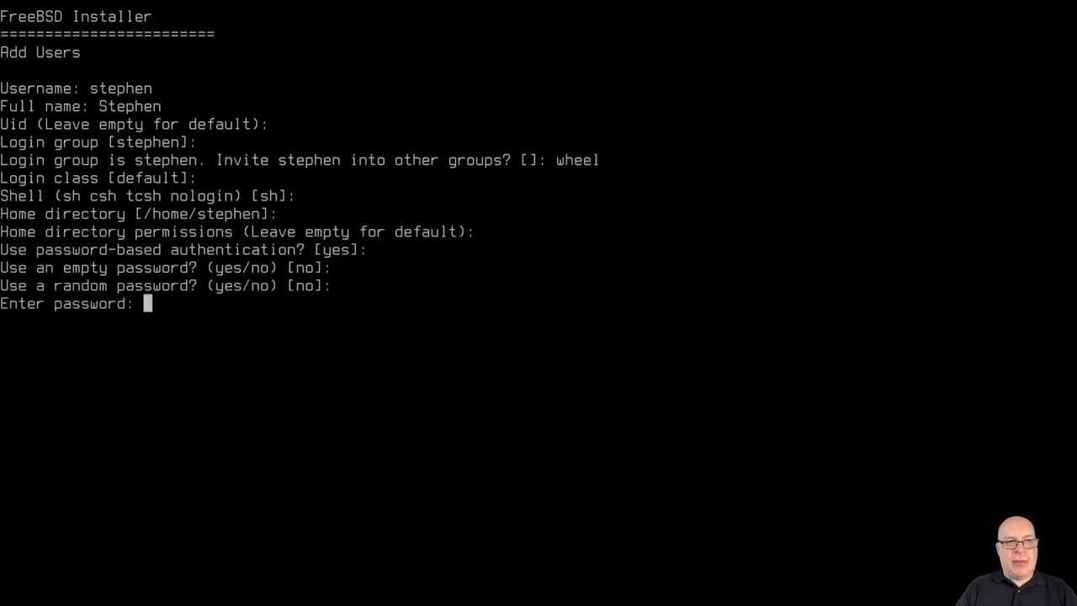
key("Return")
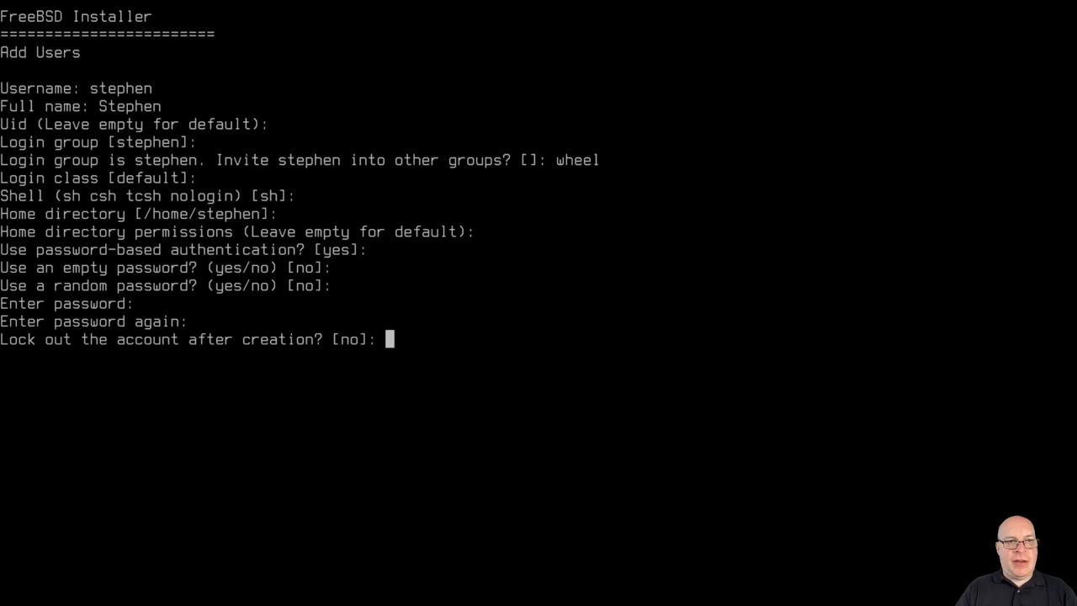
key("Return")
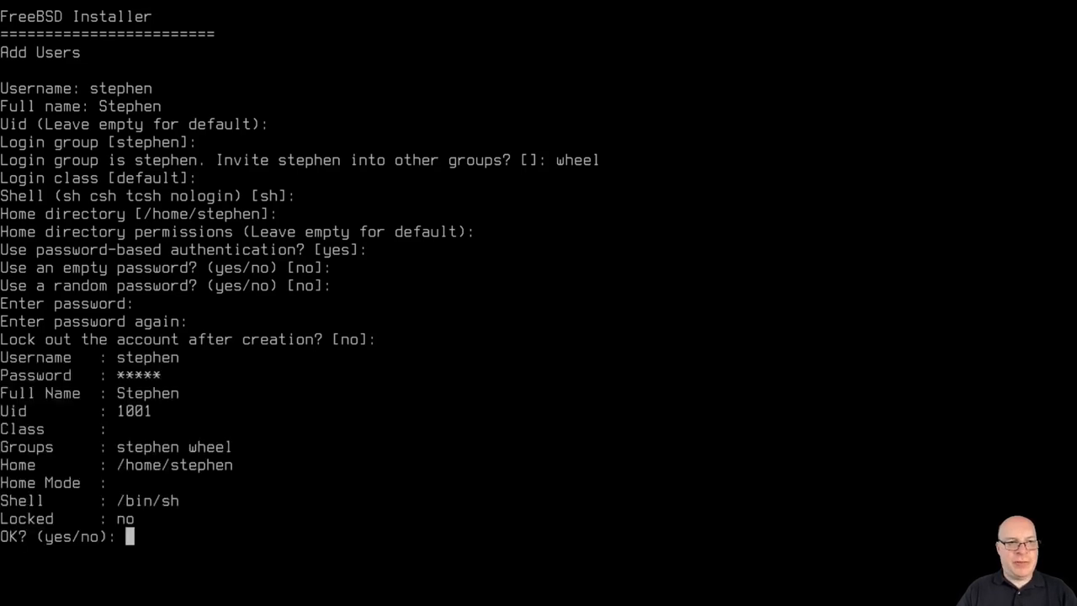
type("yes")
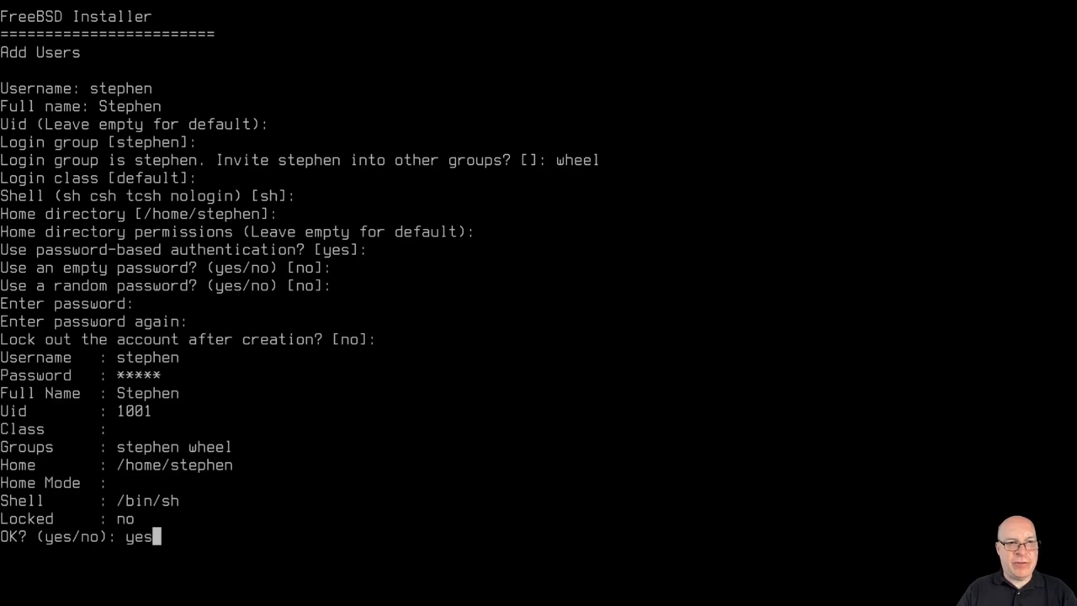
key("Return")
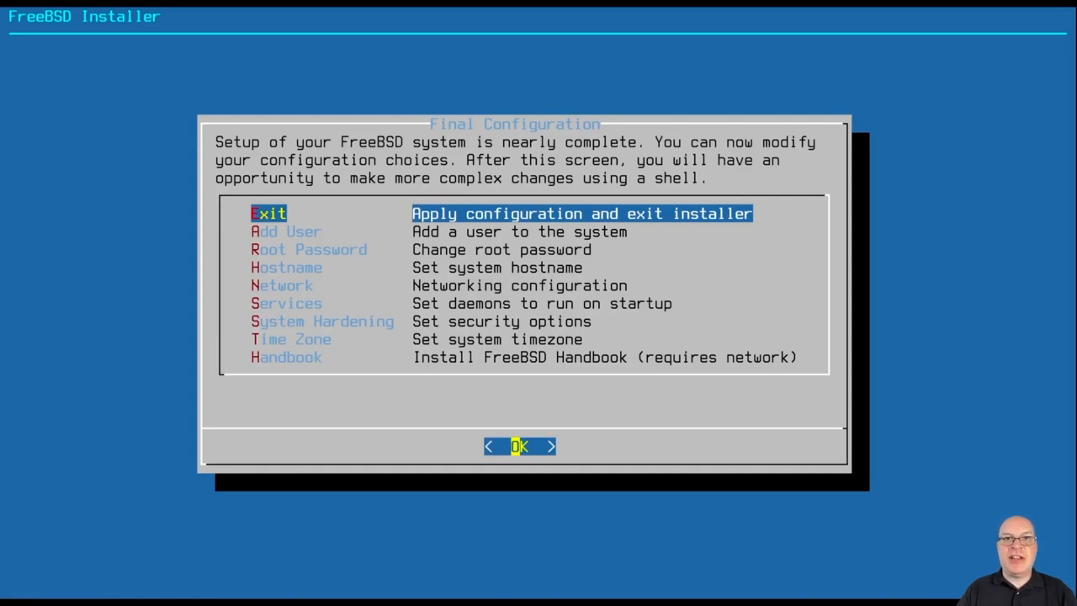
Exit Final Configuration, decline a manual shell, and reboot into the installed system.
left_click(518, 446)
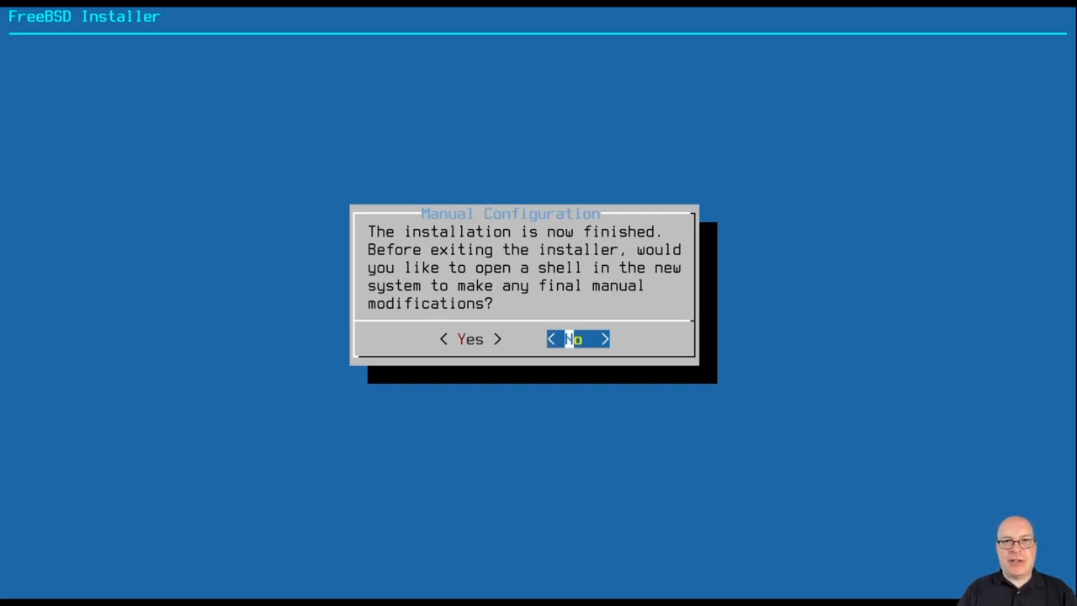
left_click(575, 338)
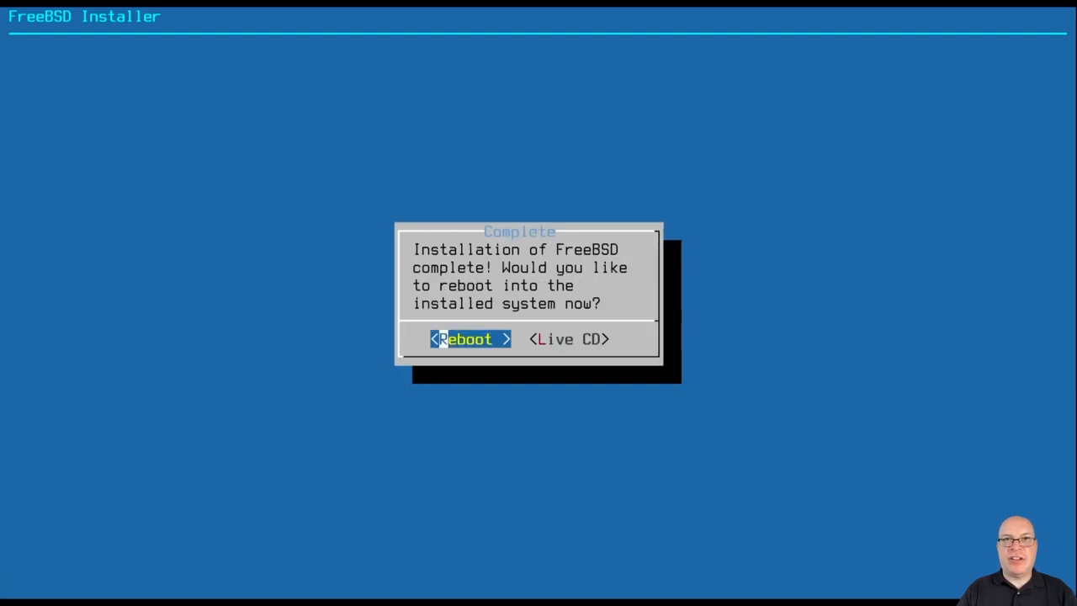
left_click(469, 338)
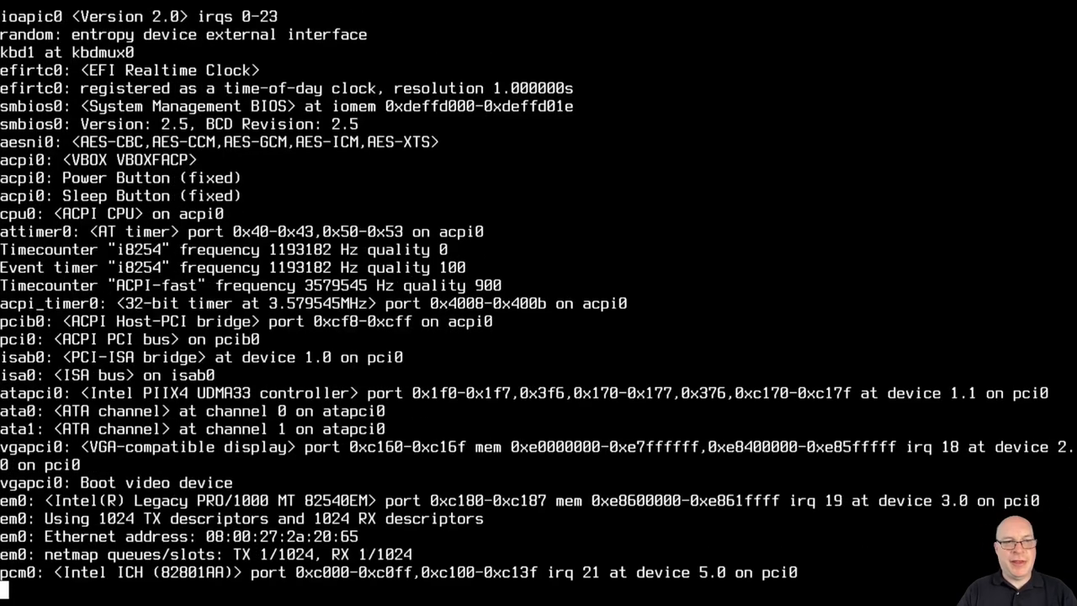
Log in as stephen at the console prompt and clear the welcome message with Ctrl+L.
scroll("down", 3)
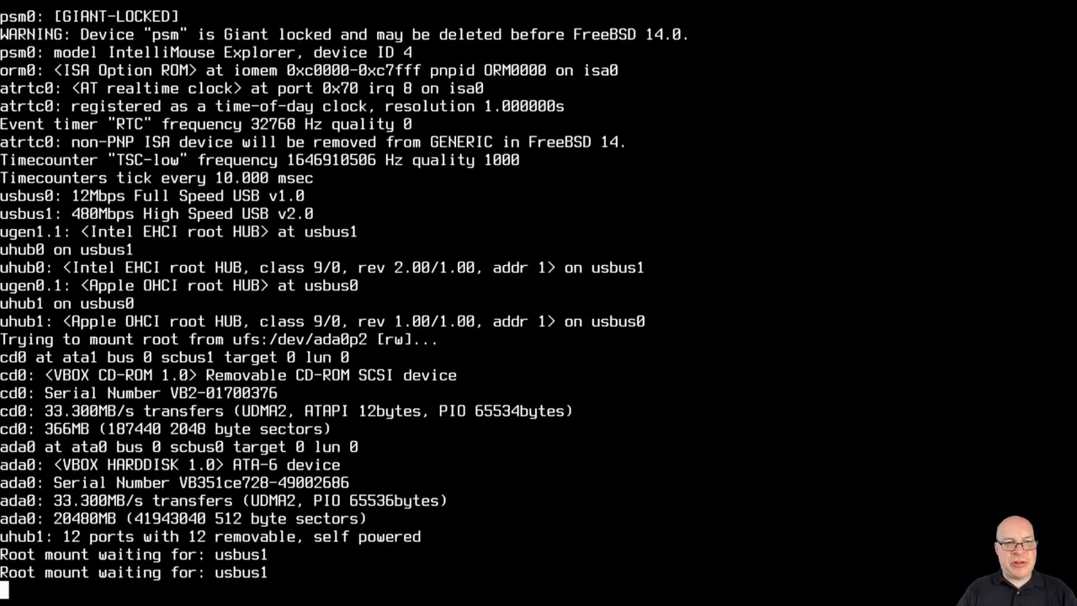
scroll("down", 3)
type("stephen")
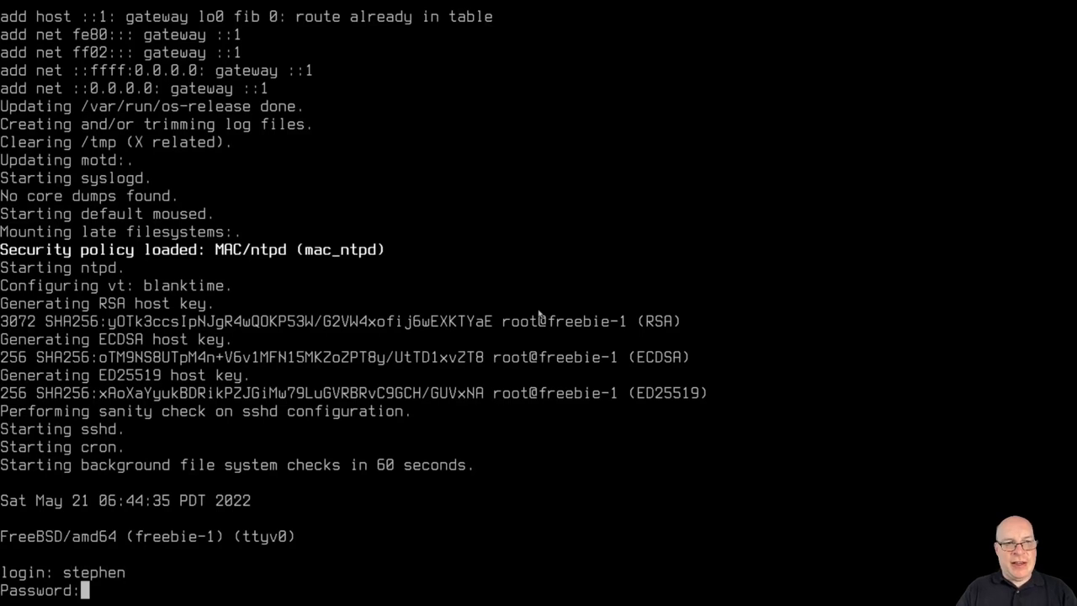
key("Return")
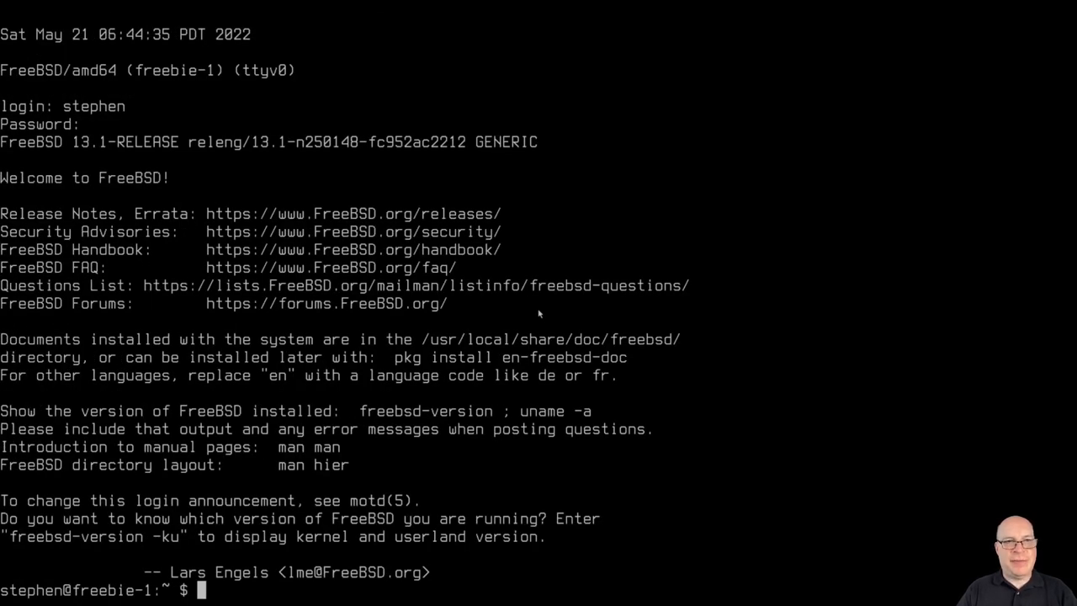
key("ctrl+l")
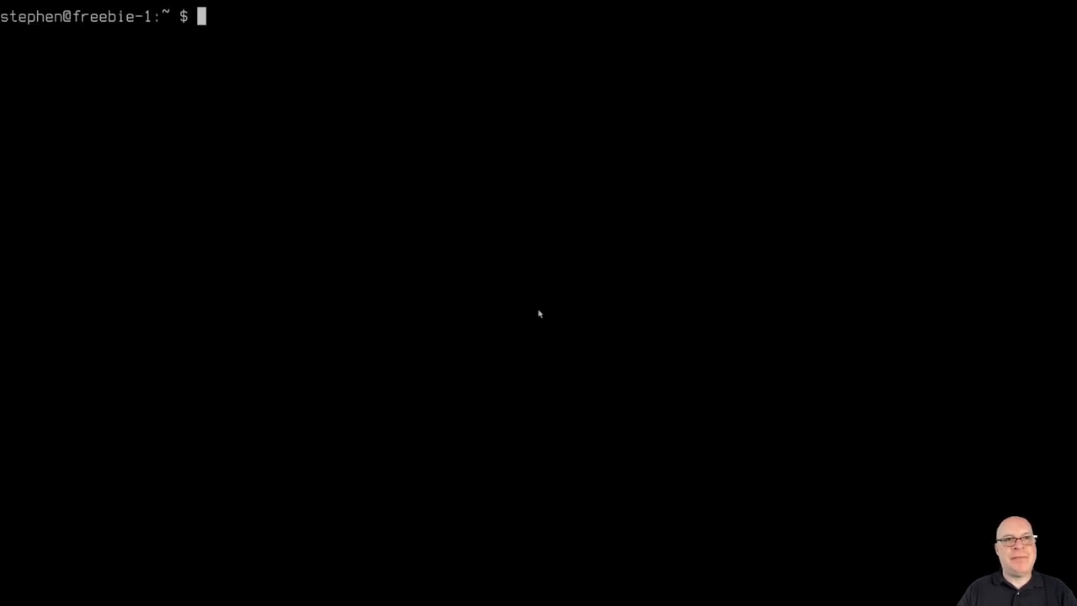
Show the release information with cat /etc/os-release, confirming 13.1-RELEASE.
type("ca")
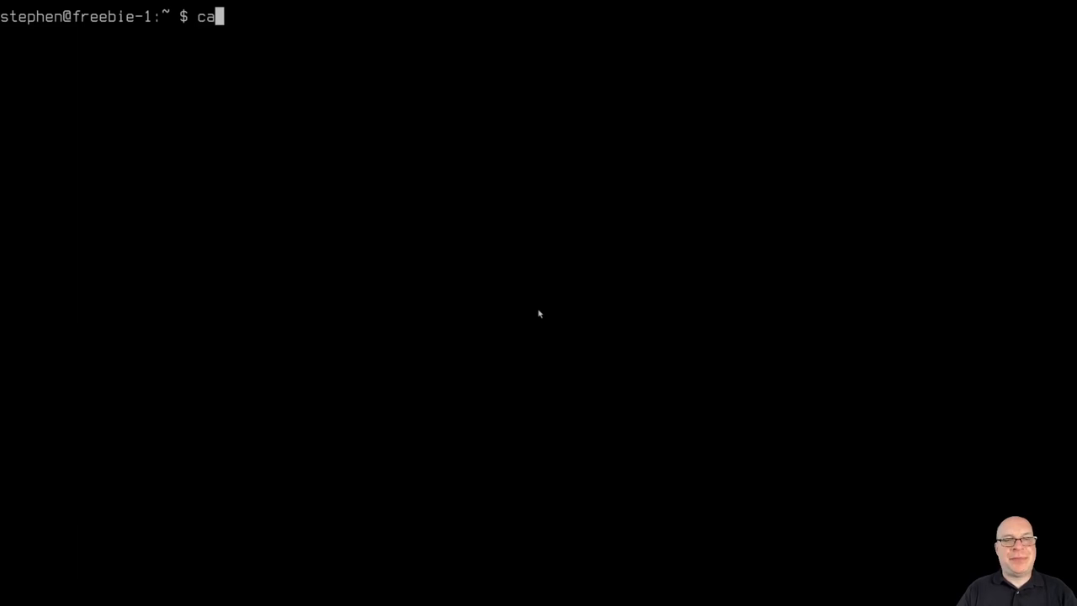
type("t /etc/")
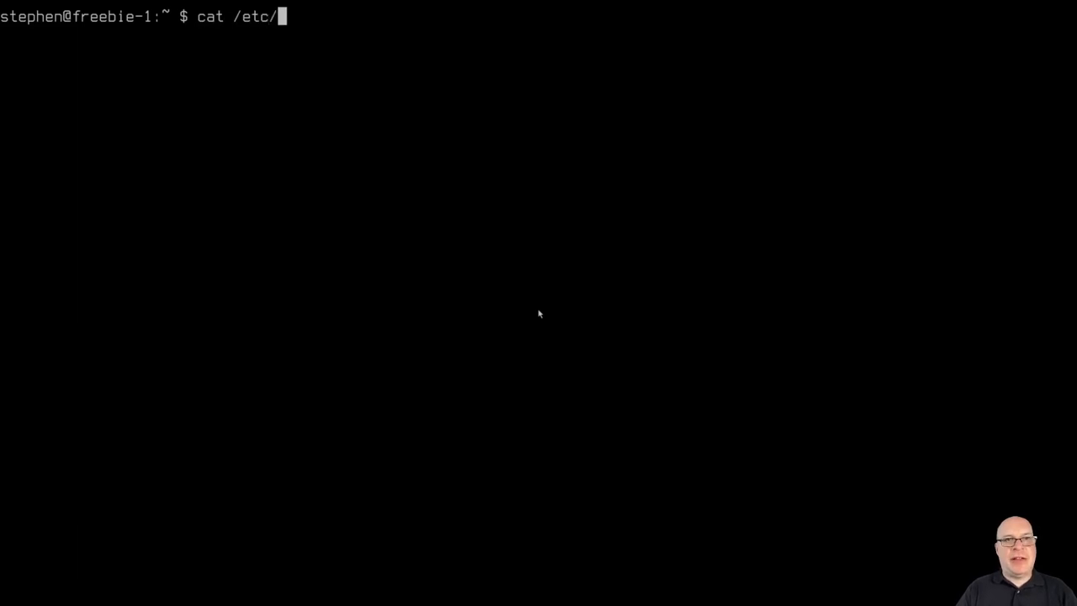
type("os-release")
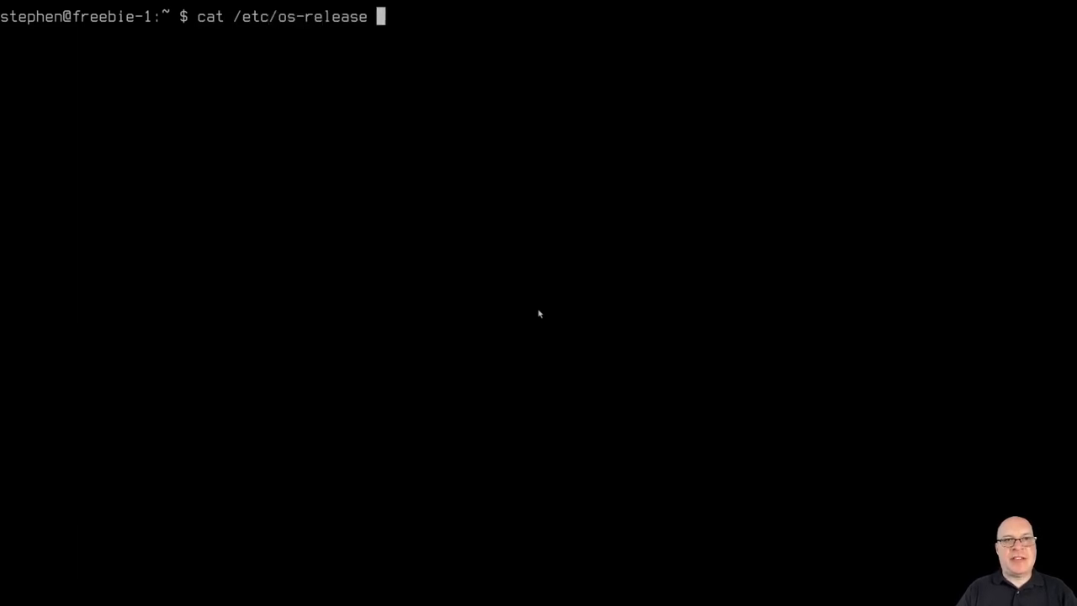
key("Return")
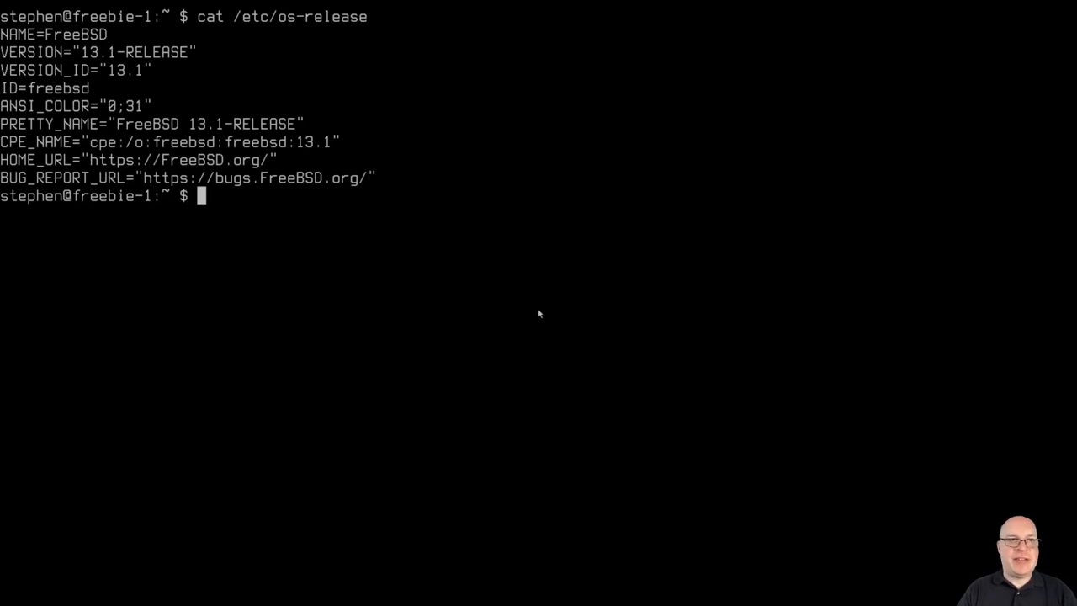
Show the ada0 mount entries with cat /etc/fstab.
type("c")
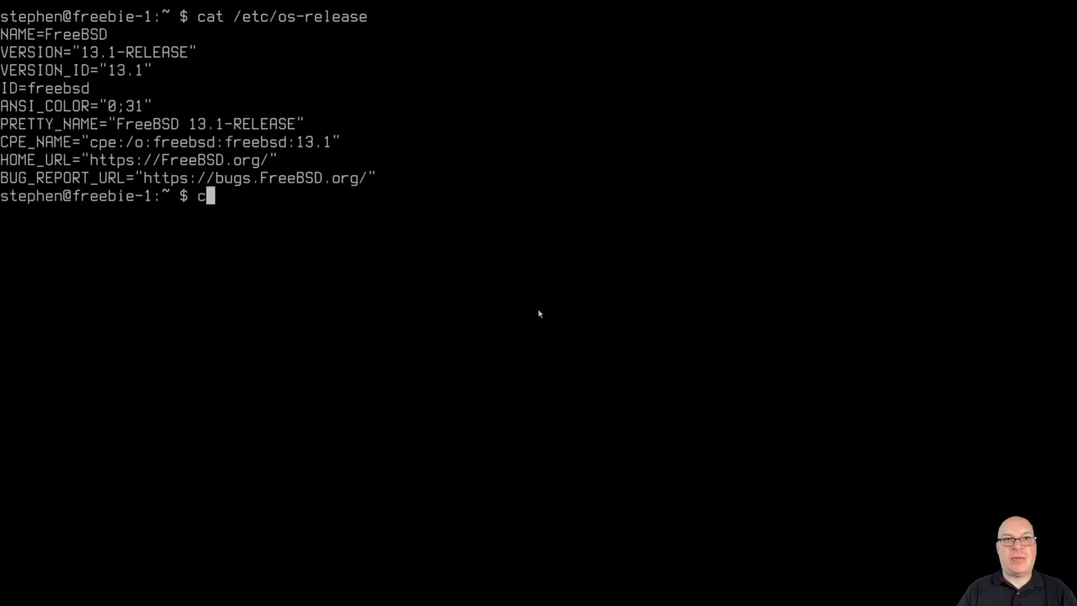
type("at /etc/fst")
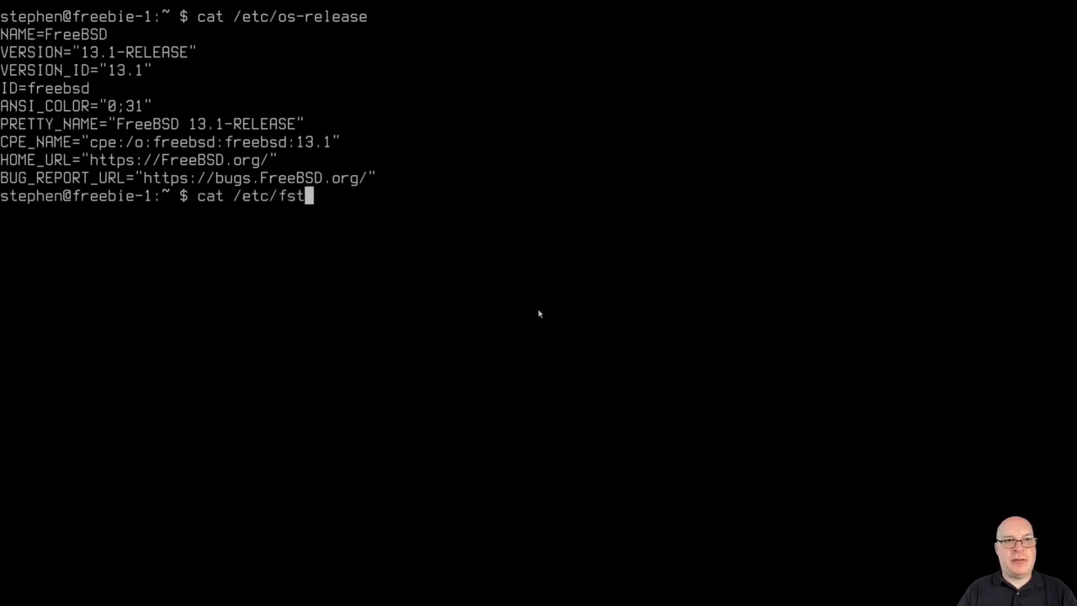
key("Return")
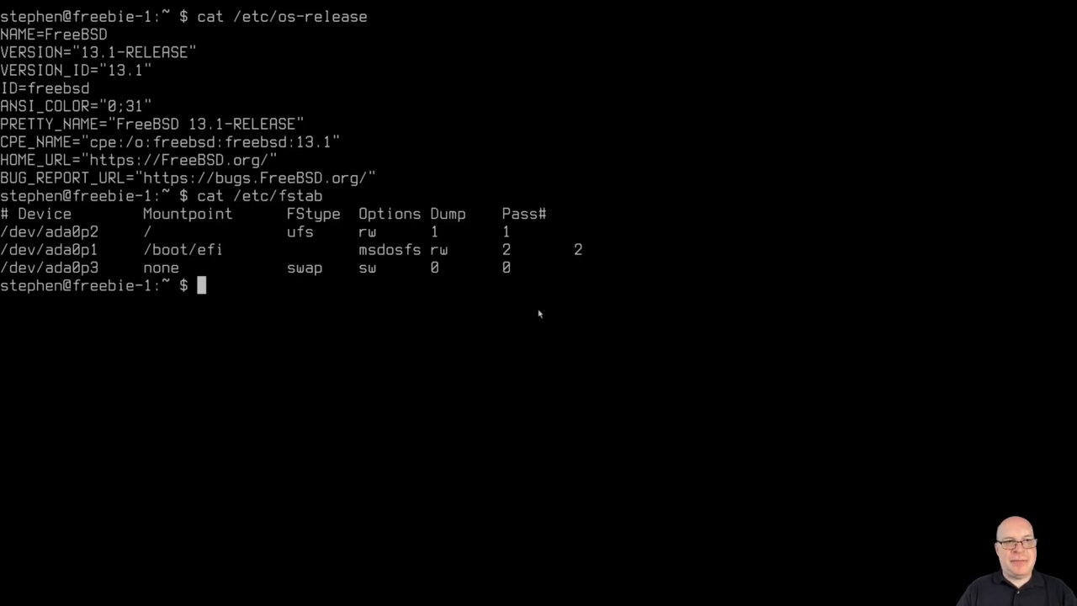
type("service")
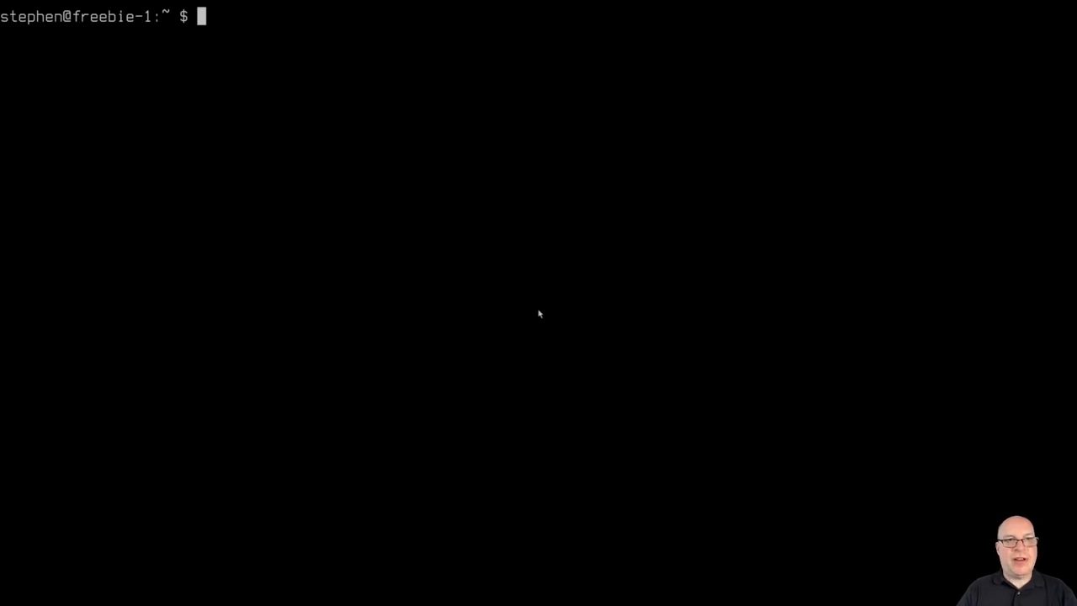
Become root with su and the root password.
type("su")
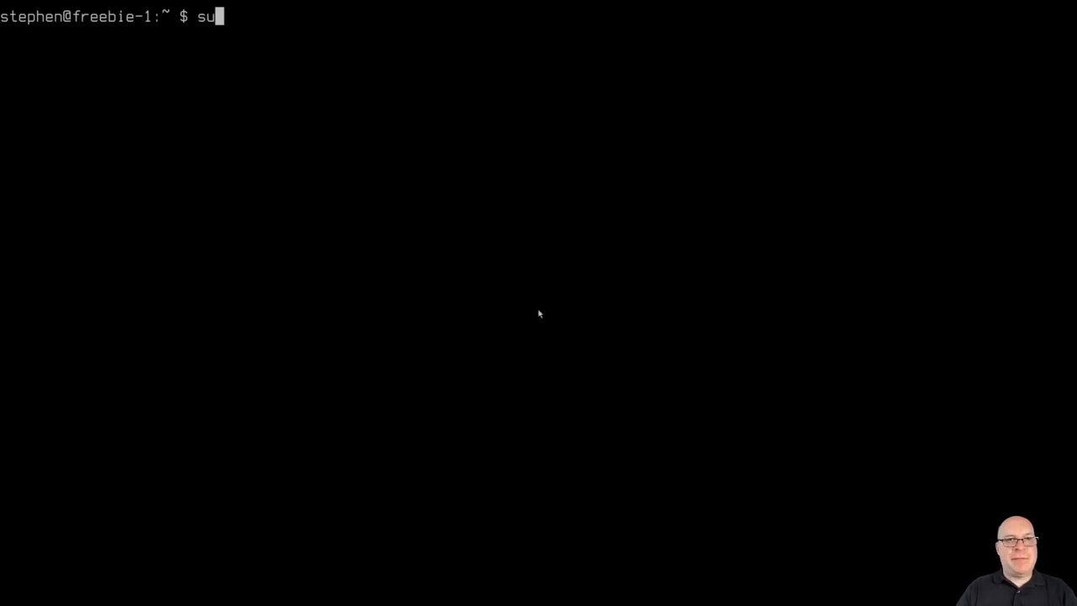
key("Return")
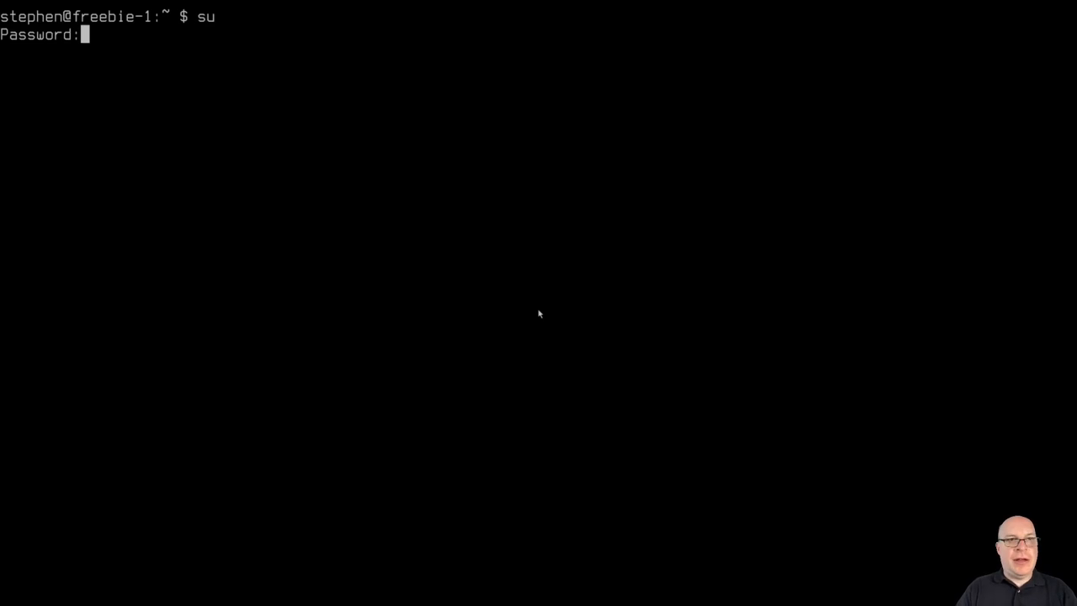
key("Return")
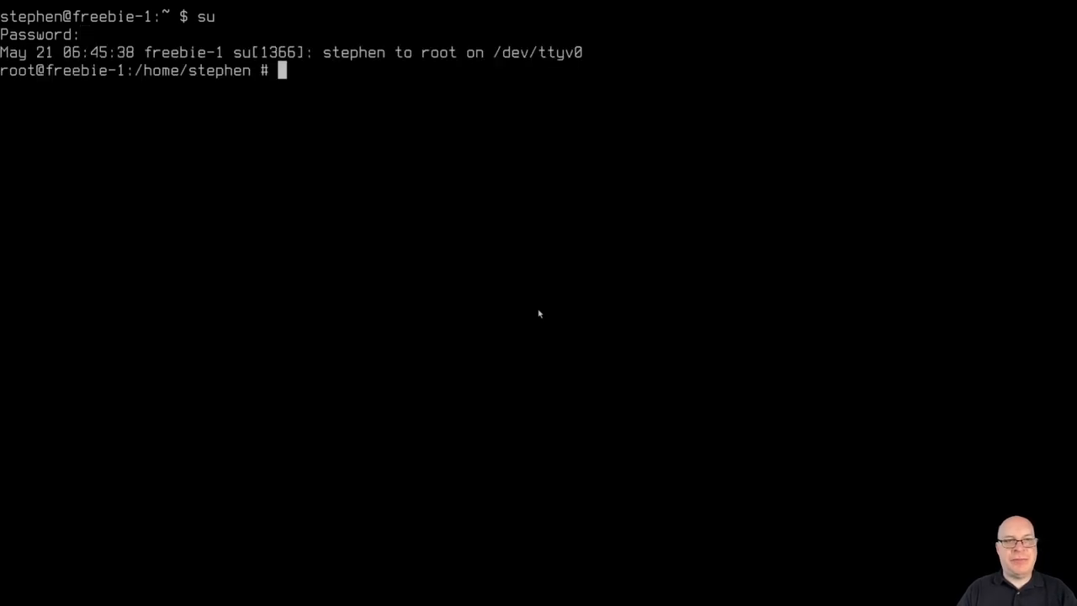
Run freebsd-update fetch, finding no updates needed for 13.1-RELEASE-p0.
type("fr")
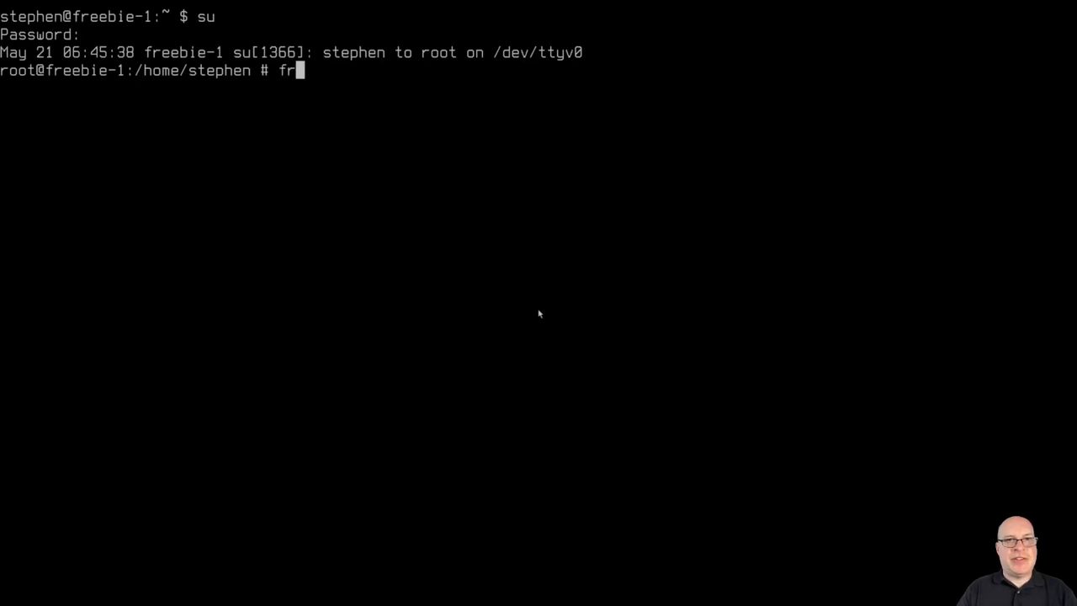
type("eebsd")
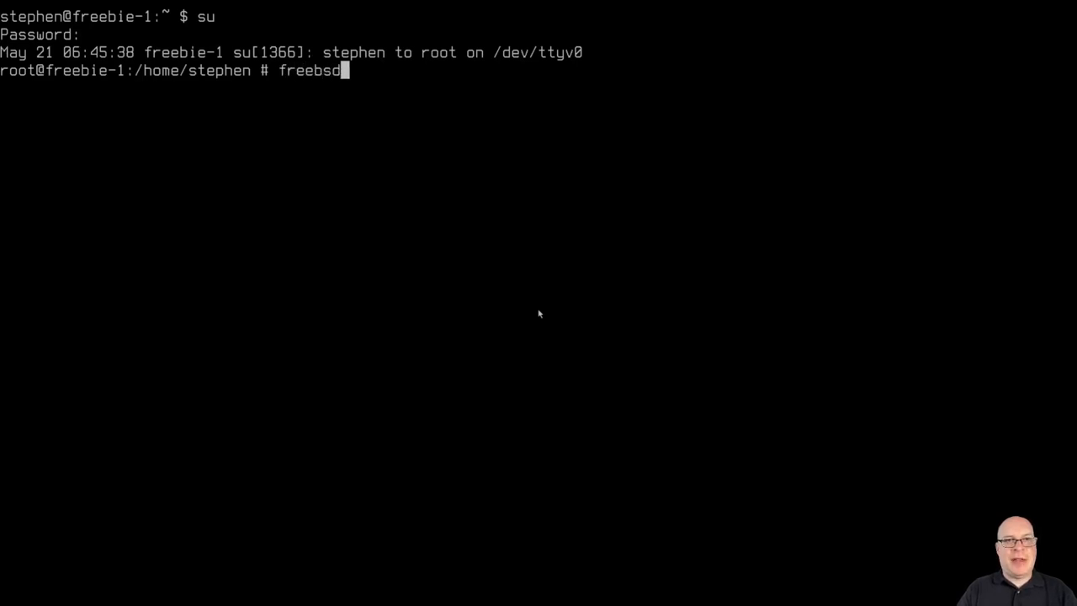
type("-update")
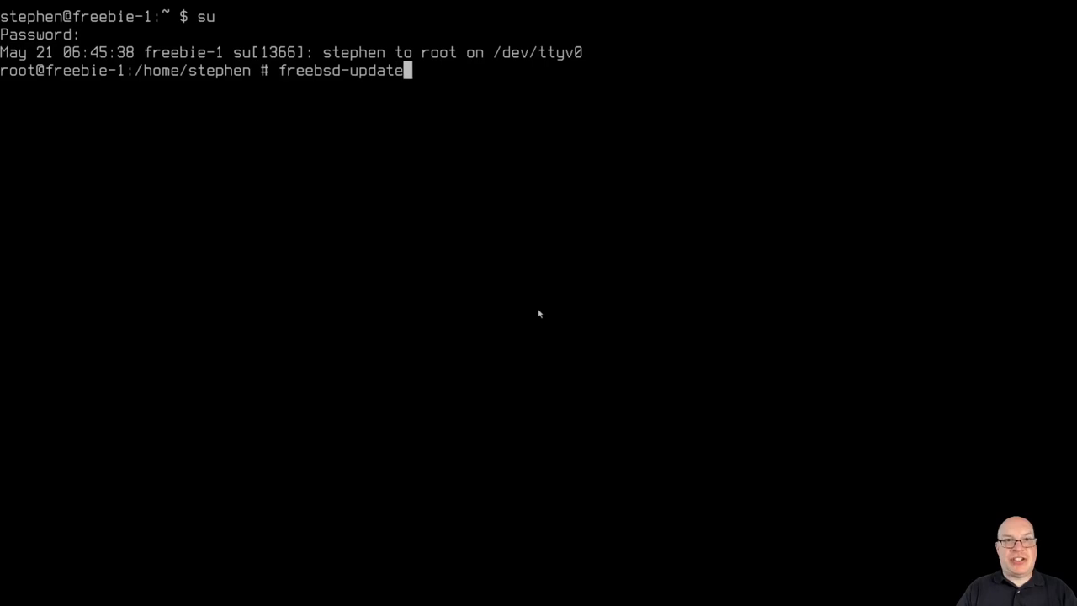
type("fet")
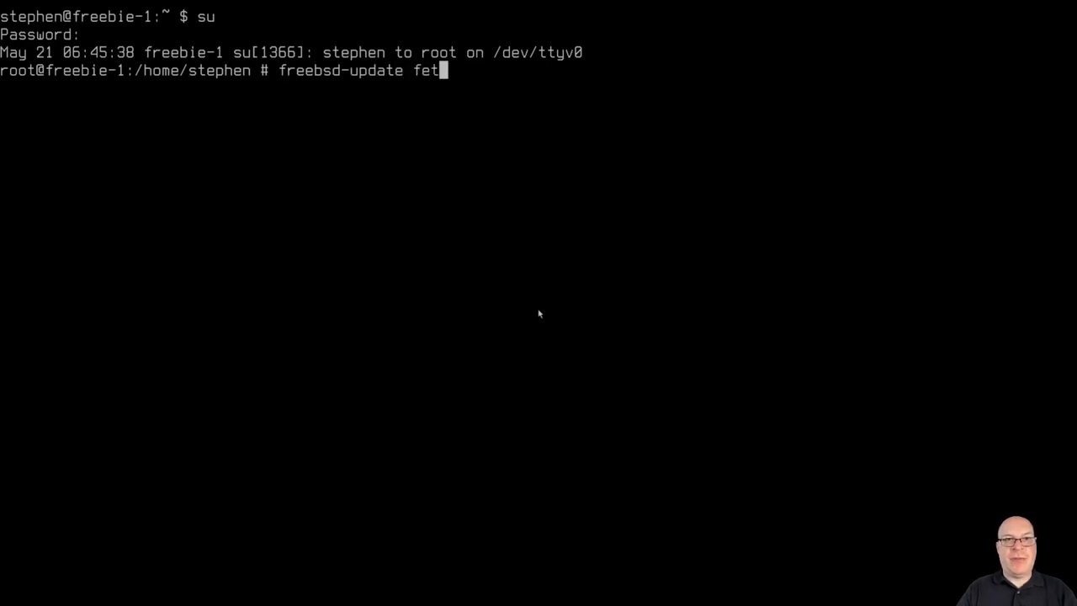
type("ch")
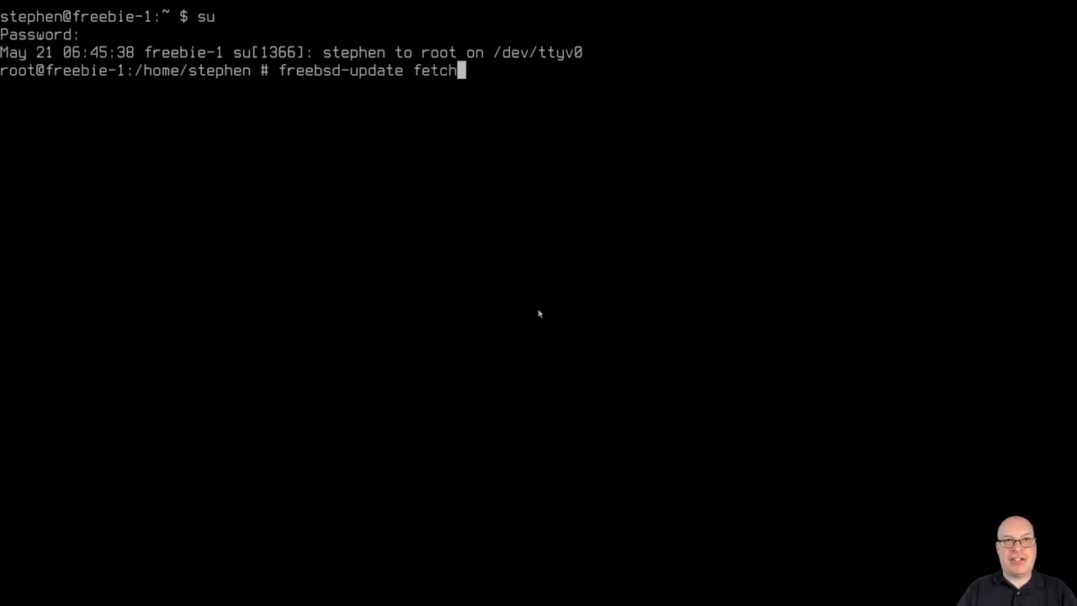
key("Return")
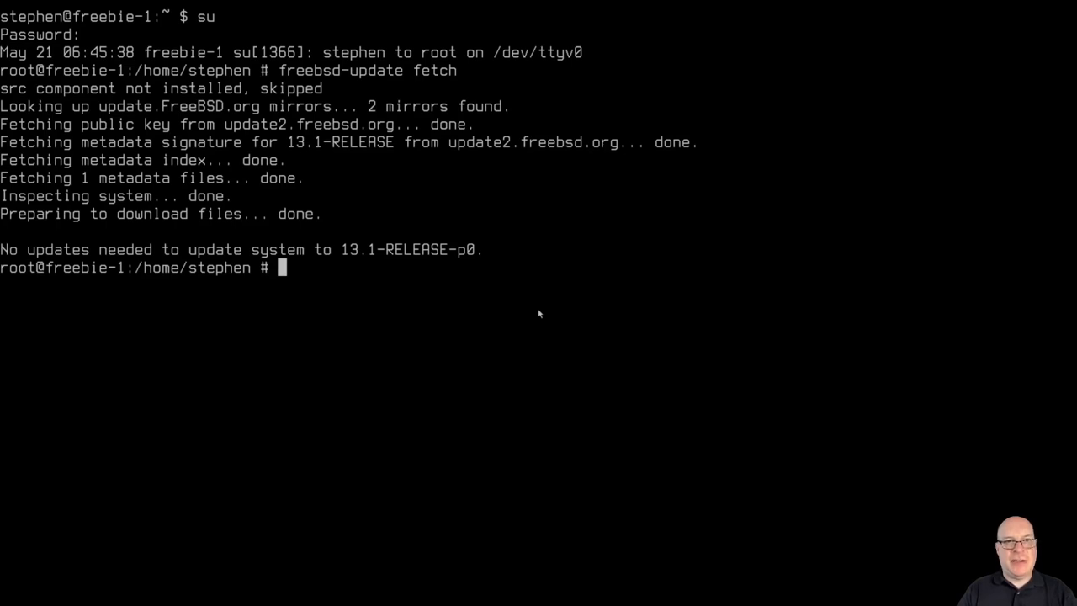
Run freebsd-update install for the fetched base system updates.
type("freebsd-update fetch")
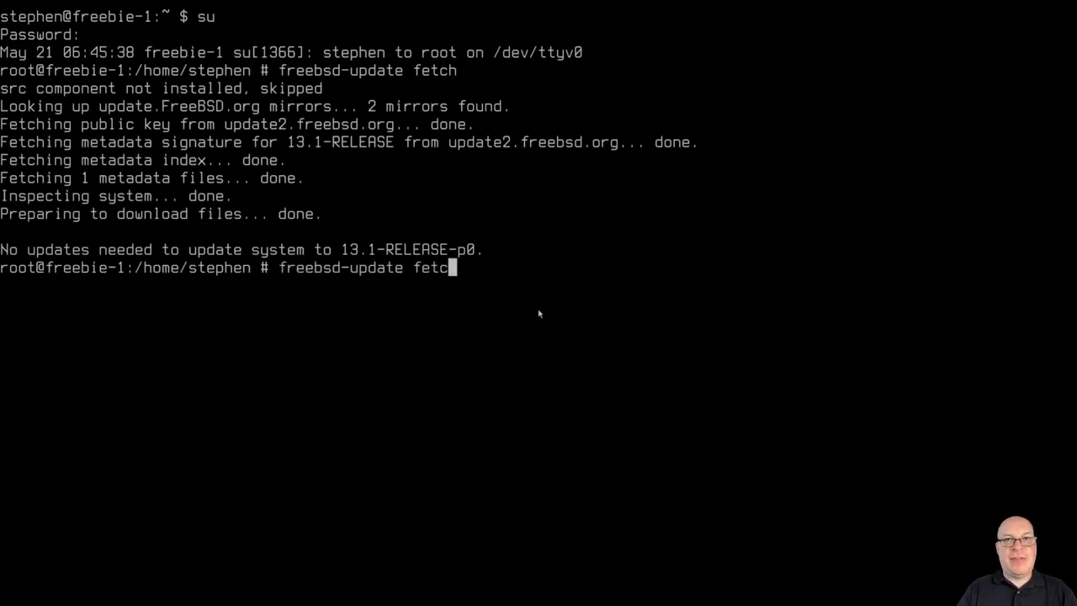
type("inst")
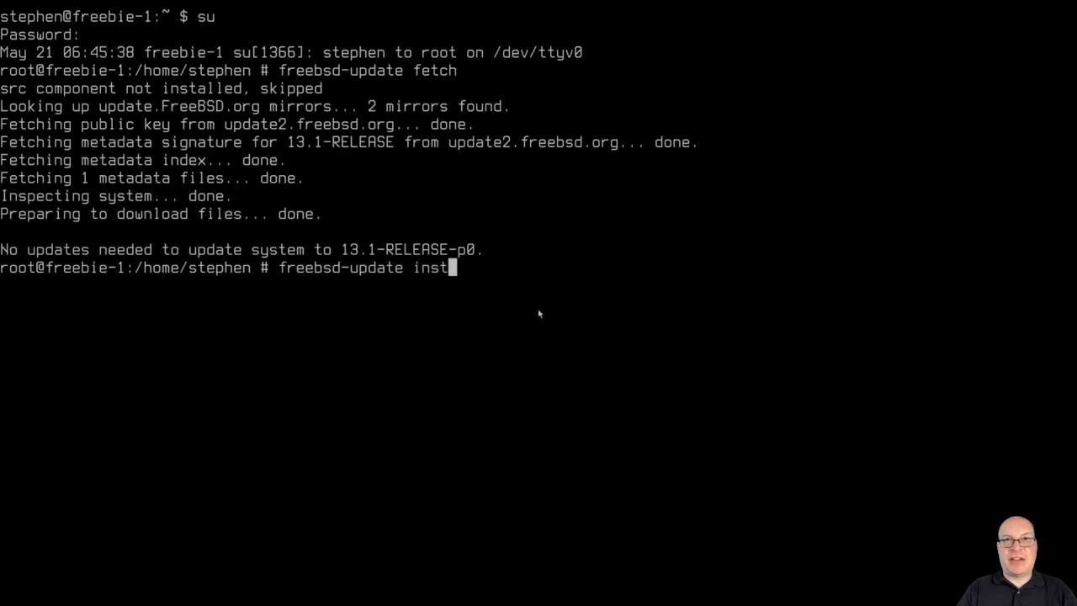
key("Return")
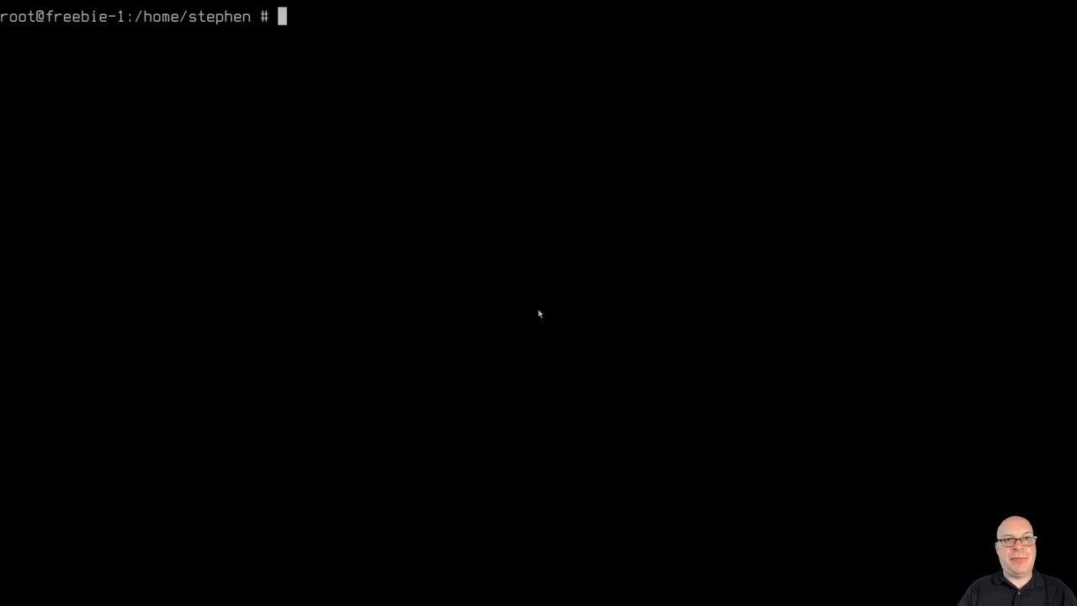
Run pkg update && pkg upgrade, bootstrapping pkg and finding everything up to date.
type("pkg")
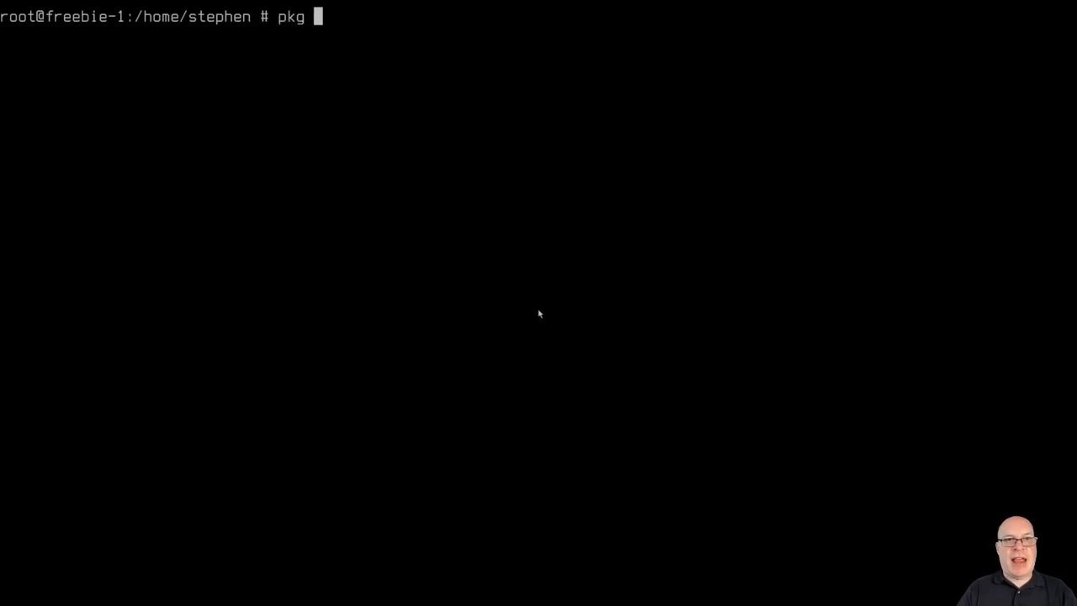
type("update")
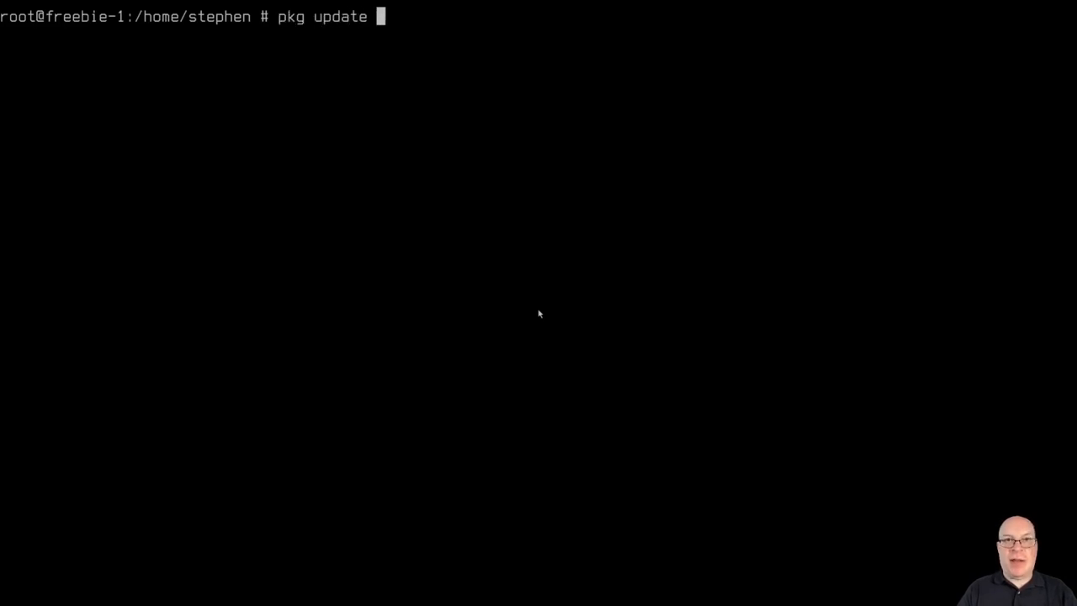
type("&& pkg upgrade")
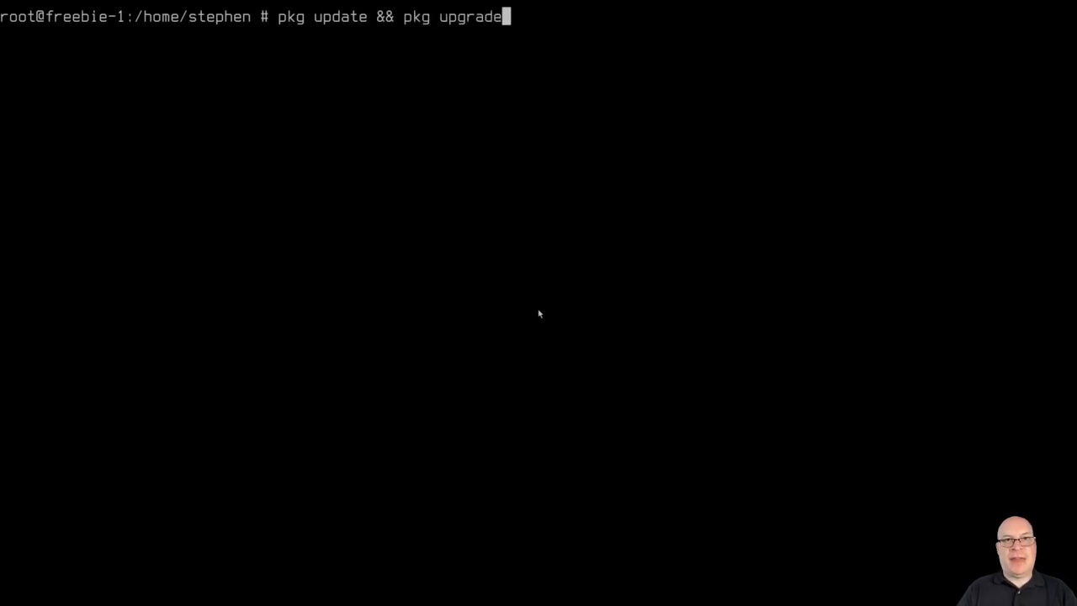
key("Return")
type("y")
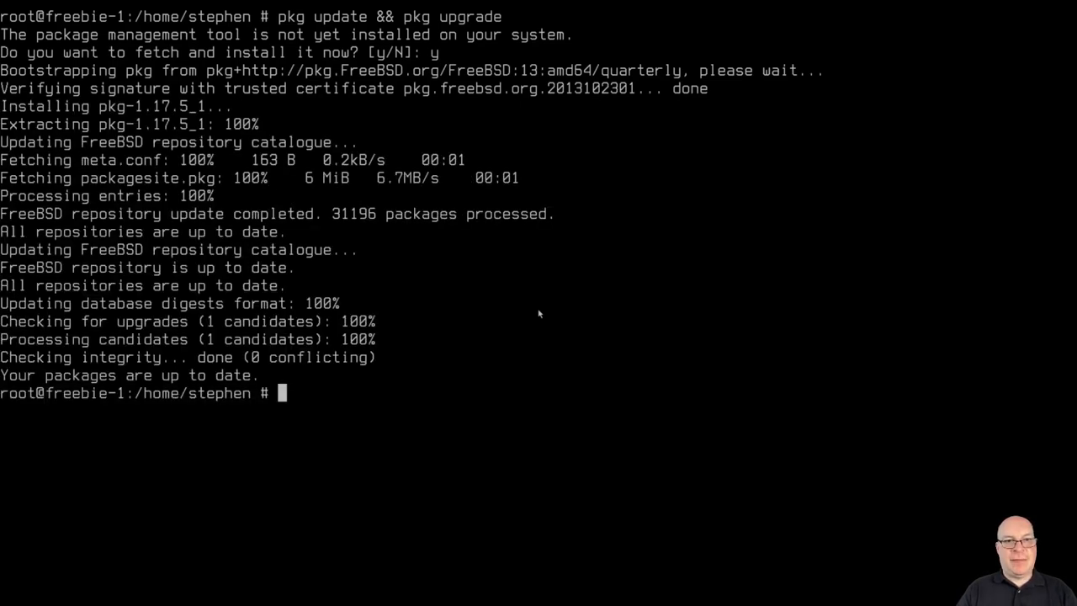
mouse_move(546, 343)
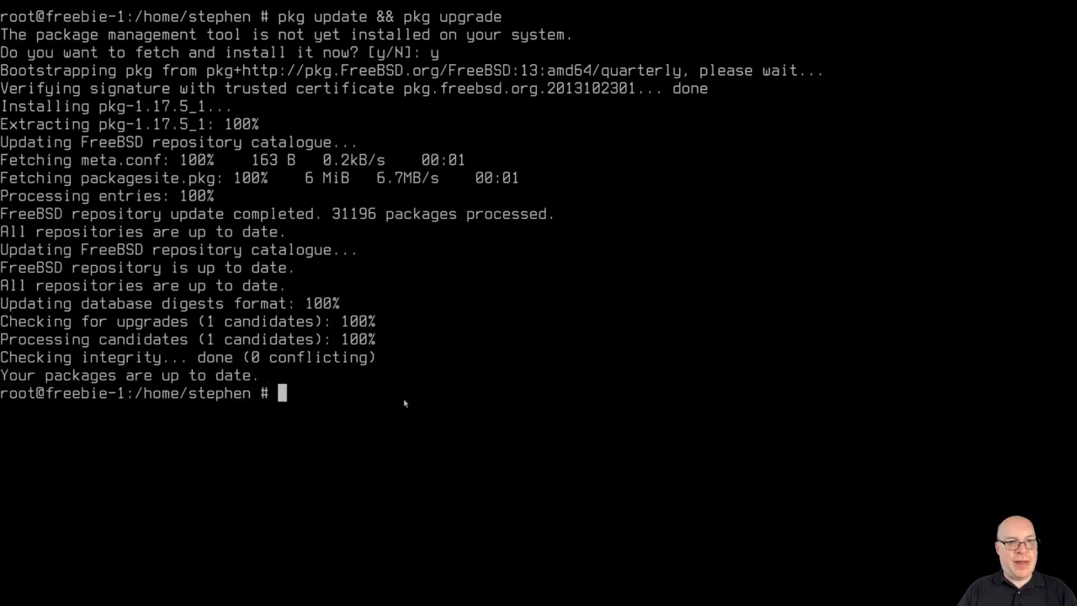
mouse_move(498, 412)
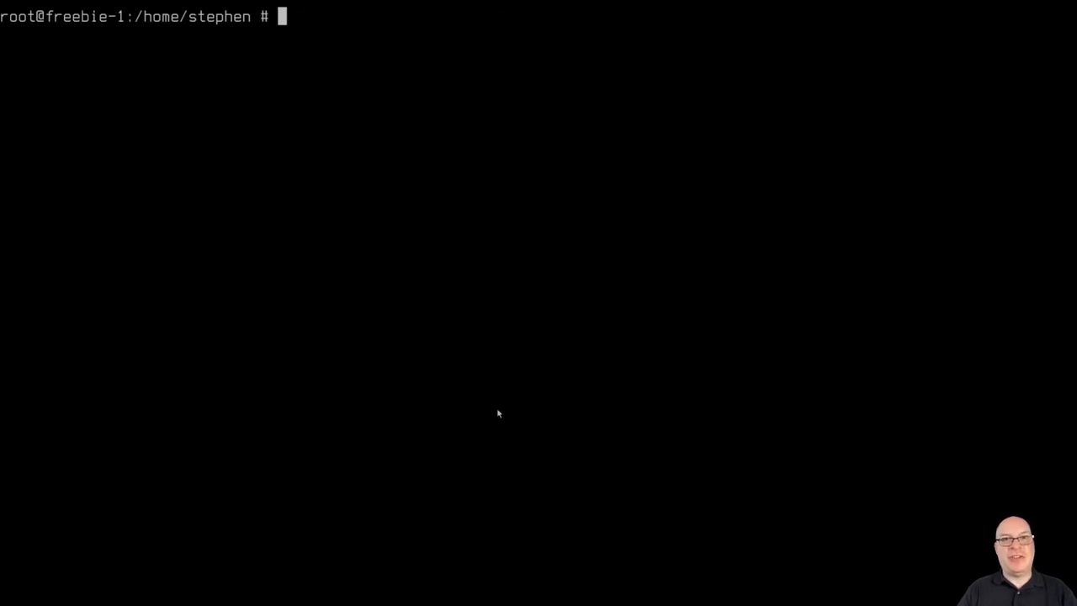
Install sudo with pkg install, confirming it along with gettext-runtime and indexinfo.
type("pkg install")
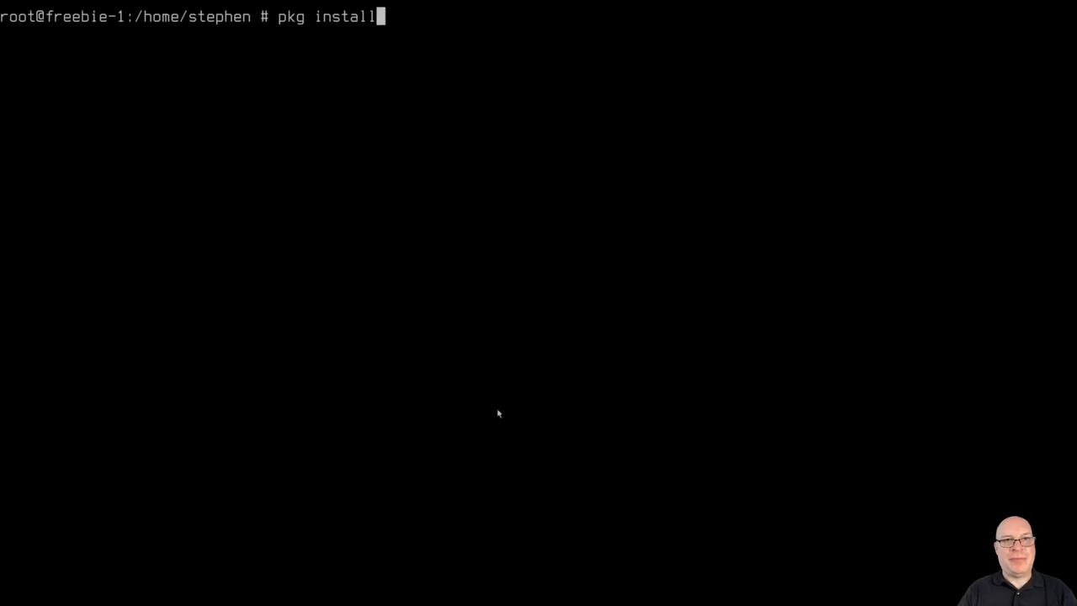
type("sud")
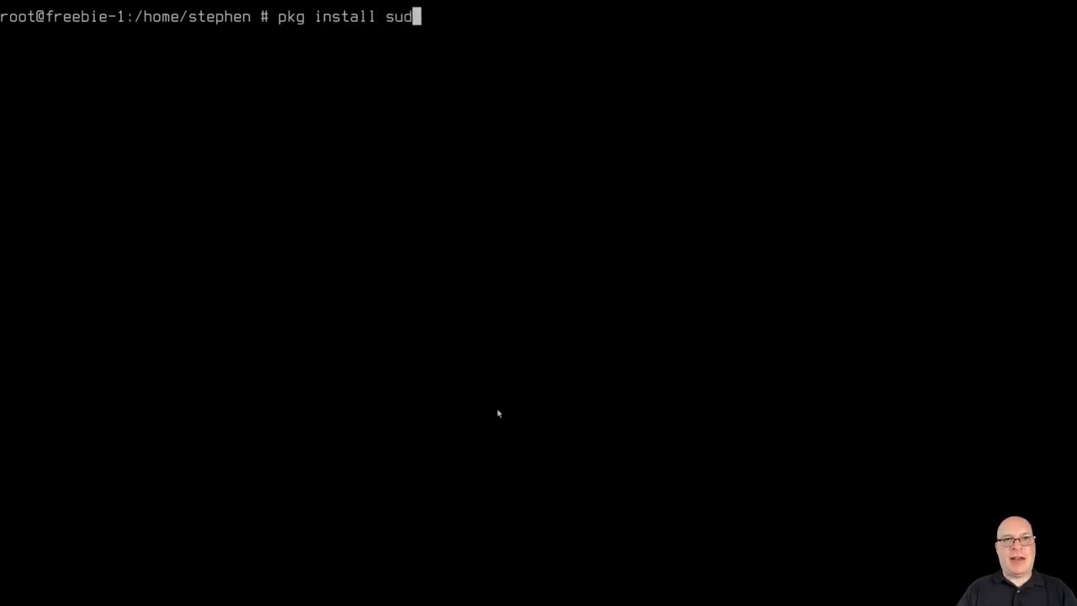
type("o")
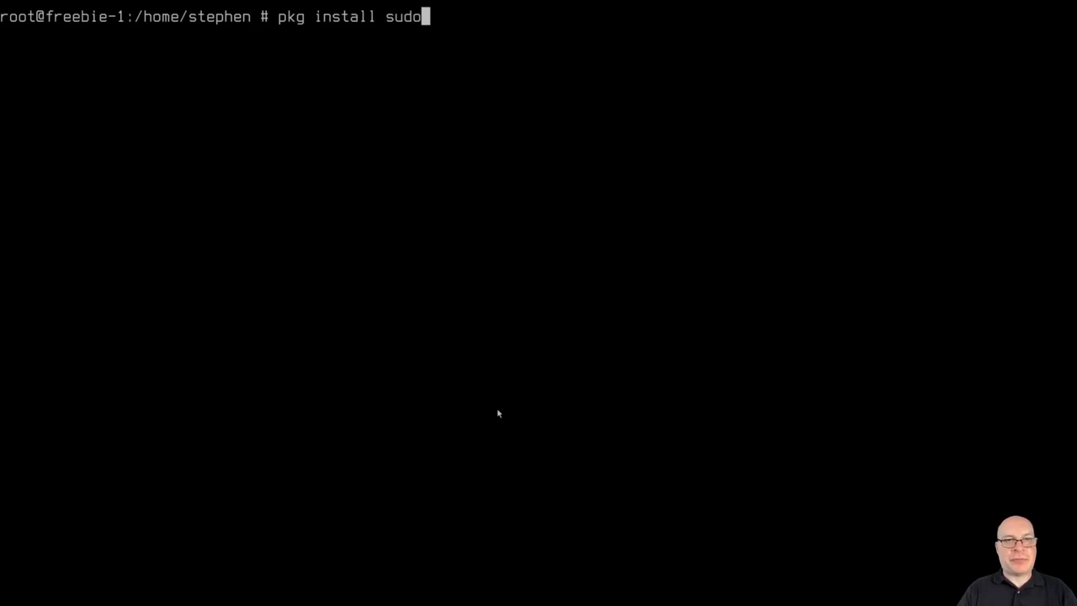
key("Return")
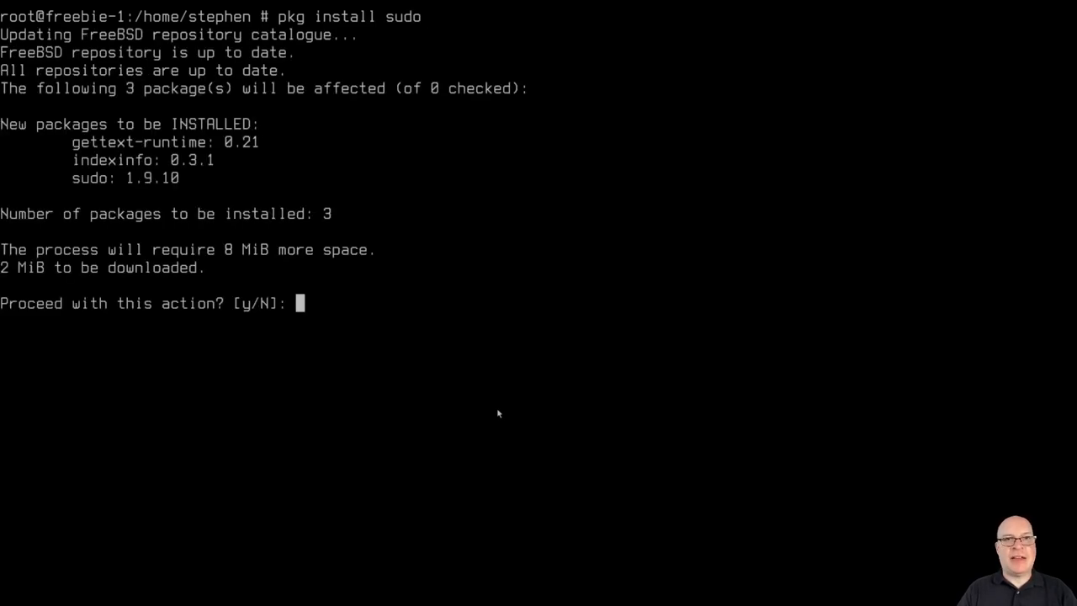
type("y")
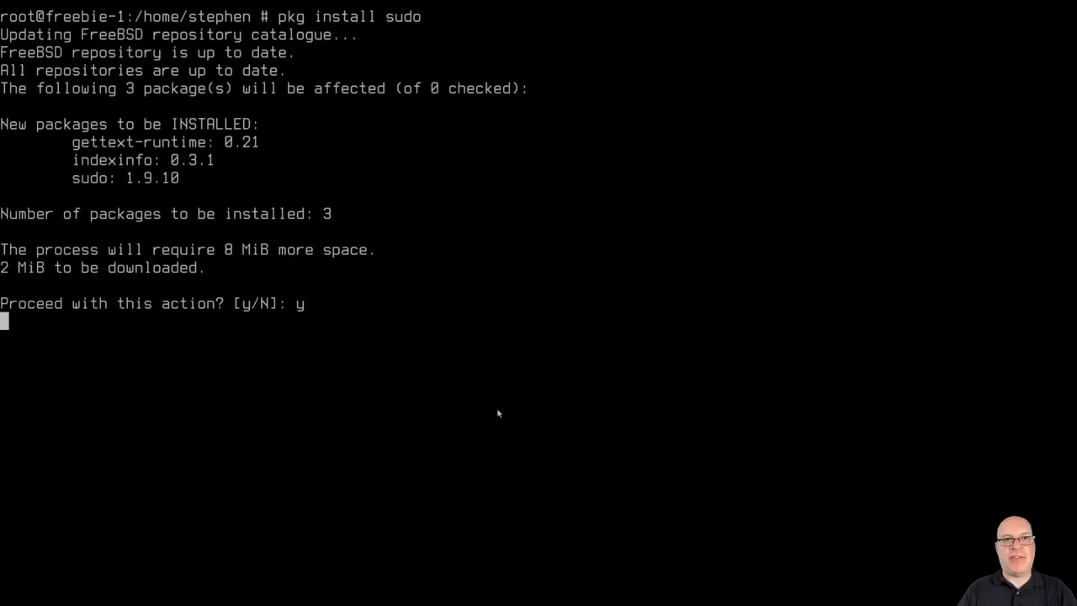
key("Return")
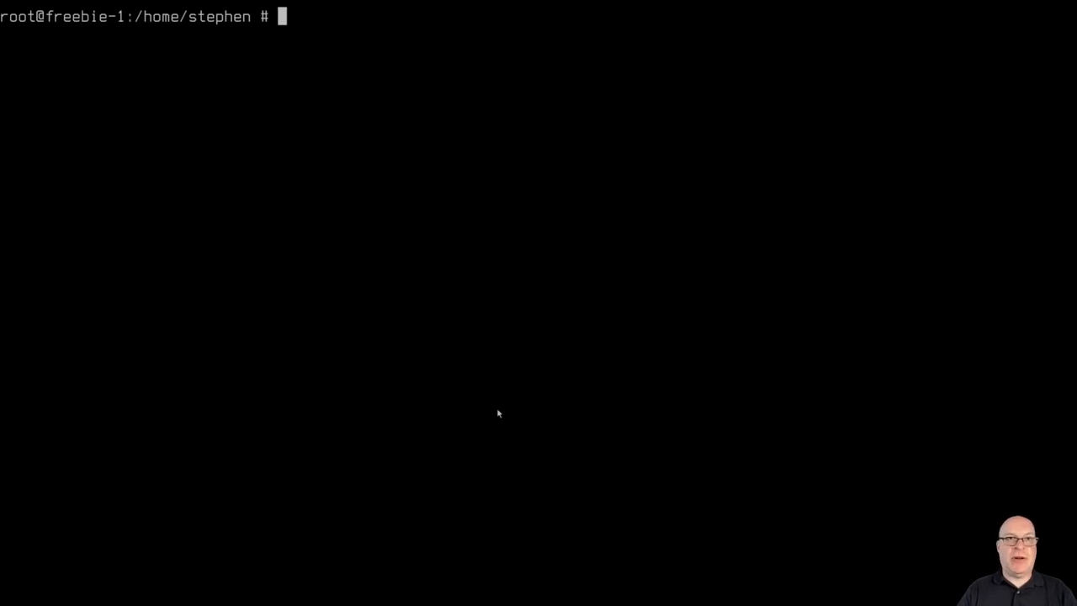
In visudo, enable the %wheel ALL=(ALL:ALL) ALL rule, save it, and exit the root shell.
type("vi")
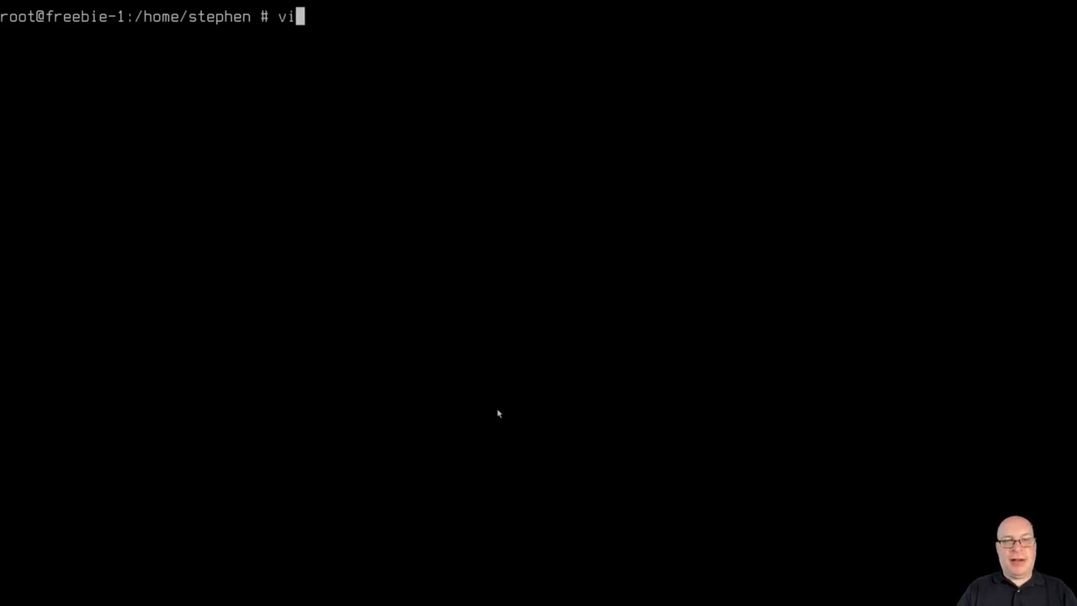
type("sudo")
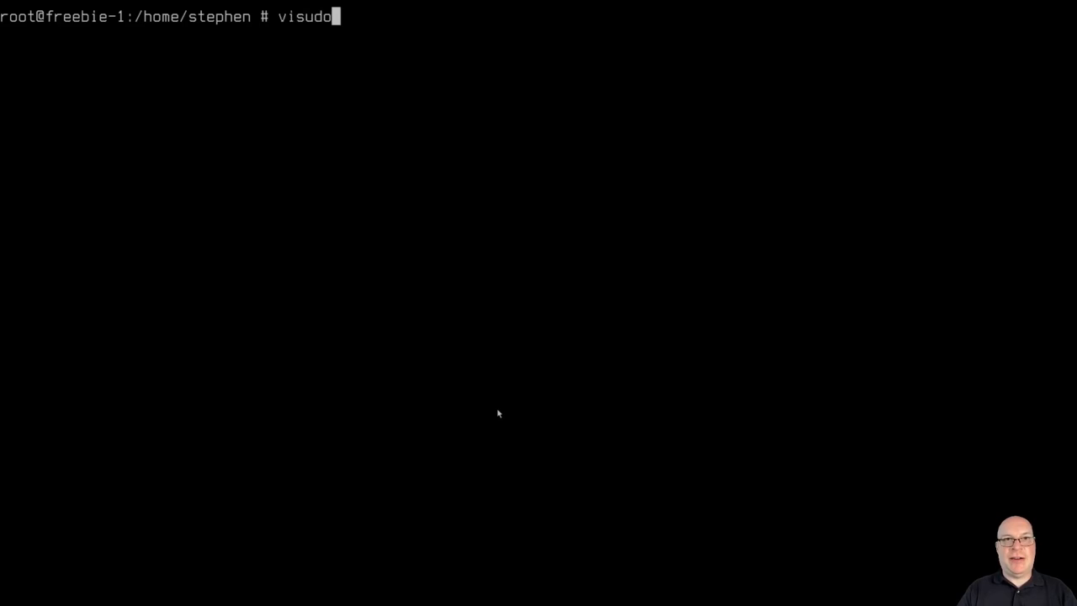
key("Return")
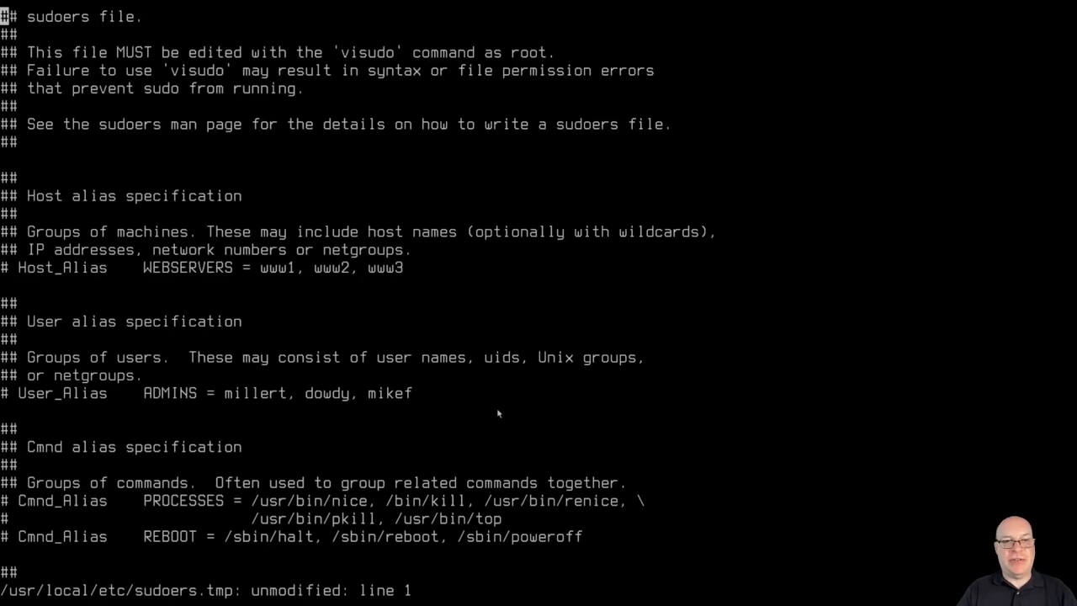
scroll("down", 3)
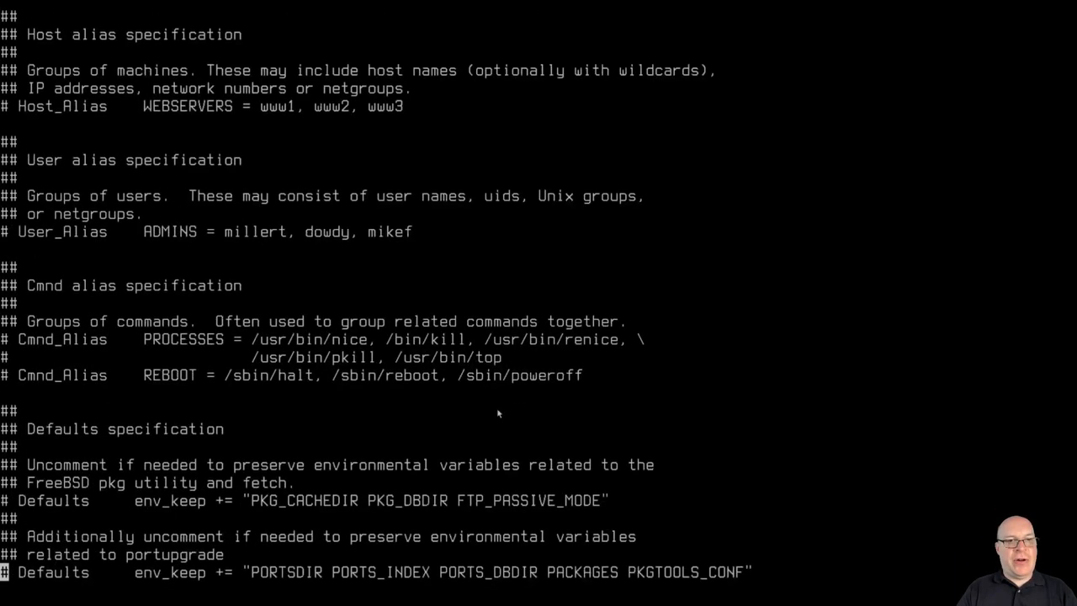
scroll("down", 3)
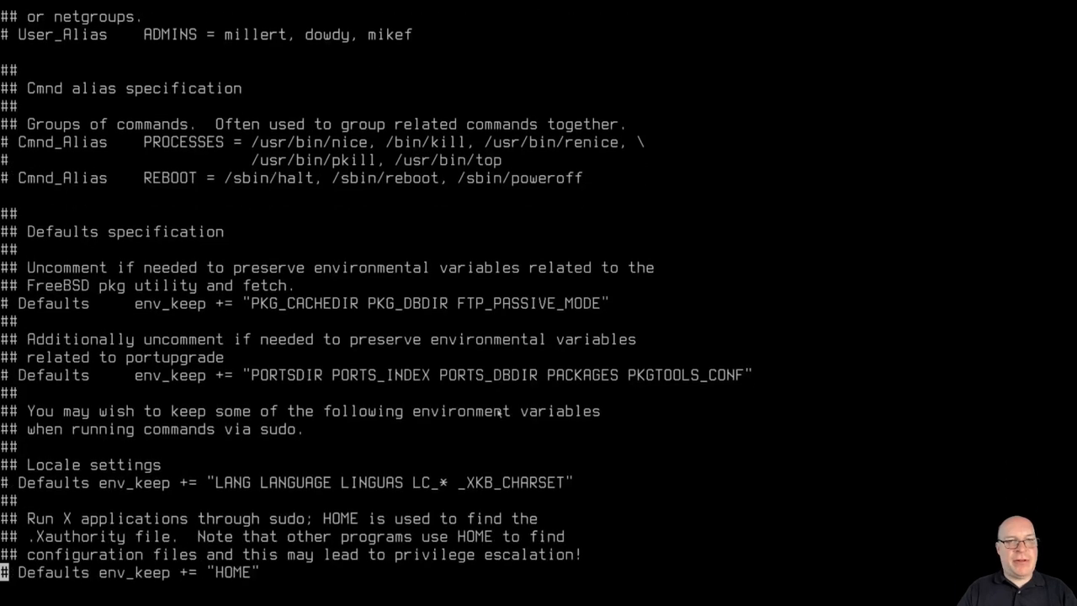
scroll("down", 3)
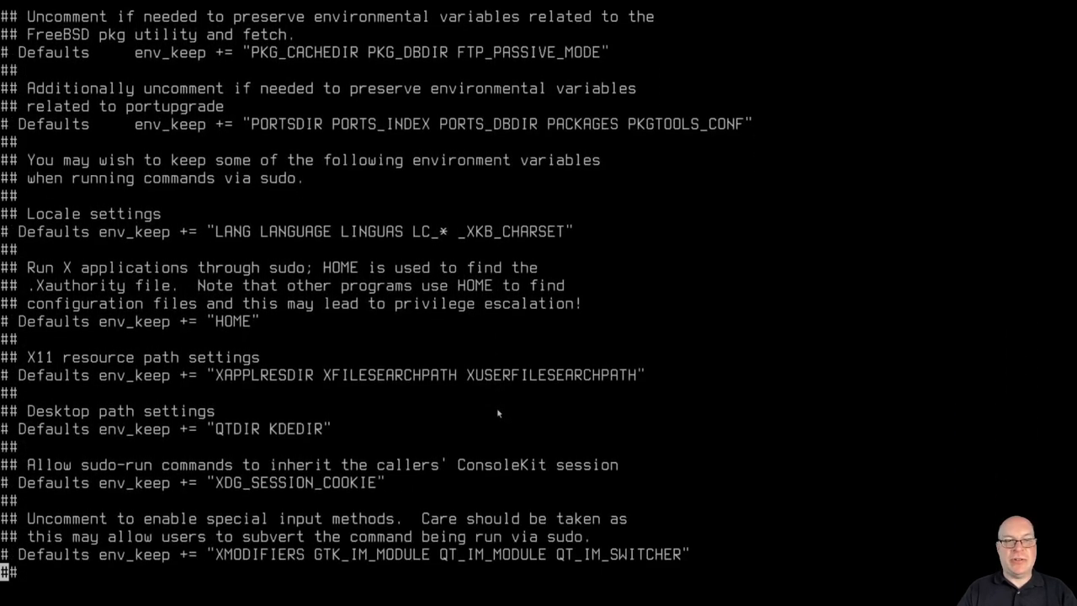
scroll("down", 3)
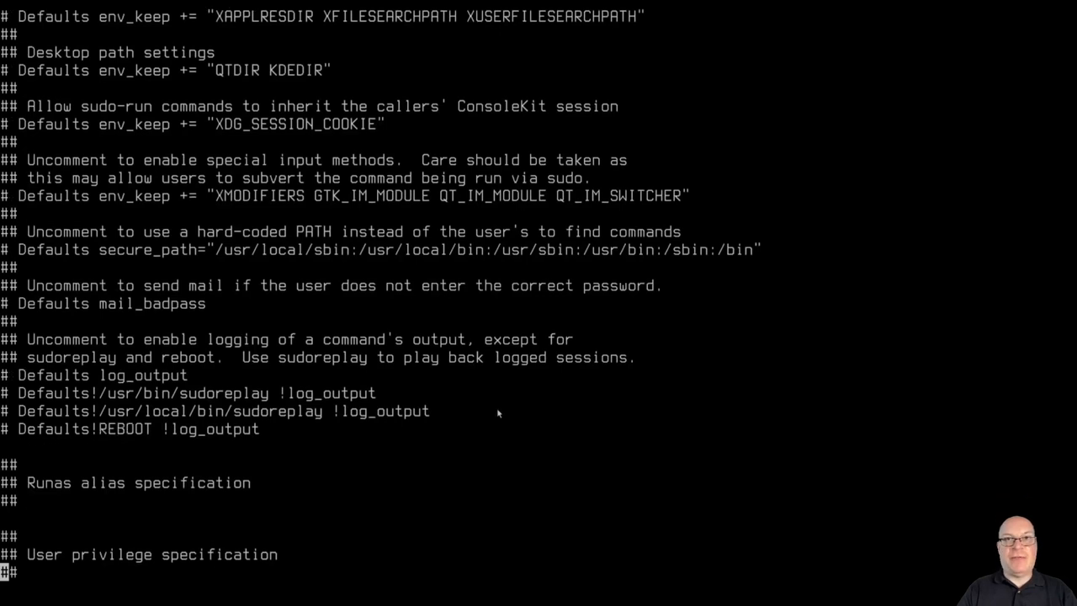
scroll("down", 3)
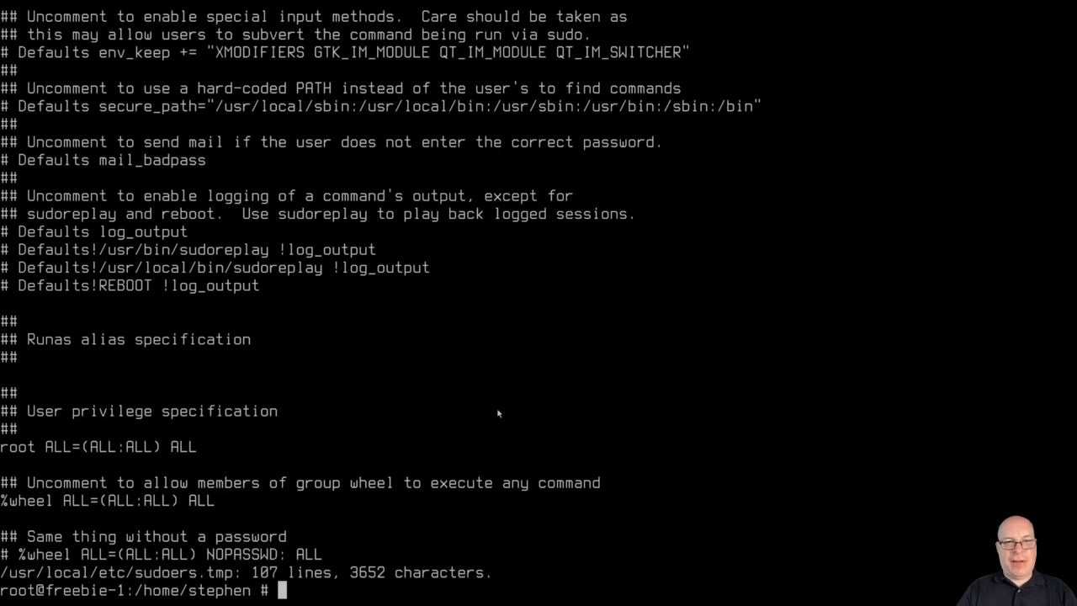
type("exit")
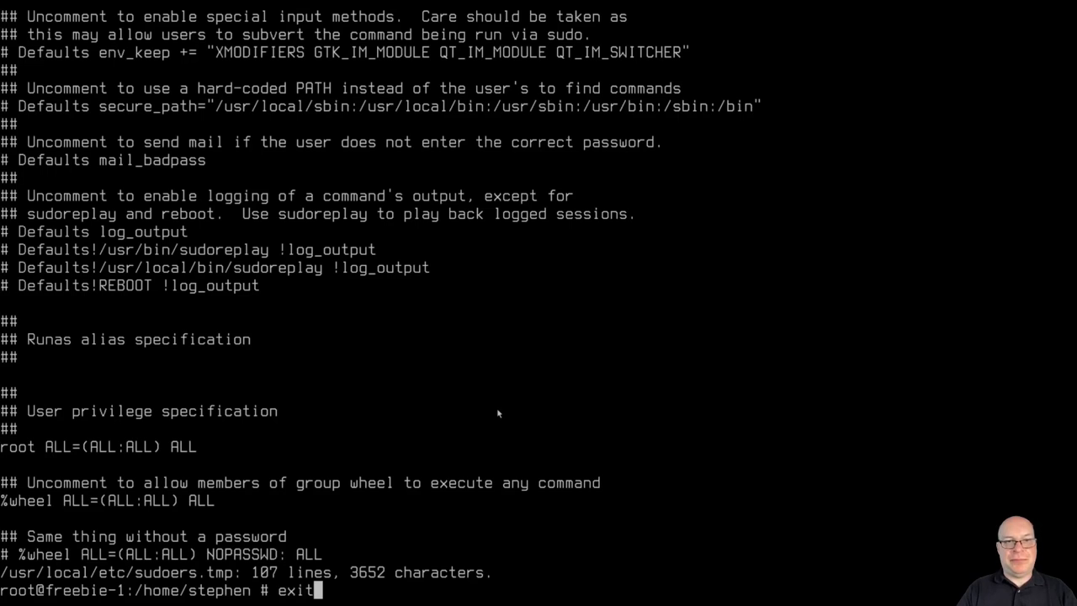
Leave the previous root shell, then get a fresh root shell as stephen via sudo -s.
key("Return")
type("id")
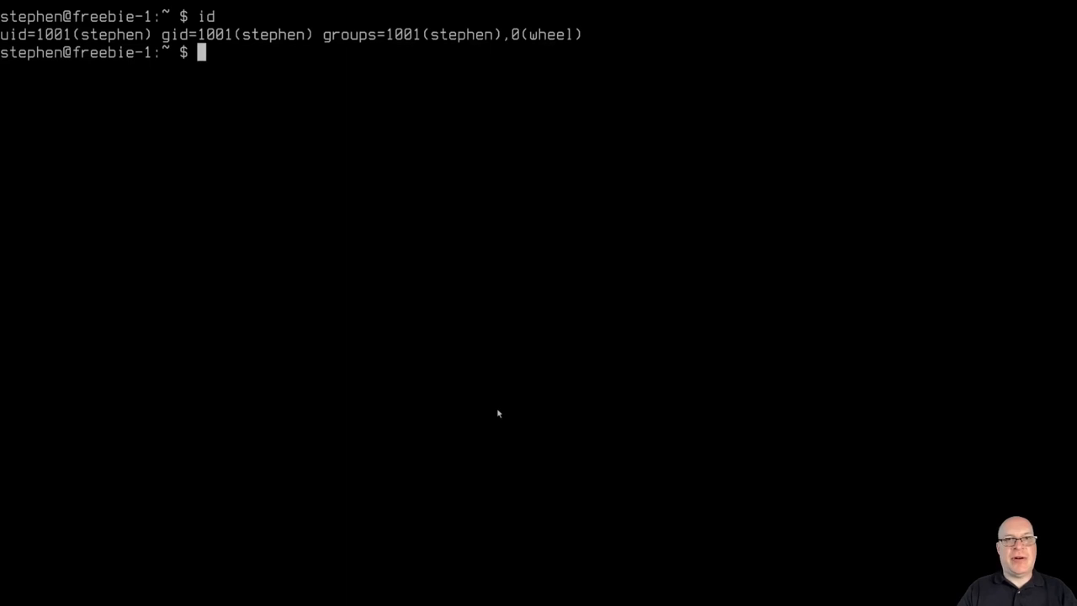
type("sudo -s")
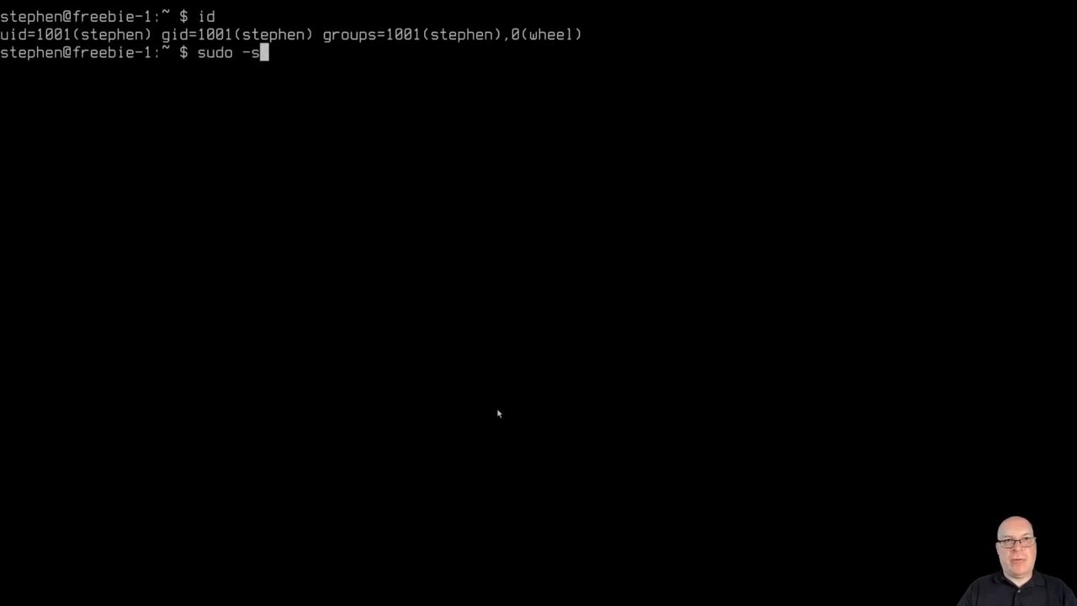
key("Return")
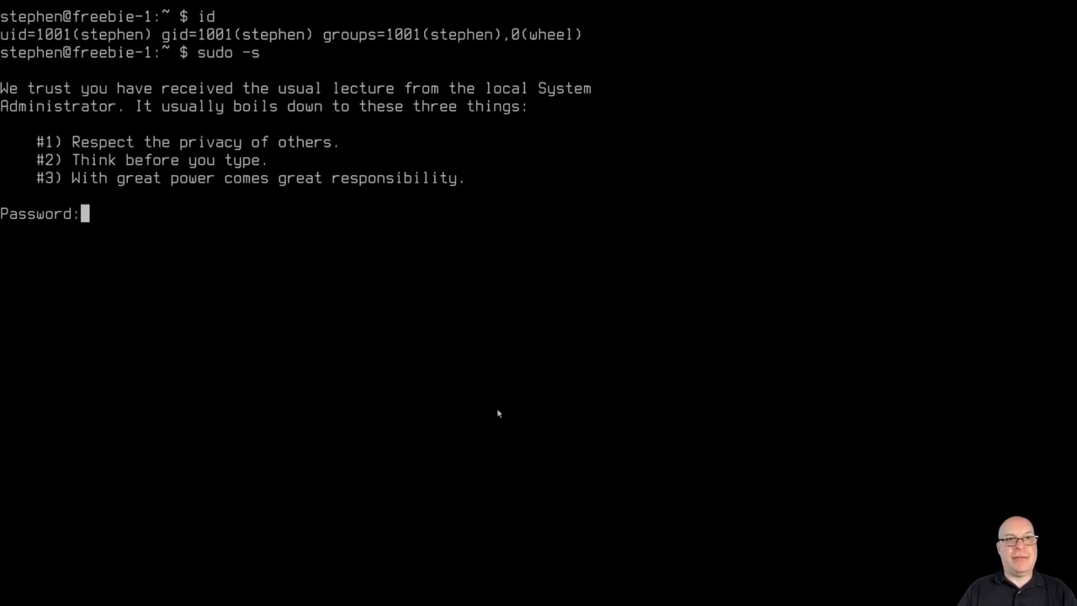
key("Return")
type("pkg inst")
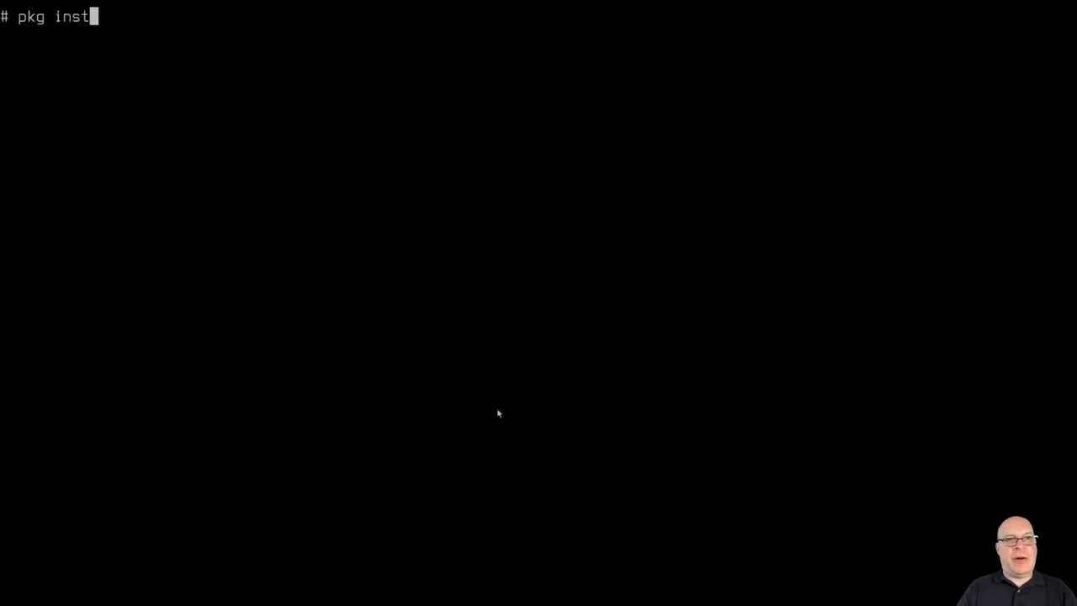
Run pkg install nano bash bash-completion and confirm, pulling in readline.
type("all nan")
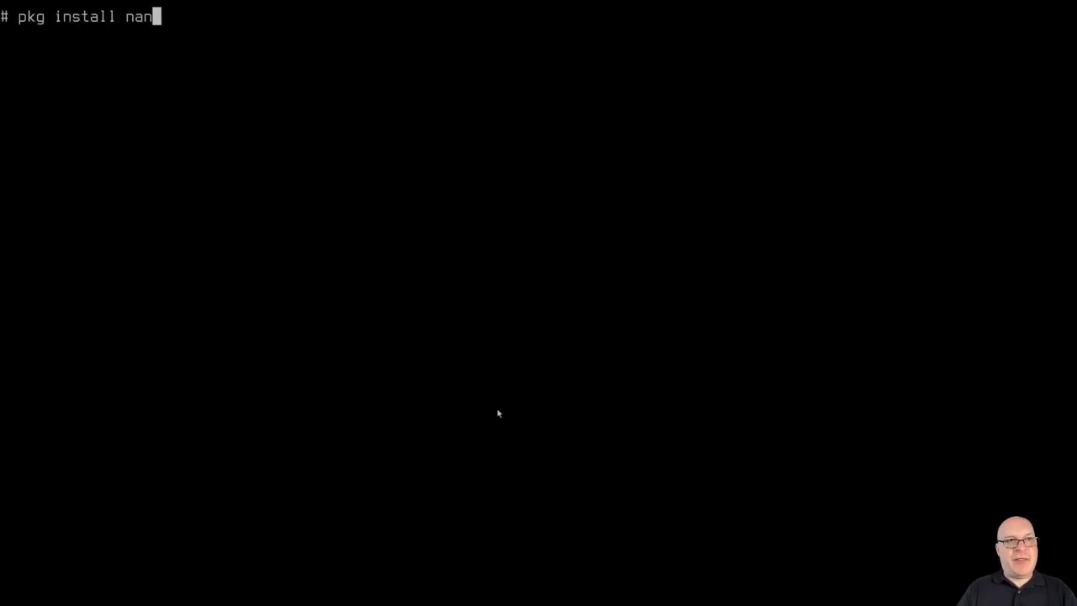
type("o bash")
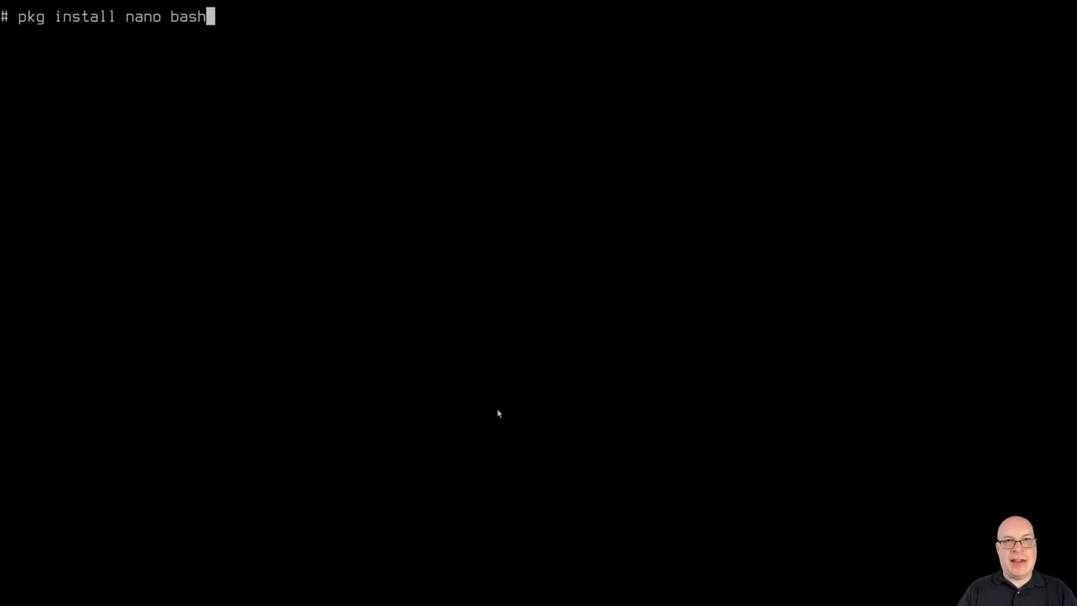
type("bash")
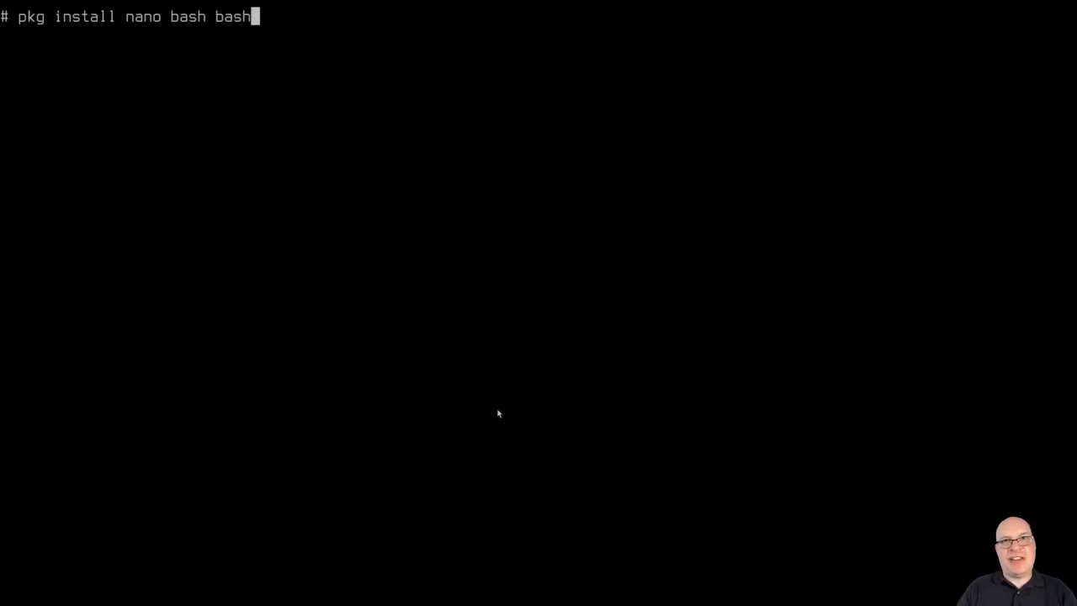
type("-comp")
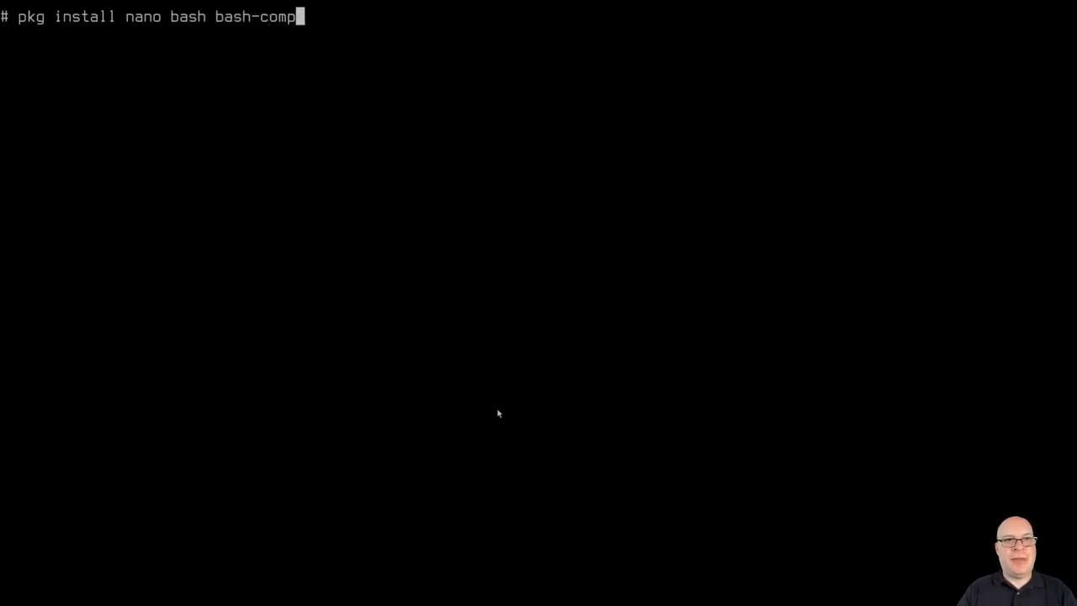
type("letion")
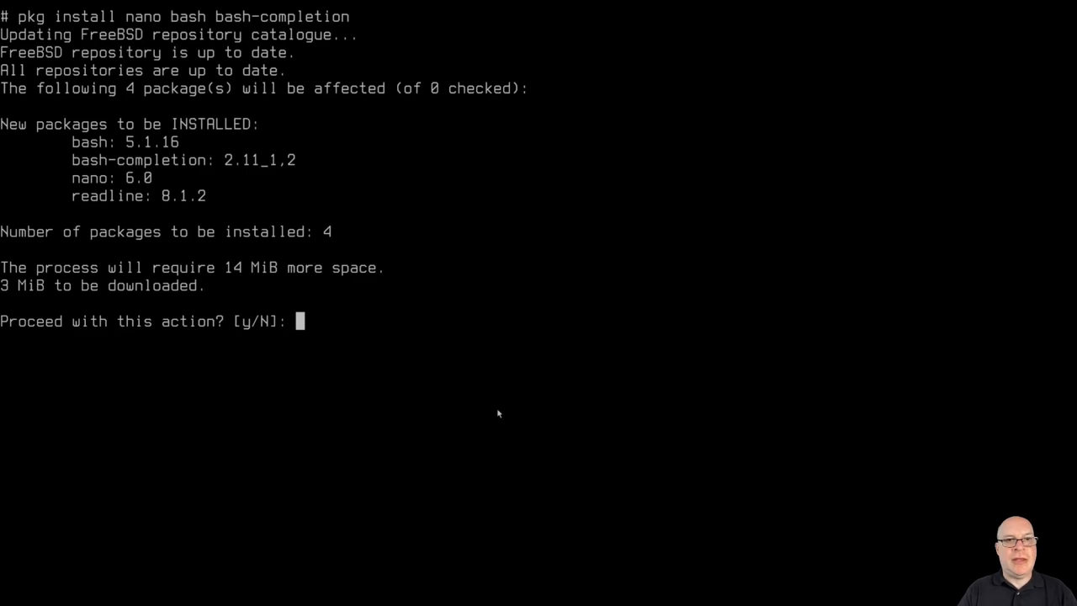
type("y")
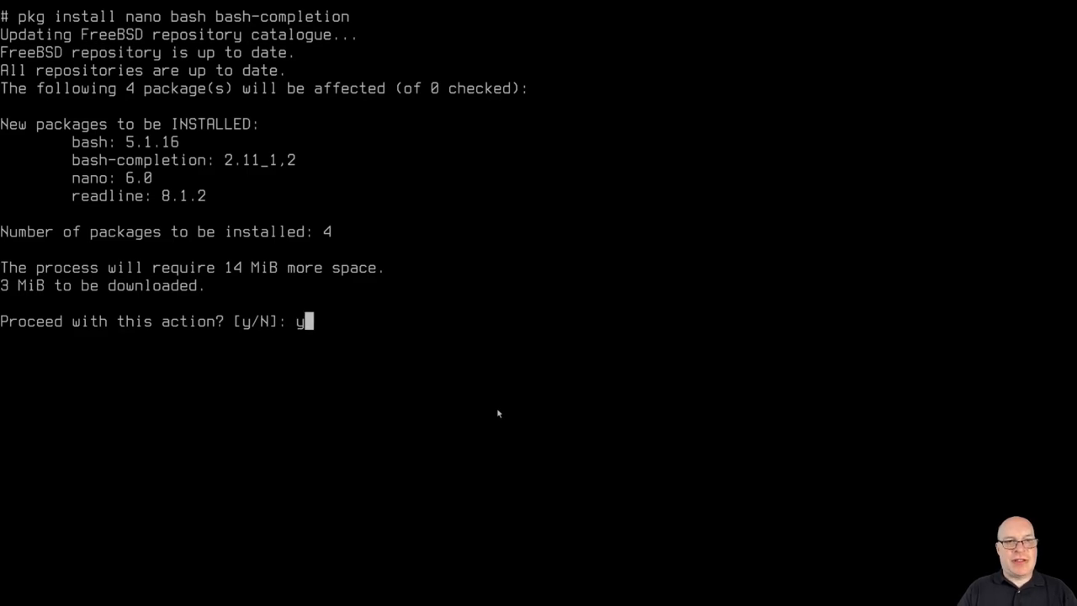
key("Return")
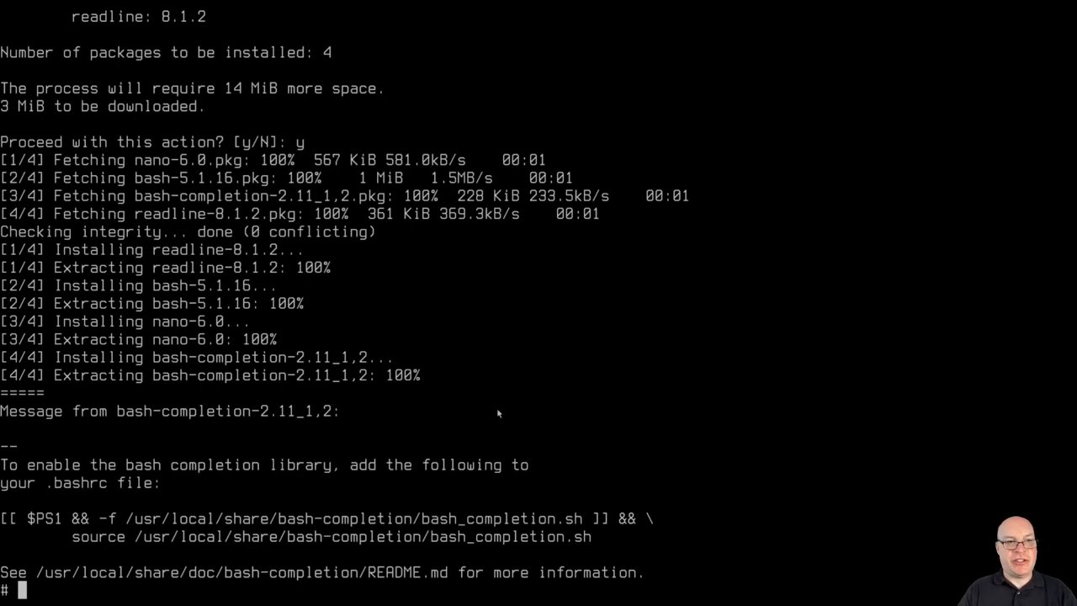
key("Return")
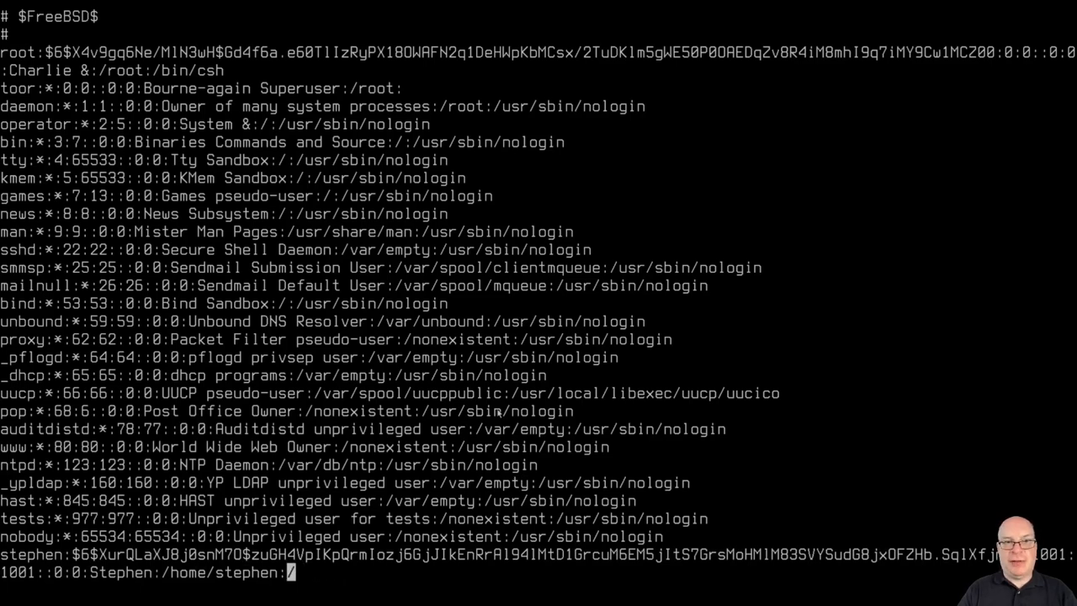
In vipw, set stephen's shell field to /usr/local/bin/bash and save the password file.
type("u")
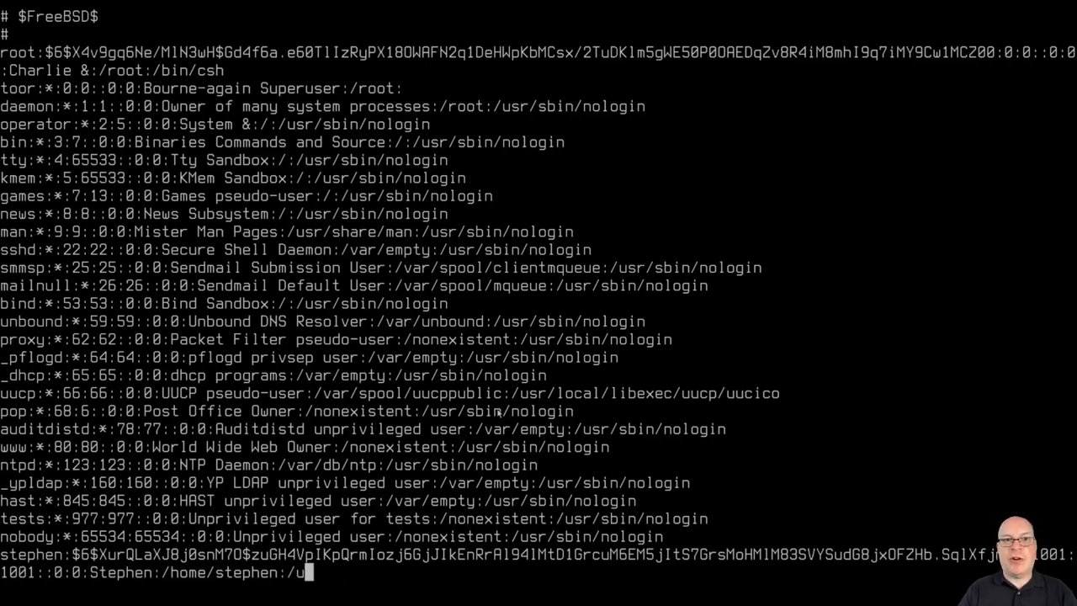
type("sr/local")
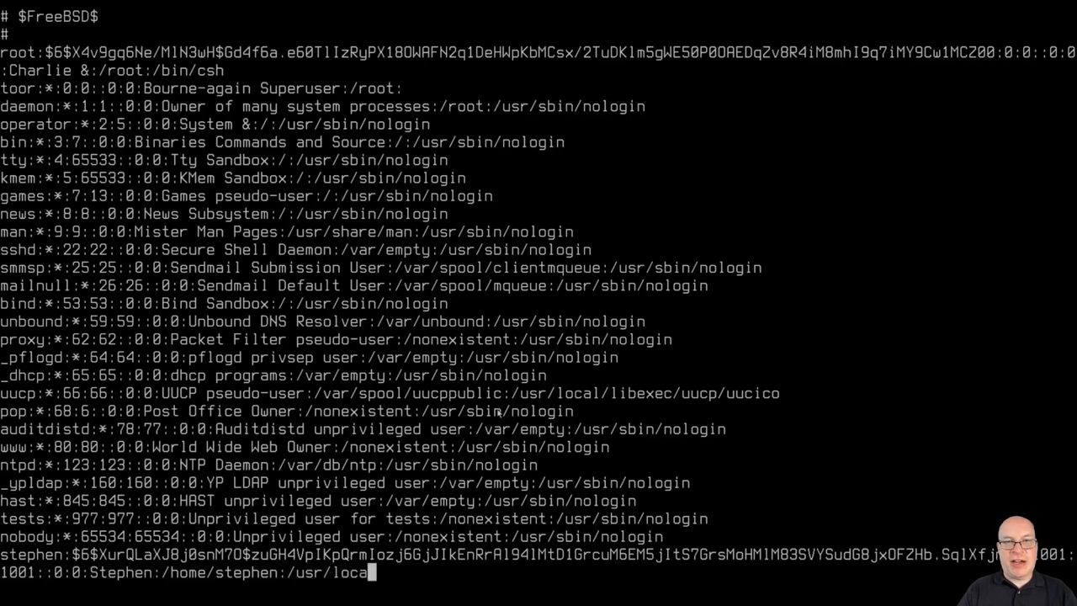
type("/")
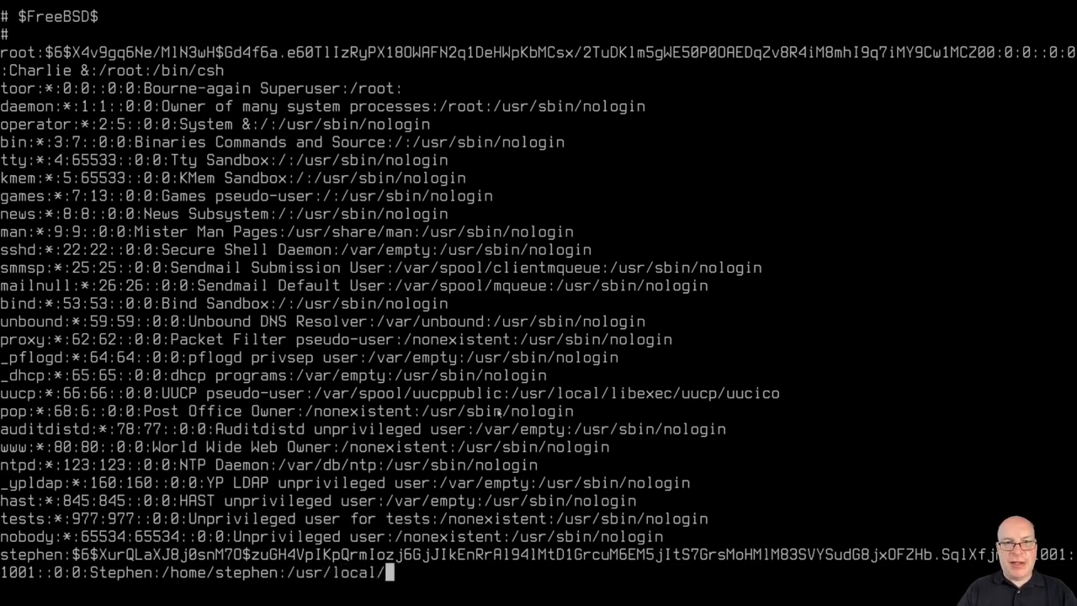
type("bin/bas")
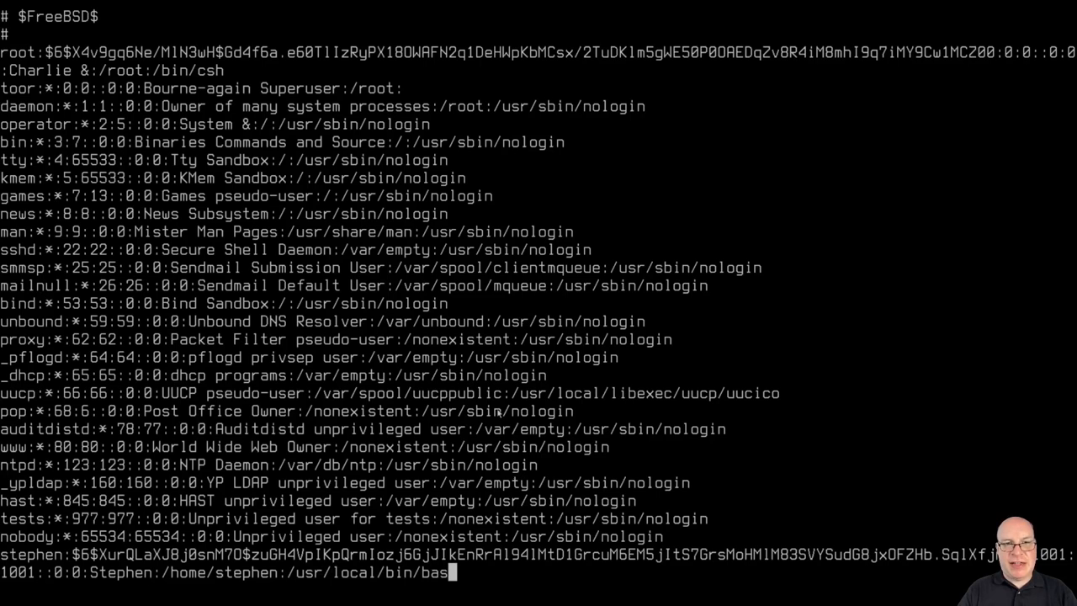
type("h")
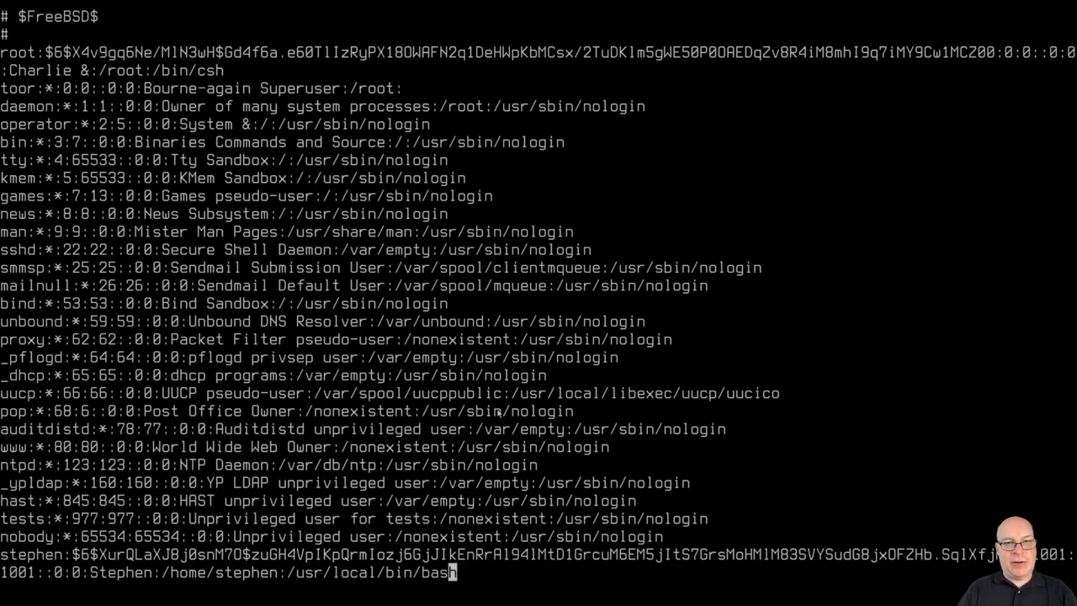
key("Return")
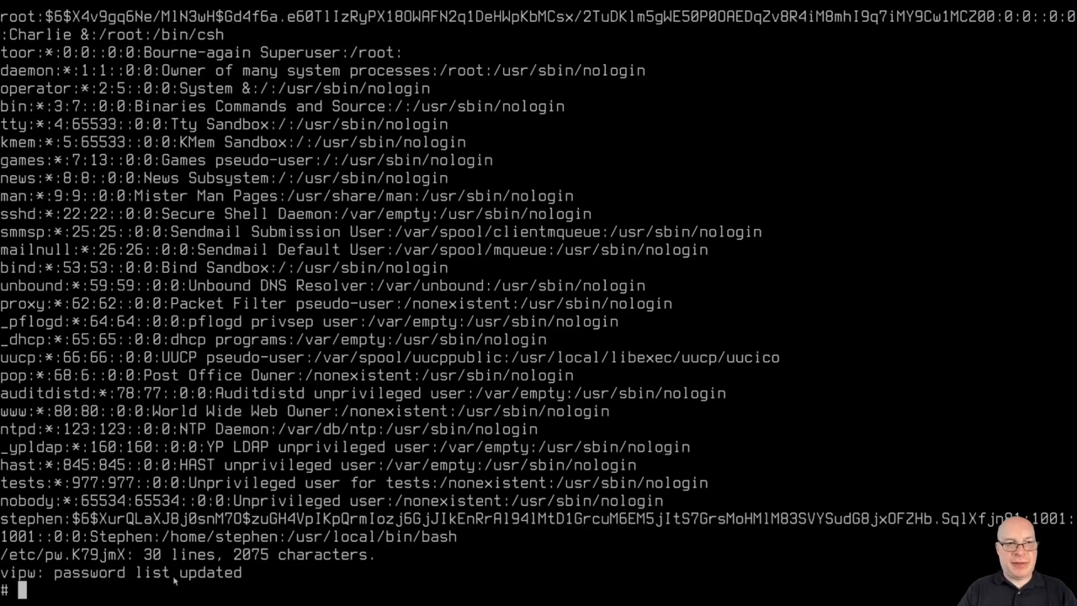
Review the updated password list and begin a new pkg install command.
double_click(151, 572)
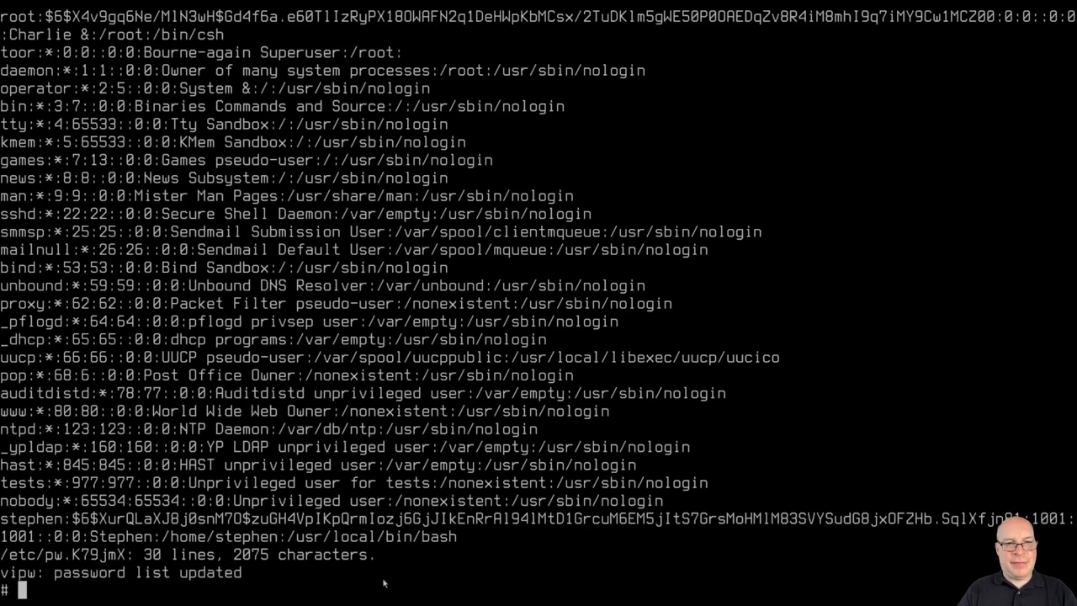
mouse_move(425, 577)
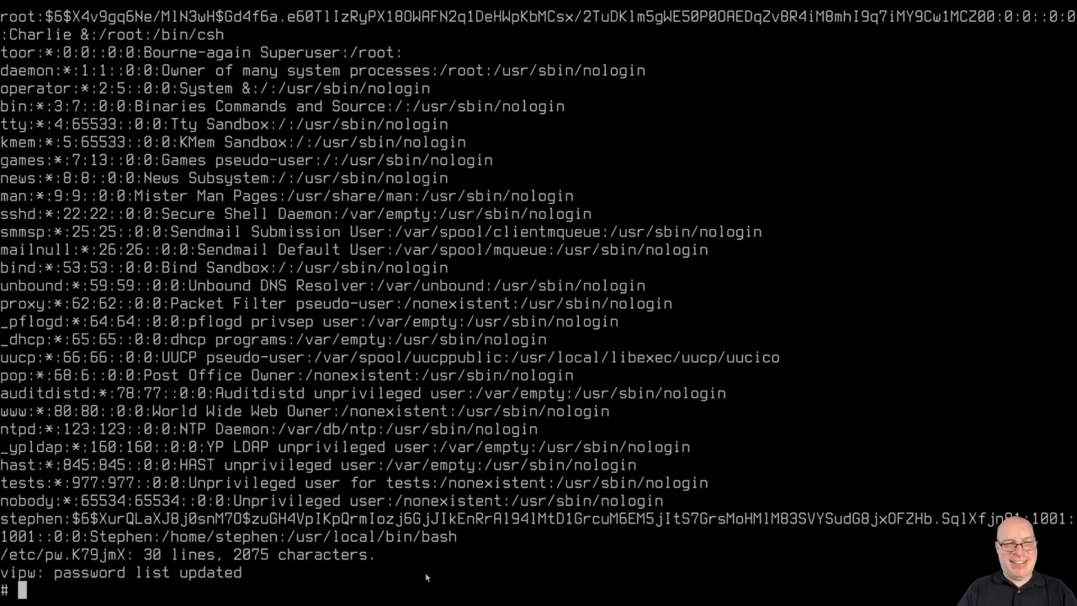
type("pkg install")
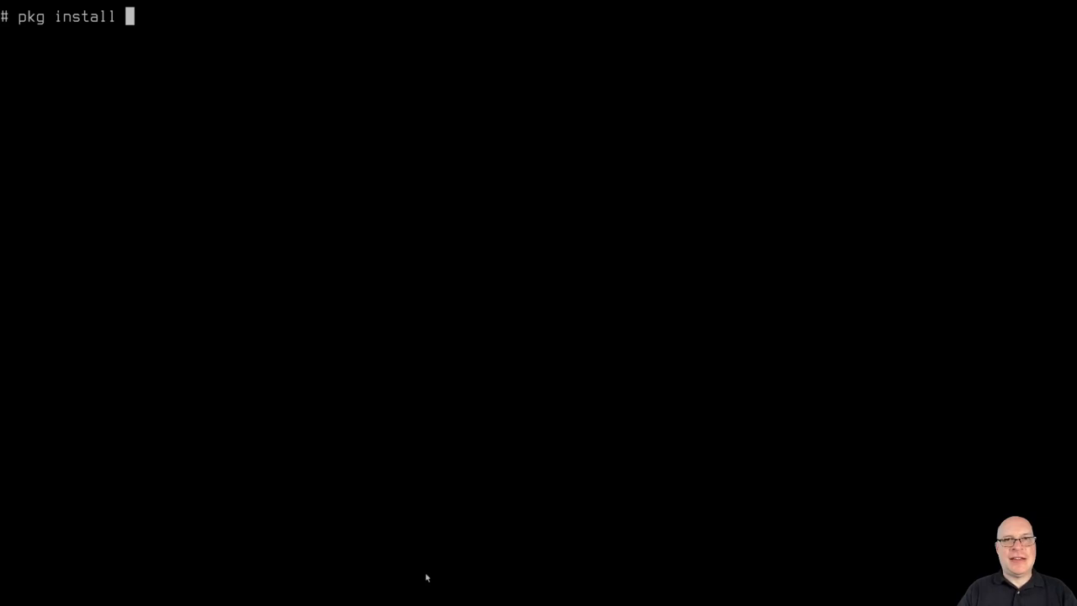
Run pkg install virtualbox-ose-additions and confirm installing it with 19 dependencies.
type("vir")
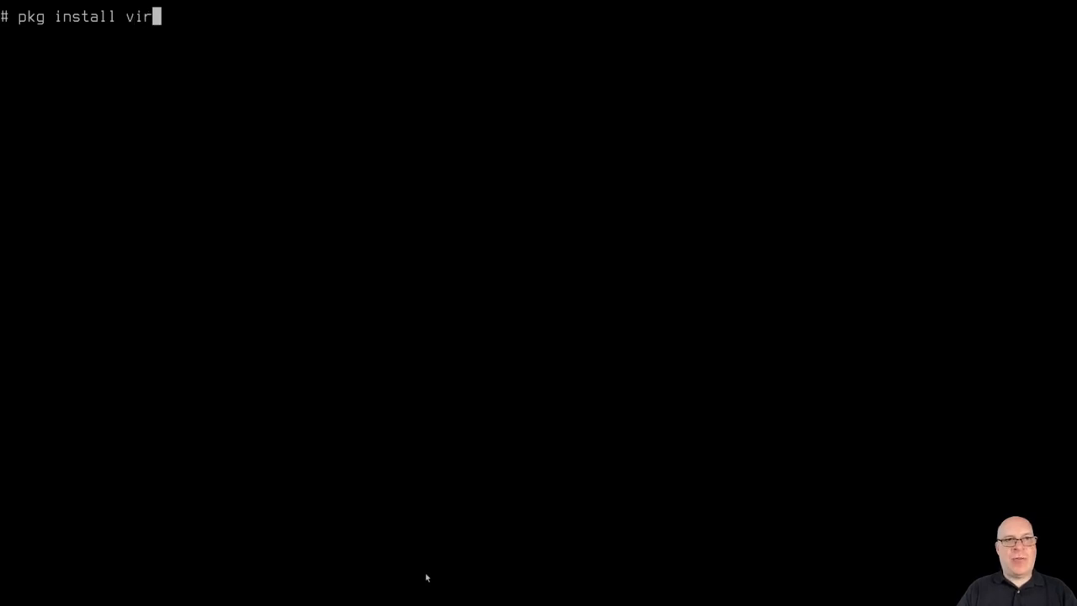
type("tualbo")
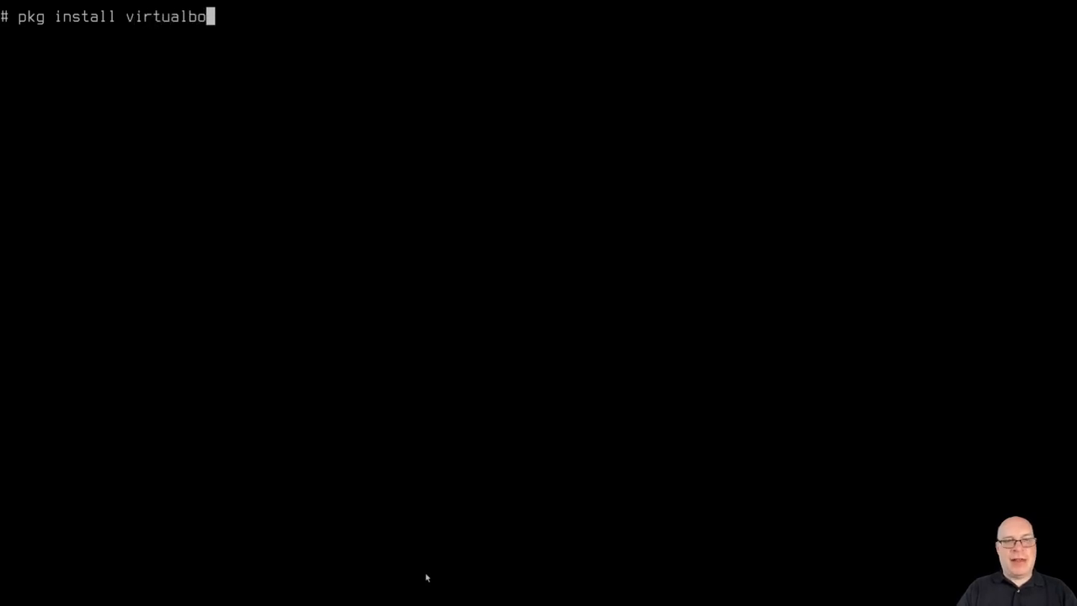
type("x-")
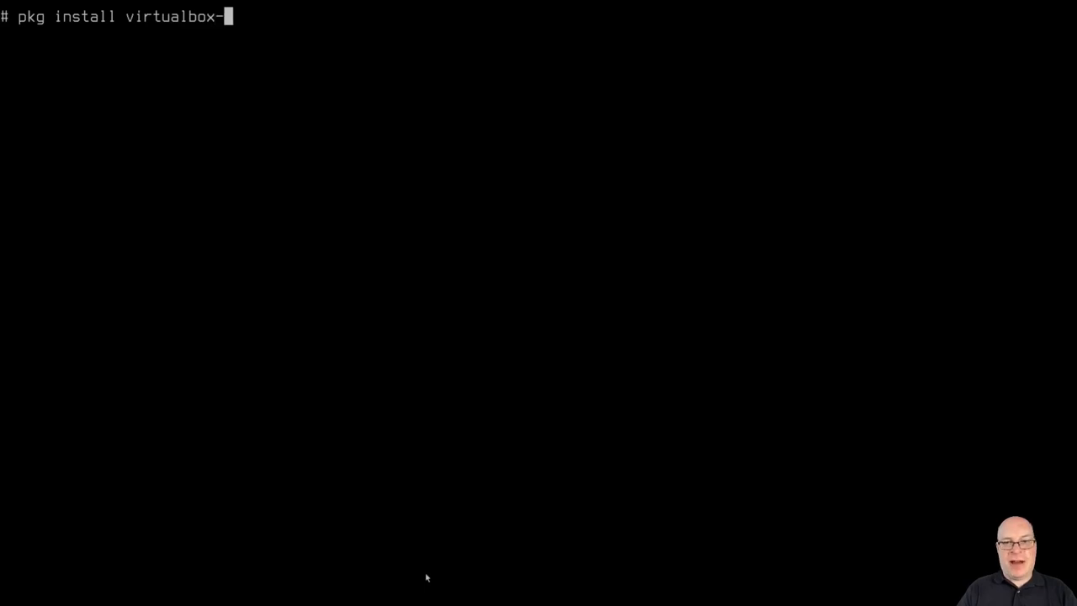
type("ose-a")
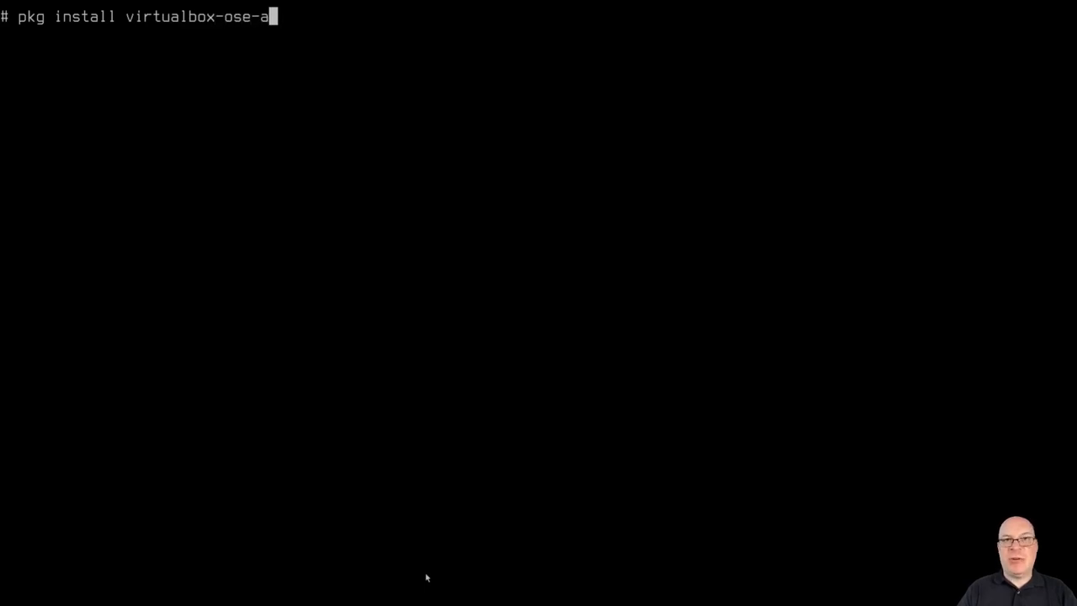
type("dditions")
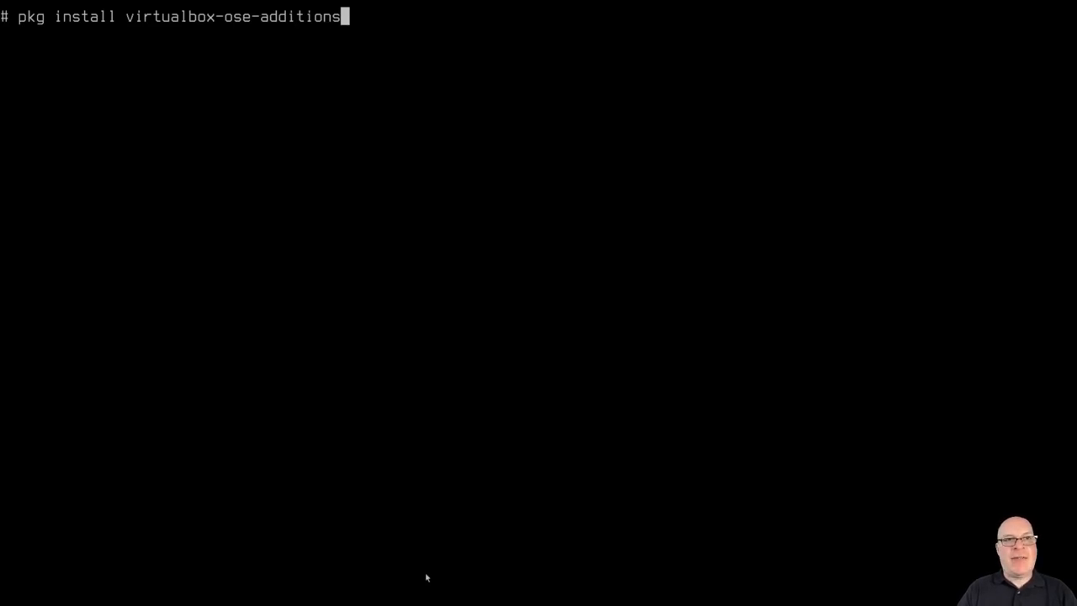
key("Return")
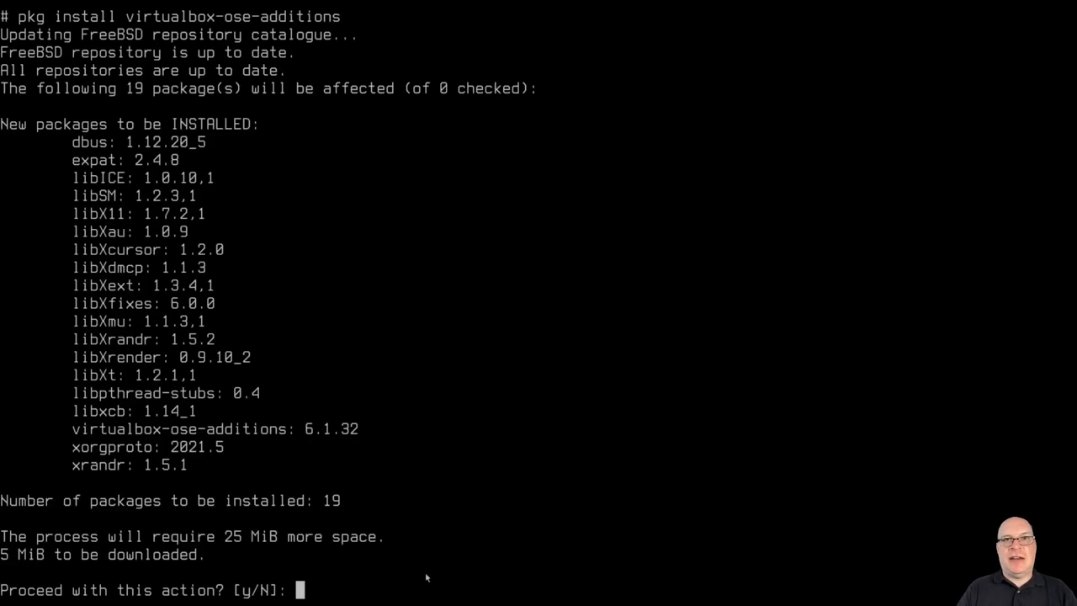
type("y")
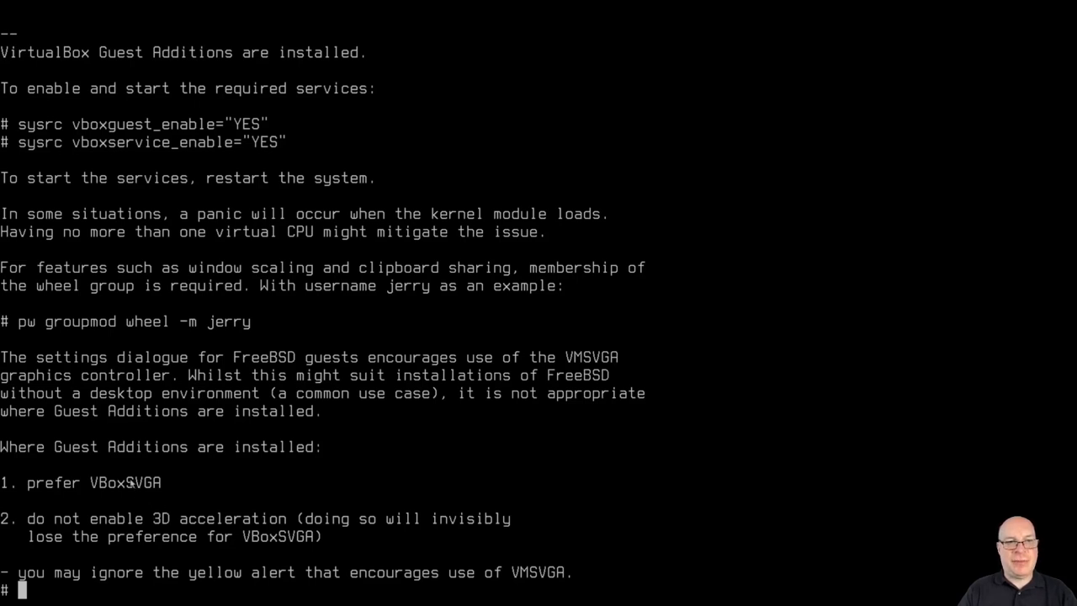
Read the post-install notes, highlighting the advice not to enable 3D acceleration.
double_click(124, 481)
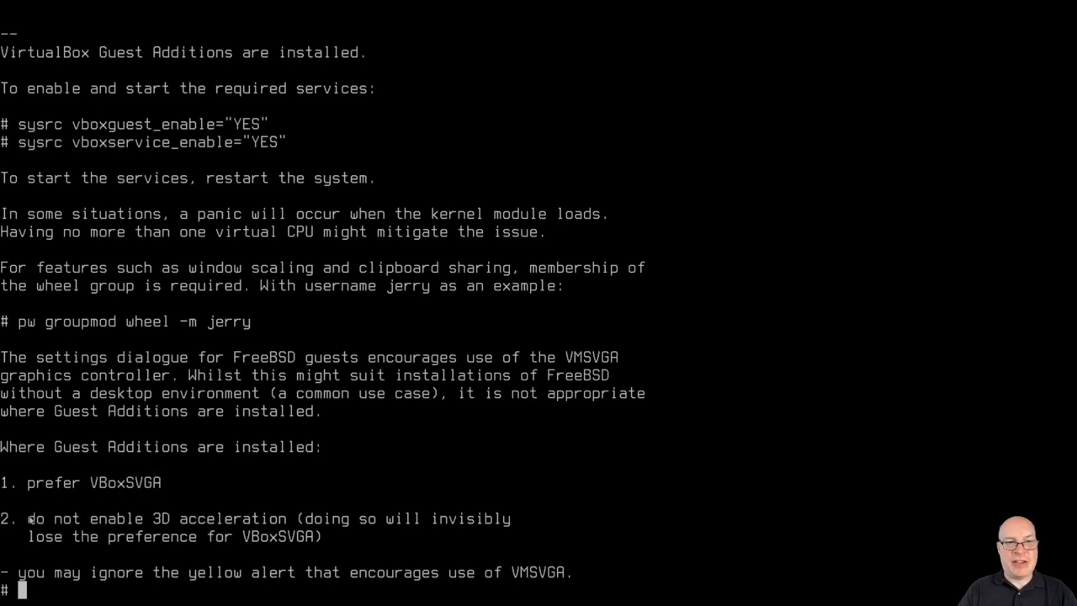
left_click_drag(27, 518, 283, 518)
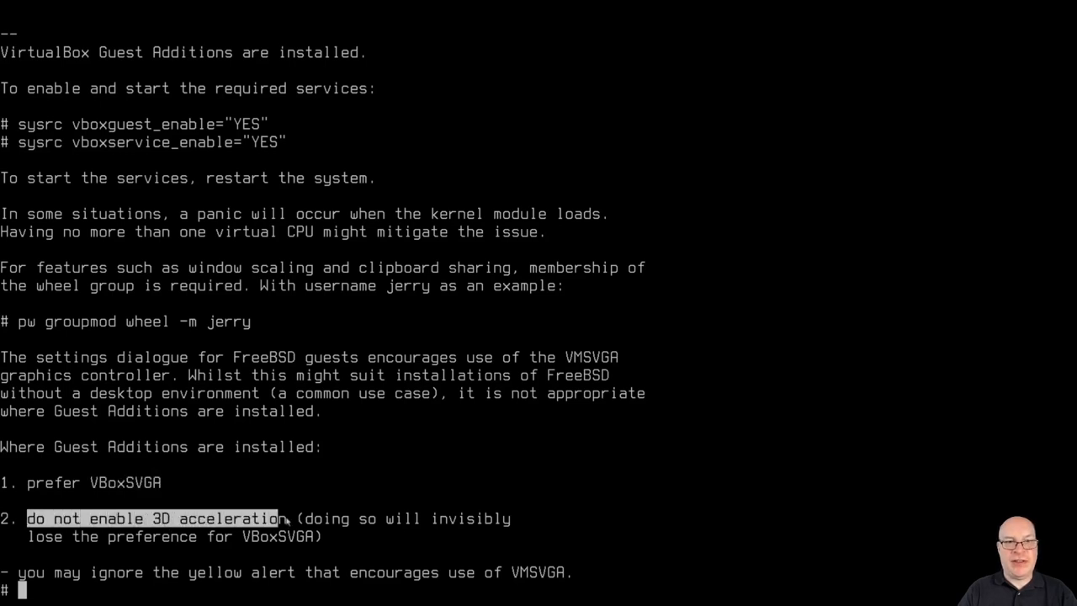
mouse_move(353, 457)
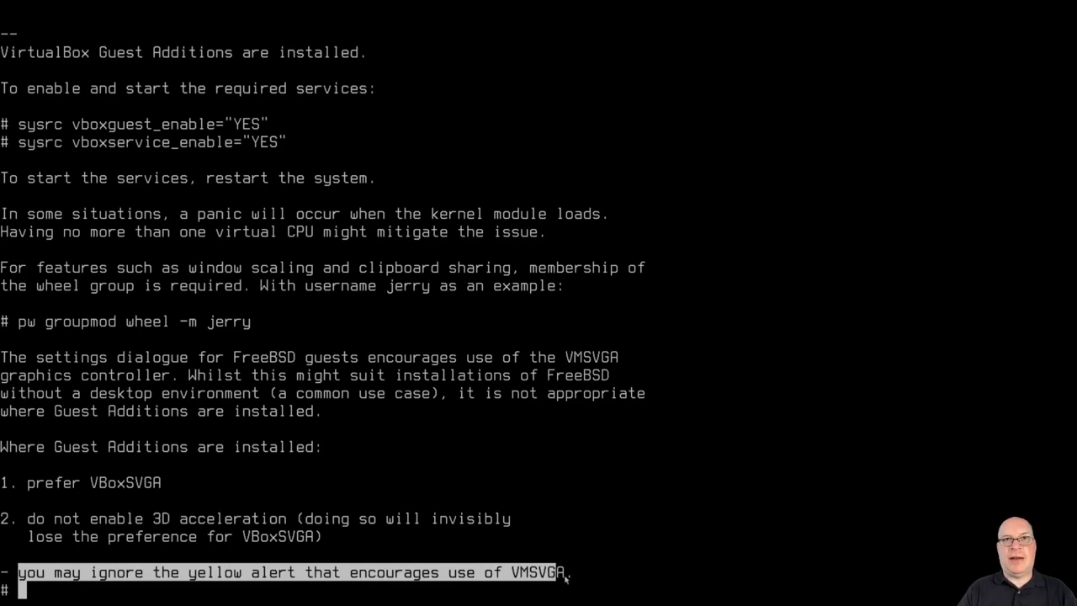
mouse_move(621, 518)
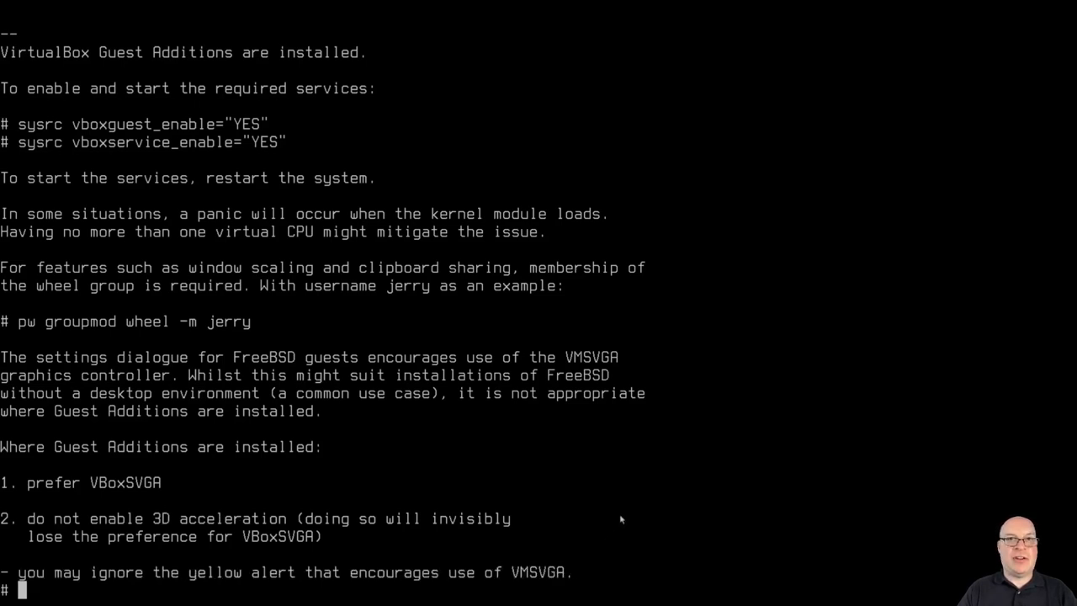
mouse_move(673, 465)
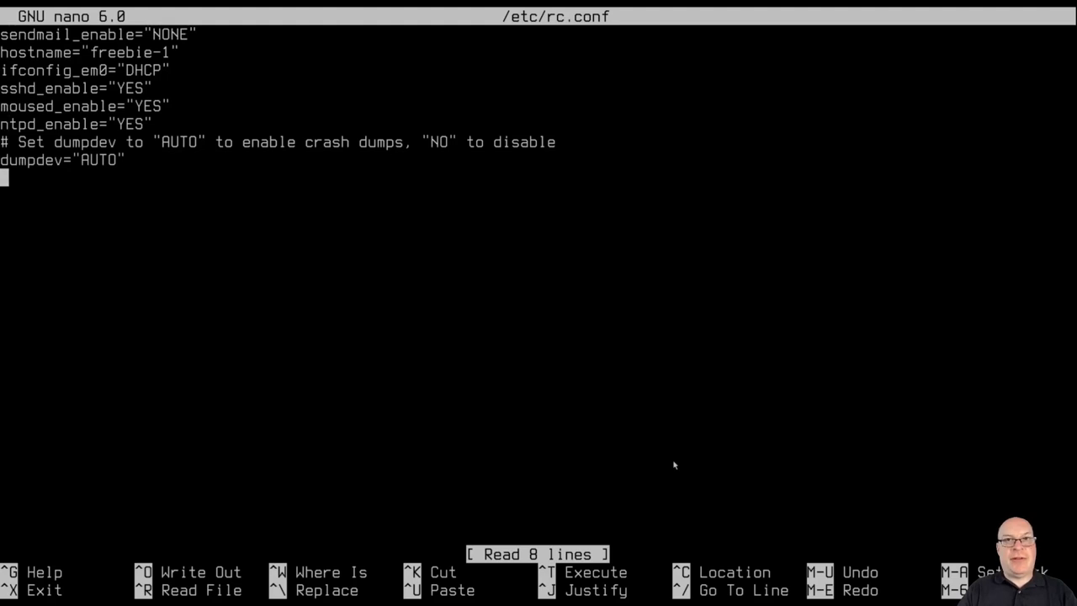
Add vboxguest_enable="YES" and vboxservice_enable="YES" lines to /etc/rc.conf.
type("vb")
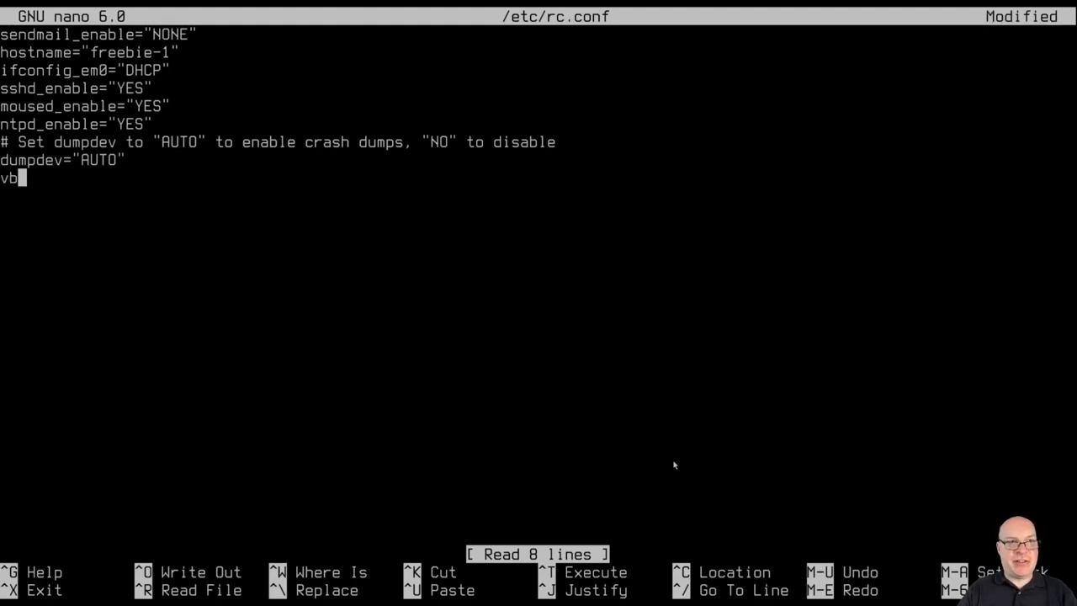
type("ox")
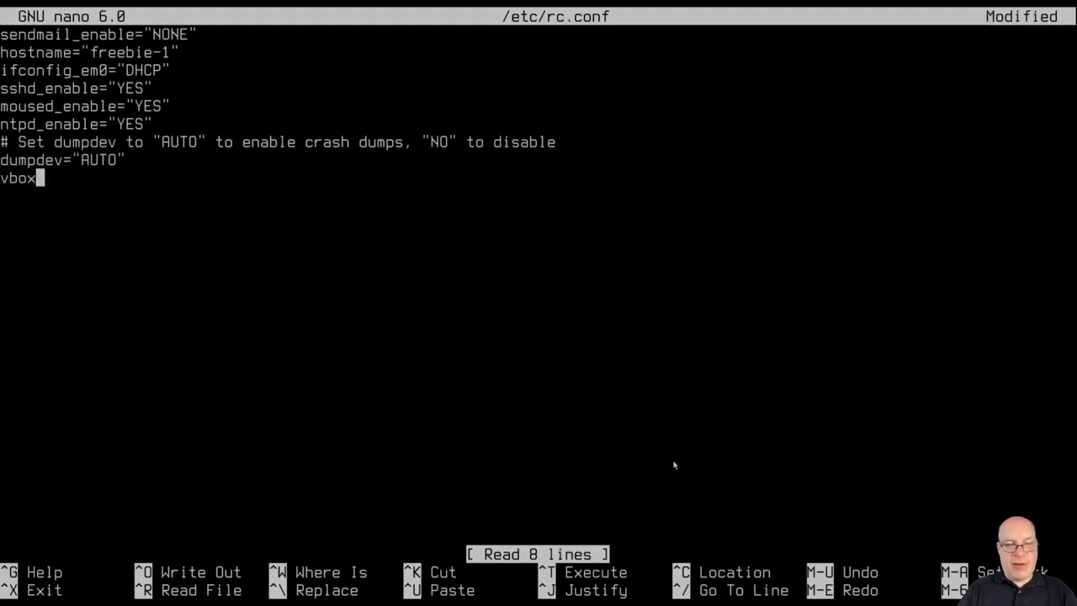
type("gue")
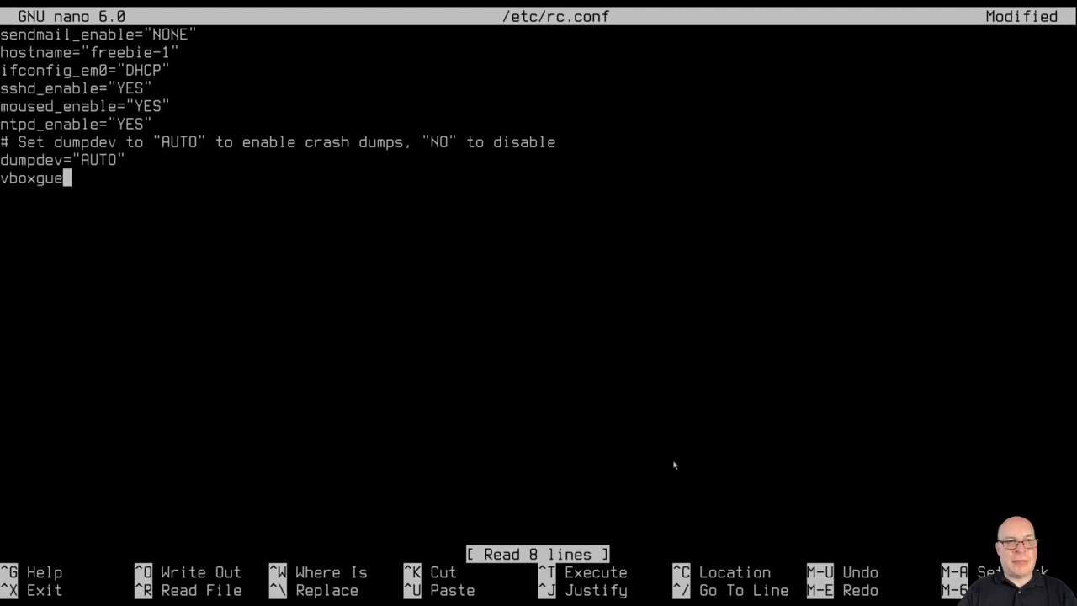
type("st")
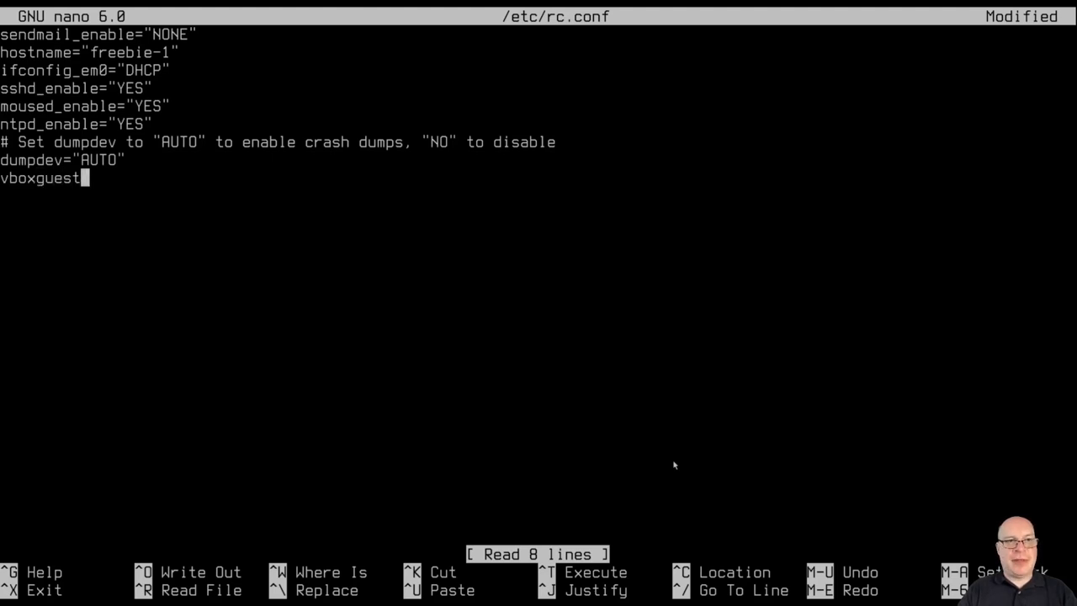
type("_enable=\"YES")
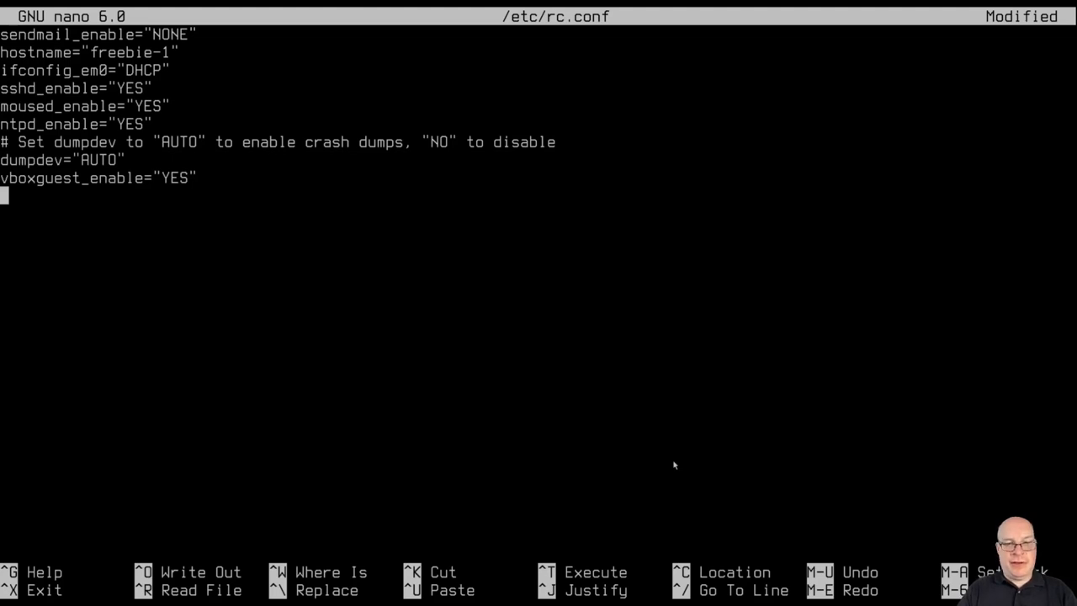
type("vbox")
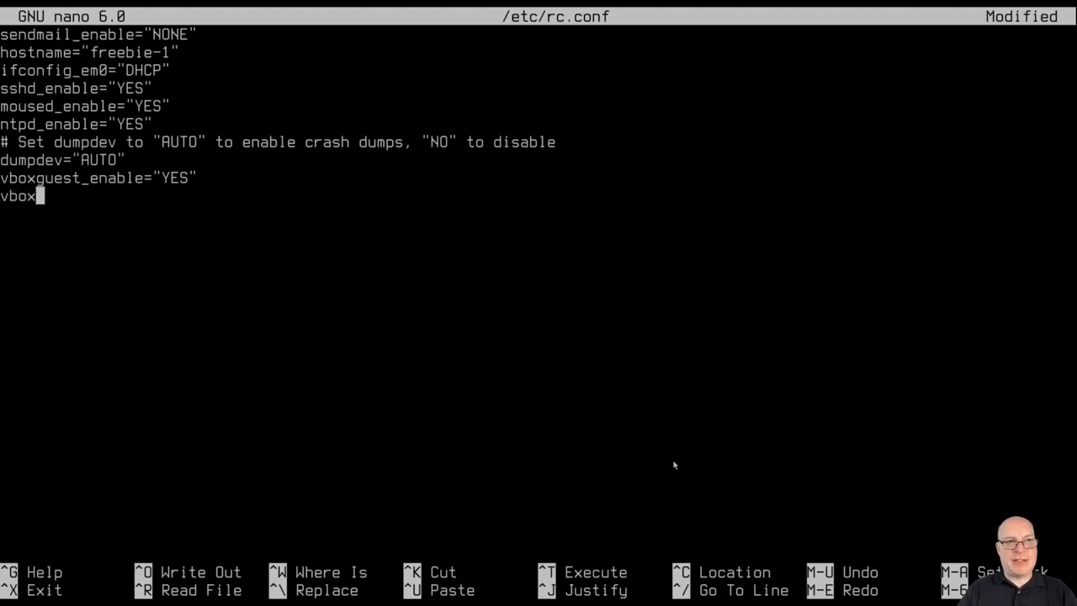
type("service")
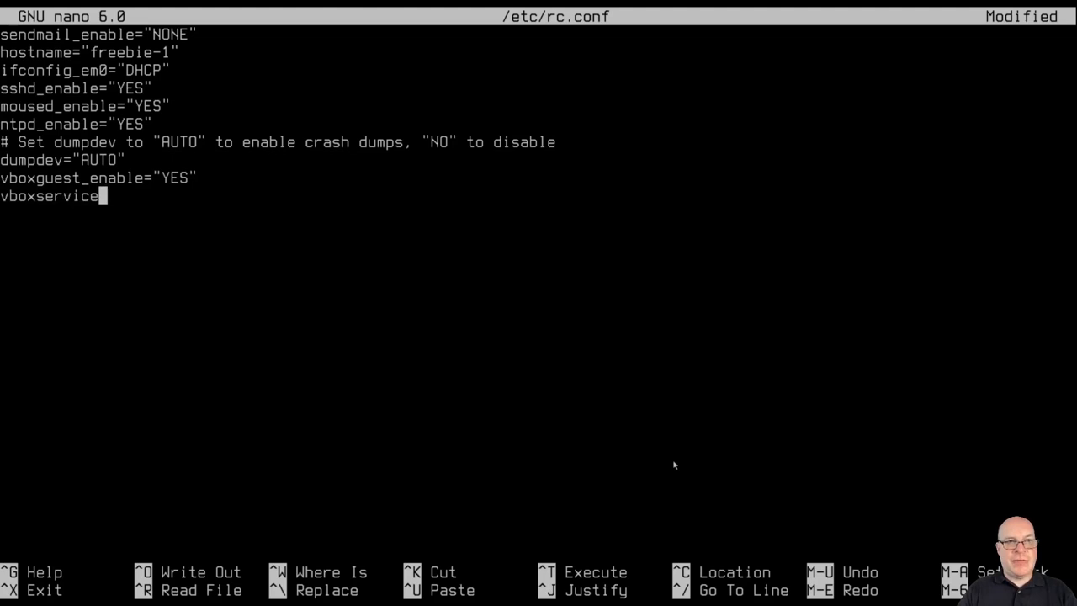
type("_enable")
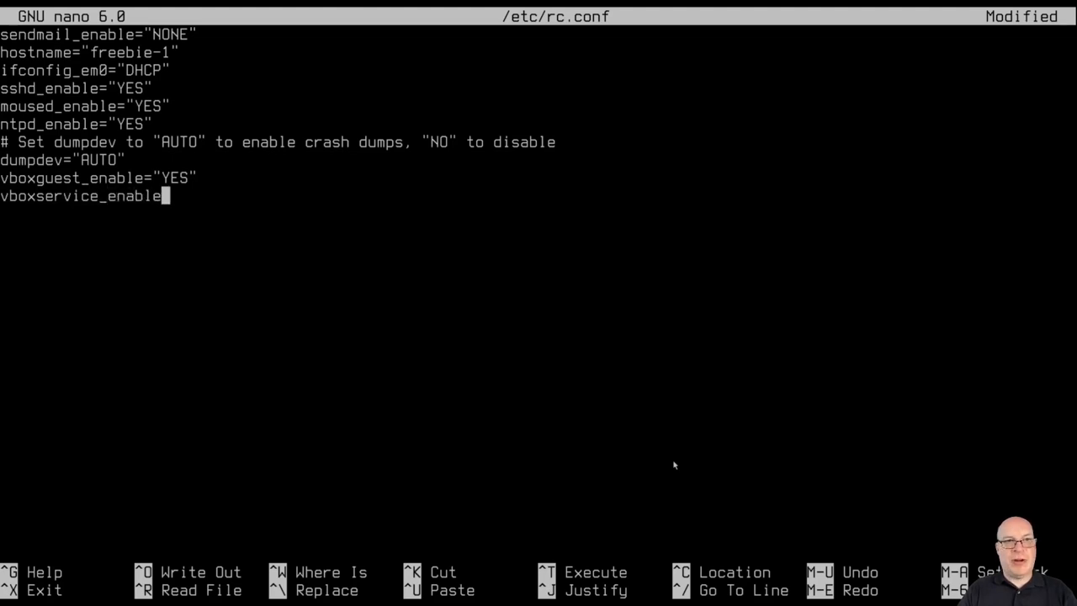
type("=\"")
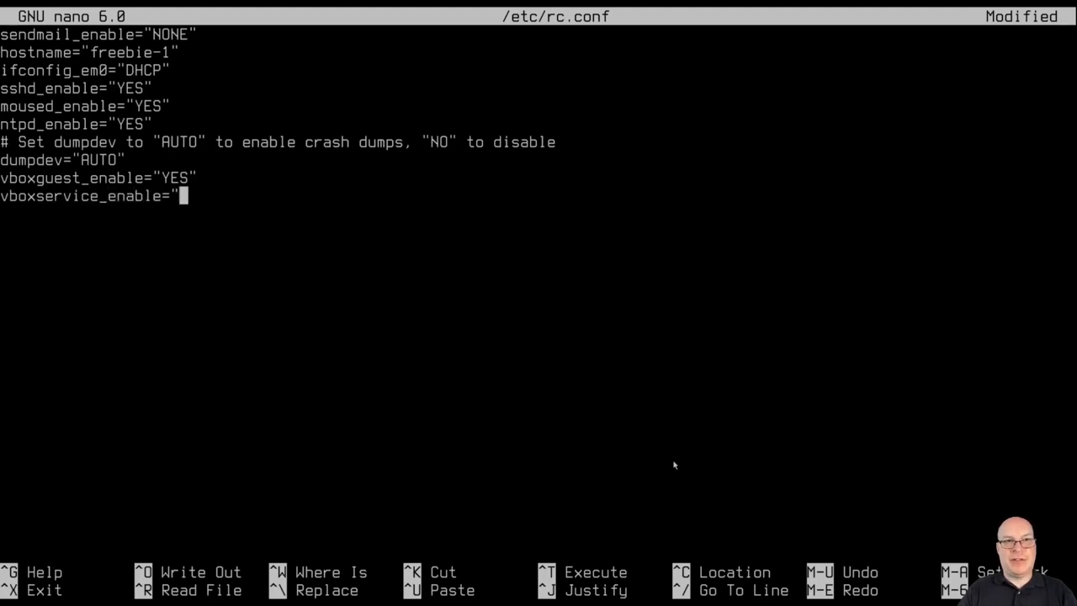
type("YES\"")
type("v")
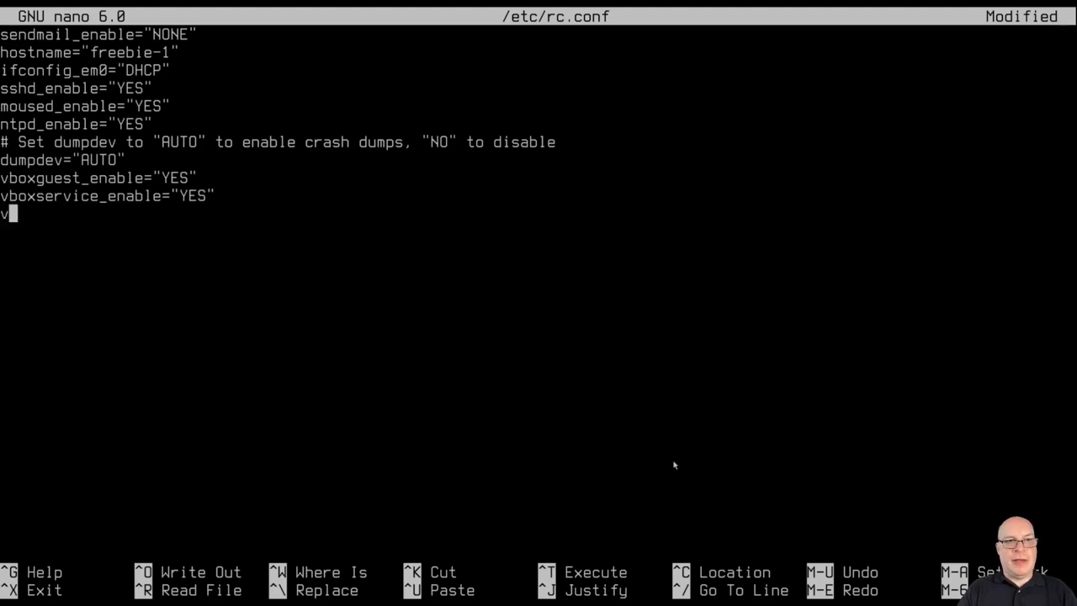
Add vboxservice_flags="--disable-timesync" and save rc.conf.
type("boxs")
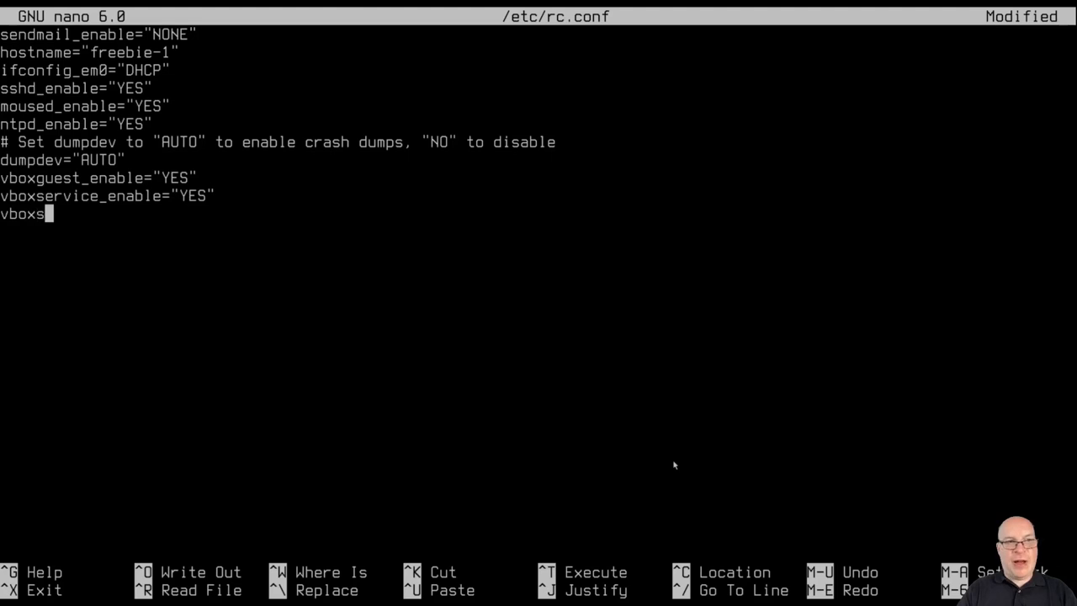
type("ervice")
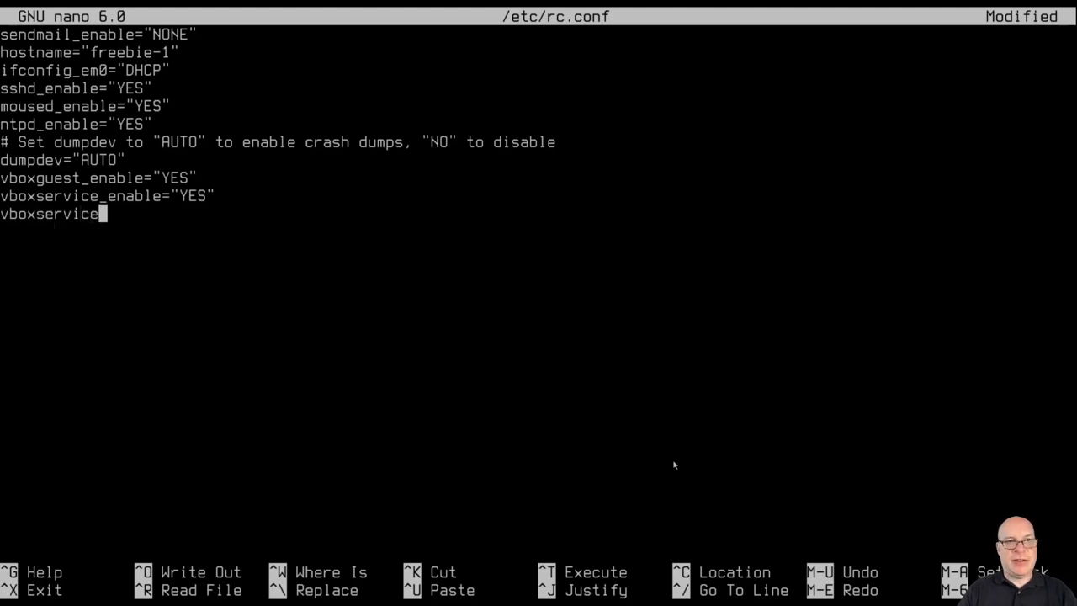
type("_flags")
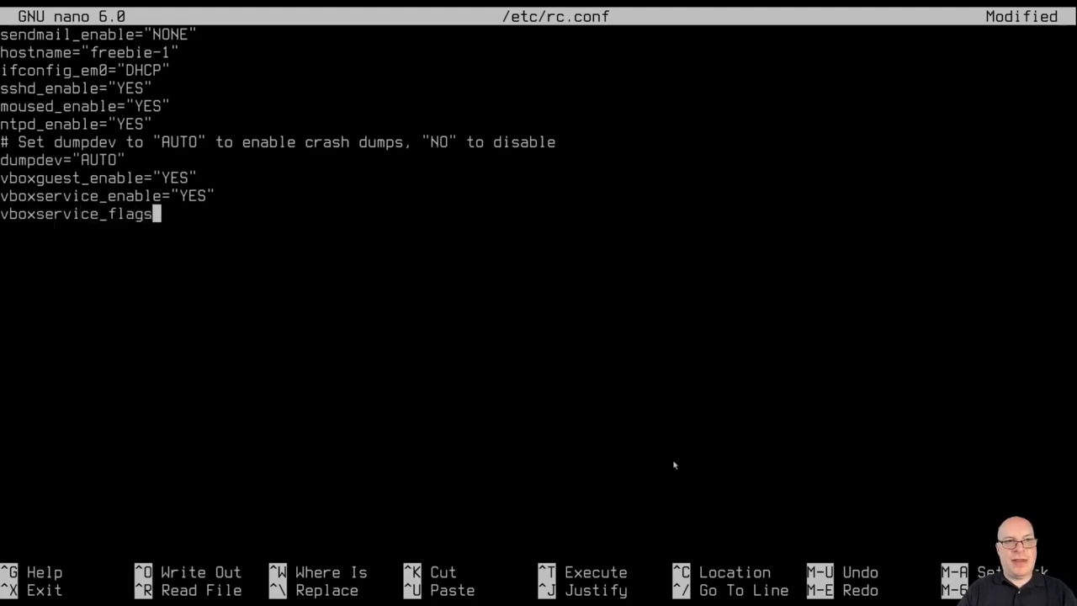
type("=\"")
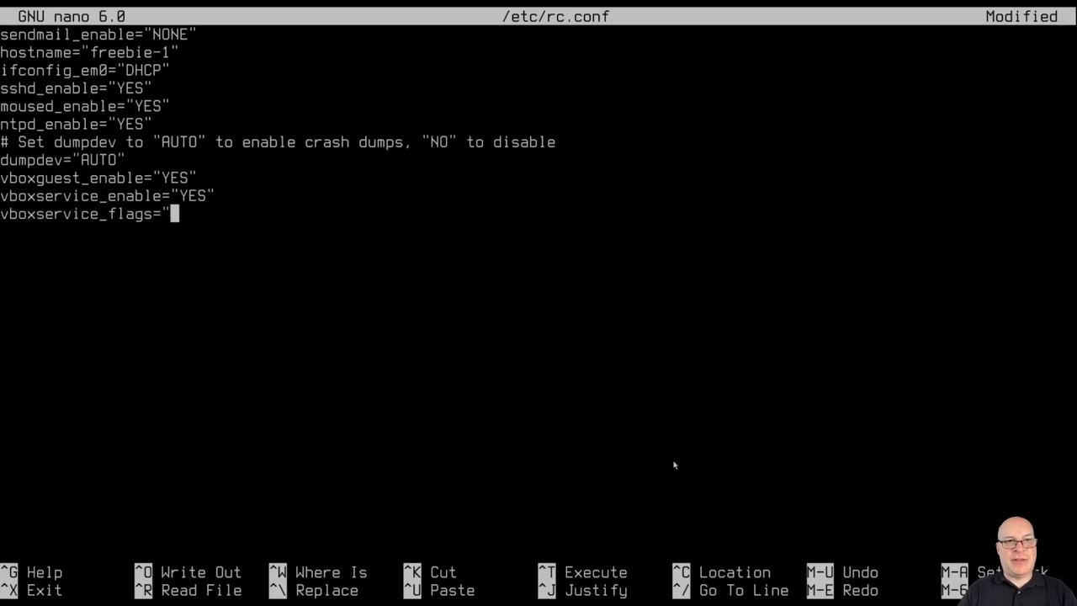
type("--")
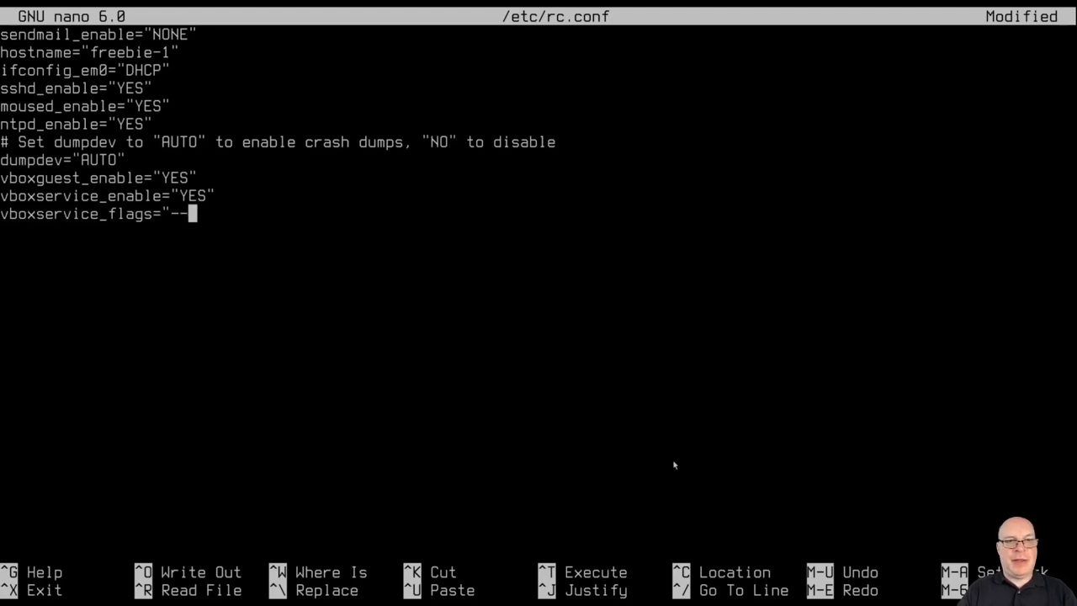
type("disable-tim")
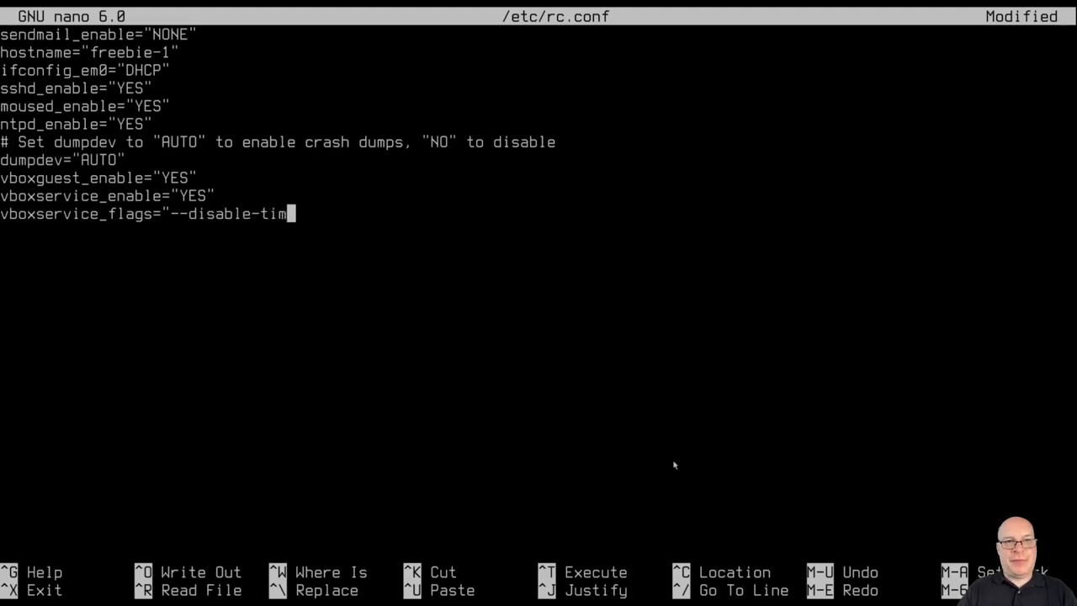
type("esync")
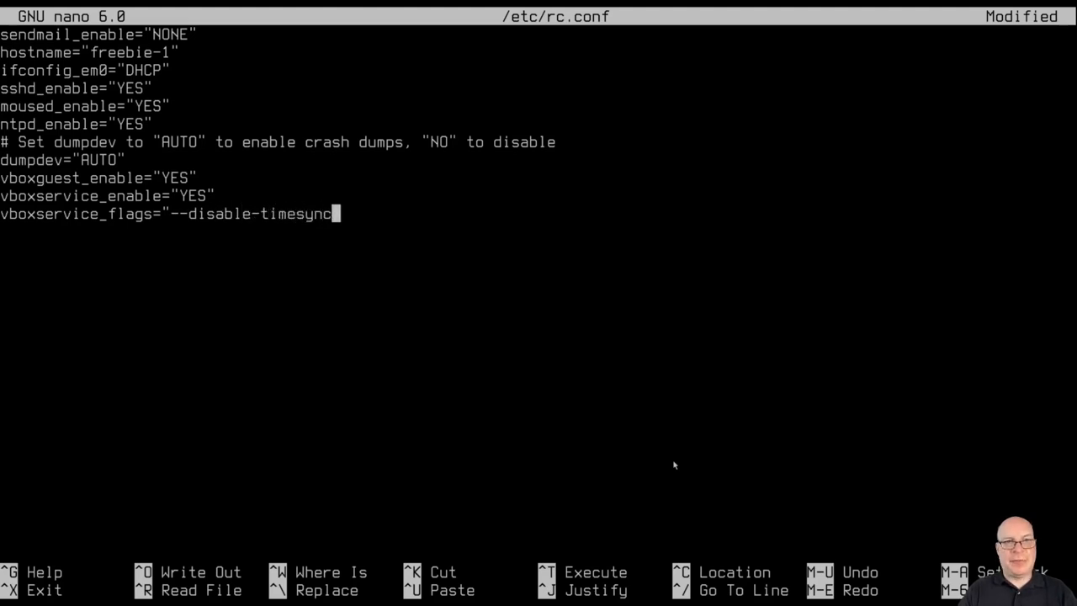
type("\"")
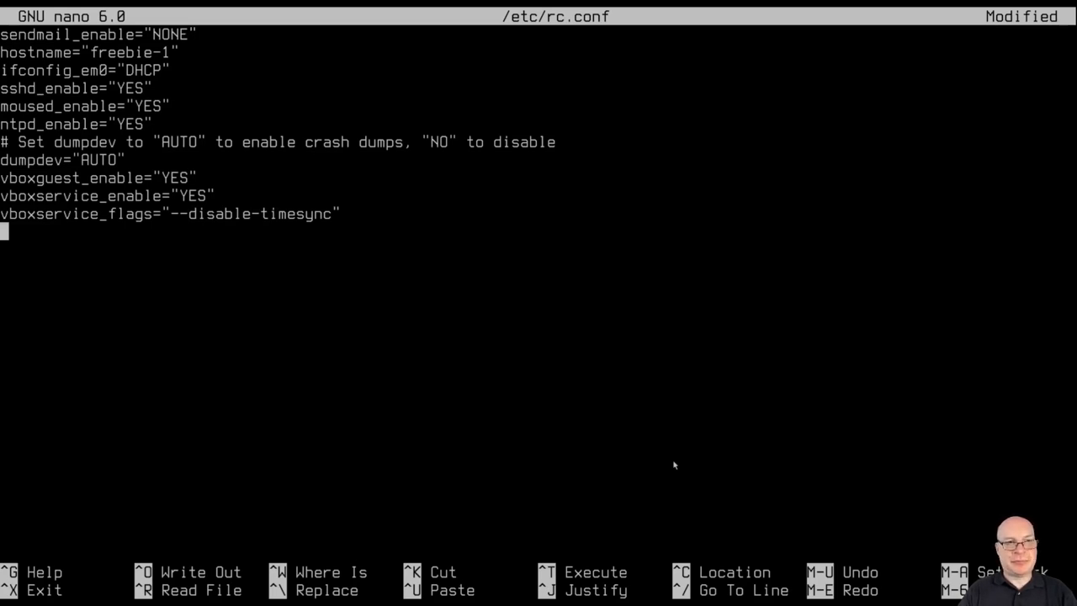
key("ctrl+o")
type("st")
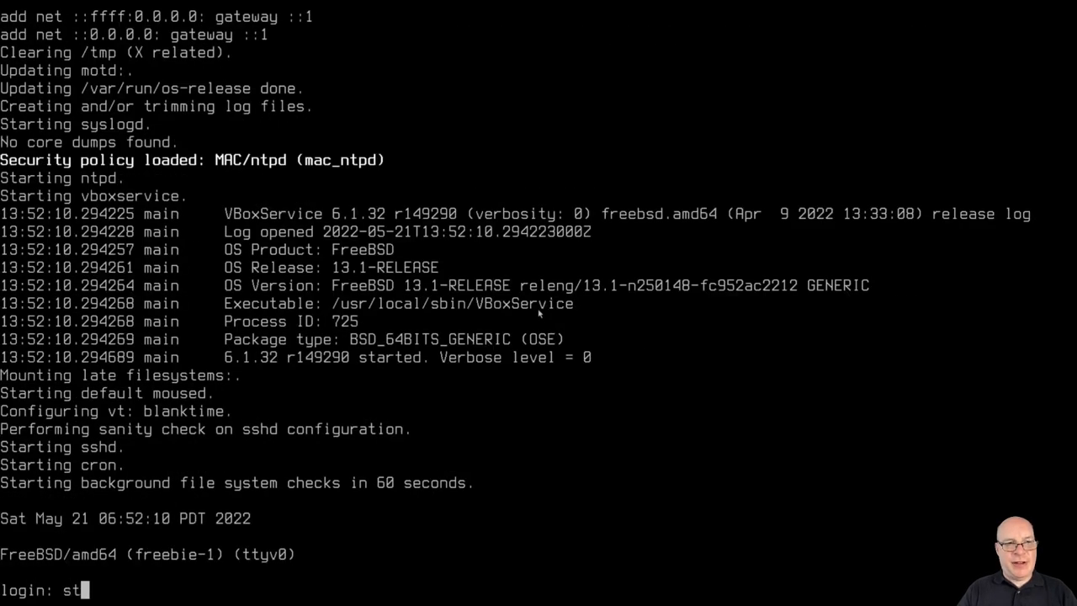
Log in as stephen at the console after the reboot, landing at a bash prompt.
type("ephen")
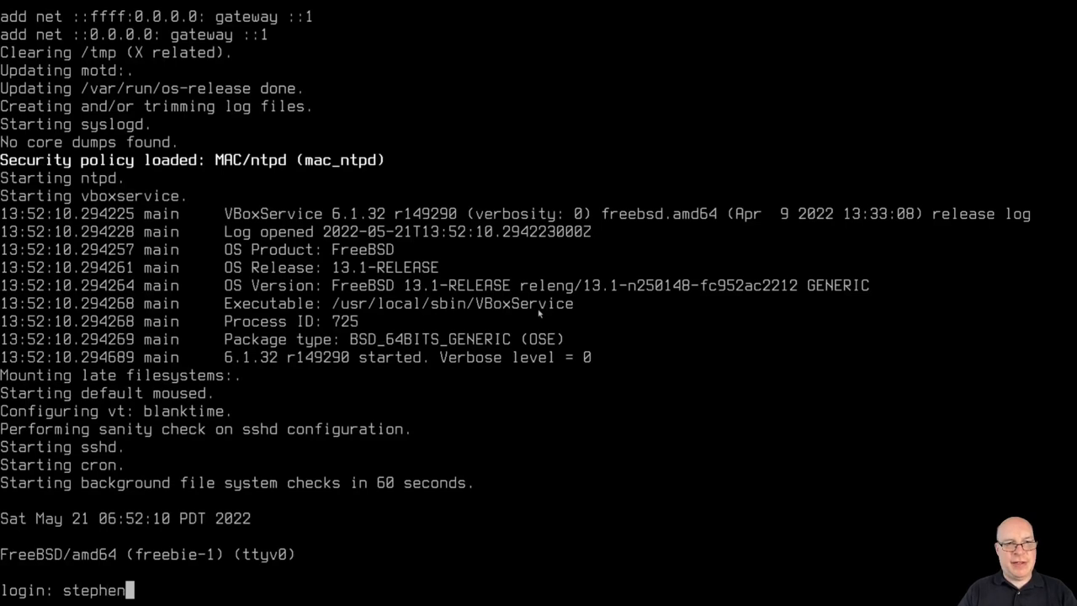
key("Return")
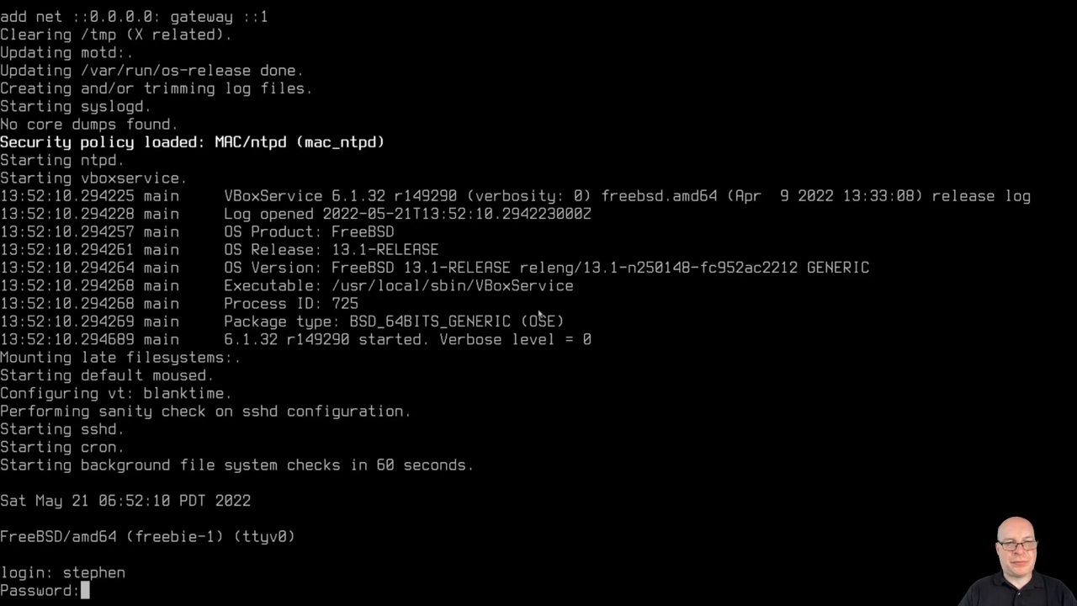
key("Return")
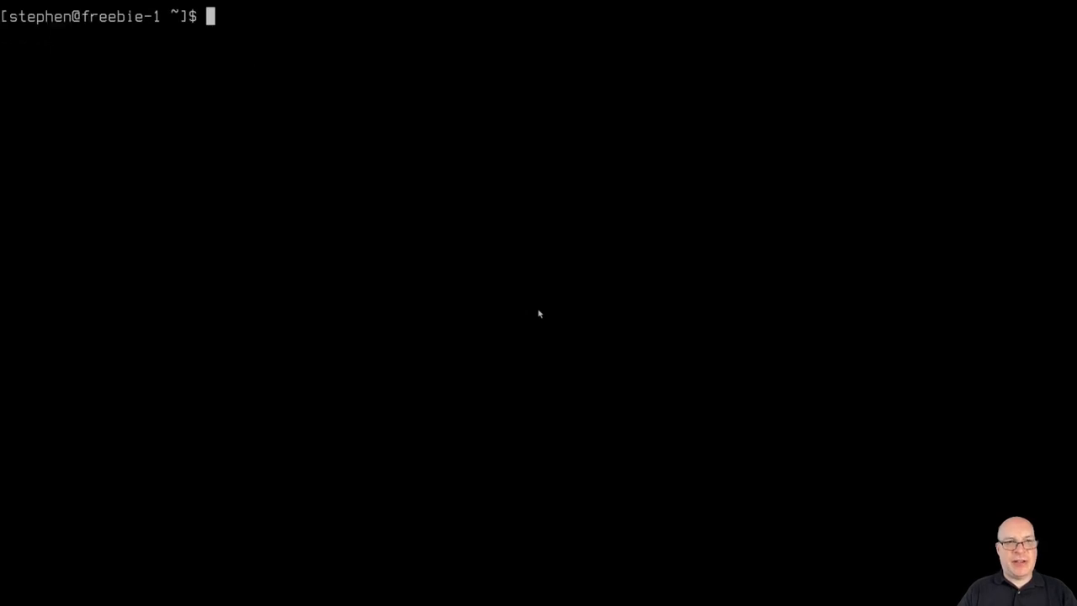
Become root with sudo, entering the password.
type("sudo -s")
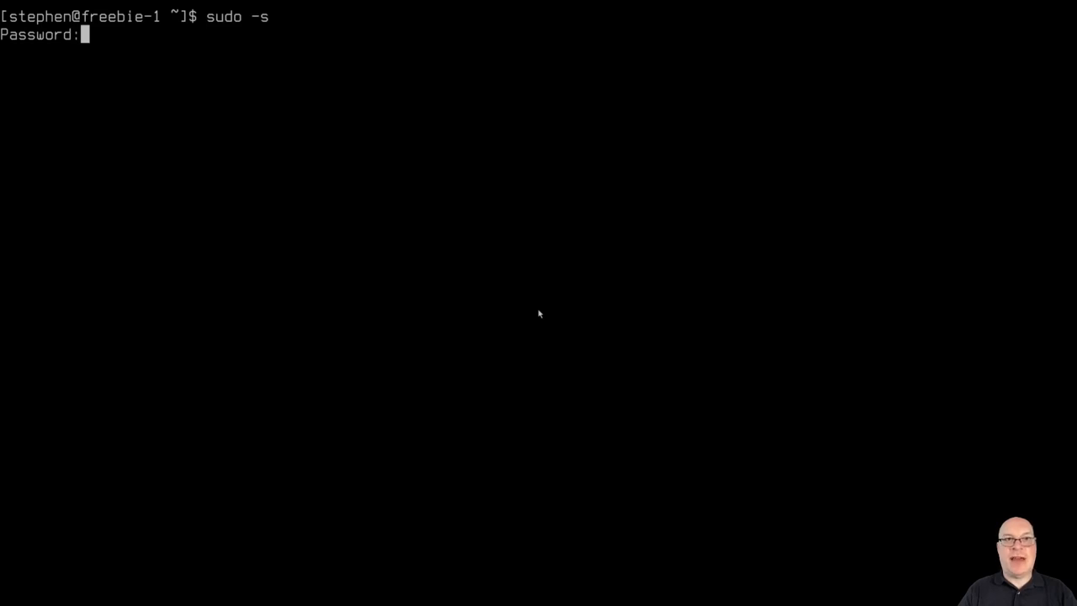
key("Return")
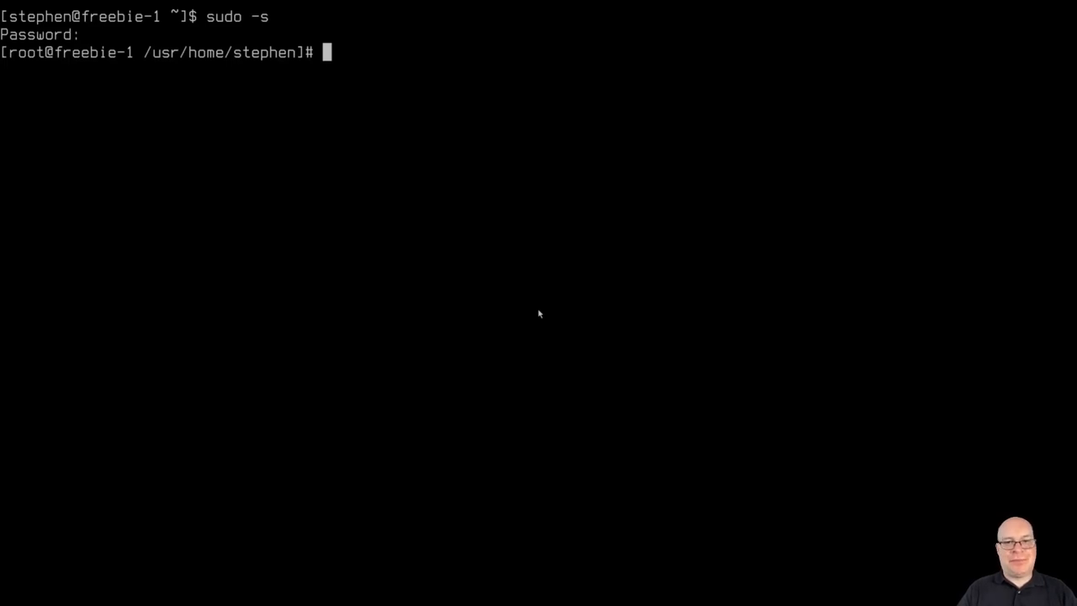
Run pkg install xorg xdm xfce and confirm installing all 324 packages.
type("pkg inst")
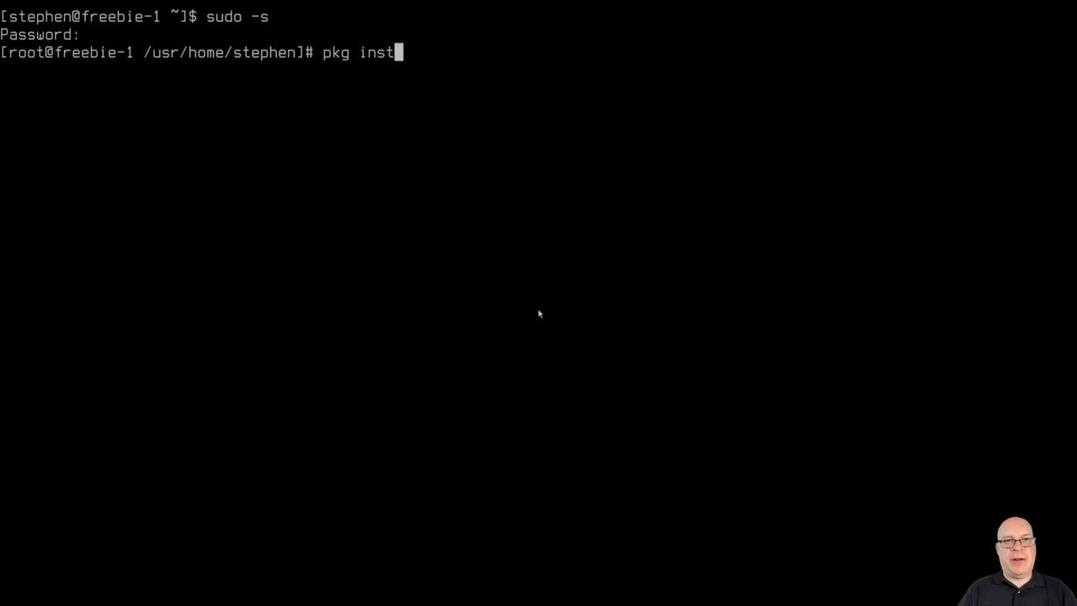
type("all xo")
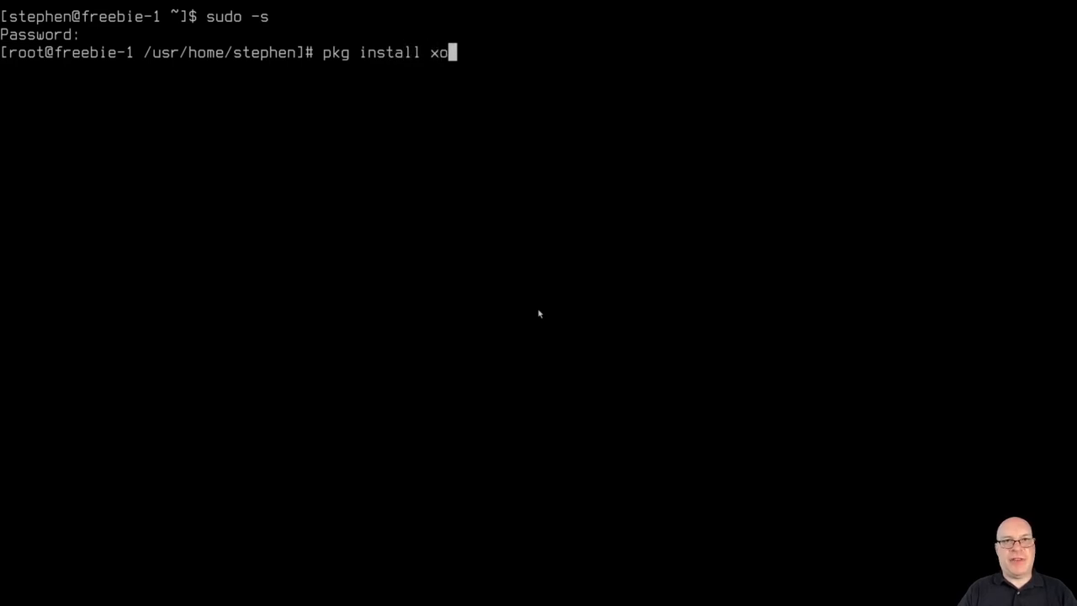
type("rg")
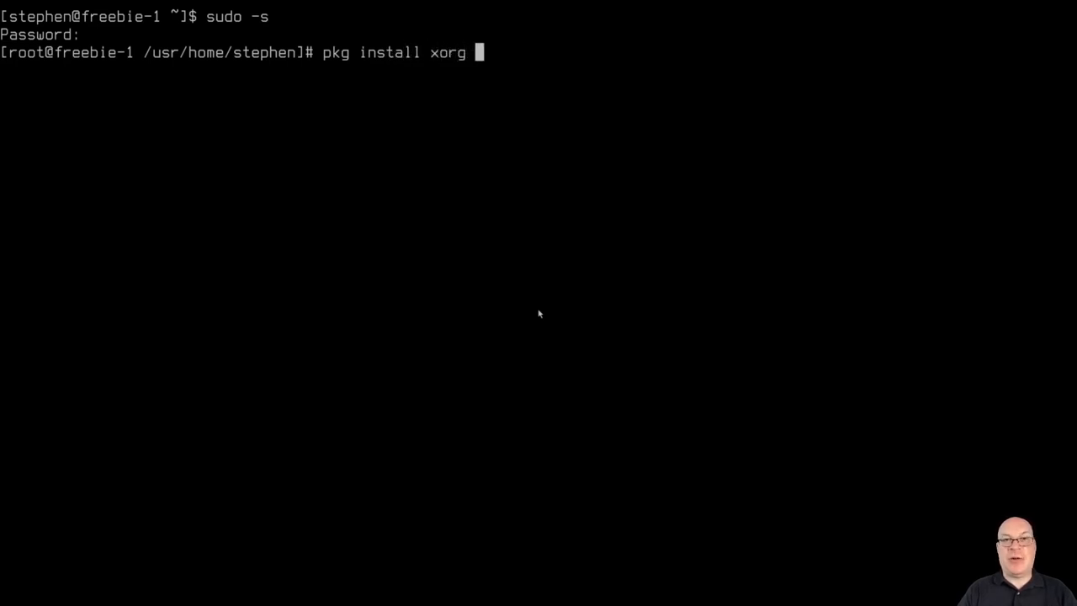
type("xdm")
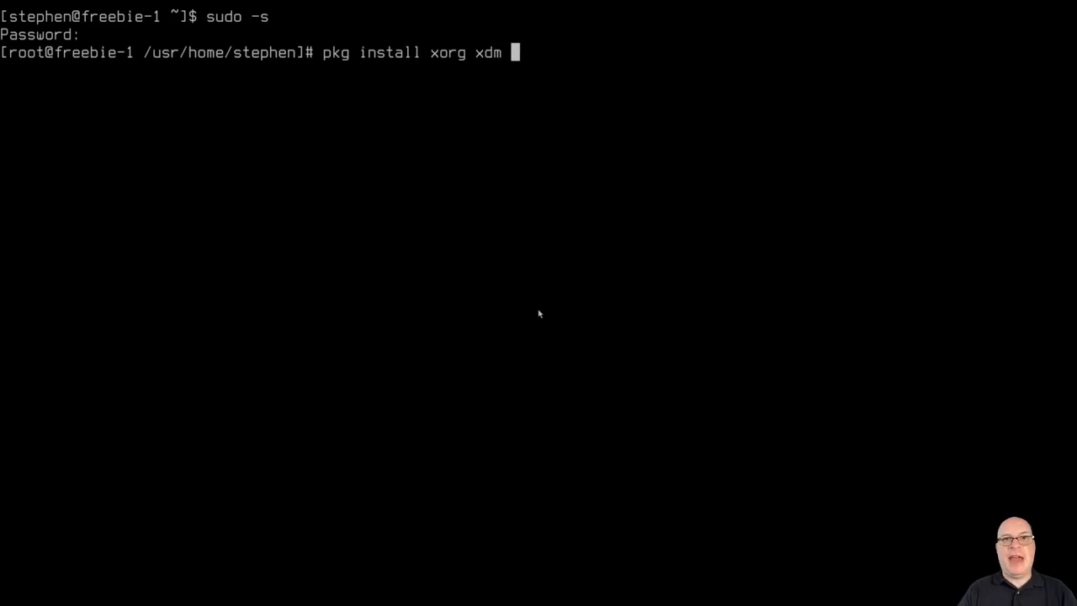
type("xfce")
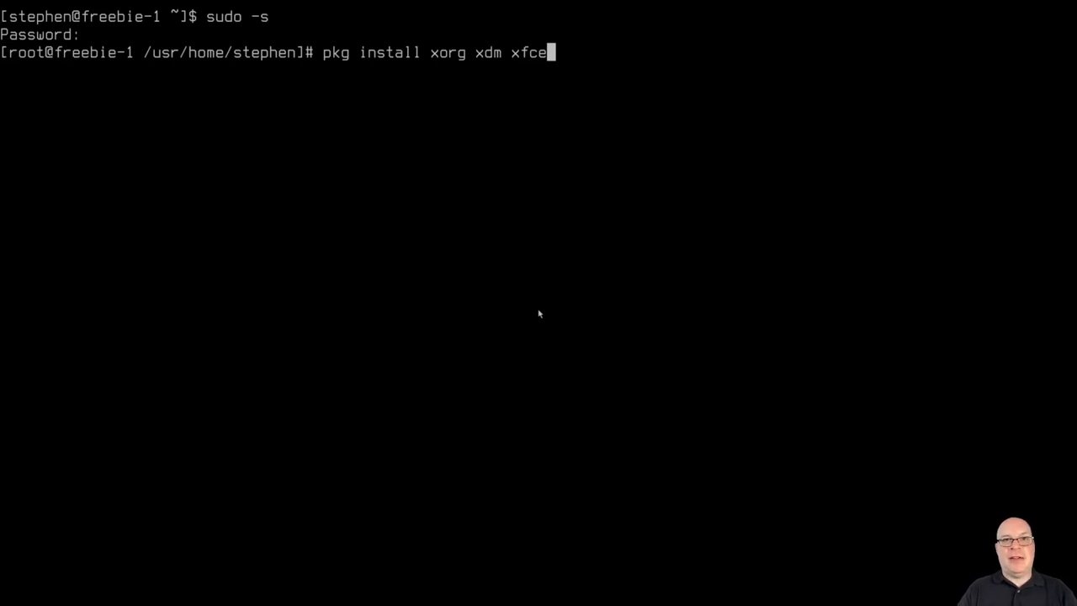
key("Return")
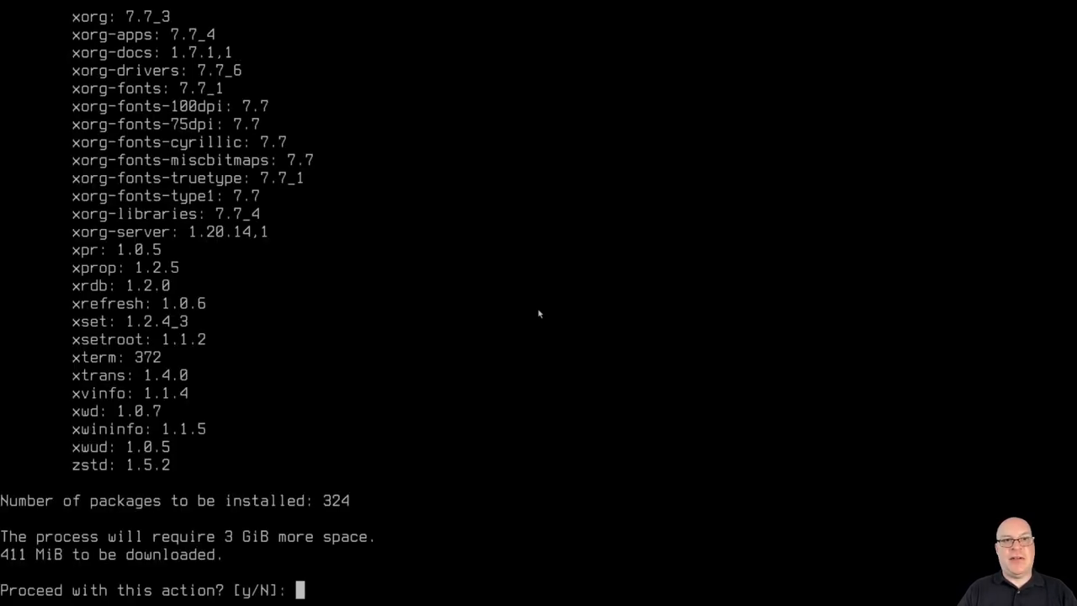
type("y")
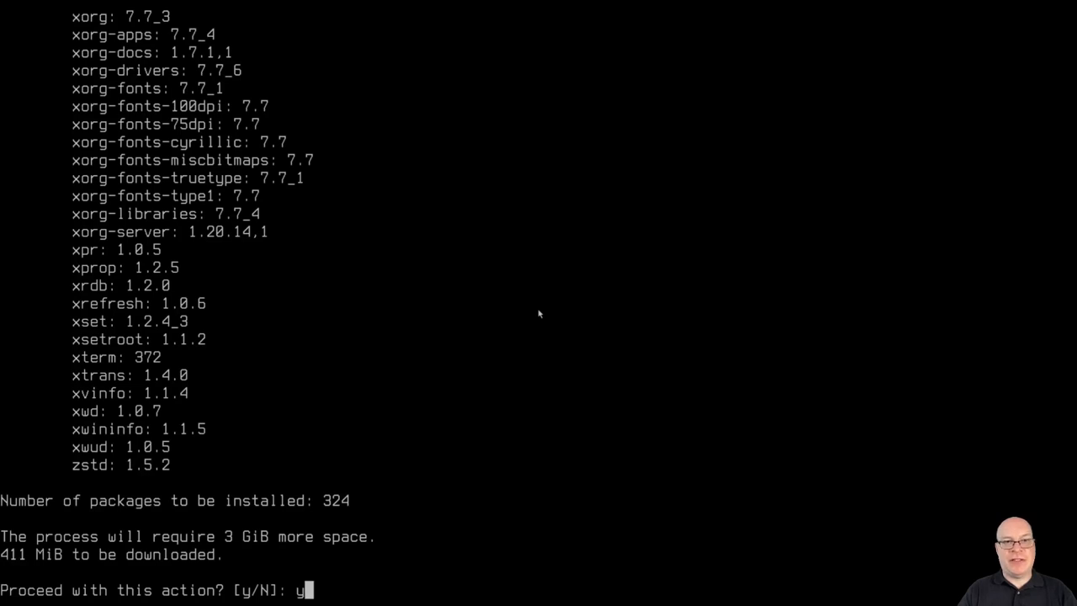
key("Return")
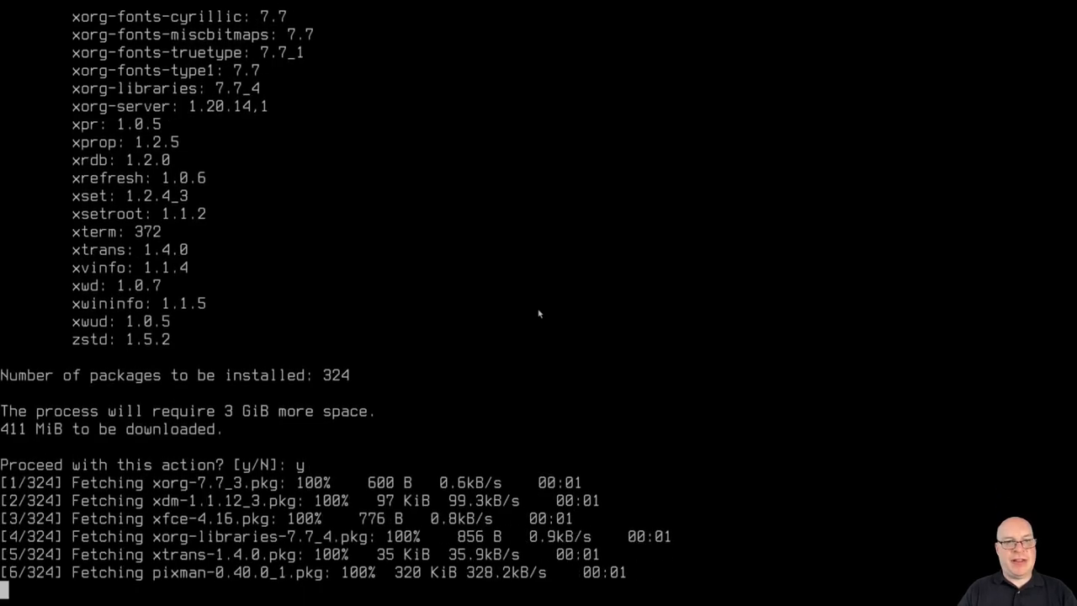
scroll("down", 3)
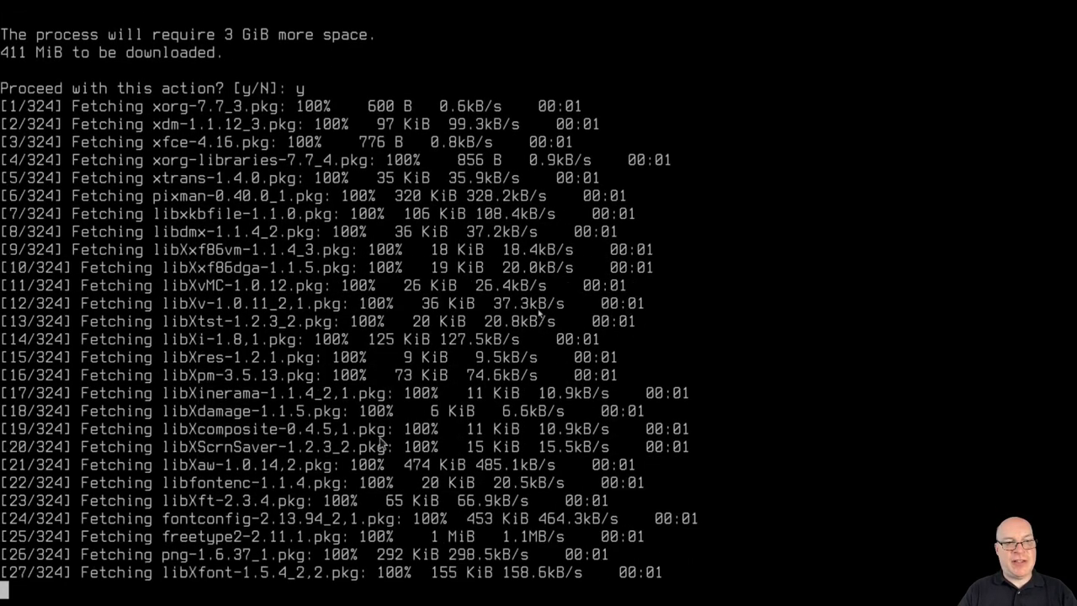
scroll("down", 3)
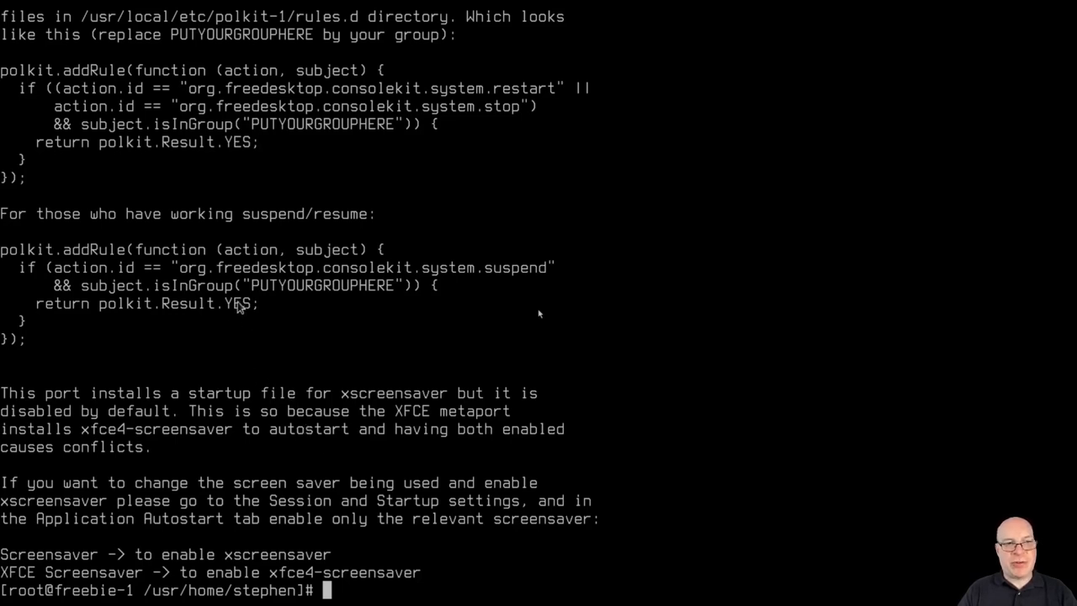
mouse_move(471, 220)
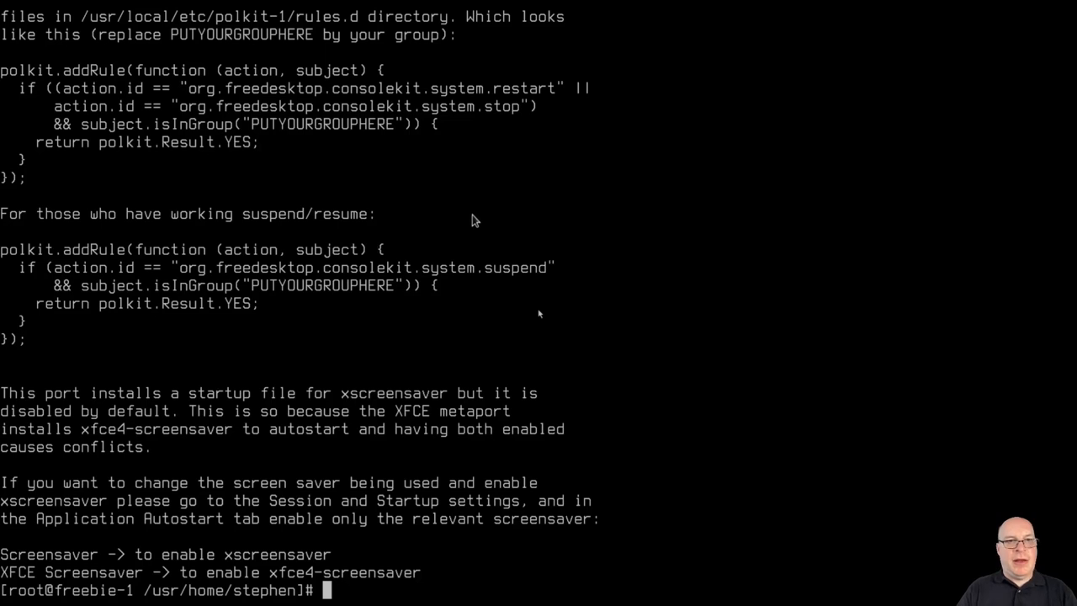
mouse_move(242, 451)
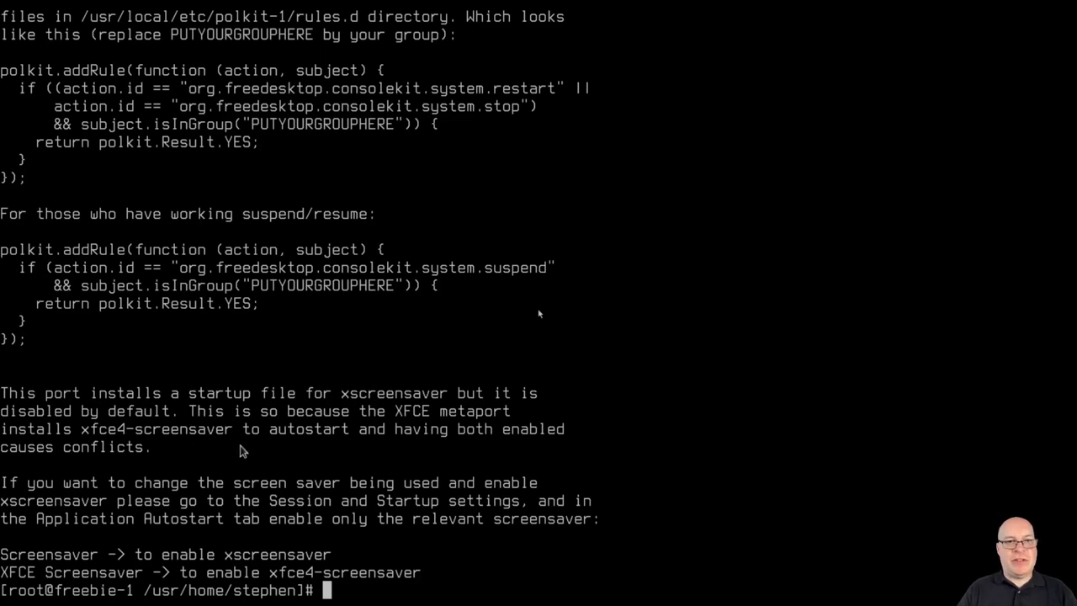
mouse_move(541, 313)
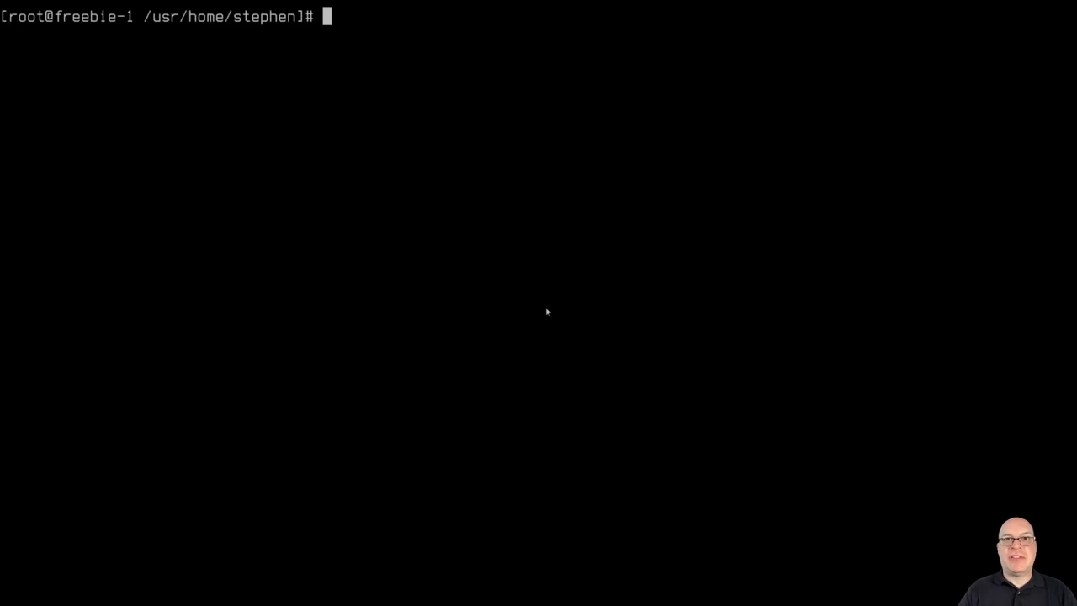
Add stephen to the video group with pw groupmod video -m stephen.
type("pw grou")
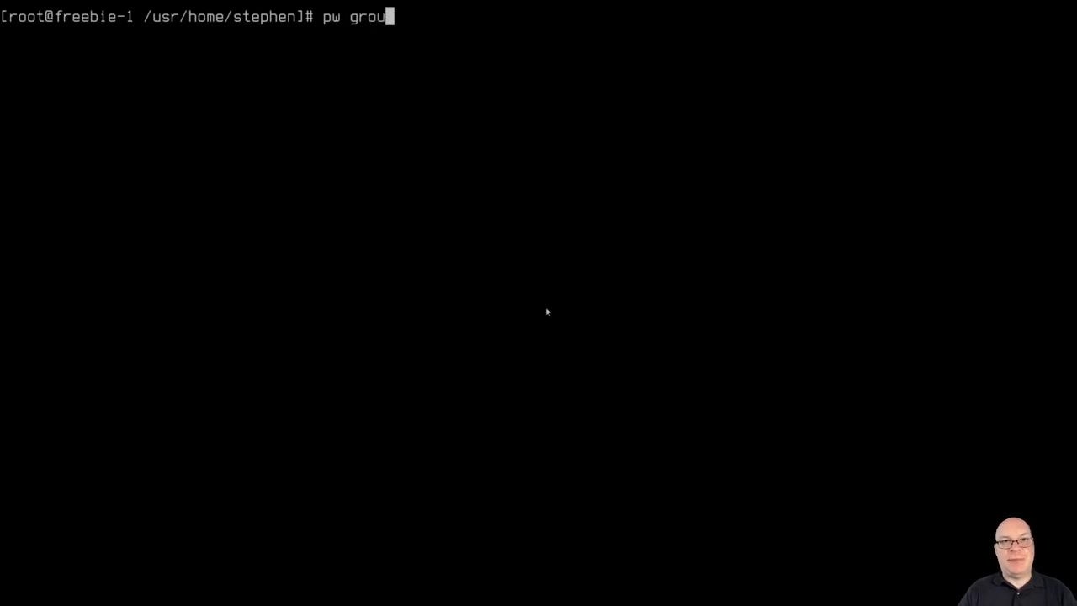
type("pmod")
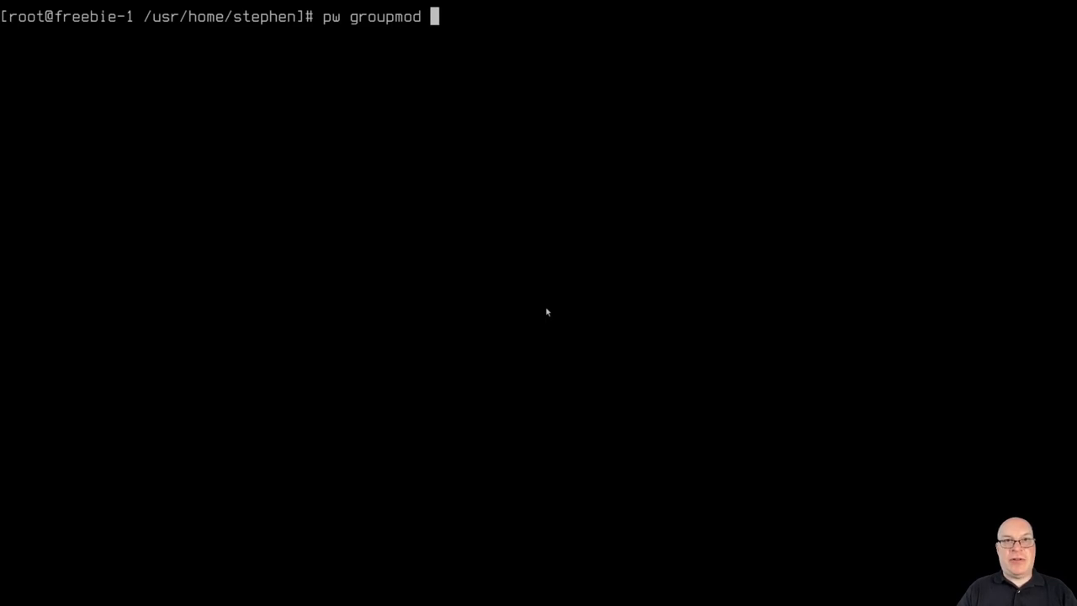
type("vid")
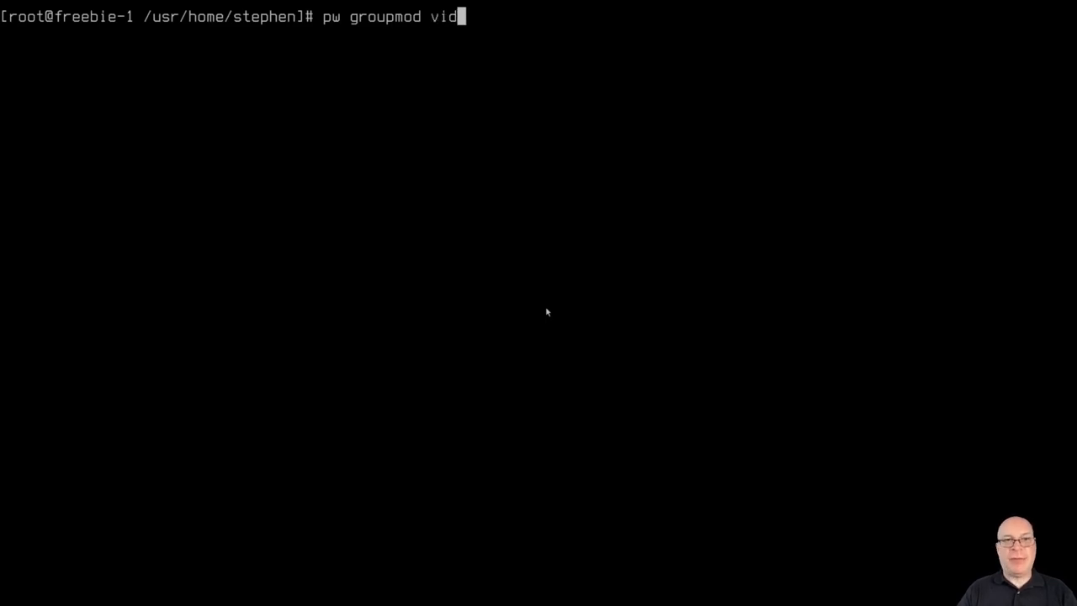
type("eo -")
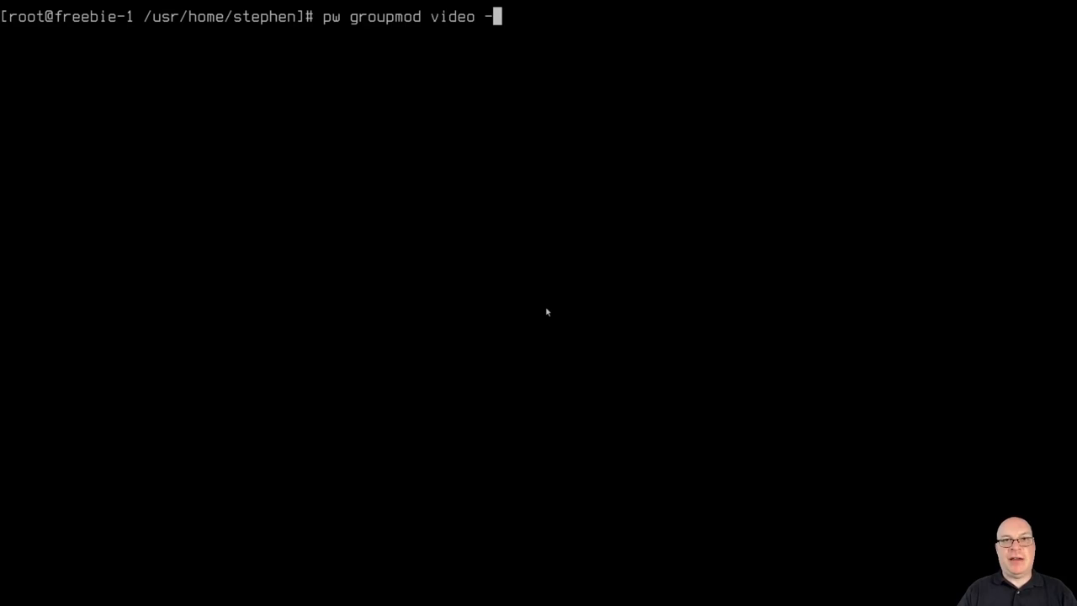
type("m stephen")
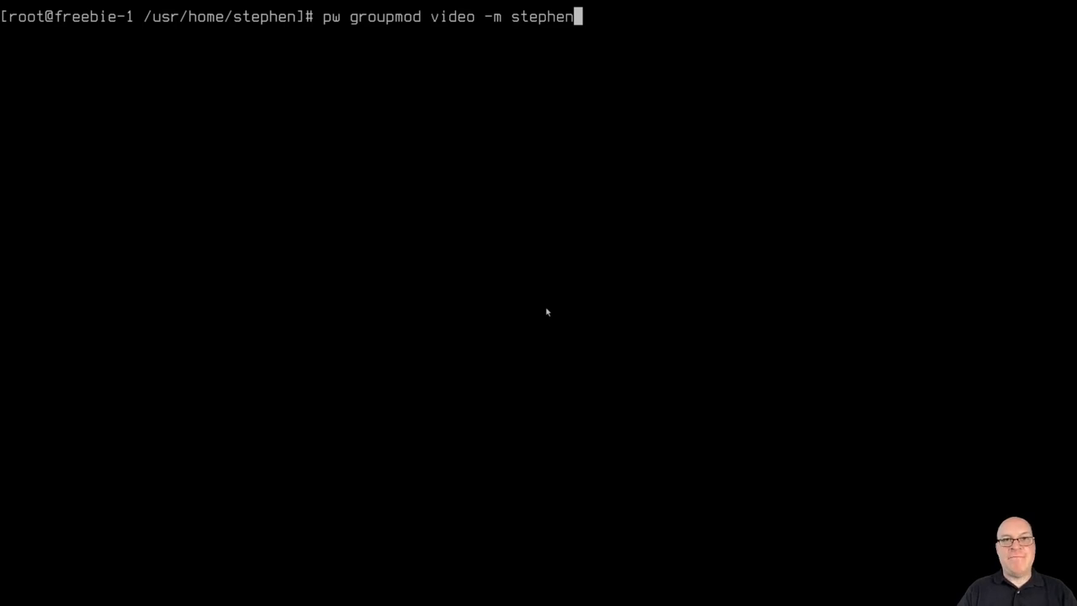
key("Return")
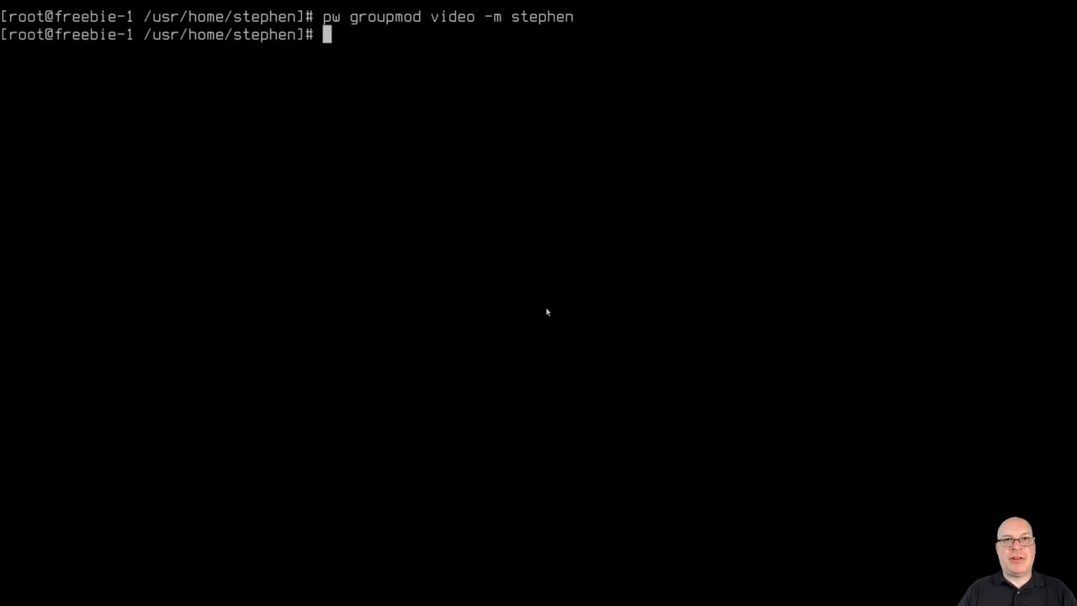
Enter the command nano /etc/rc.conf at the root prompt.
type("nano")
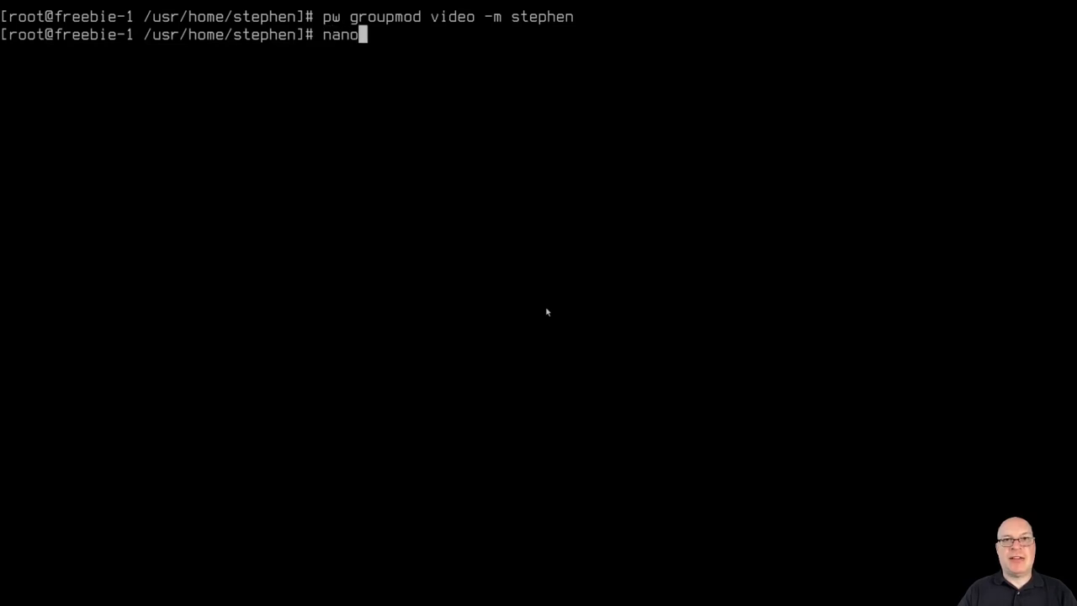
type("/etc/")
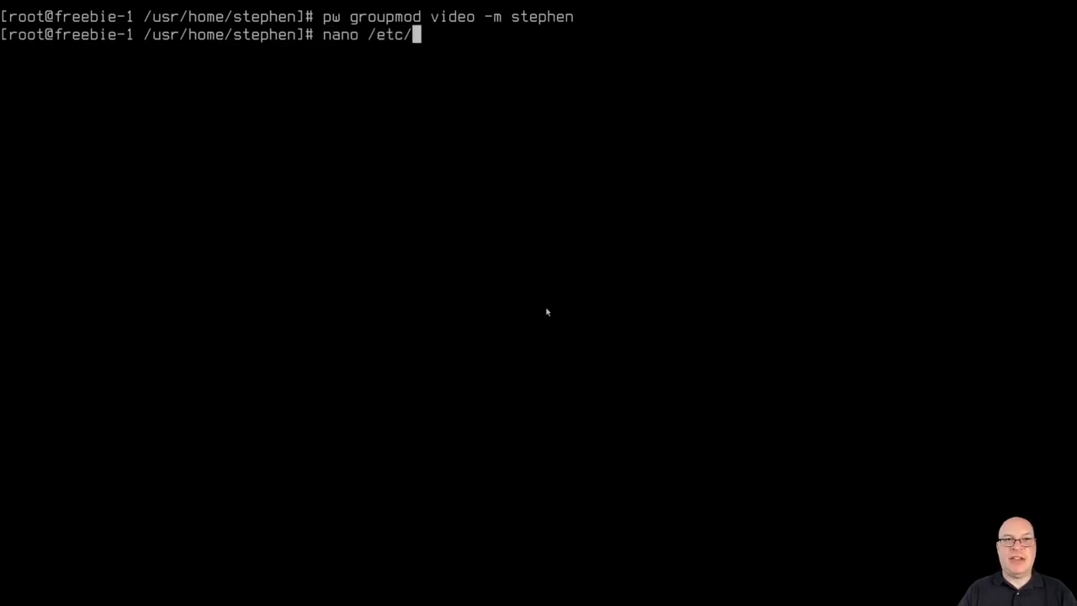
type("rc.conf")
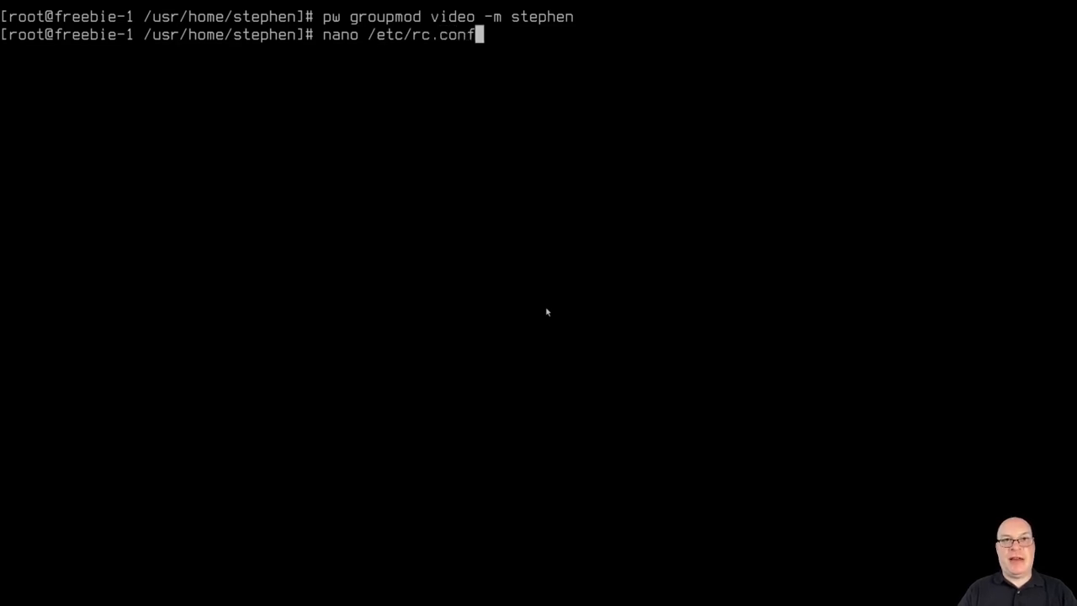
In nano, add dbus_enable="YES" and xdm_enable="YES" lines to /etc/rc.conf.
key("Return")
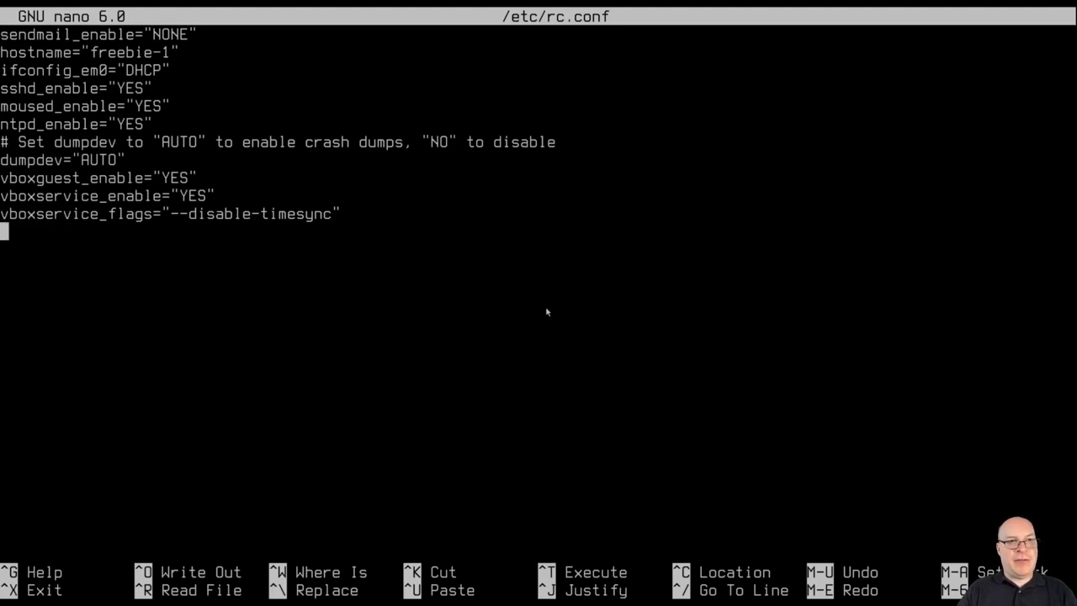
type("dbus")
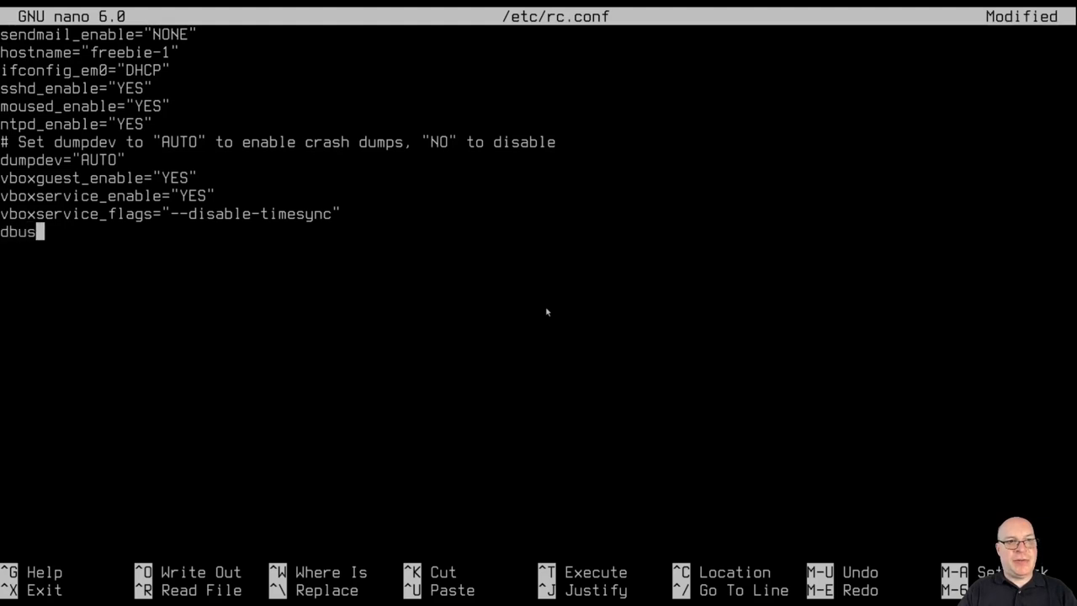
type("_en")
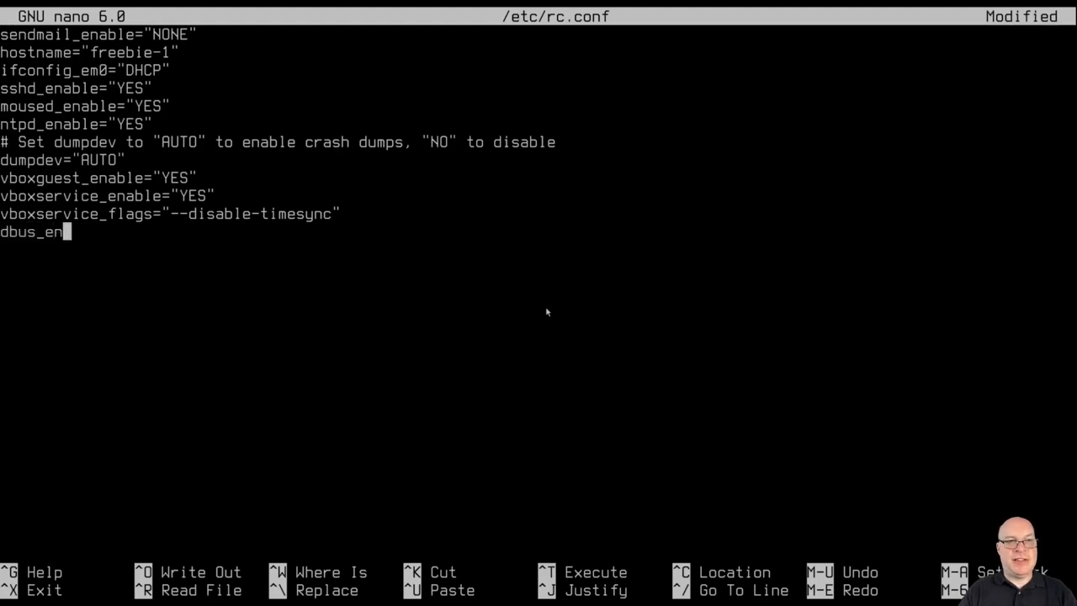
type("able=")
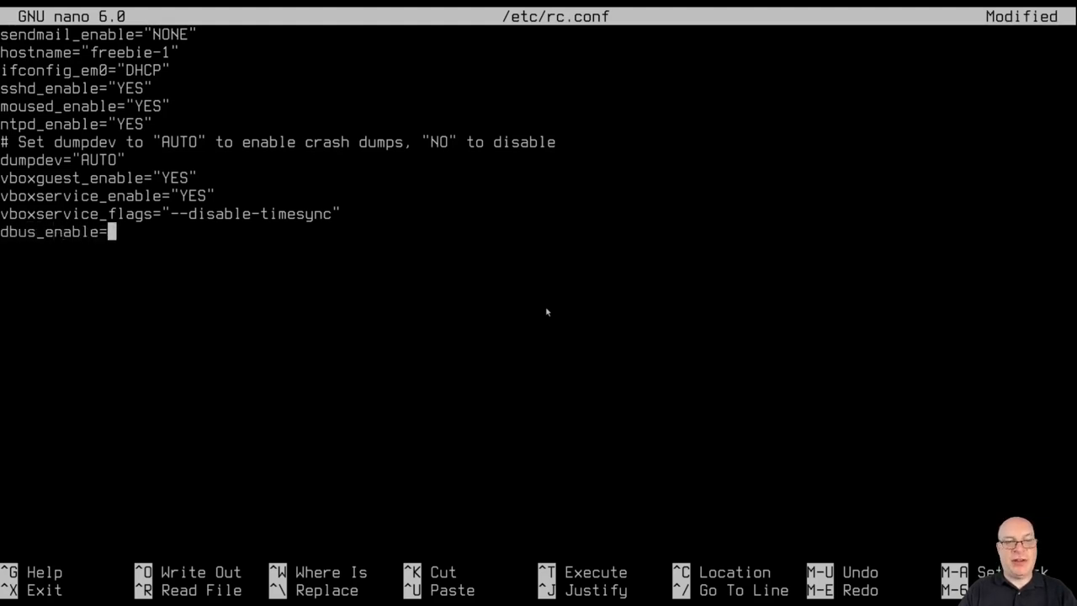
type("\"YES\"")
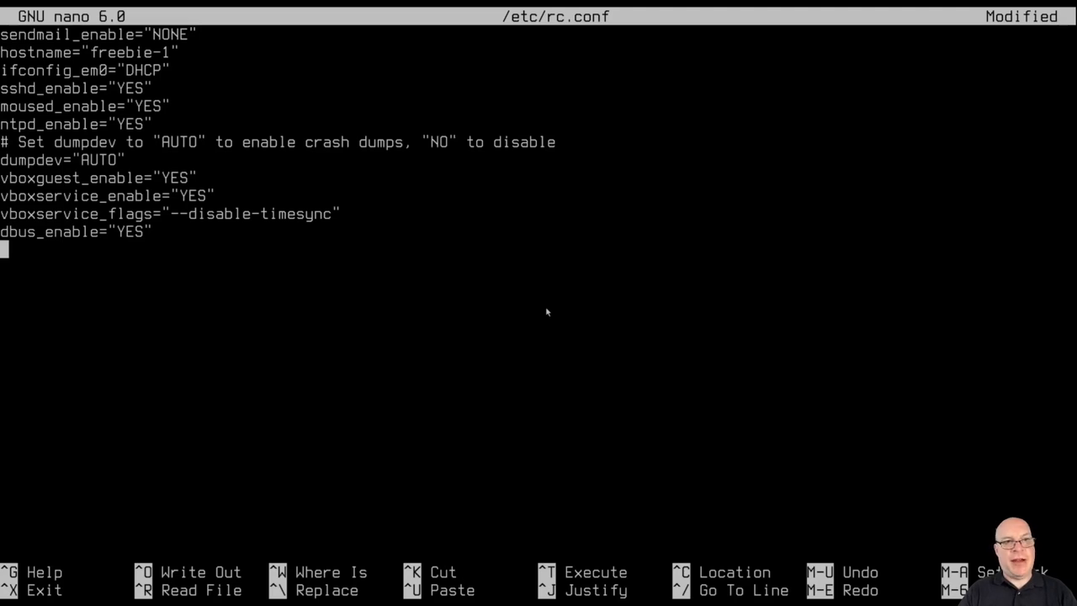
type("xdm")
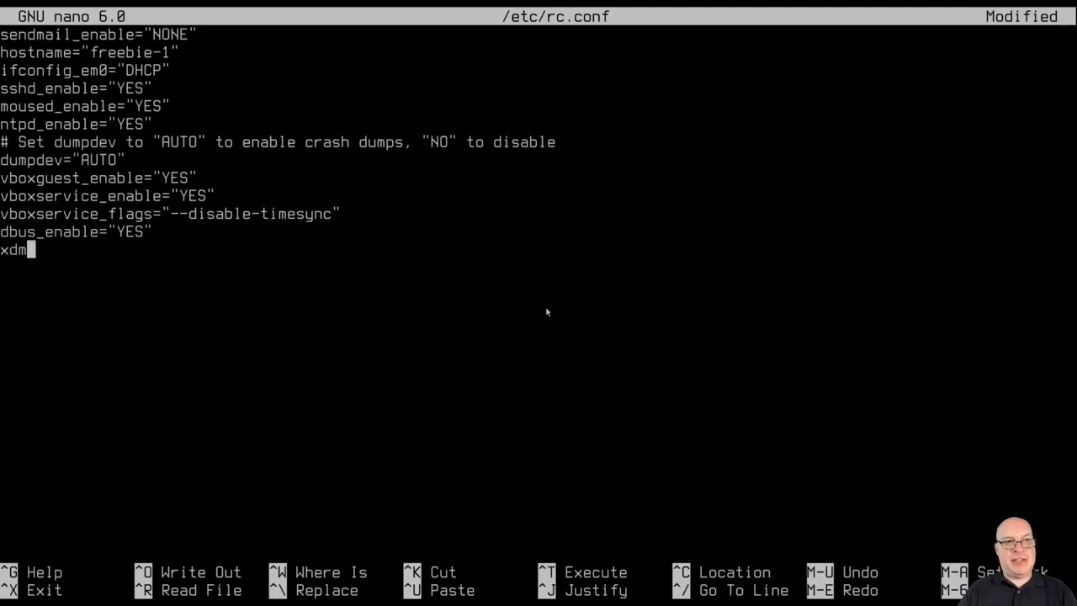
type("_enable=")
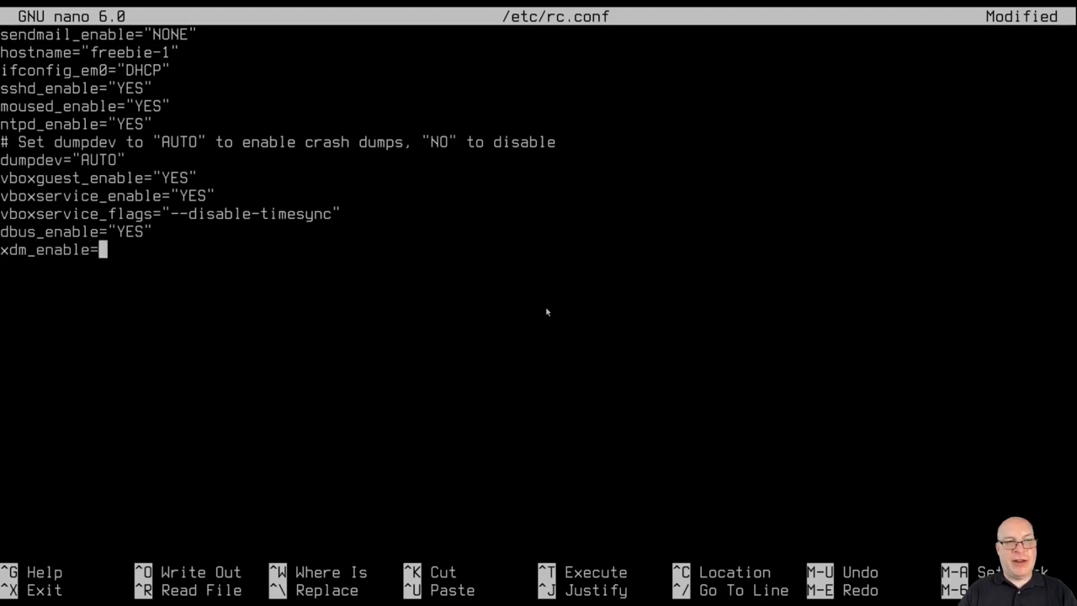
type("\"YES\"")
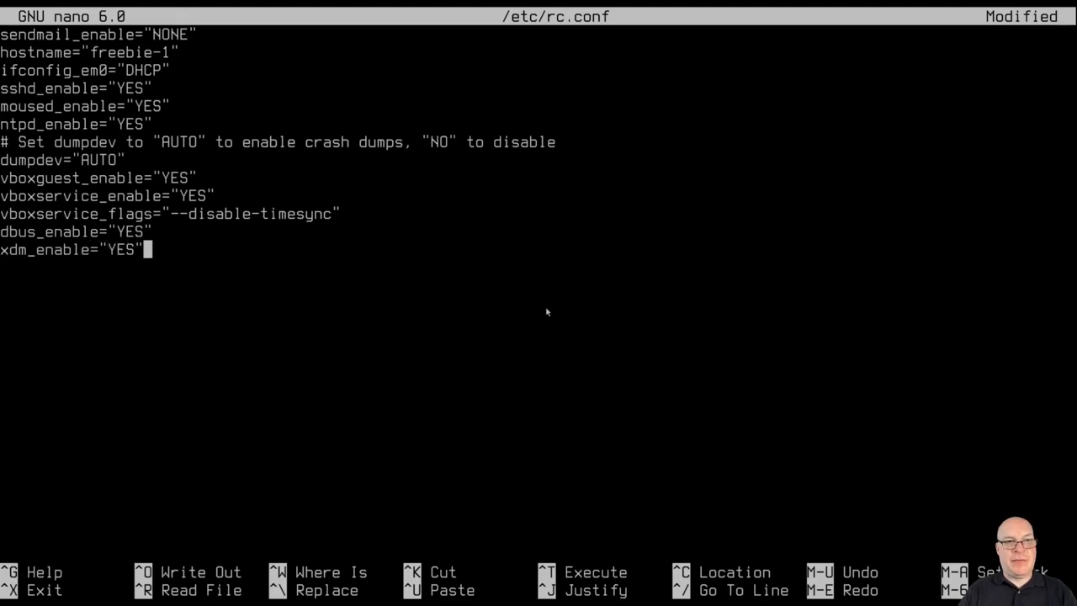
key("Enter")
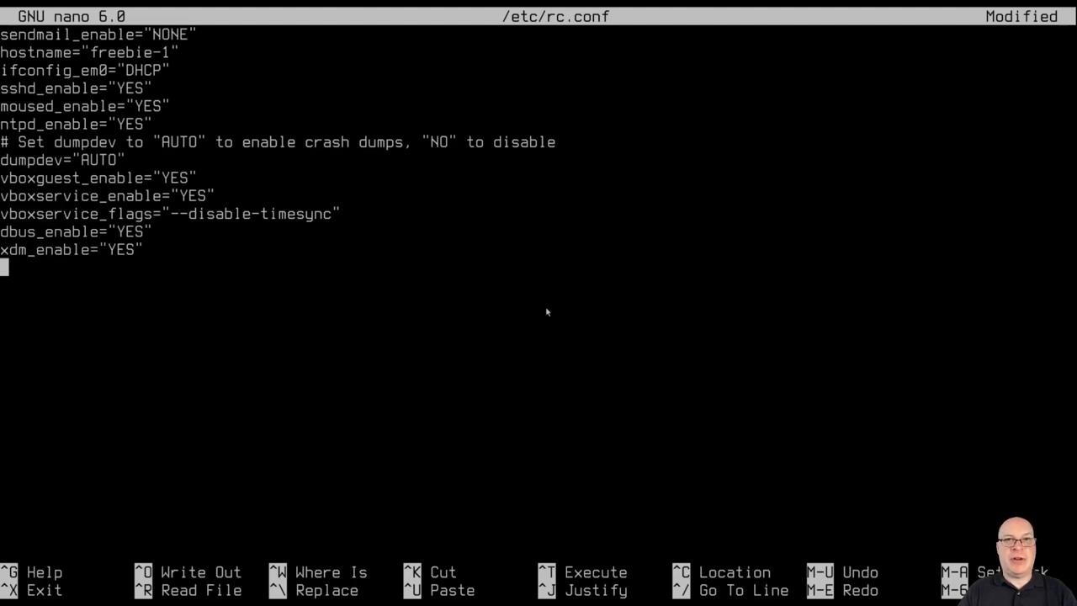
Save the modified rc.conf and exit nano to the root prompt.
key("ctrl+x")
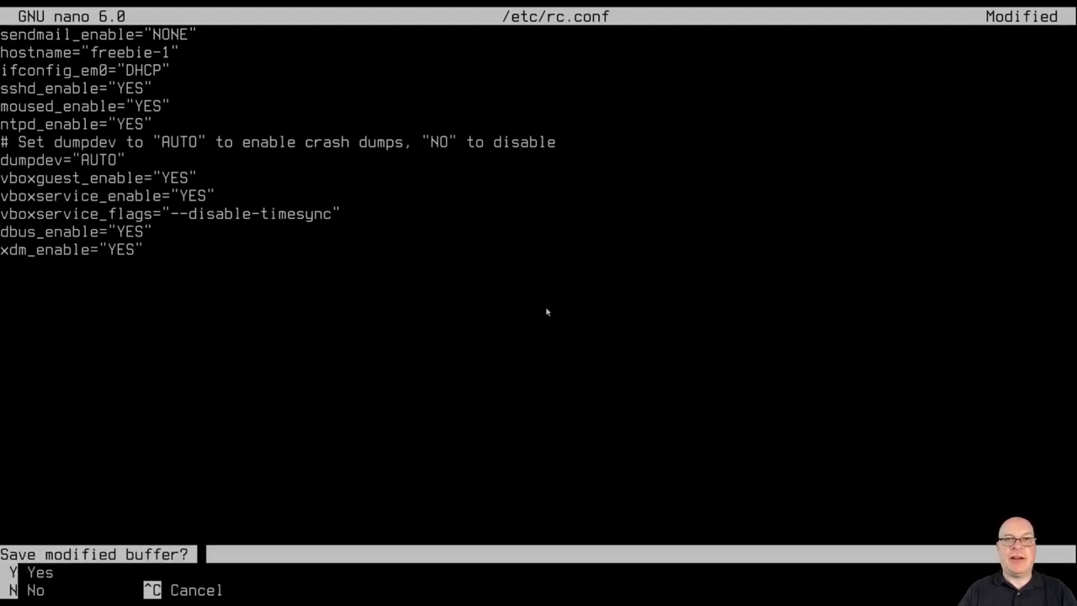
key("y")
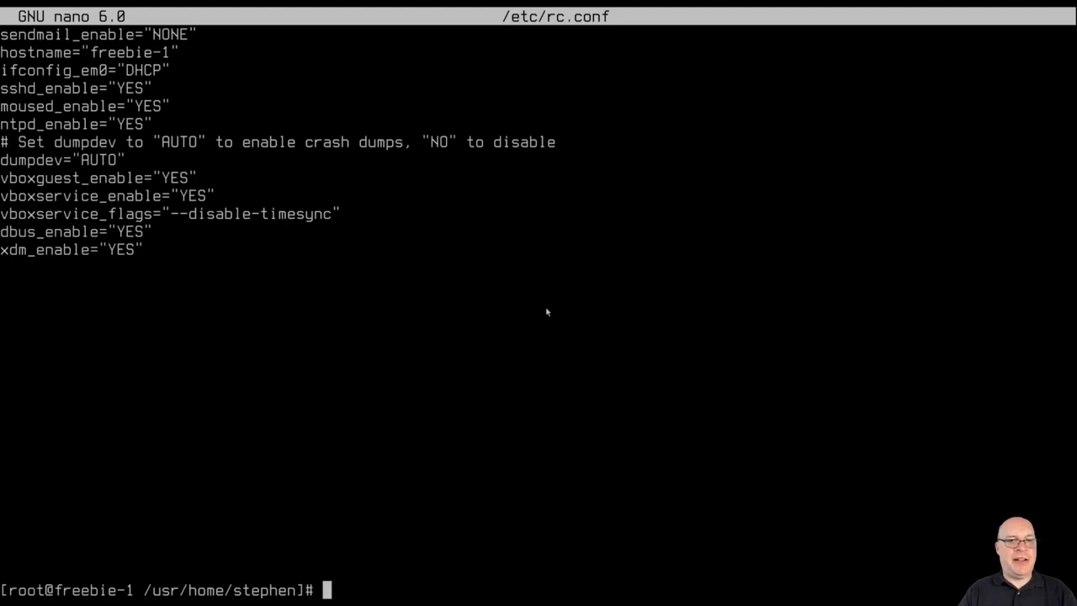
Enter nano /usr/local/etc/X11/xorg.conf.d/screen-resolution.conf at the root prompt, not yet run.
key("ctrl+x")
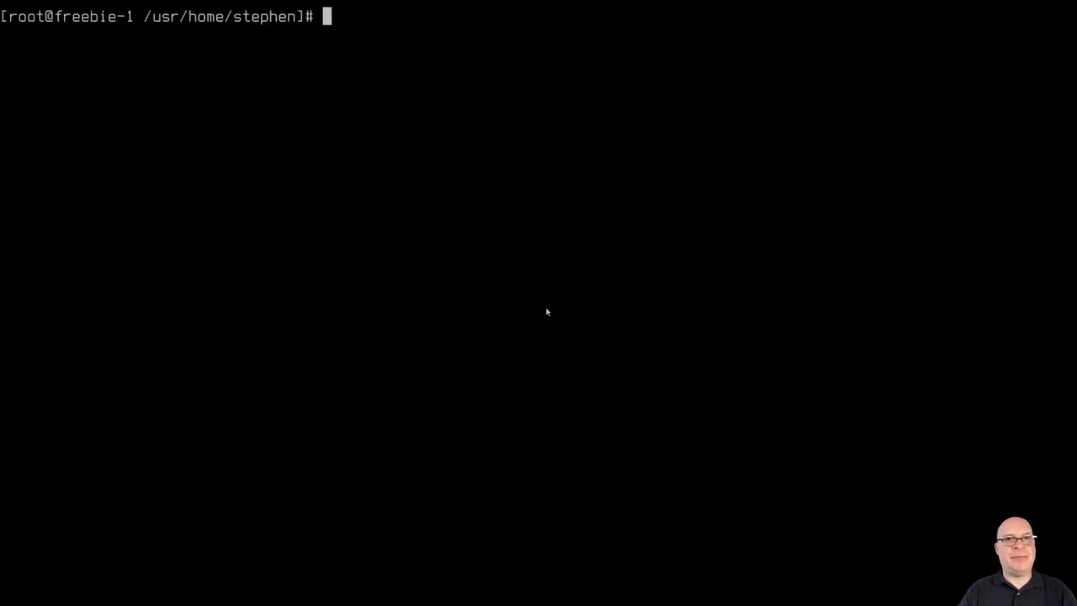
type("nan")
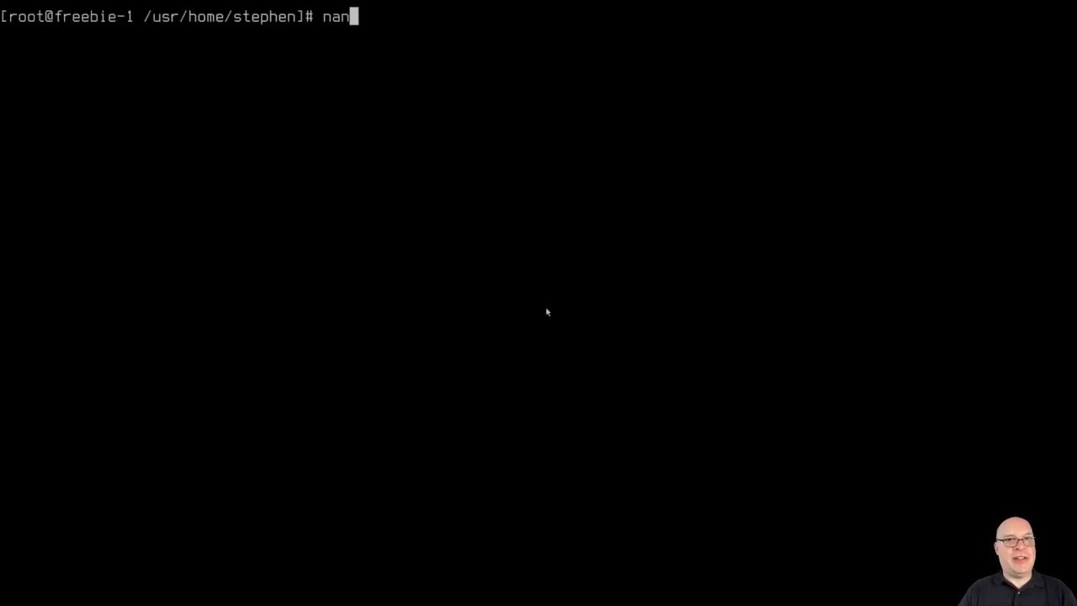
type("o /usr")
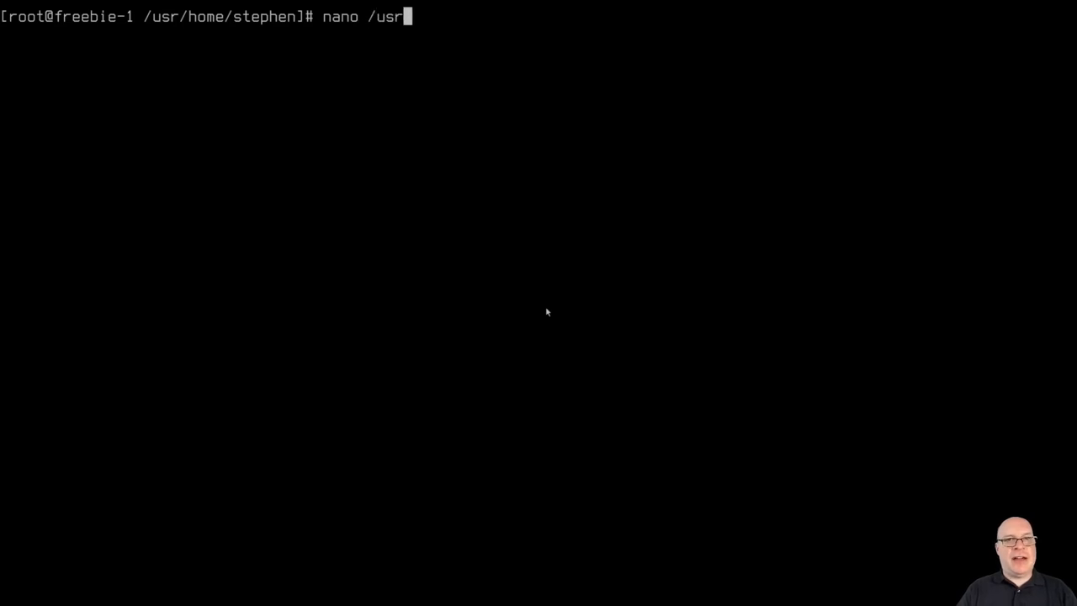
type("/local/")
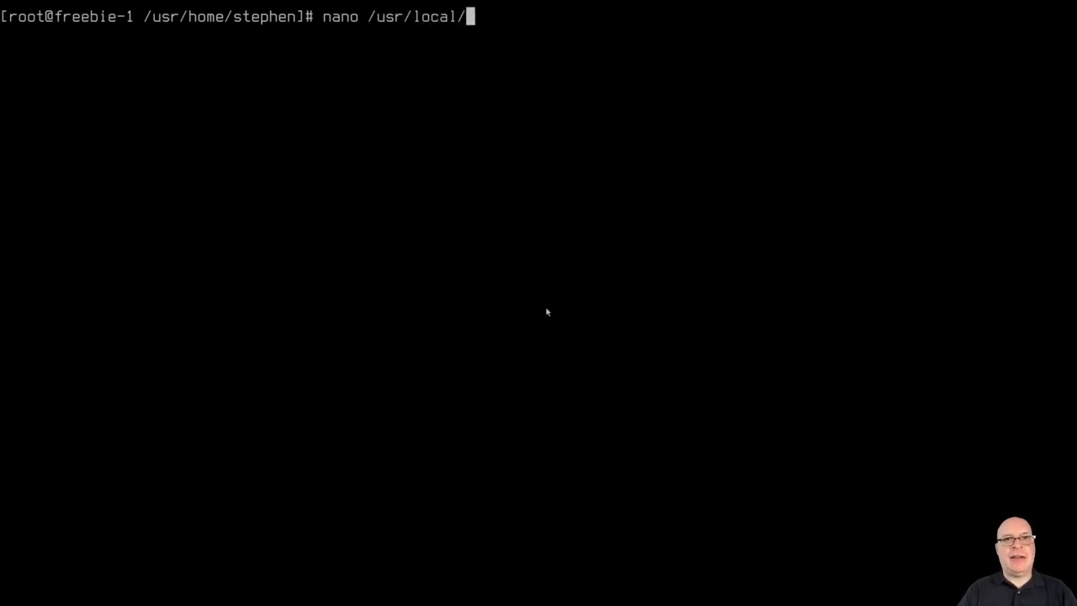
type("etc/")
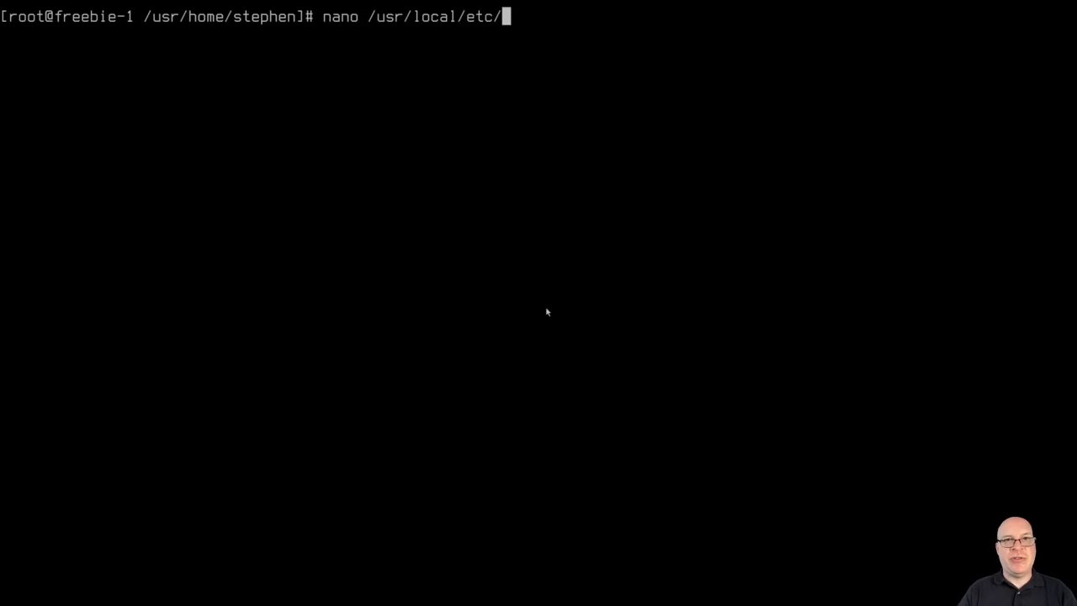
type("X11/")
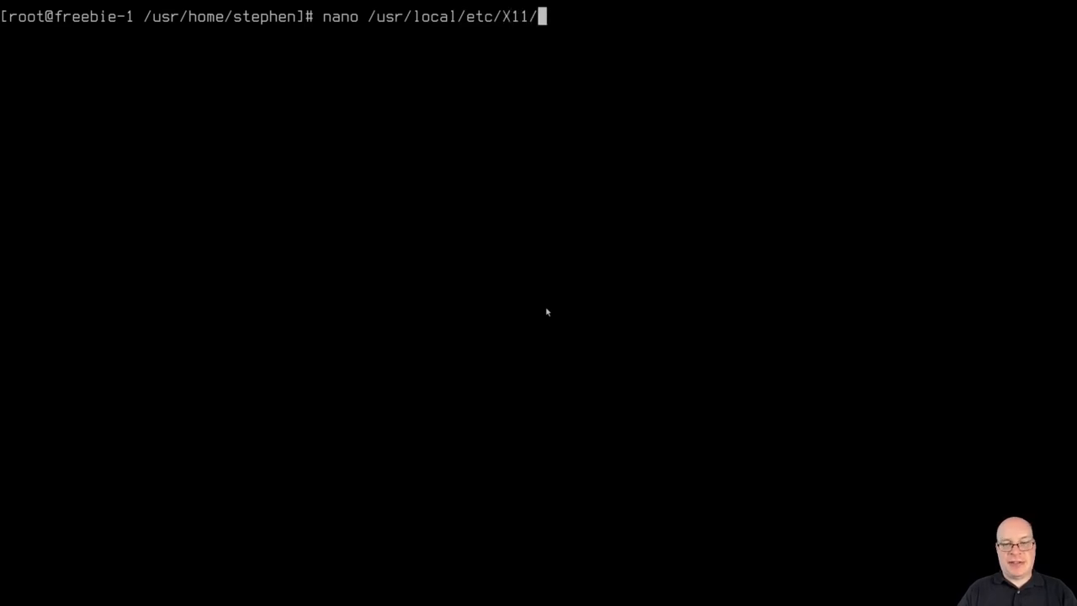
type("xo")
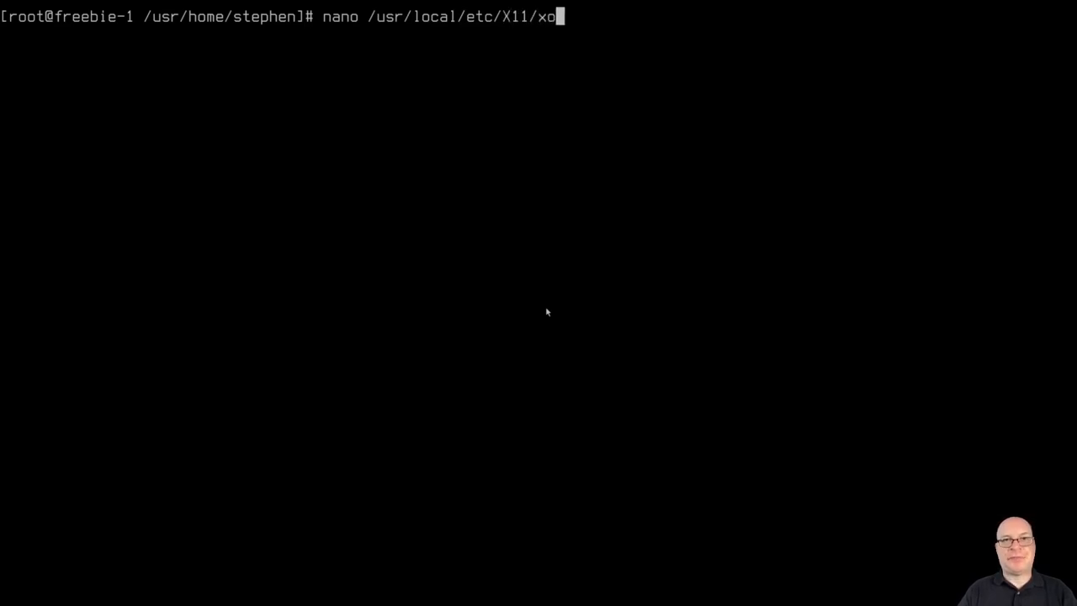
type("rg.conf.d/")
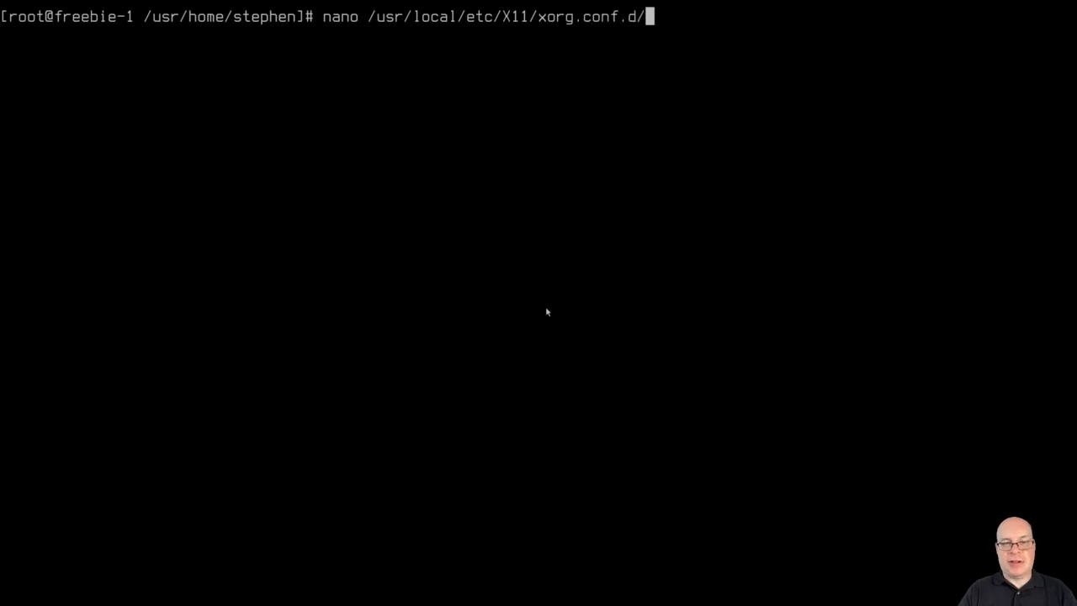
type("sc")
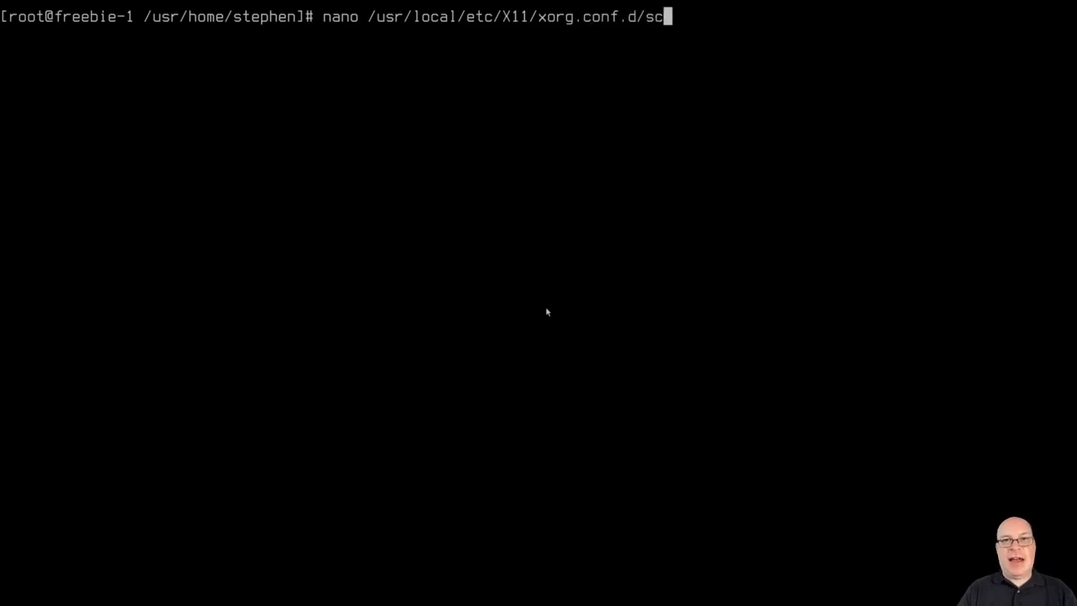
type("reen")
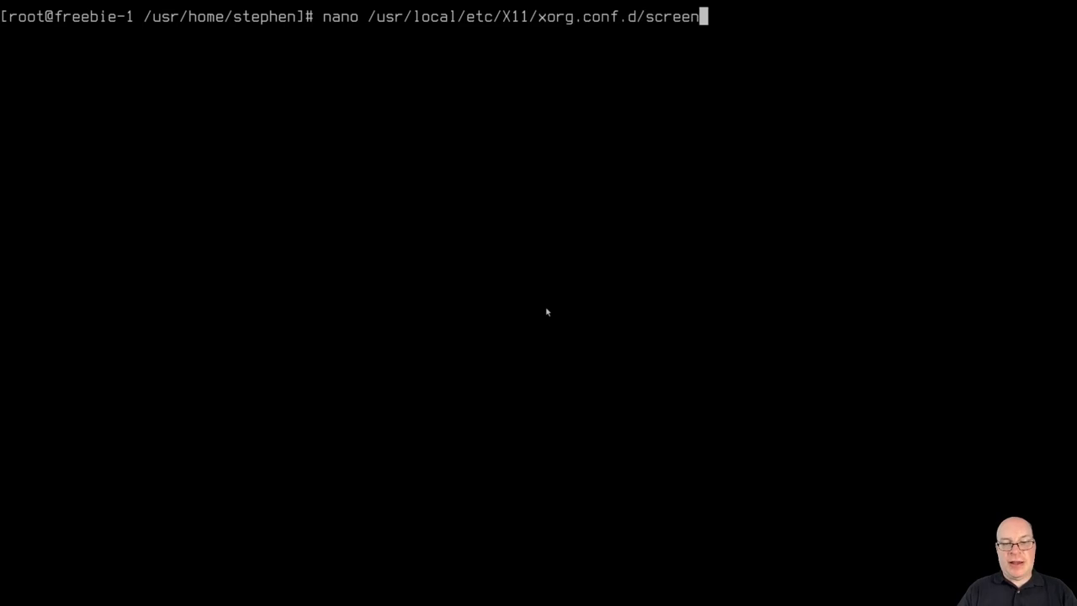
type("-resolut")
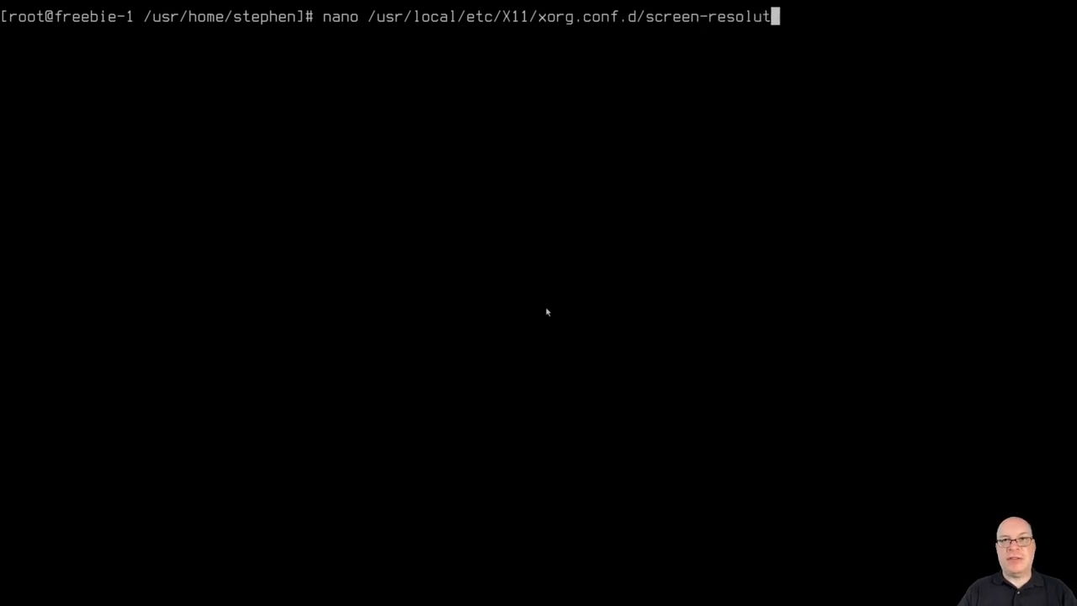
type("ion.")
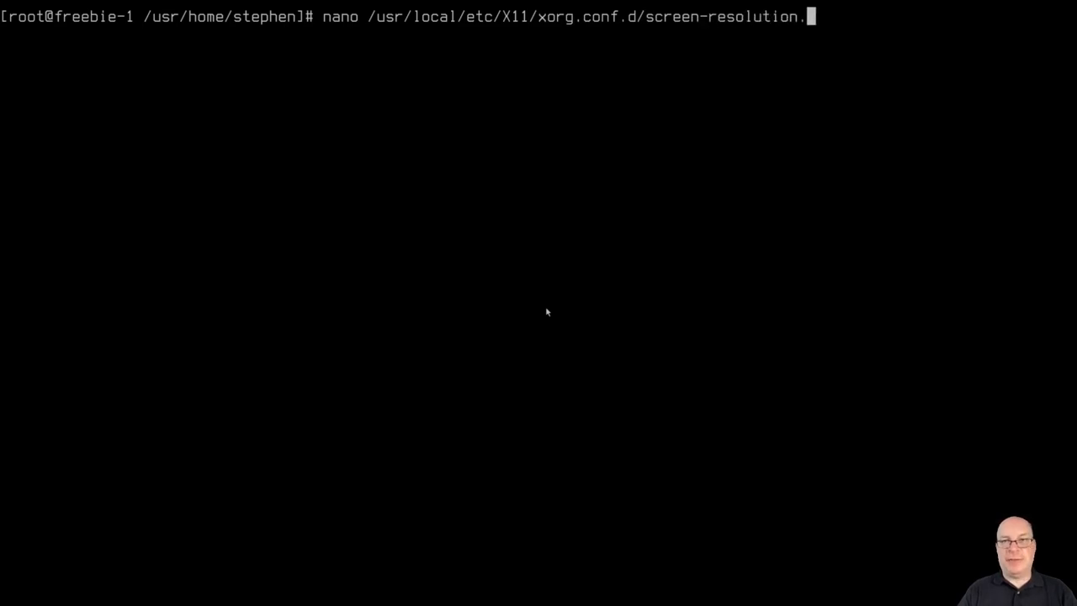
type("conf")
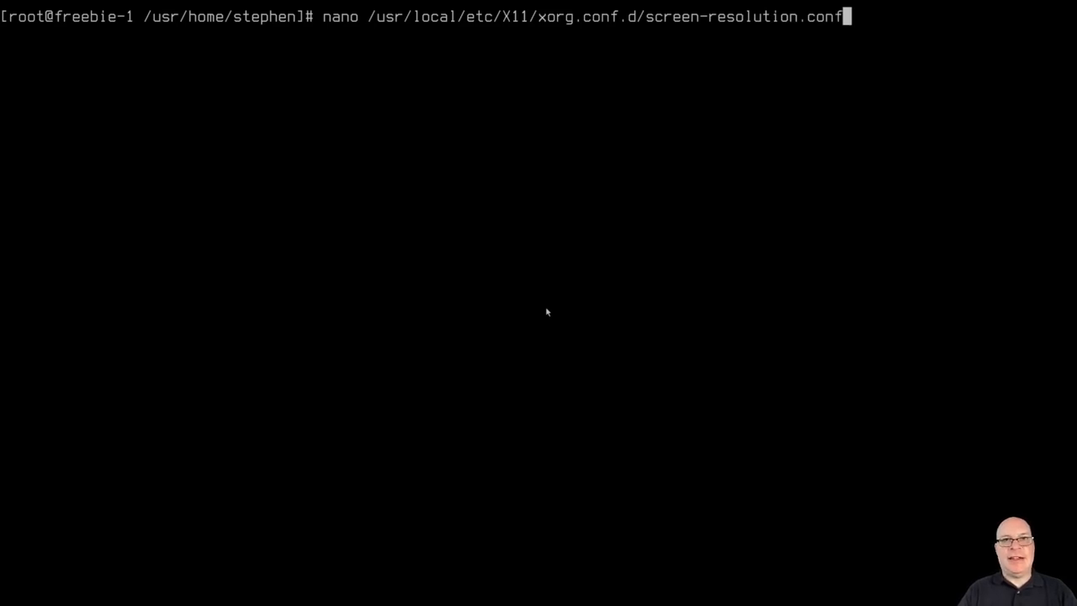
Begin screen-resolution.conf with a Section "Screen" whose Identifier is "Screen0".
key("Return")
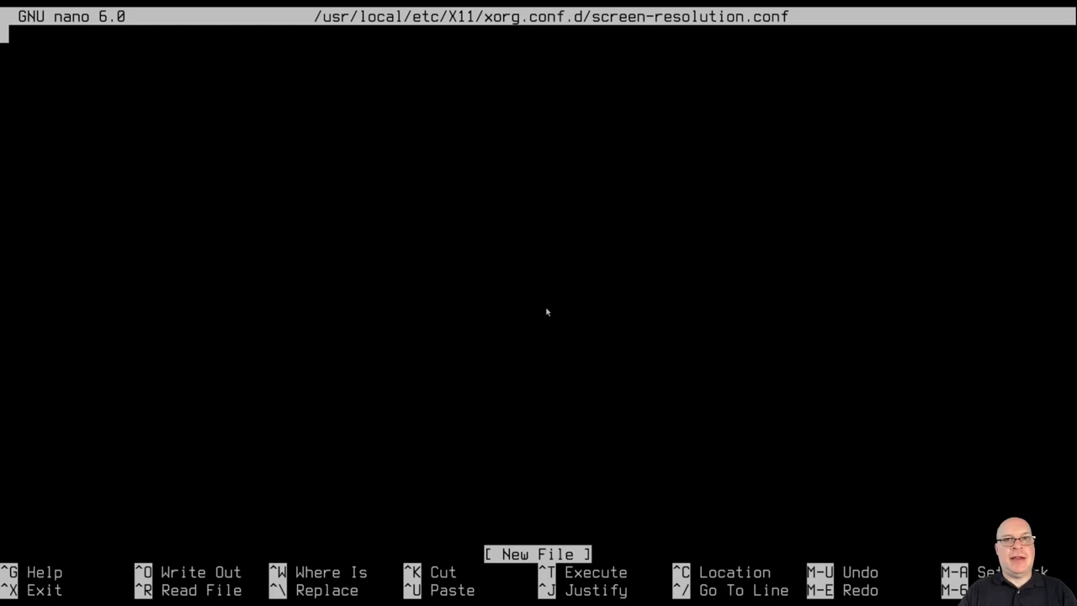
type("S")
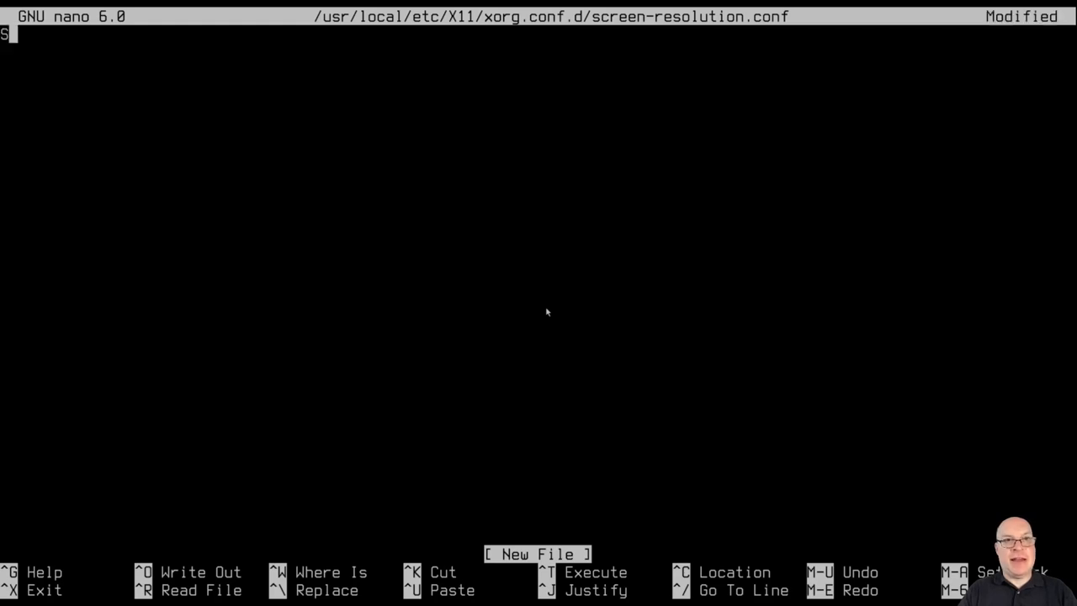
type("ection")
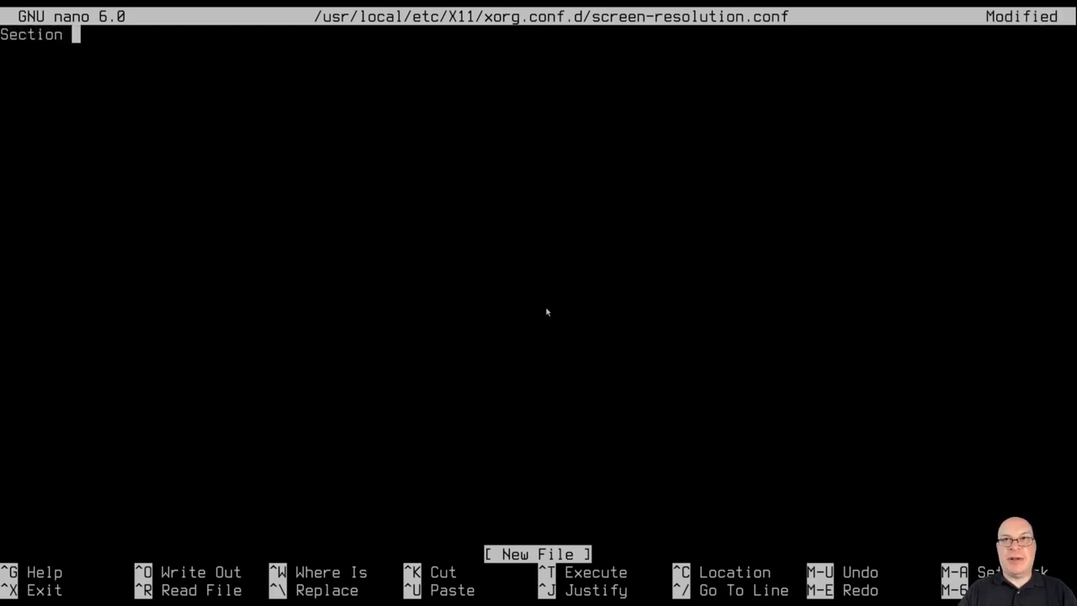
type("\"Scr")
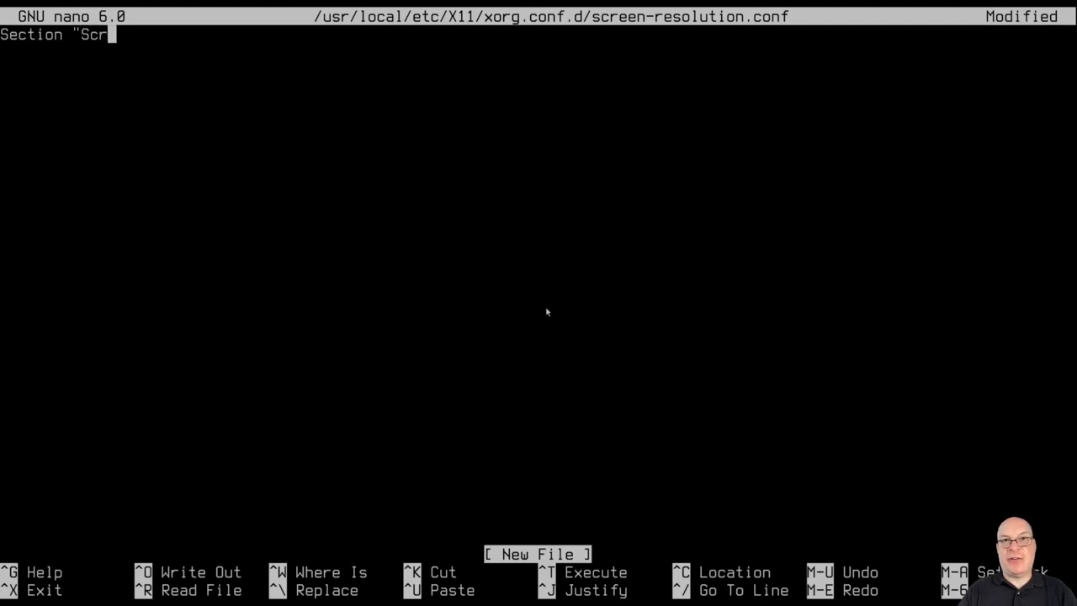
type("een\"")
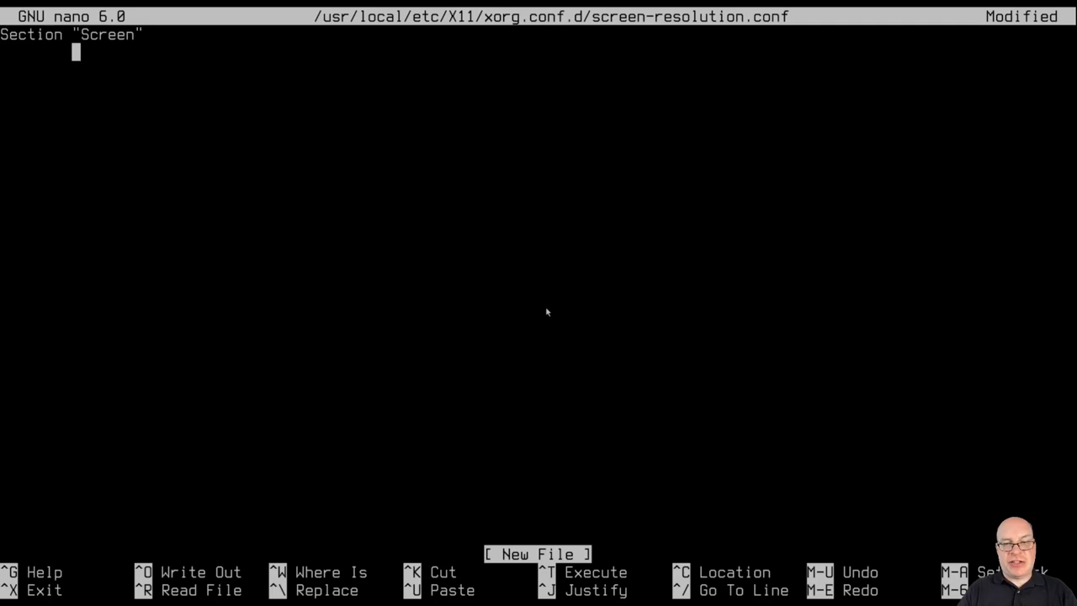
type("Identifi")
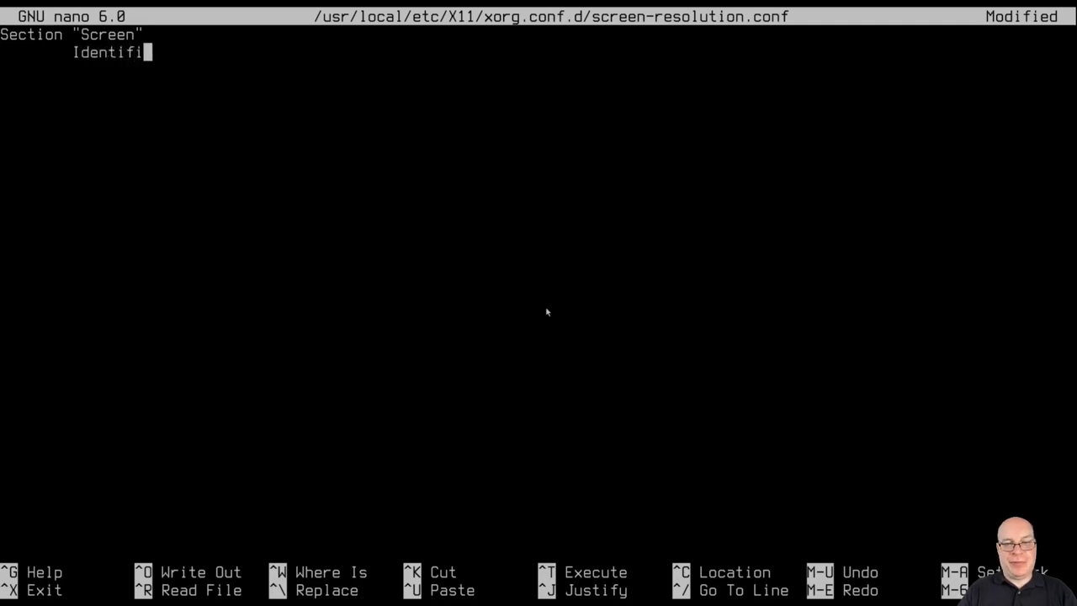
type("er")
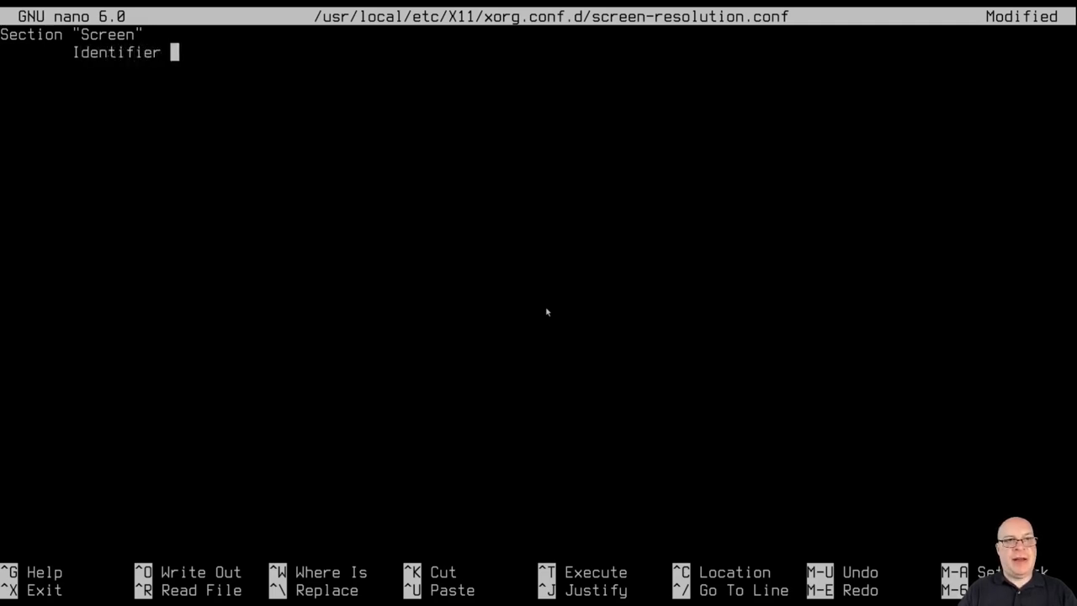
type("\"Scr")
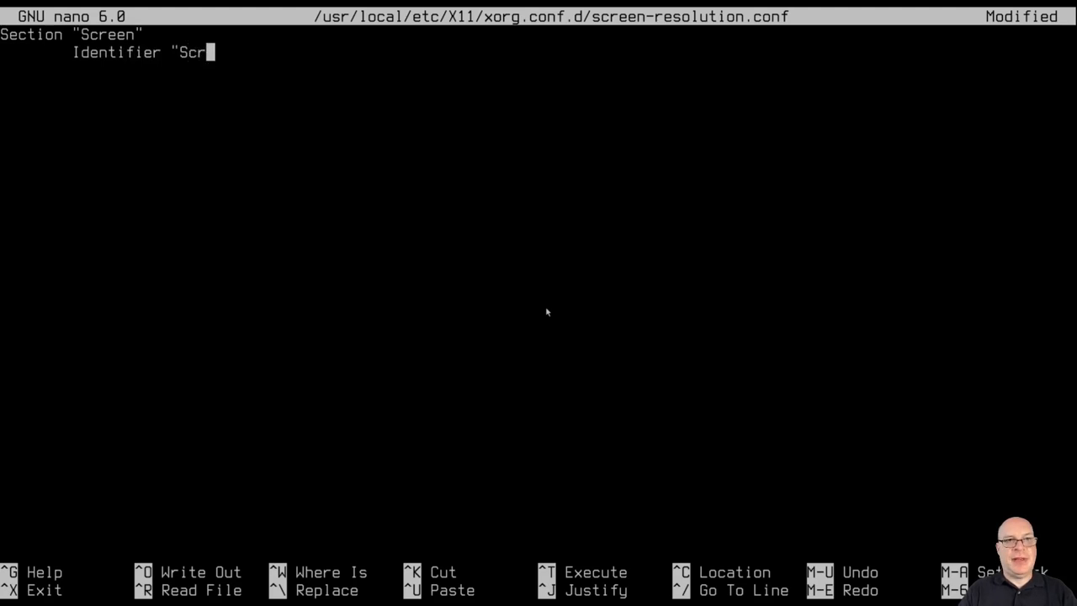
type("een0\"")
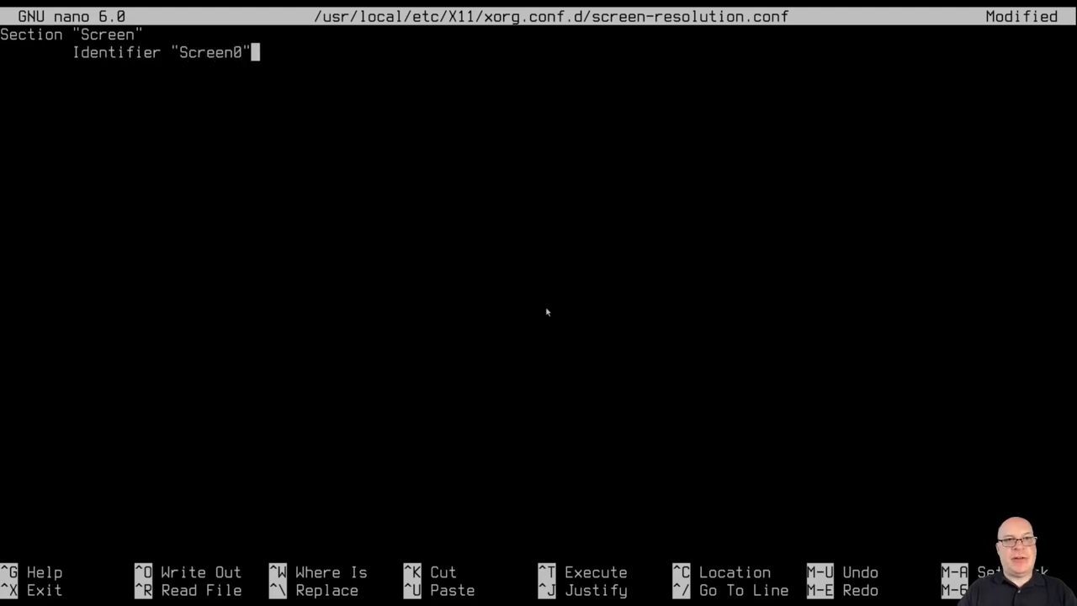
key("Return")
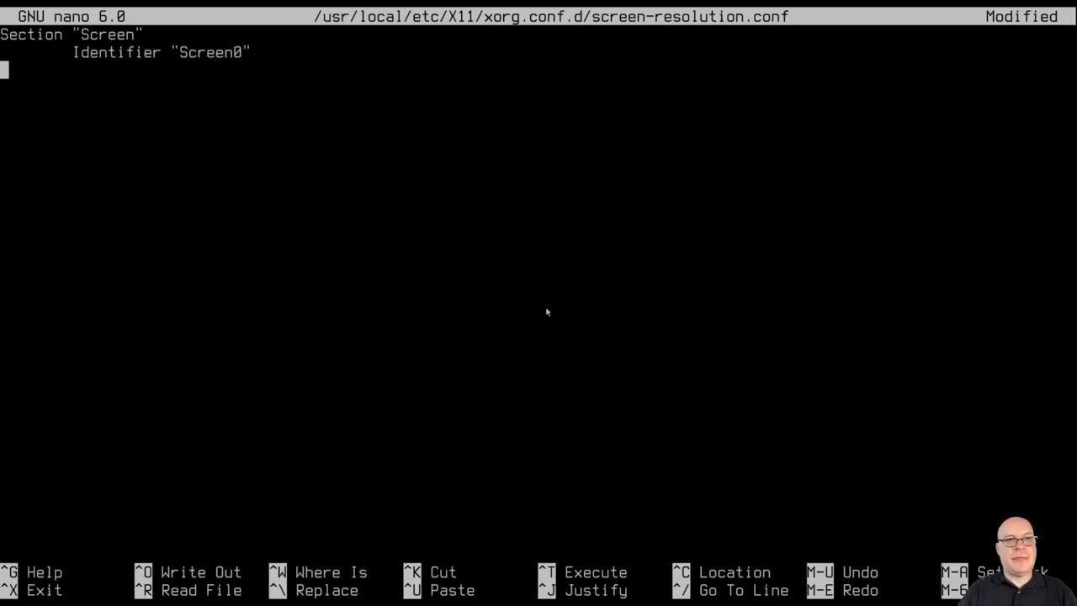
Add Device "Card0" and a "Display" SubSection with Modes "1920x1080".
type("De")
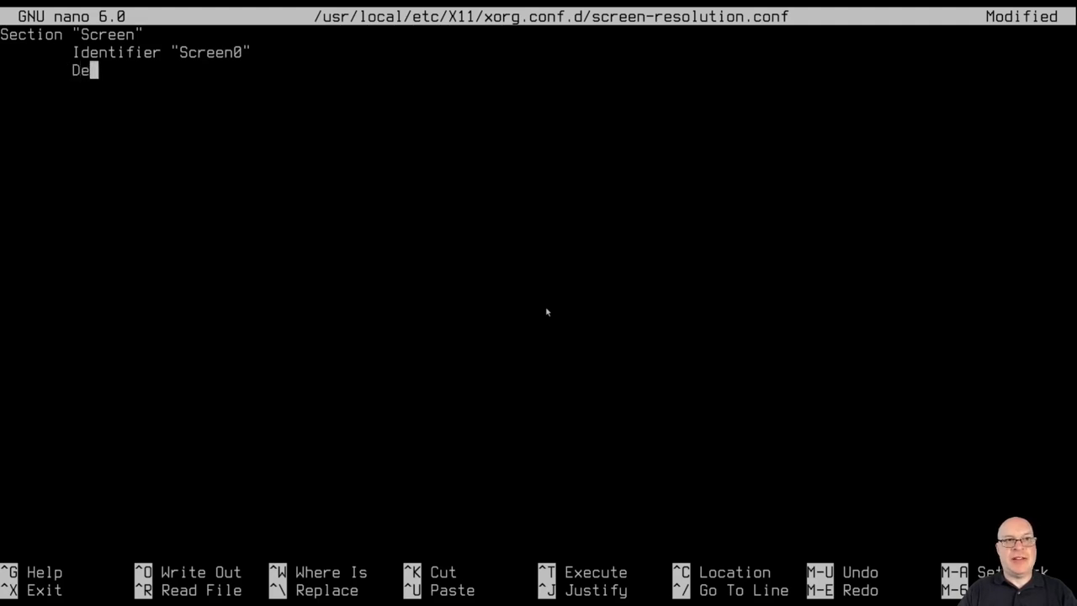
type("vice")
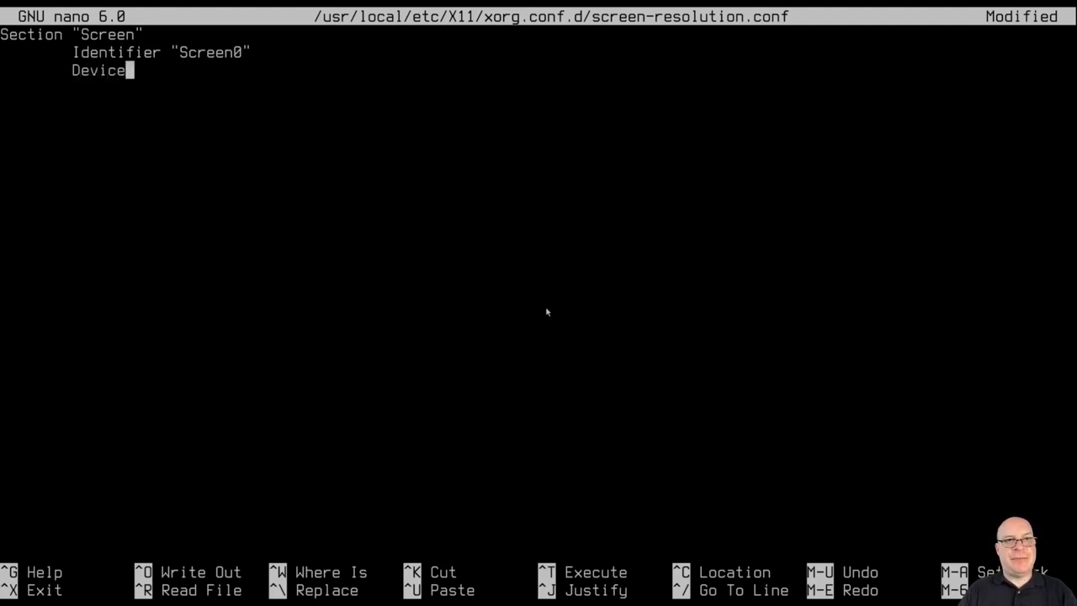
type("\"")
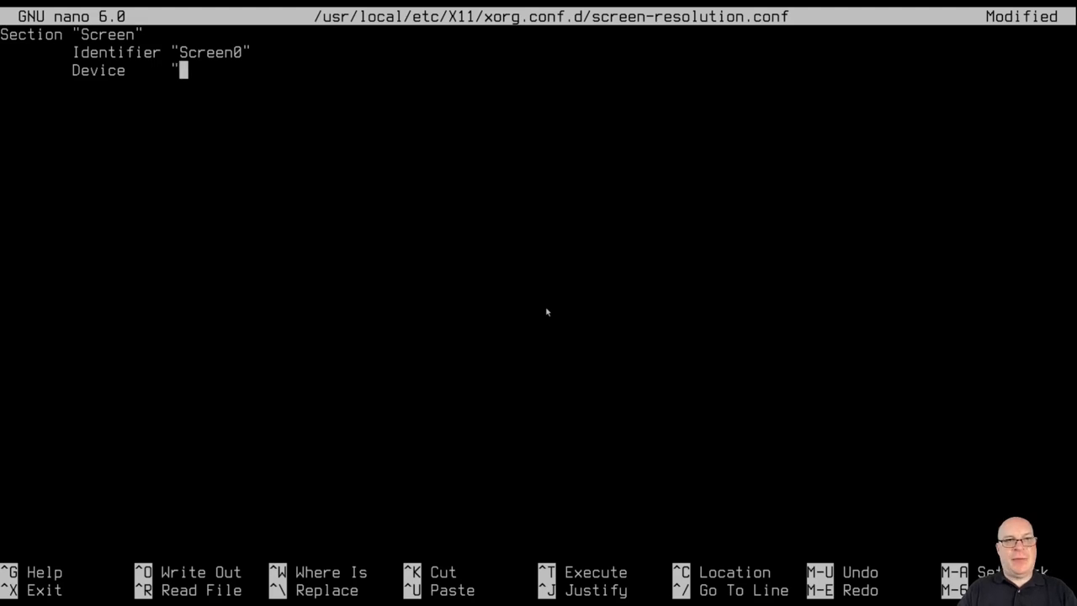
type("Card")
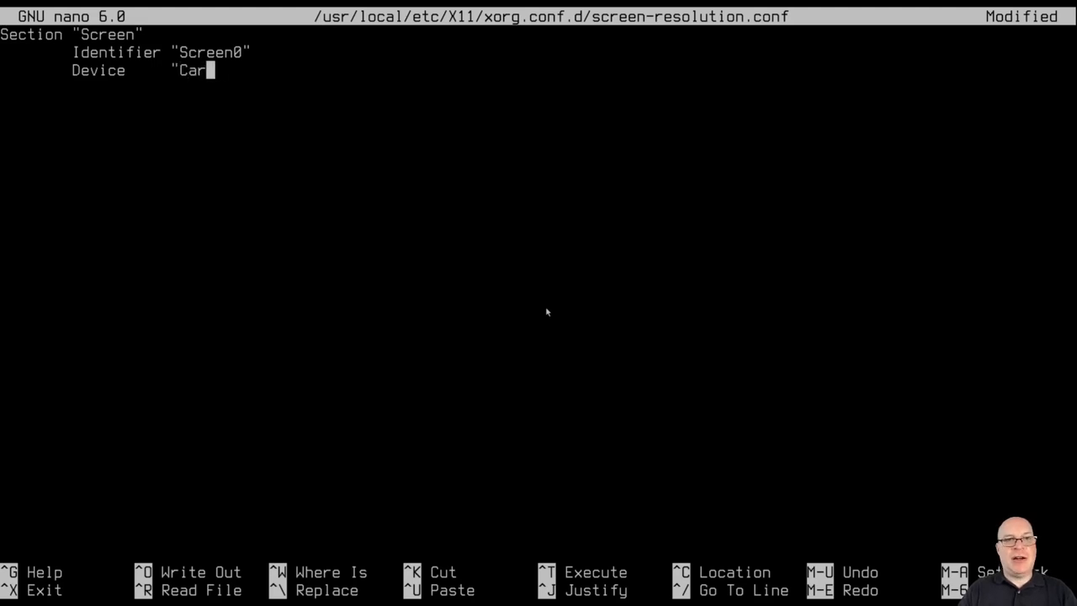
type("d0\"")
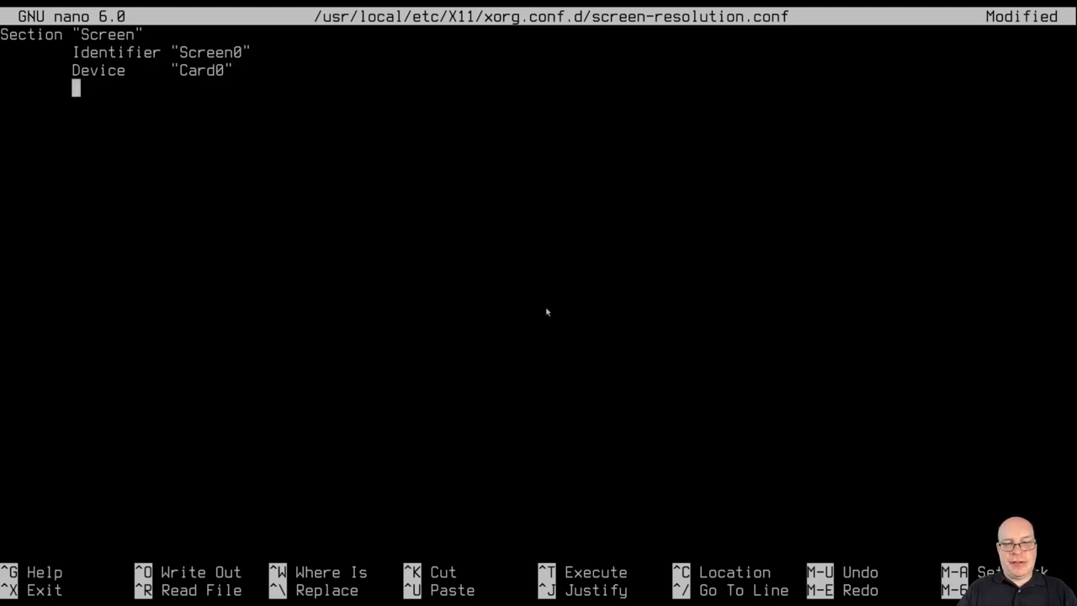
type("SubSec")
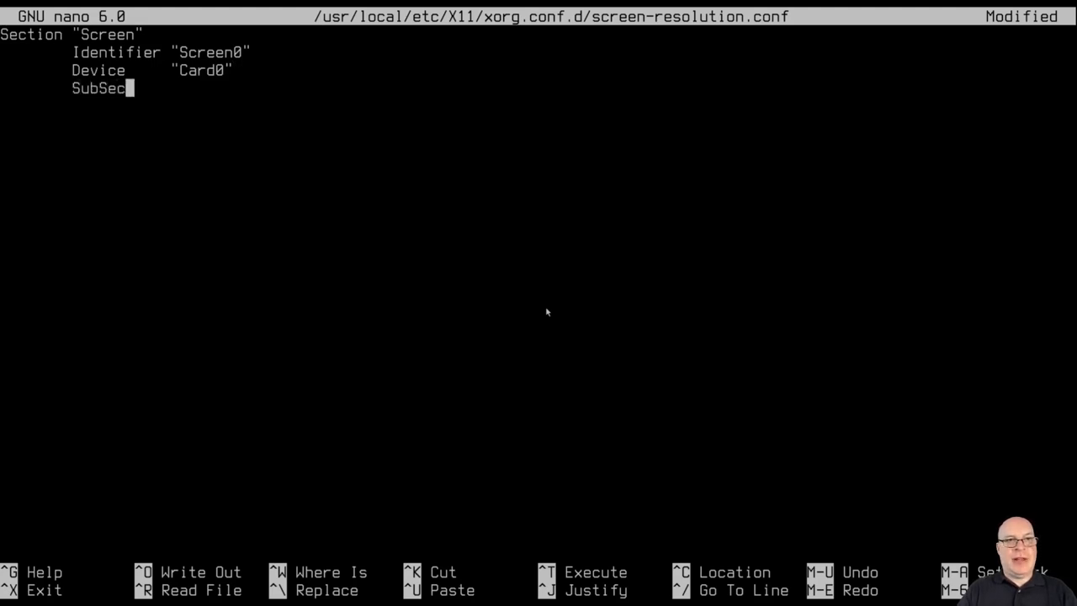
type("tion \"")
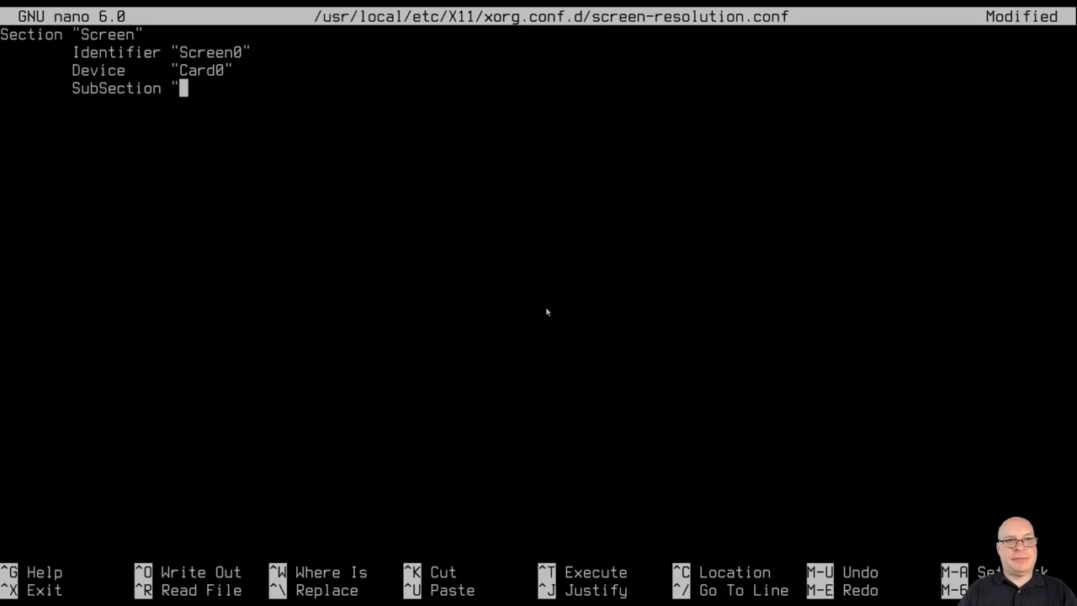
type("Displa")
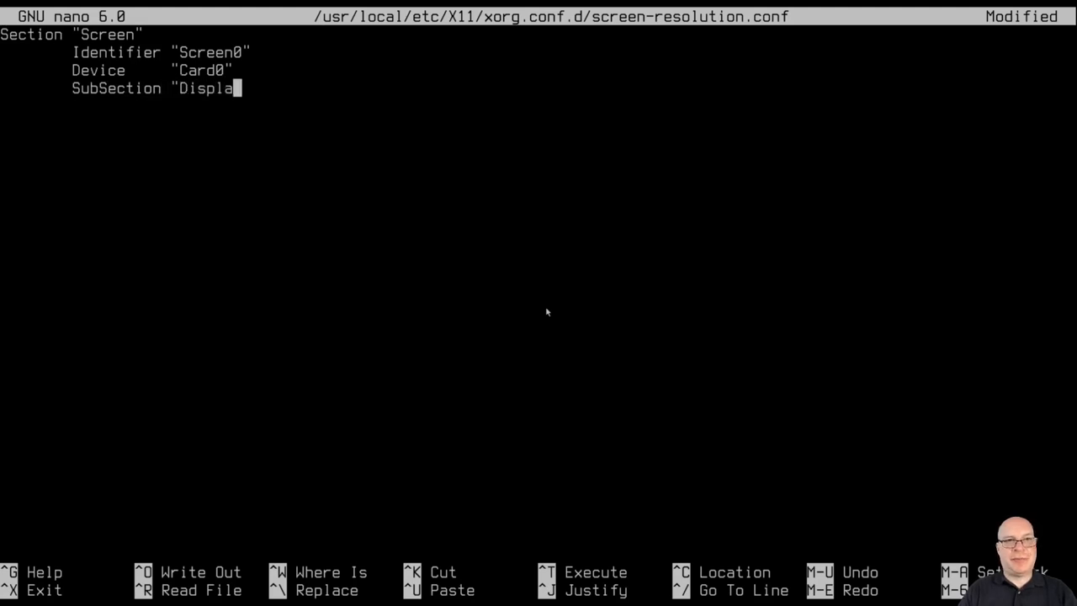
type("y\"")
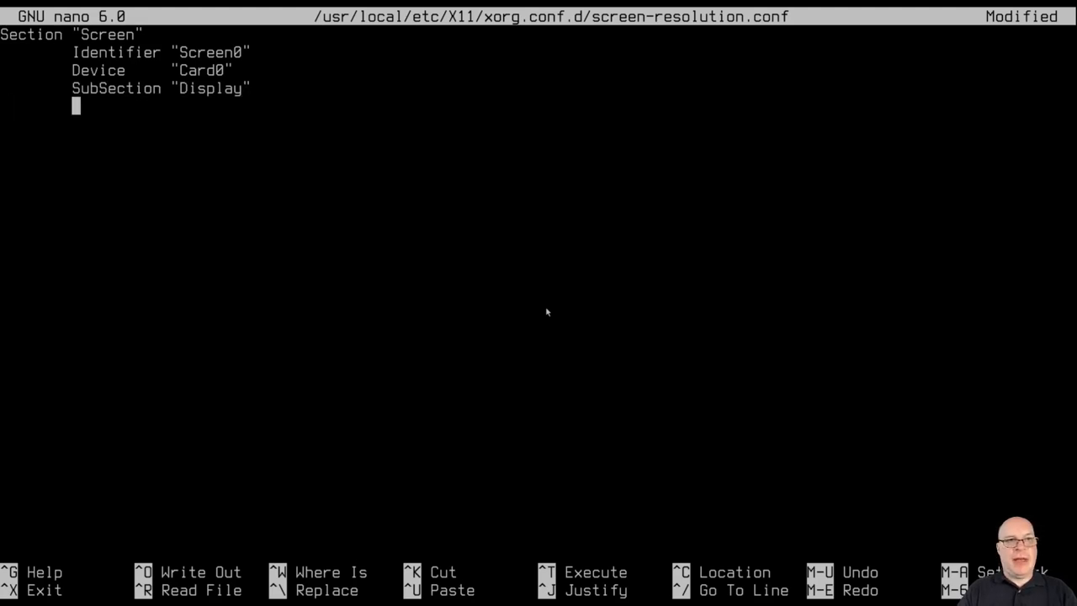
type("Modes")
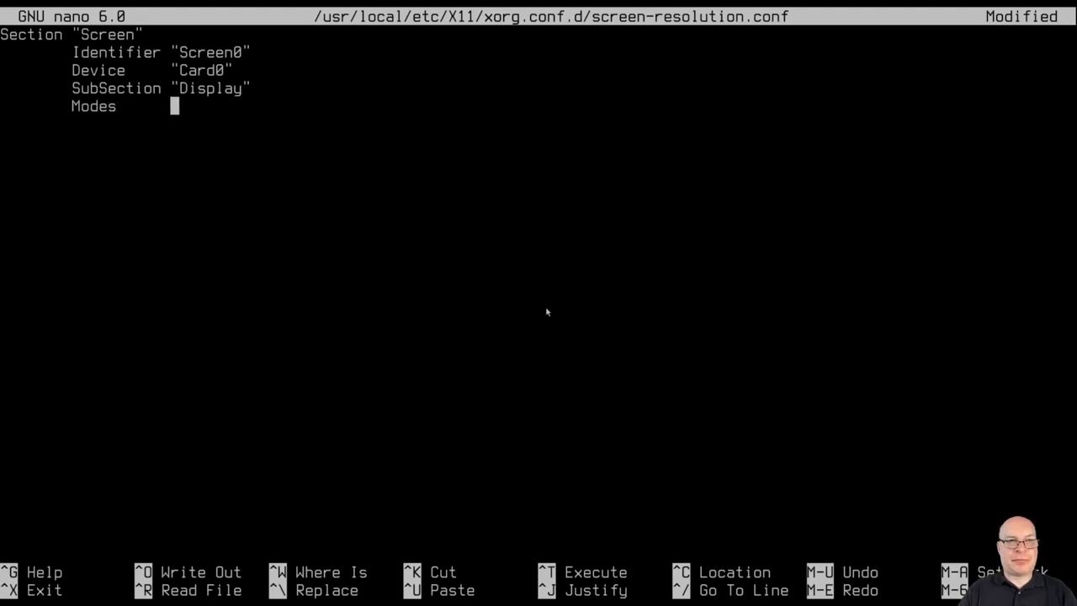
type("\"192")
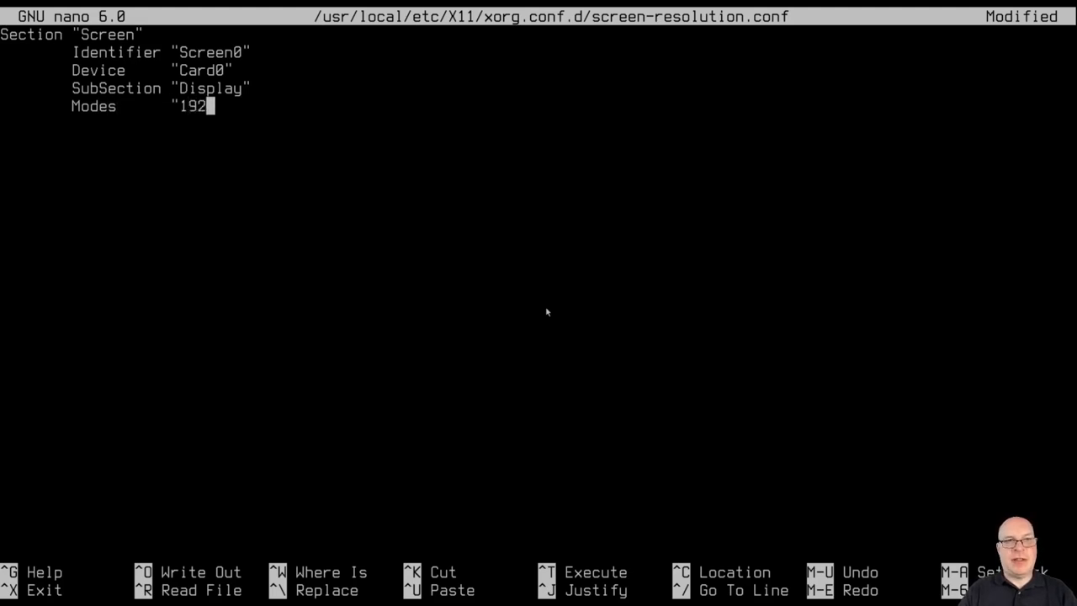
type("0x1080")
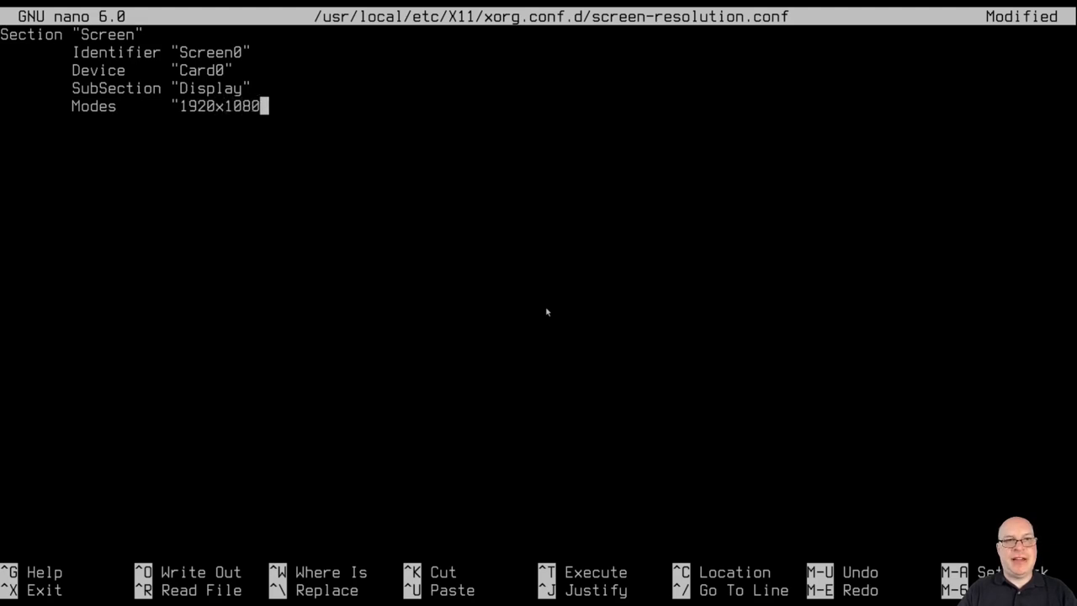
type("\"")
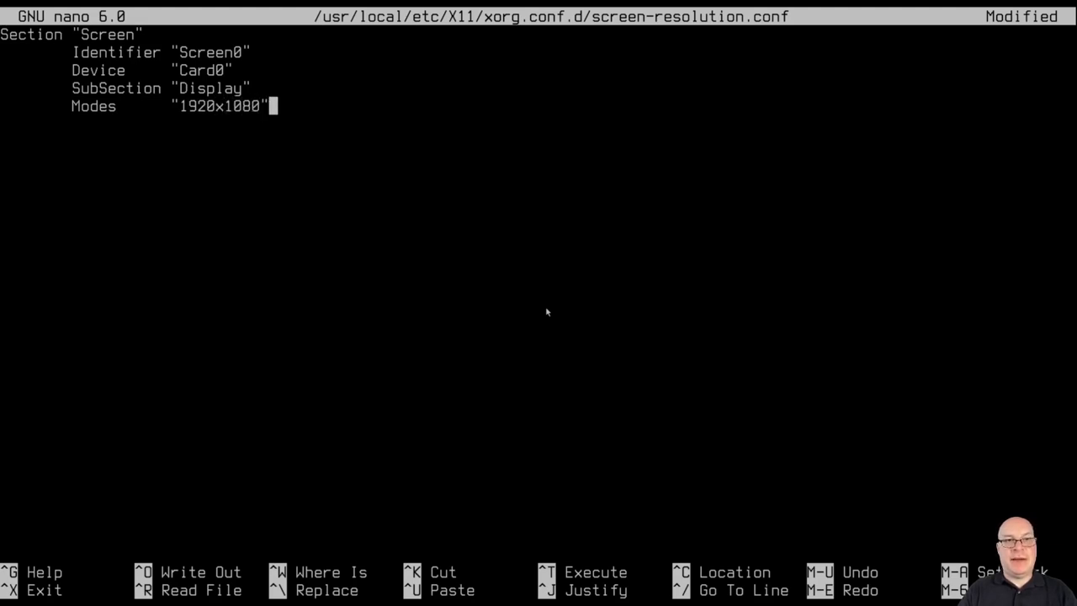
key("Return")
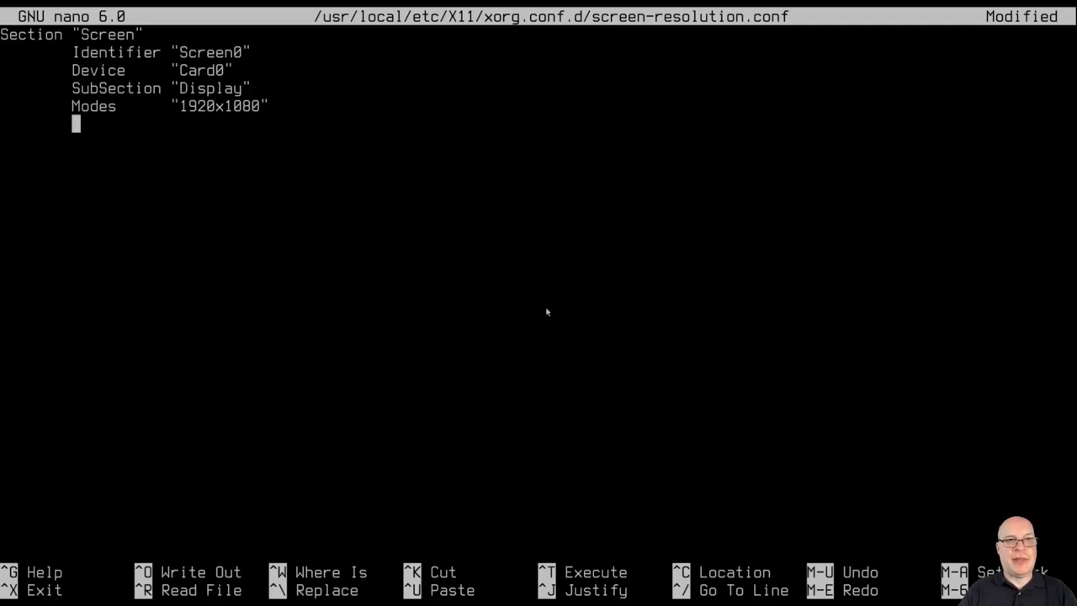
Close the SubSection and Section, then exit the root shell back to stephen's prompt.
type("EndS")
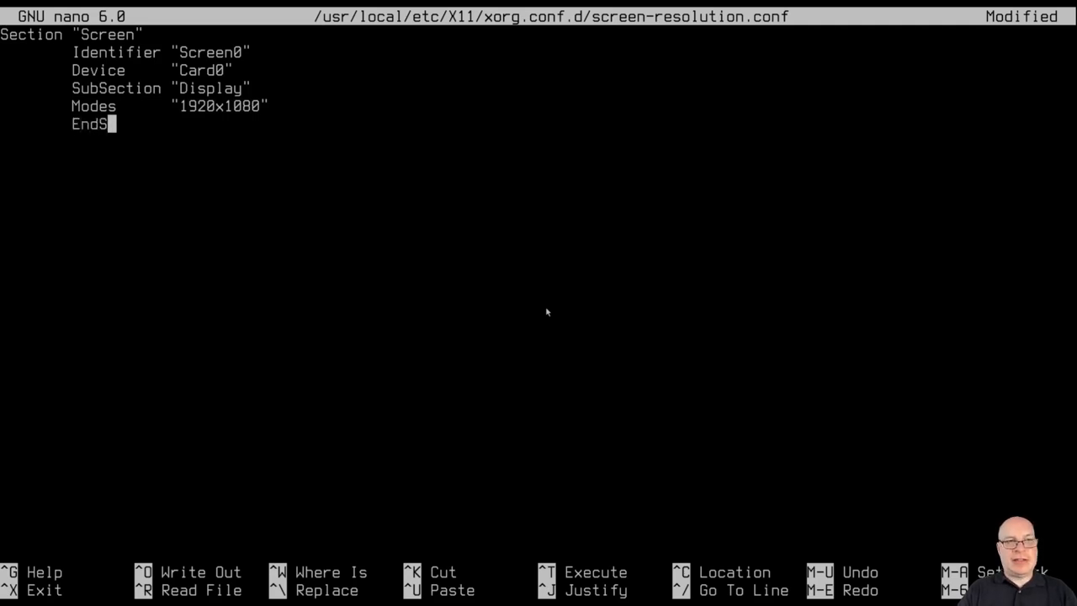
type("ubSec")
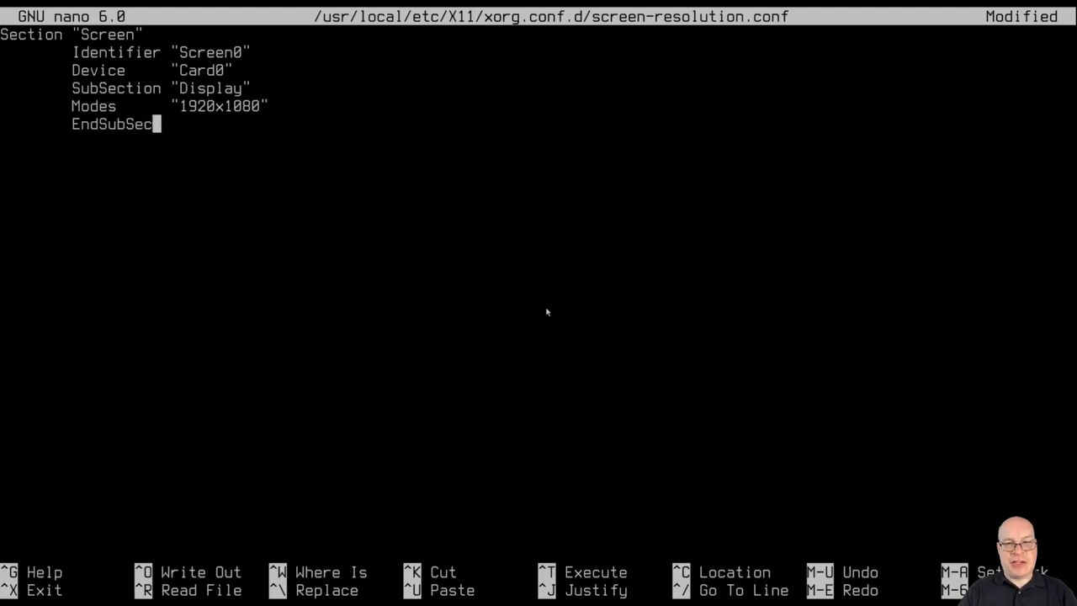
type("tion")
type("End")
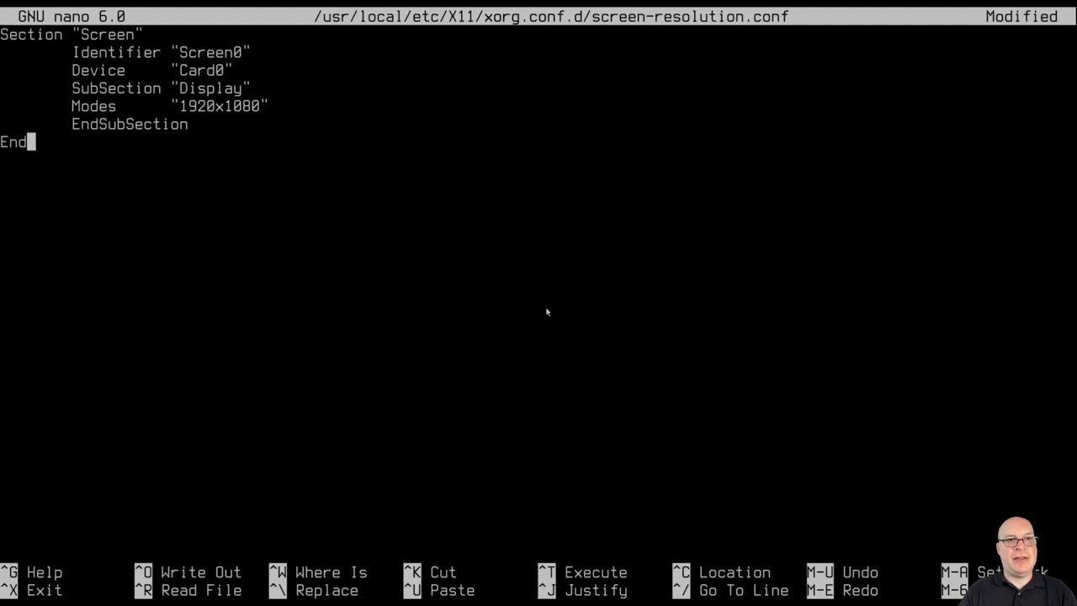
type("Section")
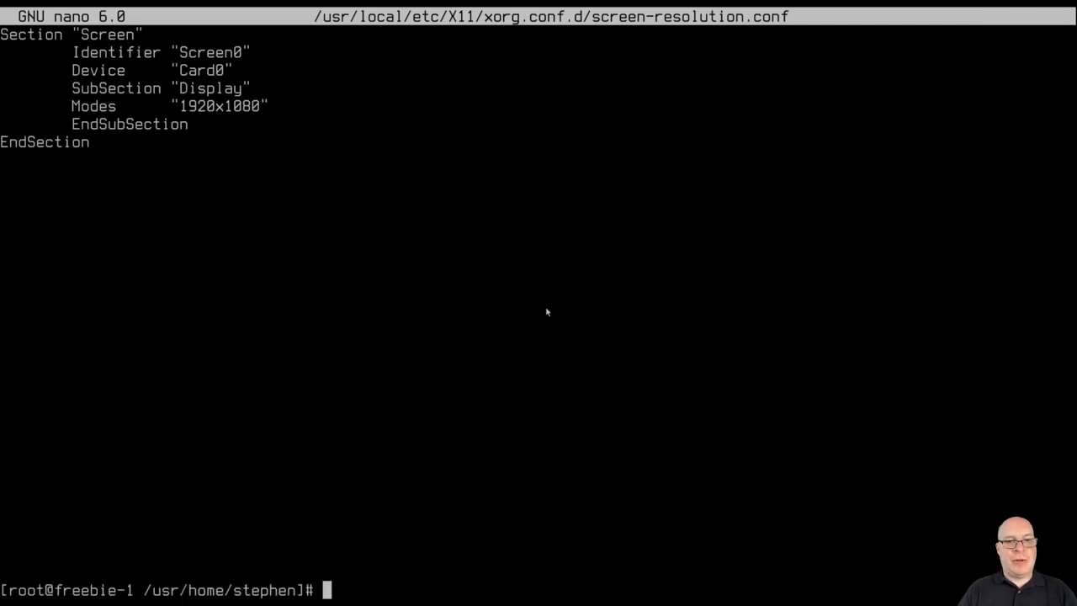
type("exit")
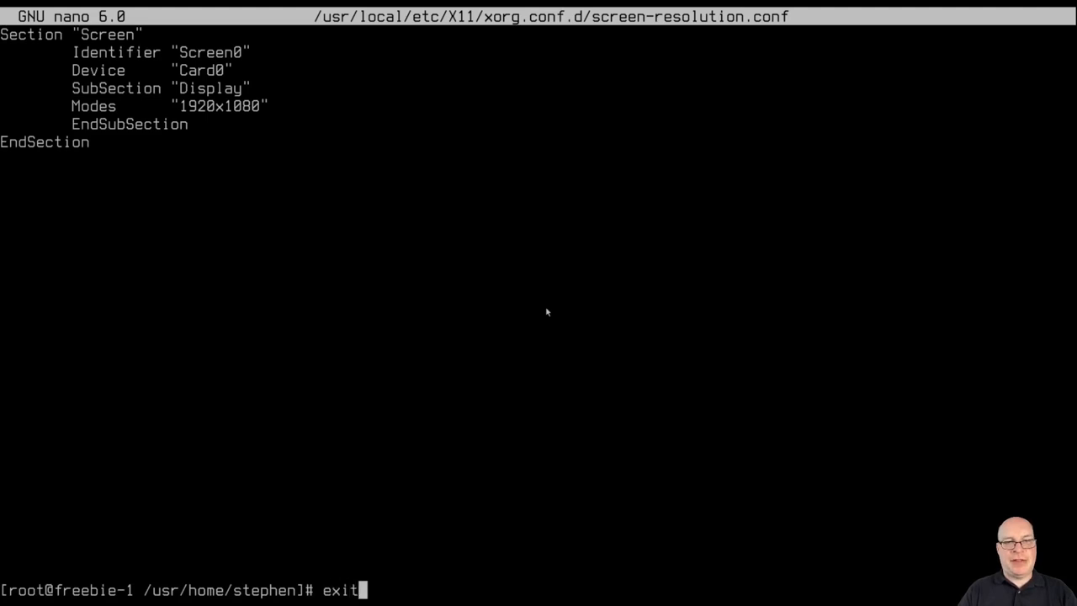
key("Return")
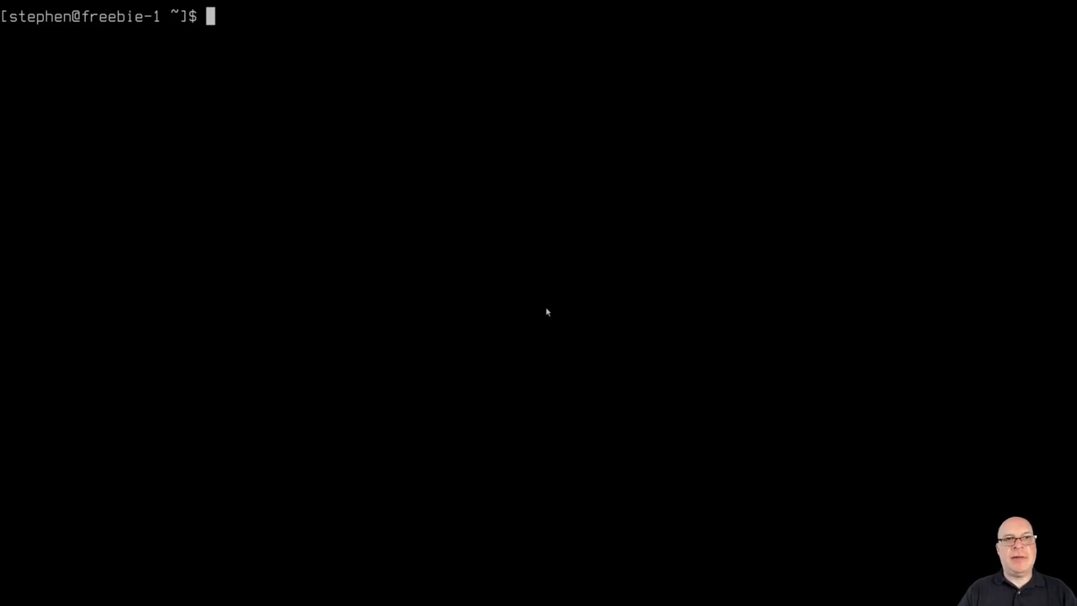
Write ". /usr/local/etc/xdg/xfce4/xinitrc" into ~/.xsession with echo.
type("echo")
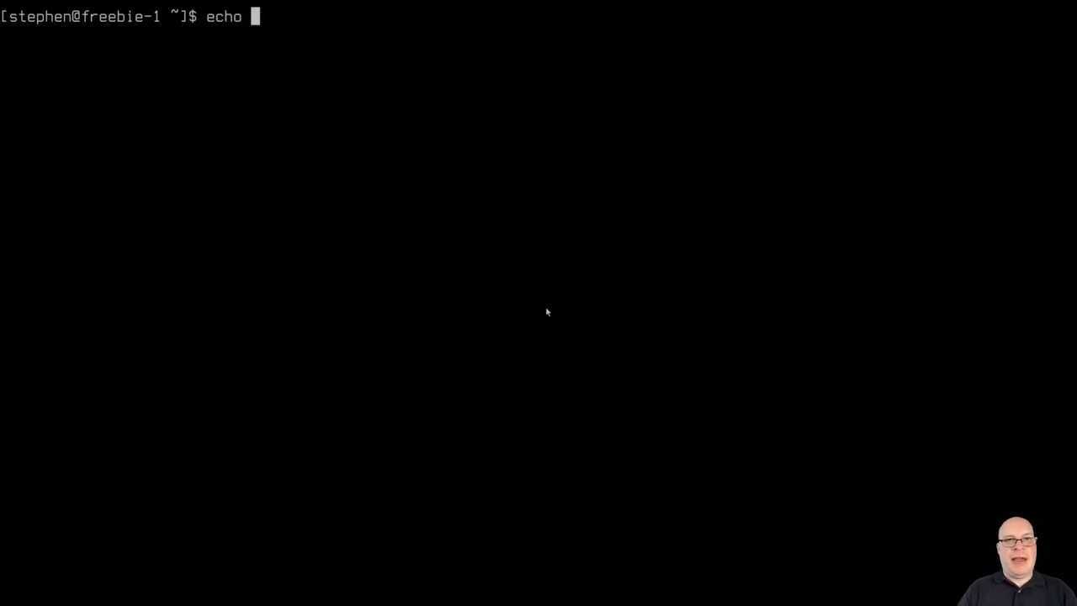
type("\".")
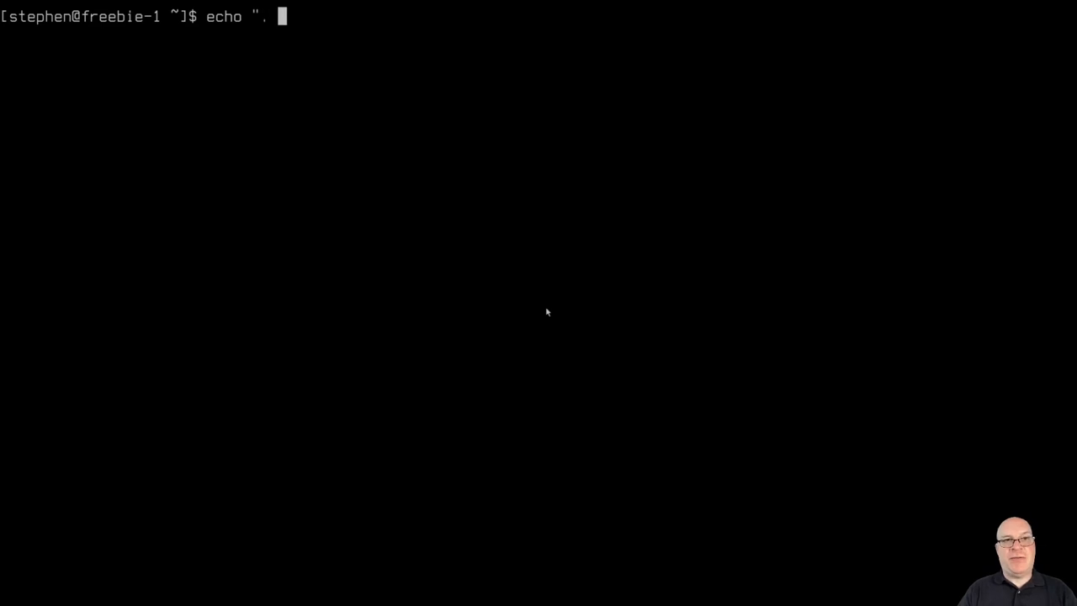
type("/usr/loc")
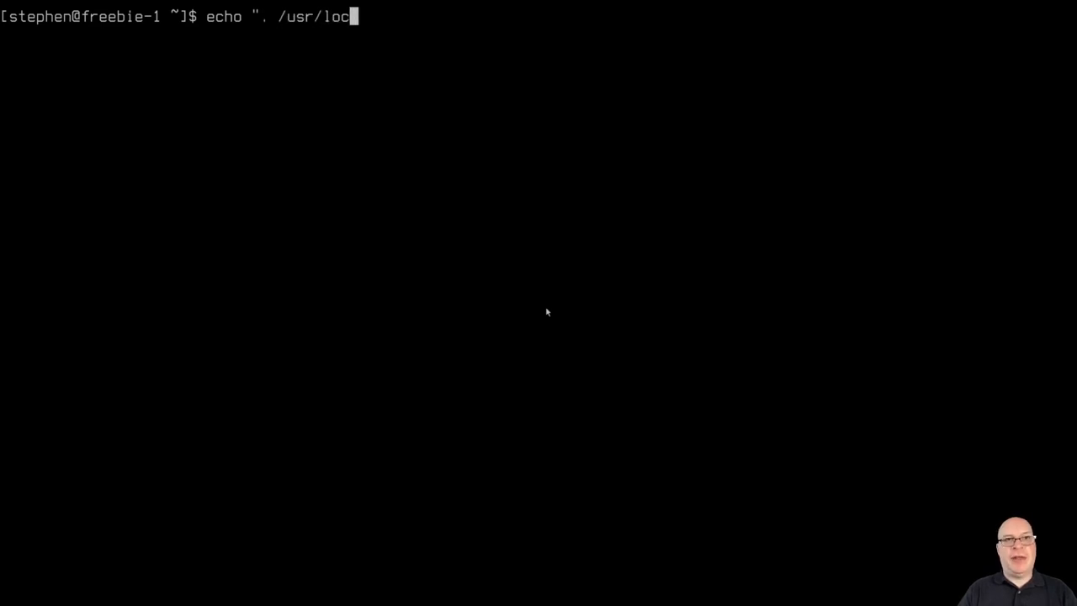
type("al/etc/")
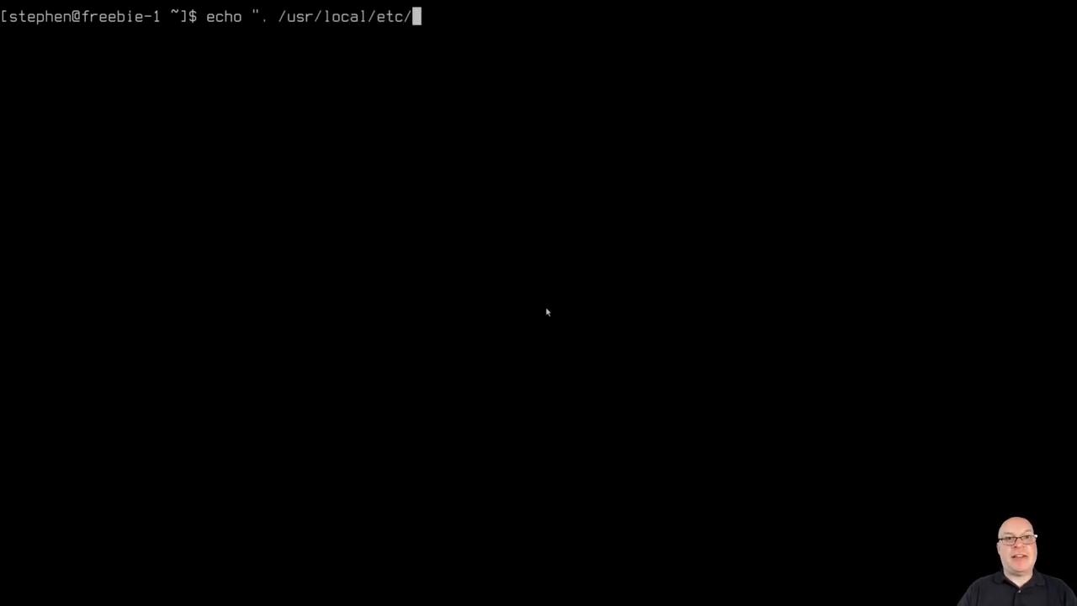
type("xdg/")
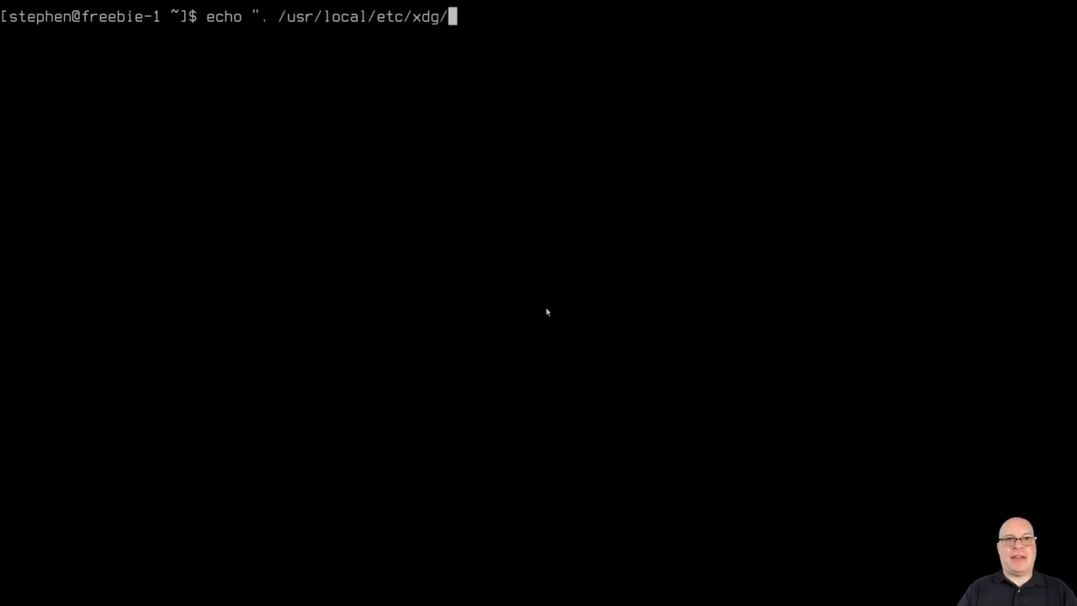
type("xfce4")
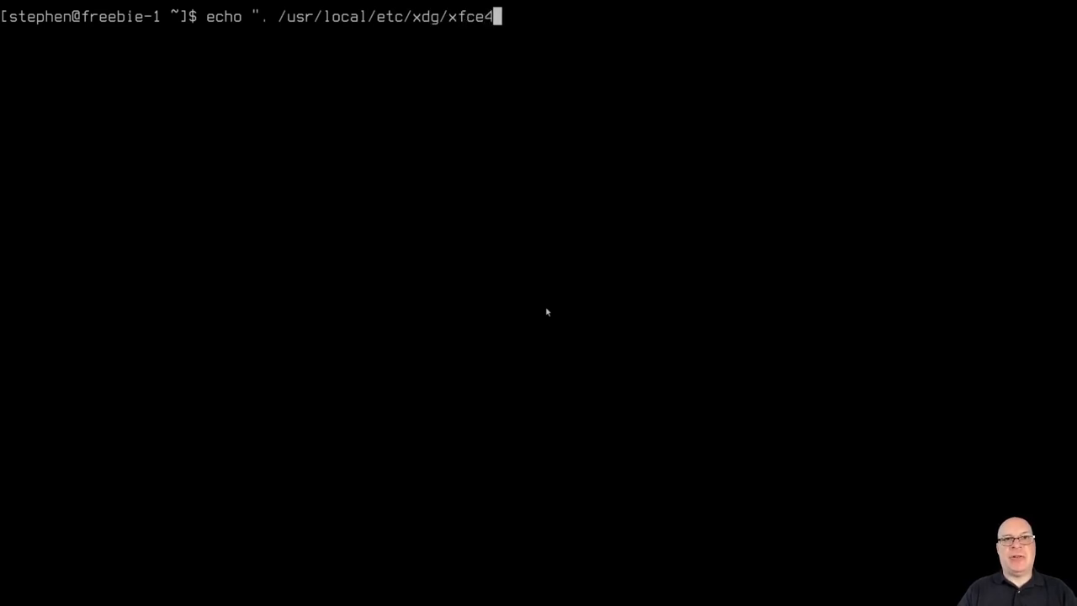
type("/xinitr")
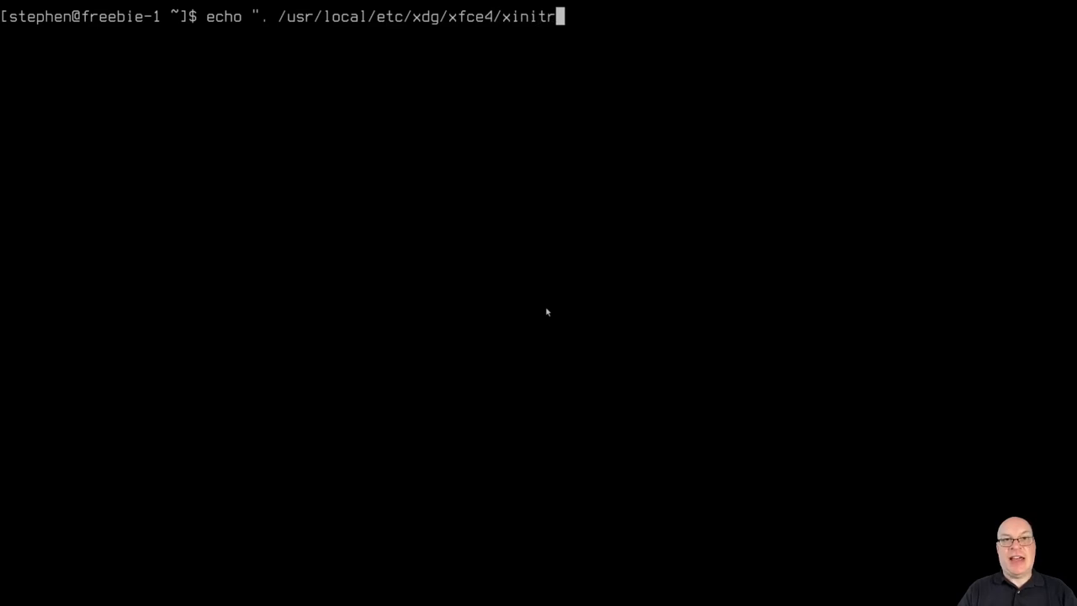
type("c\"")
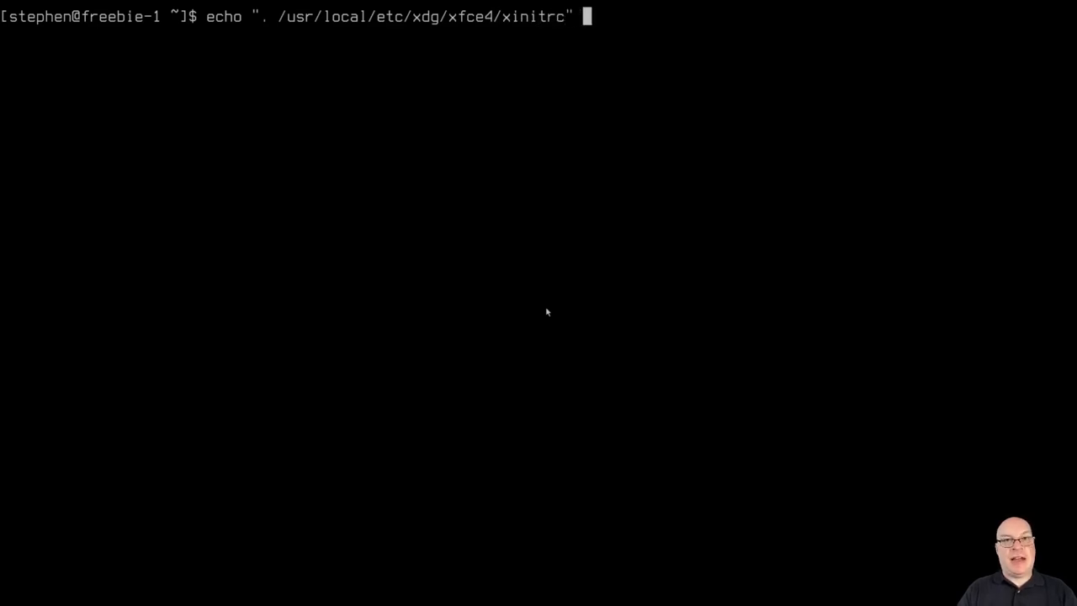
type(">")
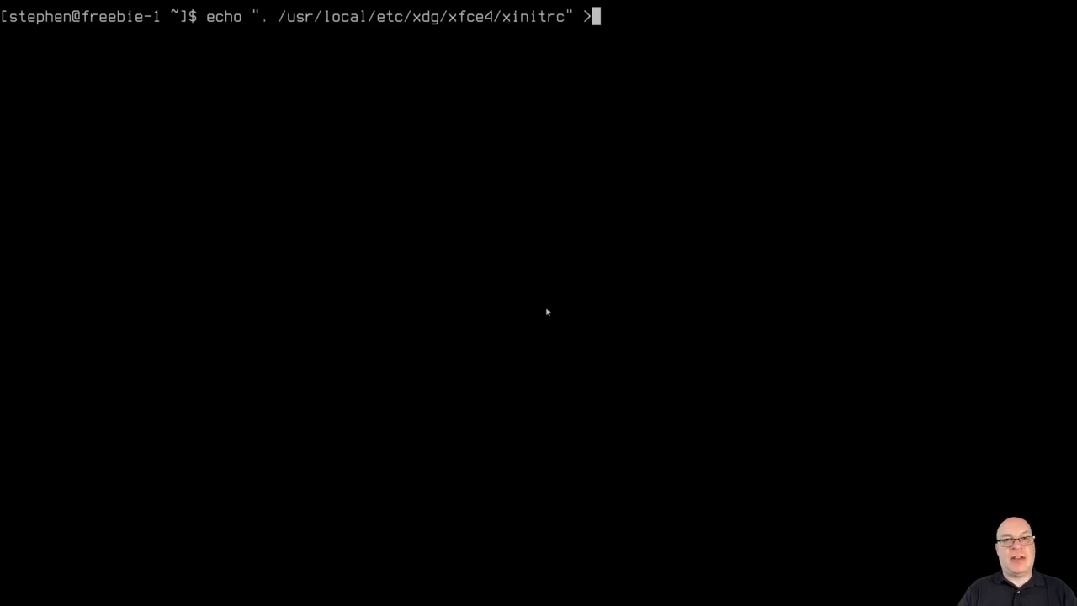
type("~")
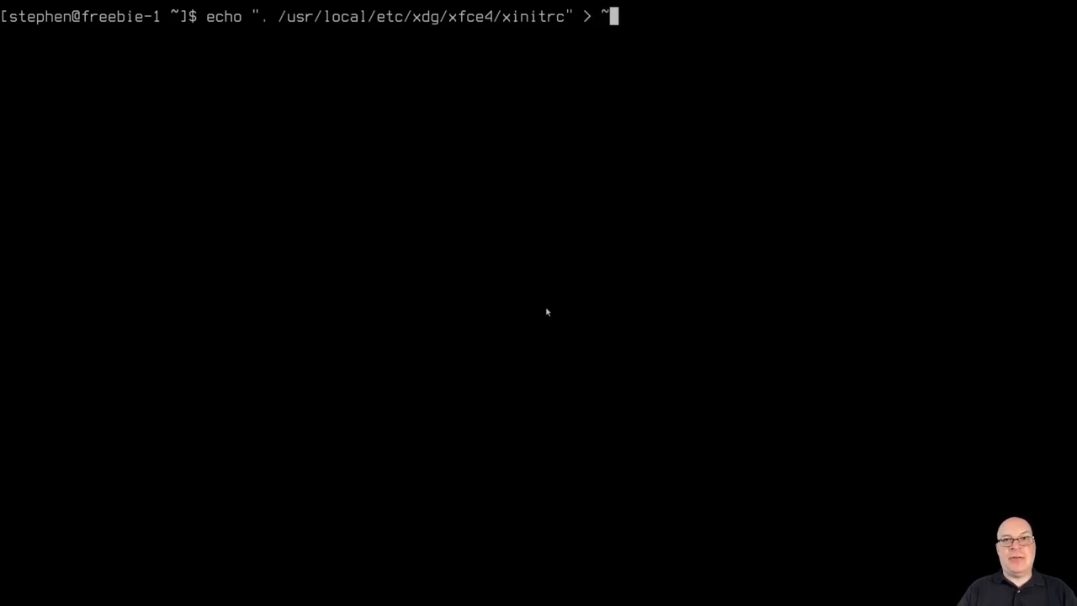
type("/.")
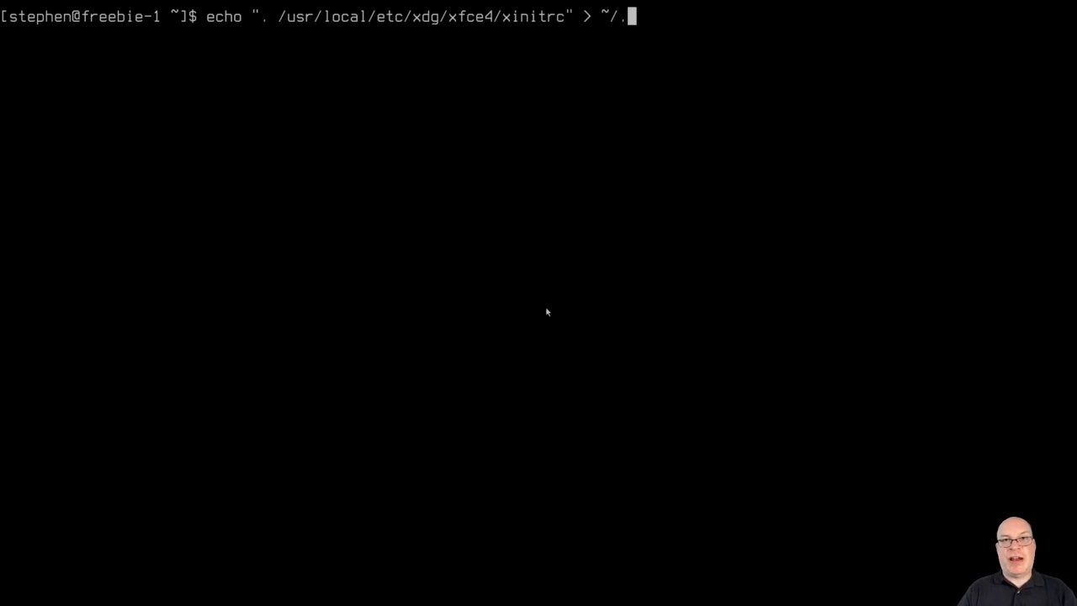
type("xsession")
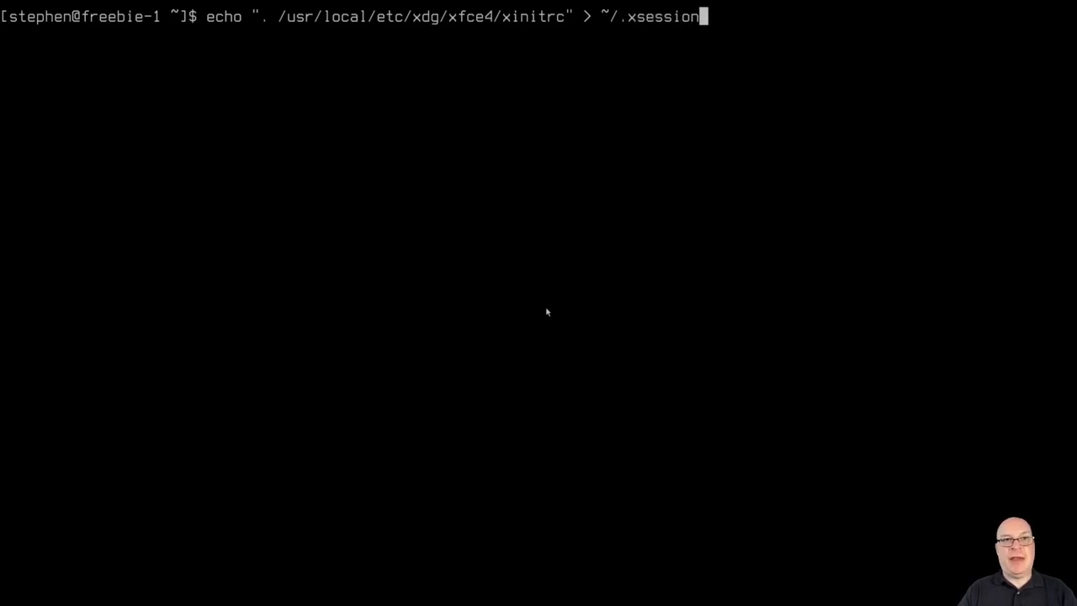
key("Return")
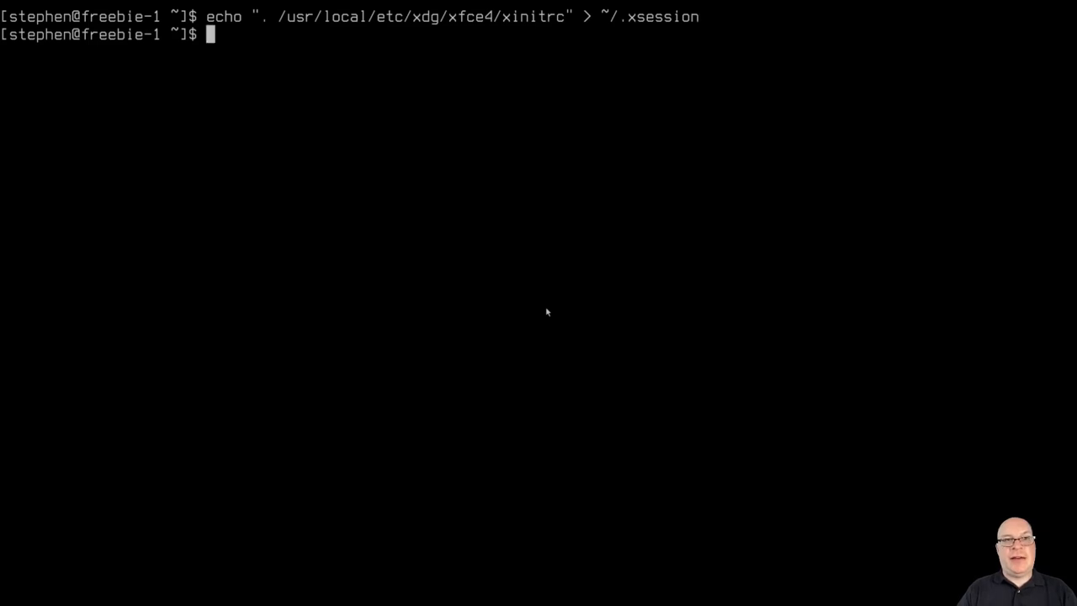
Display the contents of .xsession with cat to confirm the xinitrc line.
type("cat")
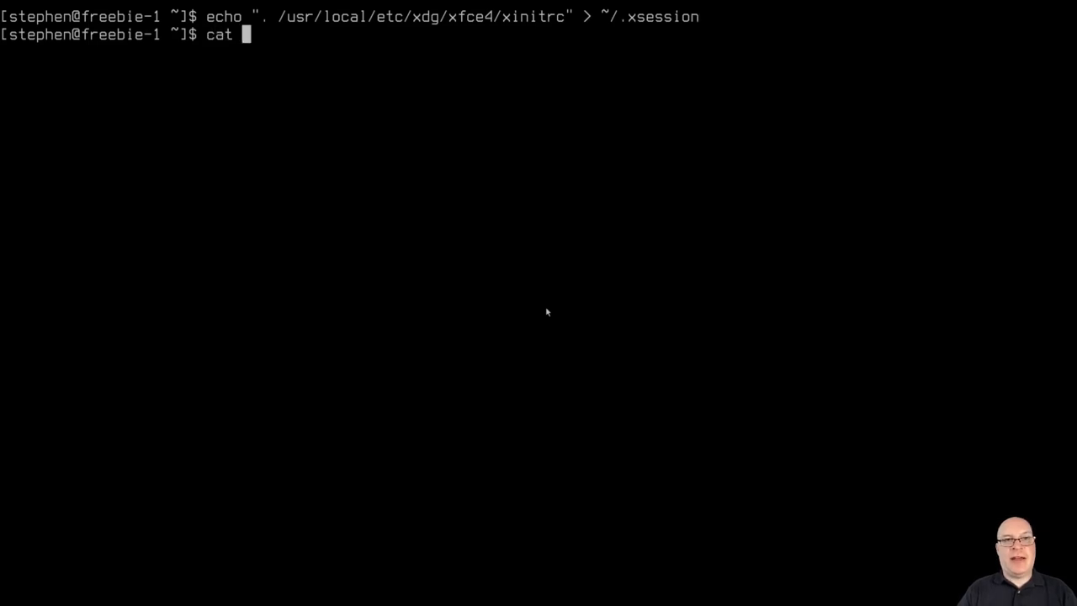
type(".xsession")
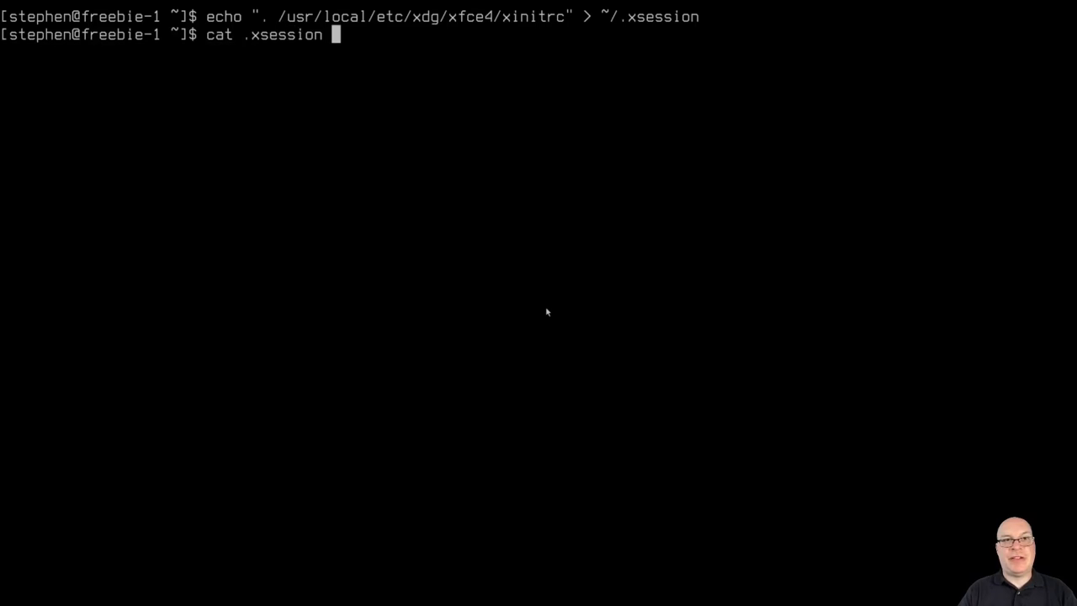
key("Return")
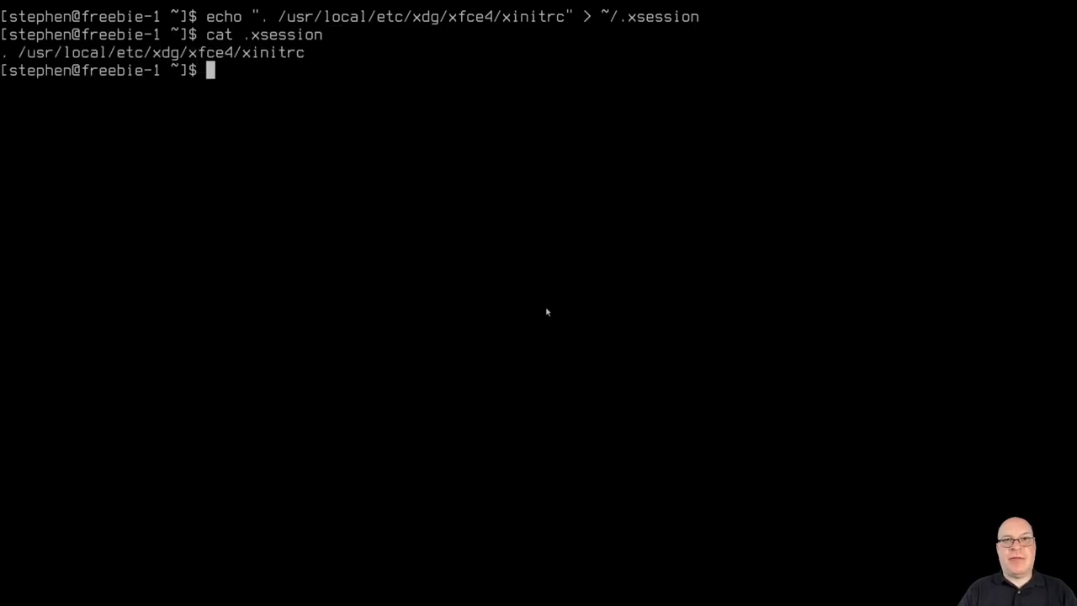
mouse_move(93, 66)
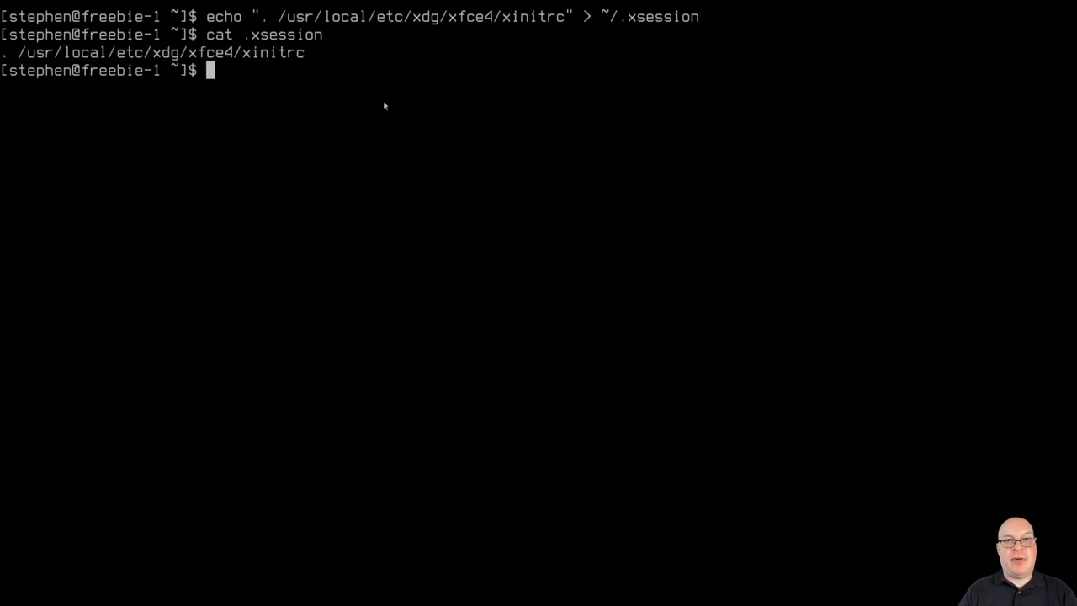
mouse_move(397, 108)
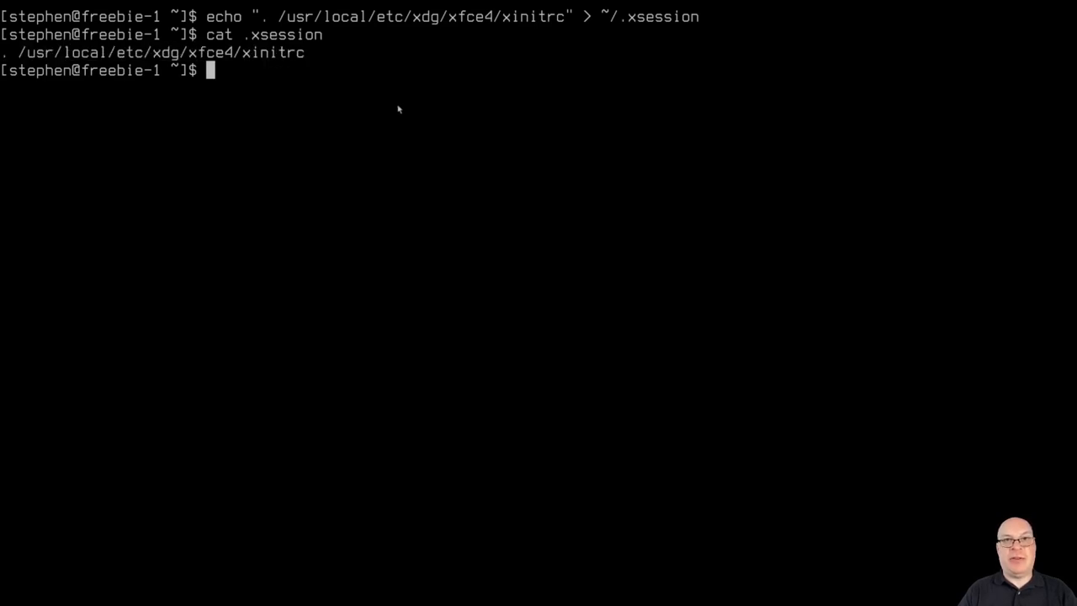
Reboot the FreeBSD VM with sudo init 6, supplying the password.
type("sudo init 6")
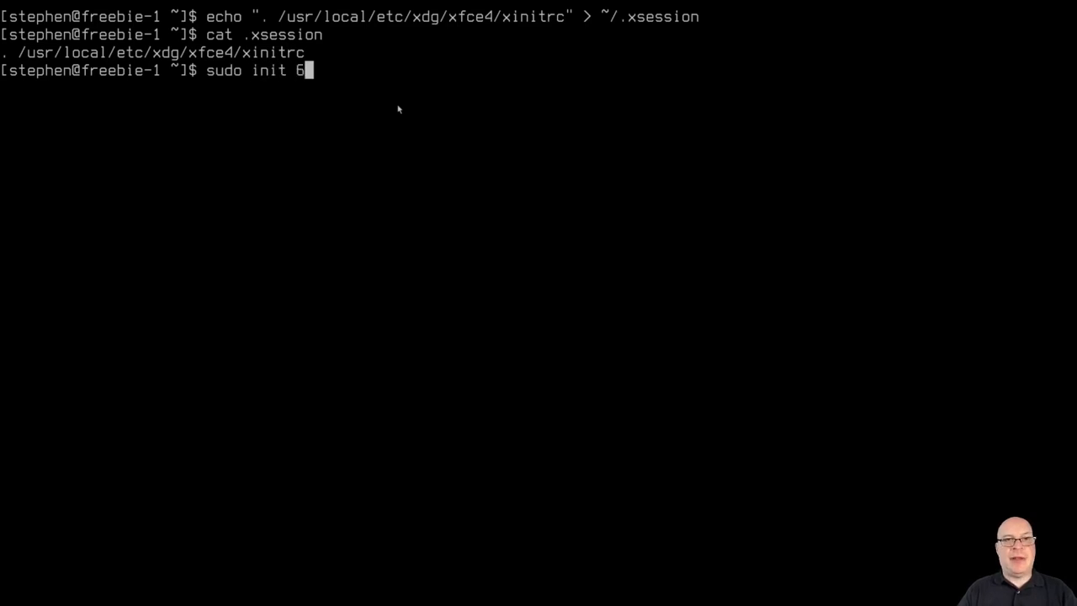
key("Return")
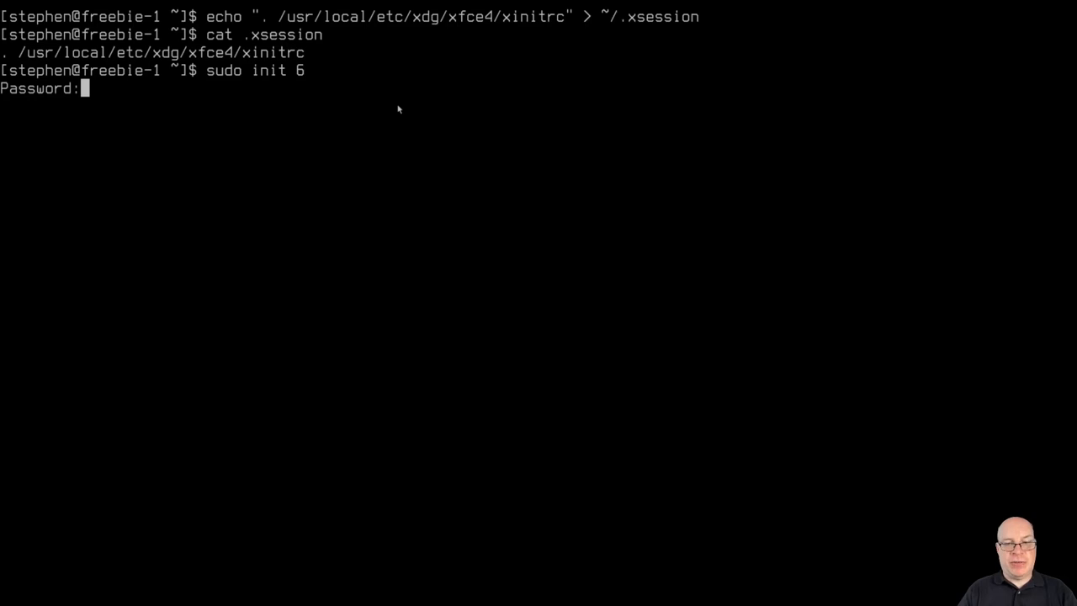
key("Return")
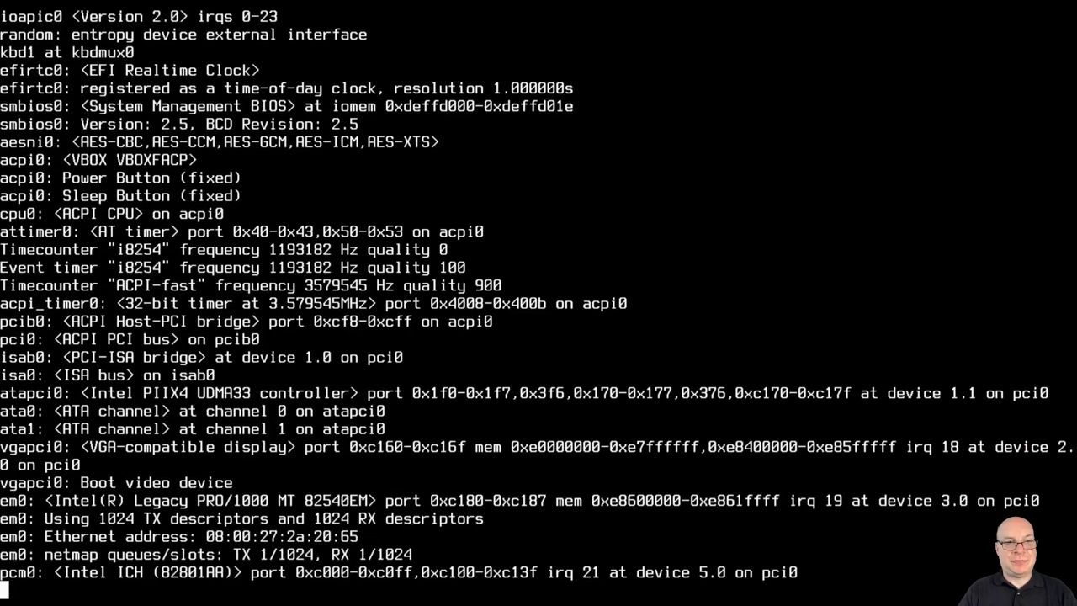
Log in as stephen at the XDM welcome screen to start the Xfce desktop.
scroll("down", 3)
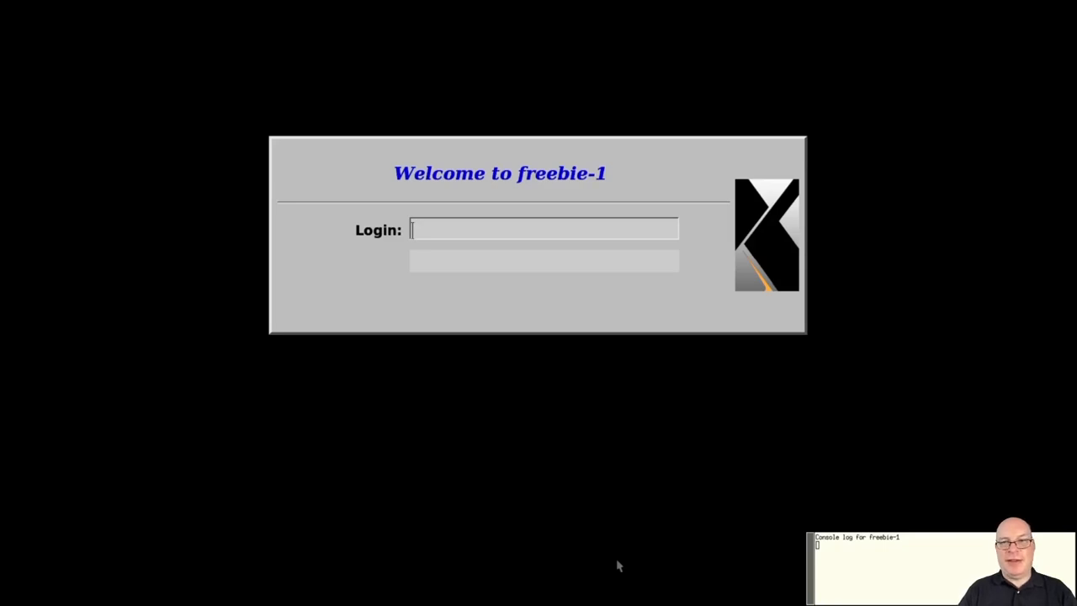
type("stephen")
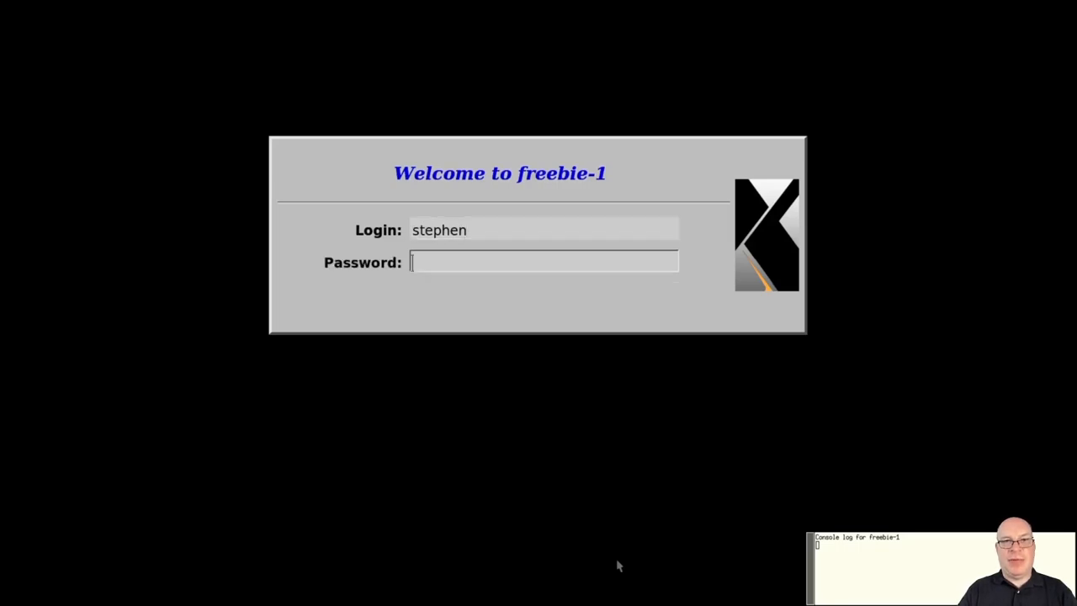
key("Return")
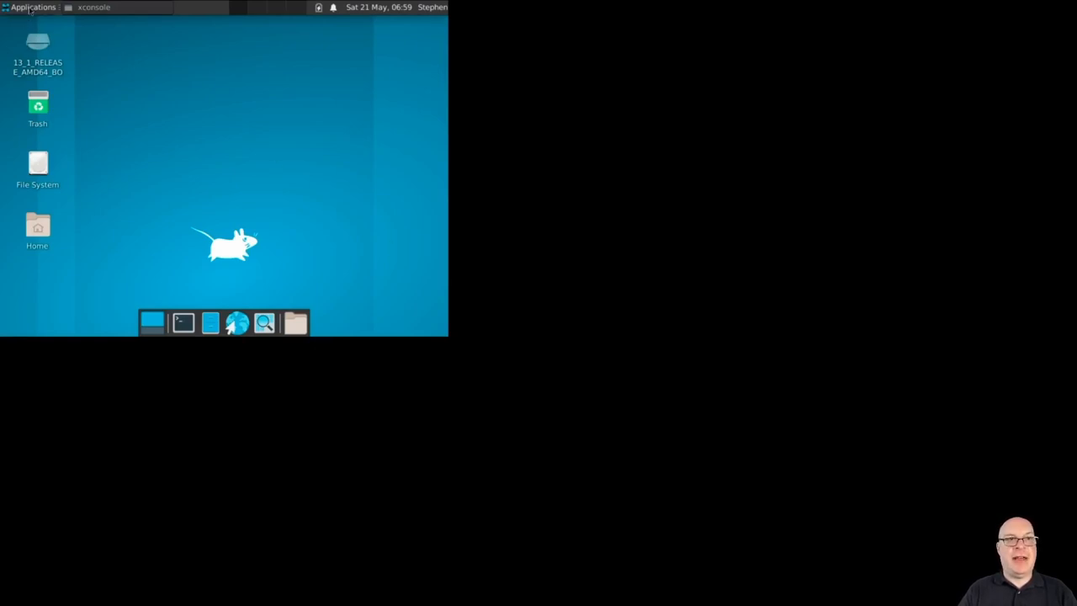
Set the XFCE display resolution to 1920x1080, keep it, and close Display settings.
left_click(34, 7)
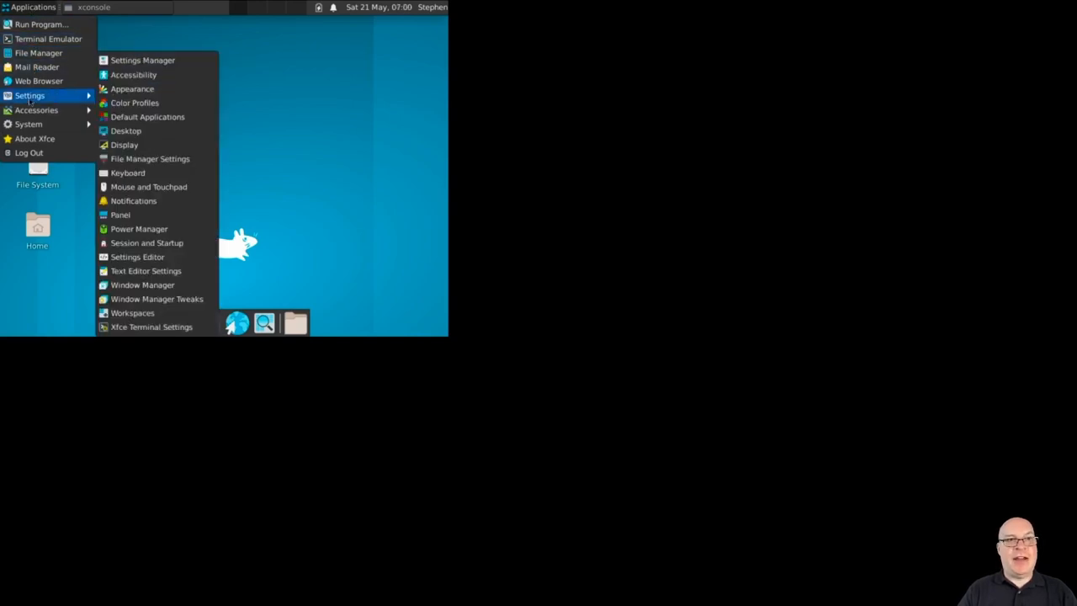
mouse_move(124, 145)
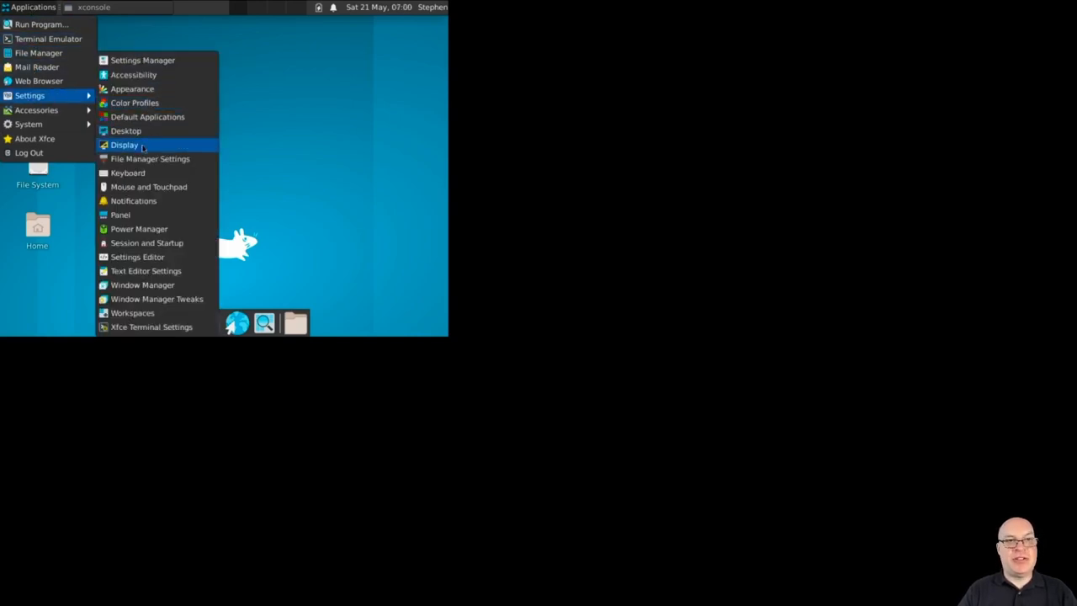
left_click(124, 144)
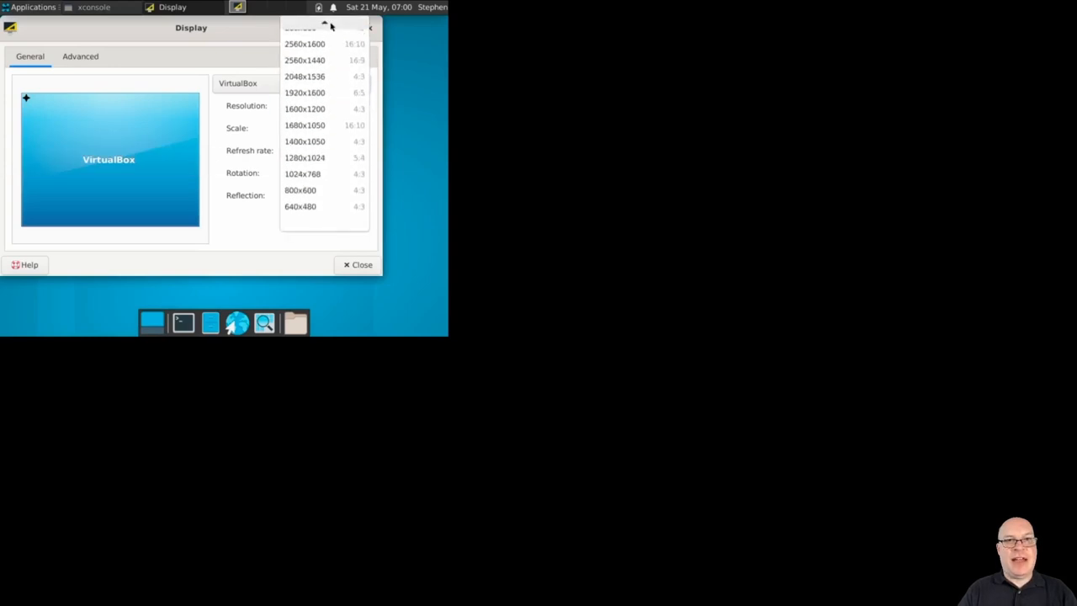
left_click(304, 93)
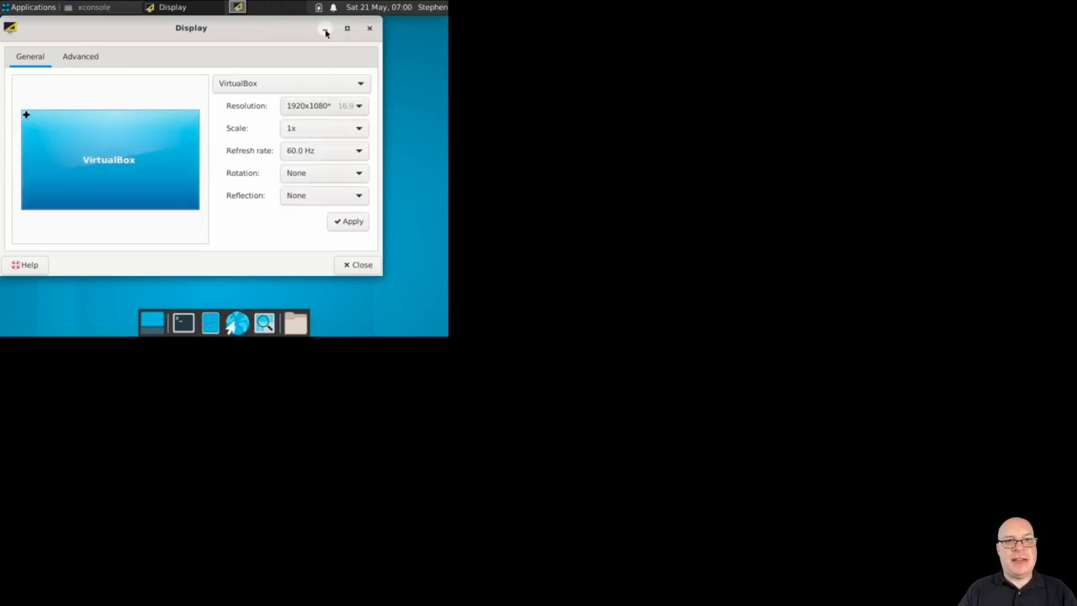
left_click(347, 220)
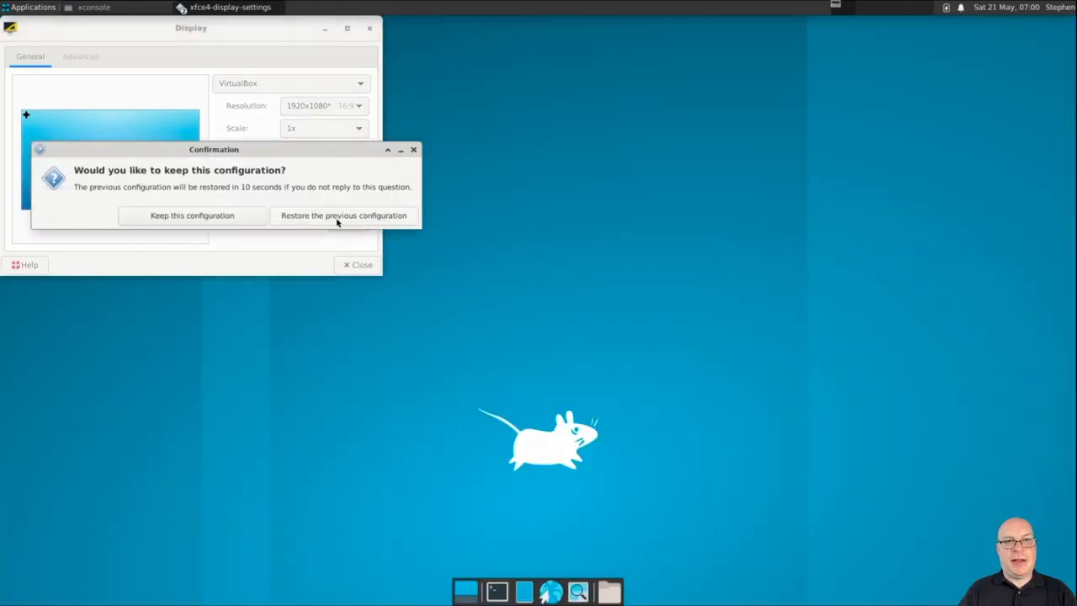
left_click(192, 215)
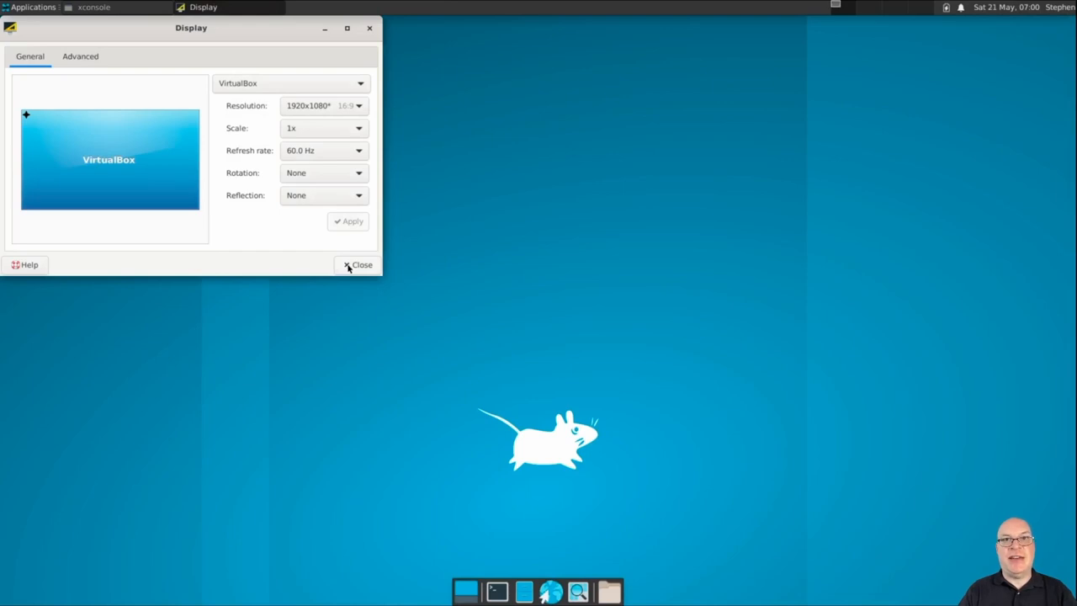
left_click(357, 264)
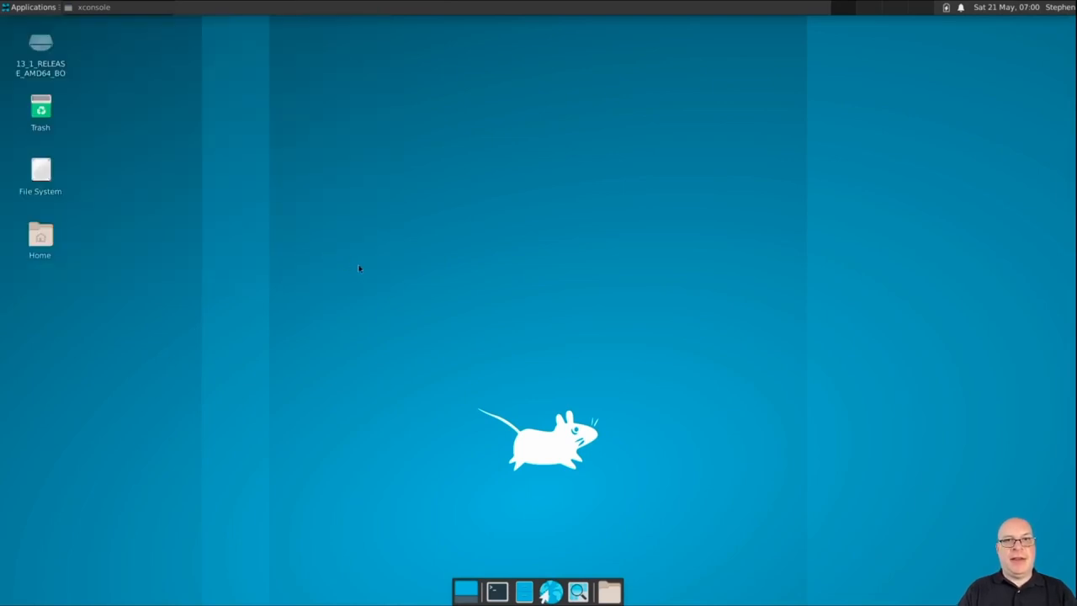
mouse_move(360, 251)
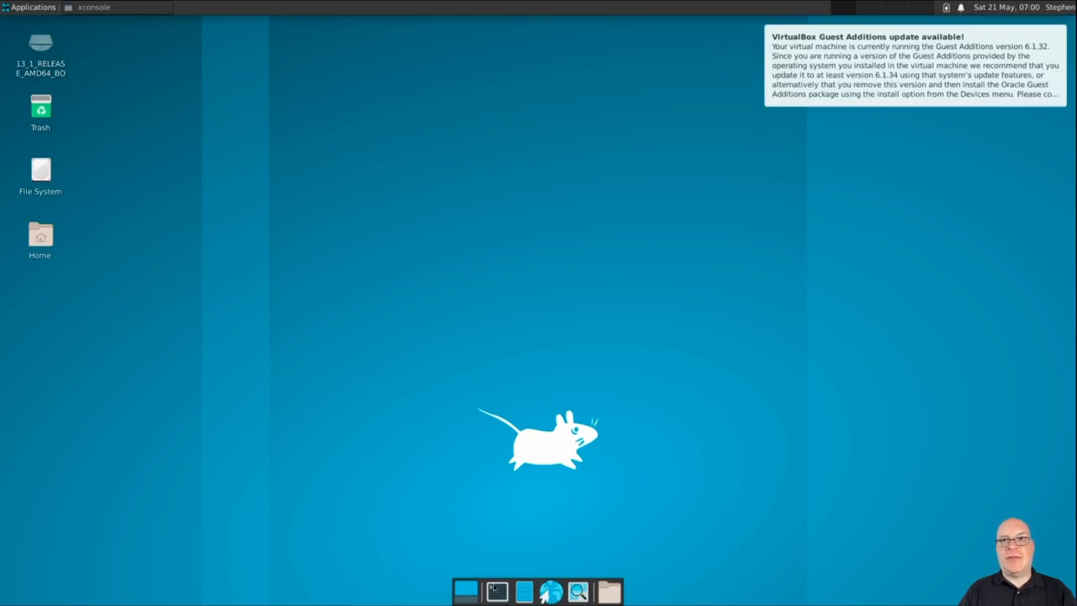
Launch a terminal window from the Terminal Emulator dock launcher.
left_click(494, 591)
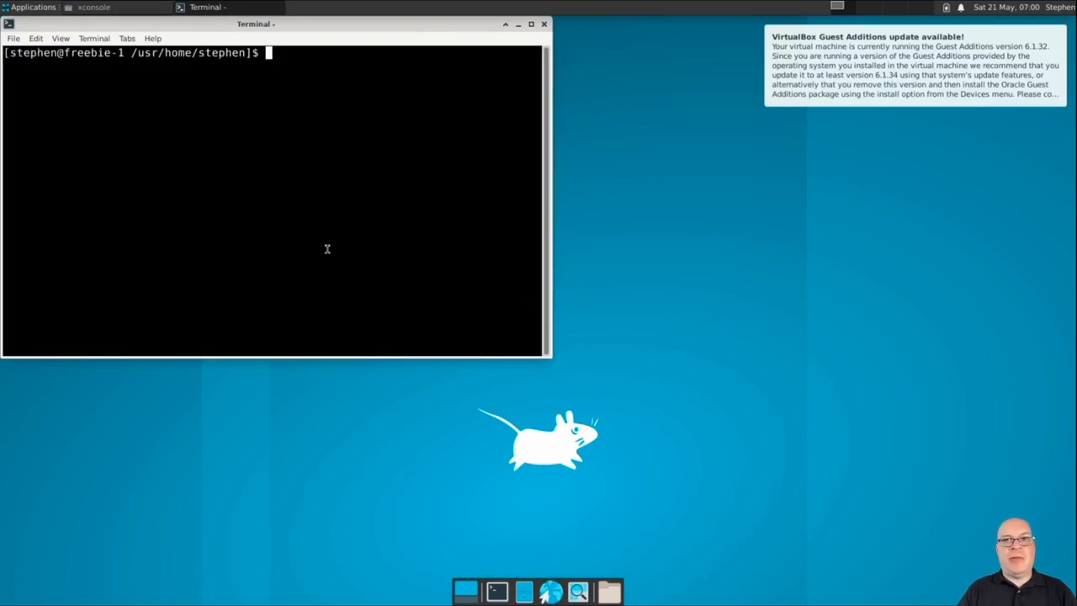
Install firefox, libreoffice and neofetch with sudo pkg install in a maximized terminal, answering y.
left_click(531, 24)
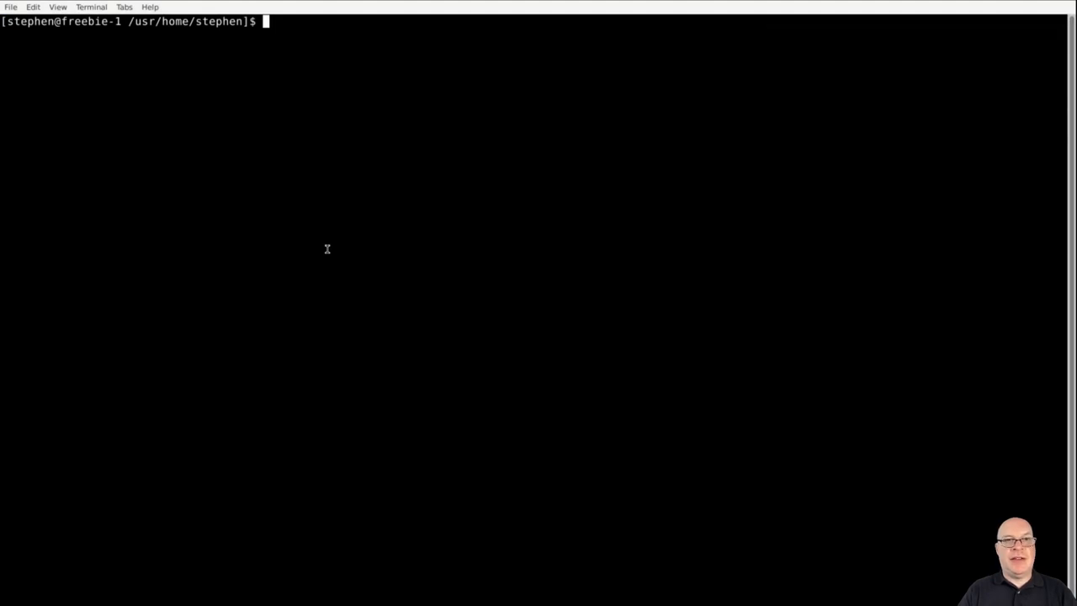
type("su")
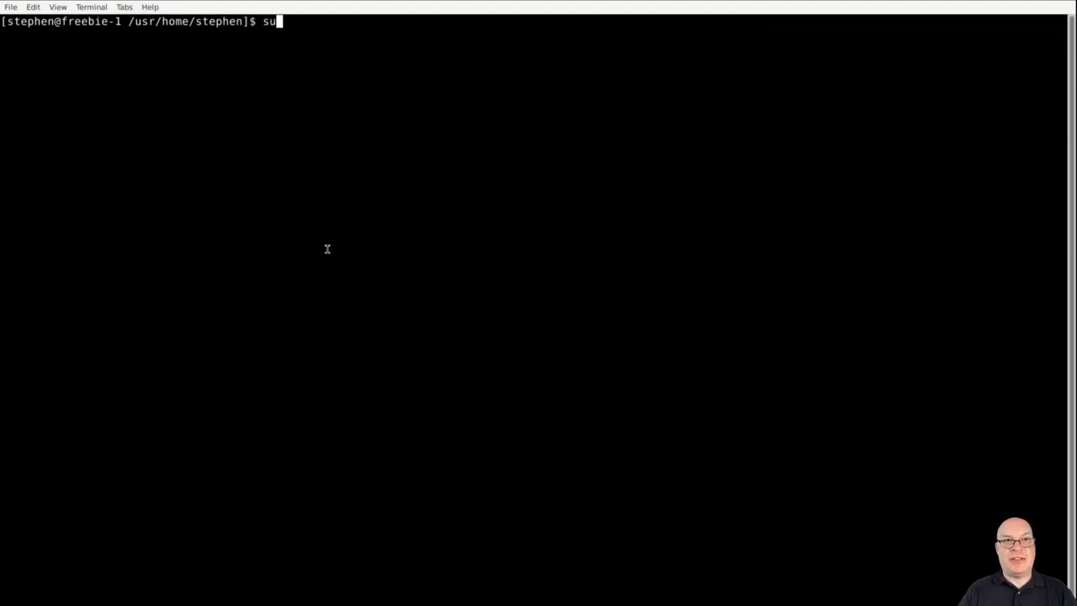
type("do pkg")
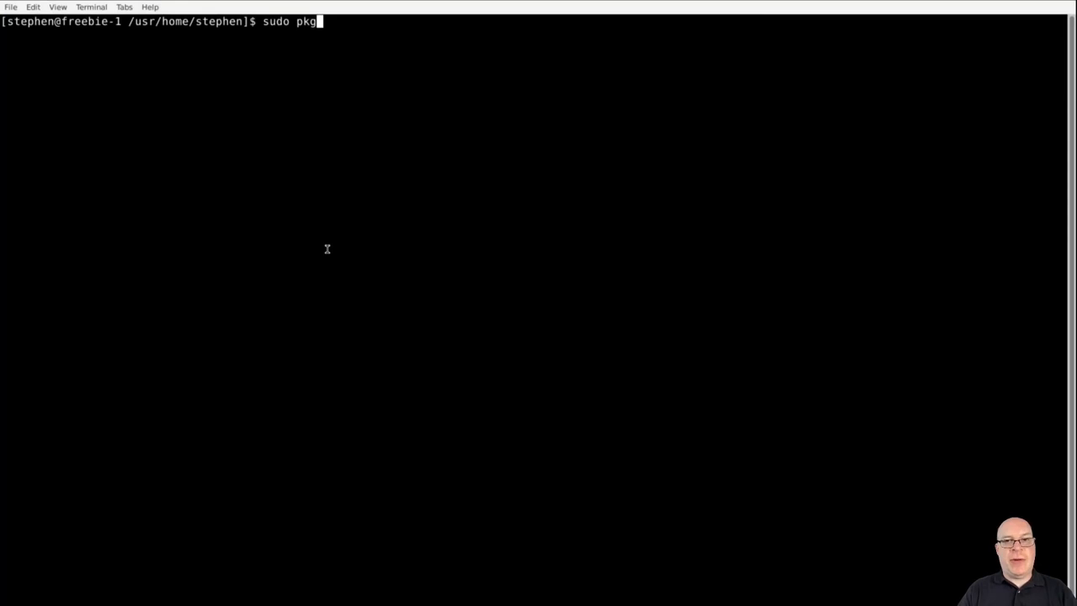
type("install")
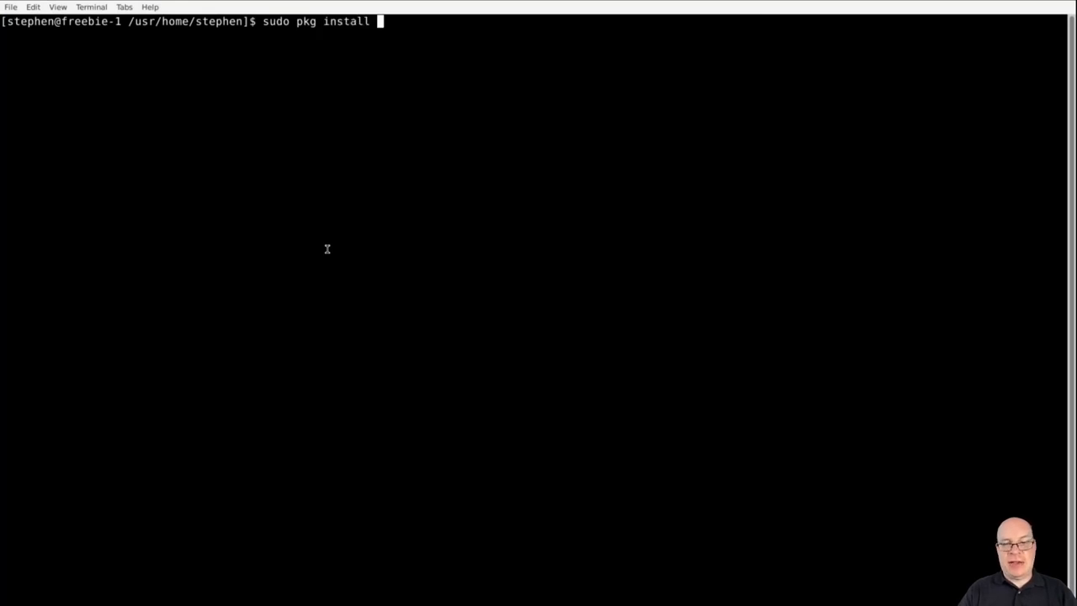
type("firefox")
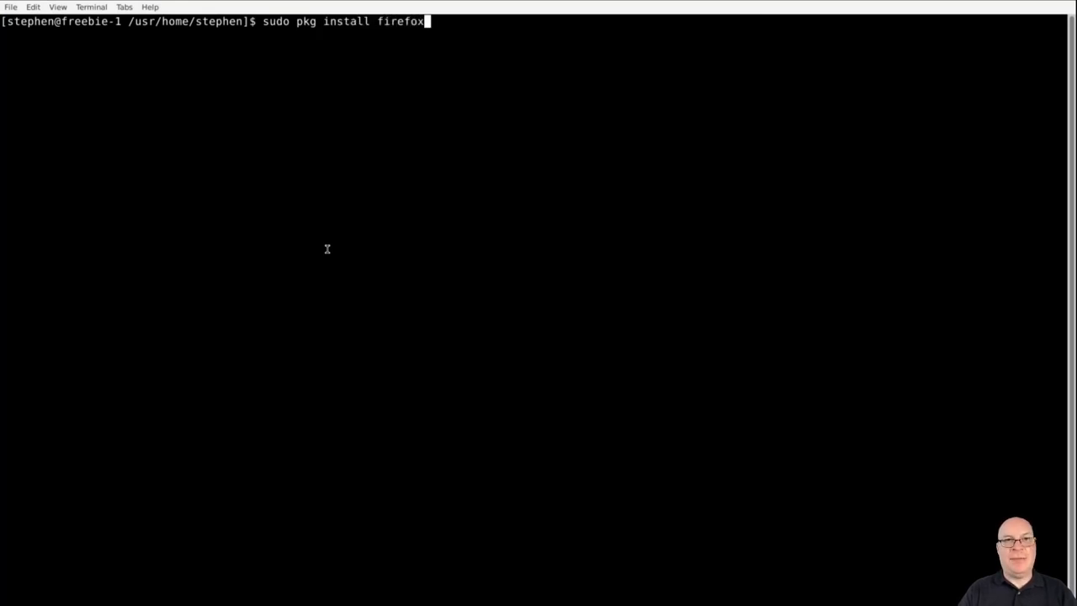
type("libre")
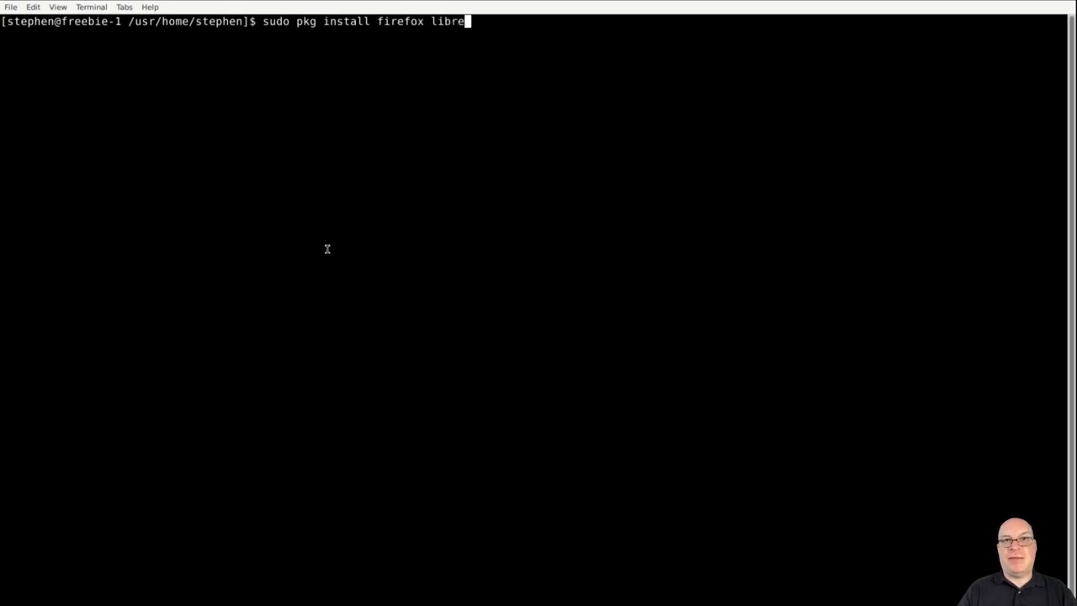
type("office")
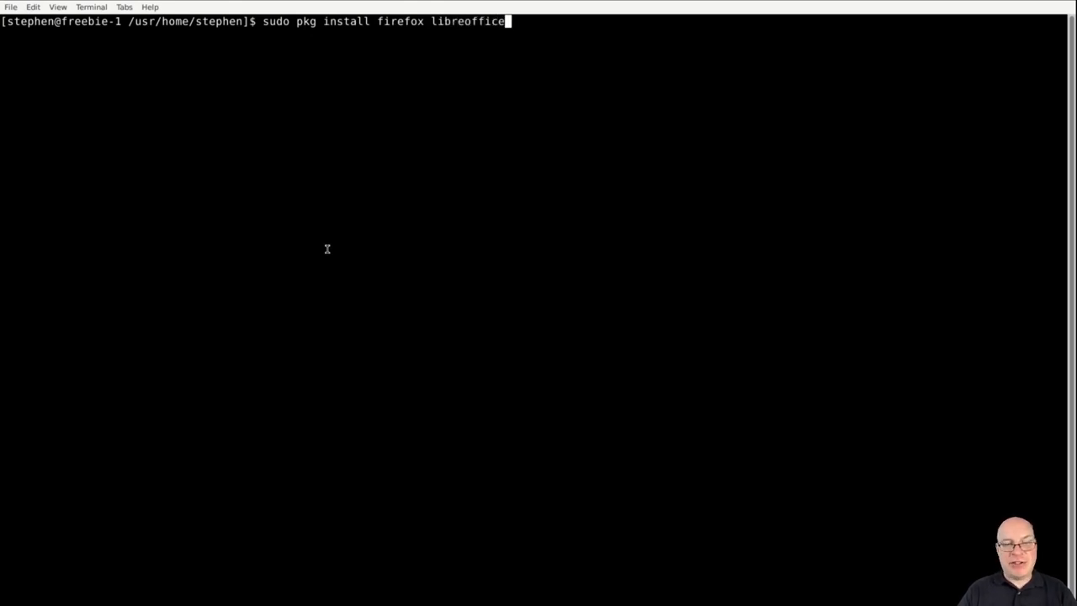
type("neofetch")
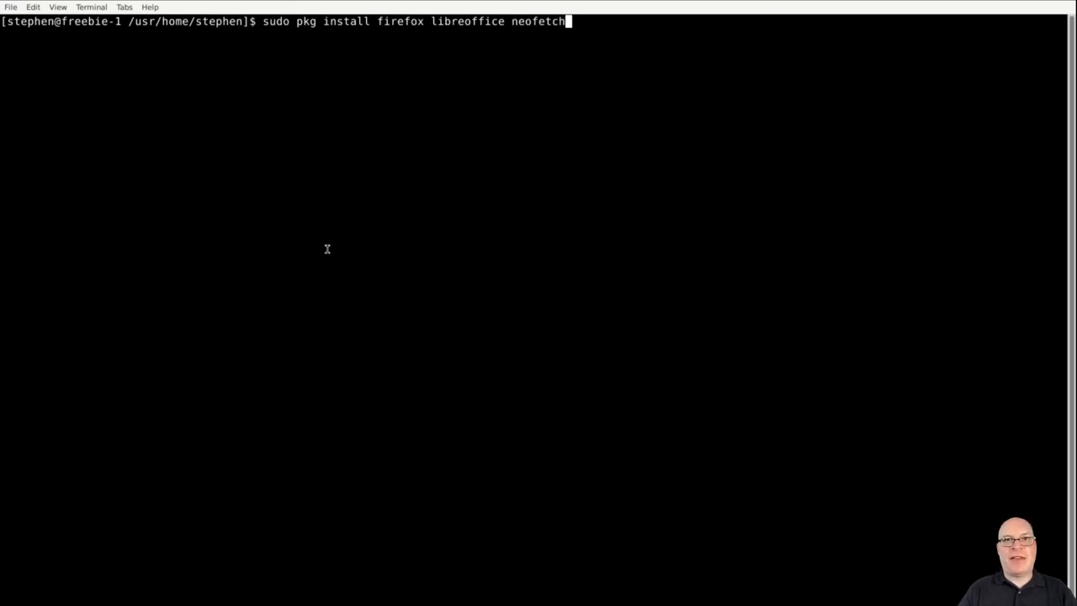
key("Return")
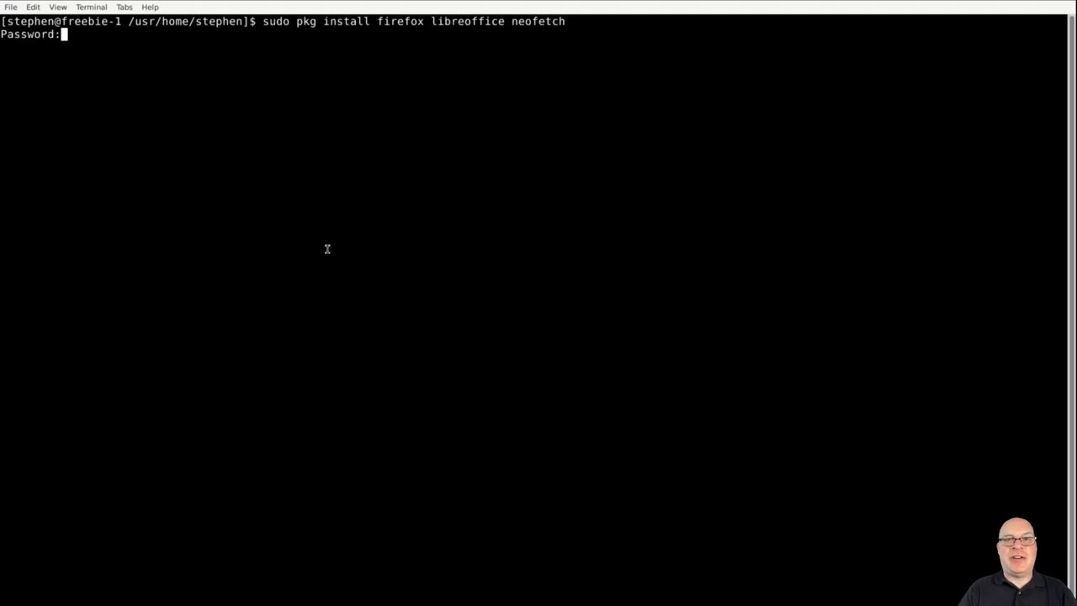
key("Return")
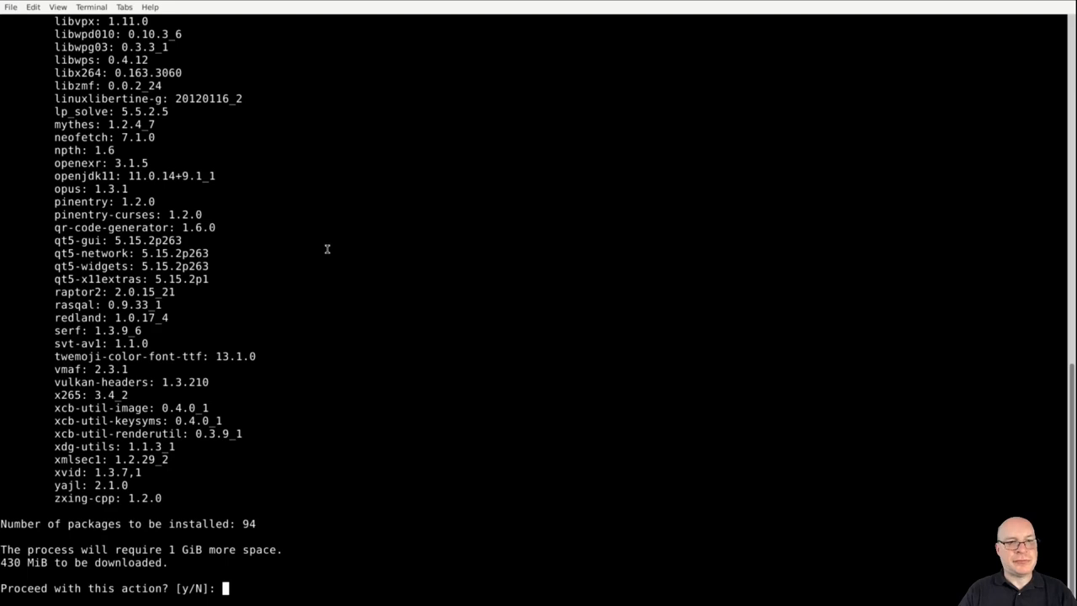
type("y")
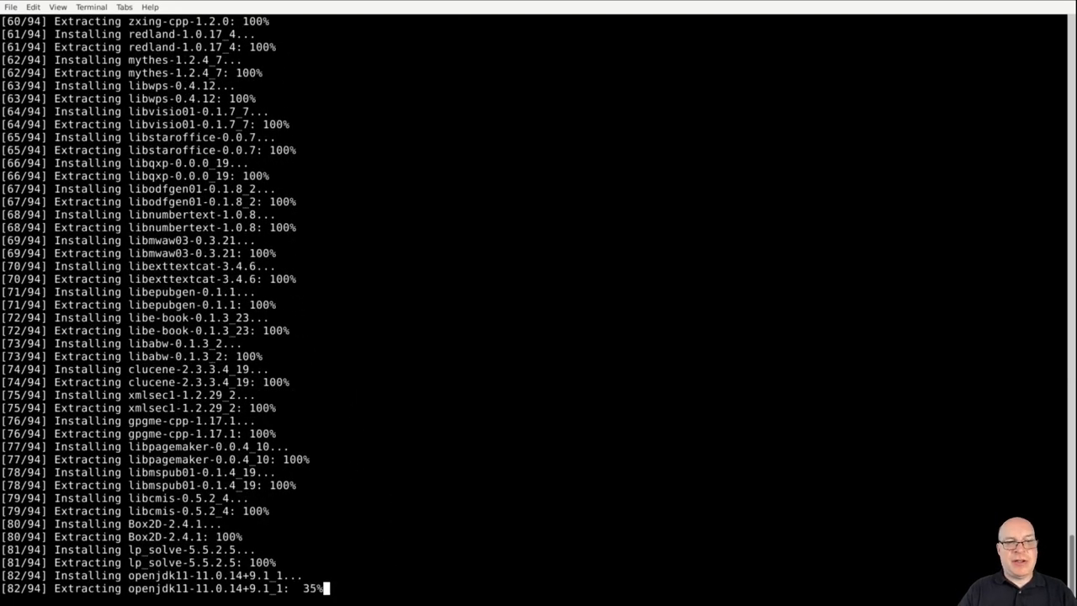
scroll("down", 3)
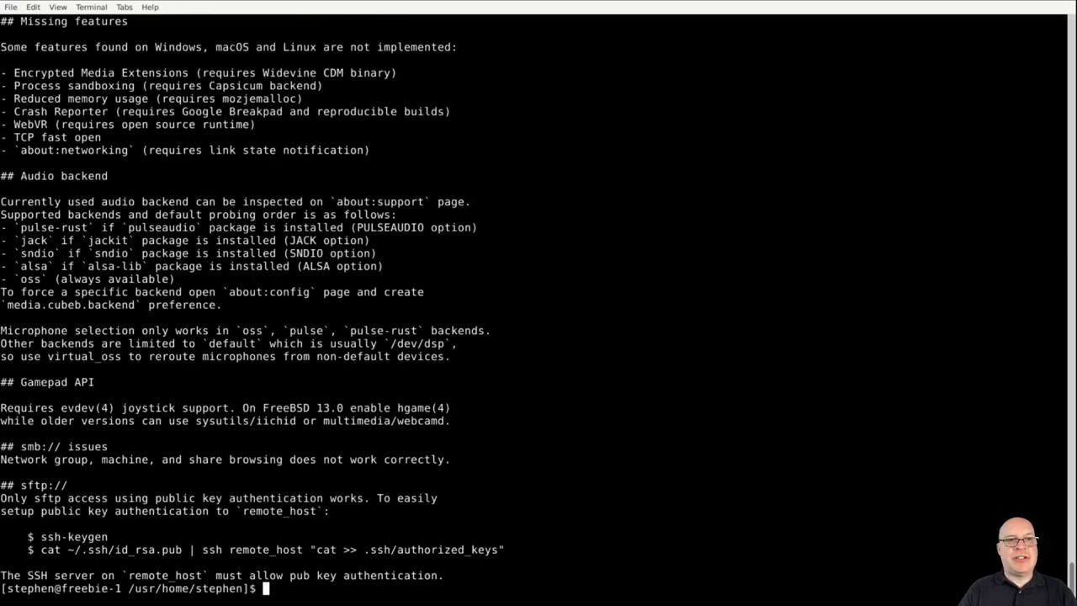
mouse_move(575, 495)
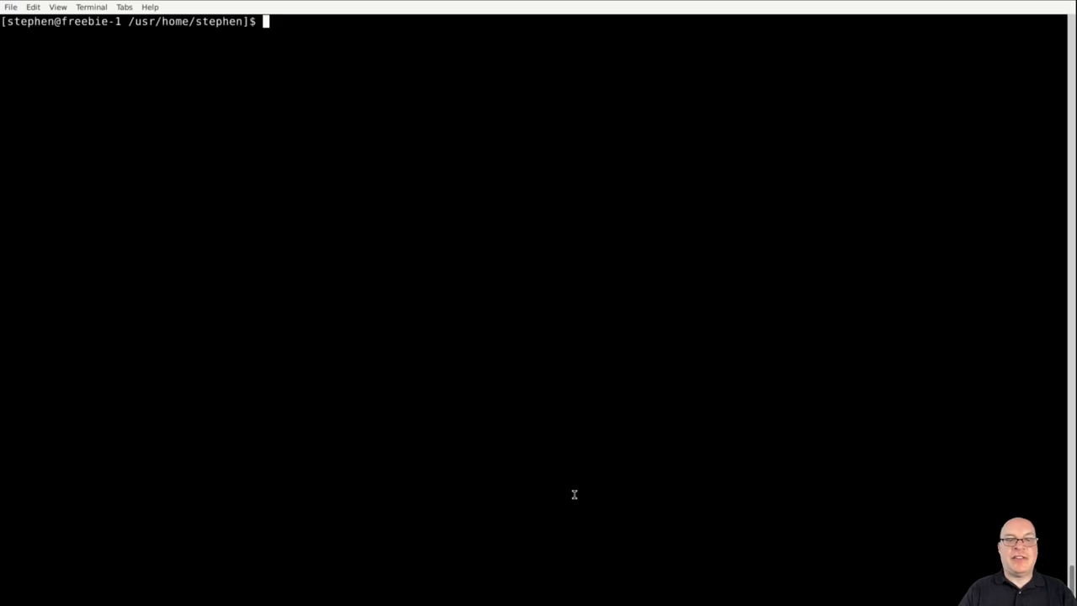
Run neofetch to show the FreeBSD system summary, highlight the memory figure, then exit the terminal.
type("neofet")
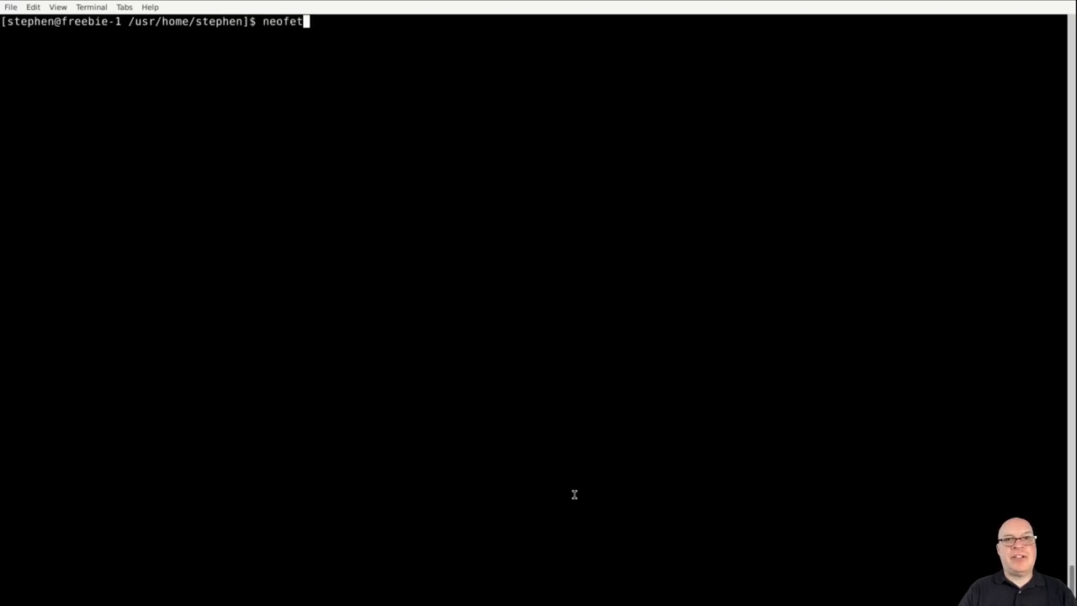
key("Return")
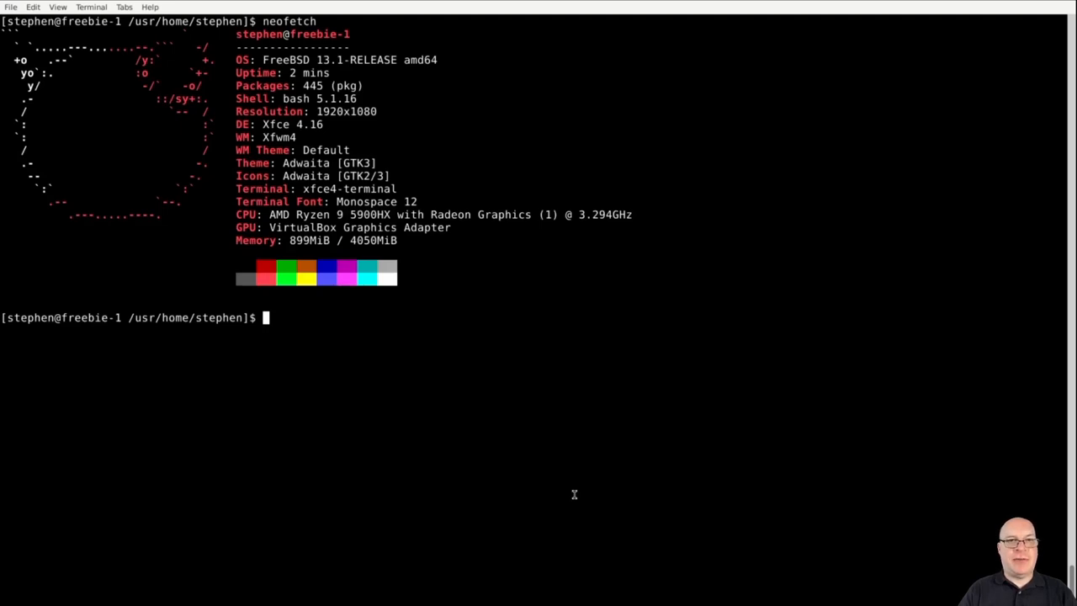
mouse_move(557, 461)
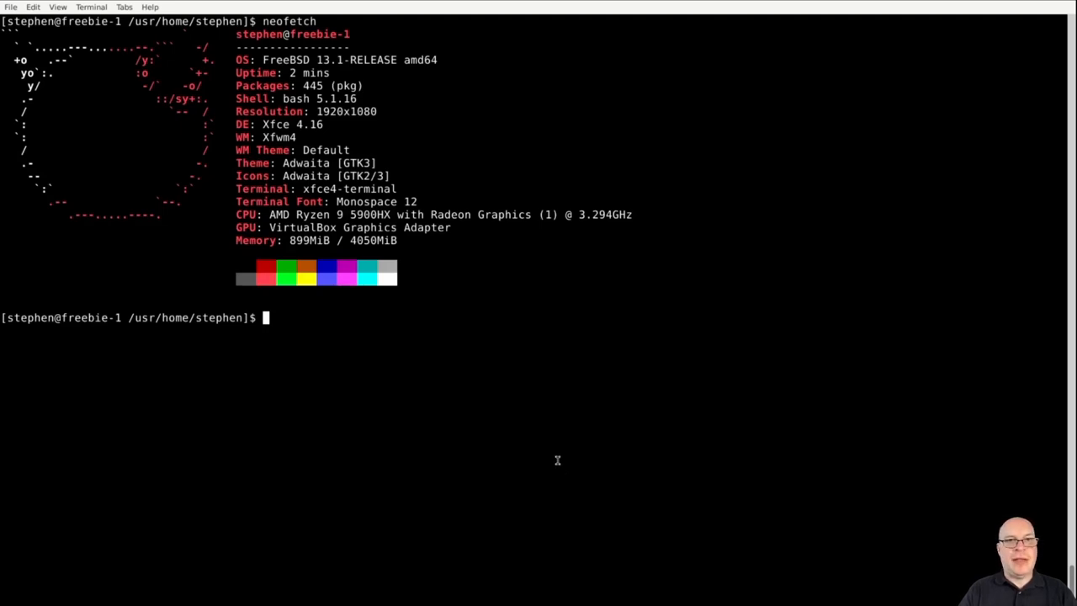
mouse_move(570, 444)
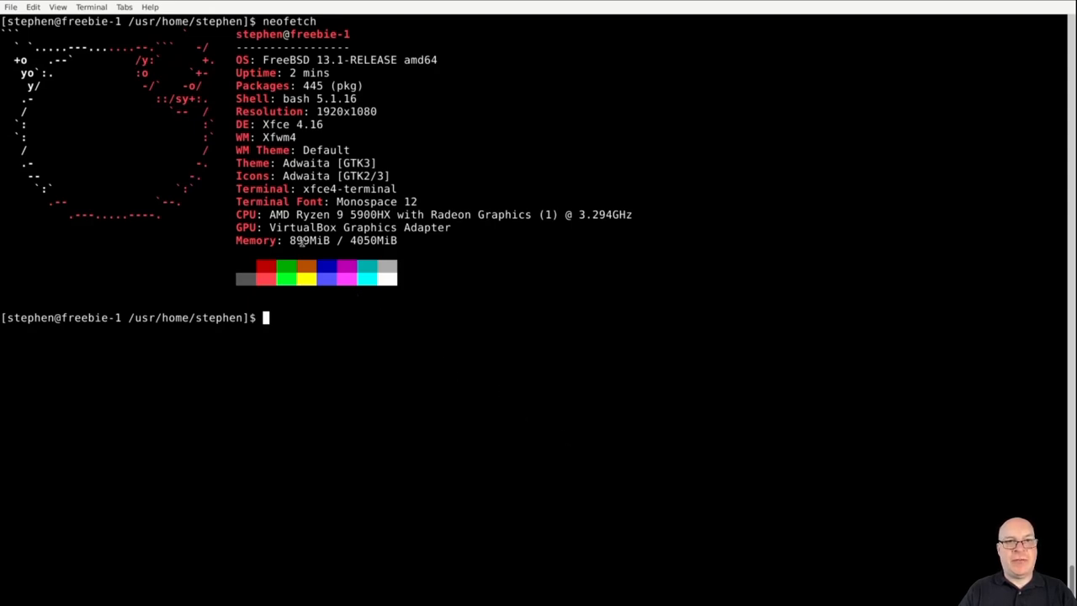
double_click(310, 239)
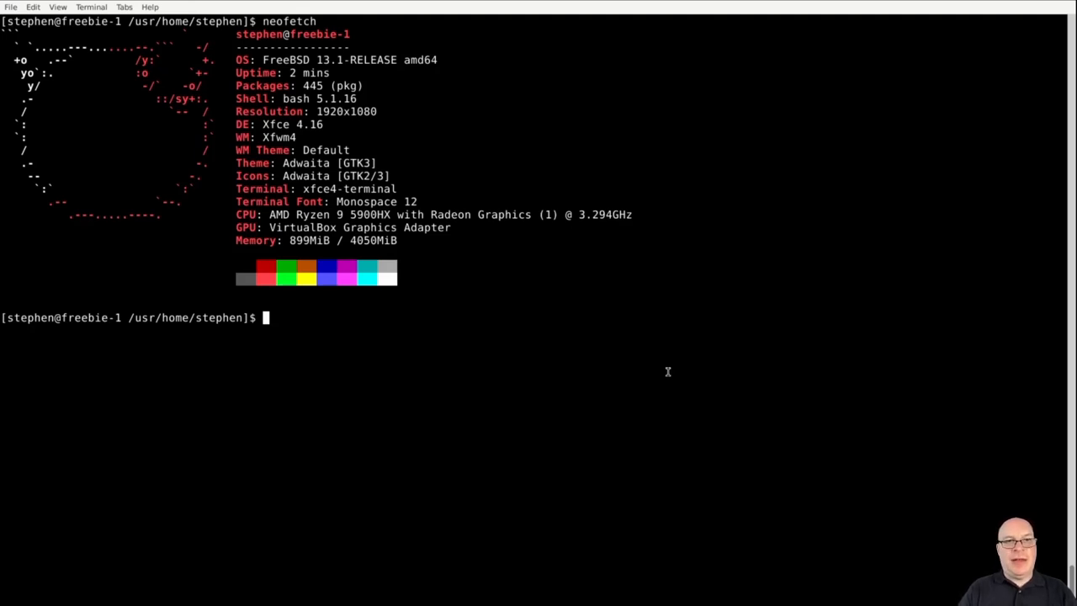
type("exit")
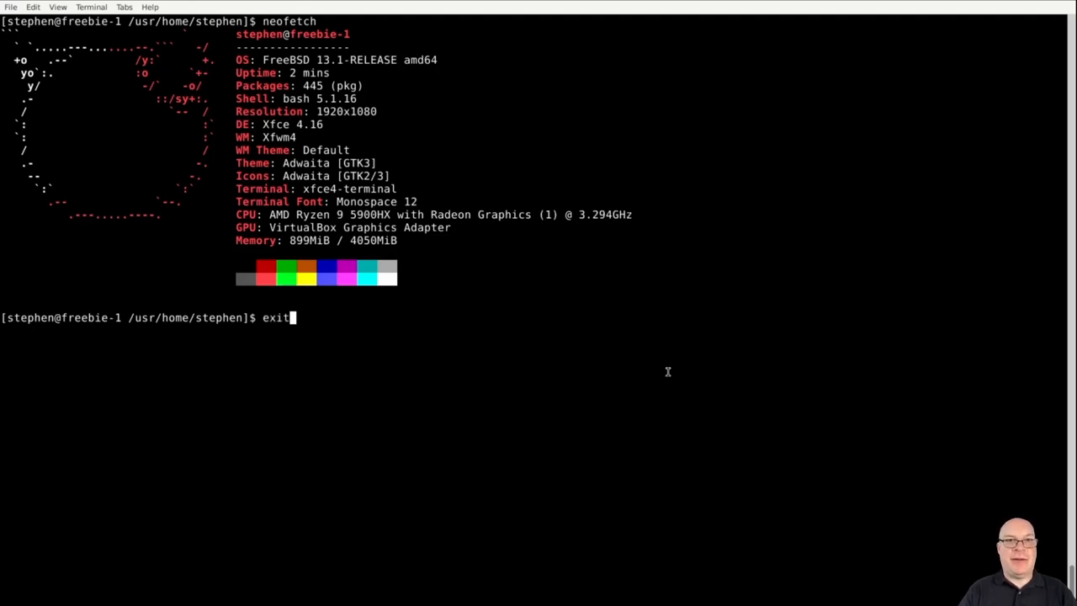
key("Return")
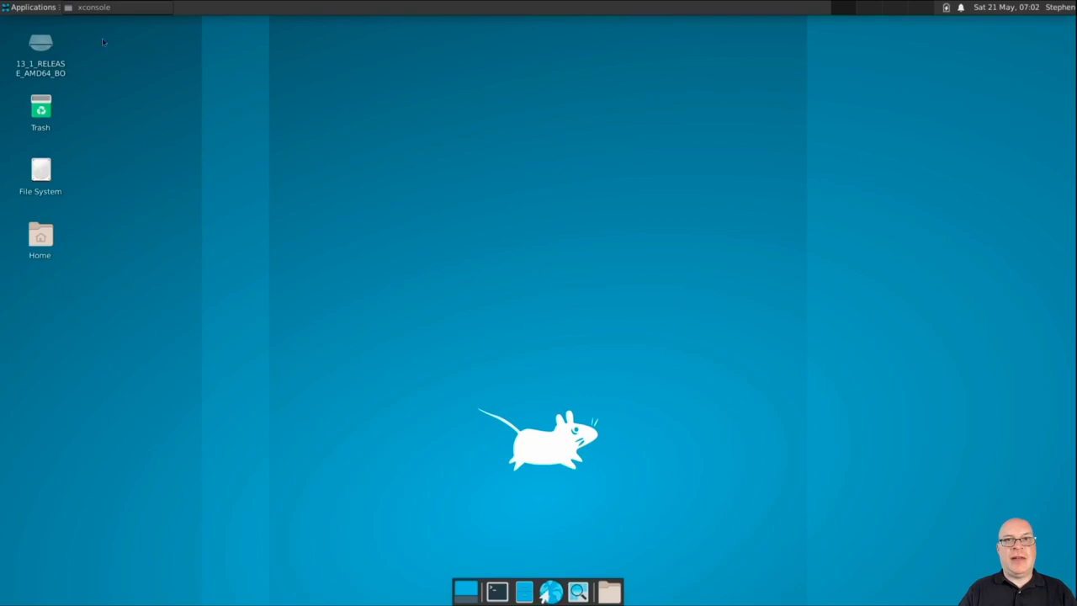
In Appearance settings choose the Greybird-dark style and move to the Fonts settings.
left_click(32, 7)
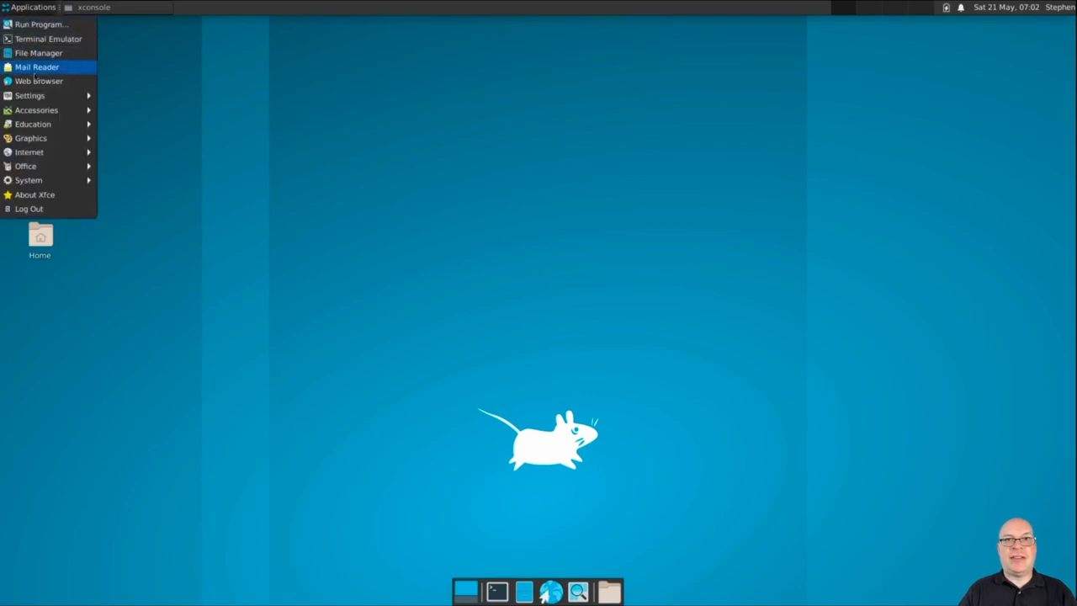
left_click(31, 94)
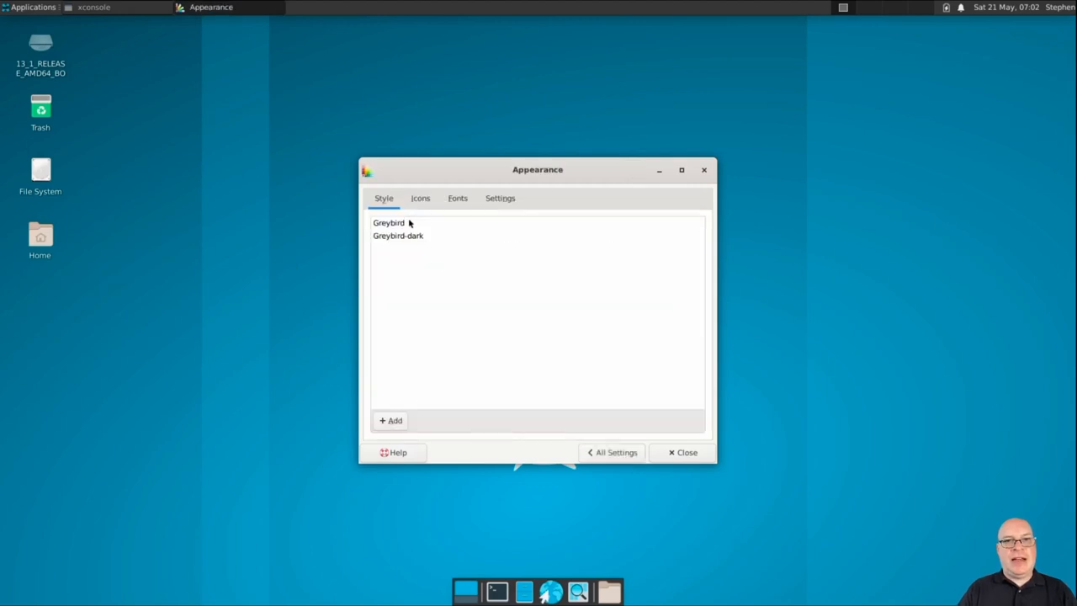
left_click(397, 236)
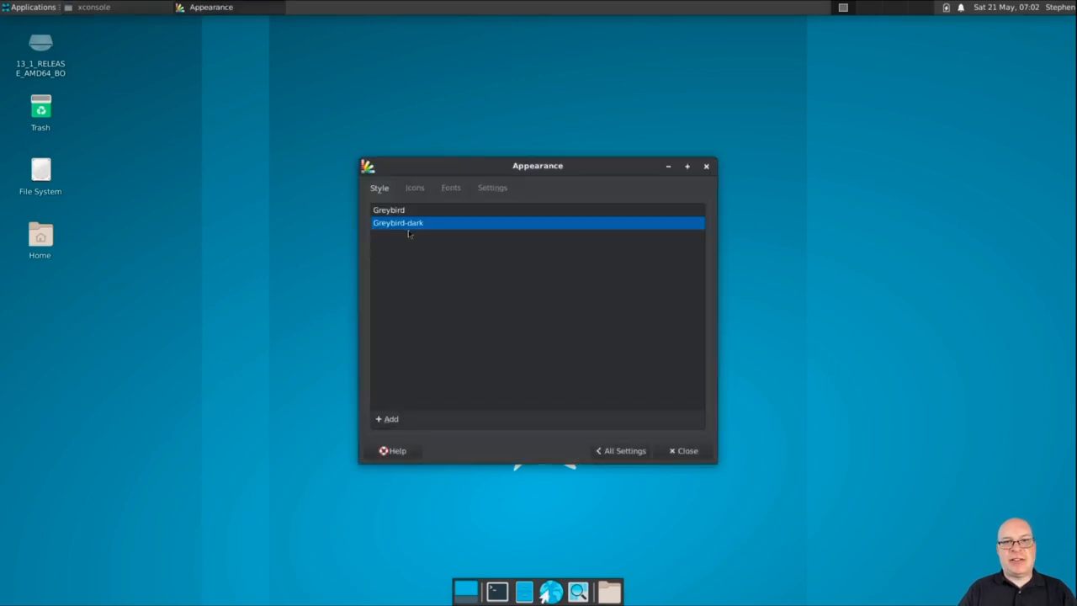
left_click(414, 187)
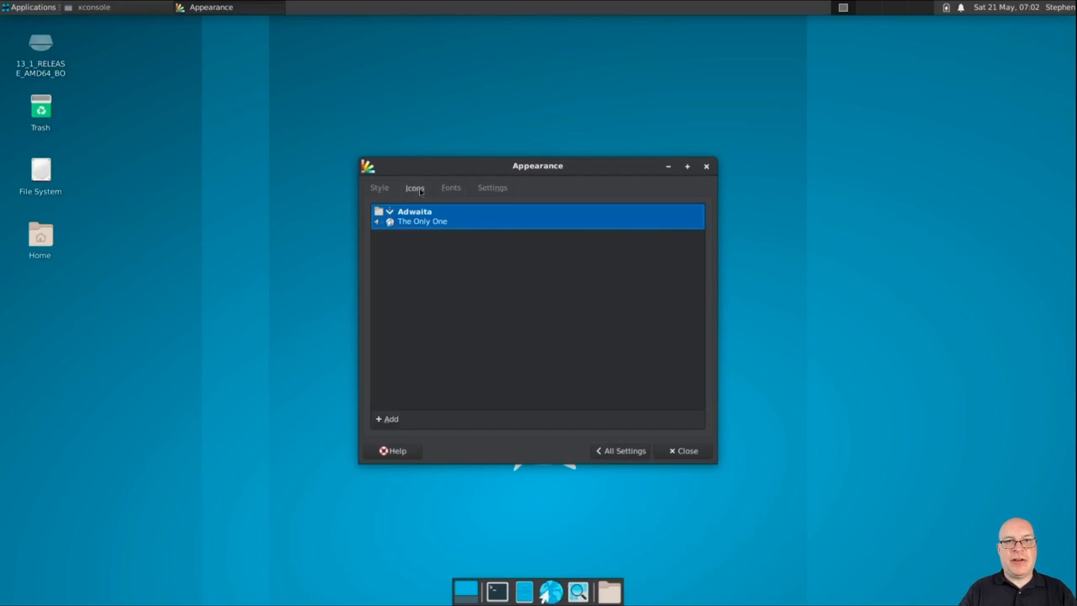
left_click(451, 187)
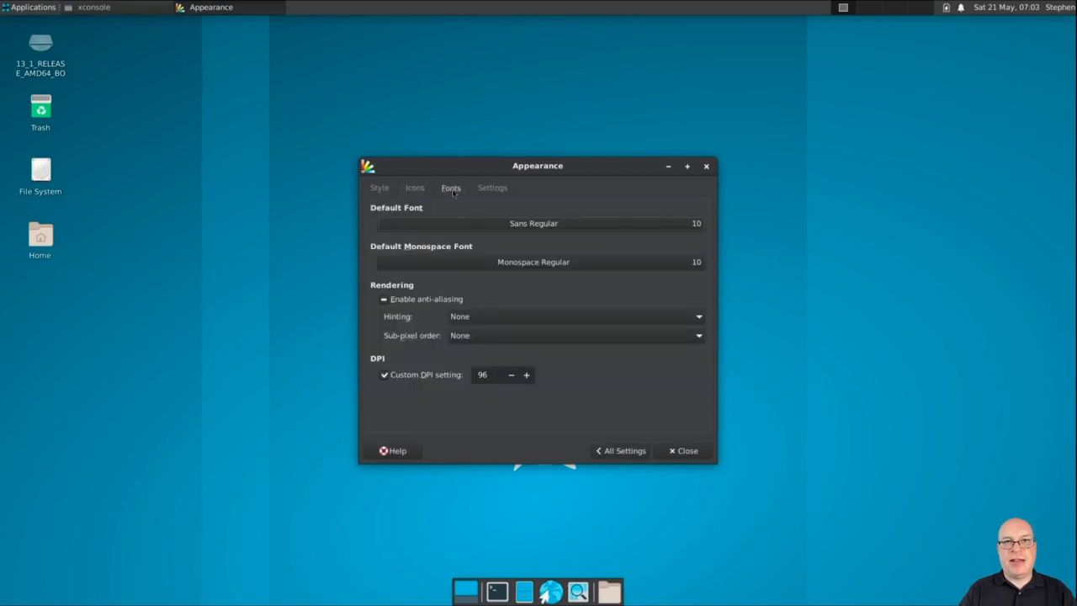
Enable anti-aliasing with Slight hinting and a custom DPI of 120, then close Appearance.
left_click(384, 299)
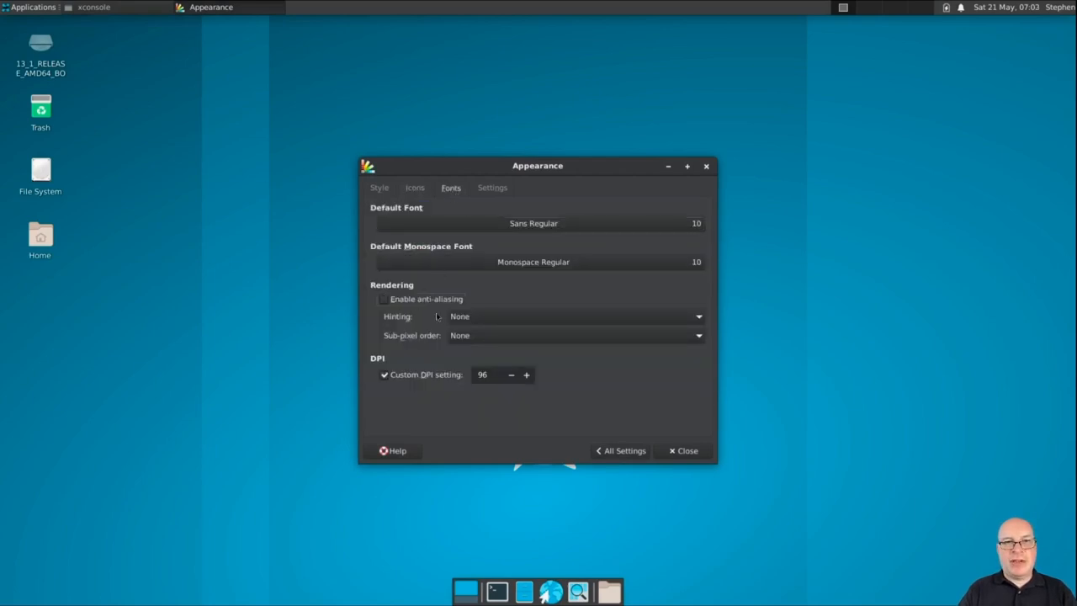
left_click(384, 299)
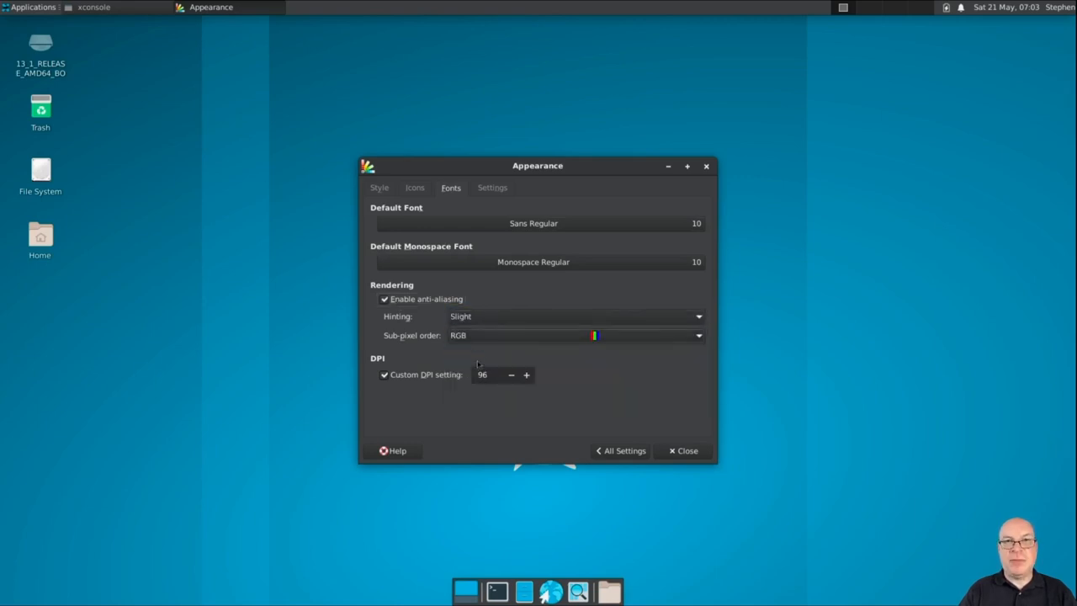
triple_click(482, 374)
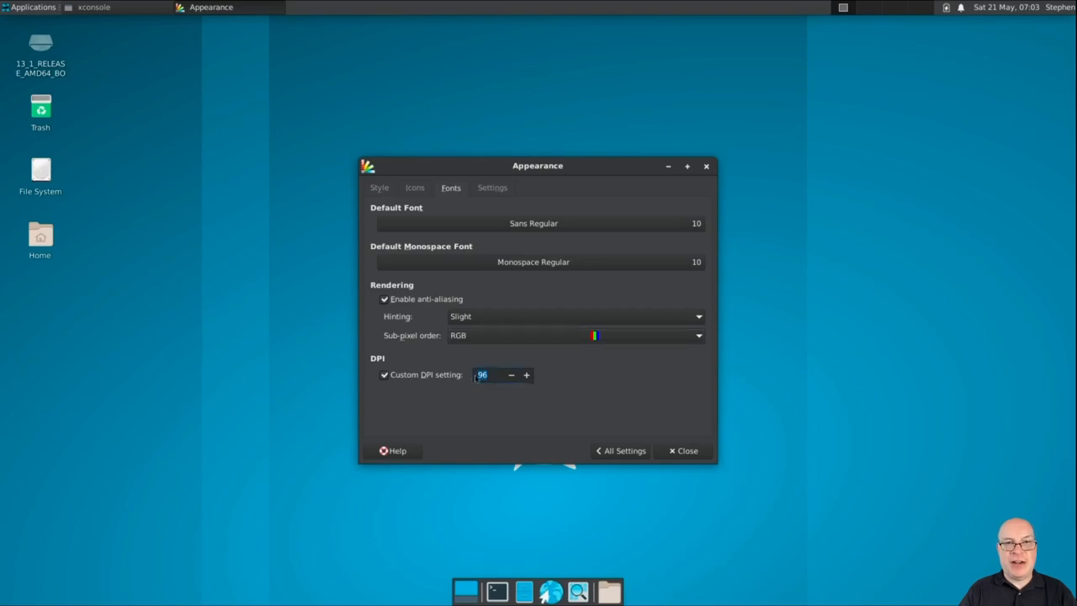
left_click(525, 373)
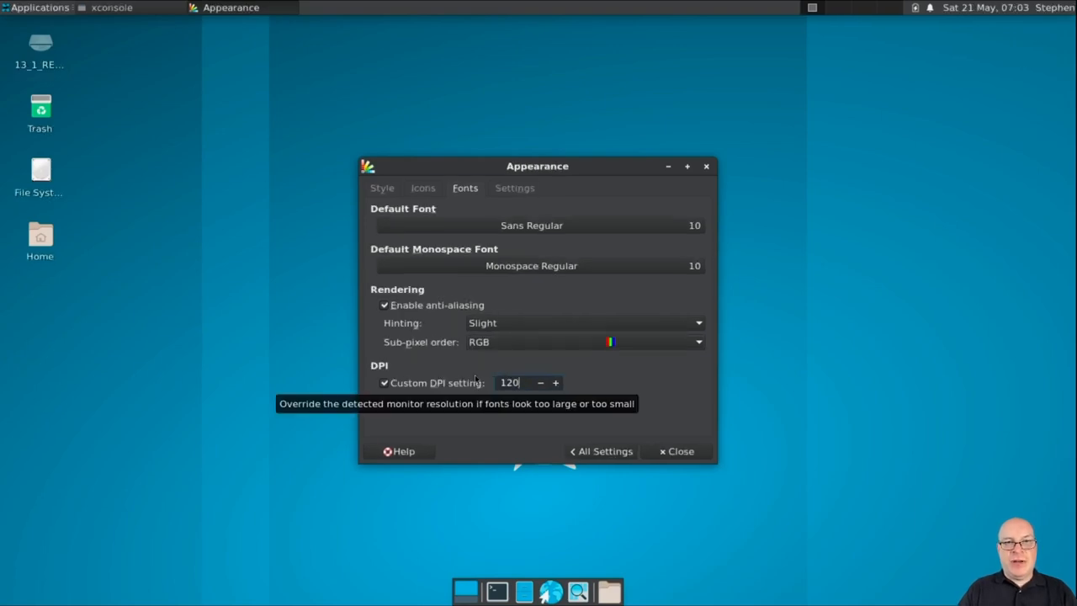
mouse_move(614, 396)
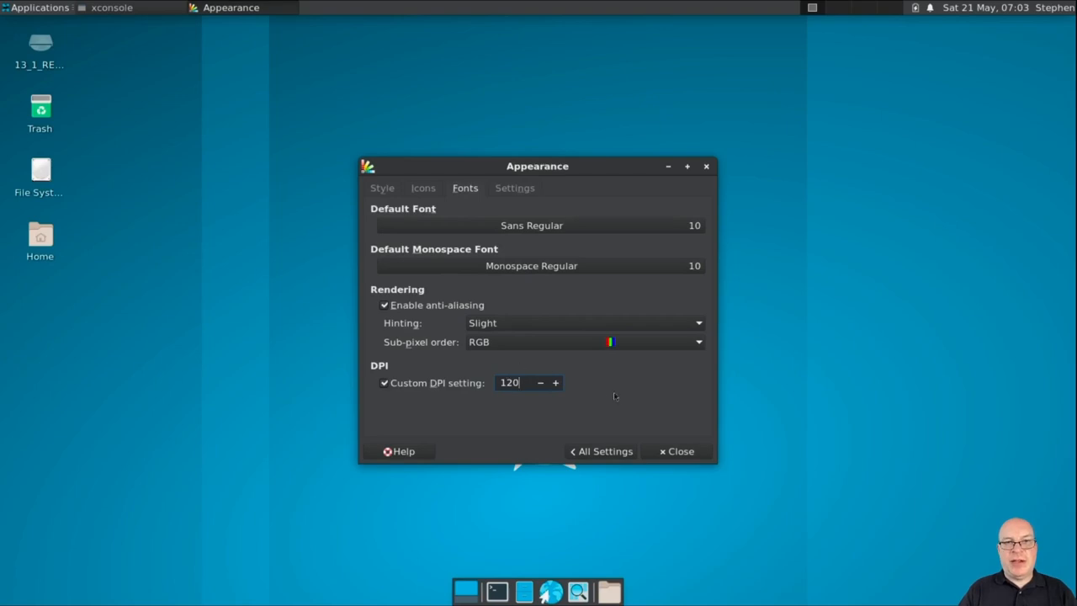
left_click(676, 451)
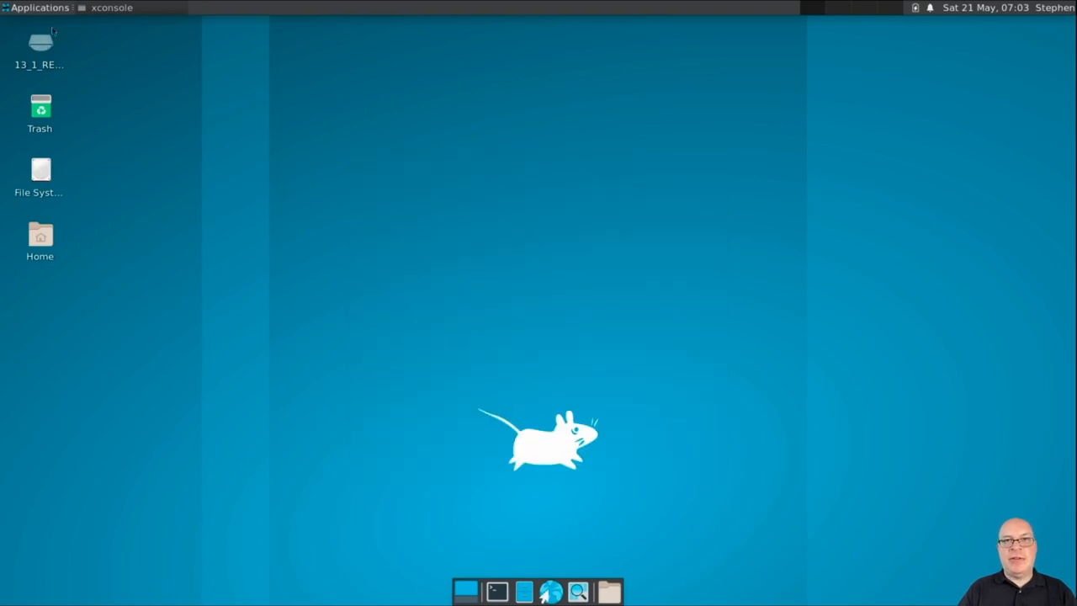
In Desktop settings pick the first xfce wallpaper as background, then close the settings manager.
left_click(39, 7)
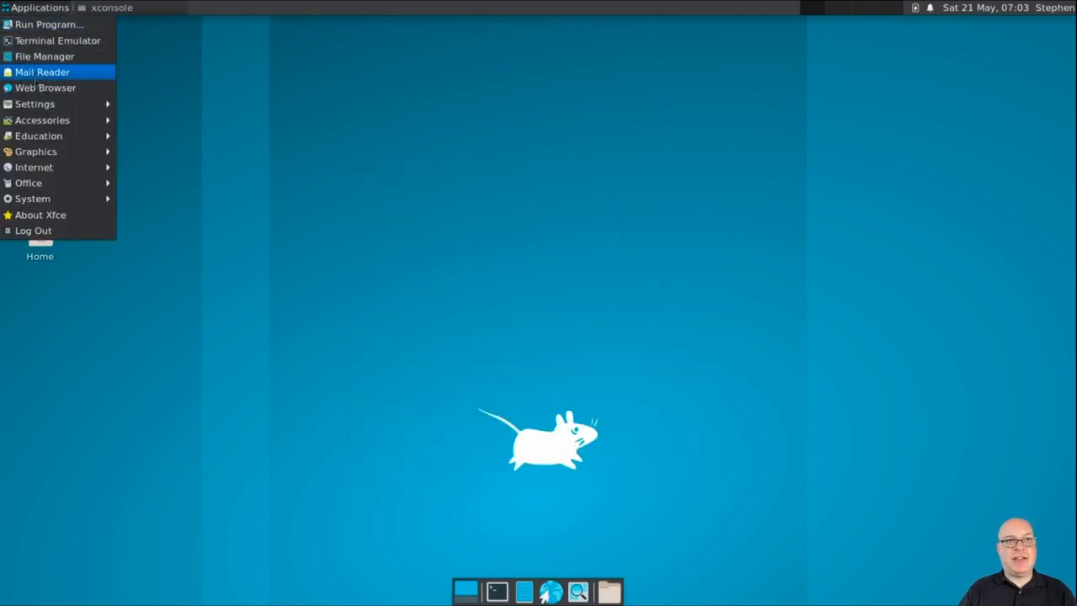
left_click(34, 105)
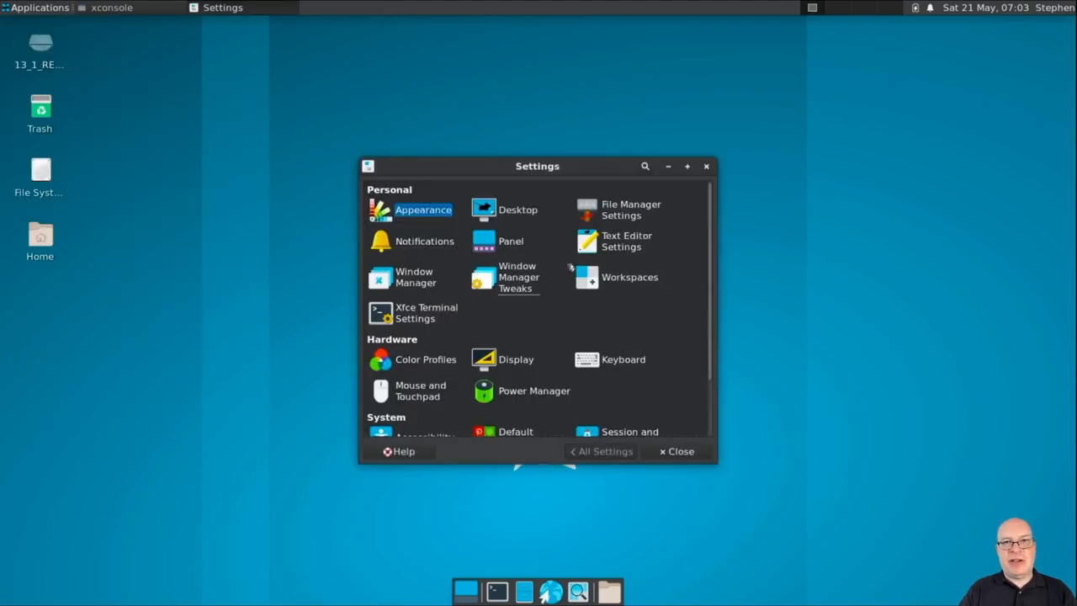
left_click(518, 209)
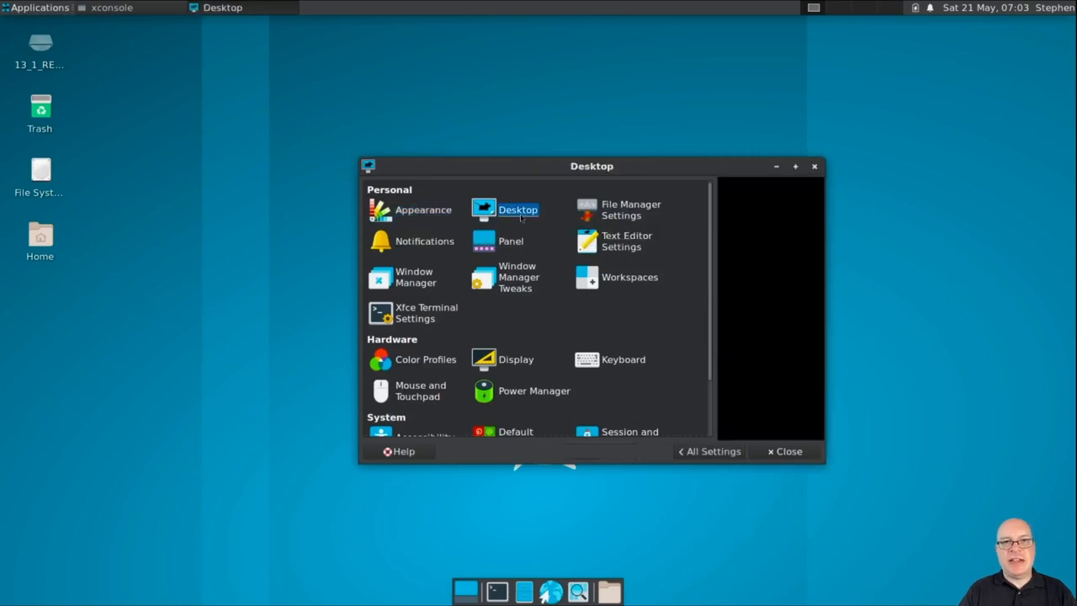
left_click(504, 208)
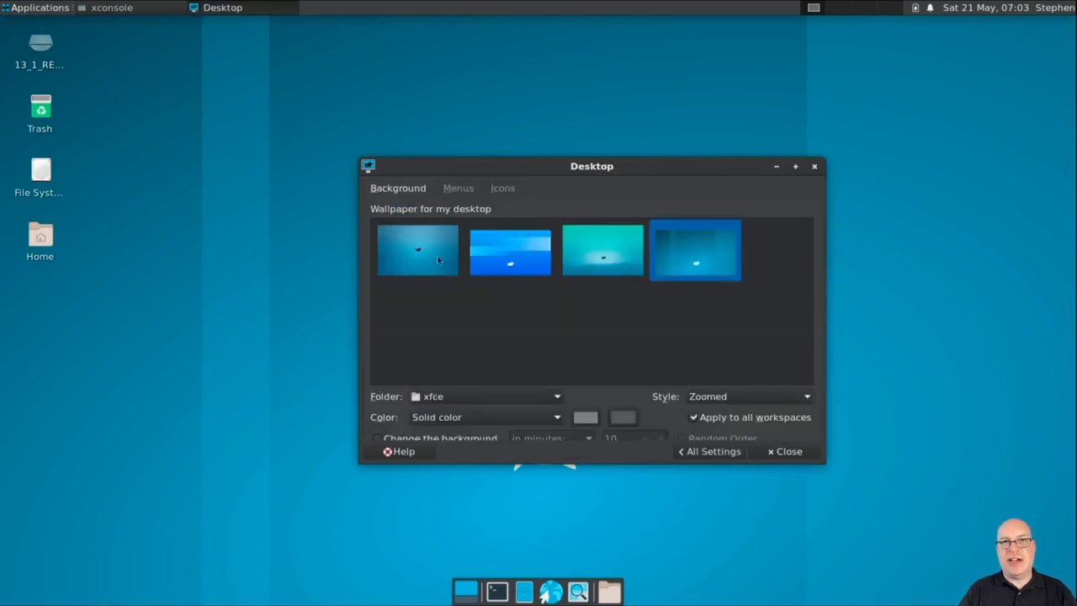
left_click(418, 249)
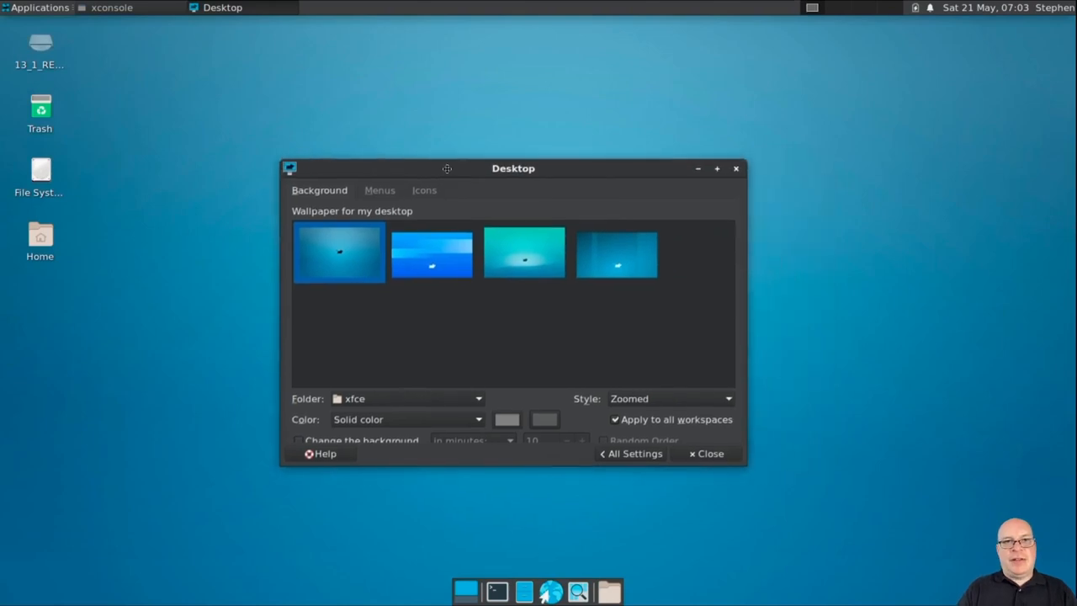
left_click(631, 454)
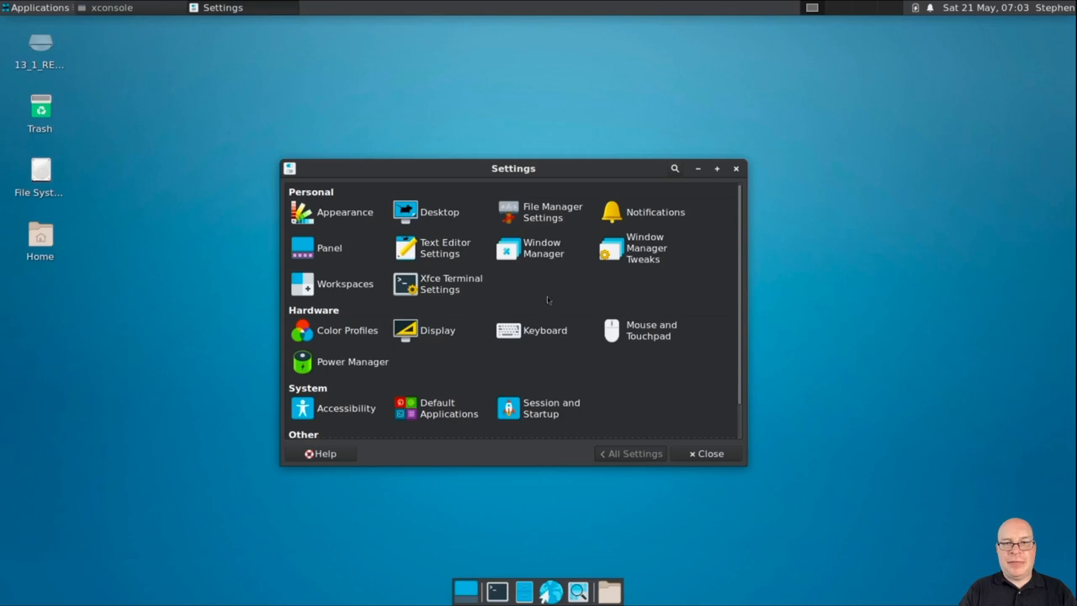
mouse_move(569, 308)
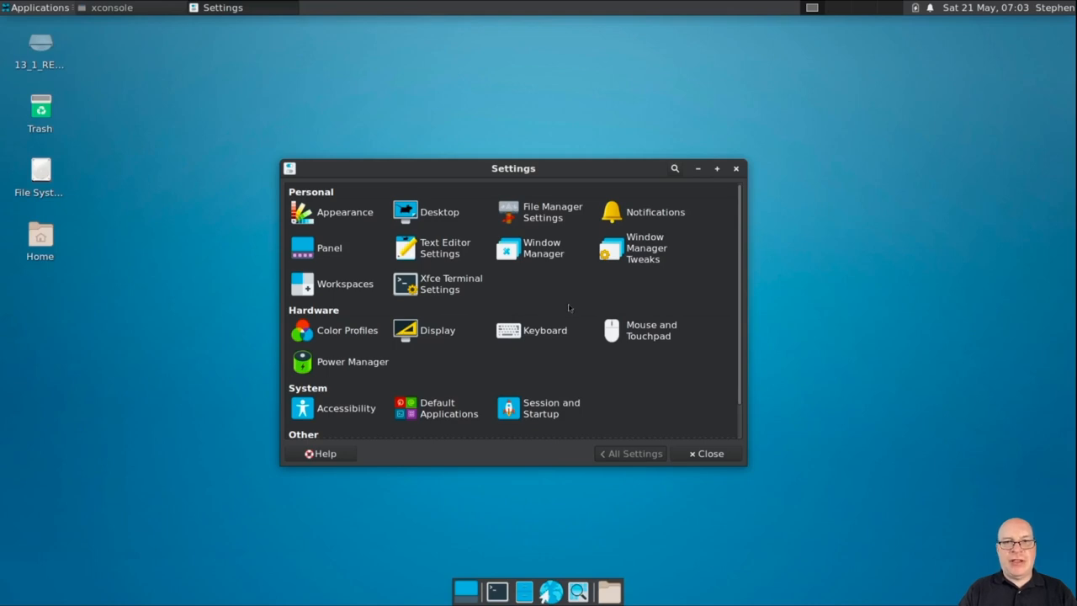
scroll("down", 3)
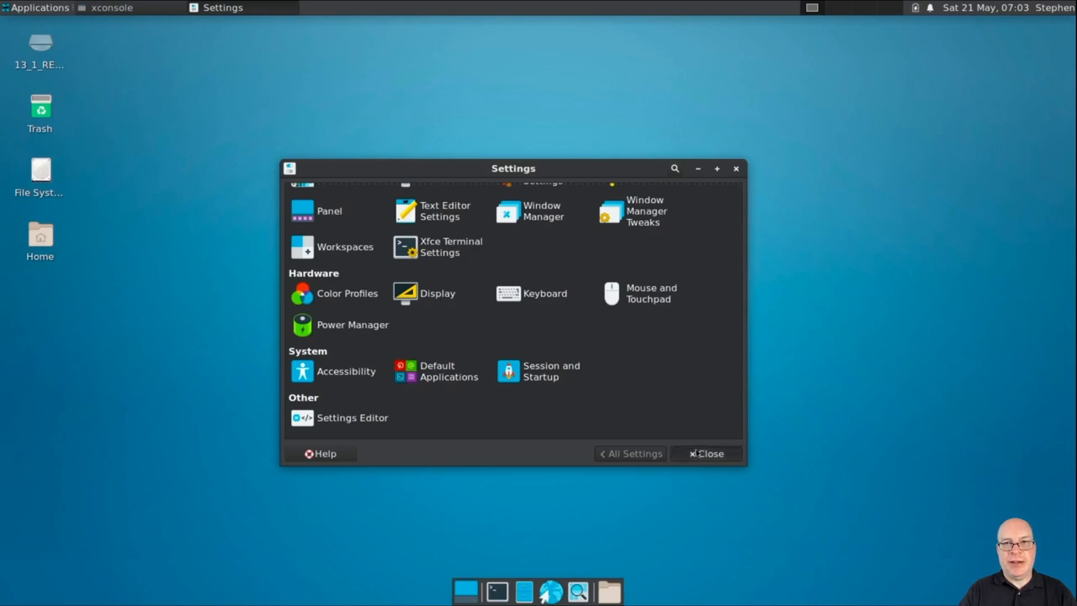
left_click(706, 453)
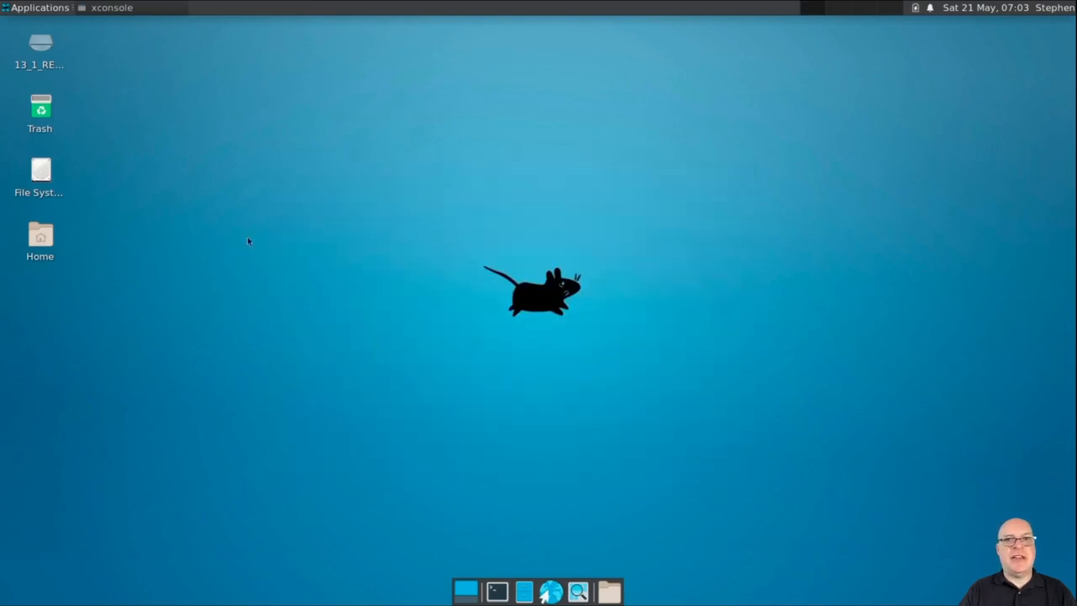
Launch LibreOffice from the Office menu, view its About version dialog, then quit LibreOffice.
left_click(41, 7)
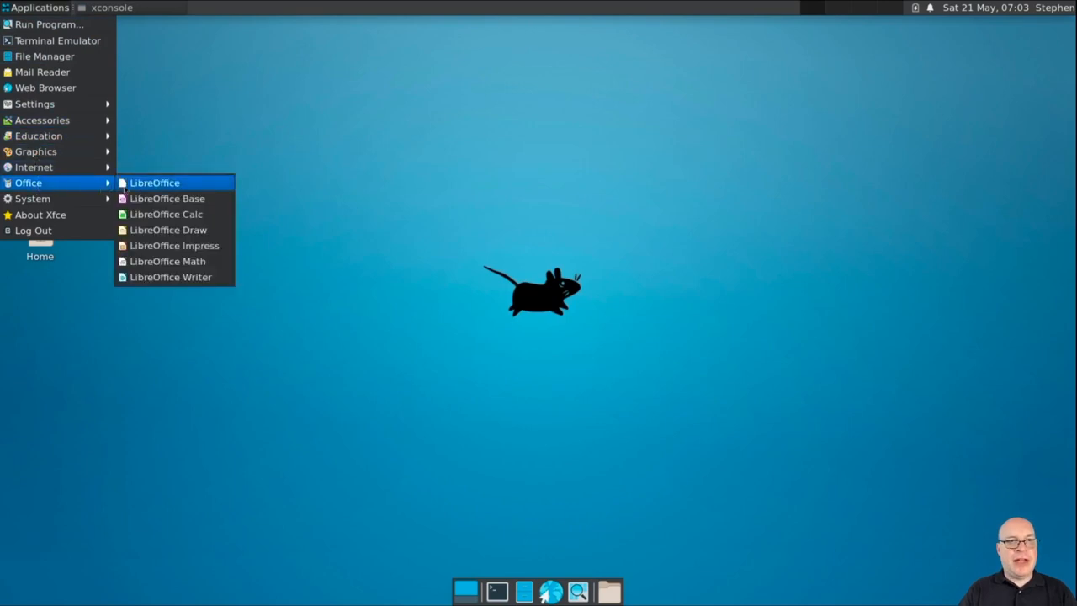
left_click(155, 182)
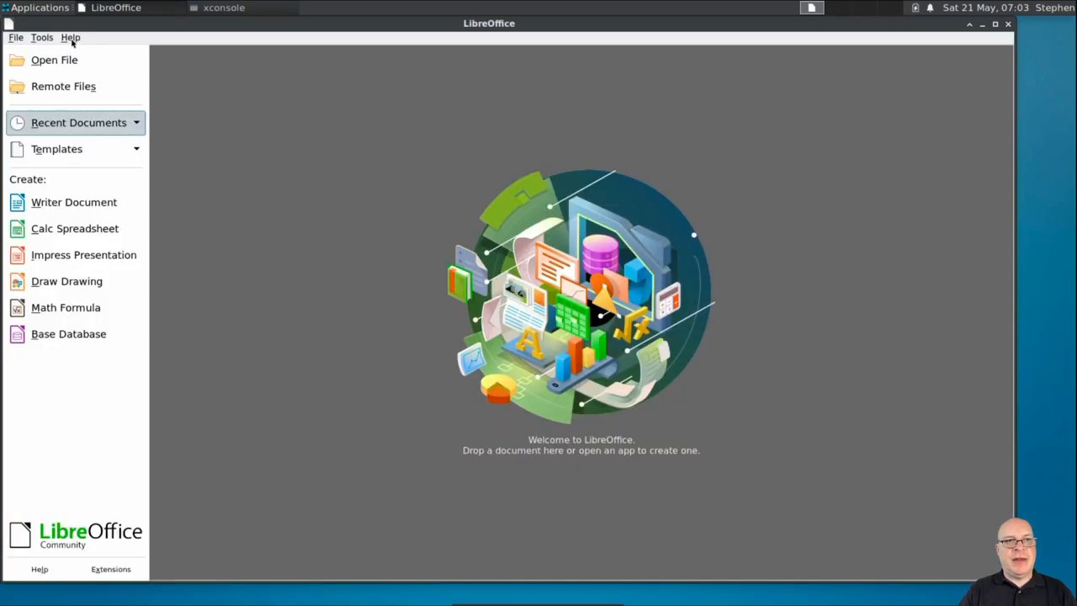
left_click(70, 37)
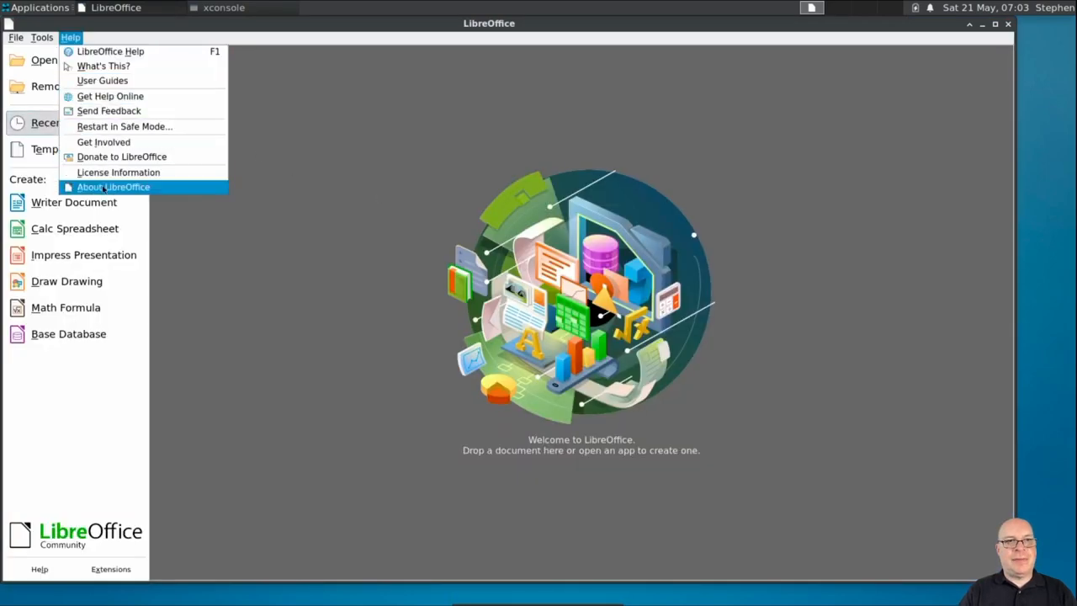
left_click(114, 185)
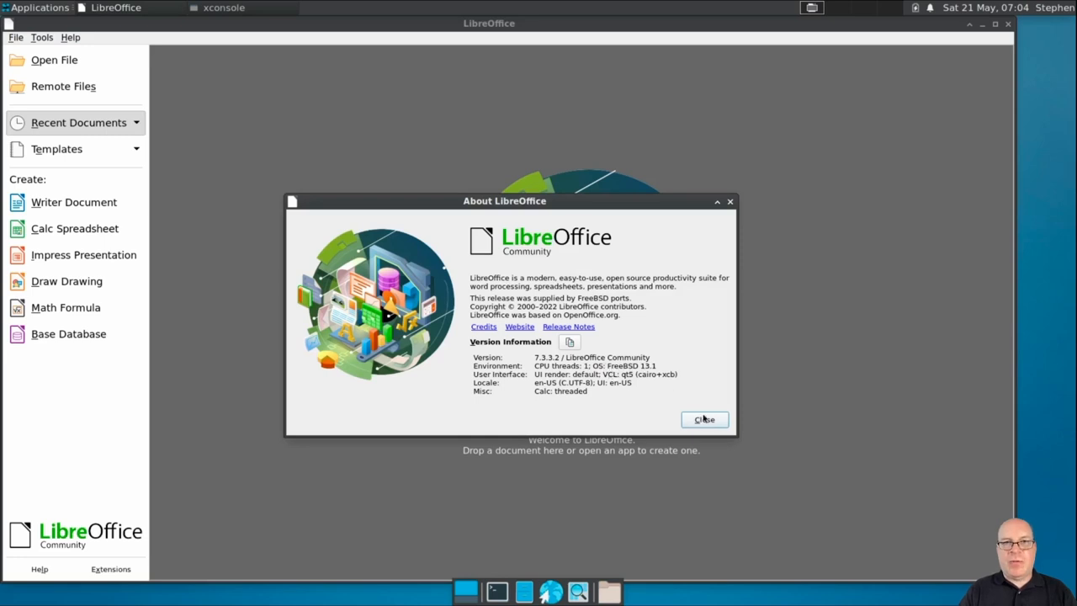
left_click(703, 419)
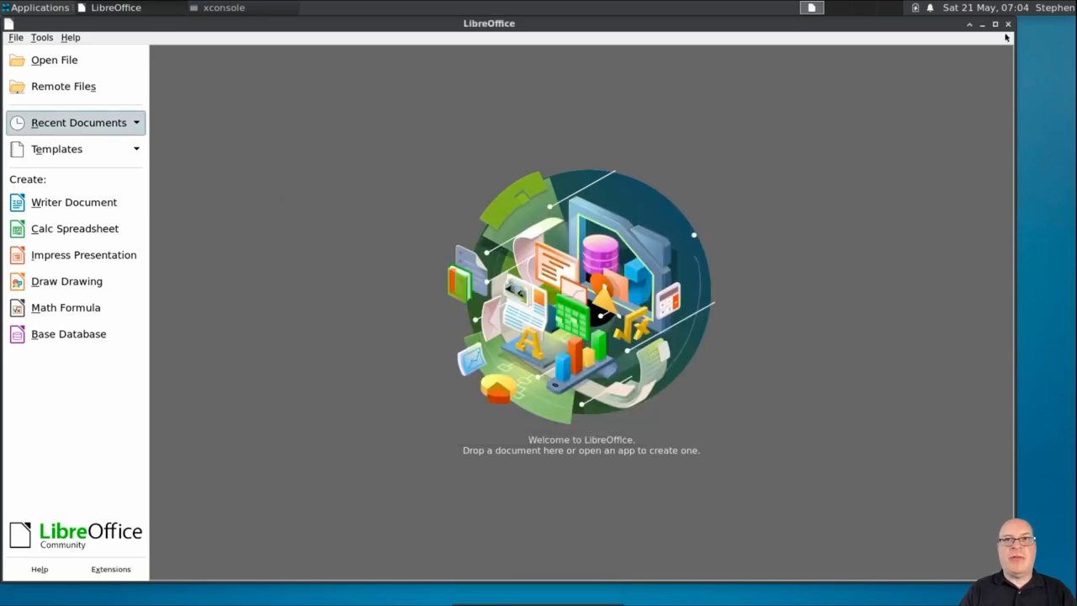
left_click(1008, 23)
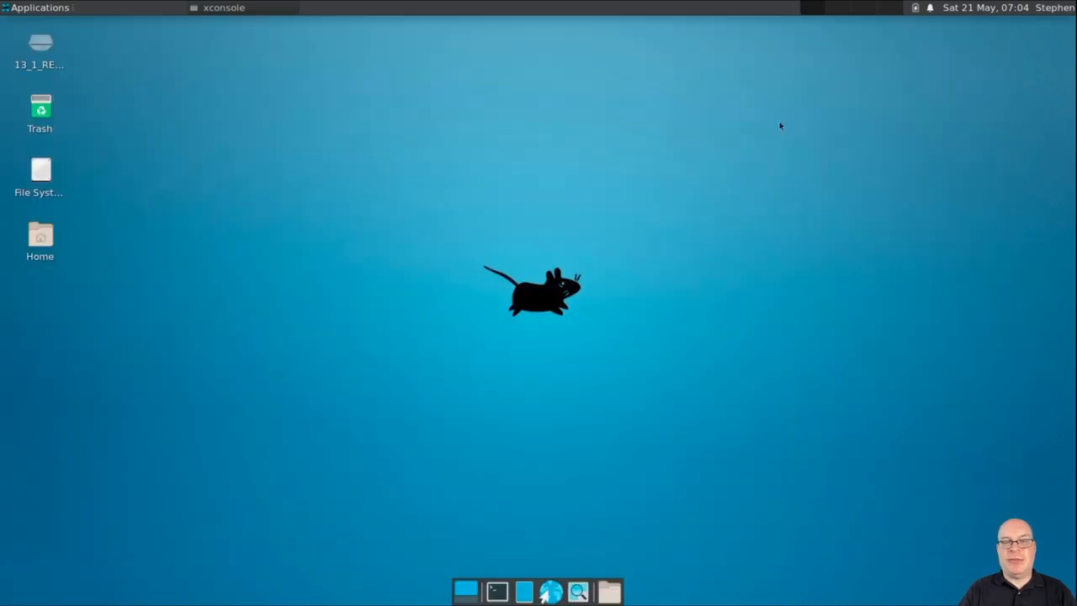
mouse_move(377, 333)
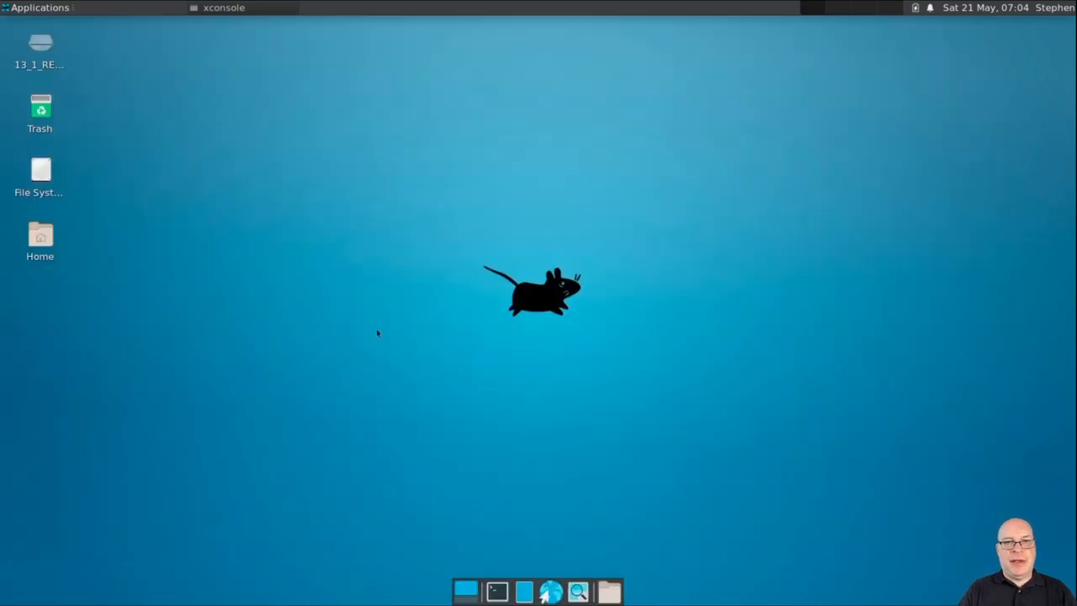
mouse_move(290, 357)
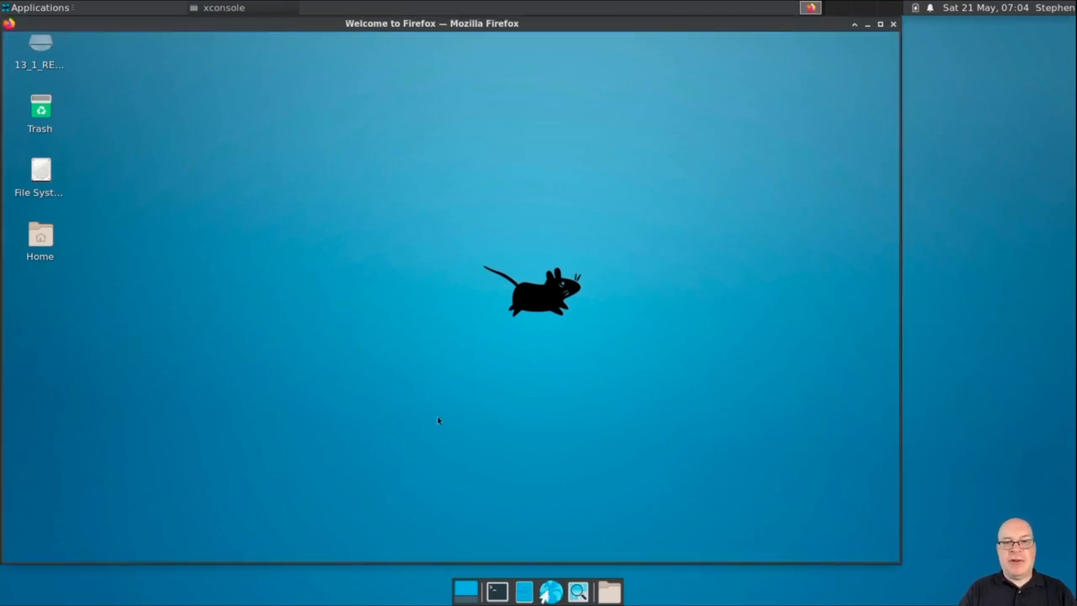
mouse_move(441, 418)
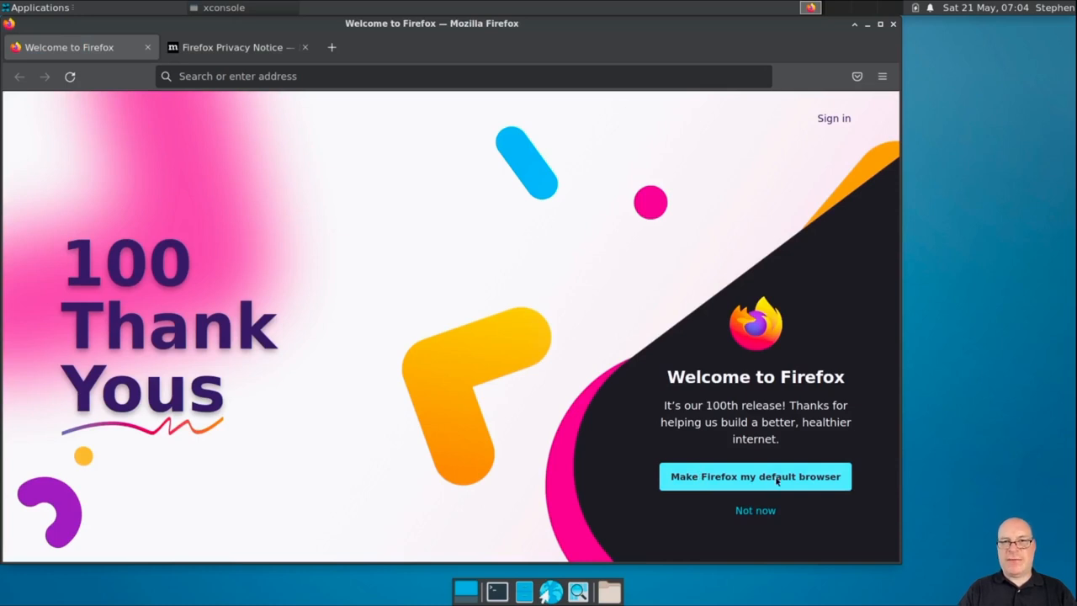
Decline the default-browser and import prompts and keep the System theme to finish Firefox's welcome setup.
left_click(754, 476)
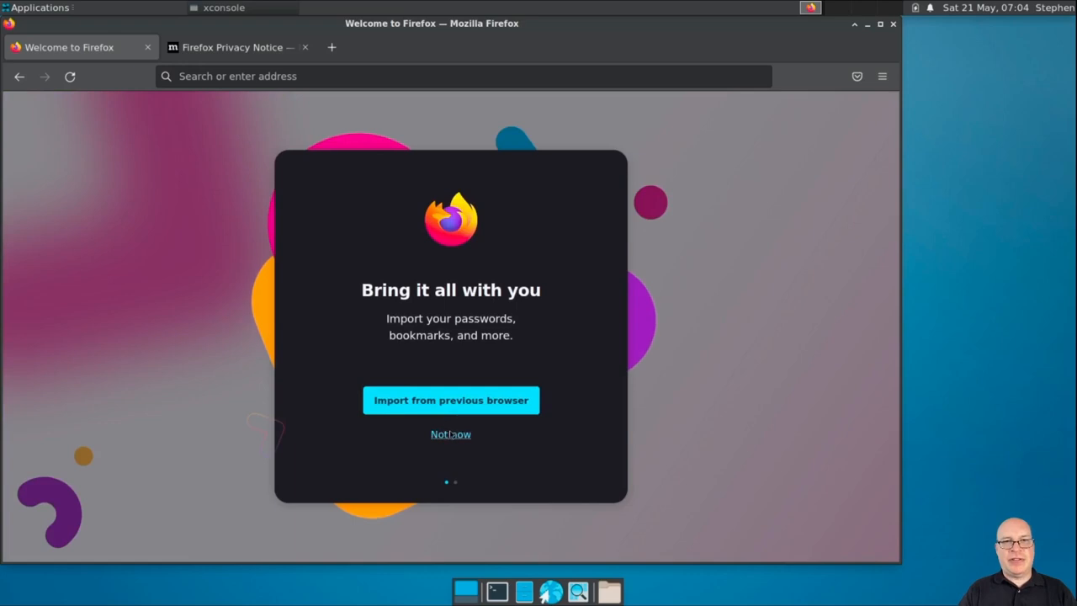
left_click(451, 434)
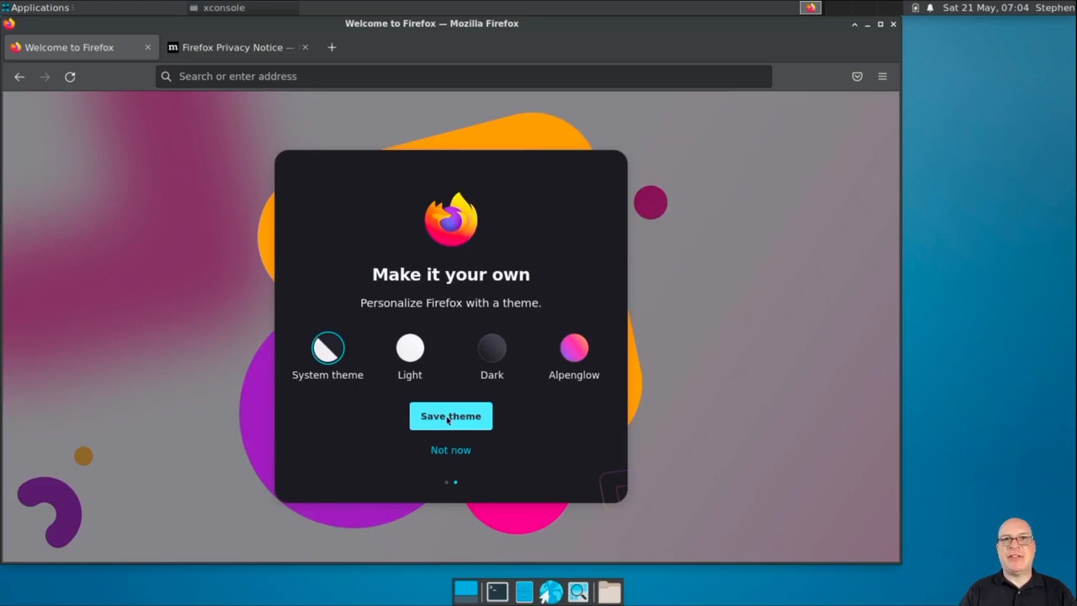
left_click(451, 416)
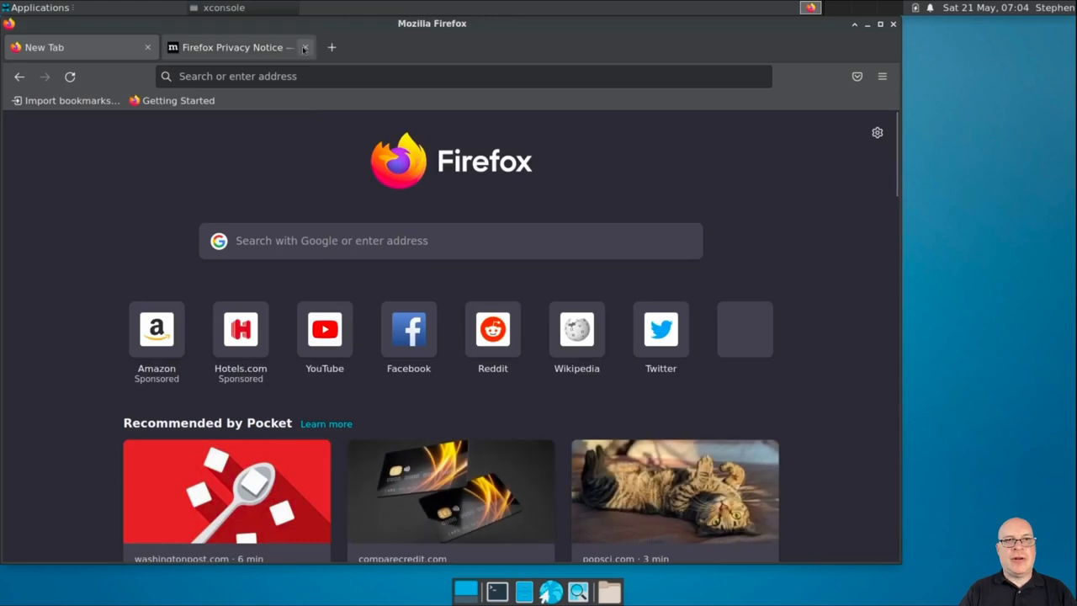
left_click(304, 48)
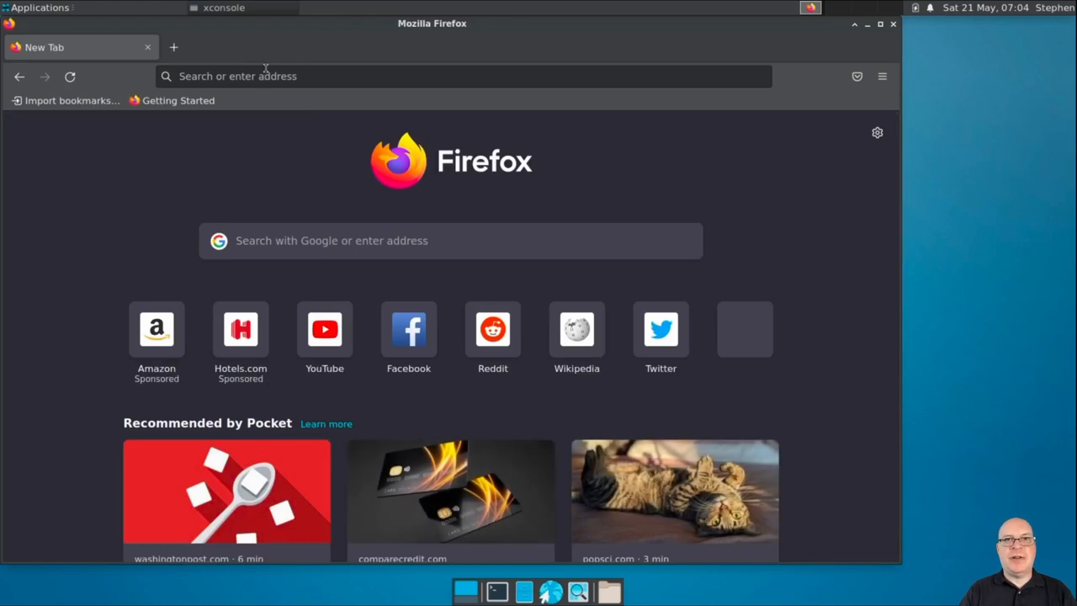
left_click(463, 75)
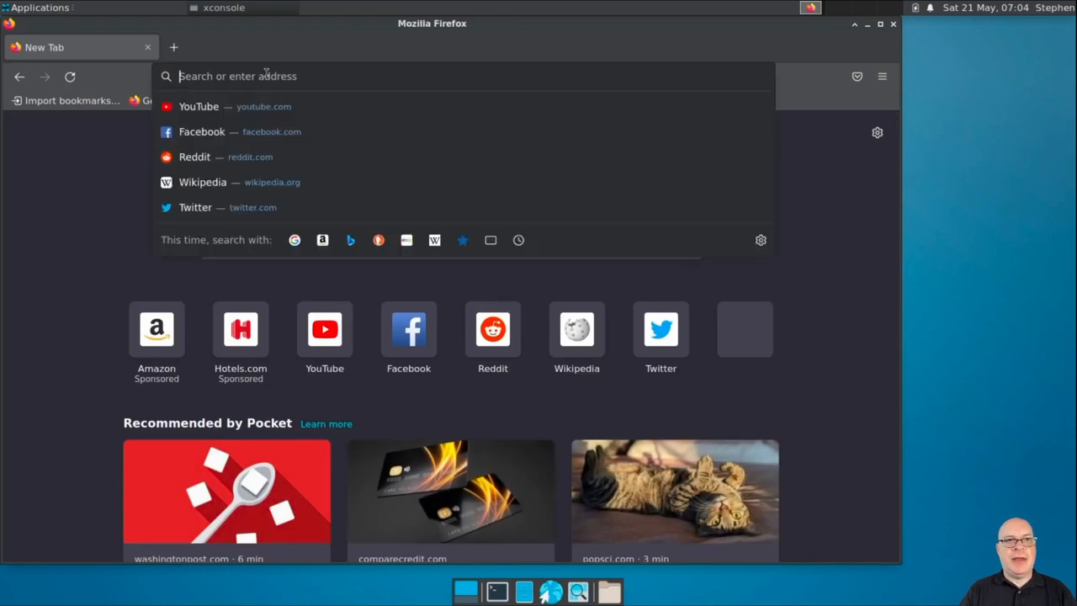
type("freebsd.org")
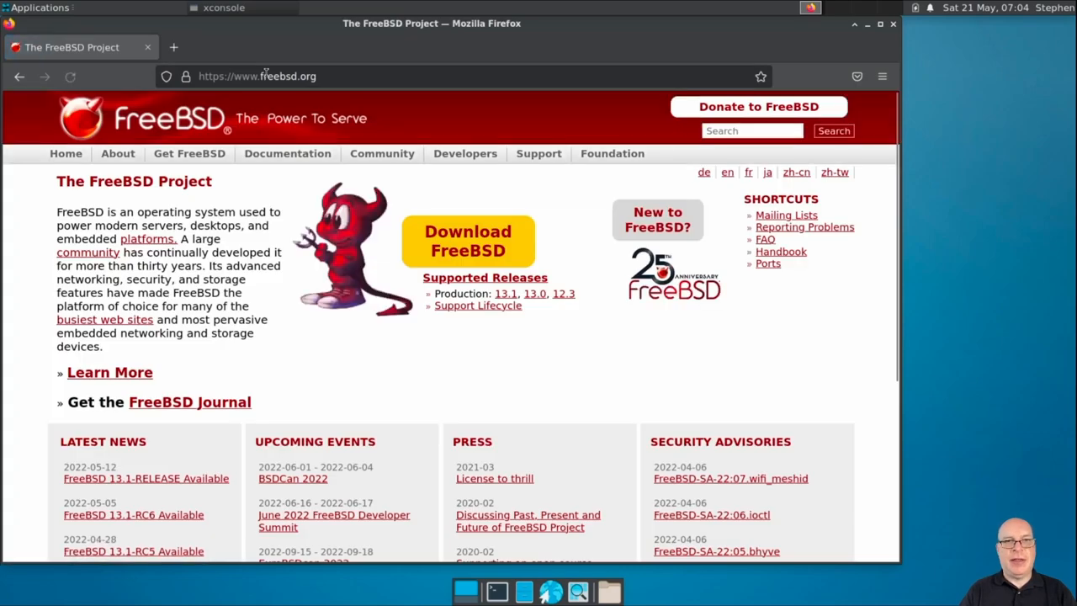
mouse_move(311, 115)
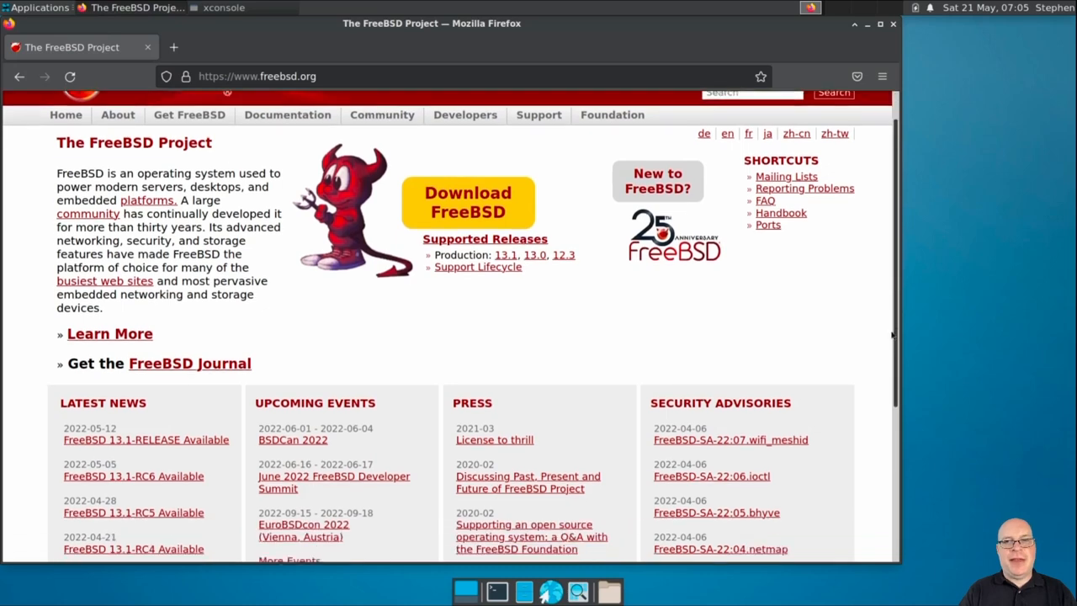
scroll("down", 3)
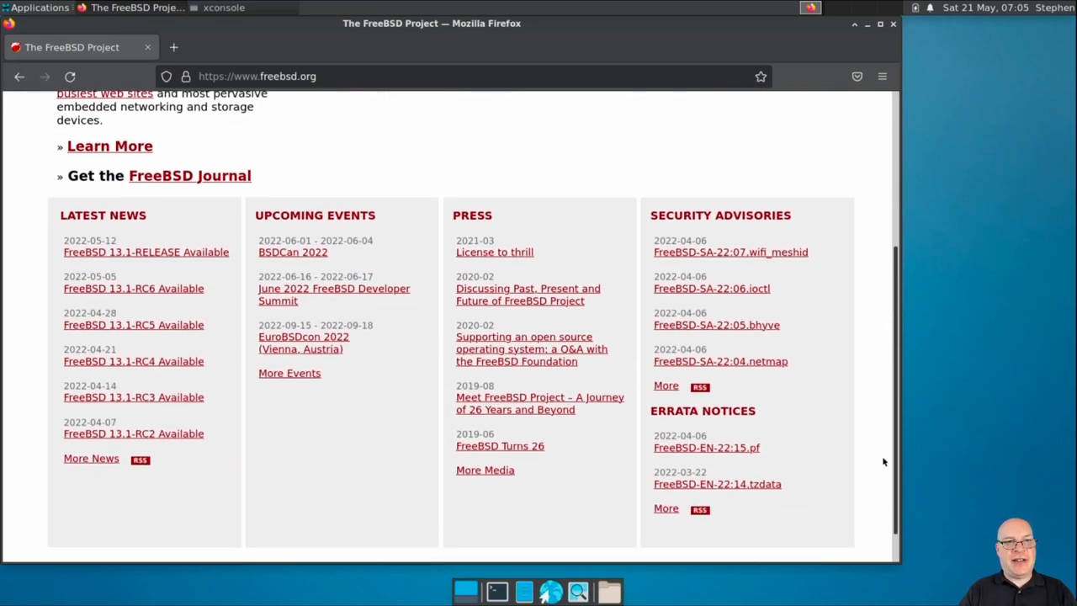
scroll("down", 3)
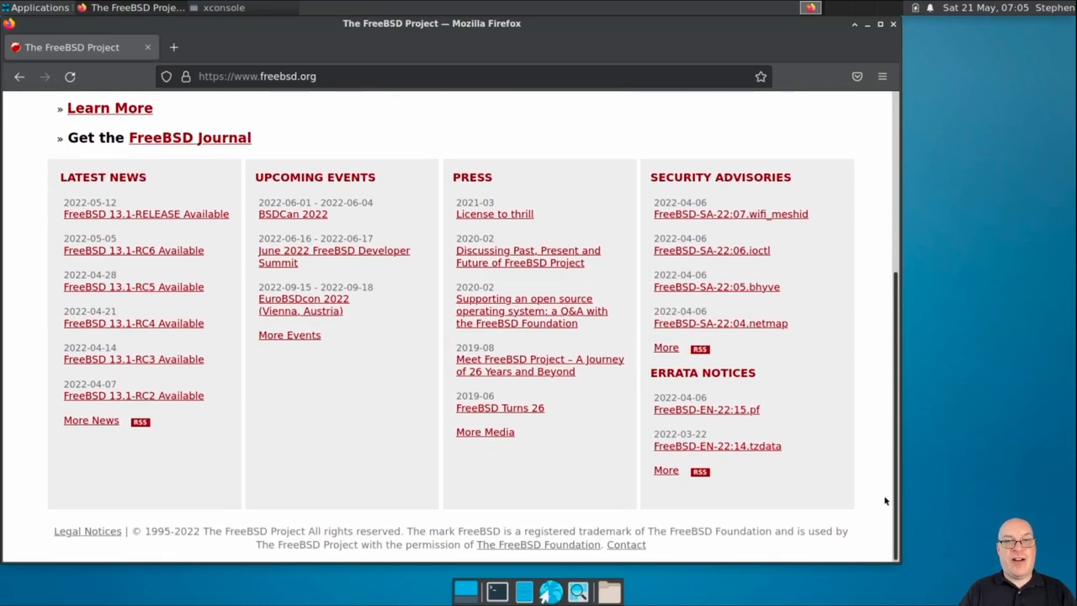
mouse_move(848, 374)
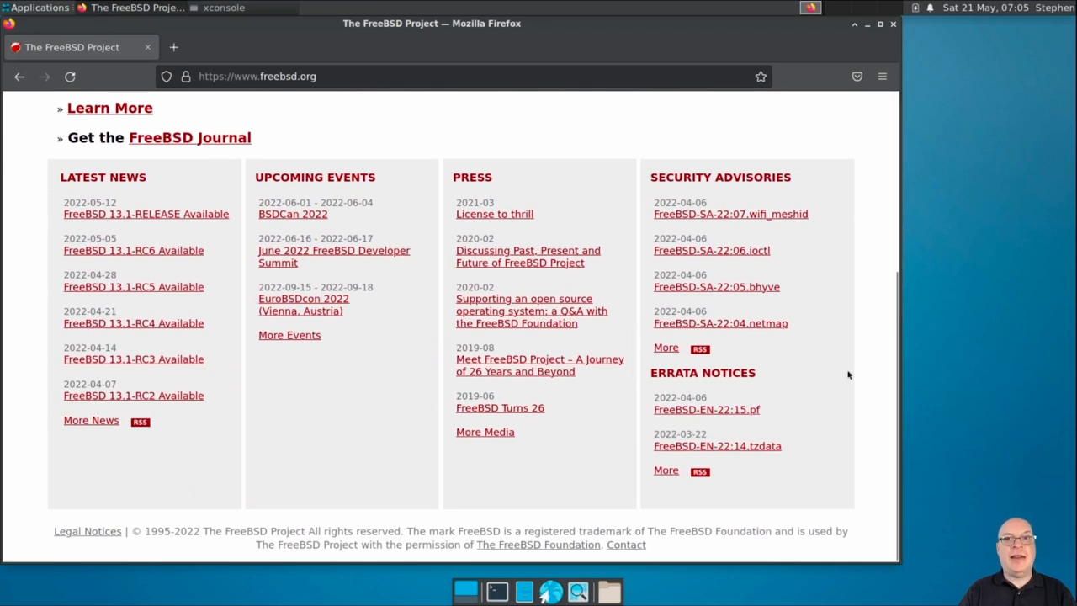
mouse_move(693, 149)
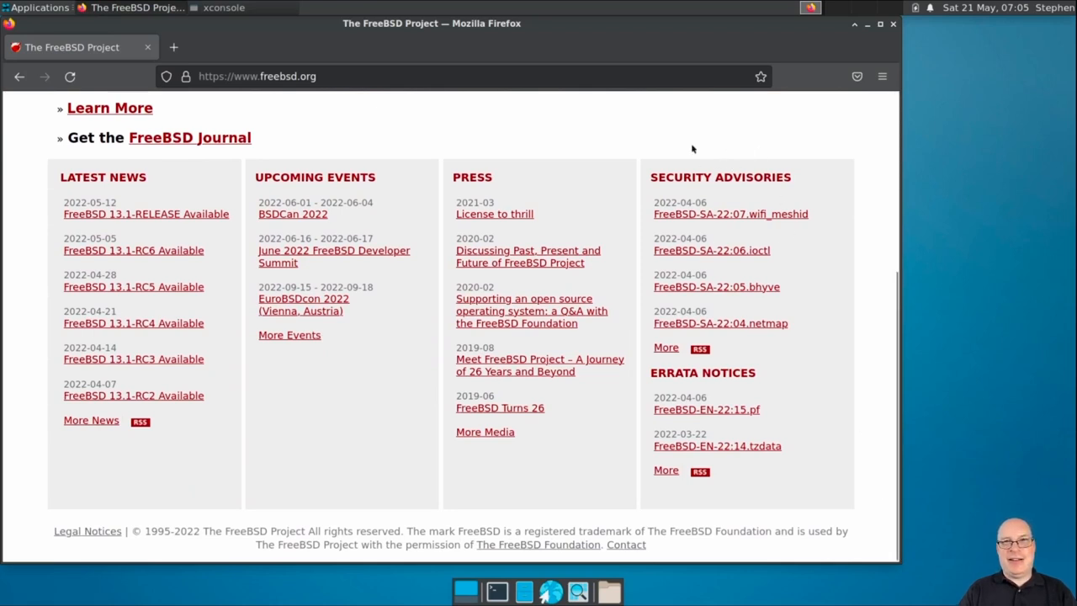
mouse_move(818, 326)
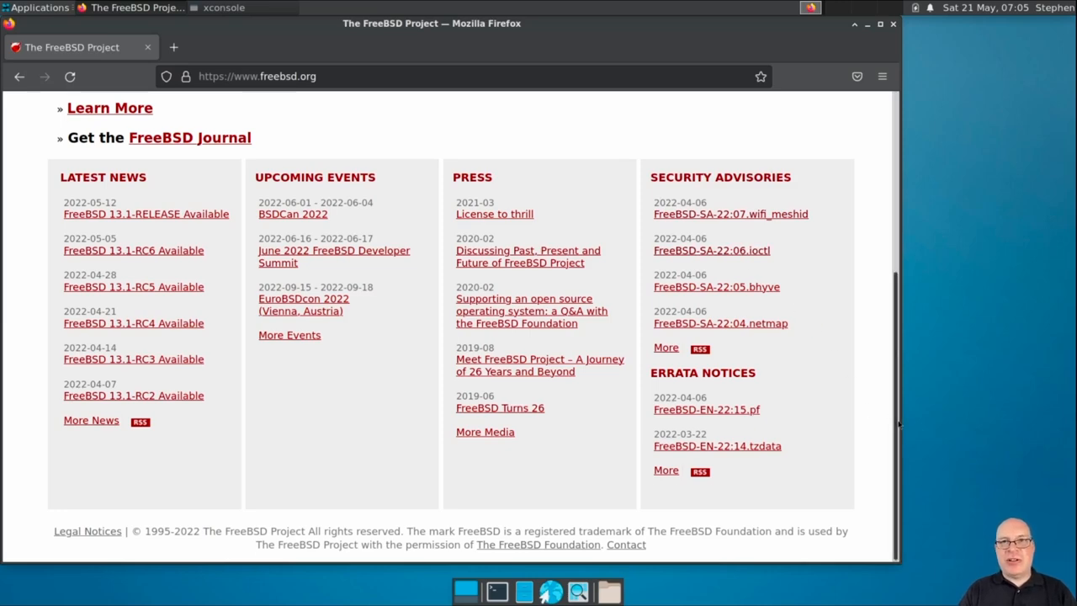
scroll("up", 3)
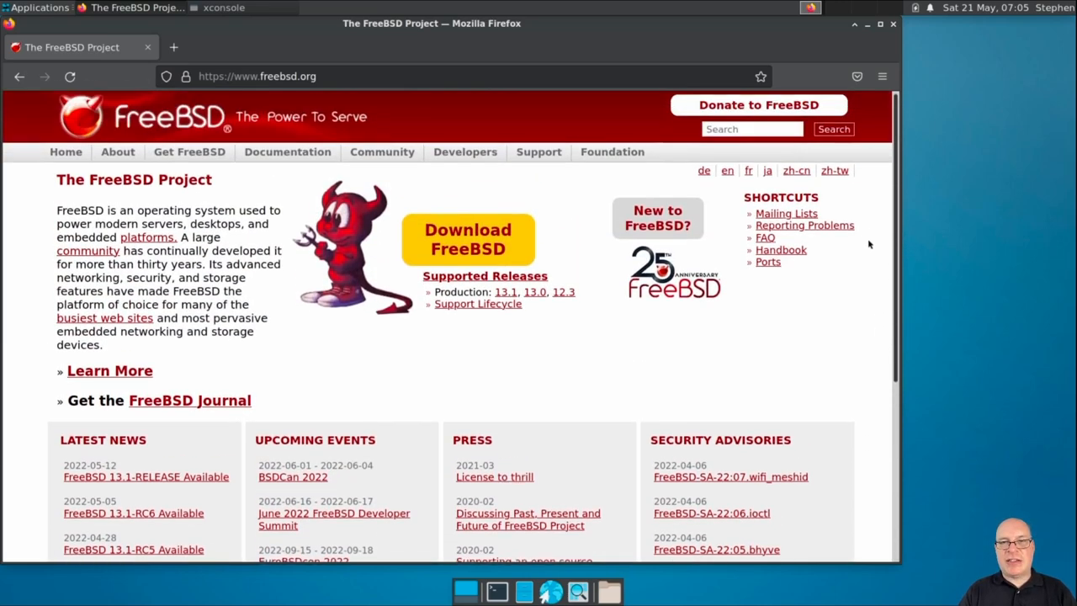
left_click(188, 154)
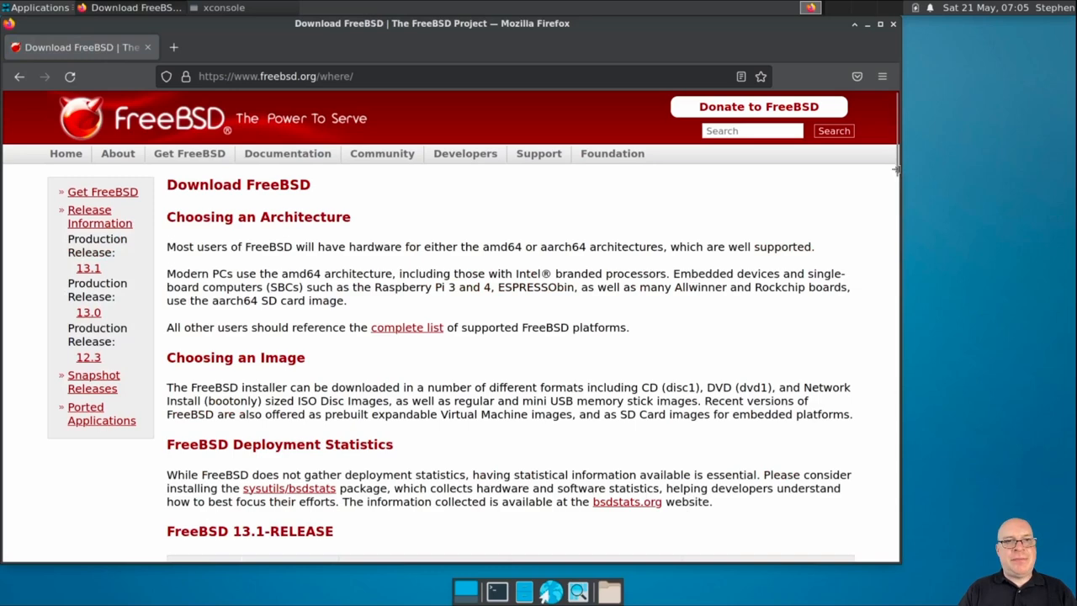
scroll("down", 3)
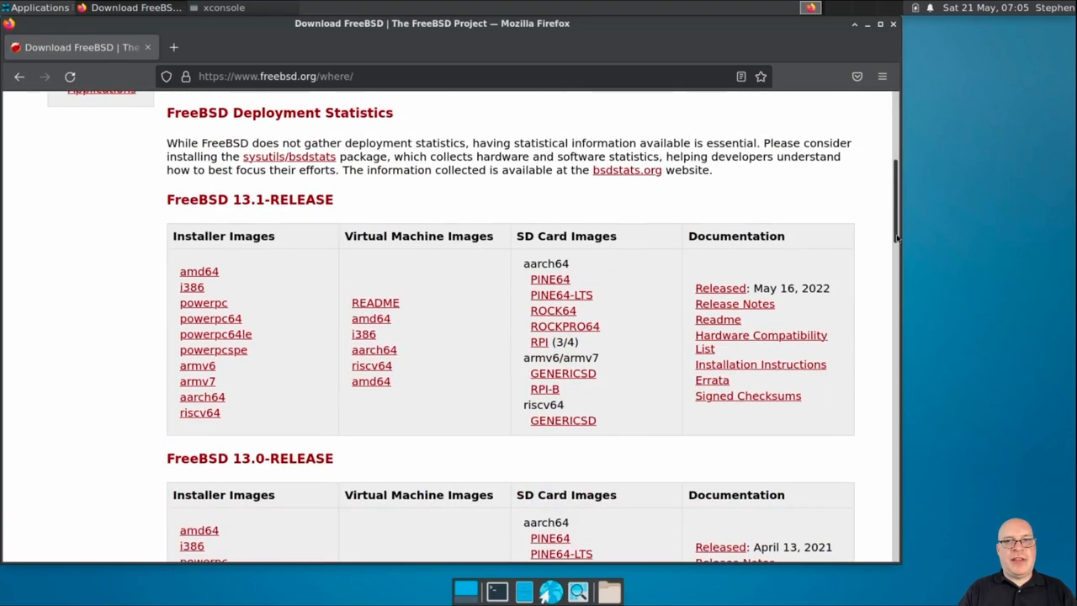
scroll("down", 3)
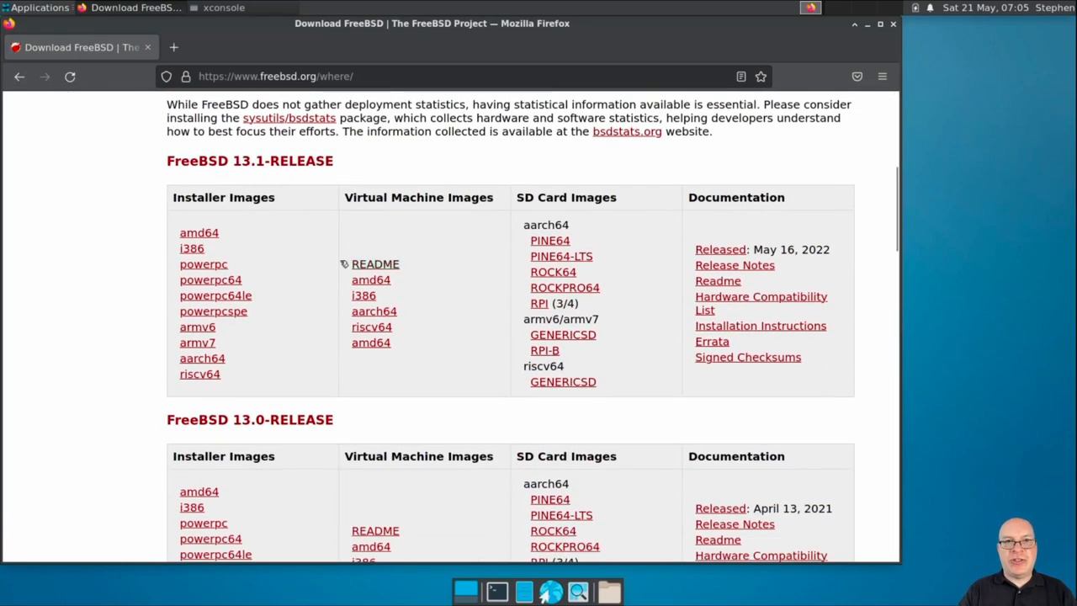
left_click(198, 232)
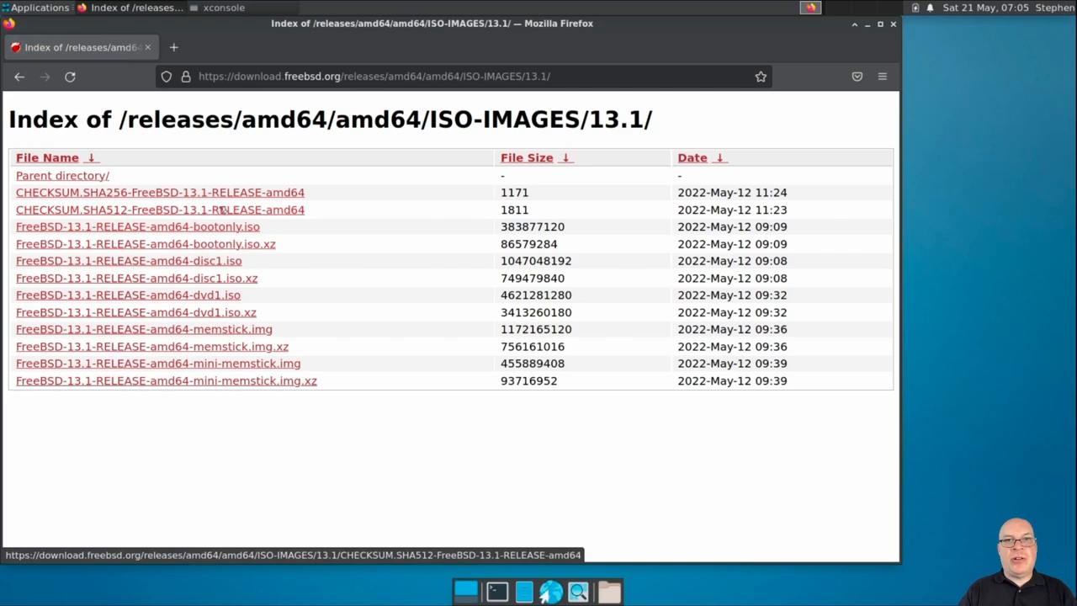
mouse_move(518, 238)
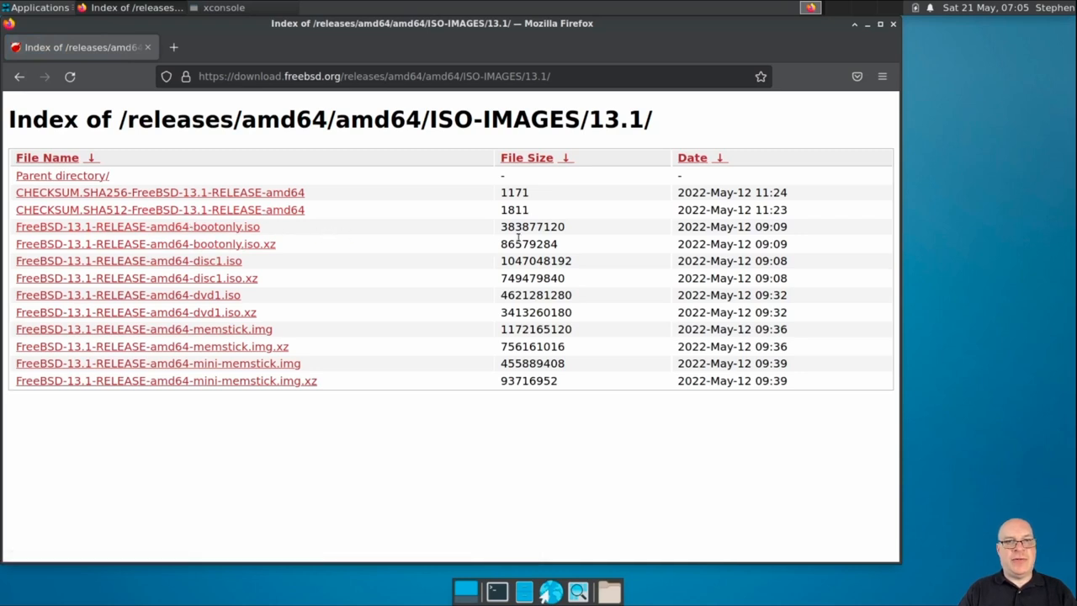
mouse_move(313, 229)
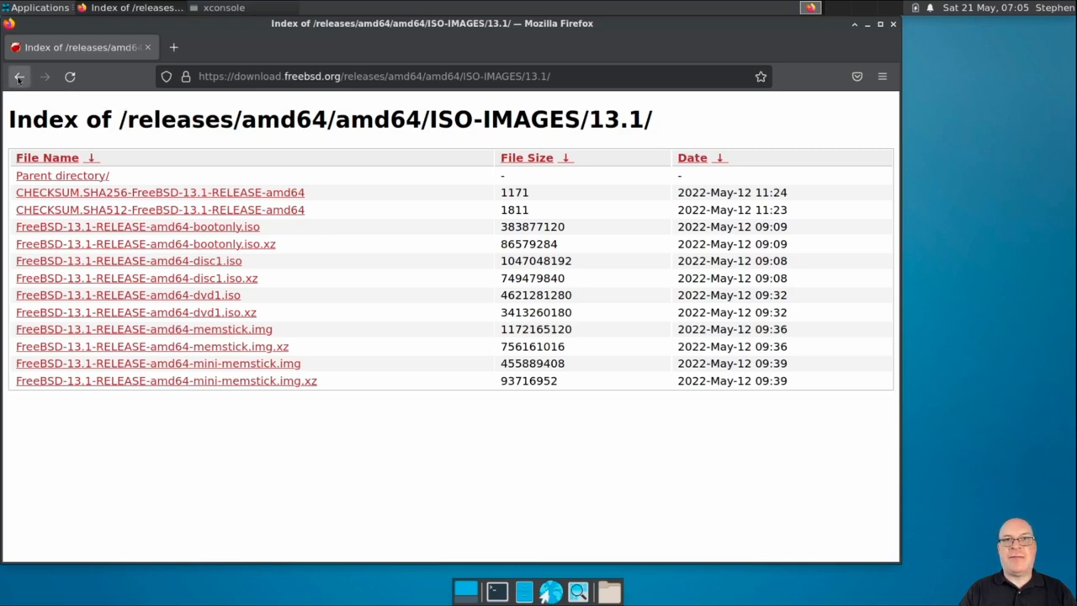
mouse_move(18, 77)
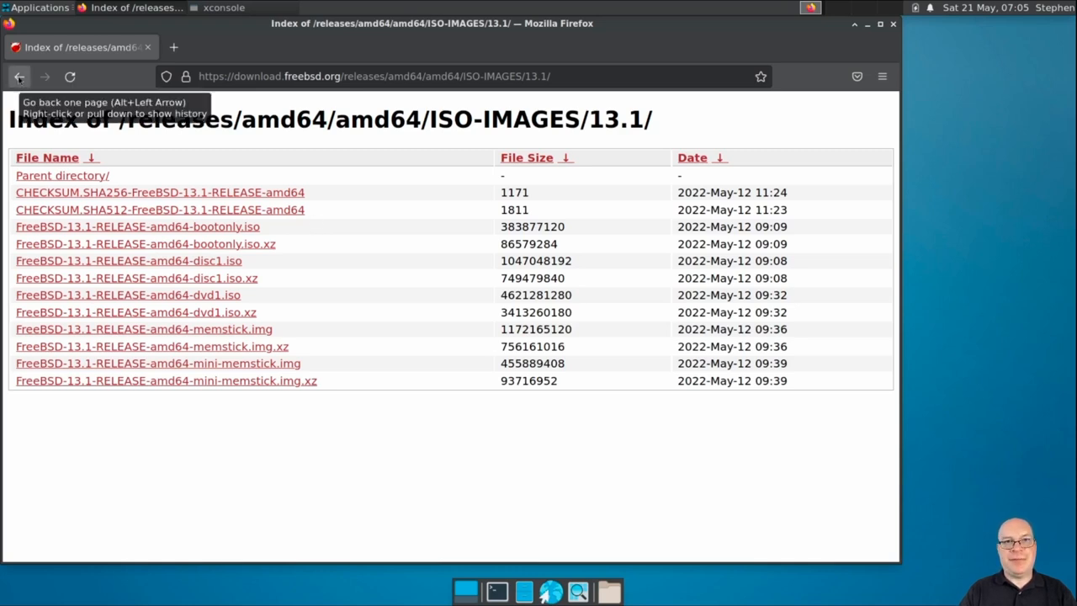
left_click(19, 77)
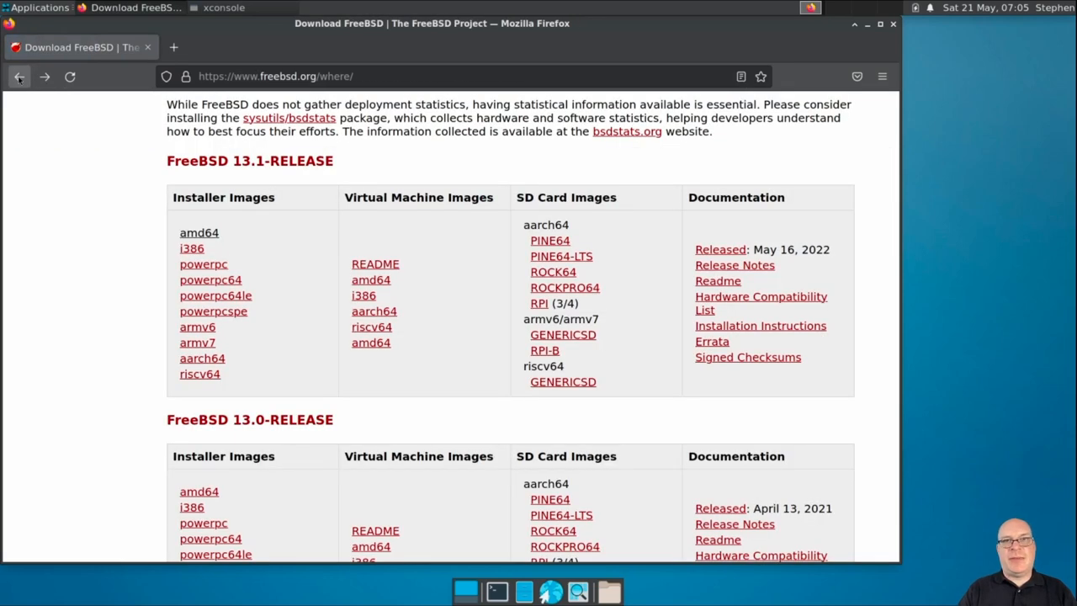
left_click(18, 78)
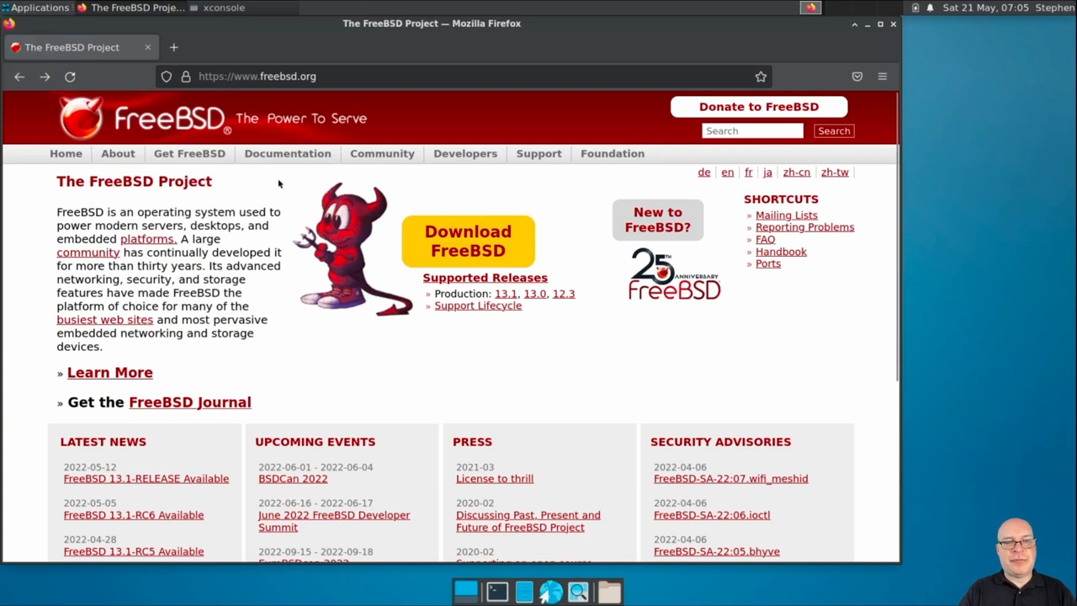
mouse_move(296, 188)
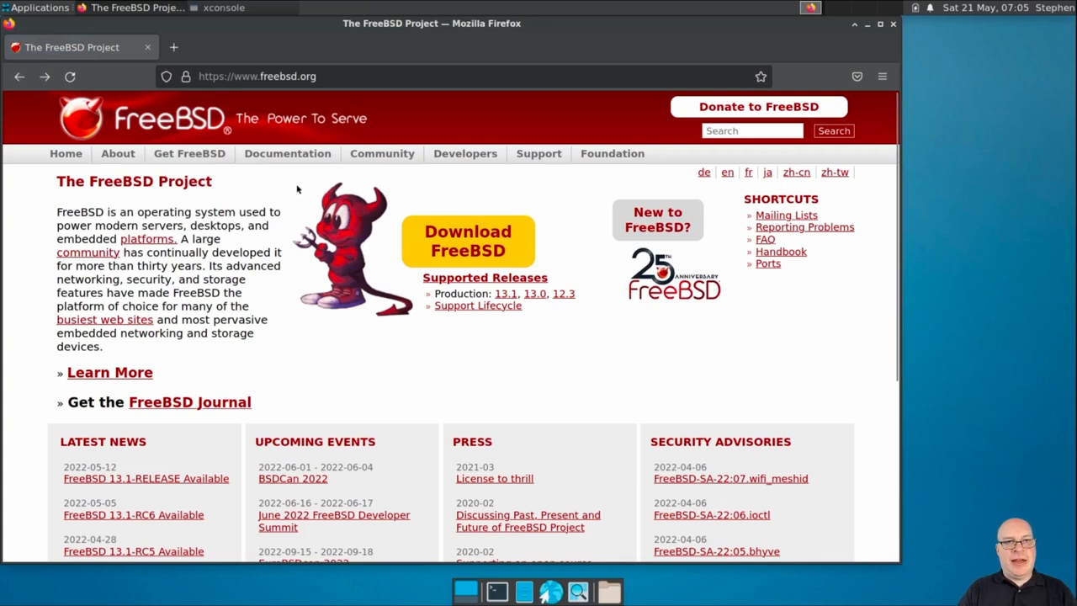
Navigate from the Documentation menu to the FreeBSD Handbook on docs.freebsd.org.
left_click(286, 153)
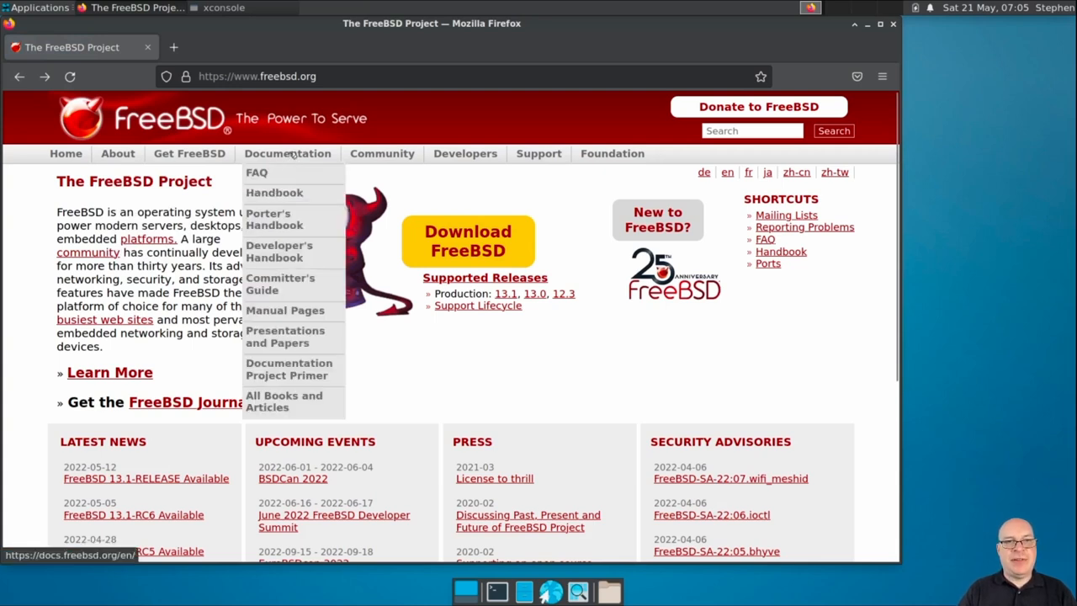
mouse_move(272, 192)
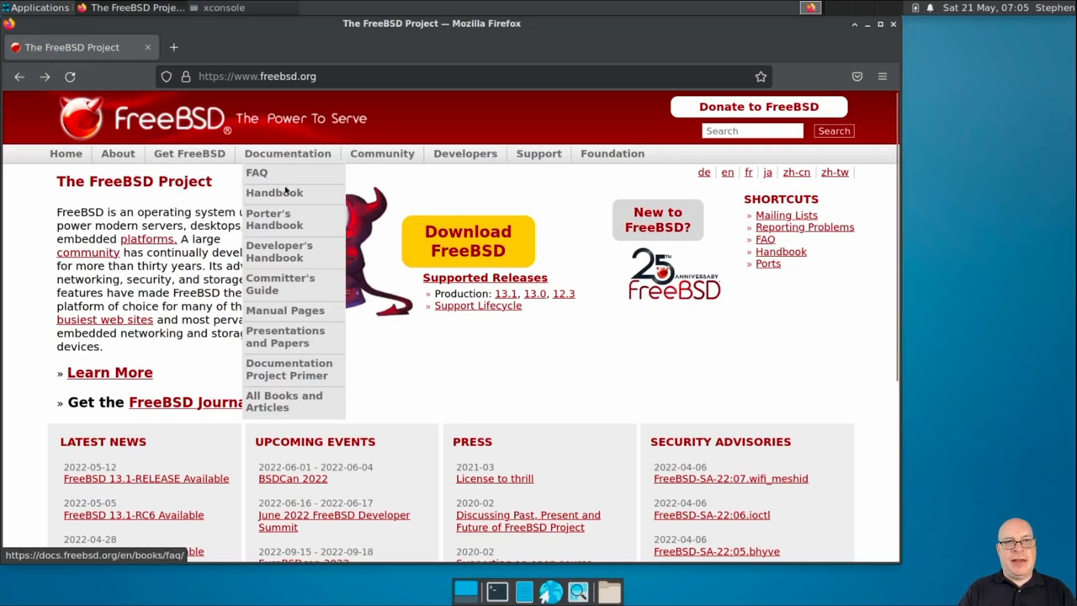
left_click(272, 192)
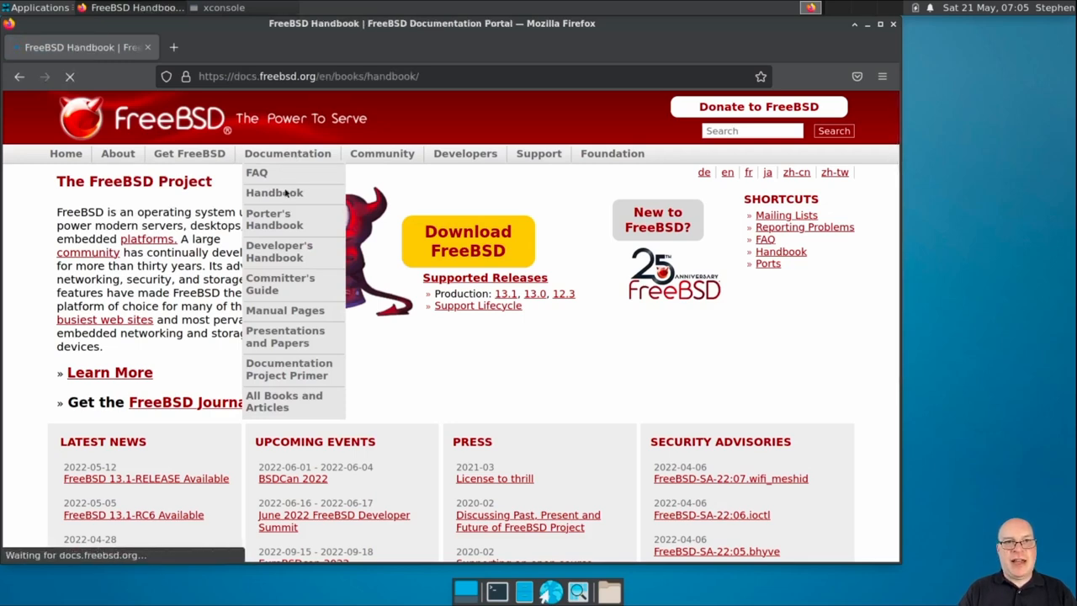
left_click(272, 192)
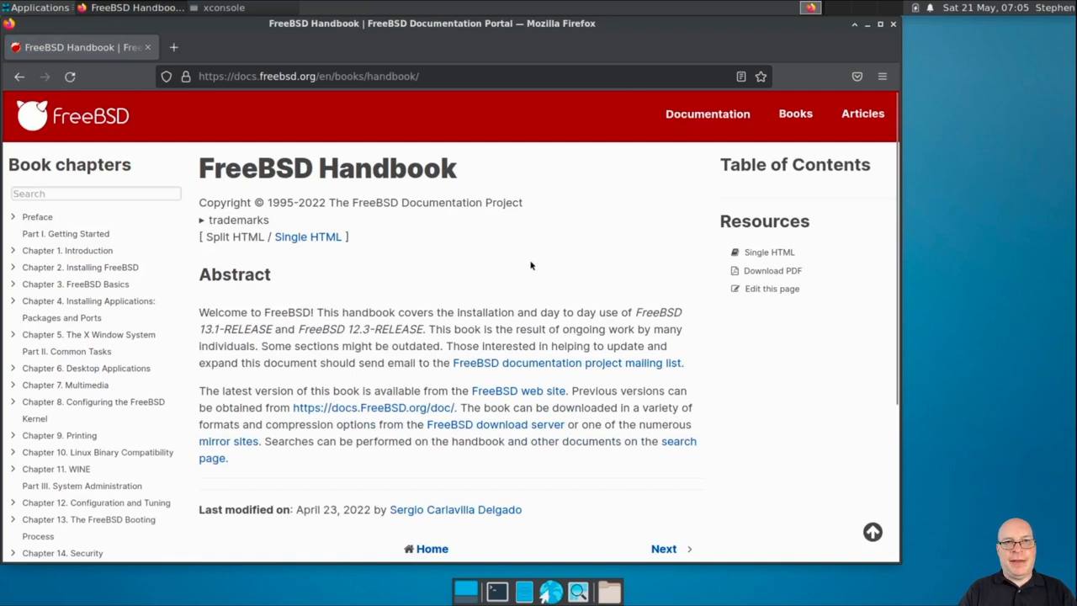
mouse_move(688, 266)
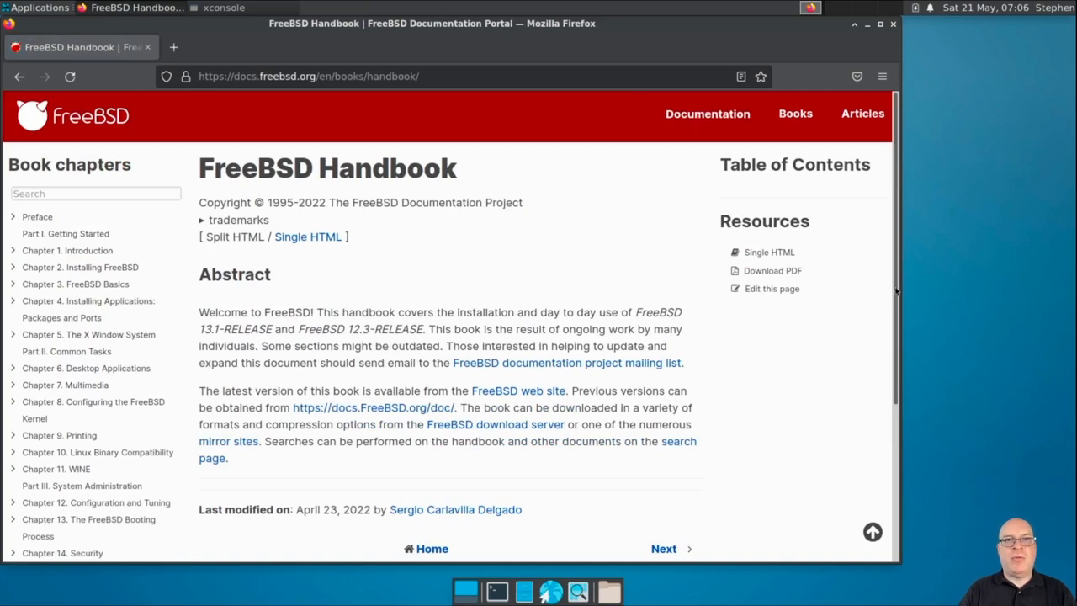
Scroll down the Handbook page and back up to the Book chapters list at Chapter 1: Introduction.
scroll("down", 3)
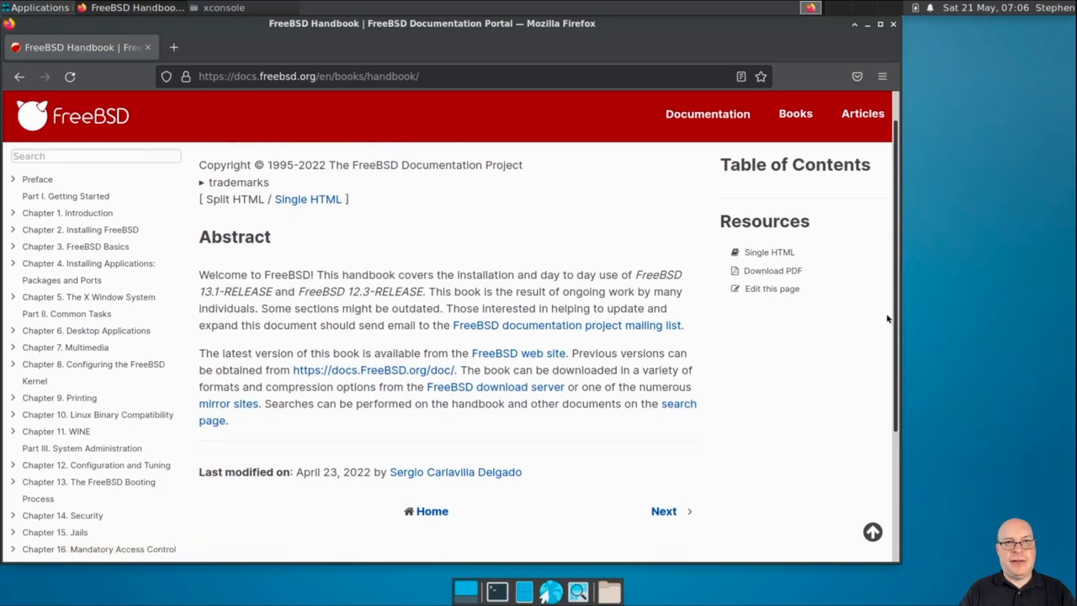
scroll("down", 3)
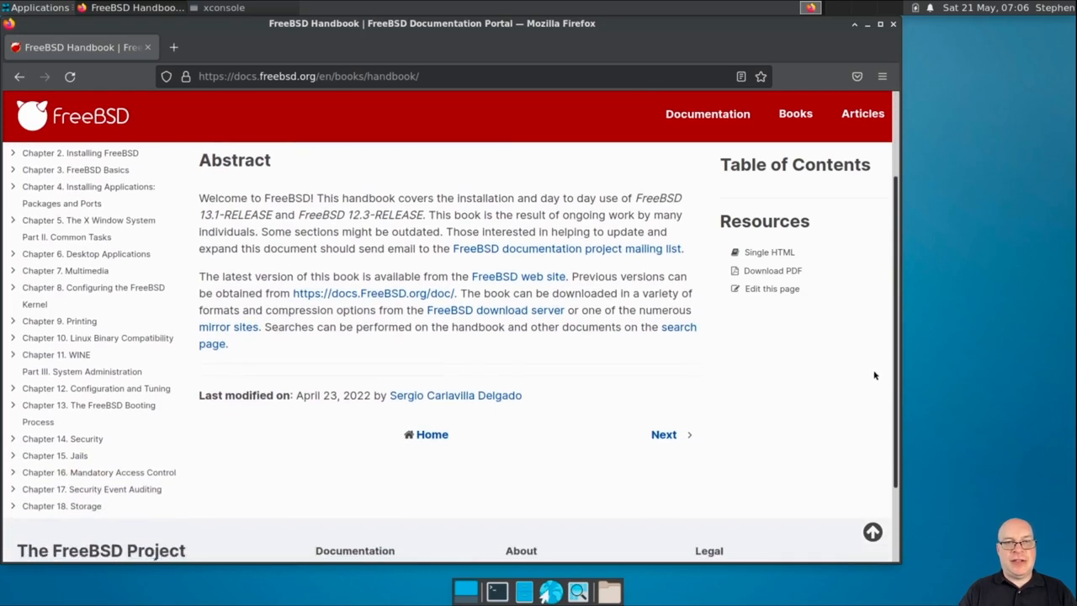
scroll("down", 3)
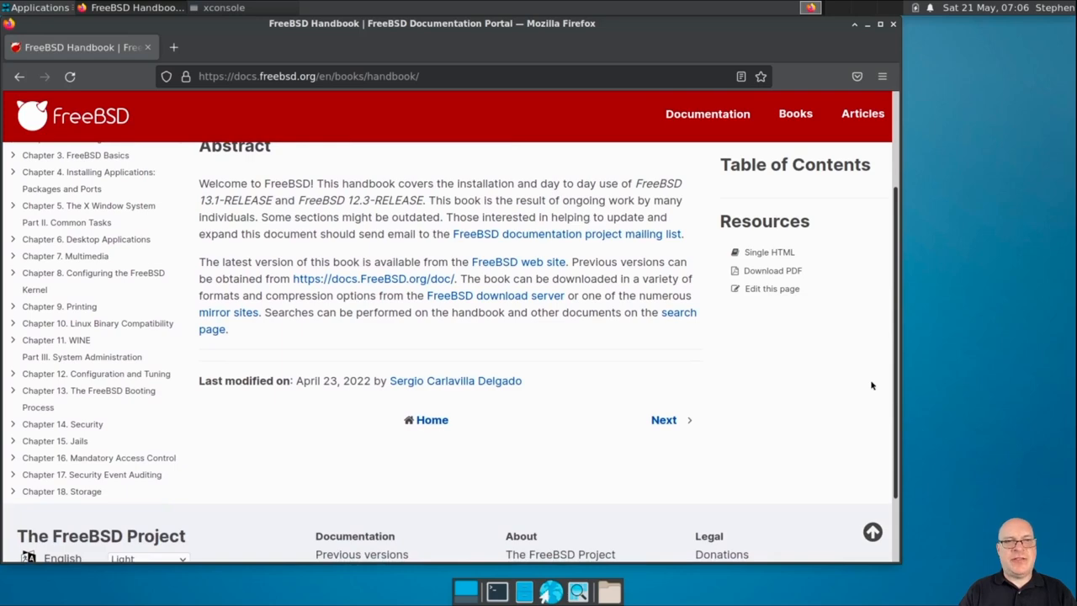
scroll("up", 3)
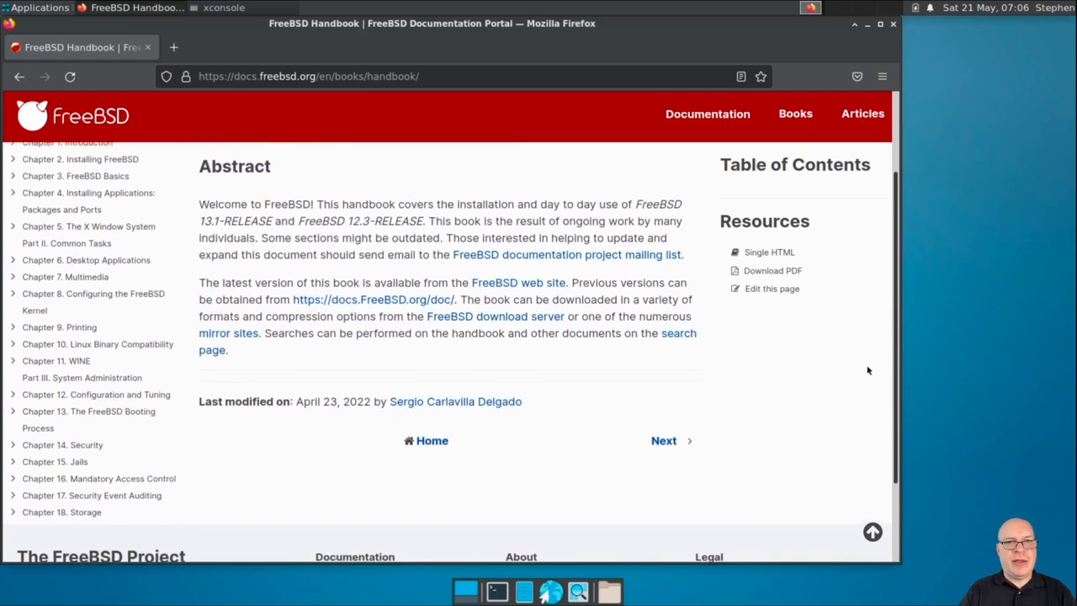
scroll("up", 3)
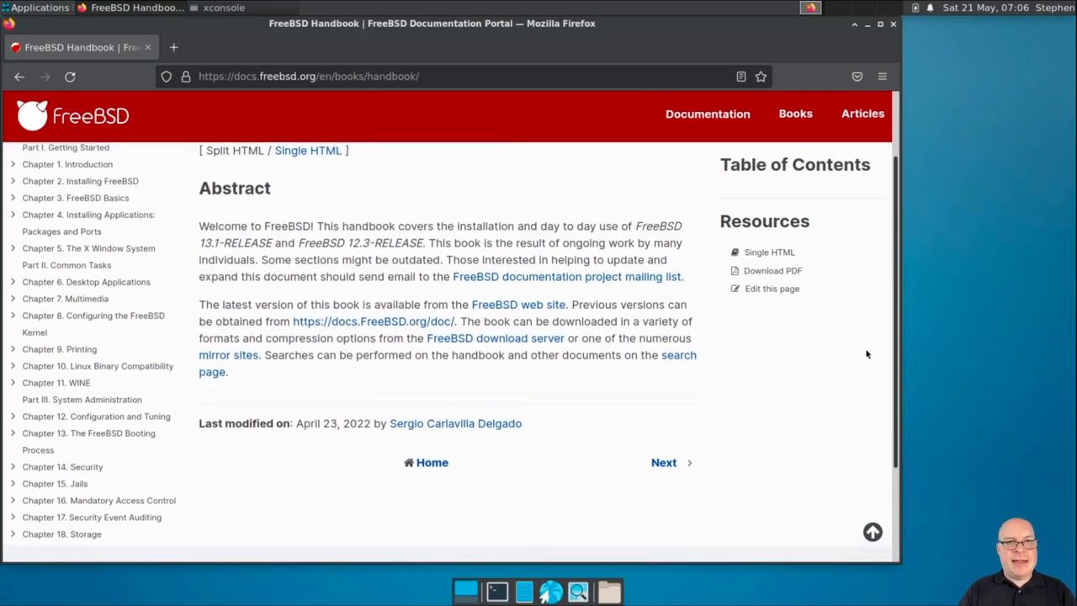
scroll("up", 3)
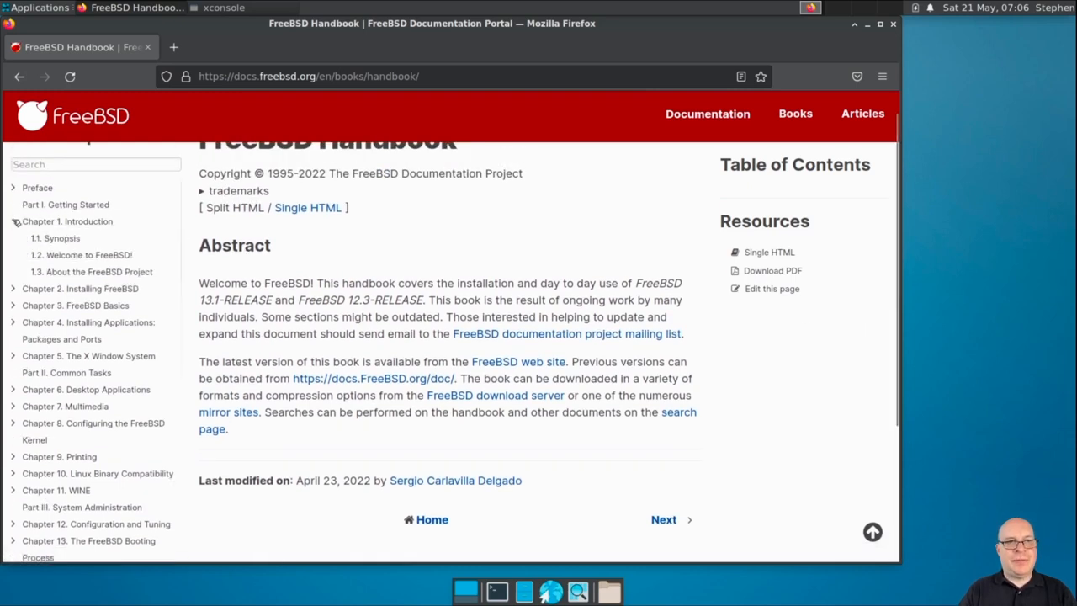
Go to the Welcome to FreeBSD! section and scroll into the Chapter 1 feature list.
left_click(88, 255)
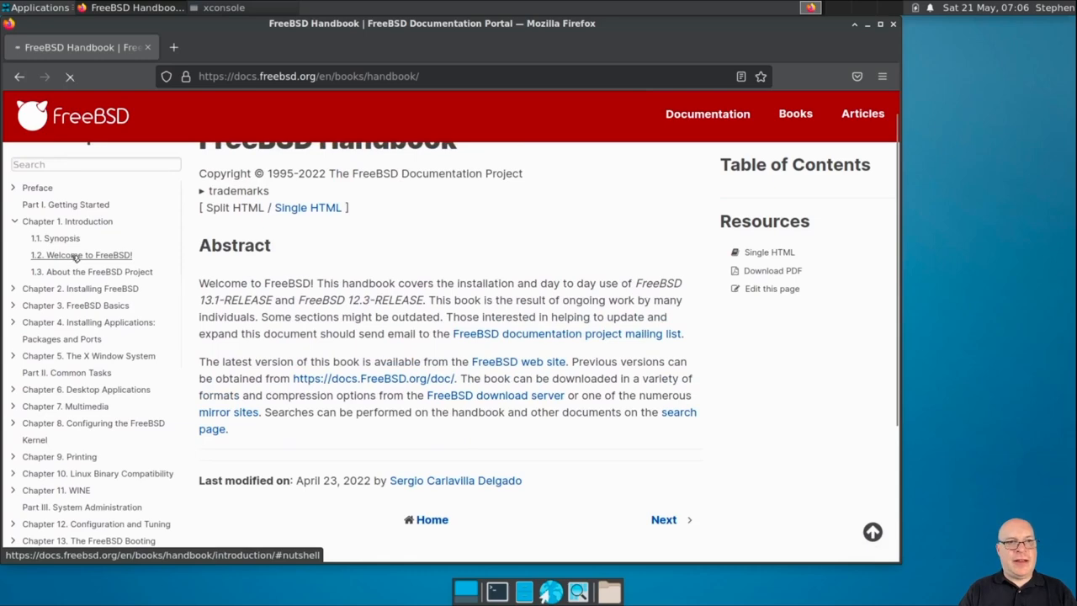
left_click(88, 256)
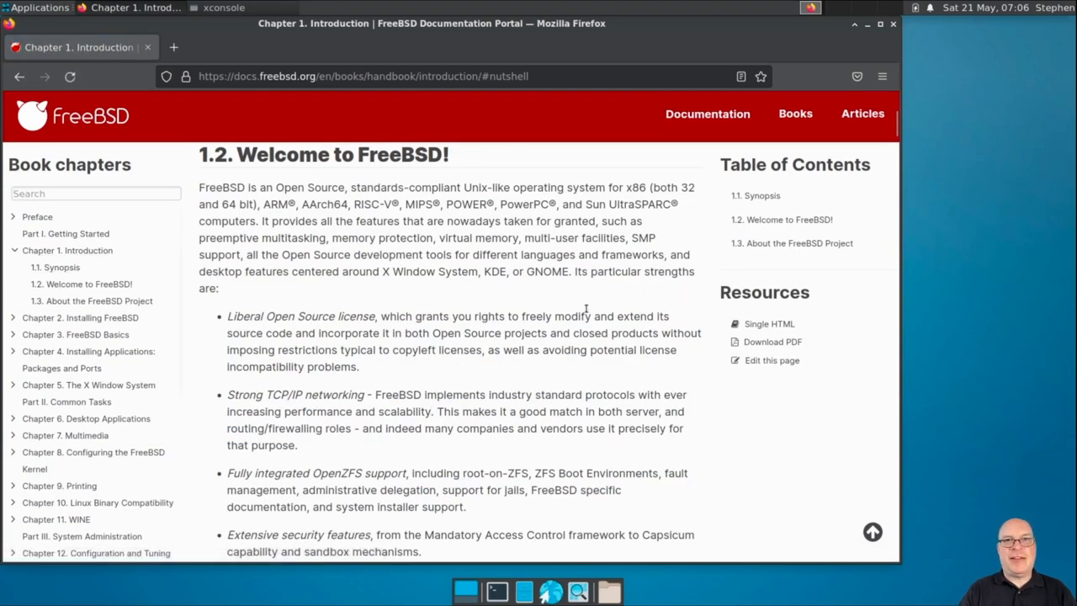
mouse_move(707, 387)
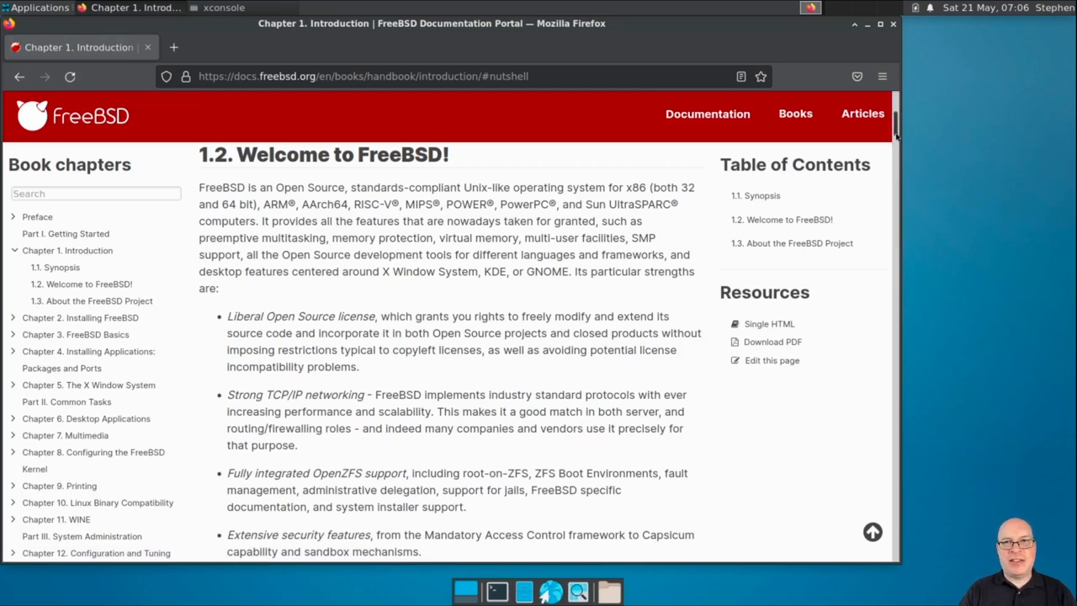
scroll("down", 3)
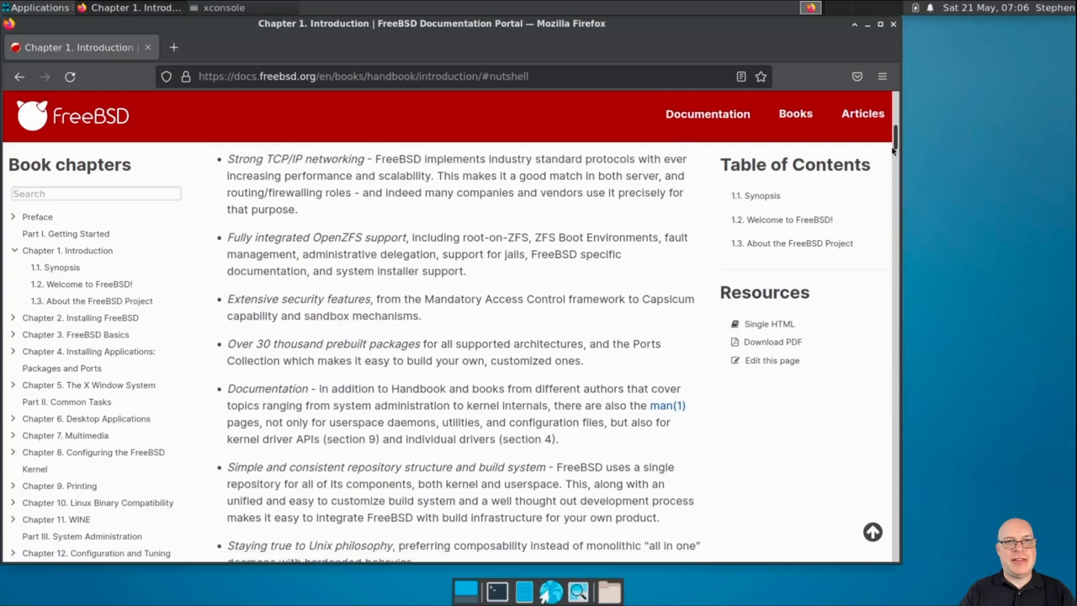
scroll("down", 3)
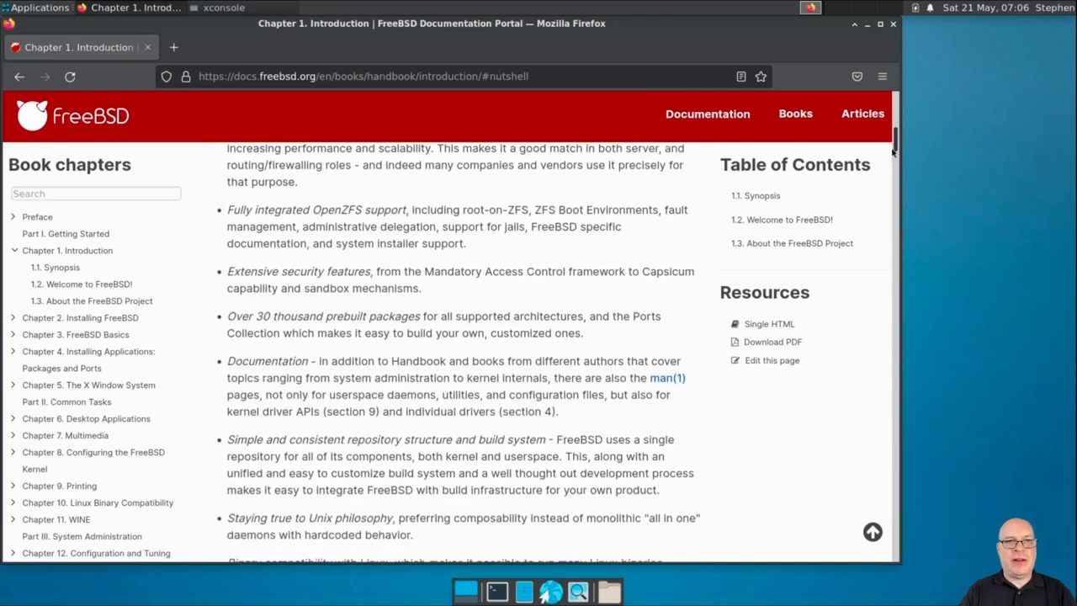
scroll("down", 3)
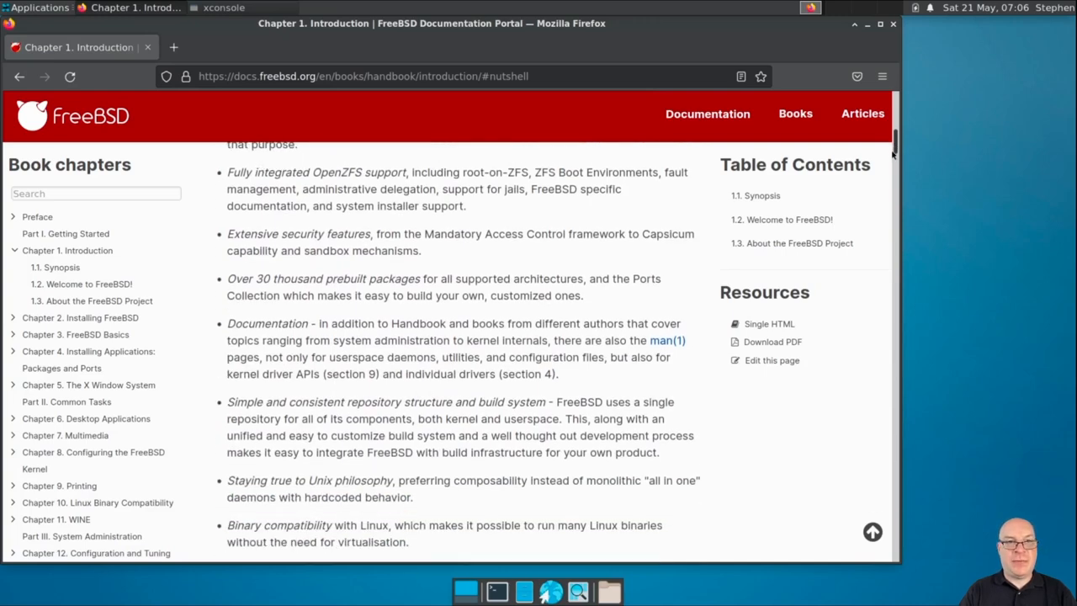
scroll("down", 3)
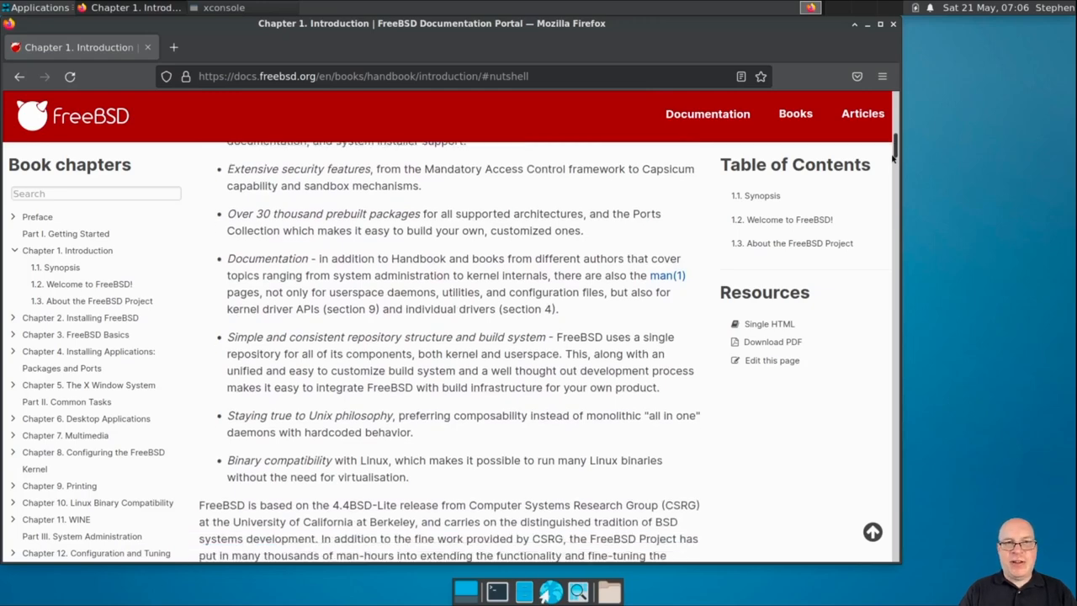
Continue scrolling to '1.2.1. What Can FreeBSD Do?' and its Internet Services use cases.
scroll("down", 3)
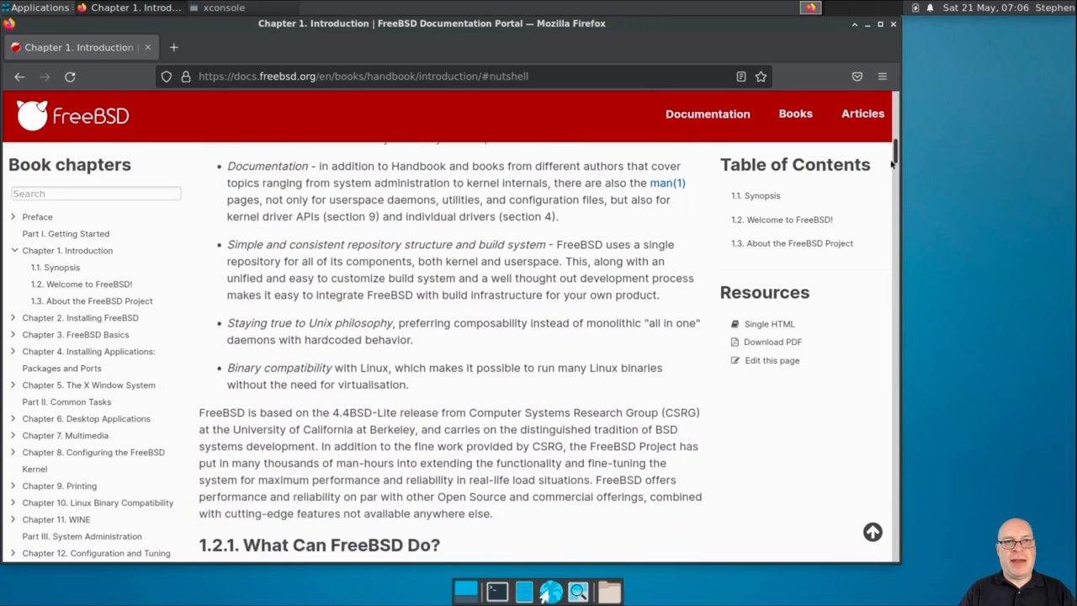
scroll("down", 3)
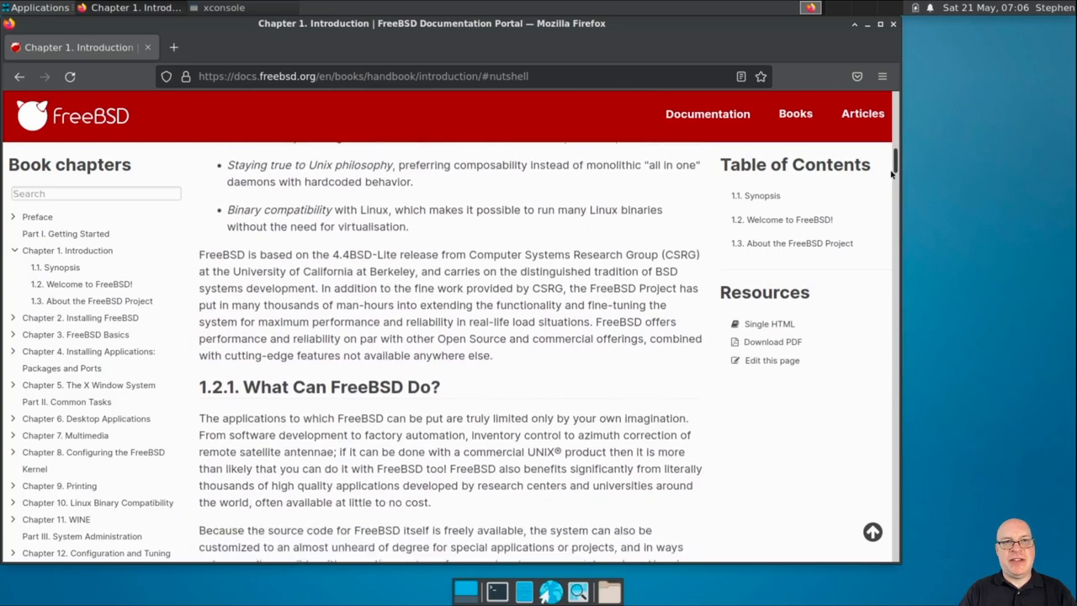
scroll("down", 3)
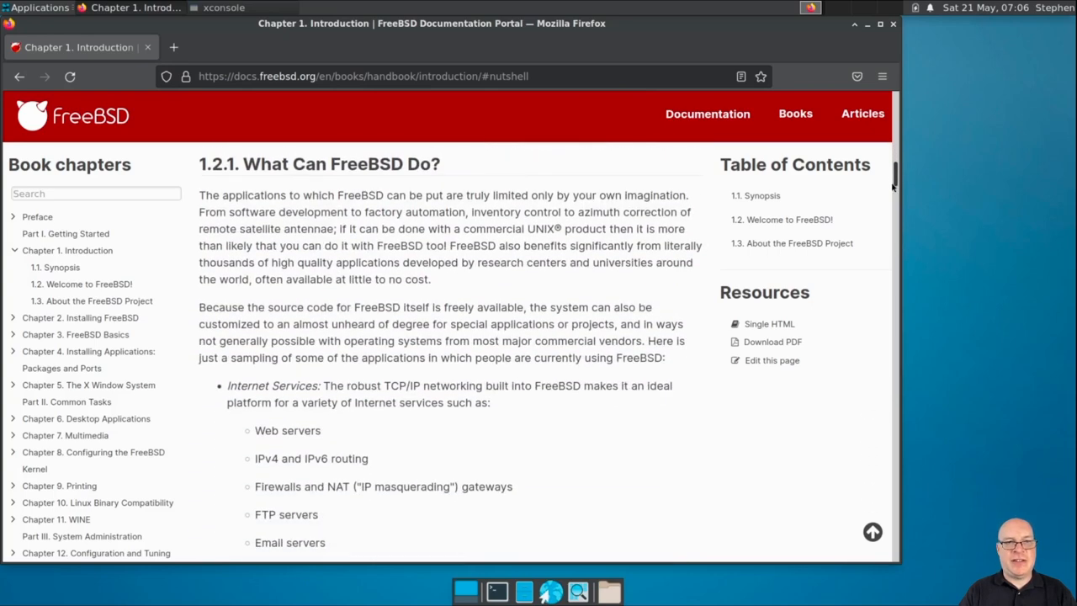
scroll("down", 3)
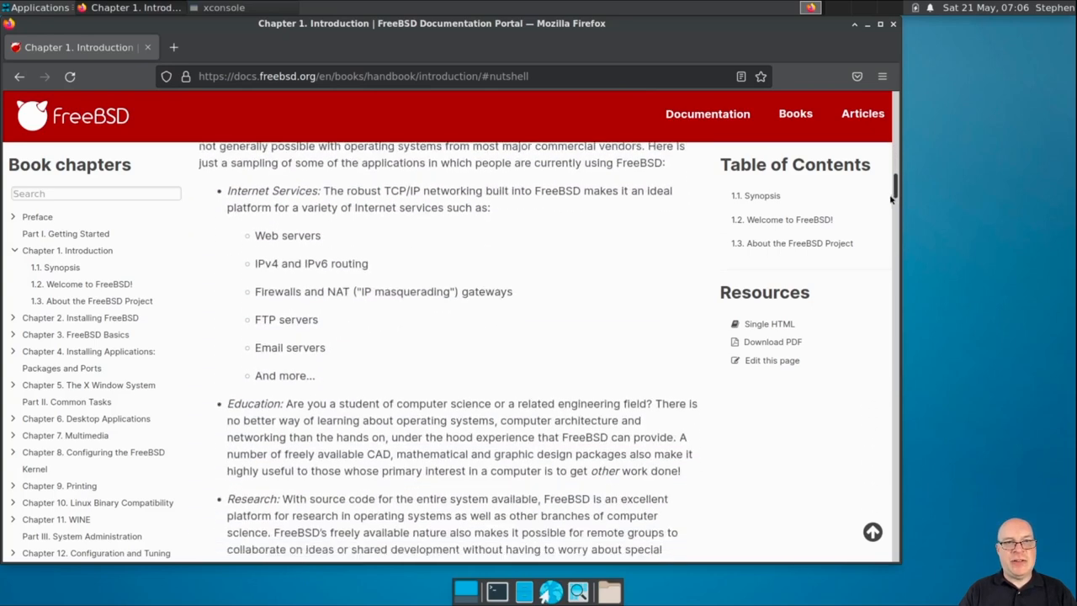
scroll("down", 3)
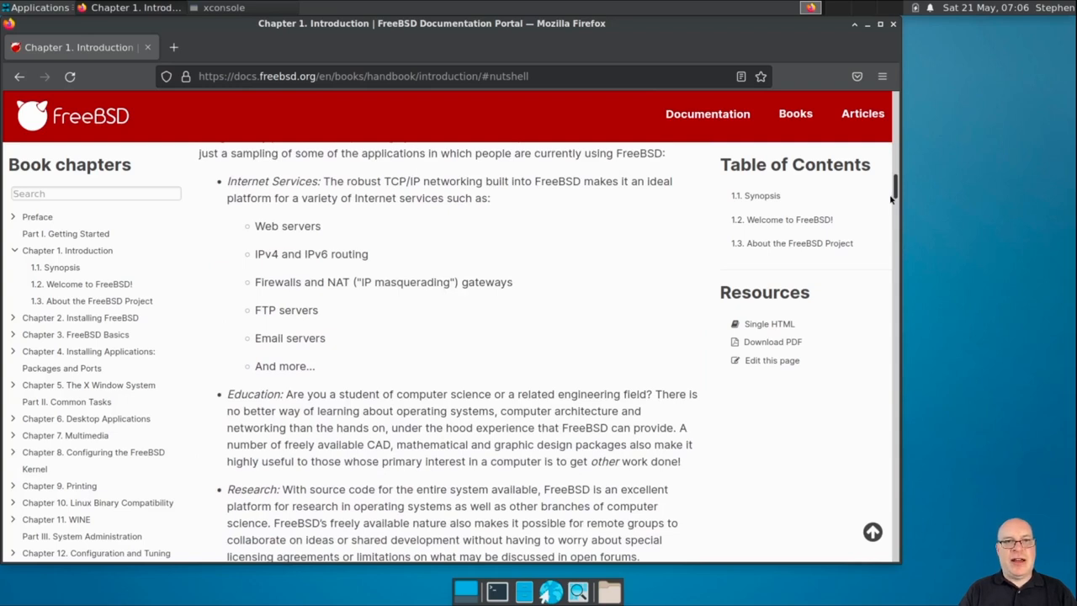
scroll("down", 3)
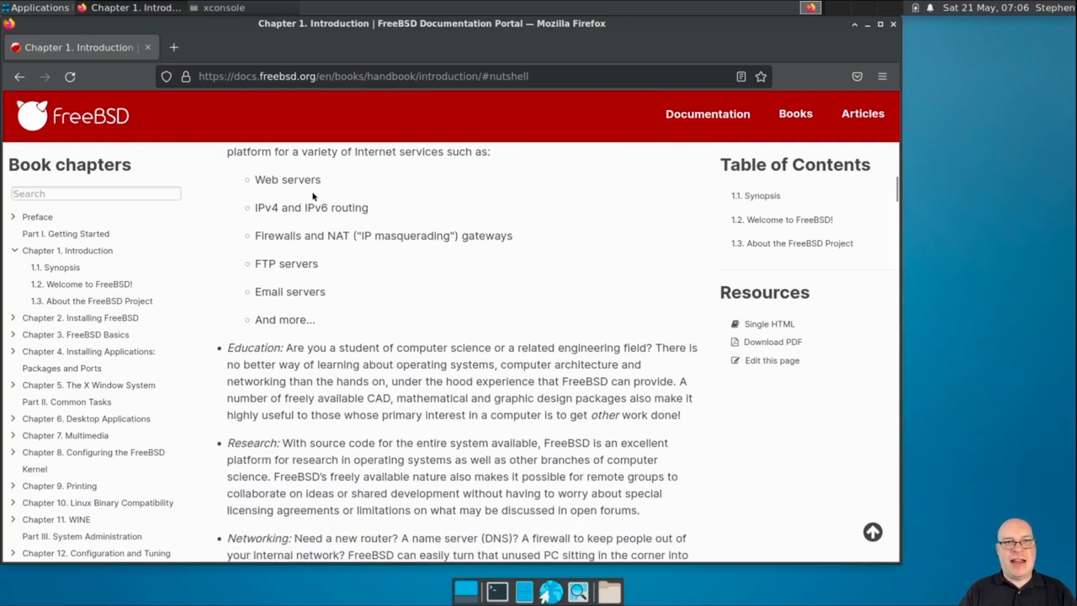
mouse_move(372, 276)
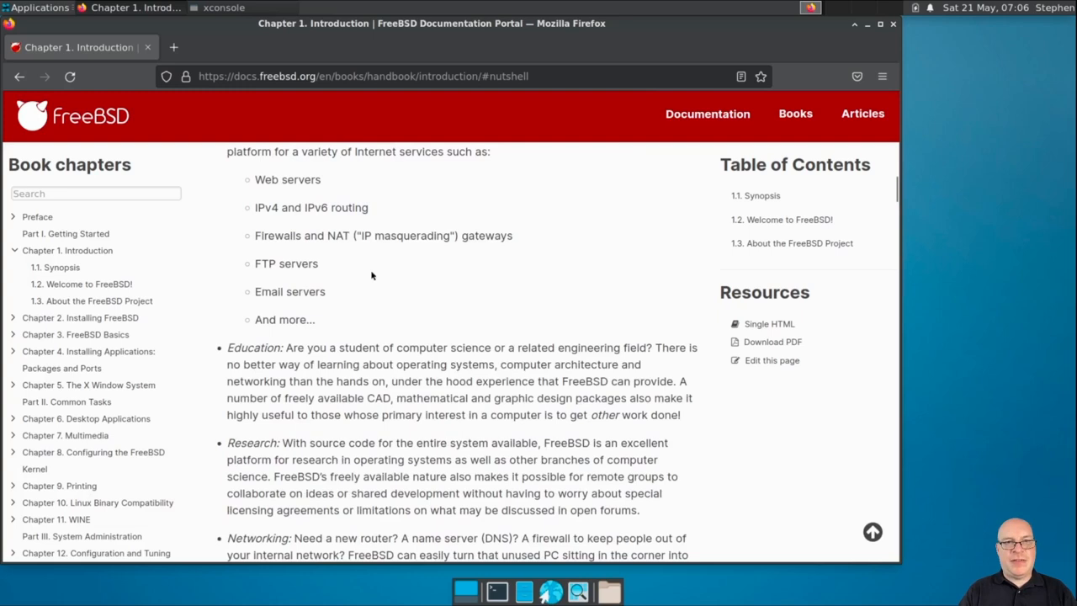
mouse_move(328, 283)
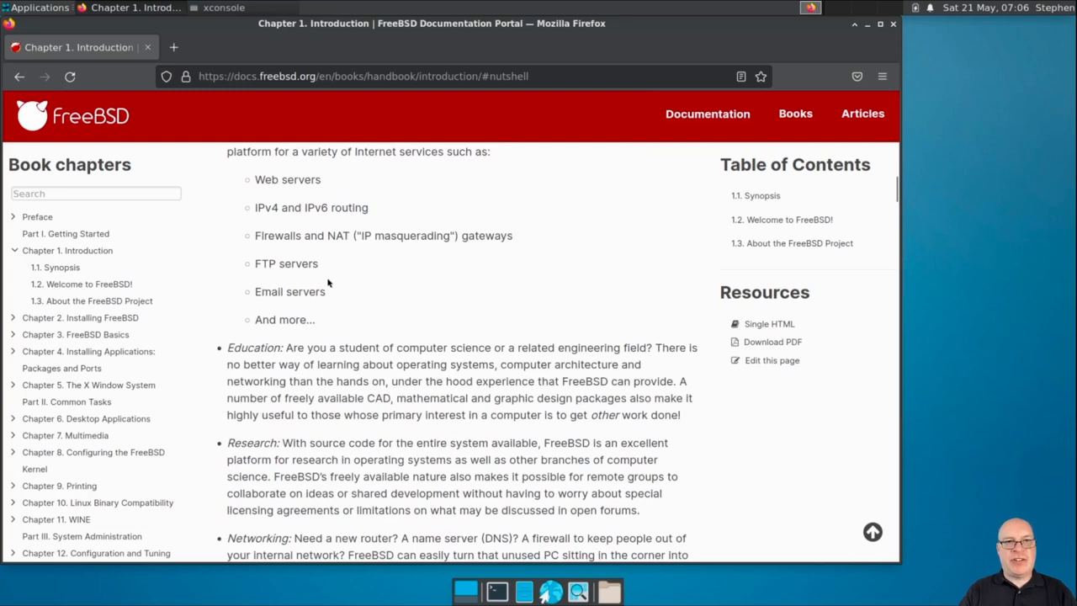
mouse_move(311, 330)
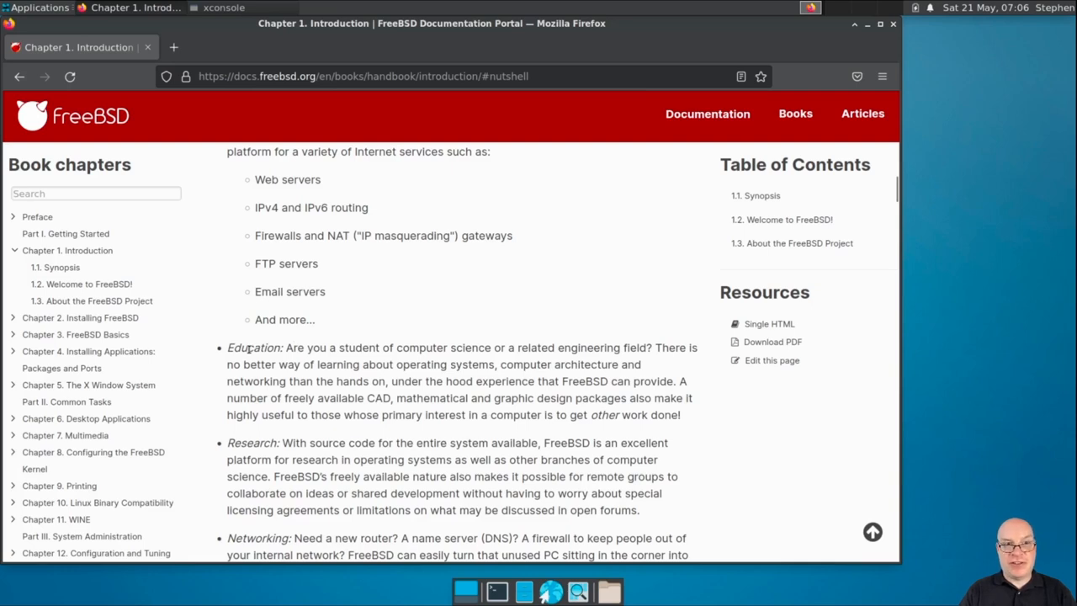
Read down the use-case list, highlighting the Research, Networking, Embedded and Desktop headings.
double_click(252, 347)
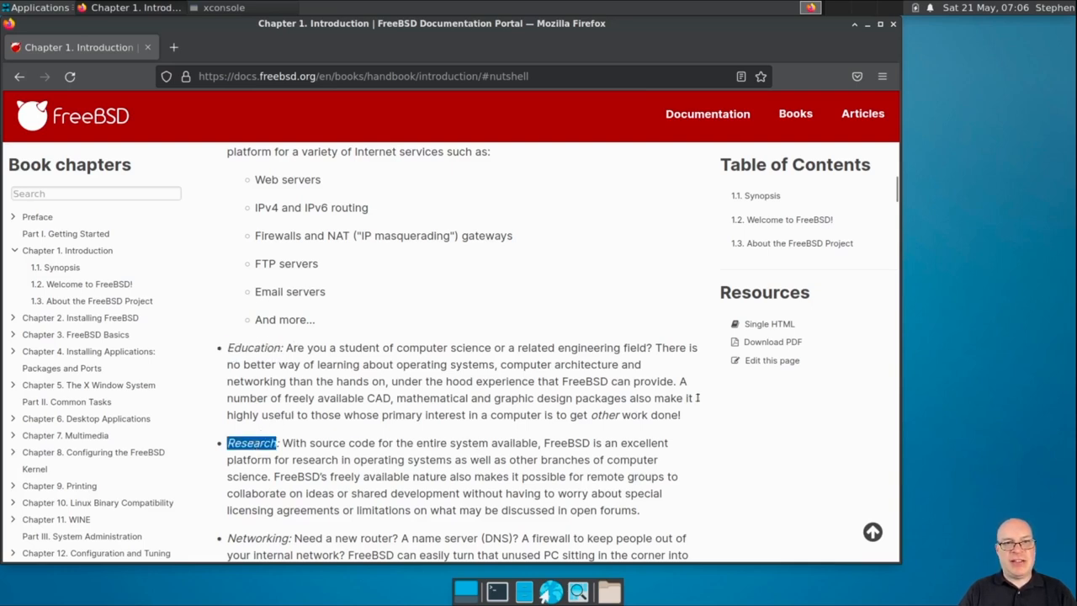
scroll("down", 3)
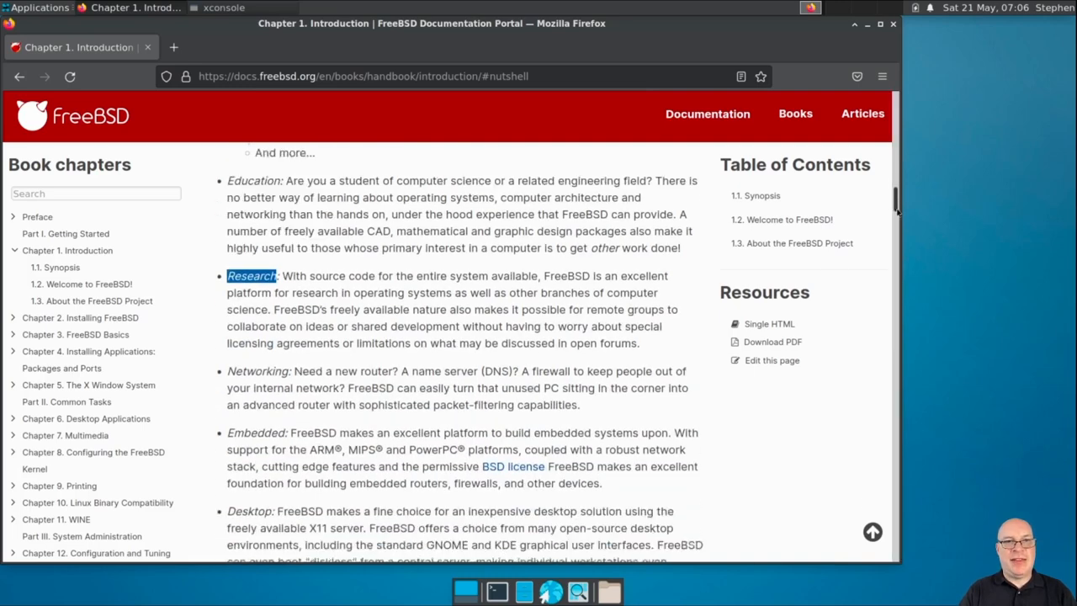
scroll("down", 3)
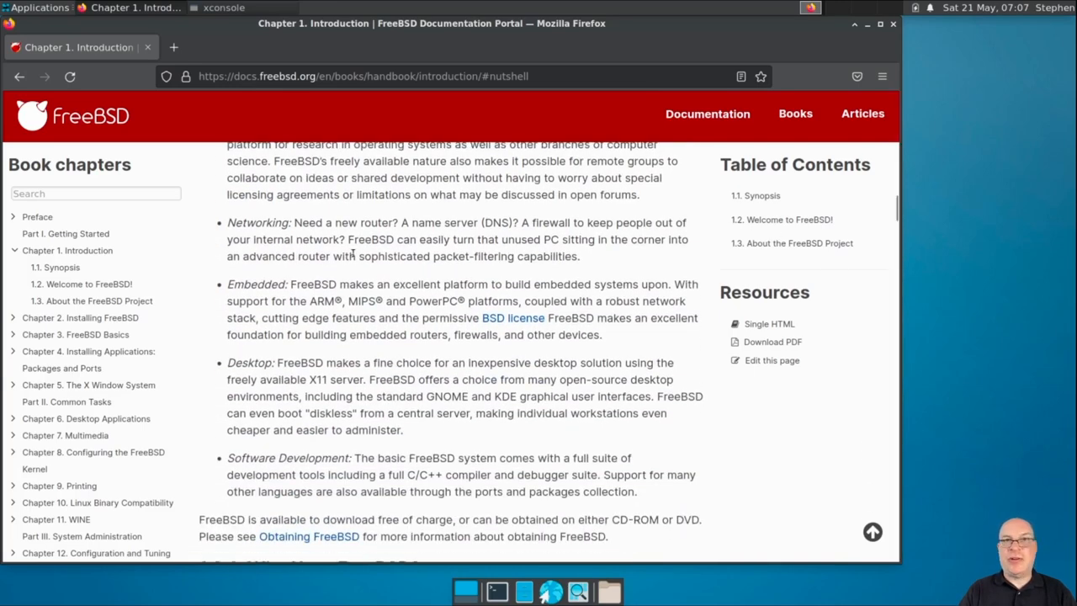
double_click(256, 222)
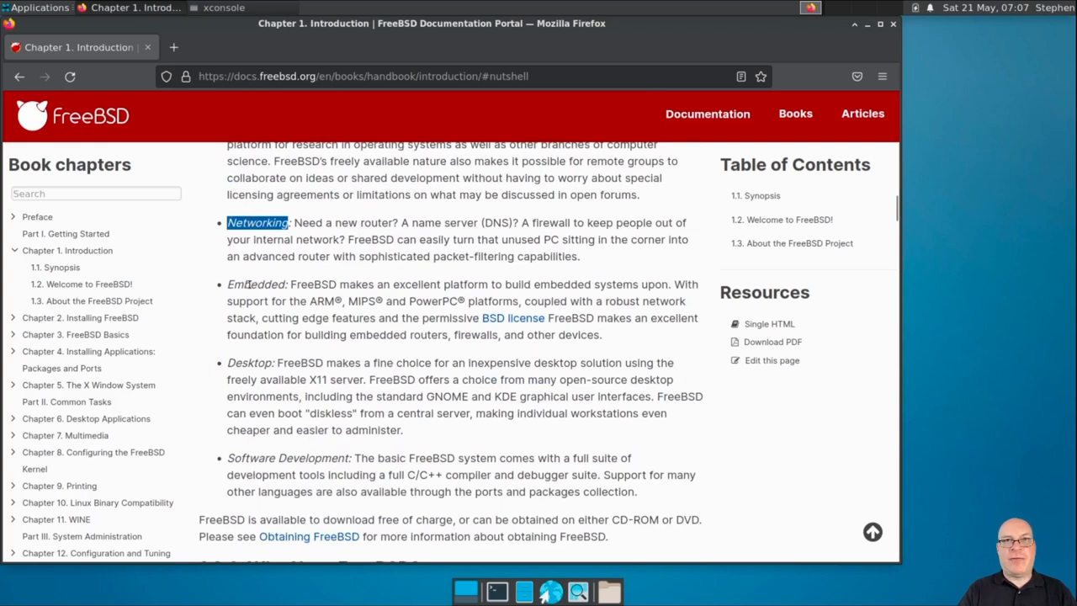
double_click(256, 282)
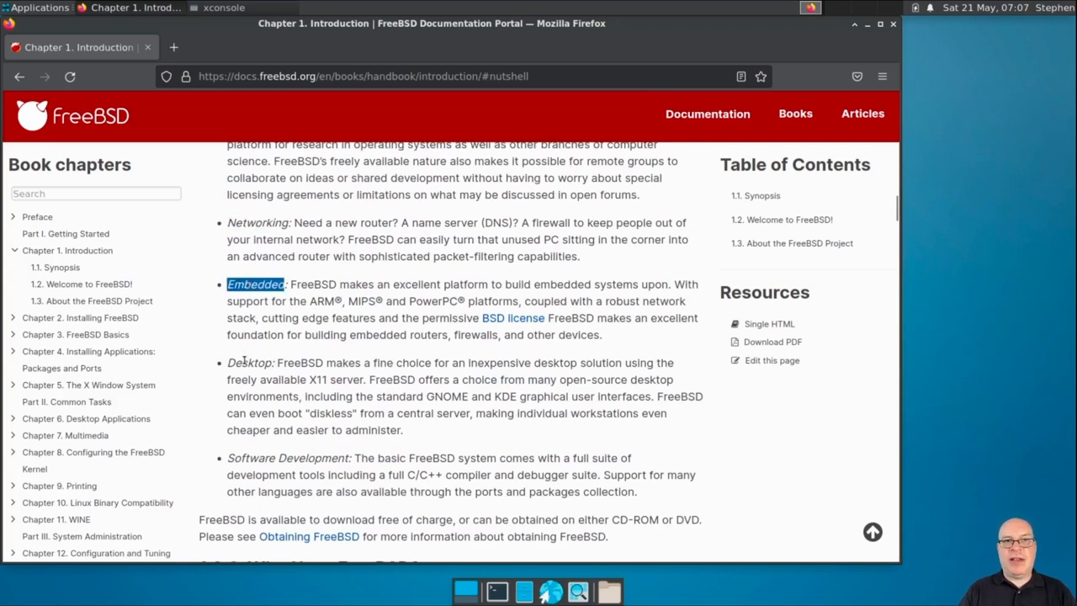
double_click(249, 364)
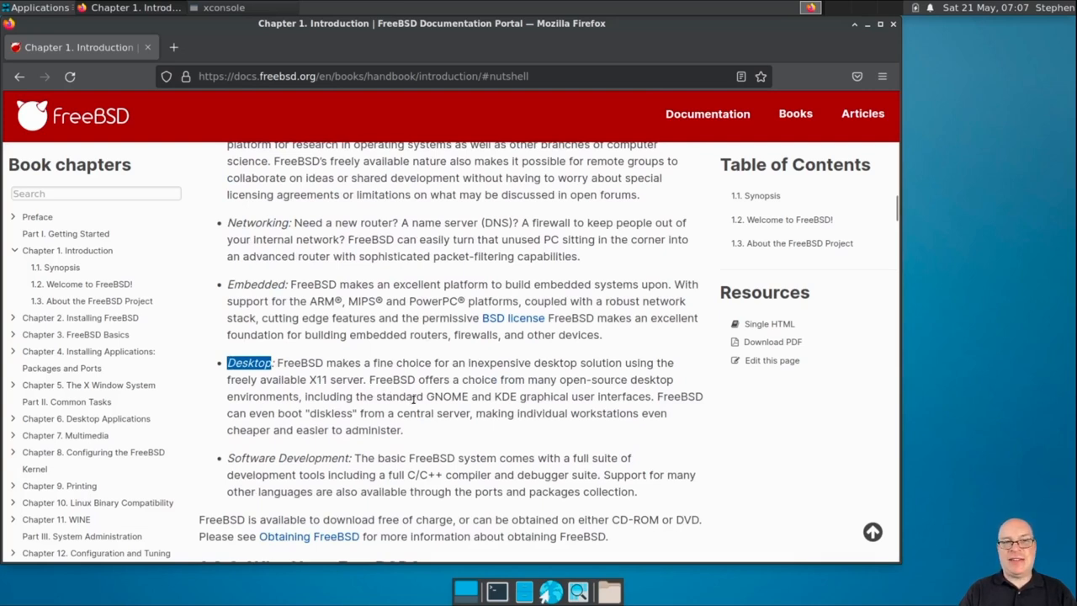
mouse_move(624, 385)
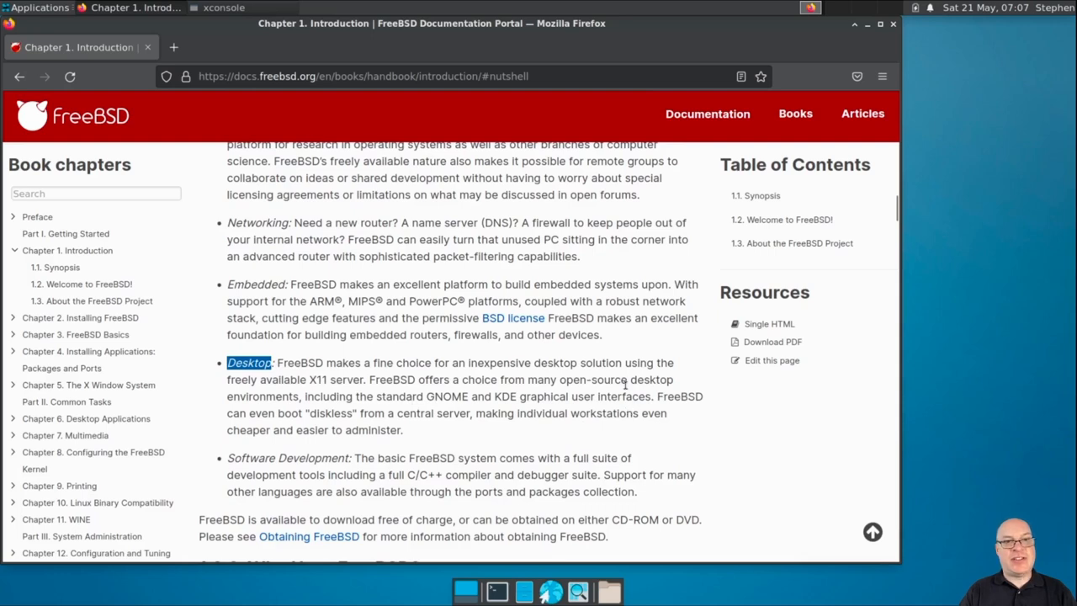
mouse_move(656, 352)
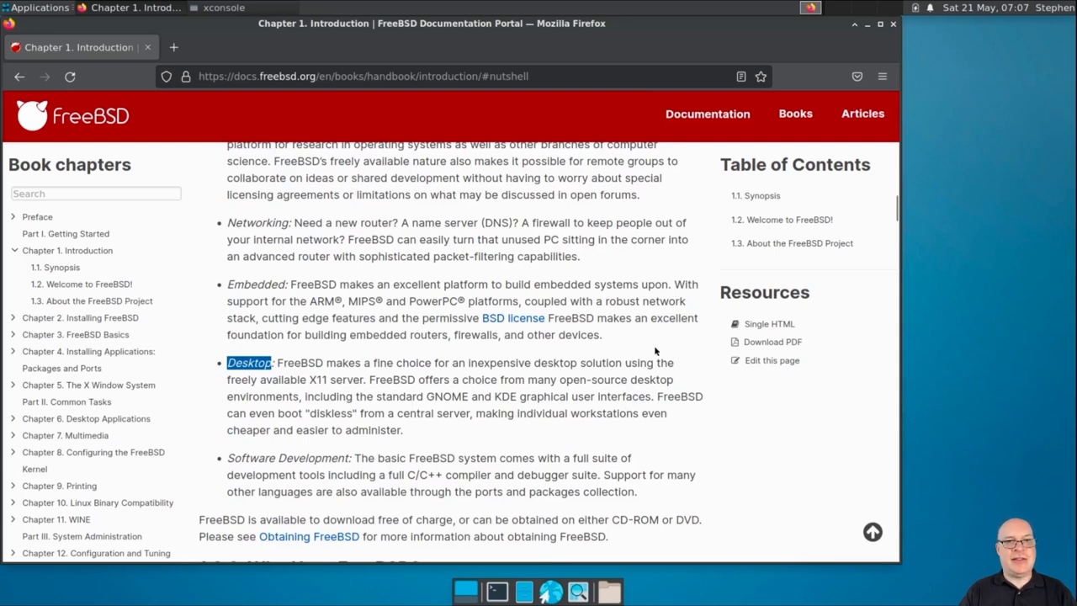
mouse_move(592, 150)
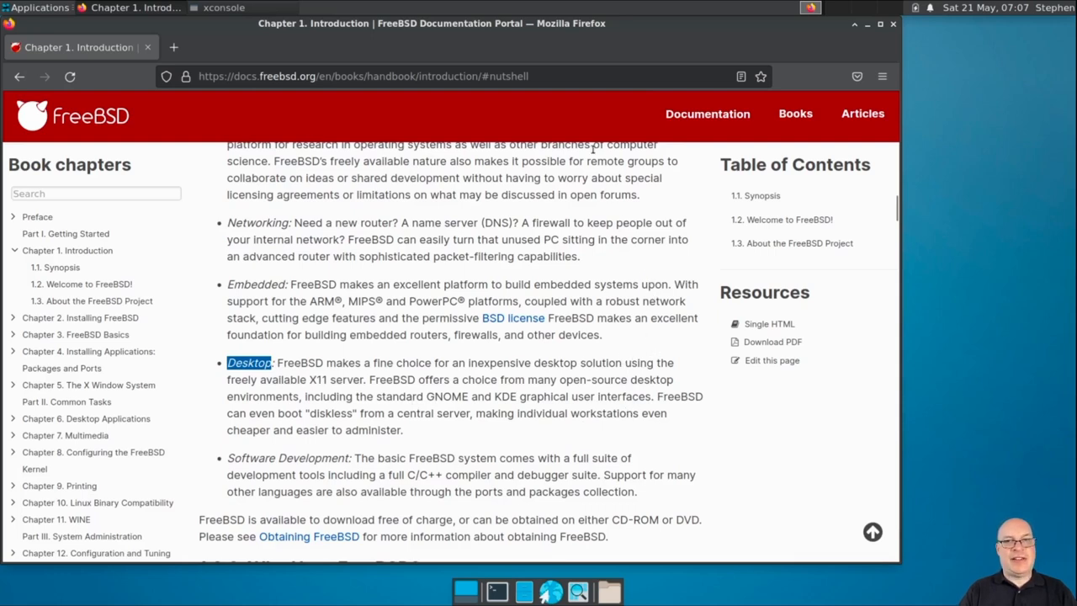
mouse_move(848, 44)
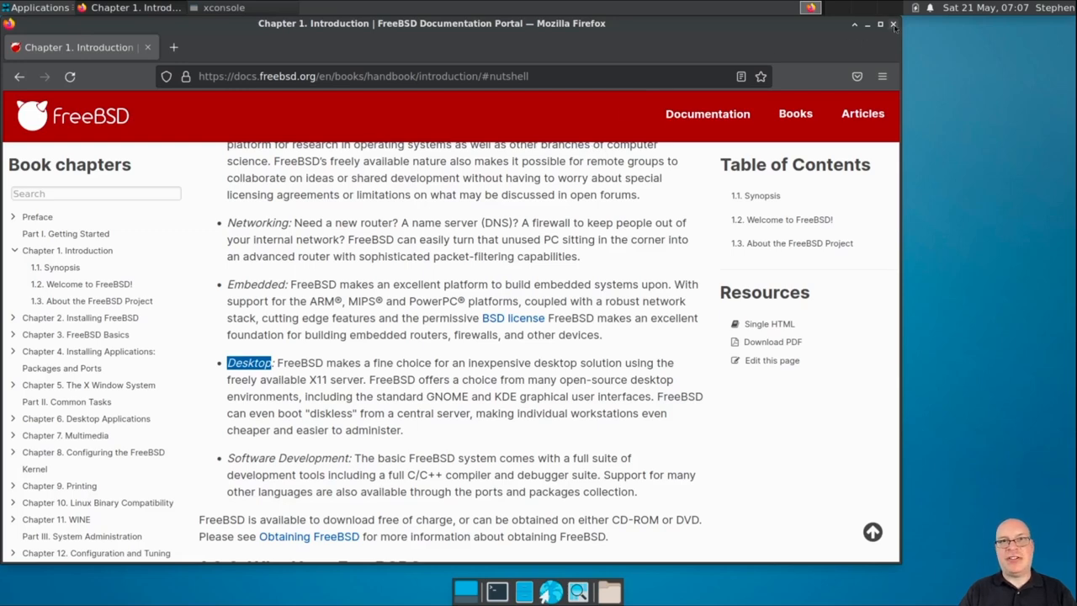
Close Firefox to return to the bare Xfce desktop.
left_click(894, 23)
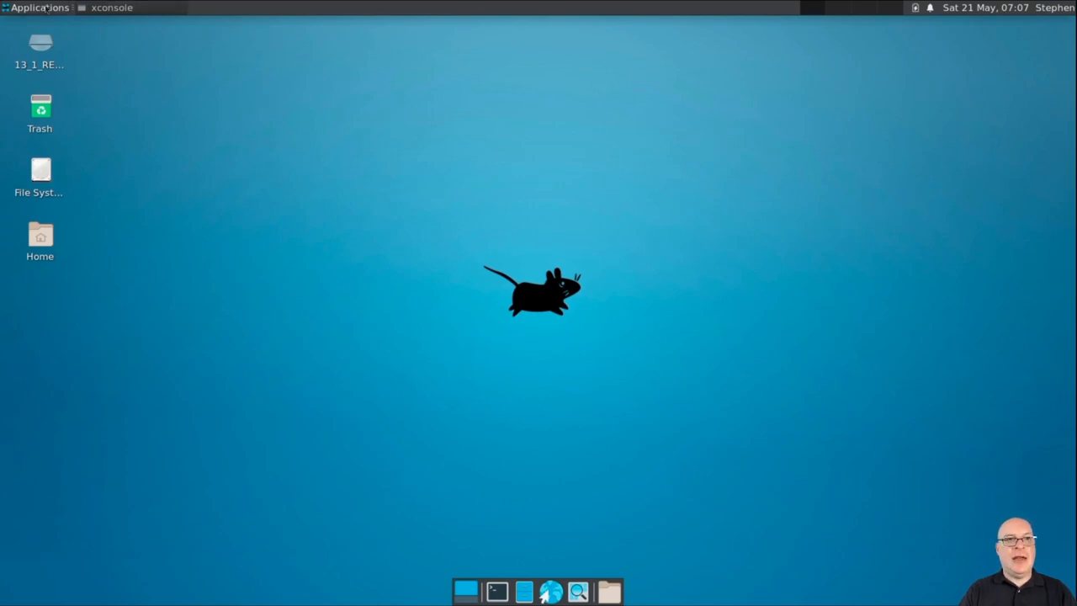
Show About Xfce from the Applications menu and drag the dialog toward the screen centre.
left_click(37, 7)
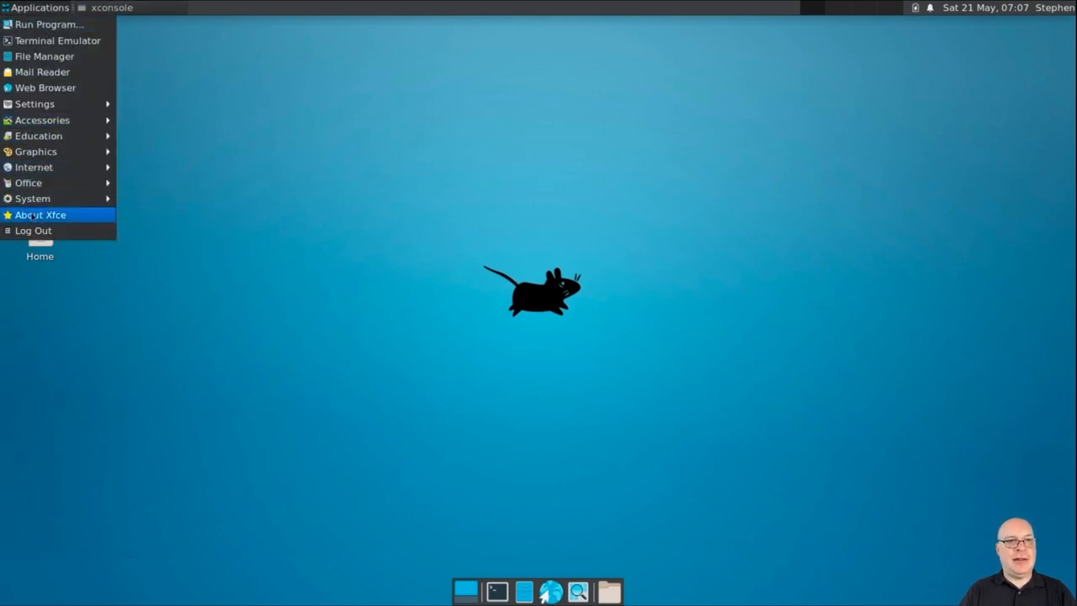
left_click(40, 215)
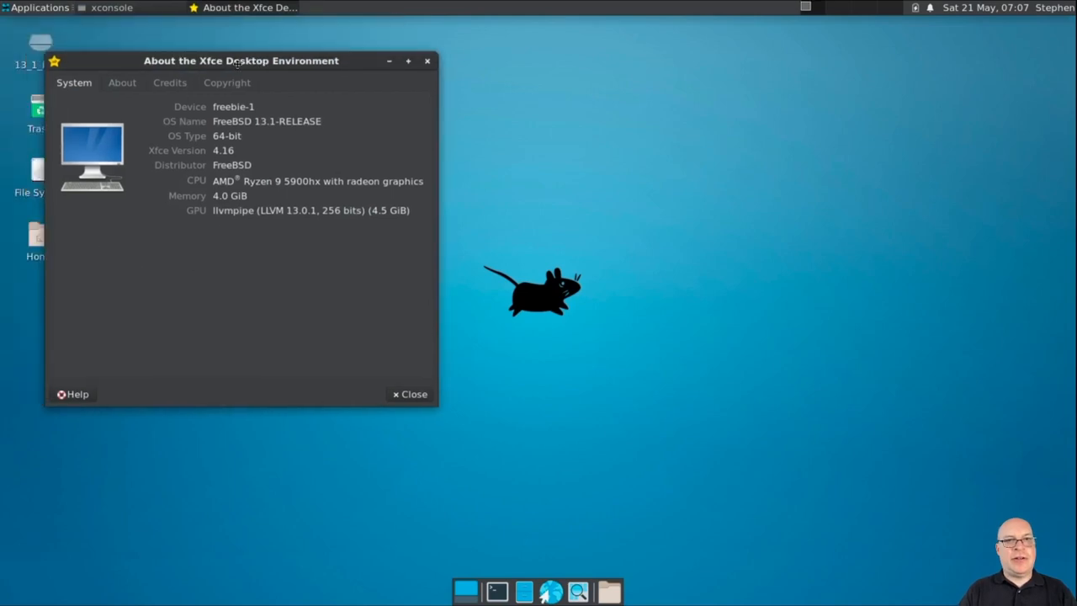
left_click_drag(241, 60, 289, 105)
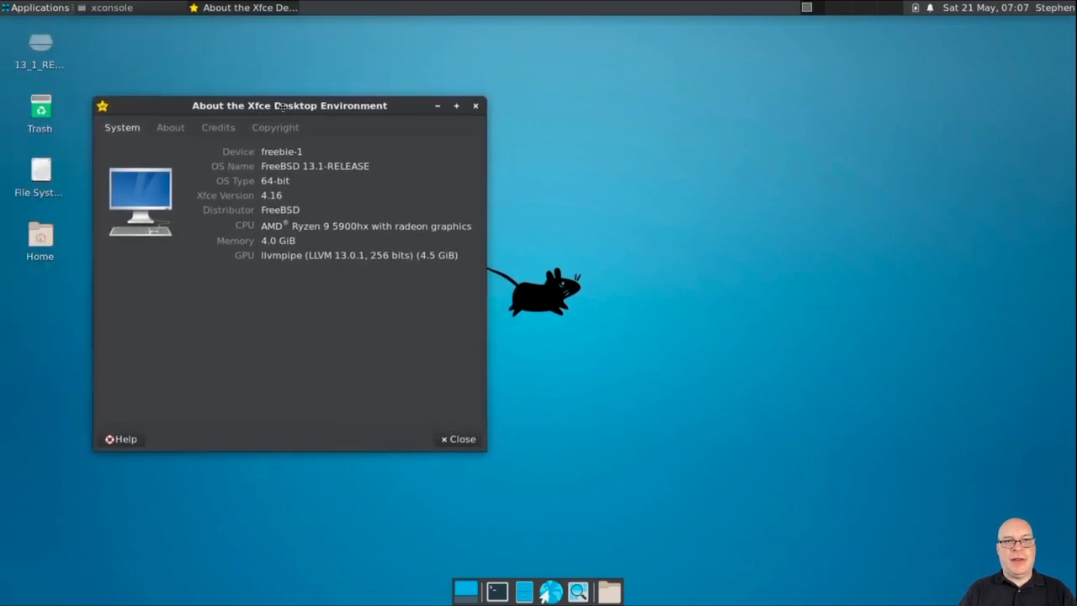